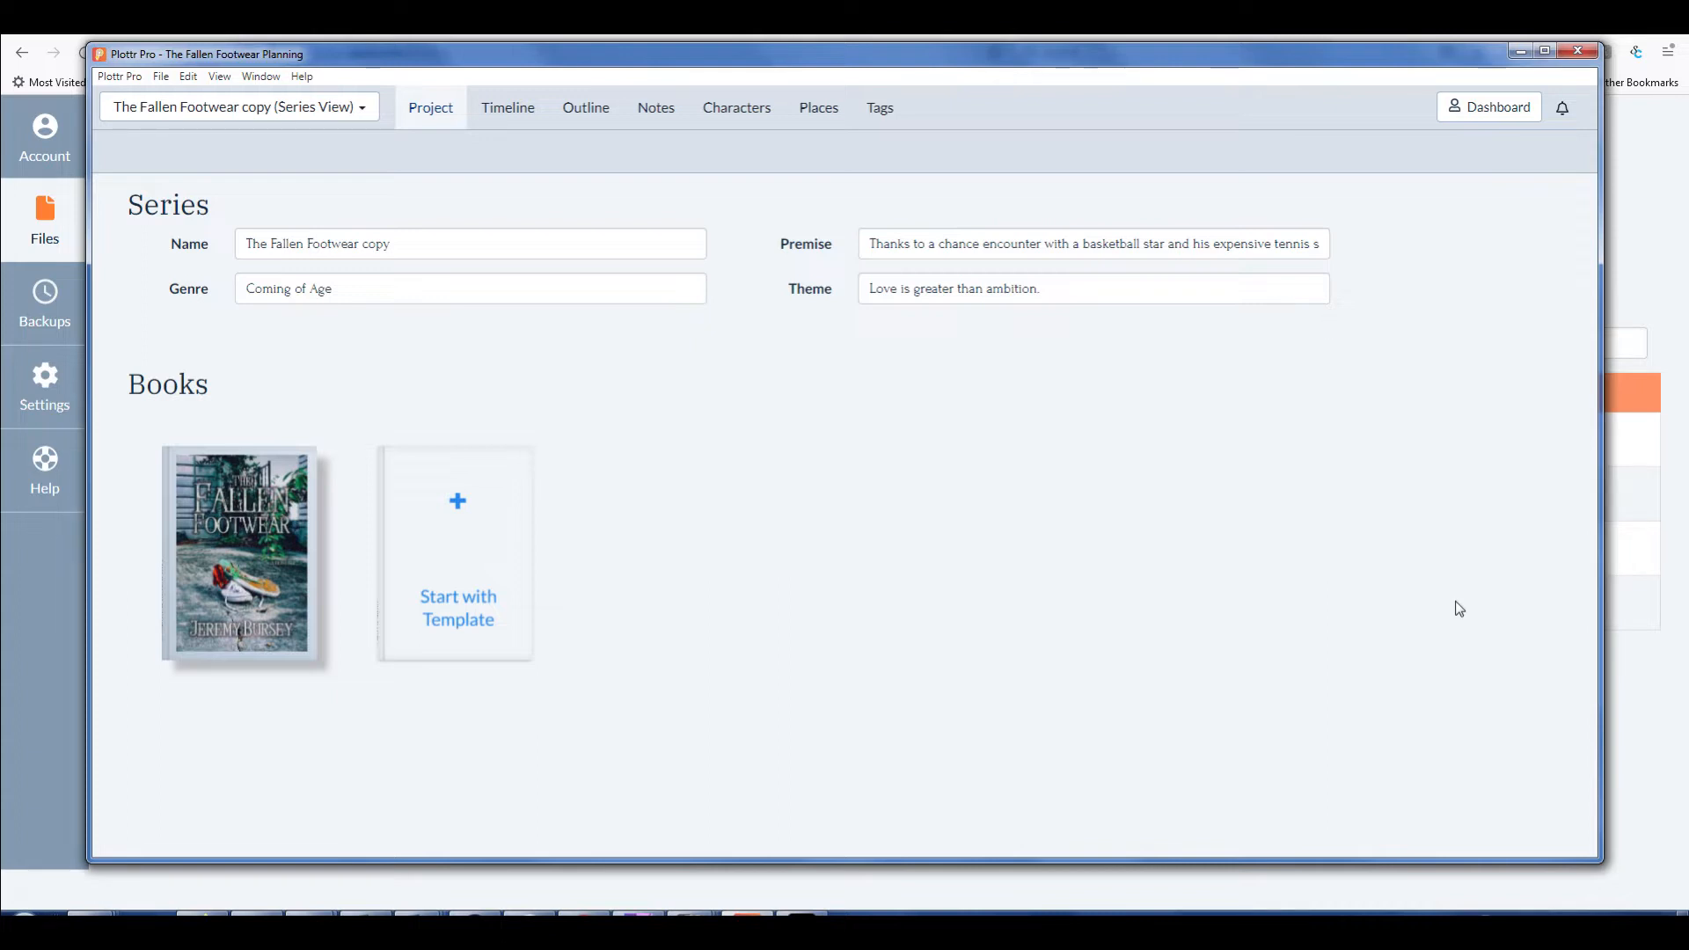
mouse_move(1427, 588)
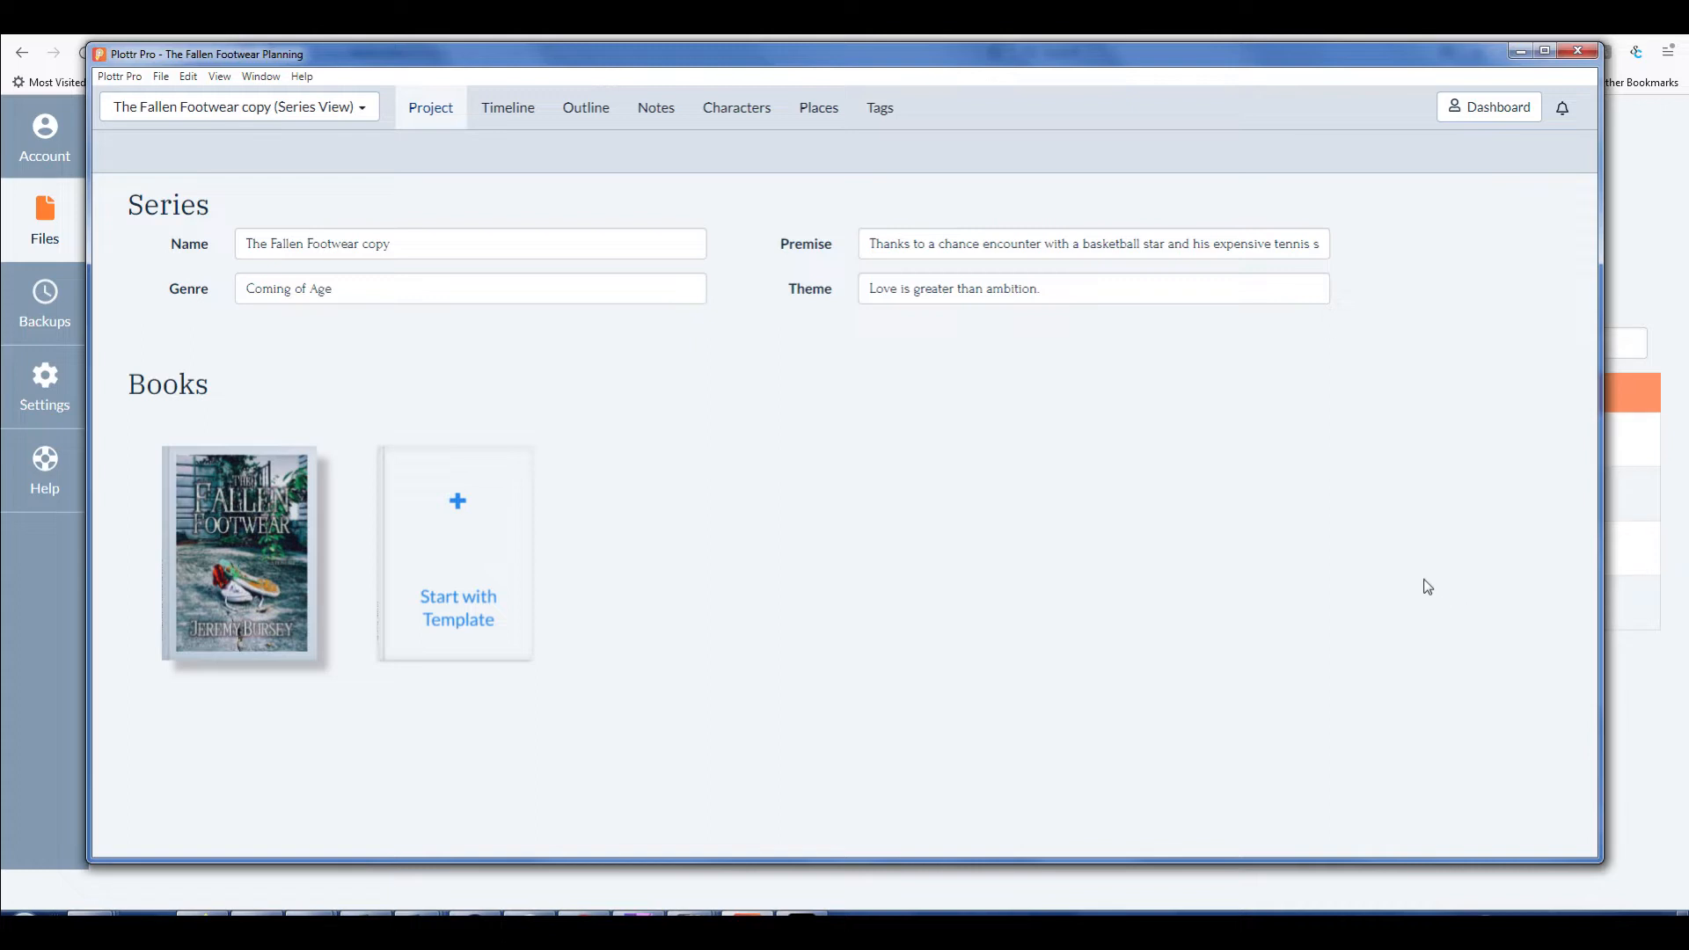
mouse_move(1418, 594)
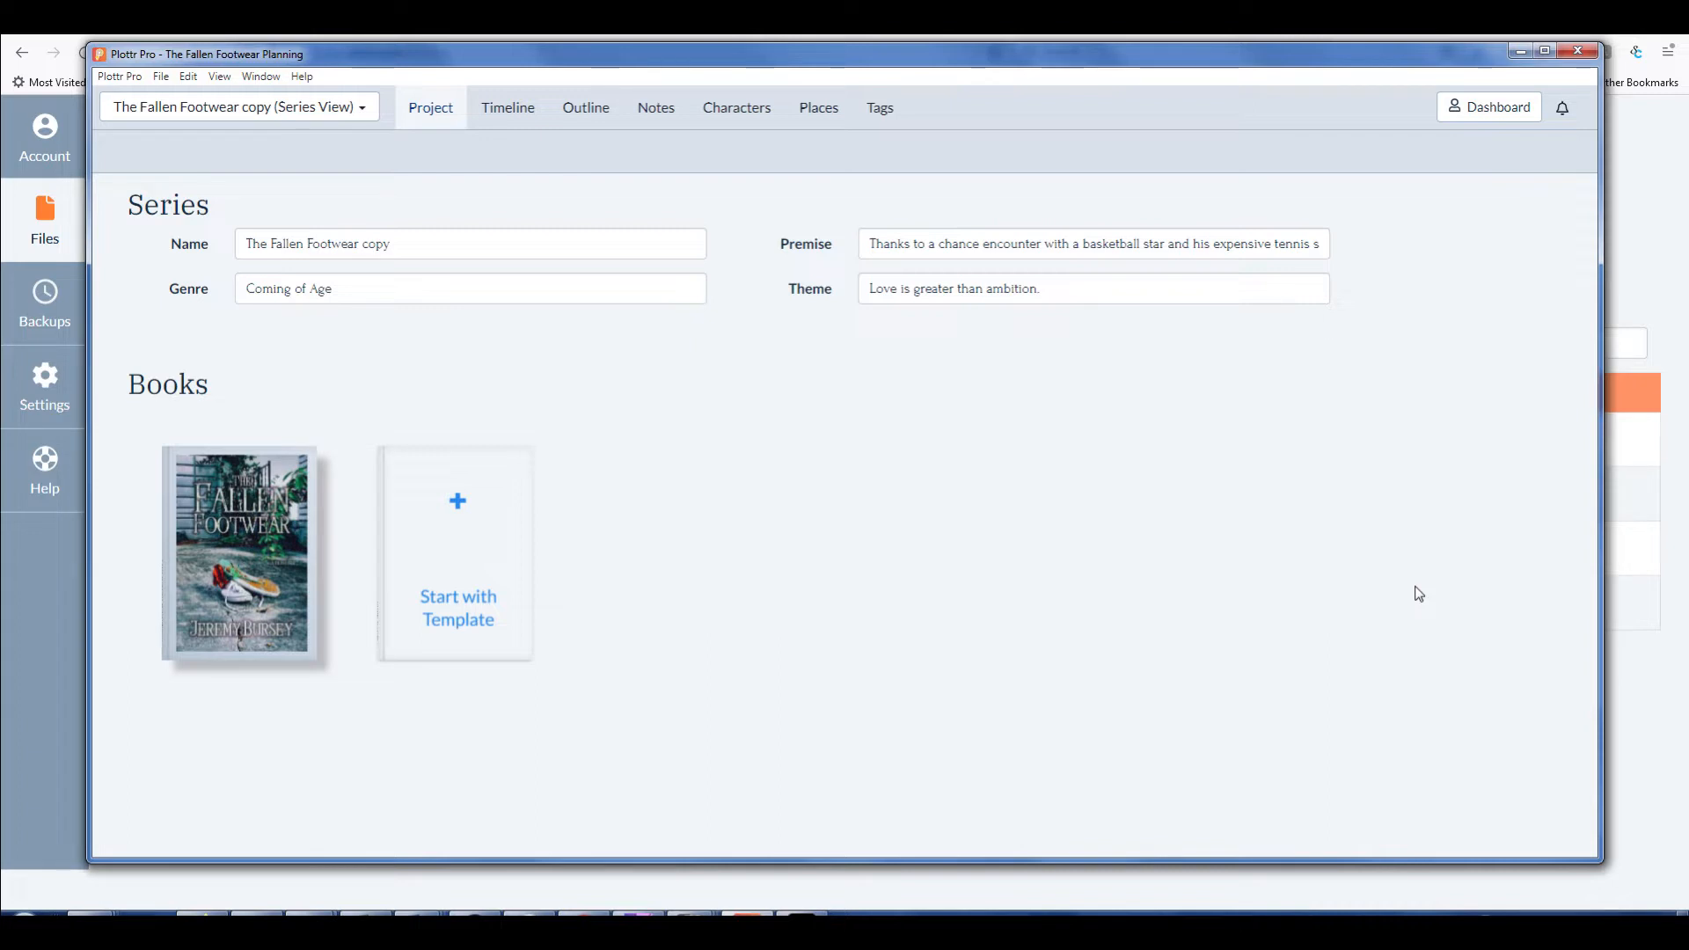
mouse_move(551, 329)
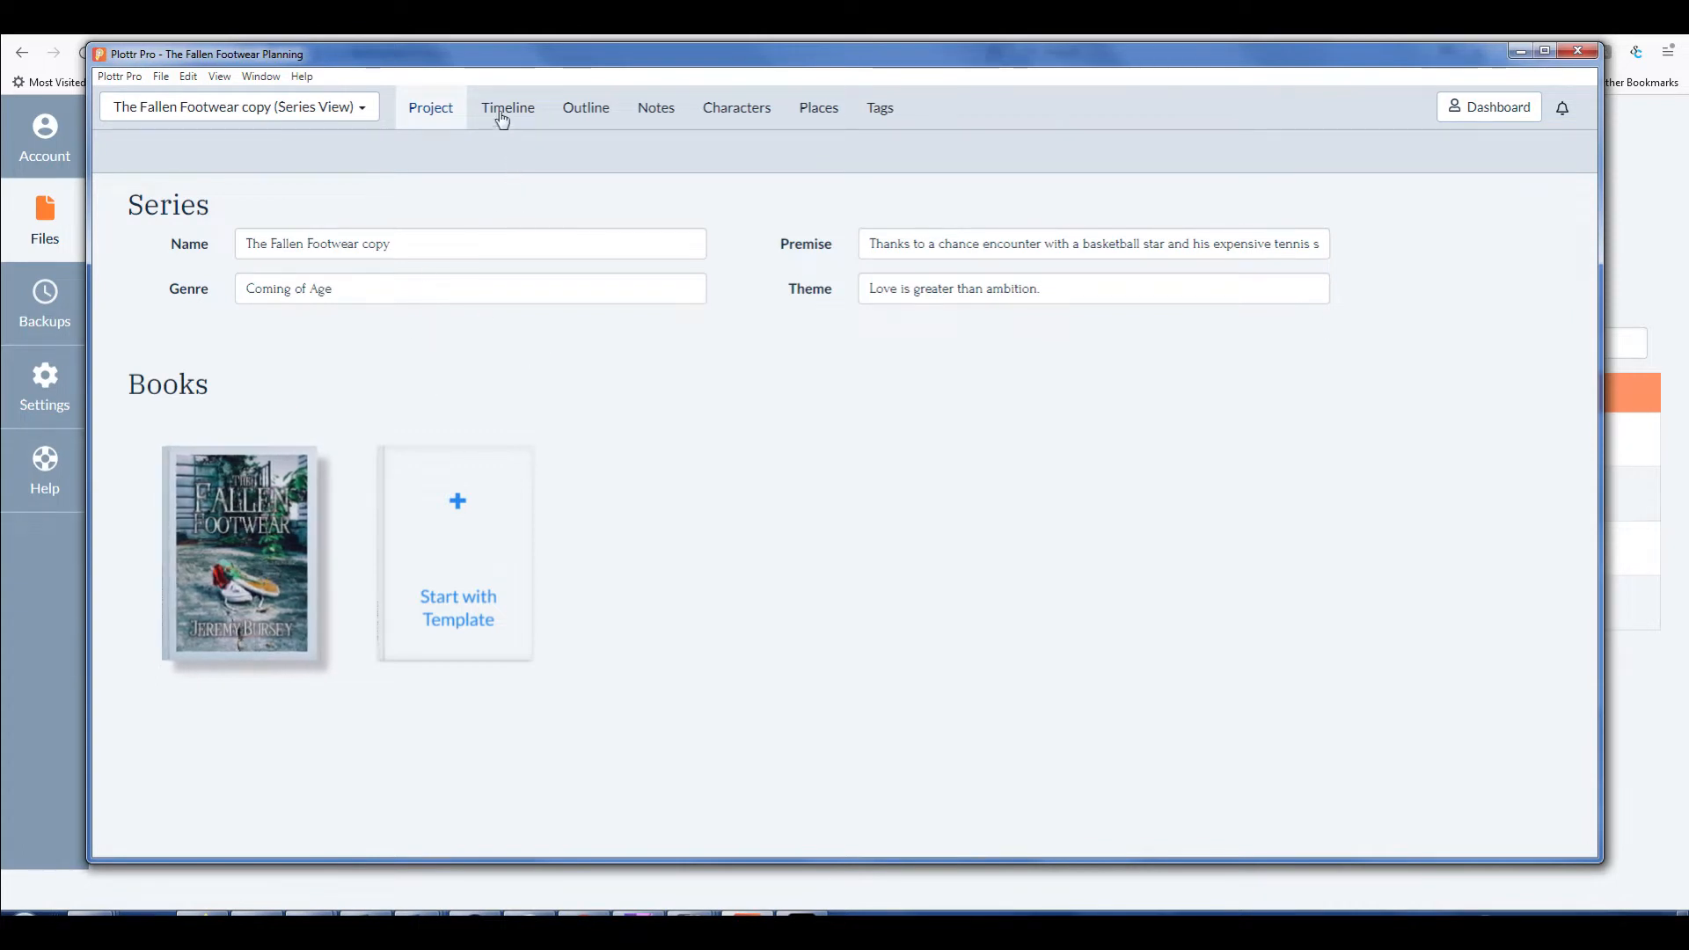
Show the Fallen Footwear series timeline with Main Plot and Romance Plot scene cards
left_click(507, 107)
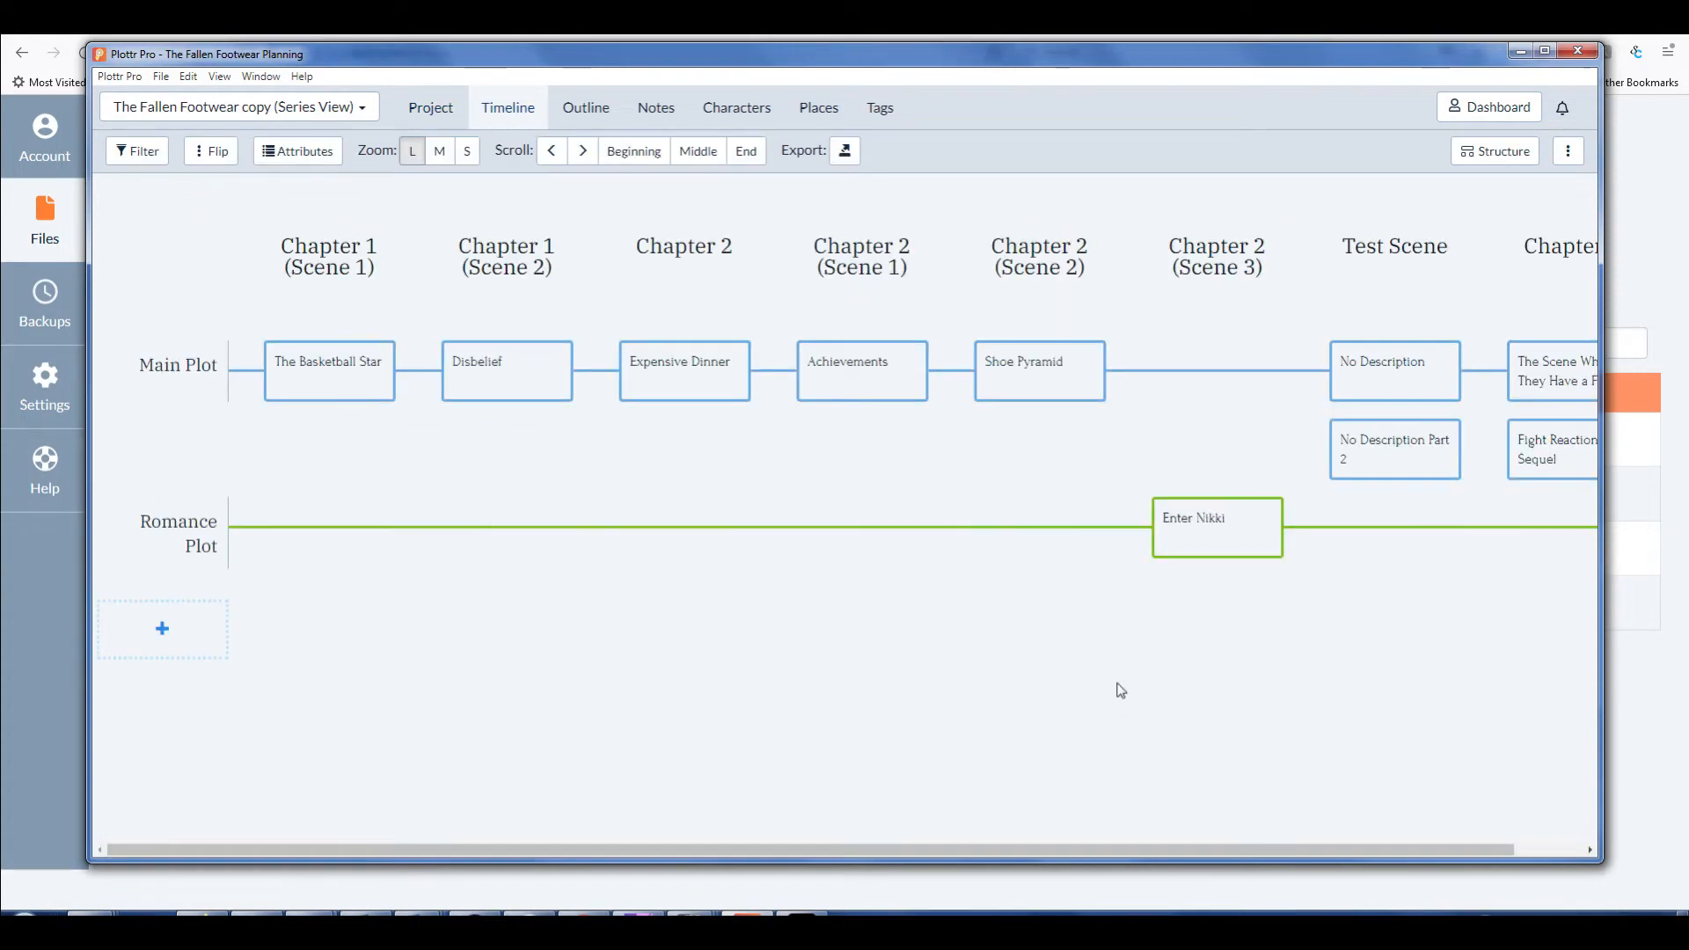
mouse_move(838, 507)
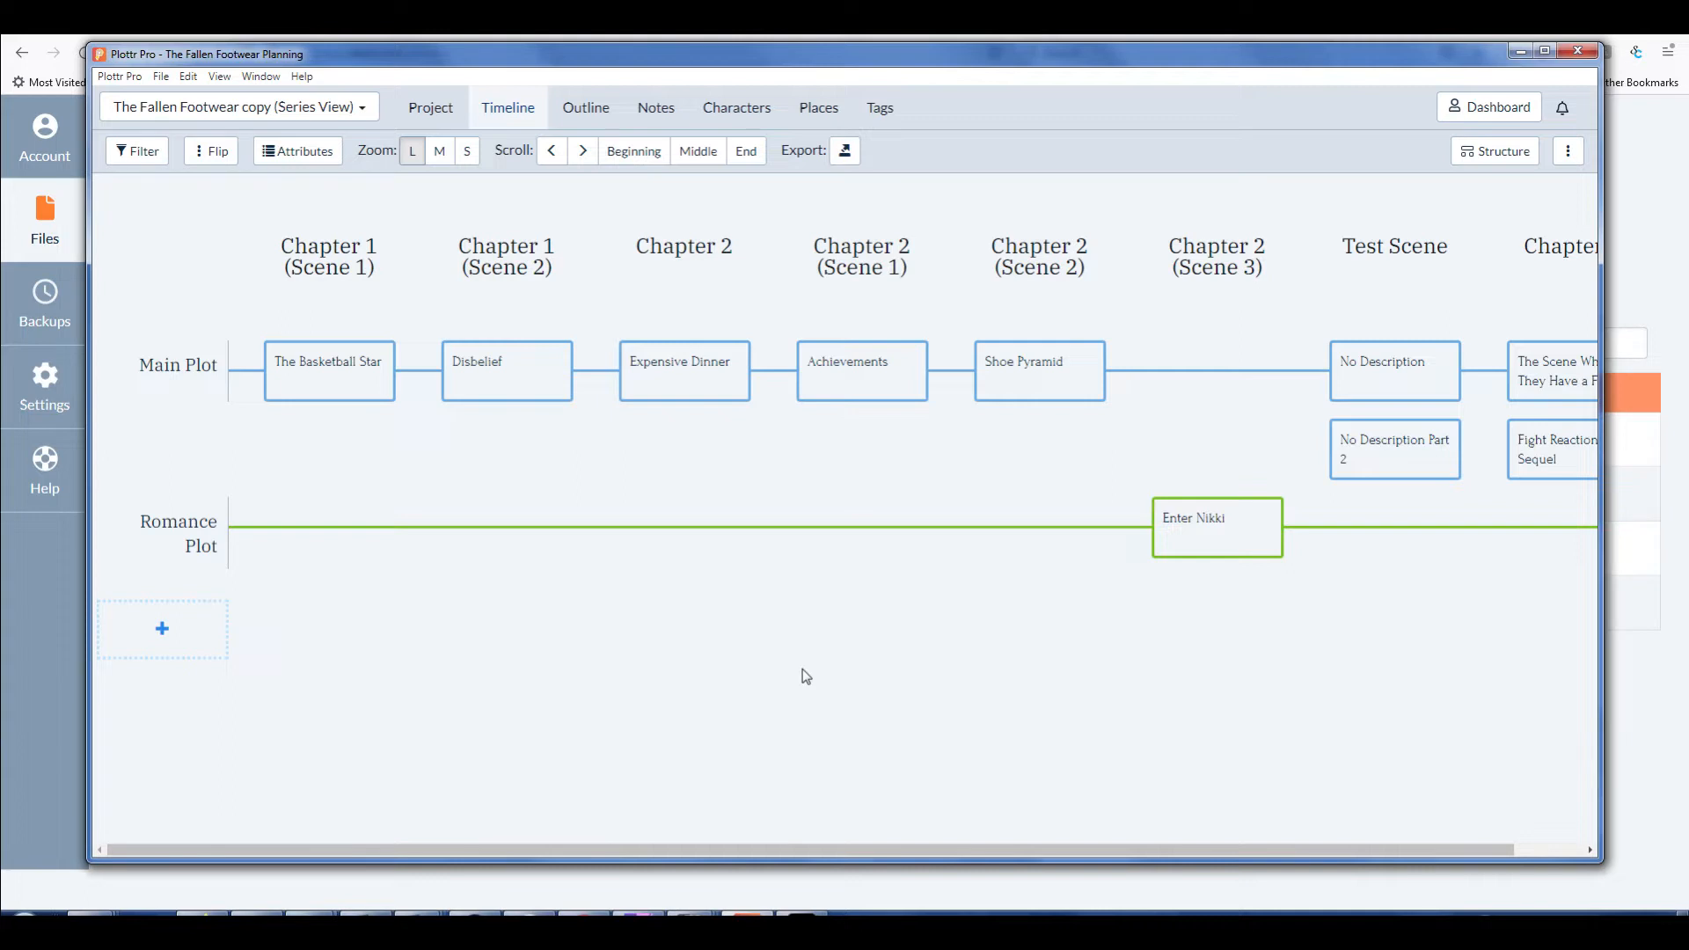
mouse_move(876, 637)
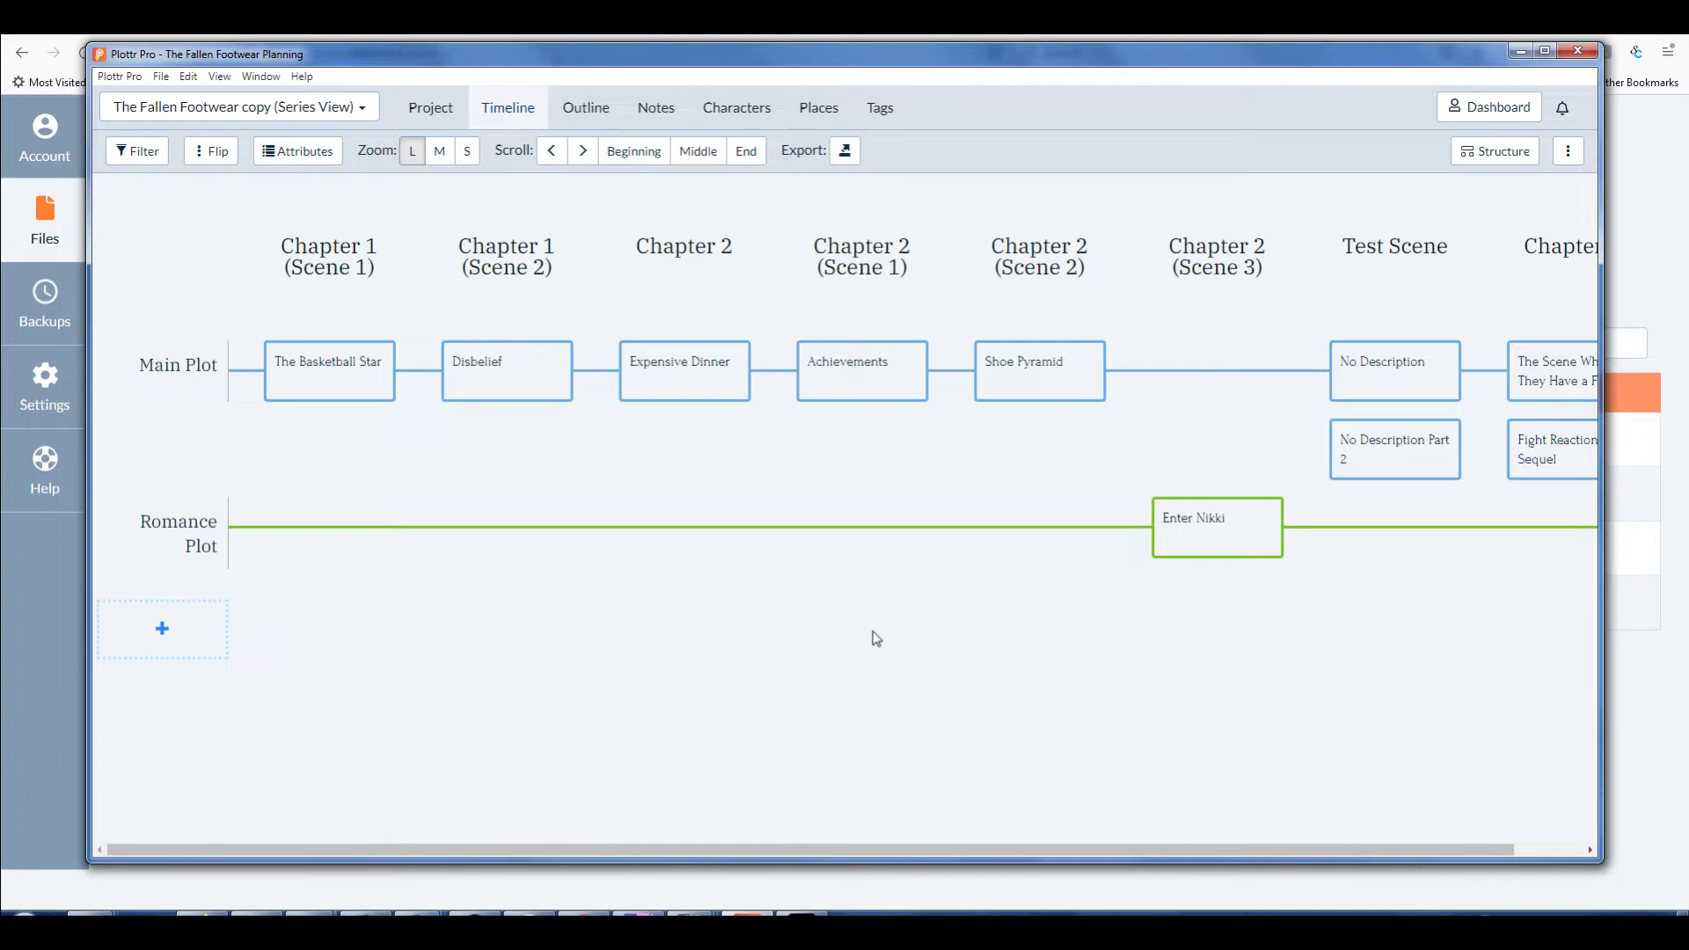
mouse_move(862, 642)
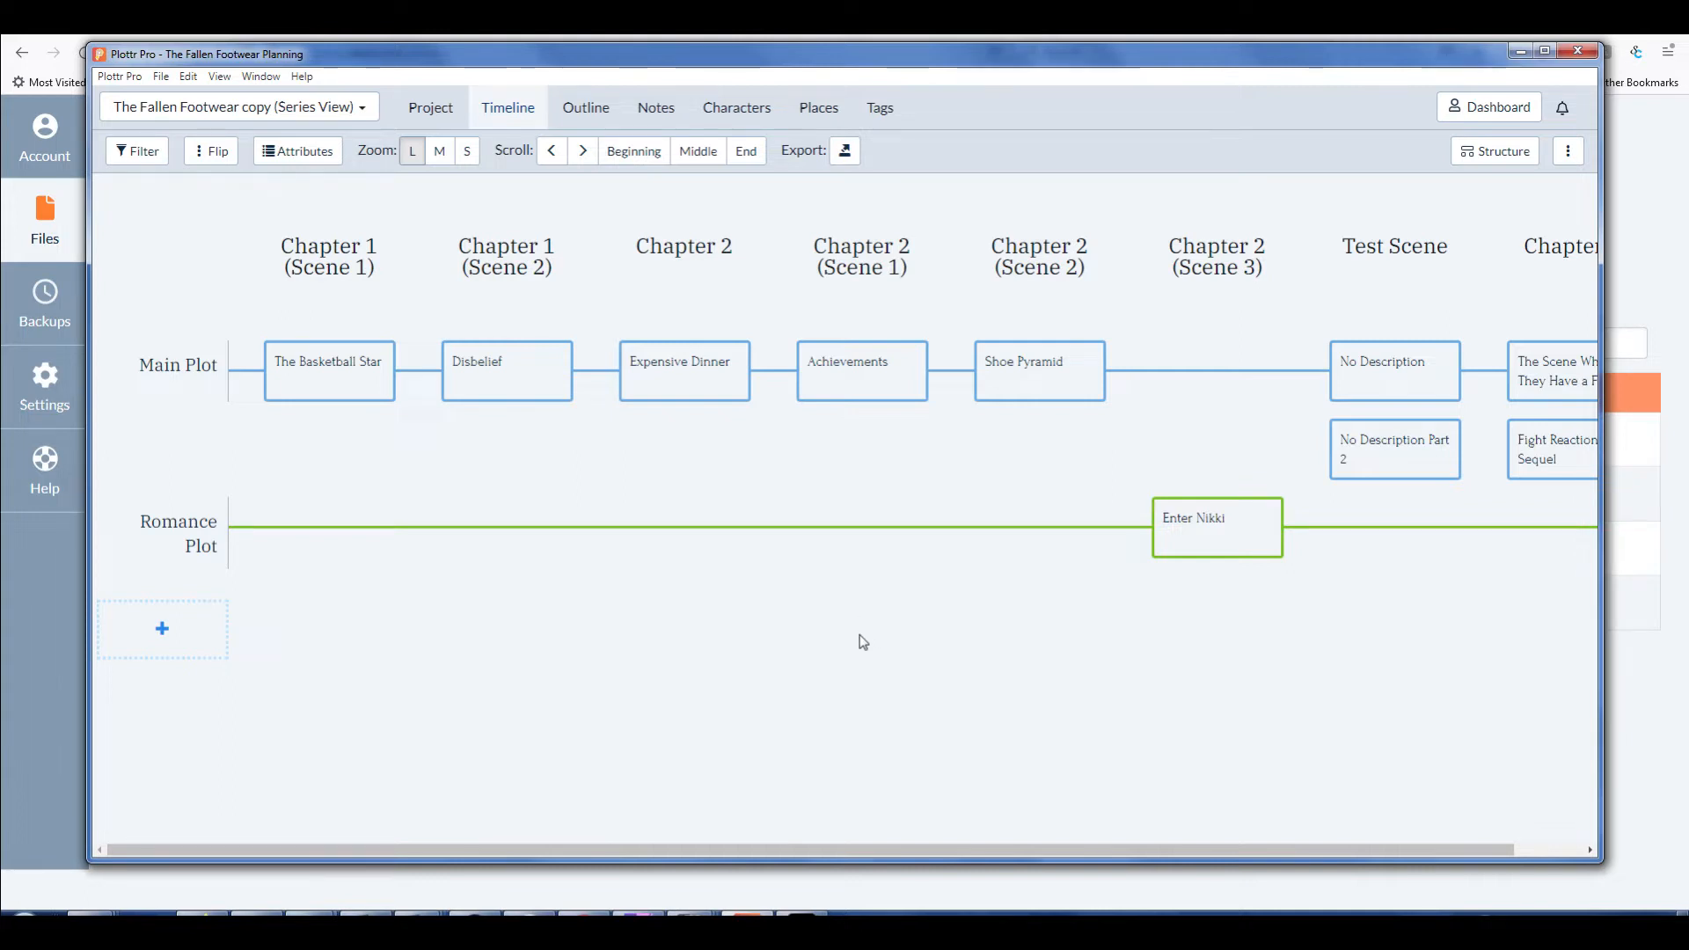
mouse_move(856, 642)
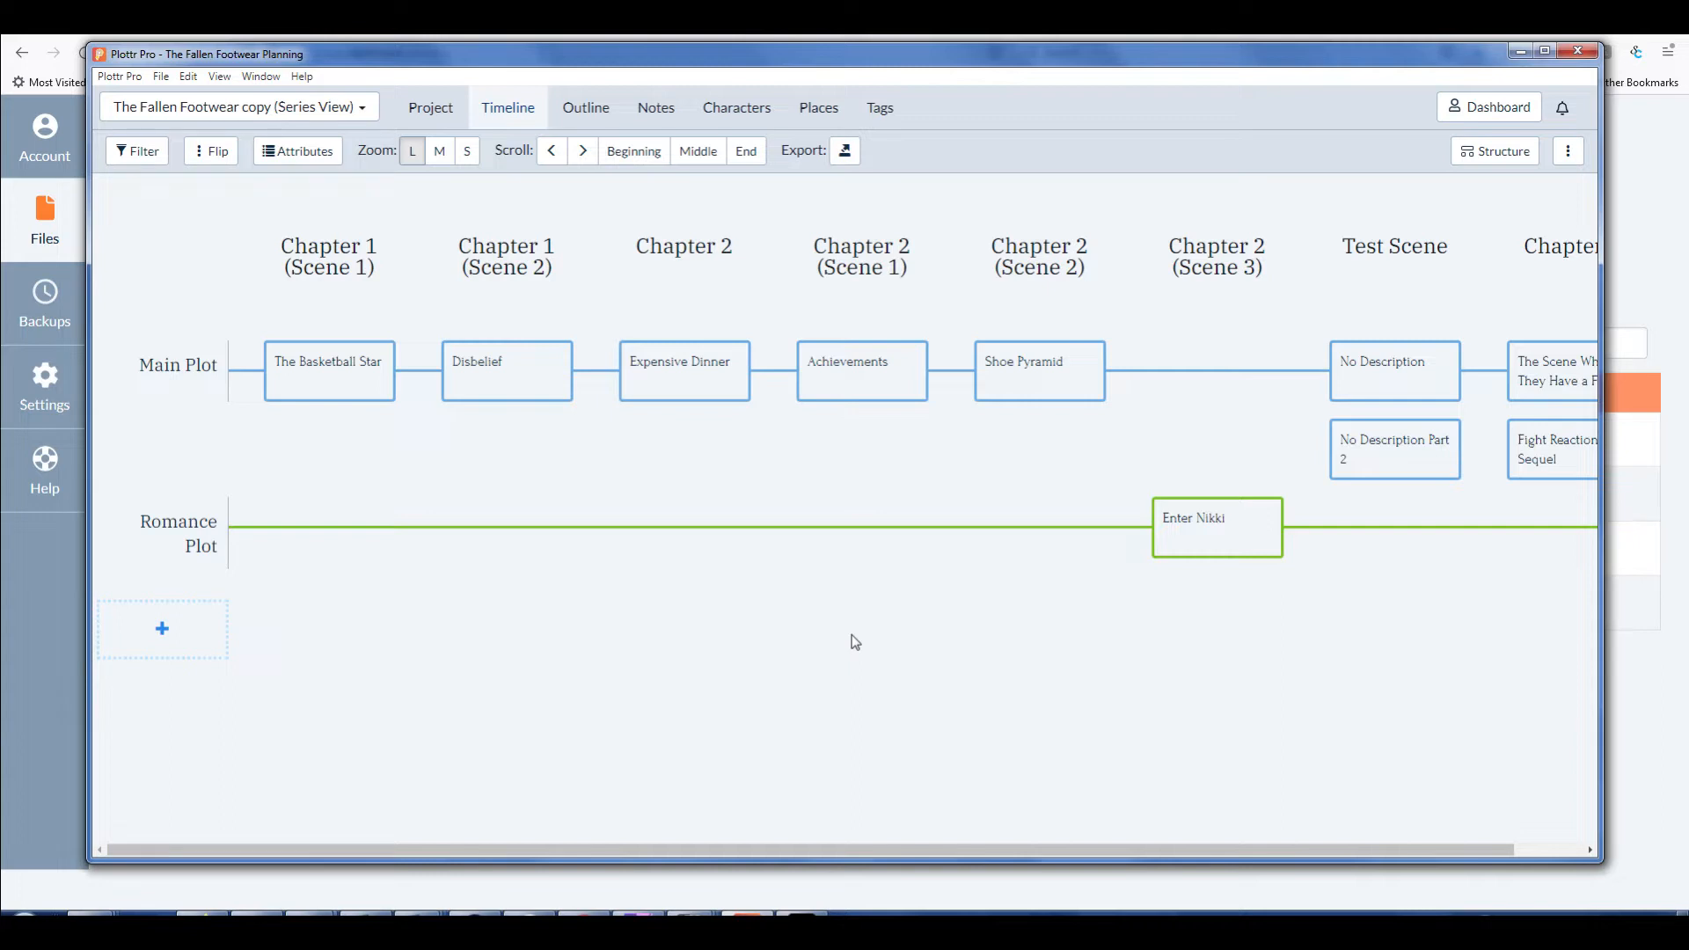
mouse_move(894, 621)
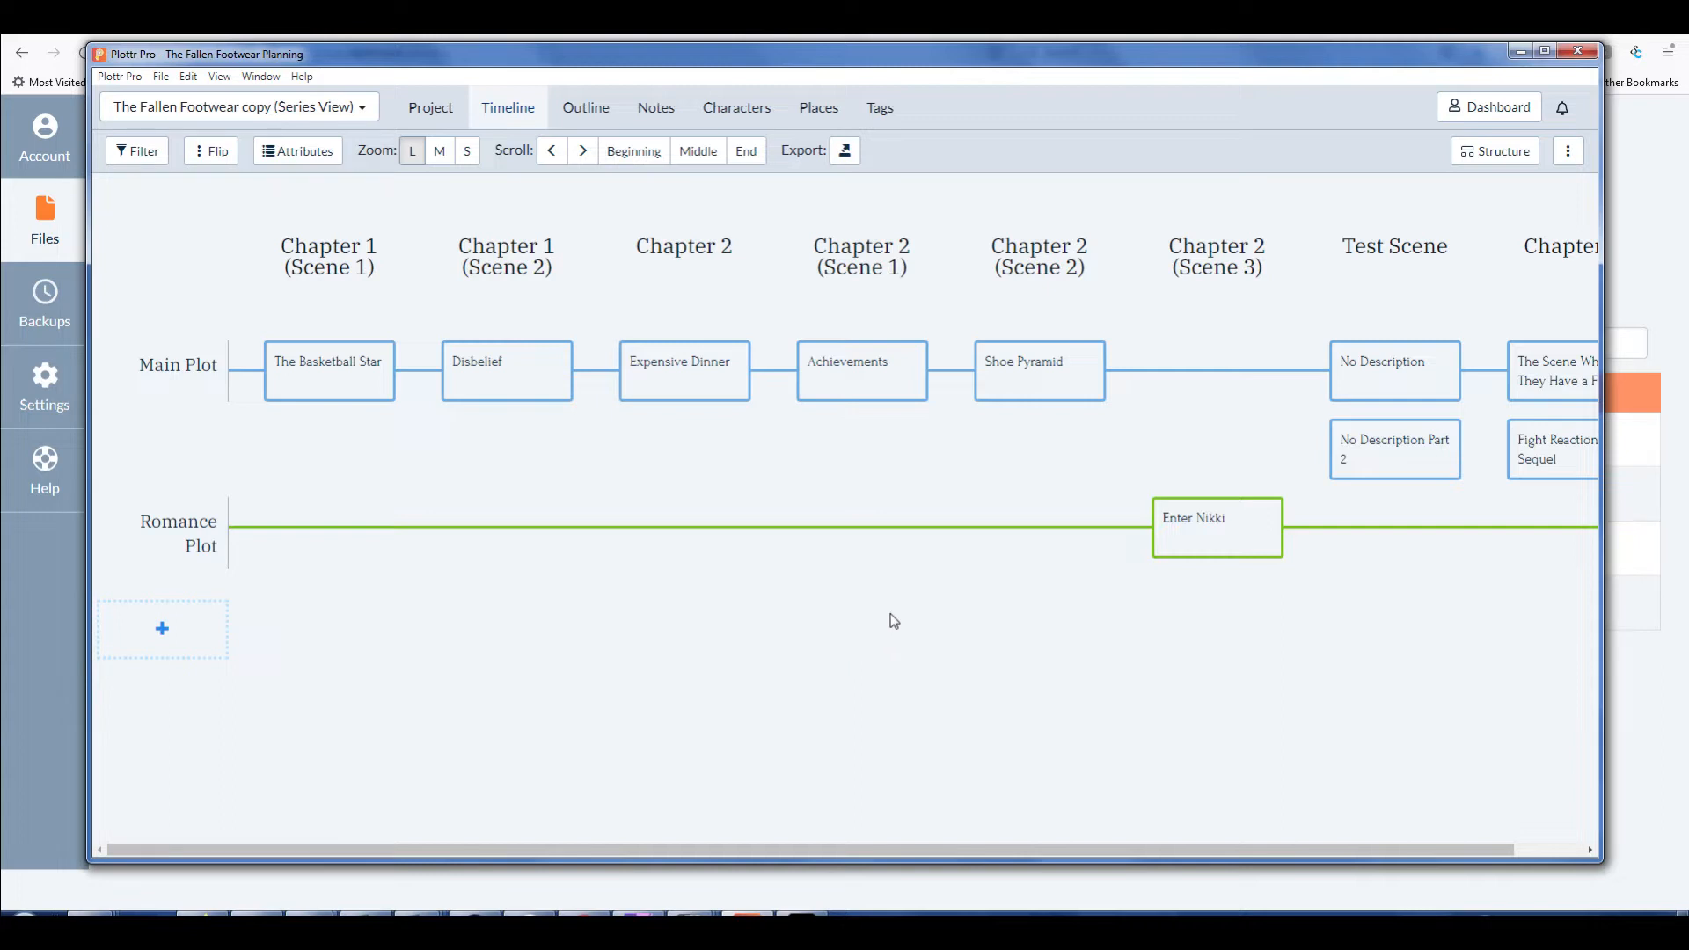
mouse_move(899, 621)
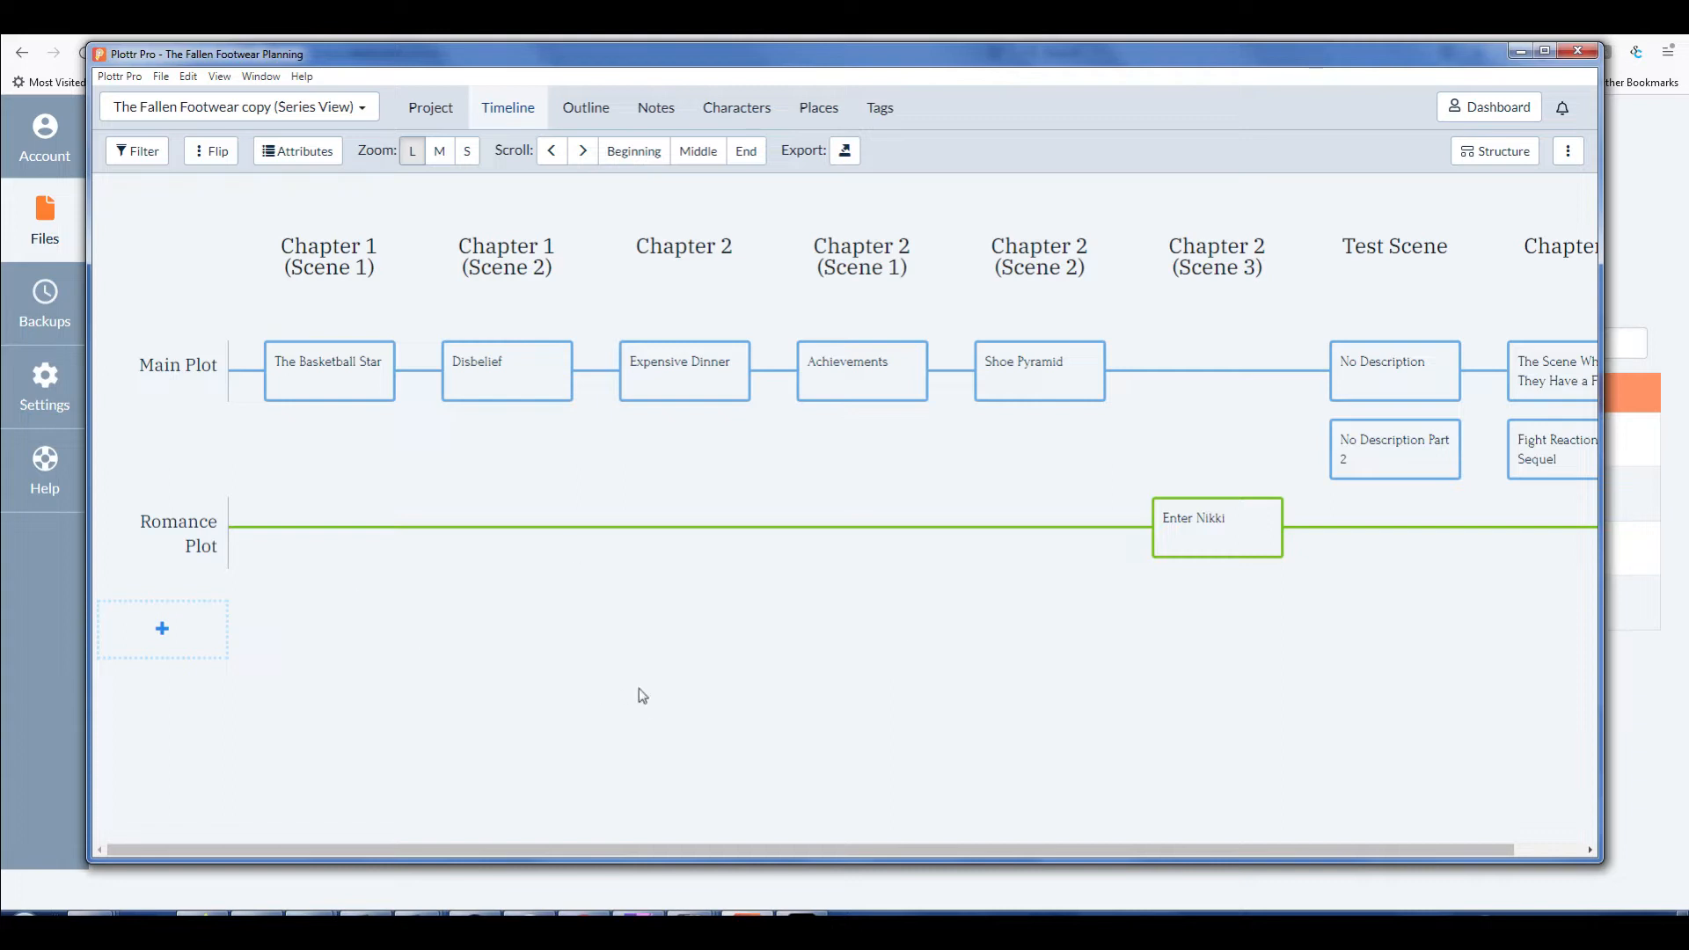
mouse_move(733, 733)
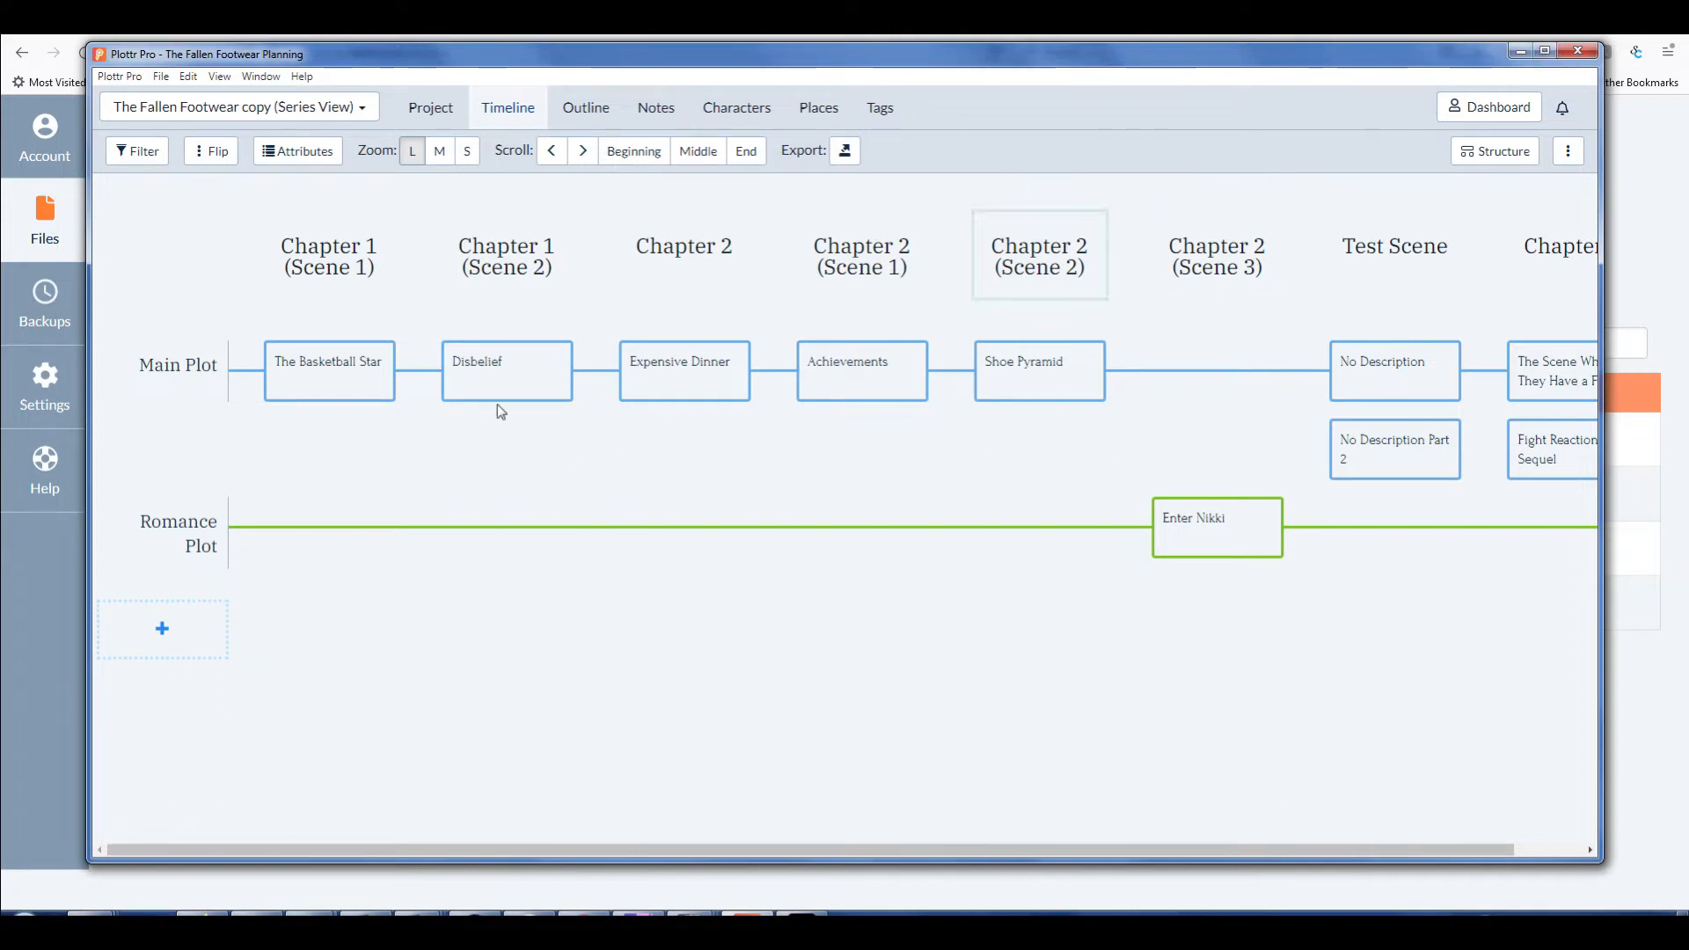
mouse_move(67, 176)
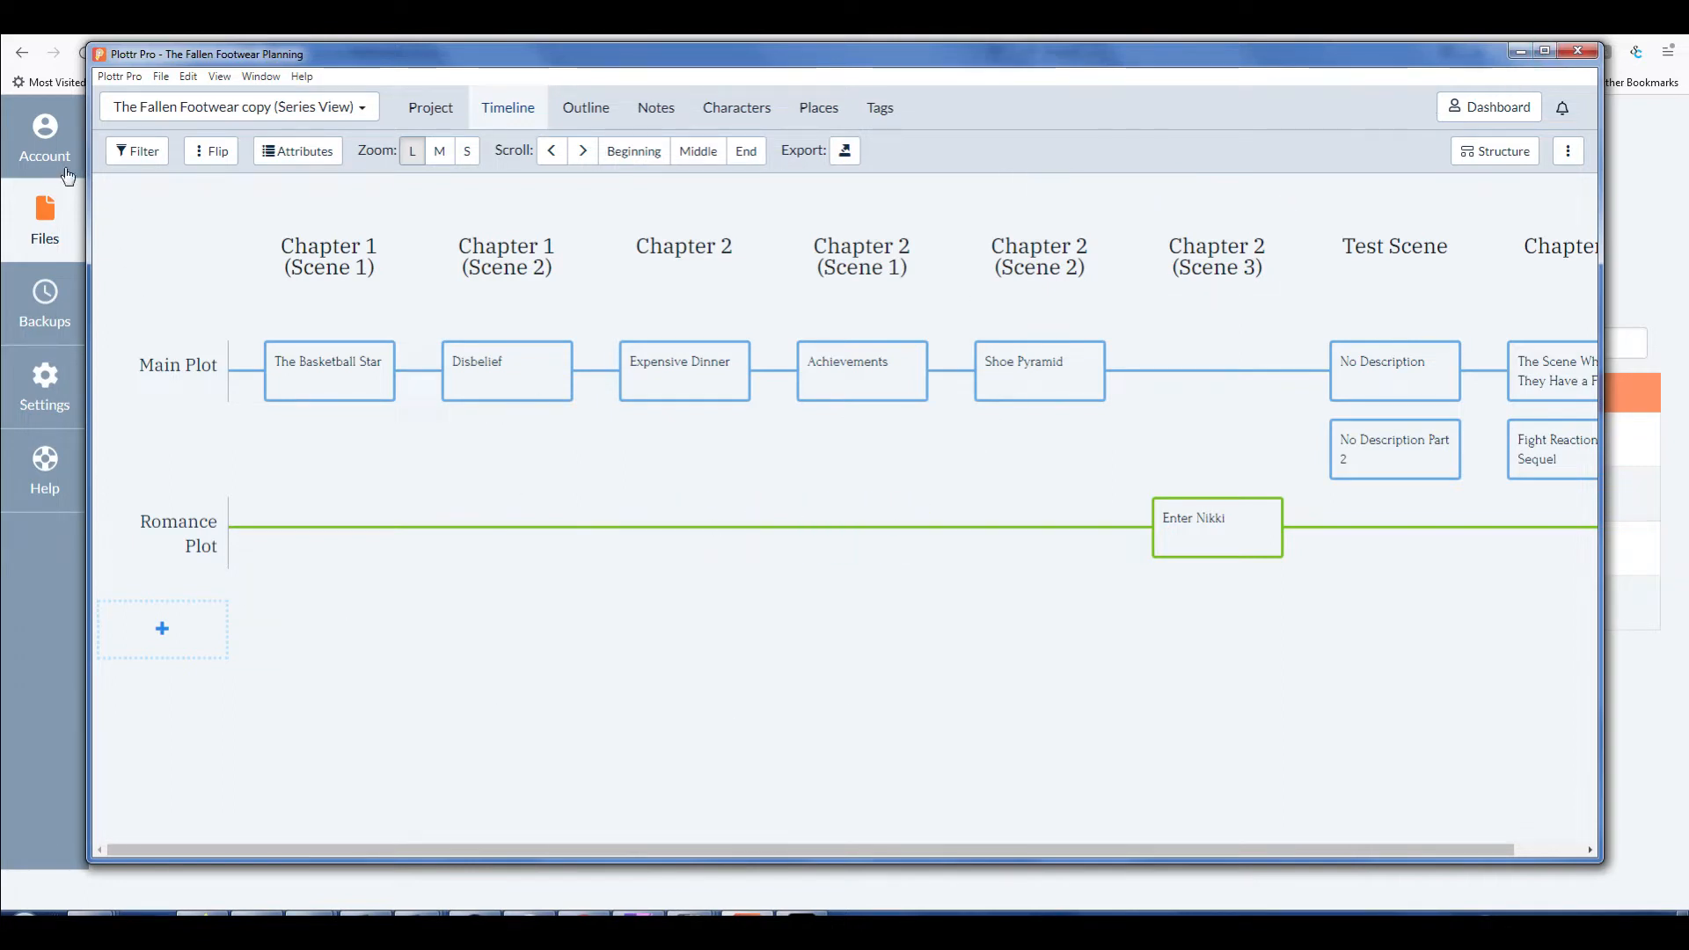
mouse_move(1082, 569)
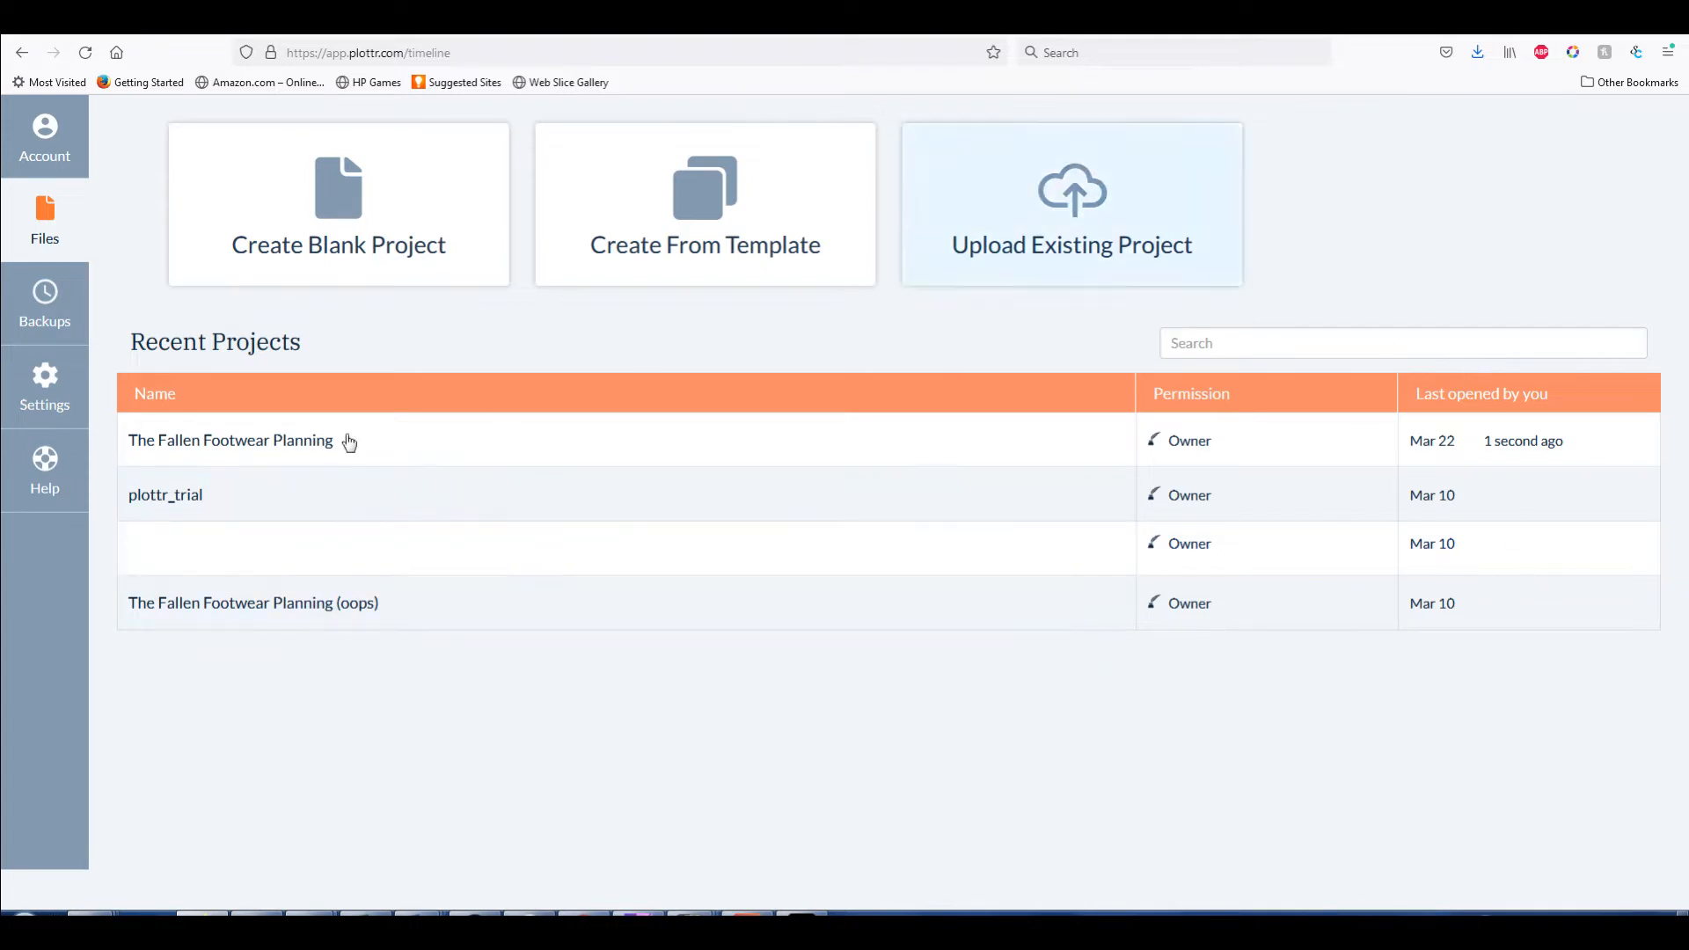
mouse_move(558, 171)
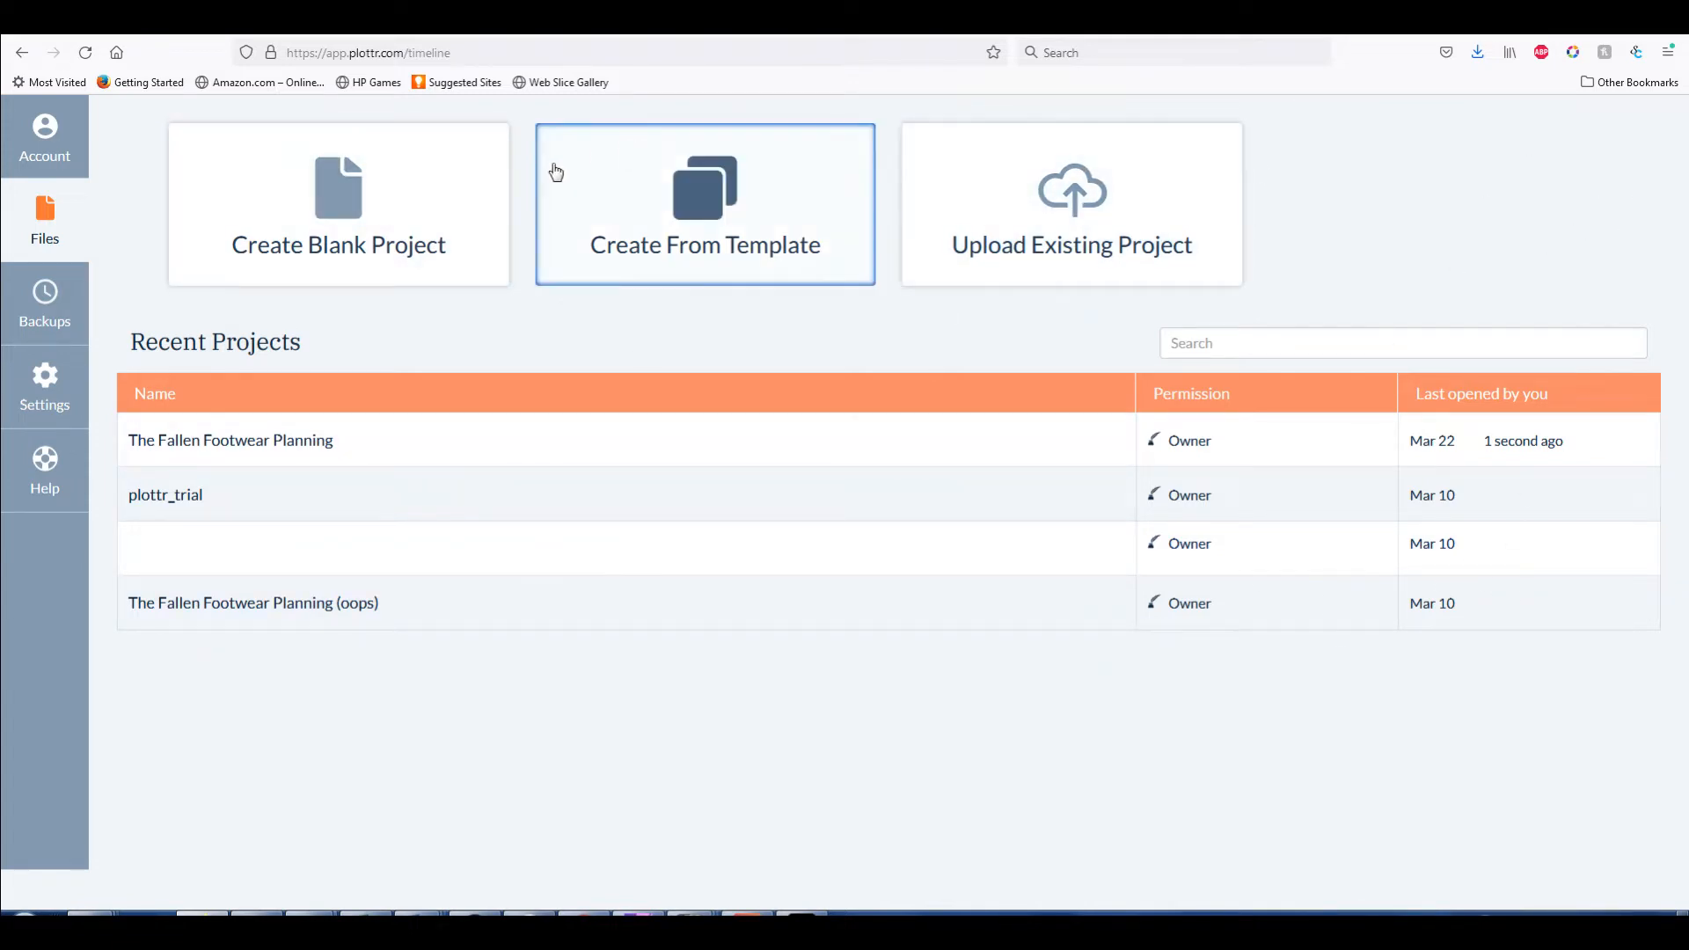
mouse_move(338, 204)
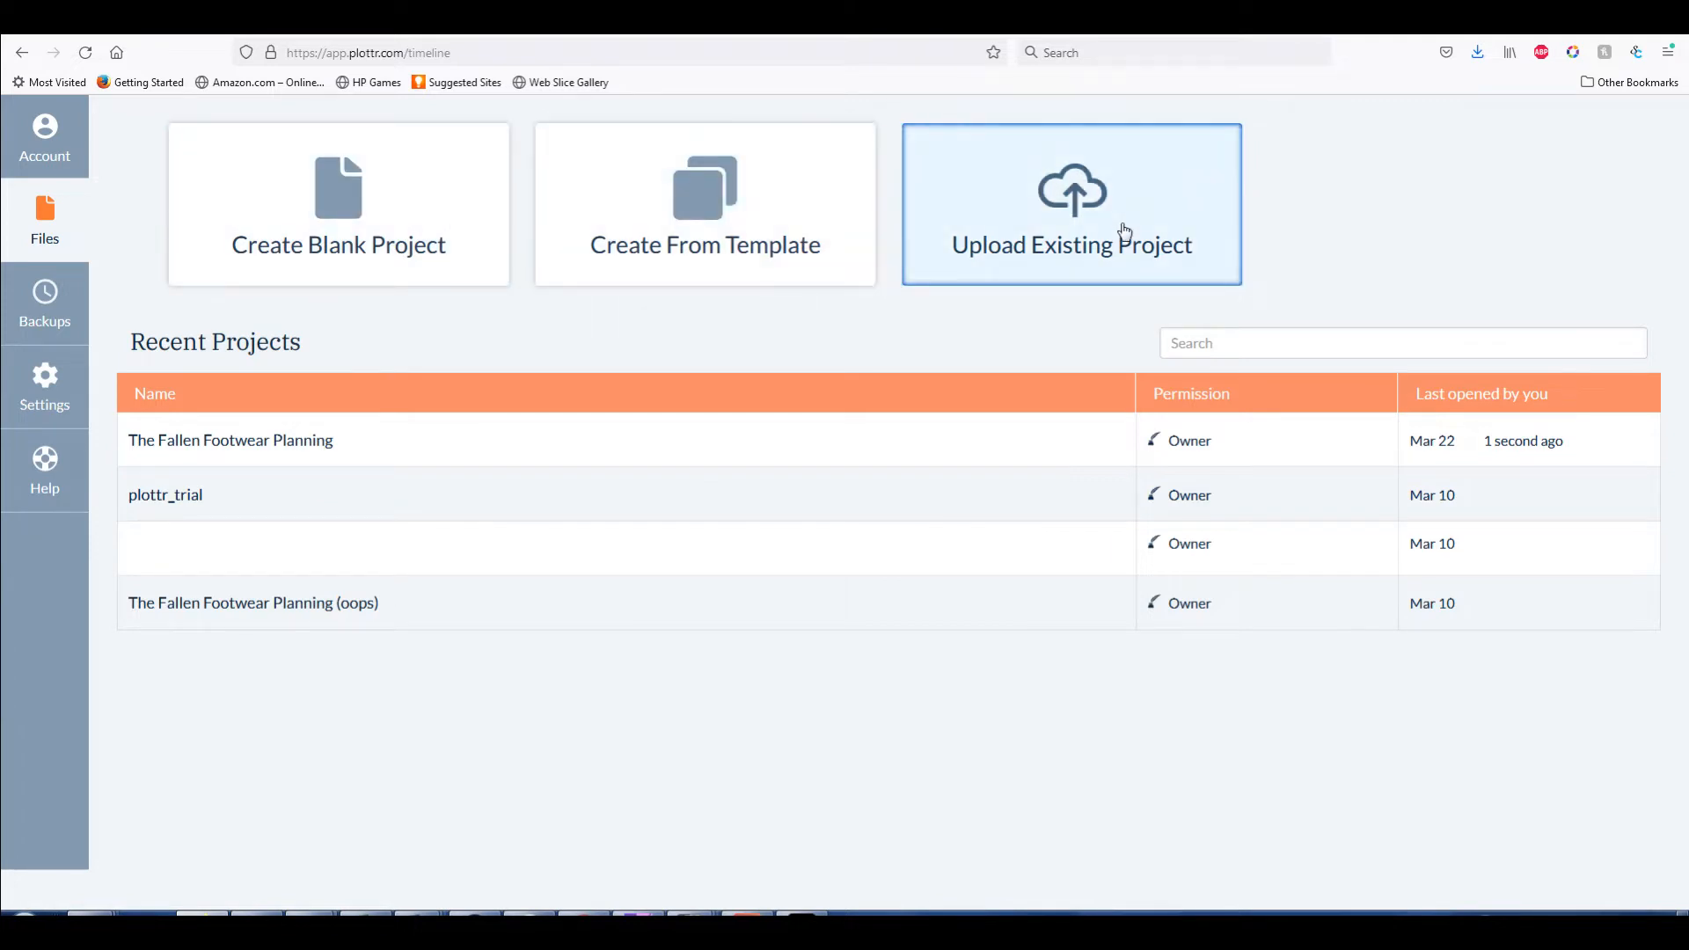
mouse_move(1216, 239)
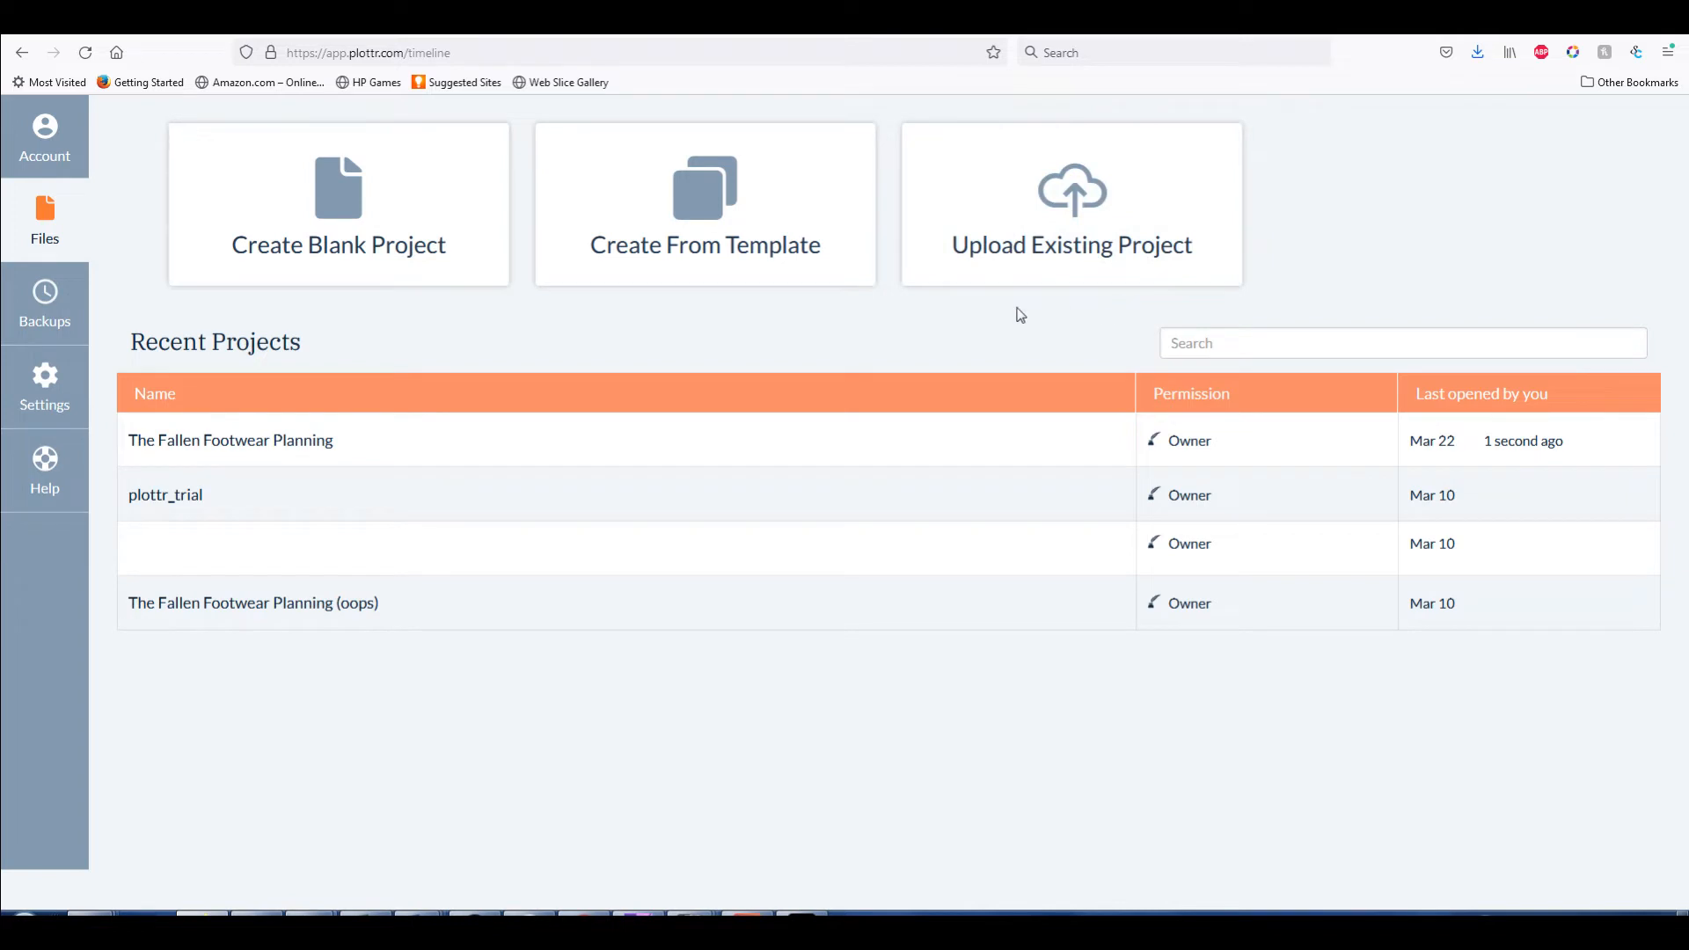
mouse_move(1061, 310)
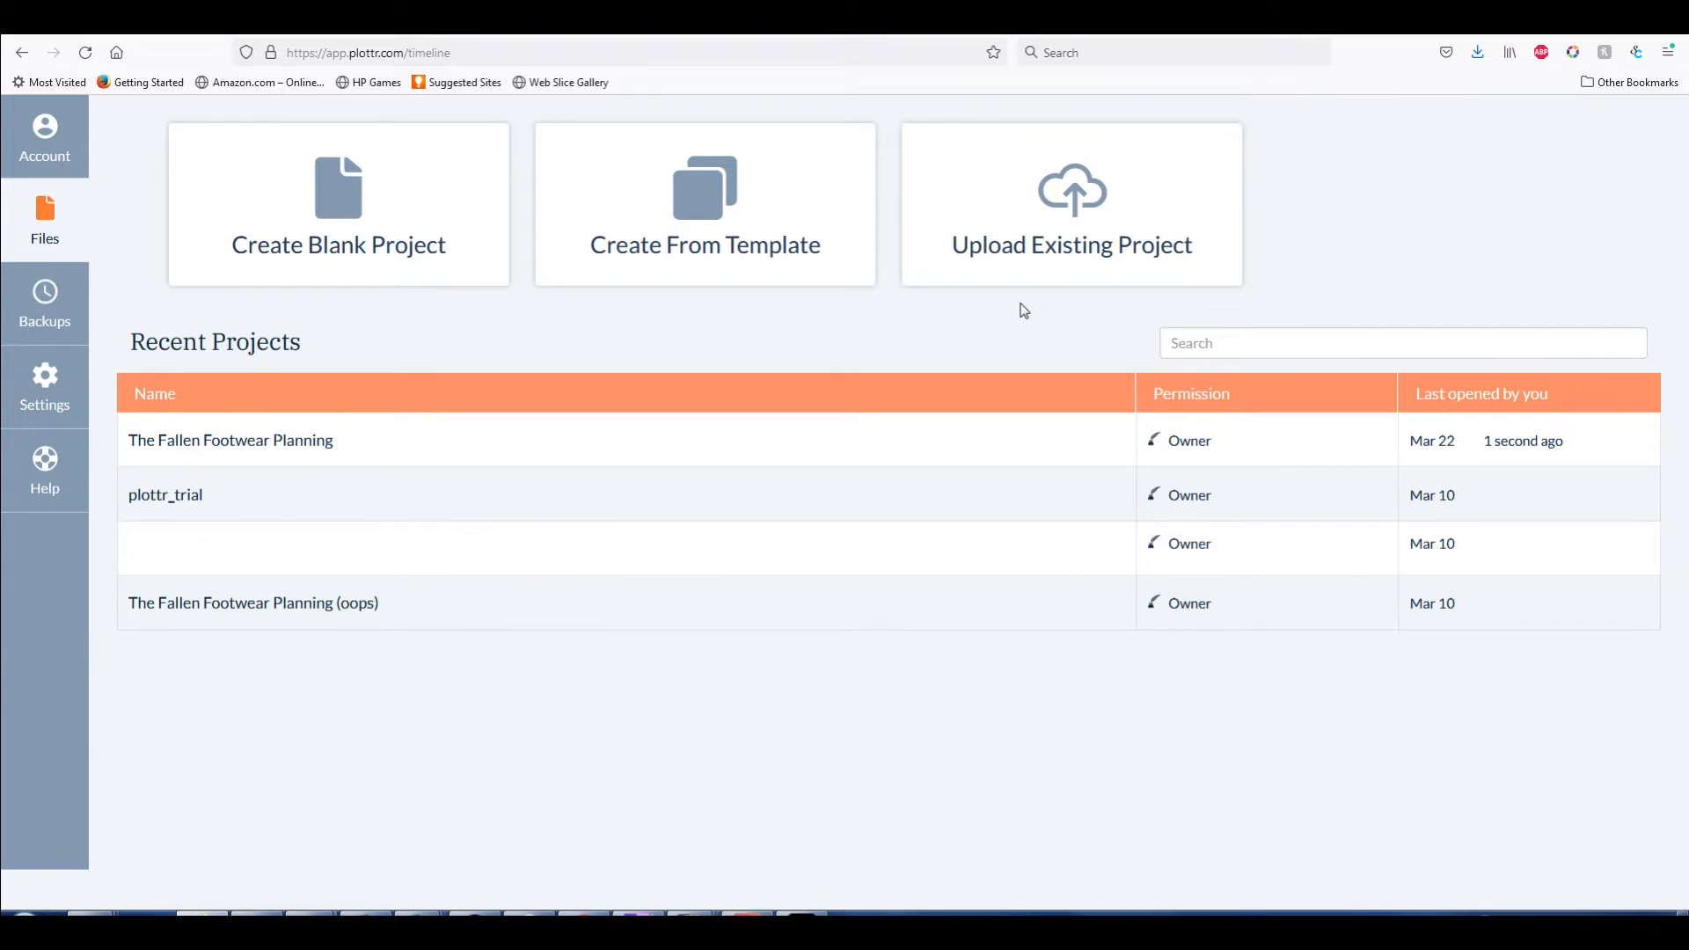
mouse_move(1062, 227)
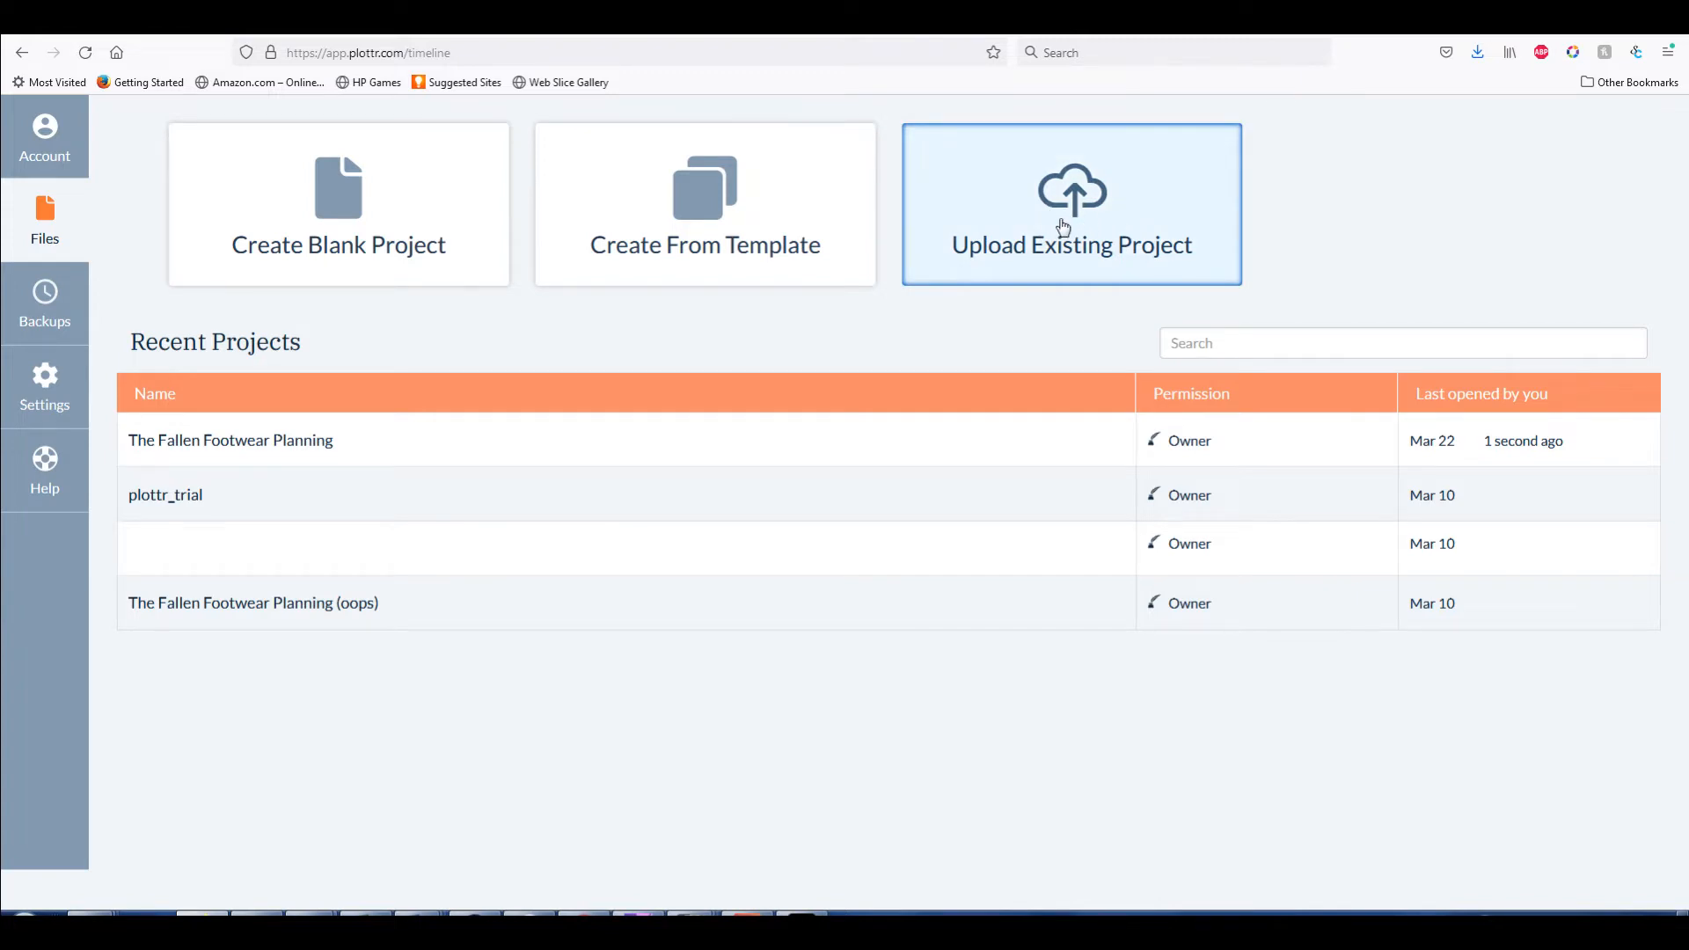
mouse_move(1119, 257)
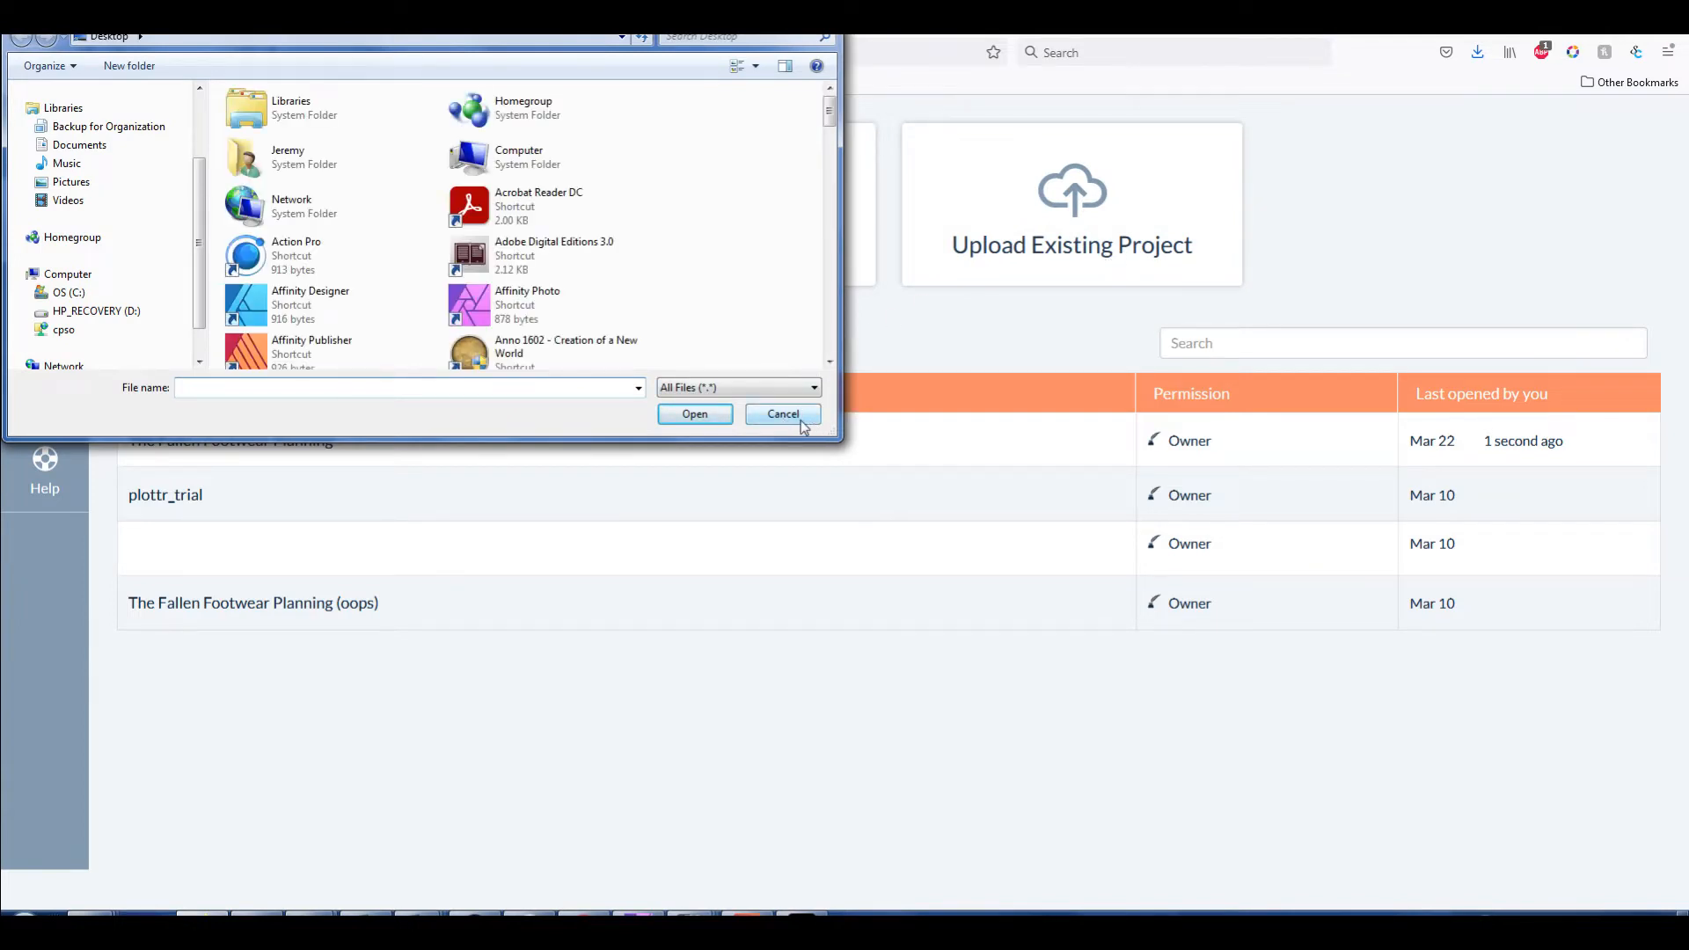
Cancel the file chooser so no project is uploaded, returning to Recent Projects
left_click(783, 413)
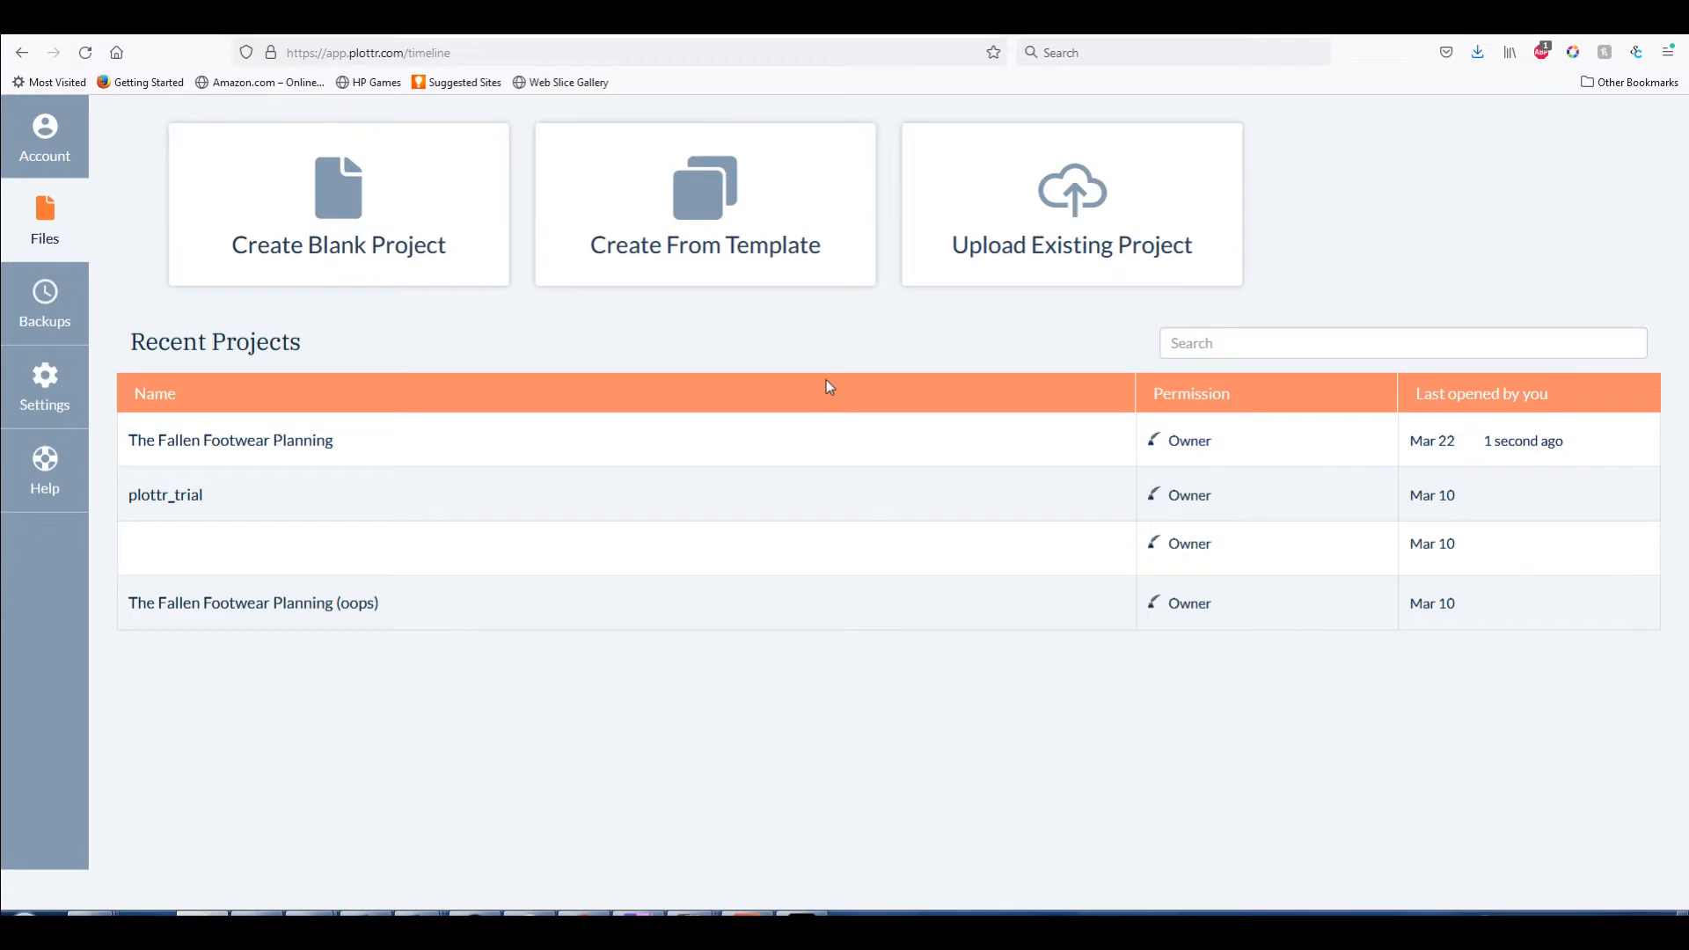
mouse_move(651, 343)
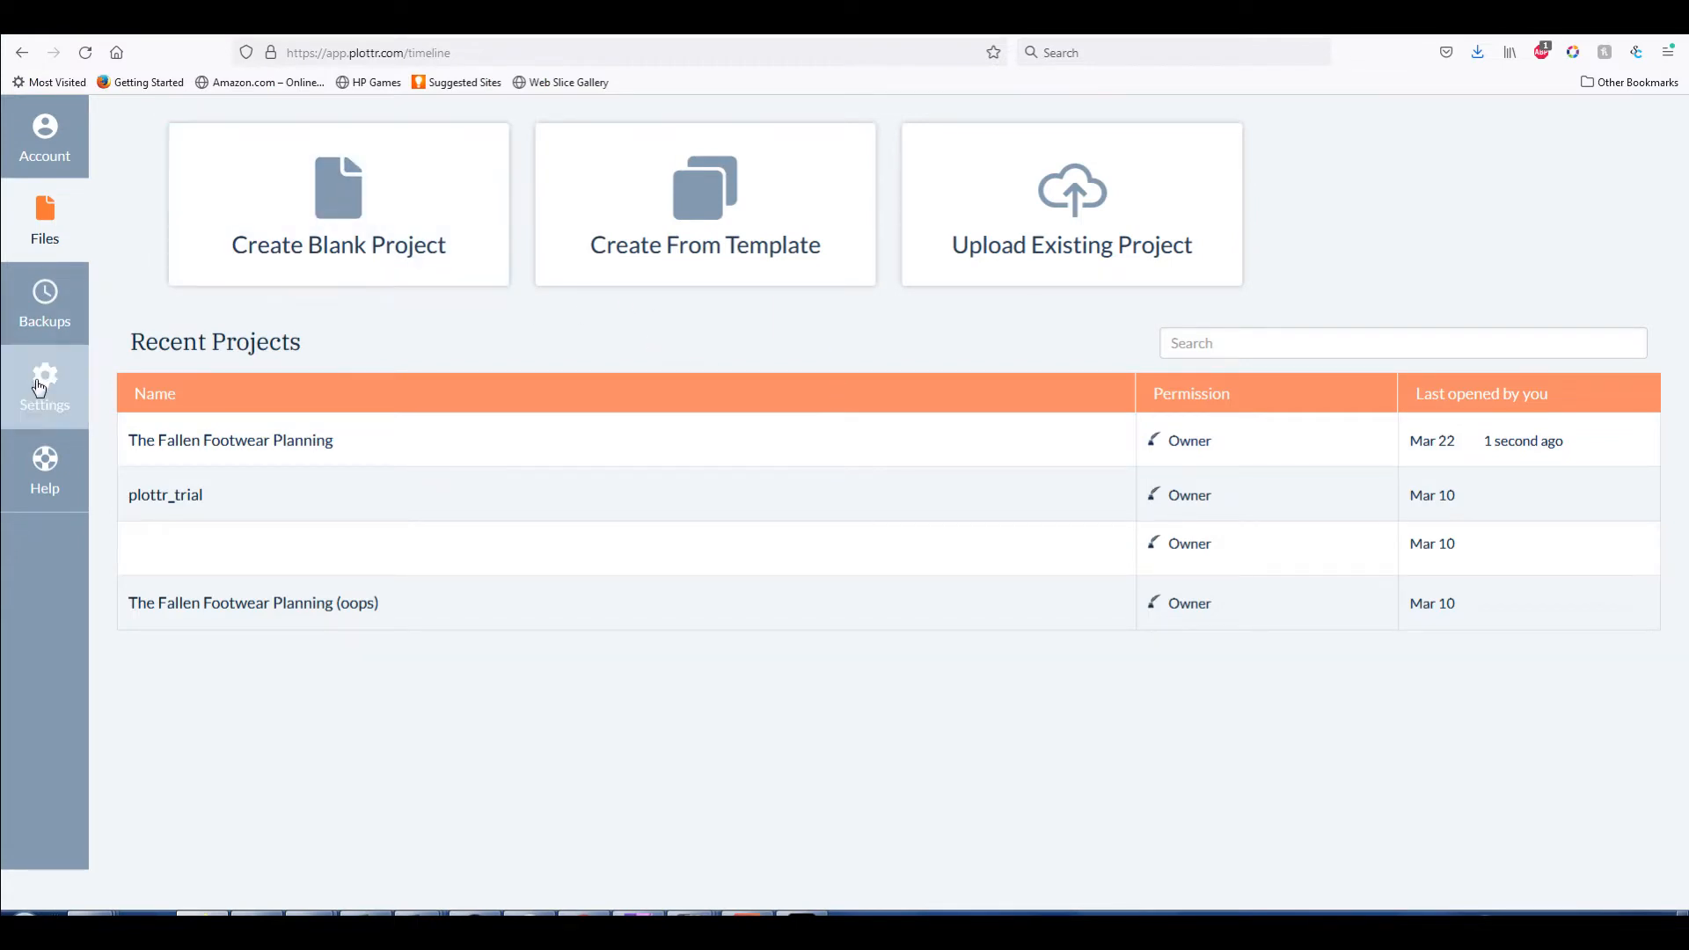
Browse the web settings' Beta, Dashboard and General tabs without changing anything
left_click(44, 387)
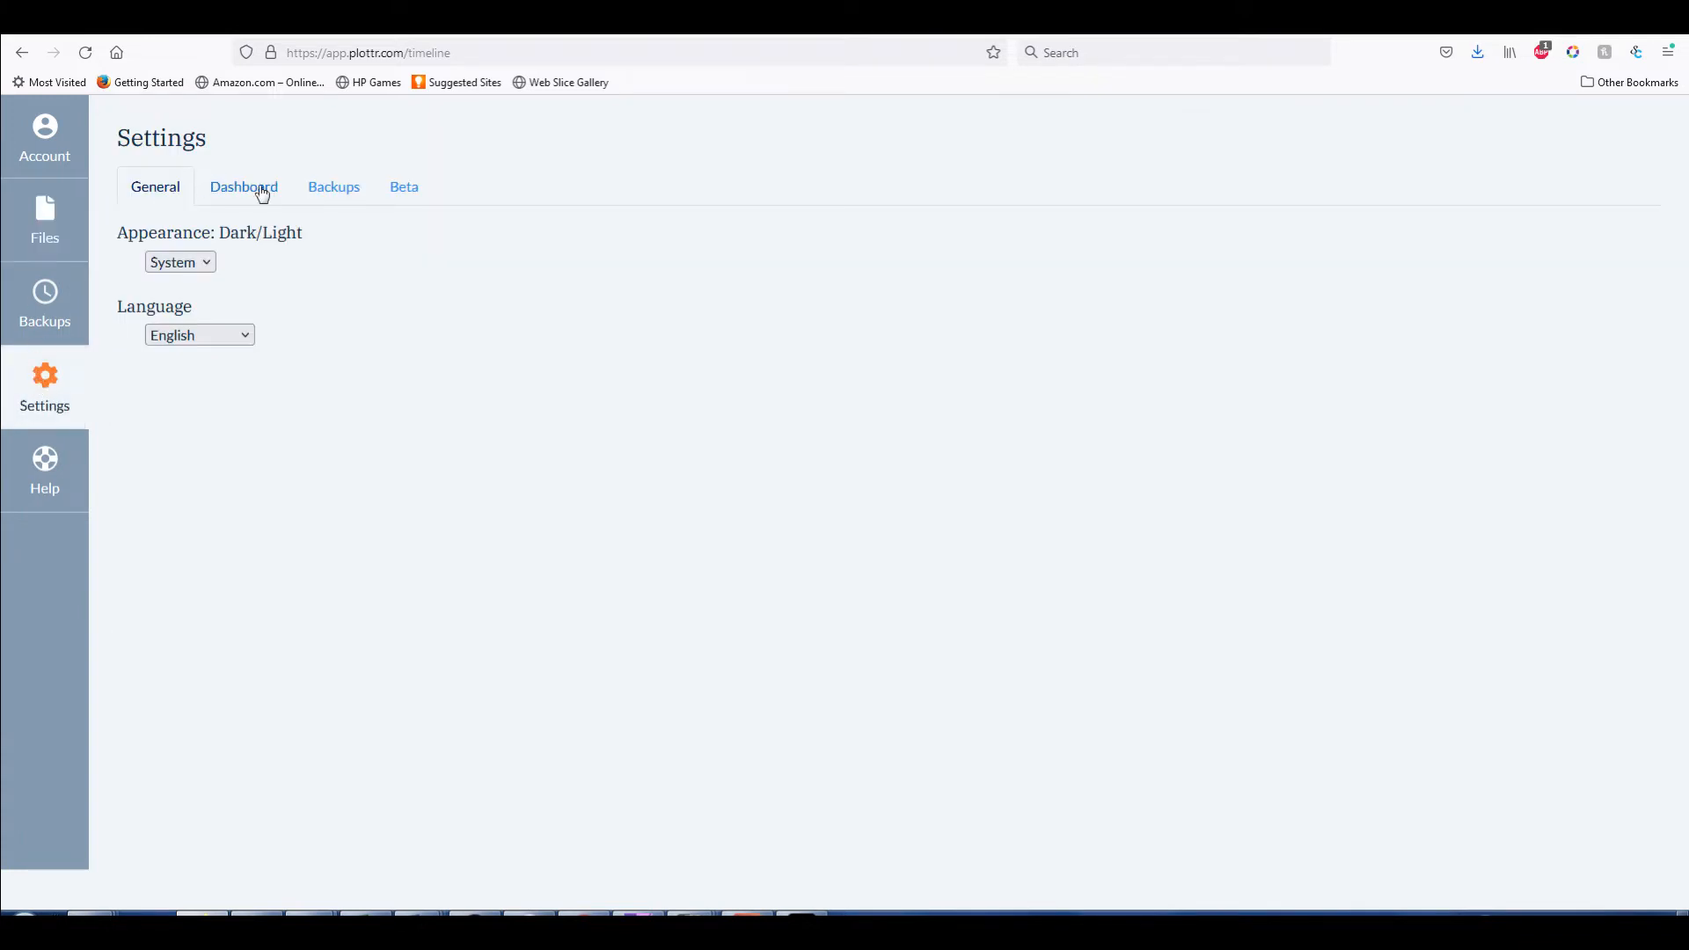
left_click(405, 186)
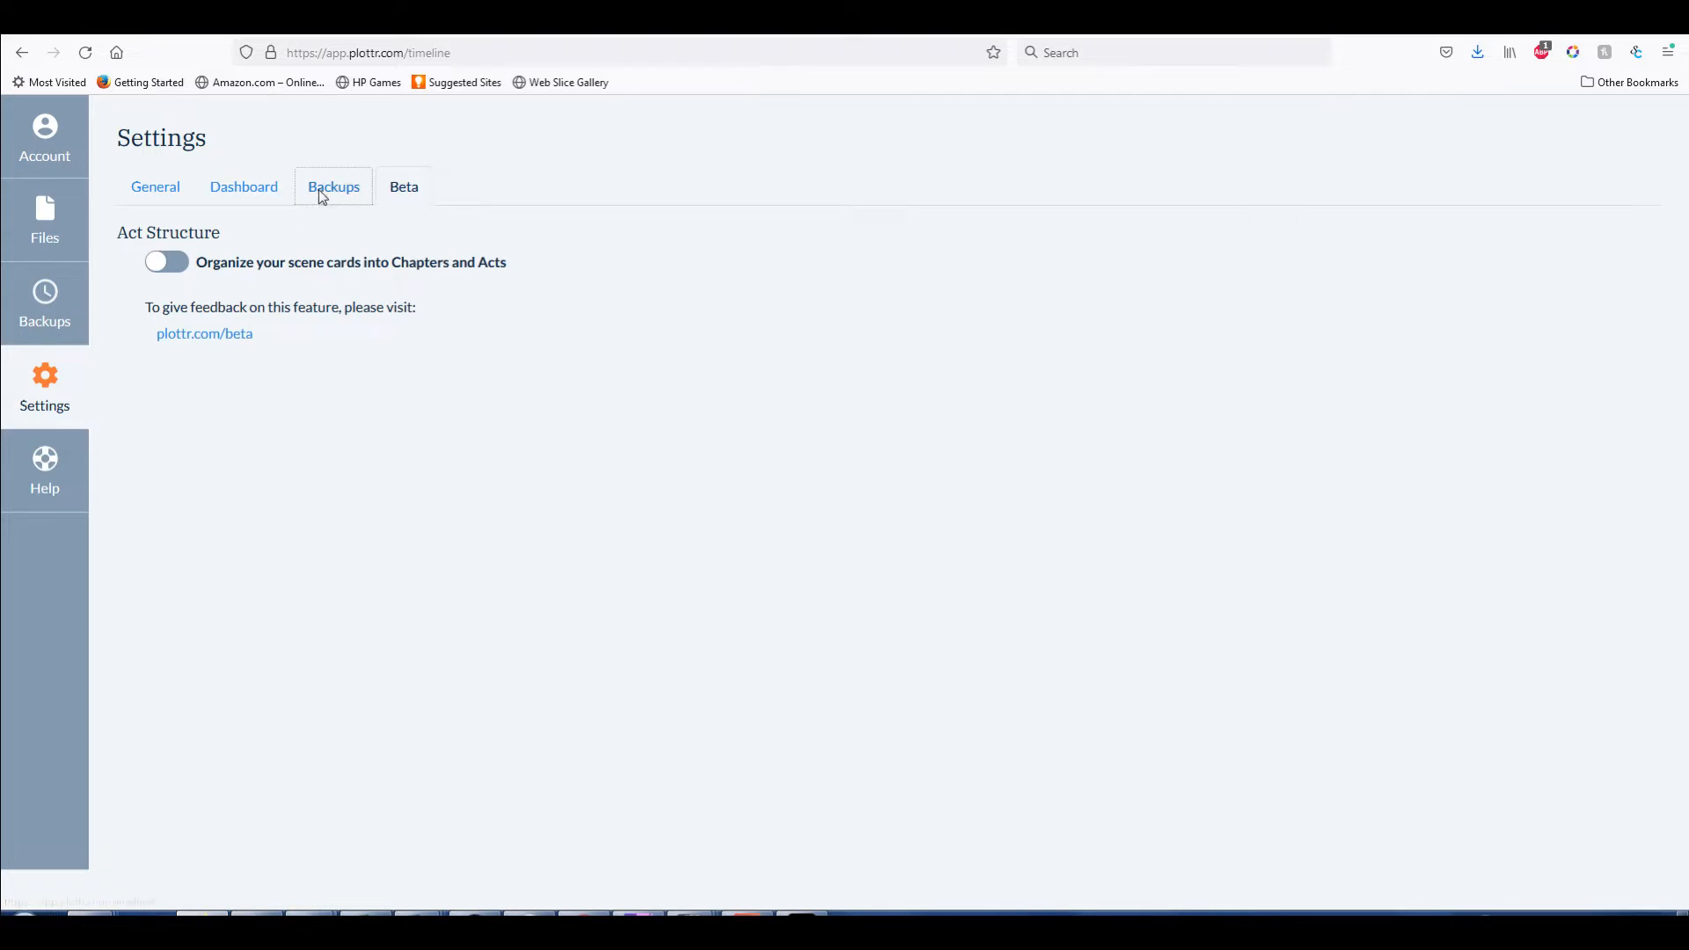
left_click(242, 186)
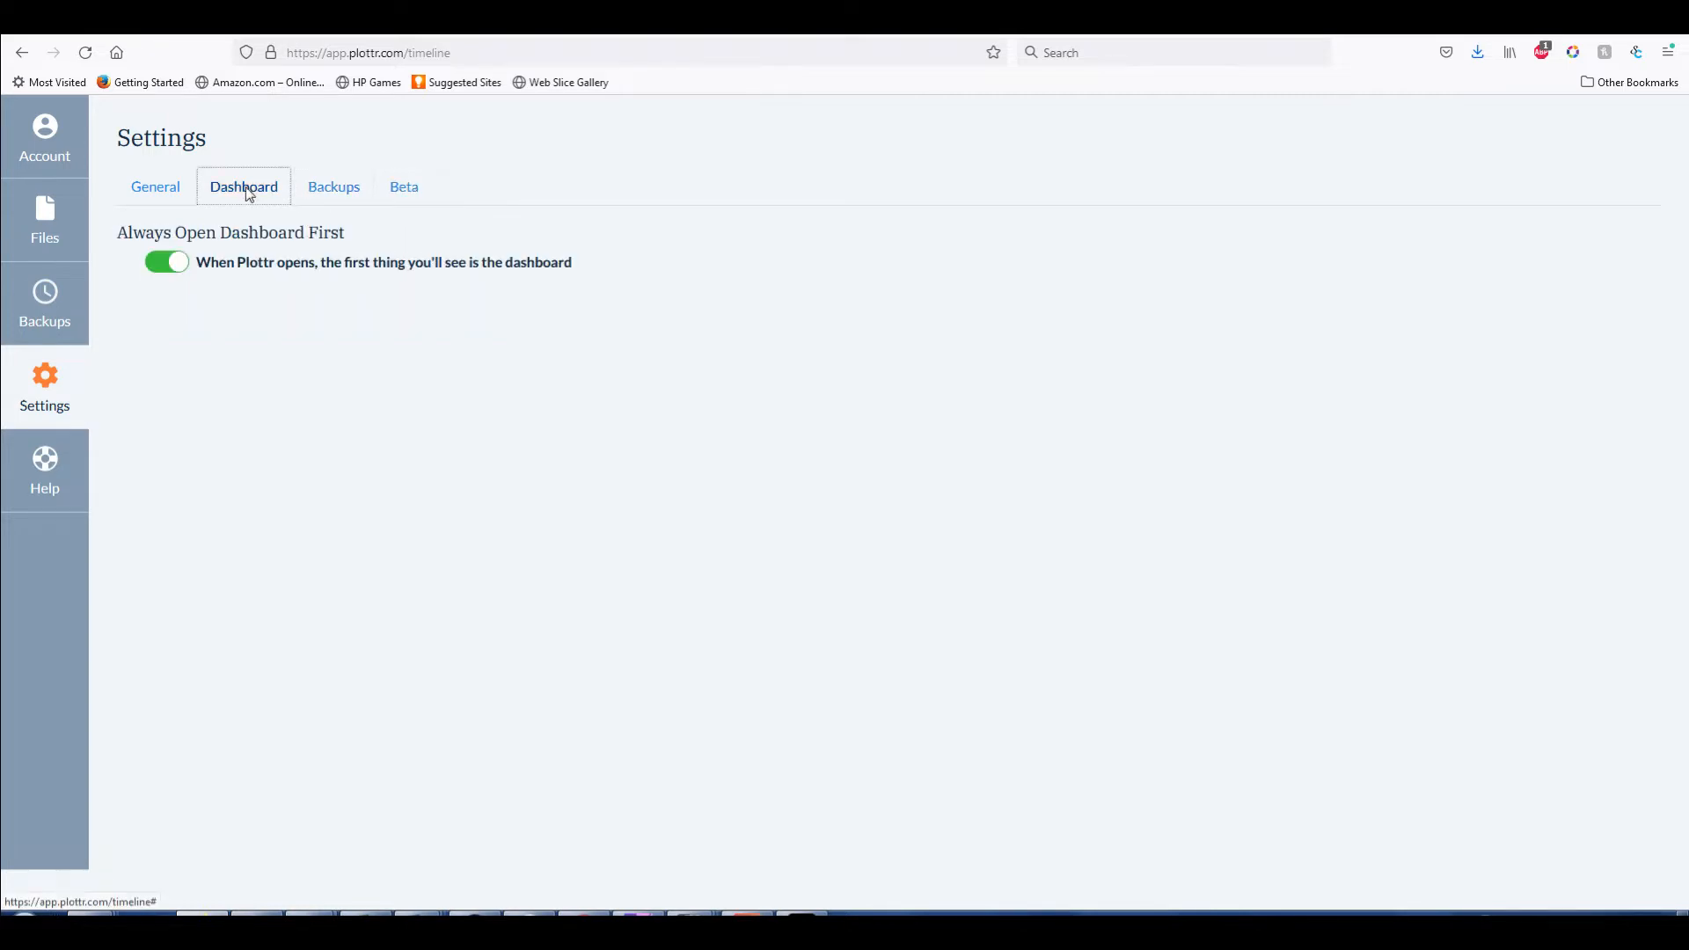
left_click(154, 187)
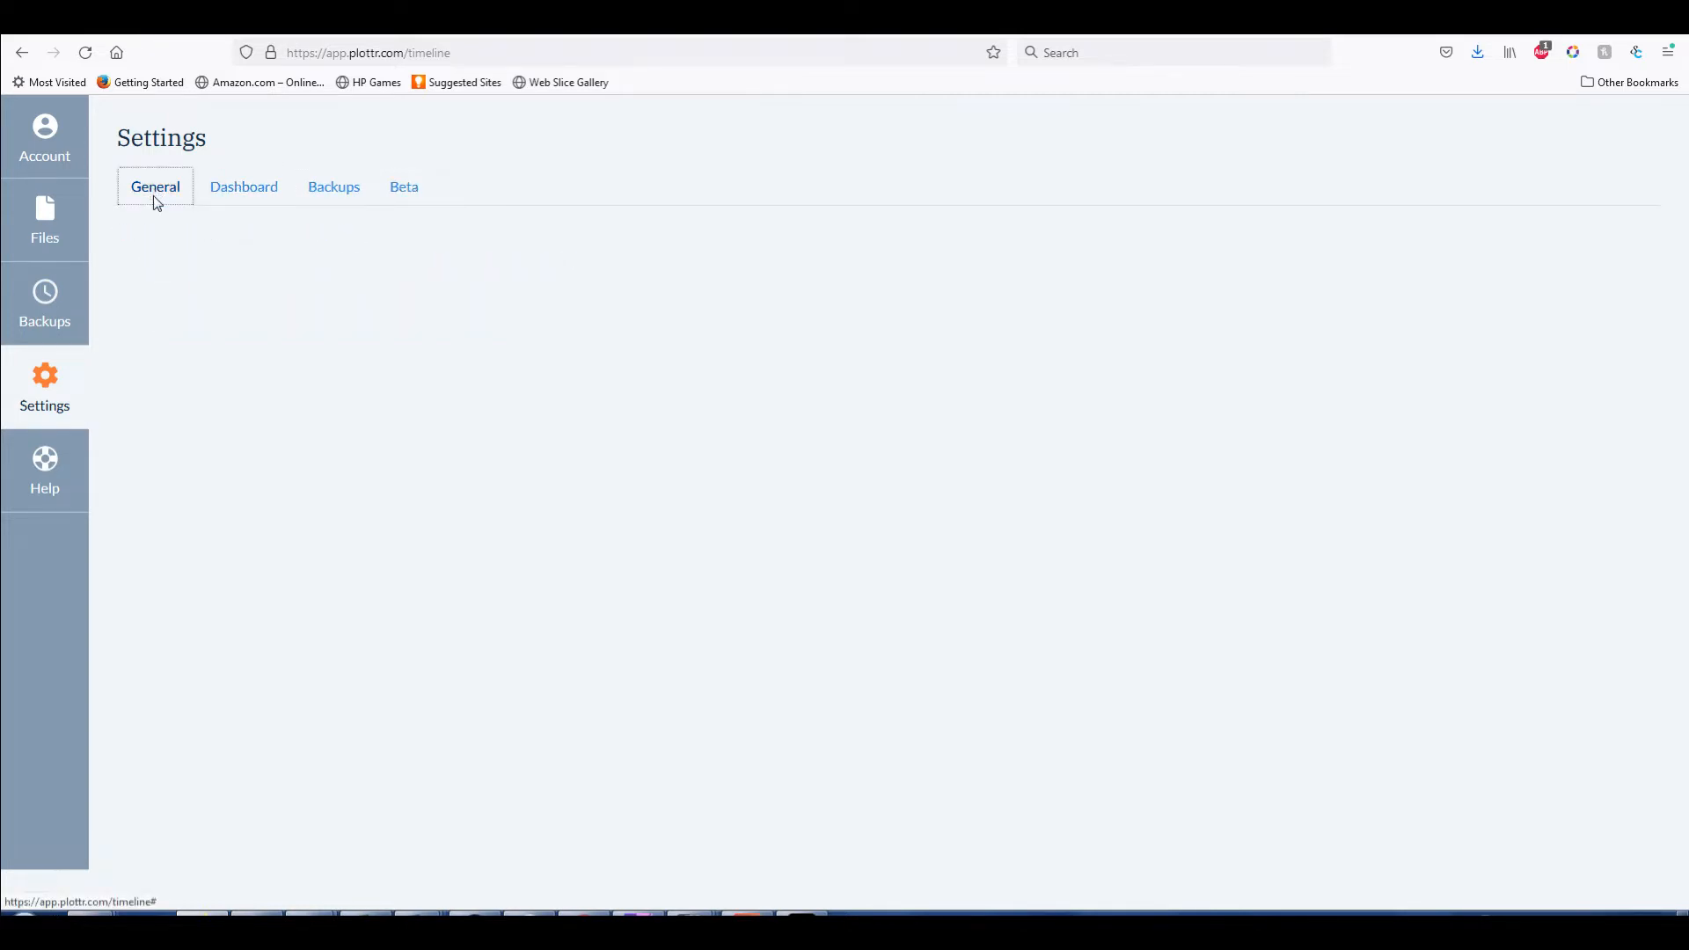
left_click(155, 187)
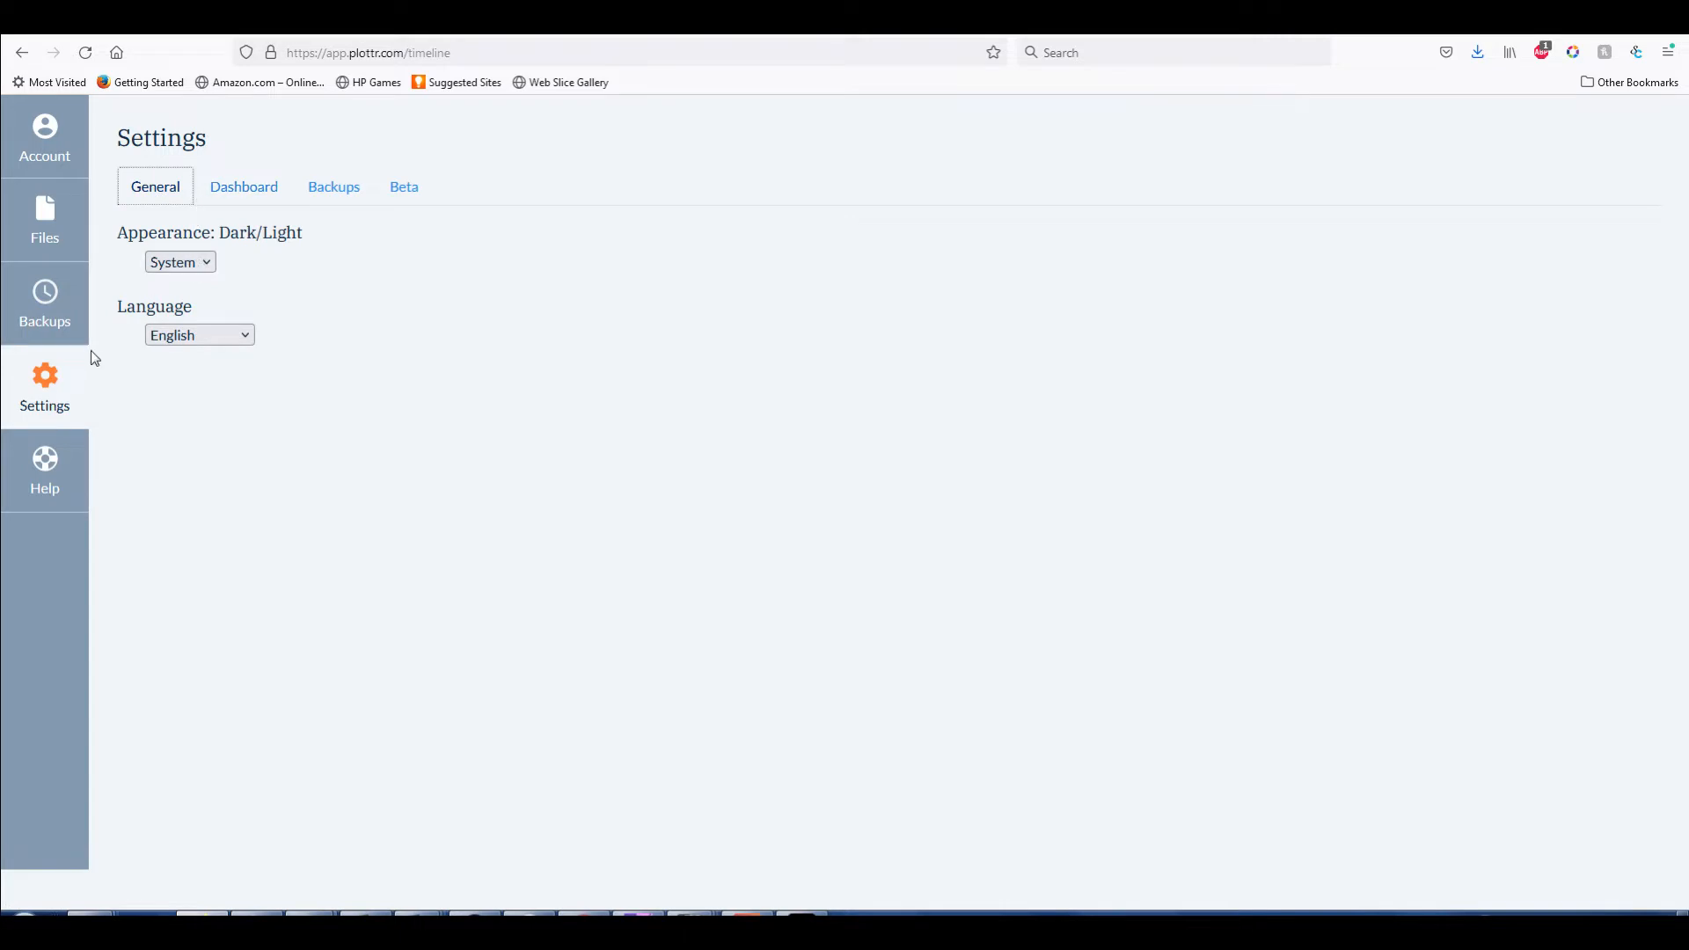
Show the saved backups list, including the Mar 21, 2022 folder
left_click(44, 301)
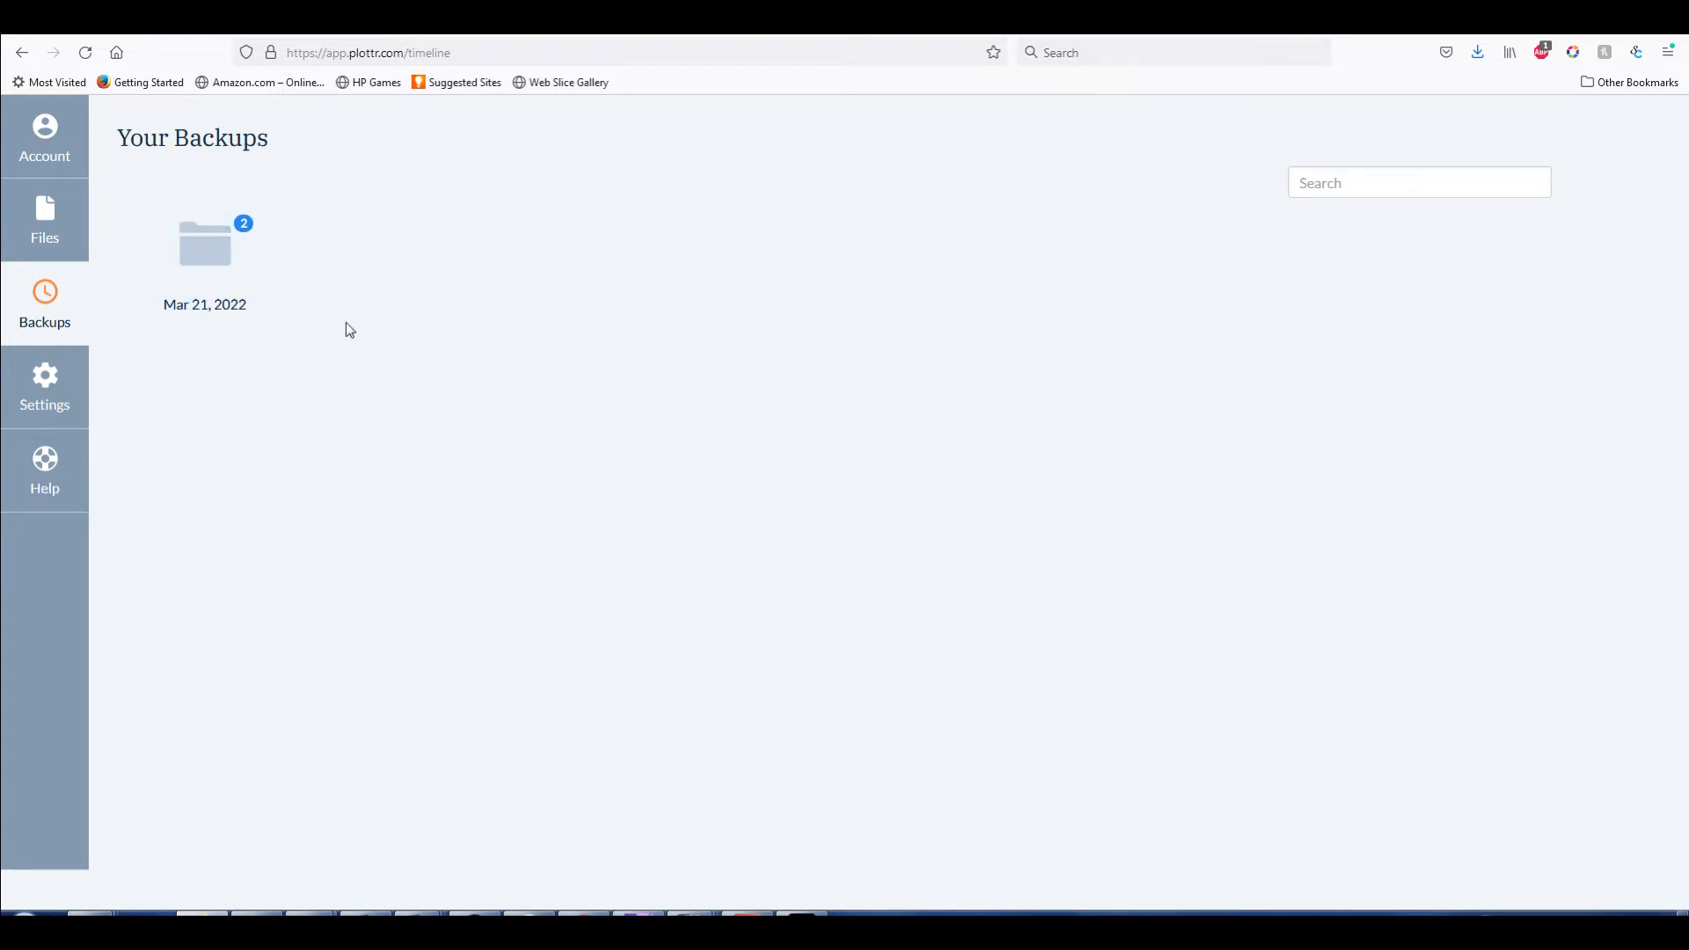
mouse_move(246, 373)
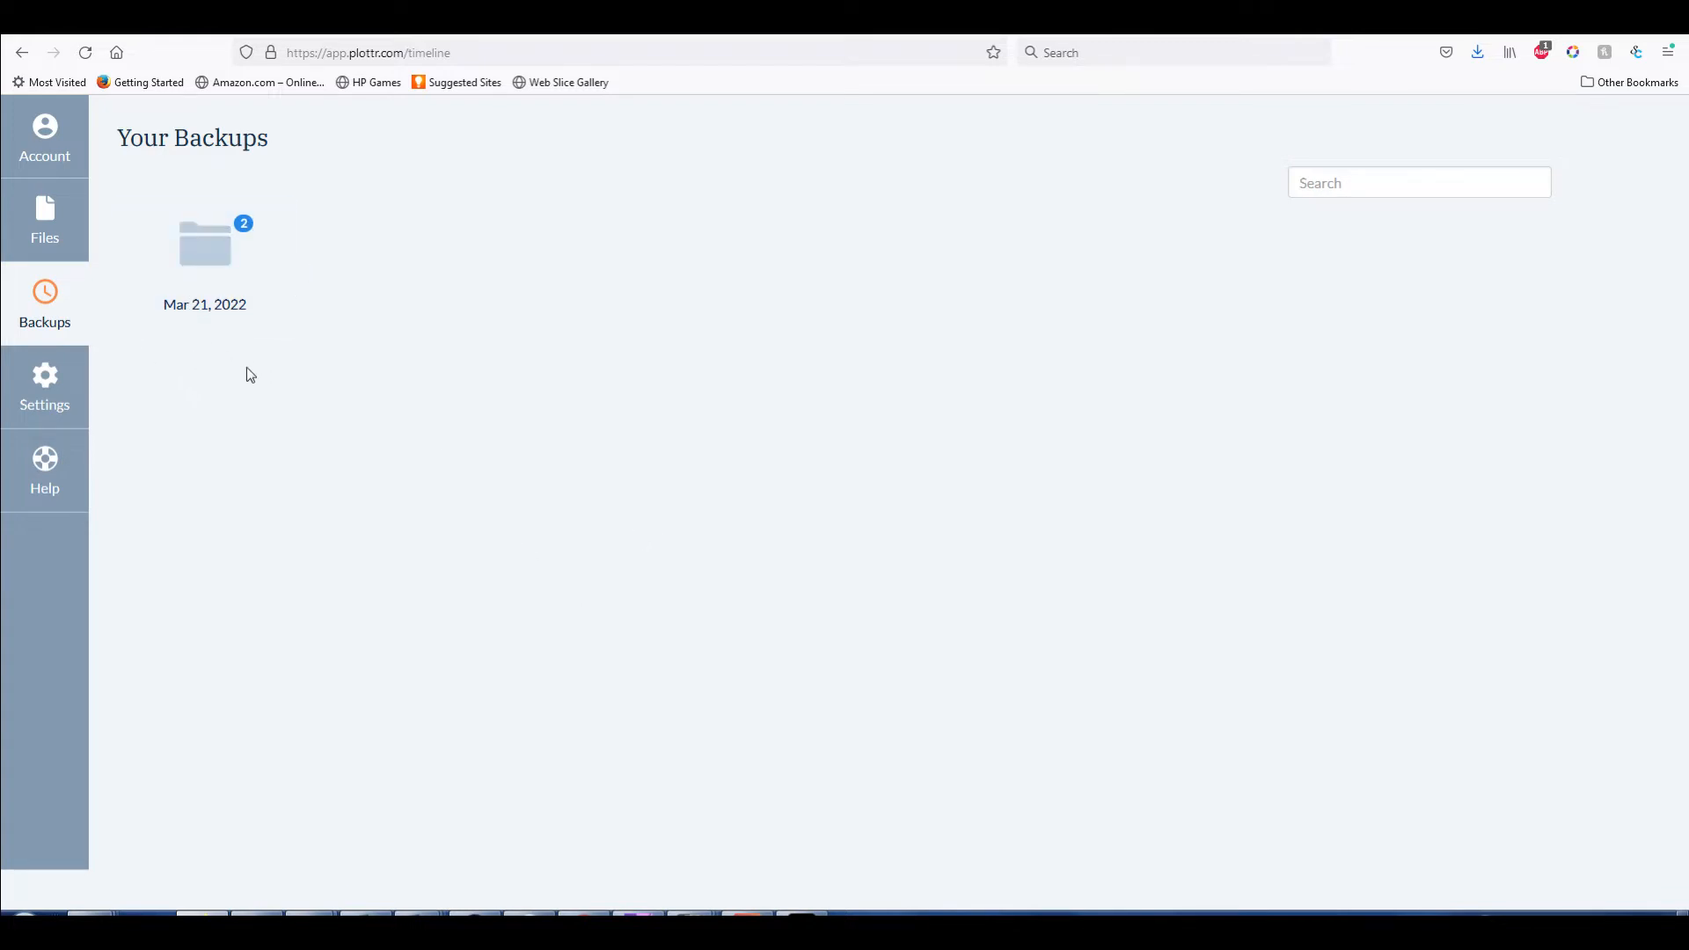
mouse_move(237, 379)
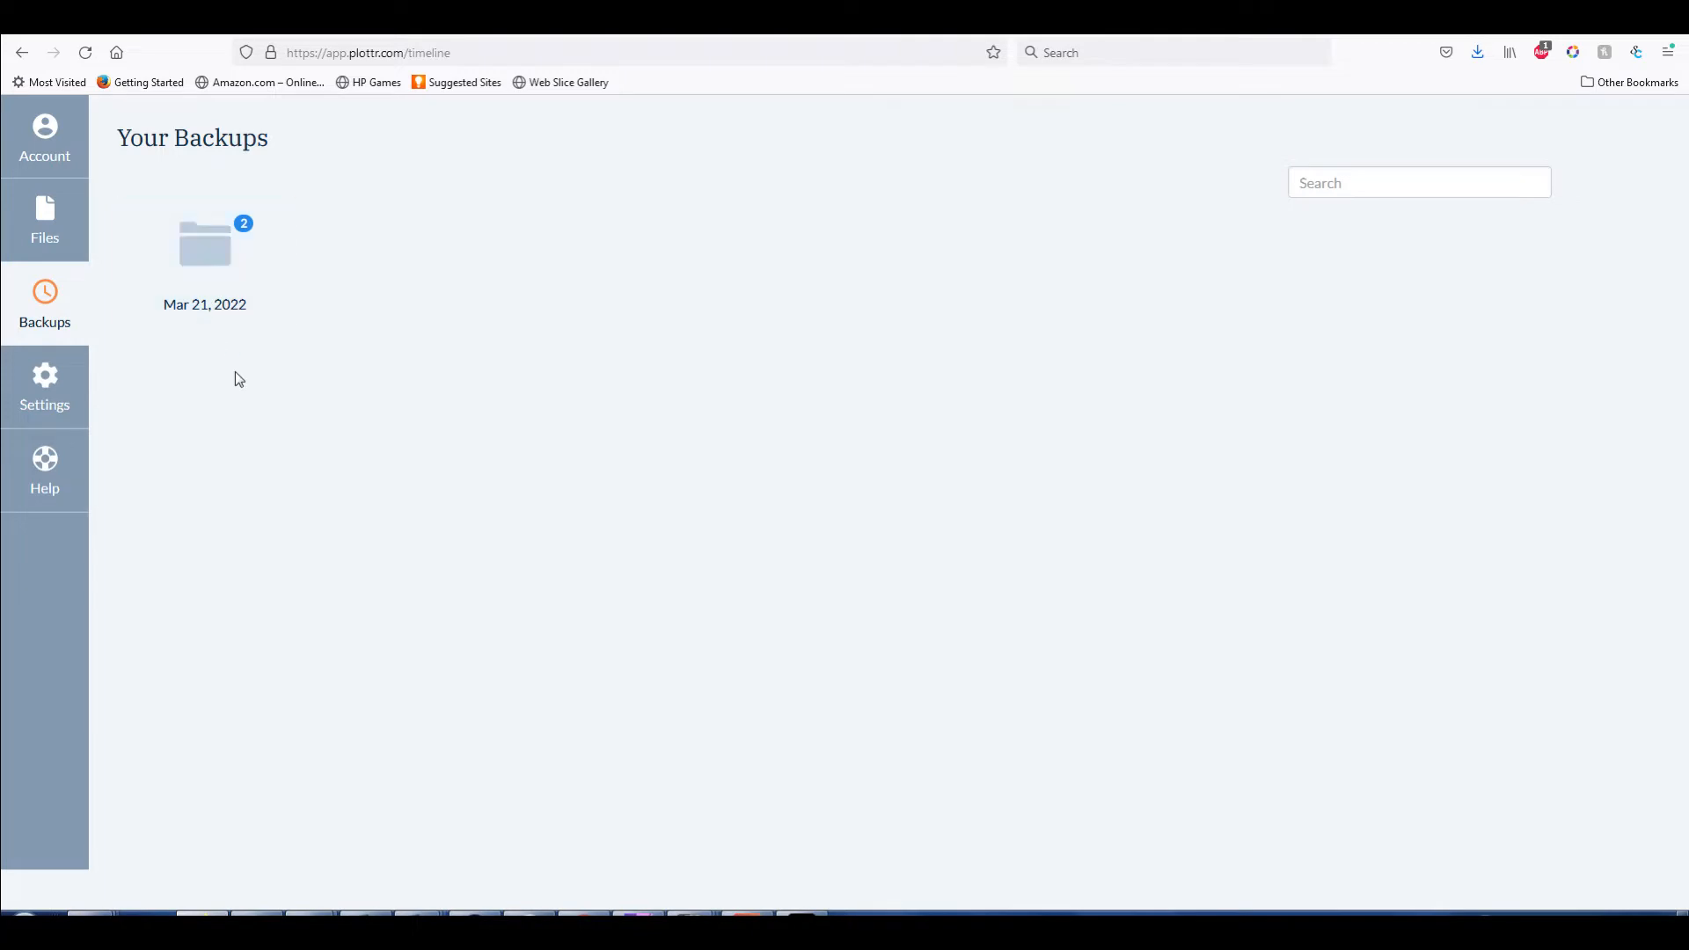
Return to Recent Projects and create a new blank project (Untitled - 0)
left_click(44, 221)
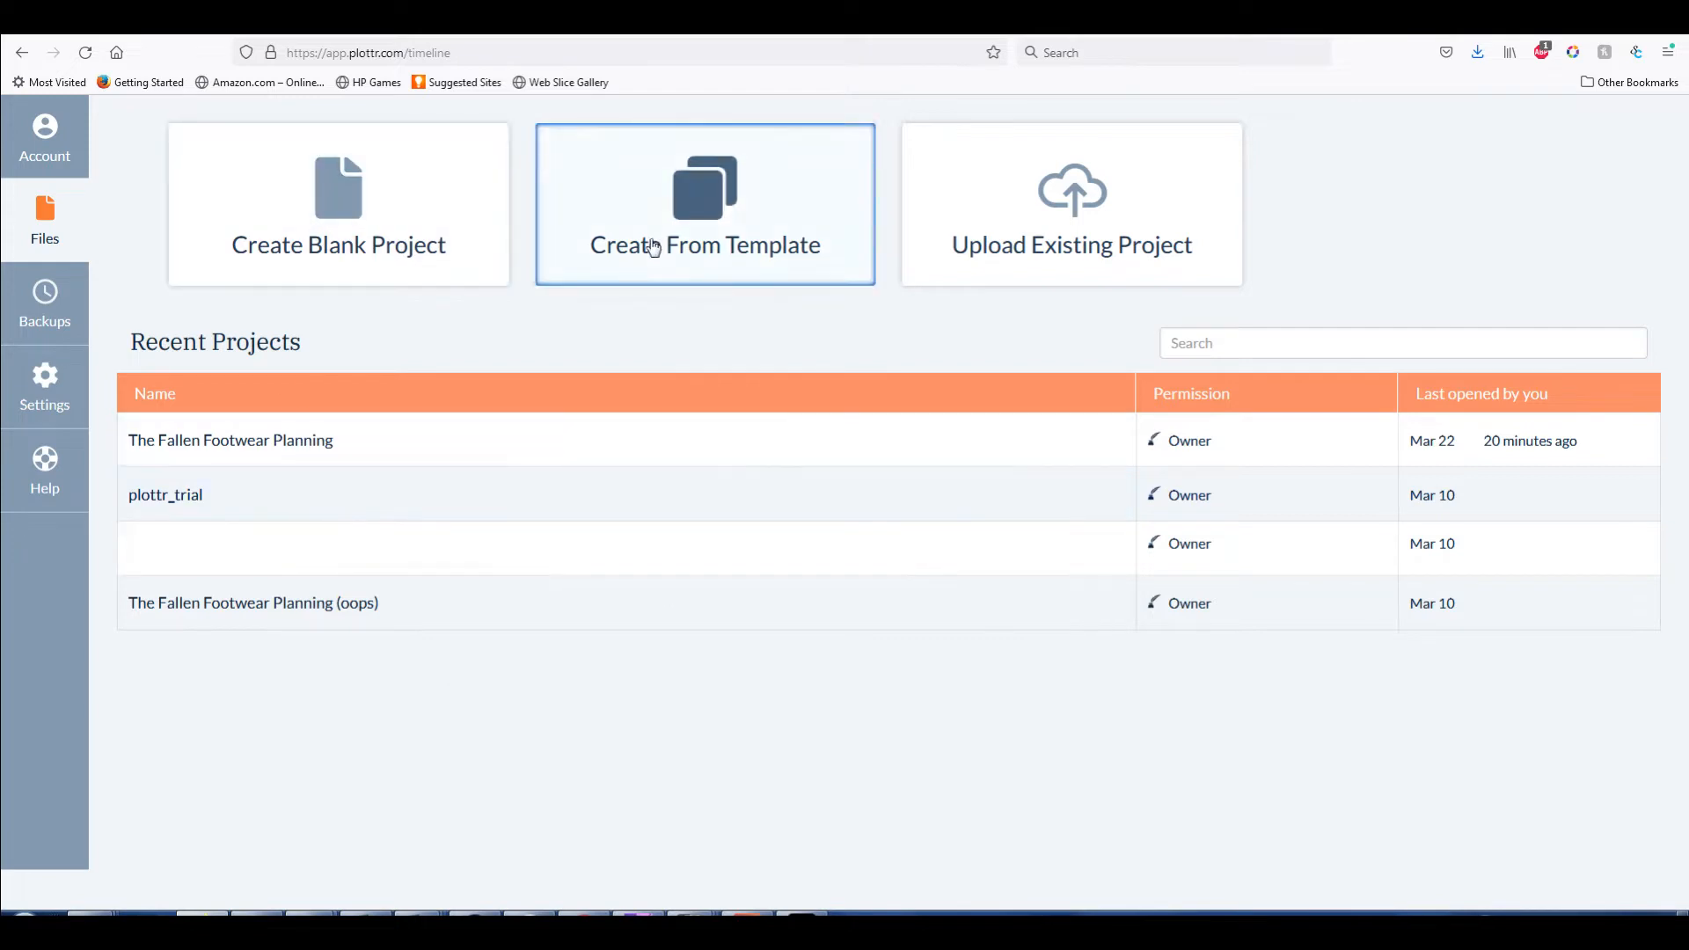
mouse_move(329, 354)
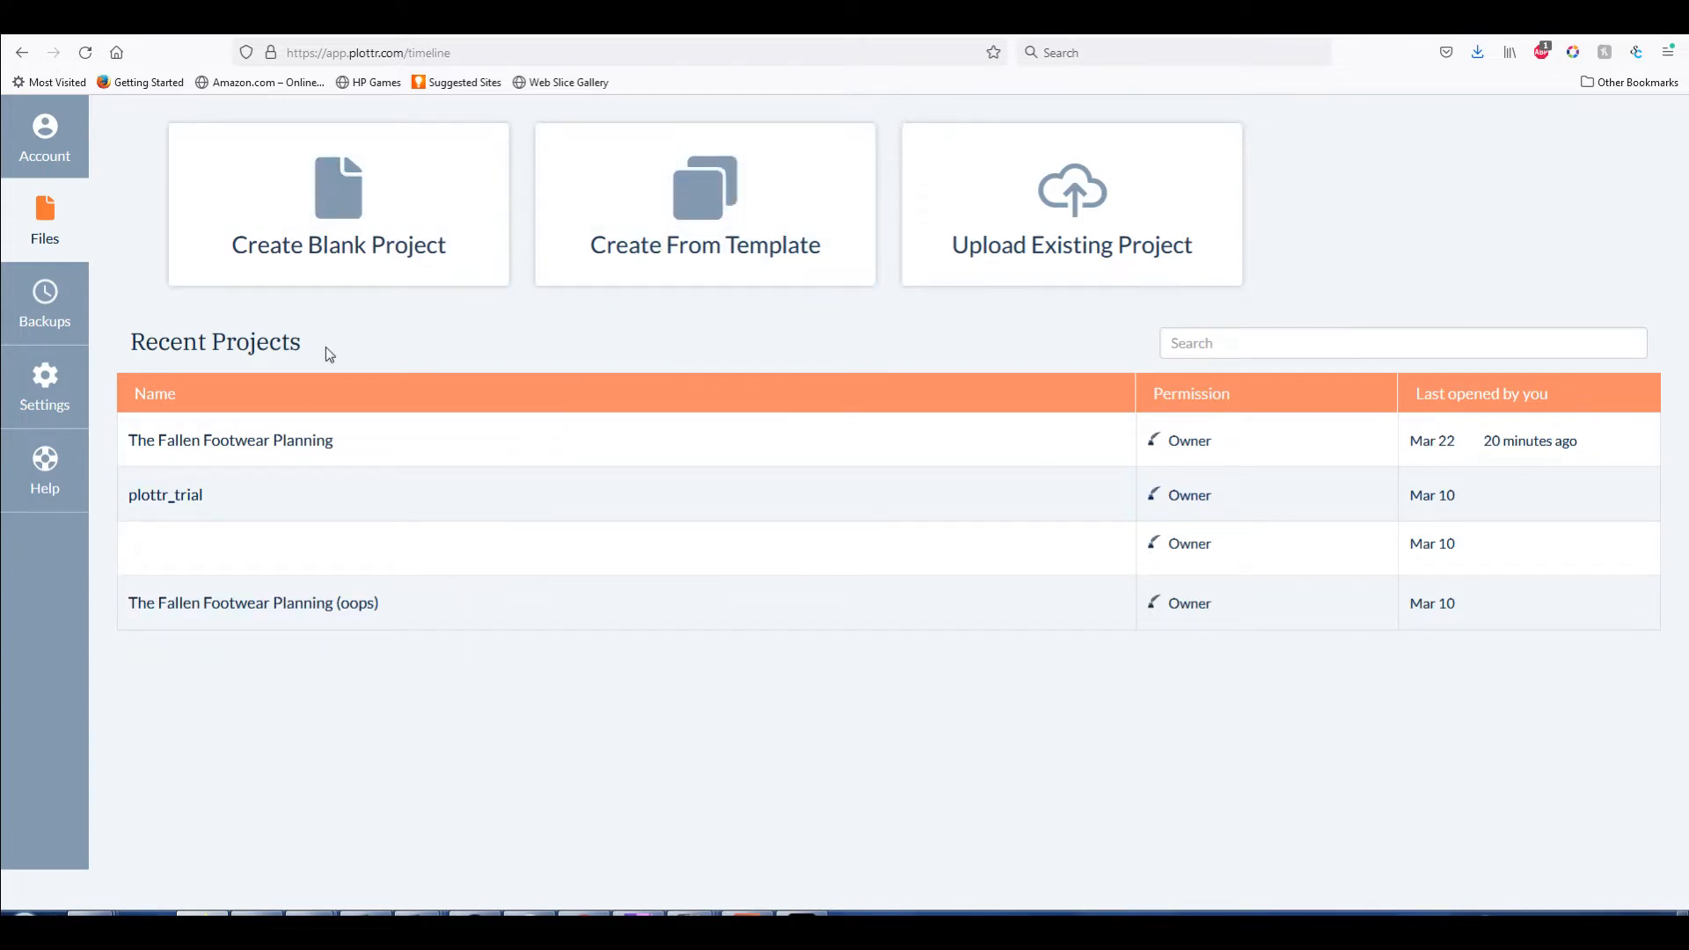
mouse_move(460, 351)
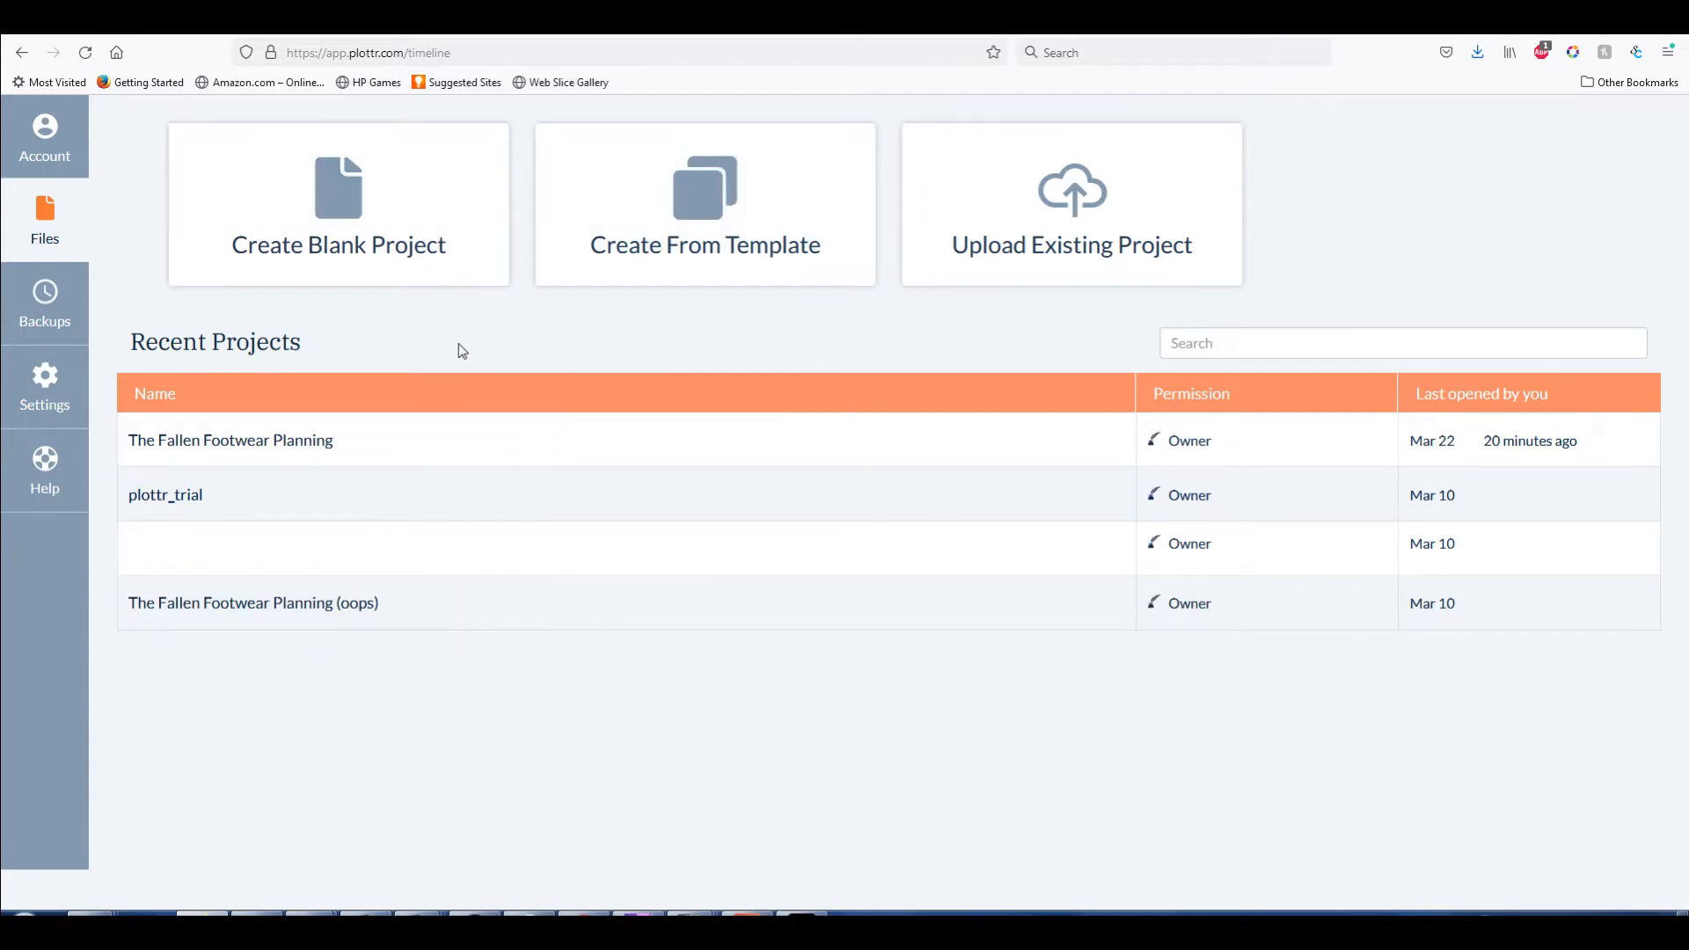
mouse_move(610, 523)
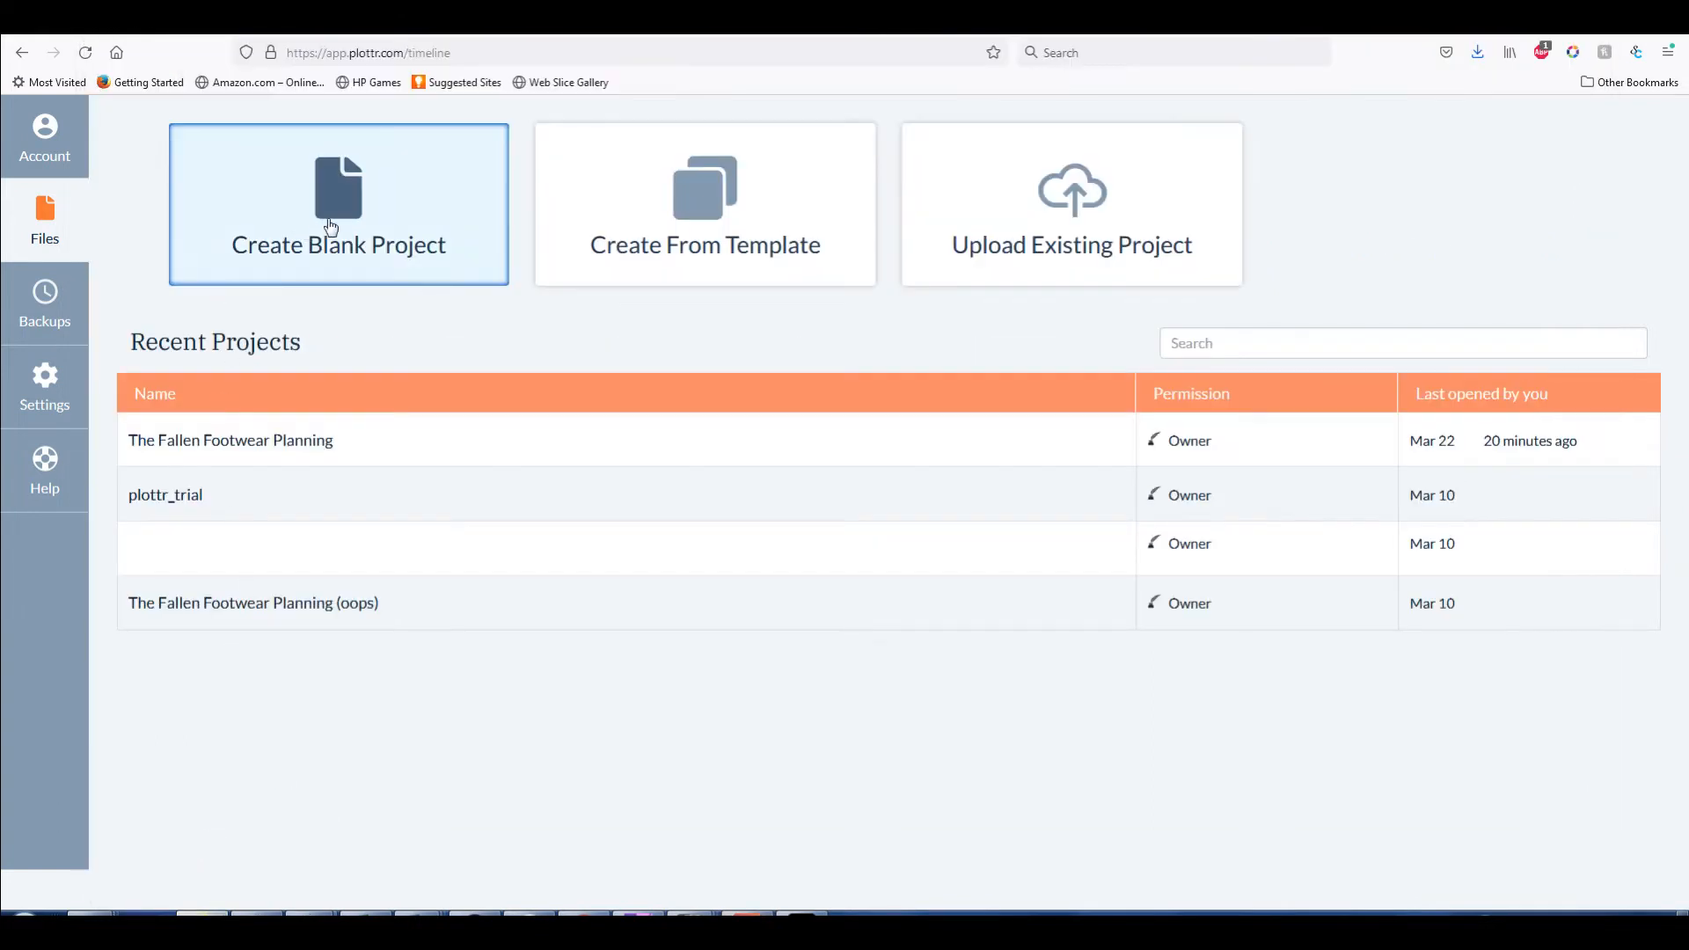
left_click(338, 205)
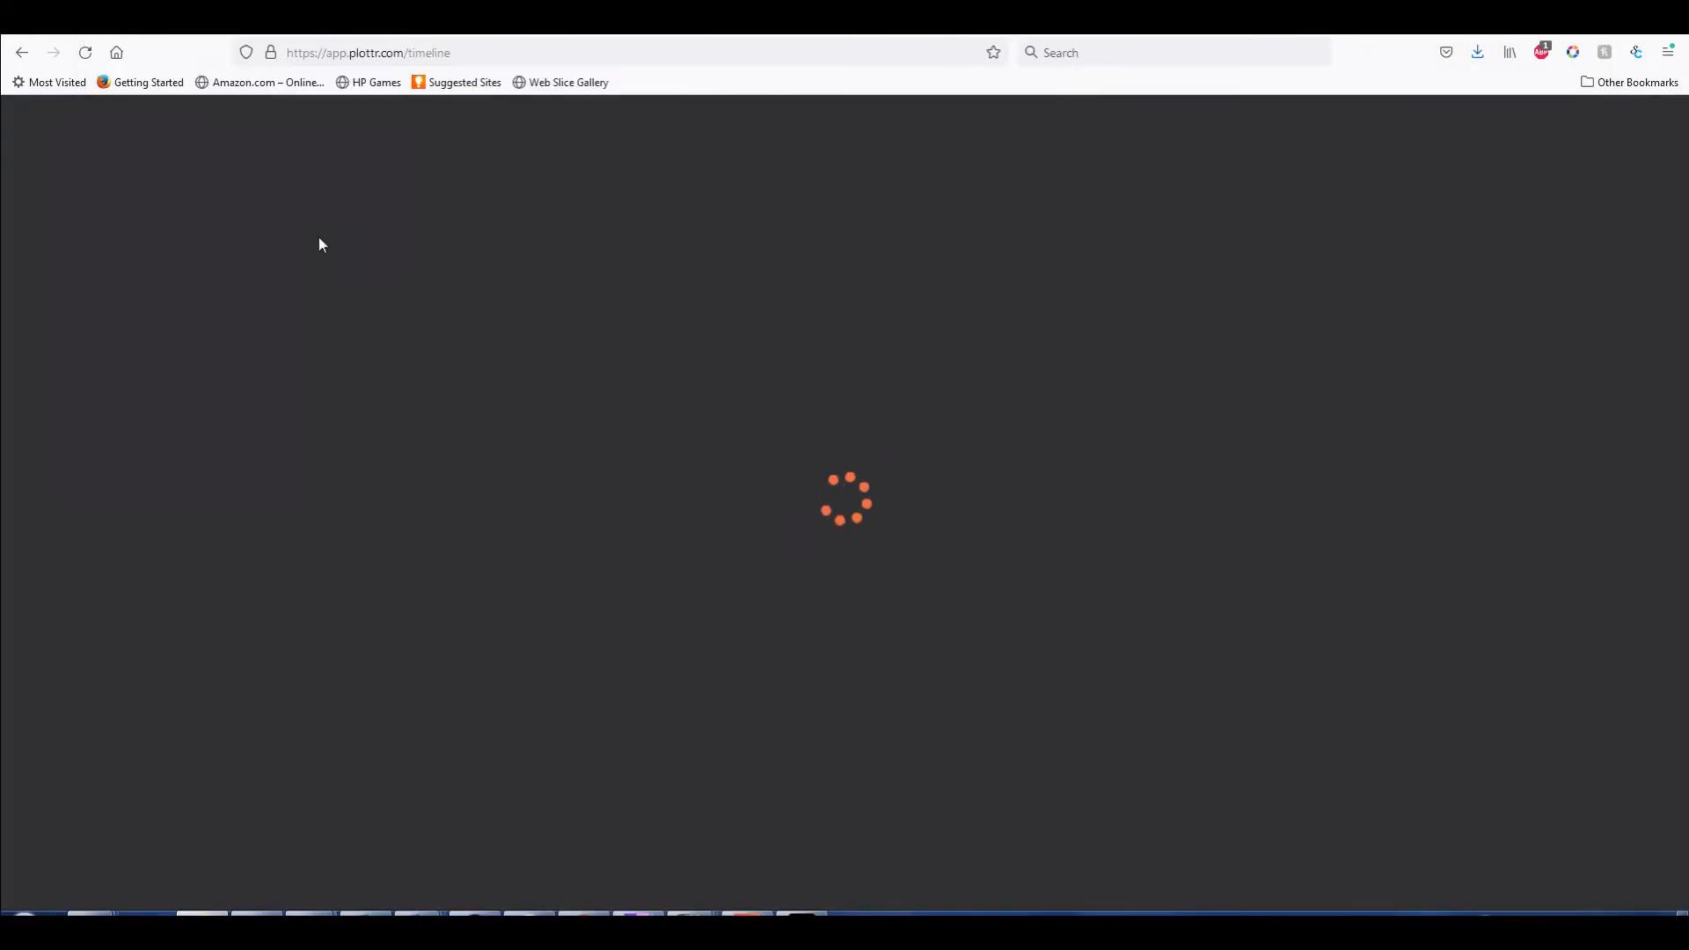
mouse_move(373, 258)
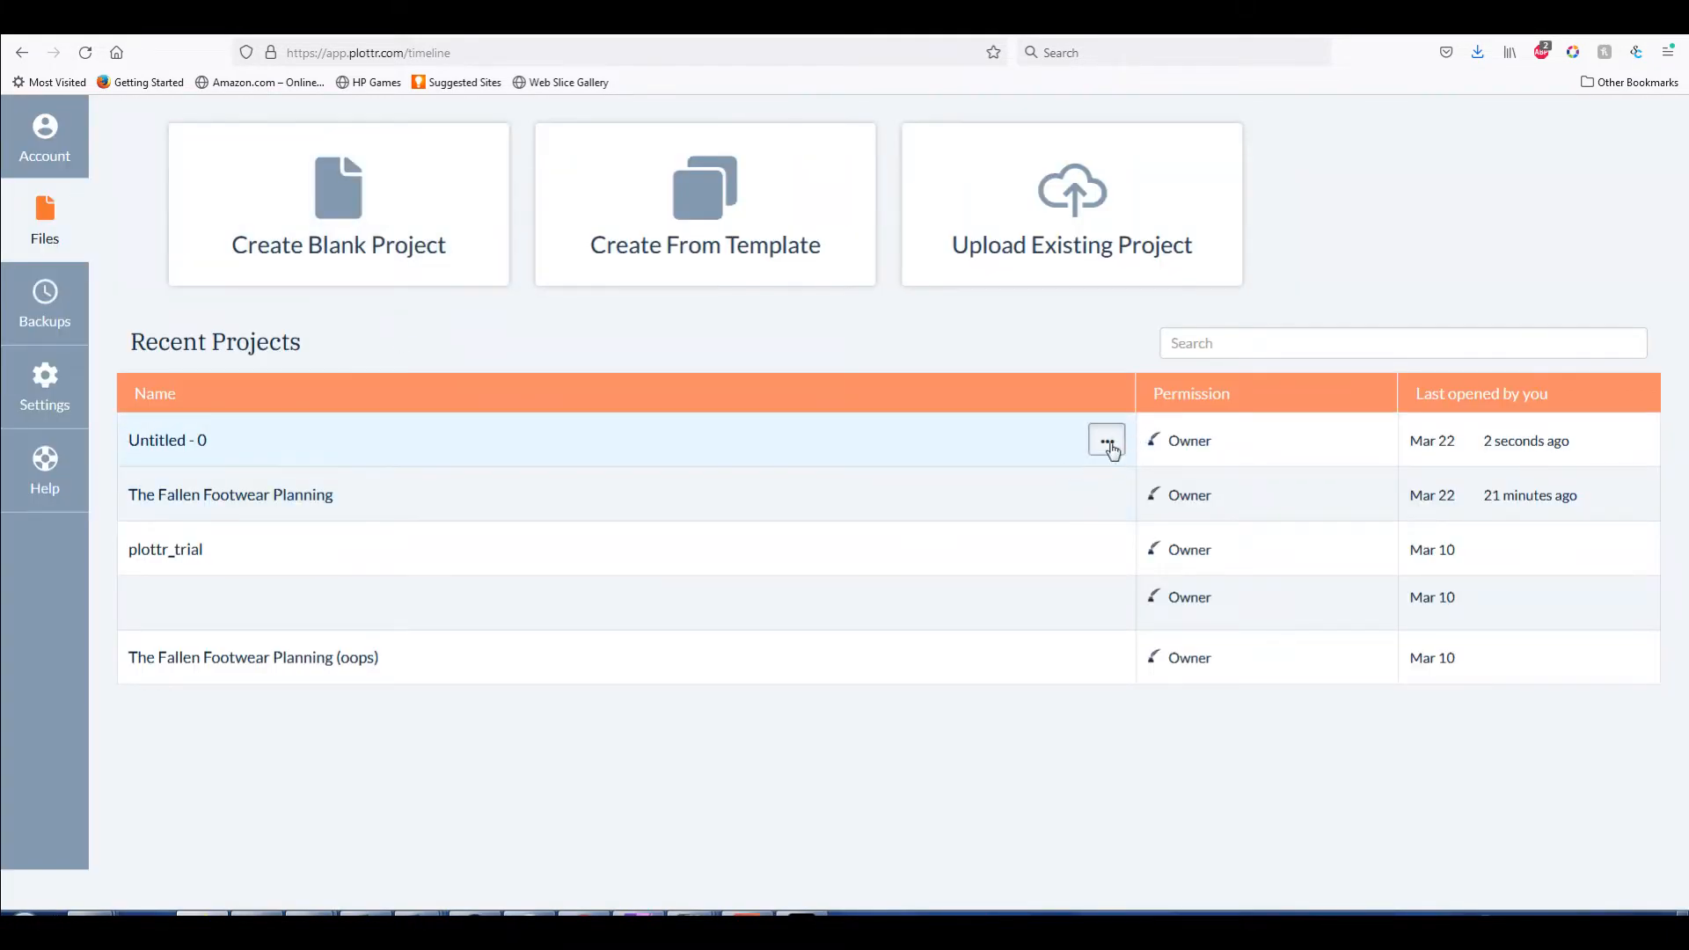
Rename the new untitled project to 'Paperweight'
left_click(1105, 440)
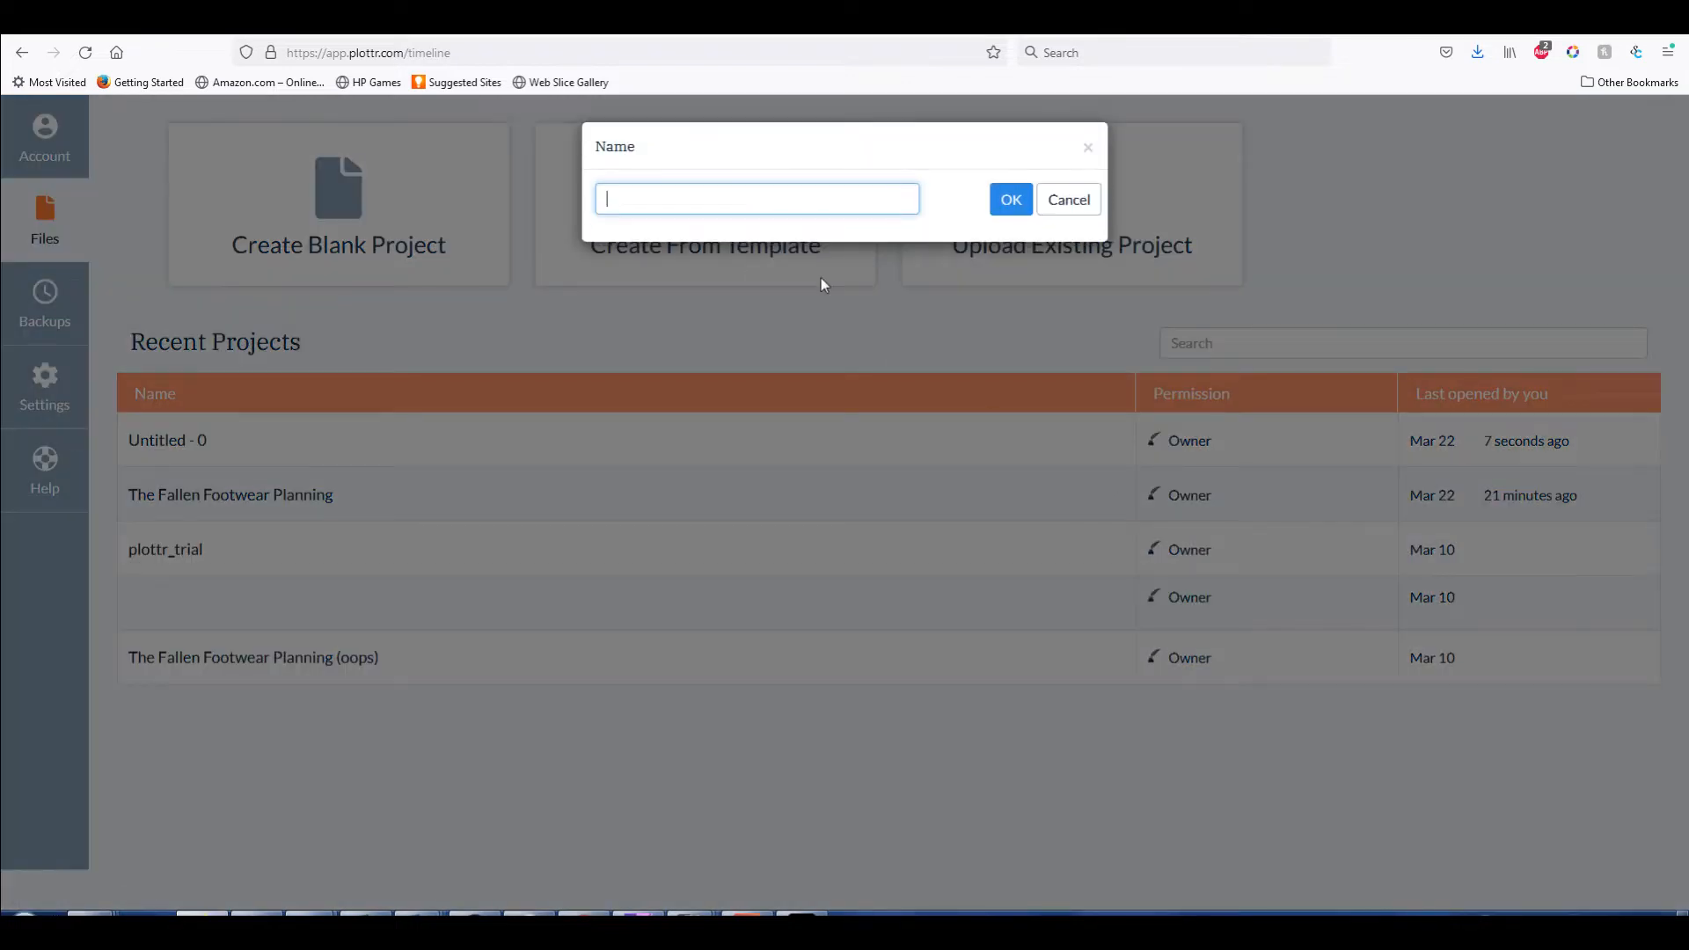
type("Paperw")
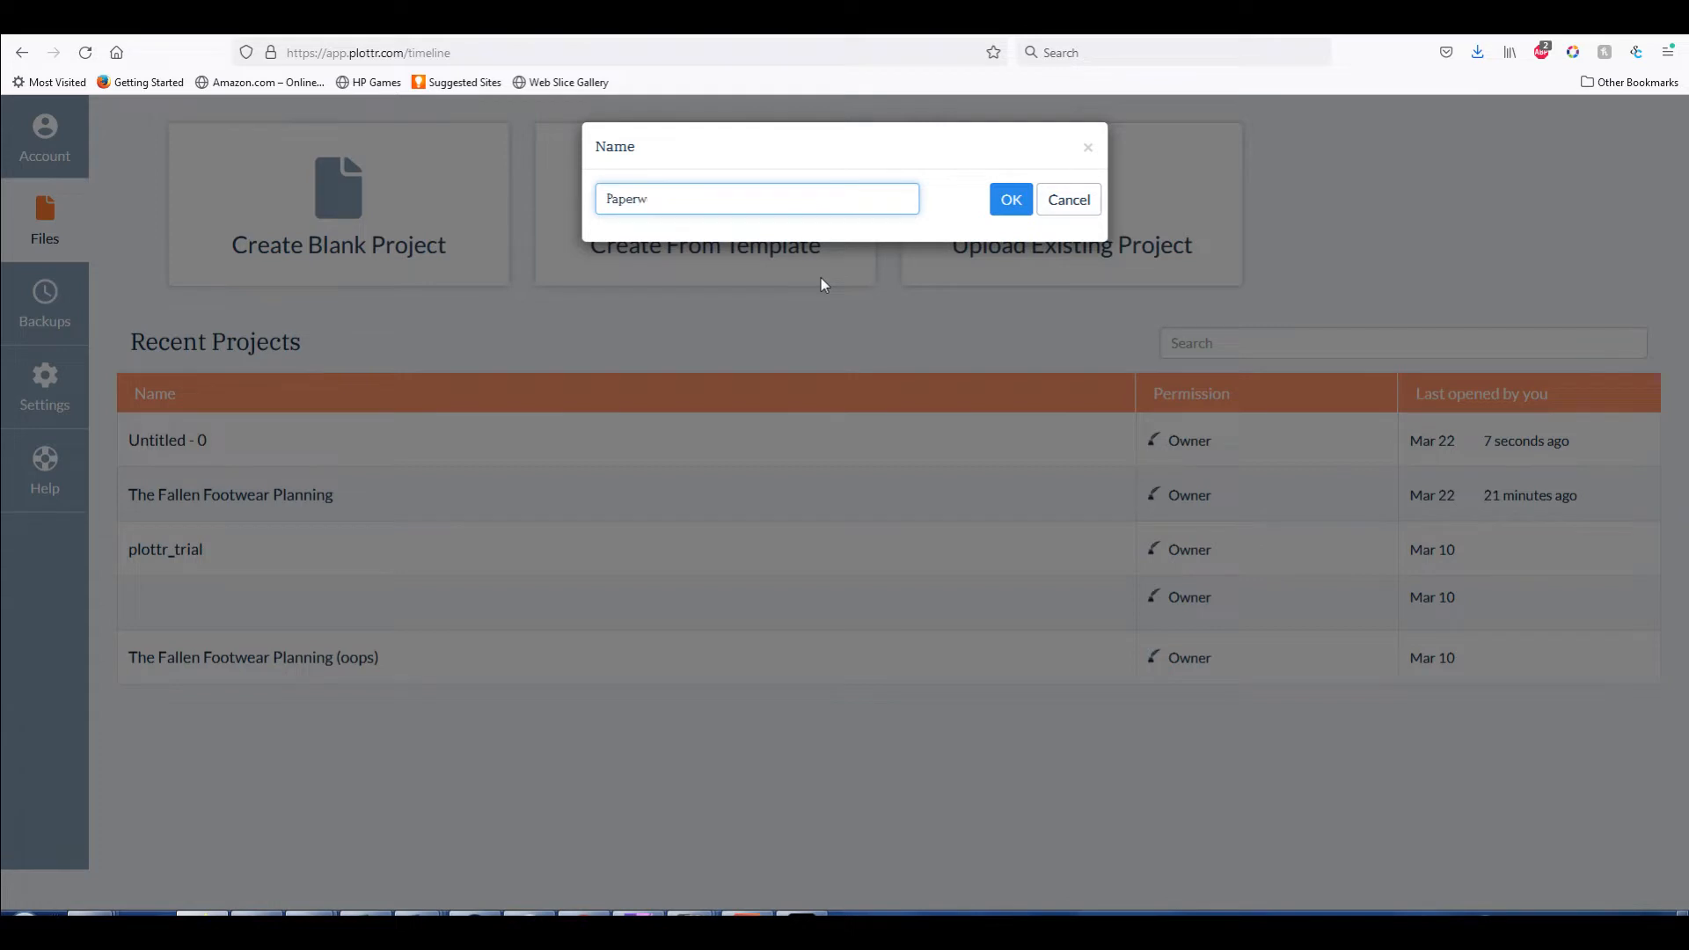
type("eight")
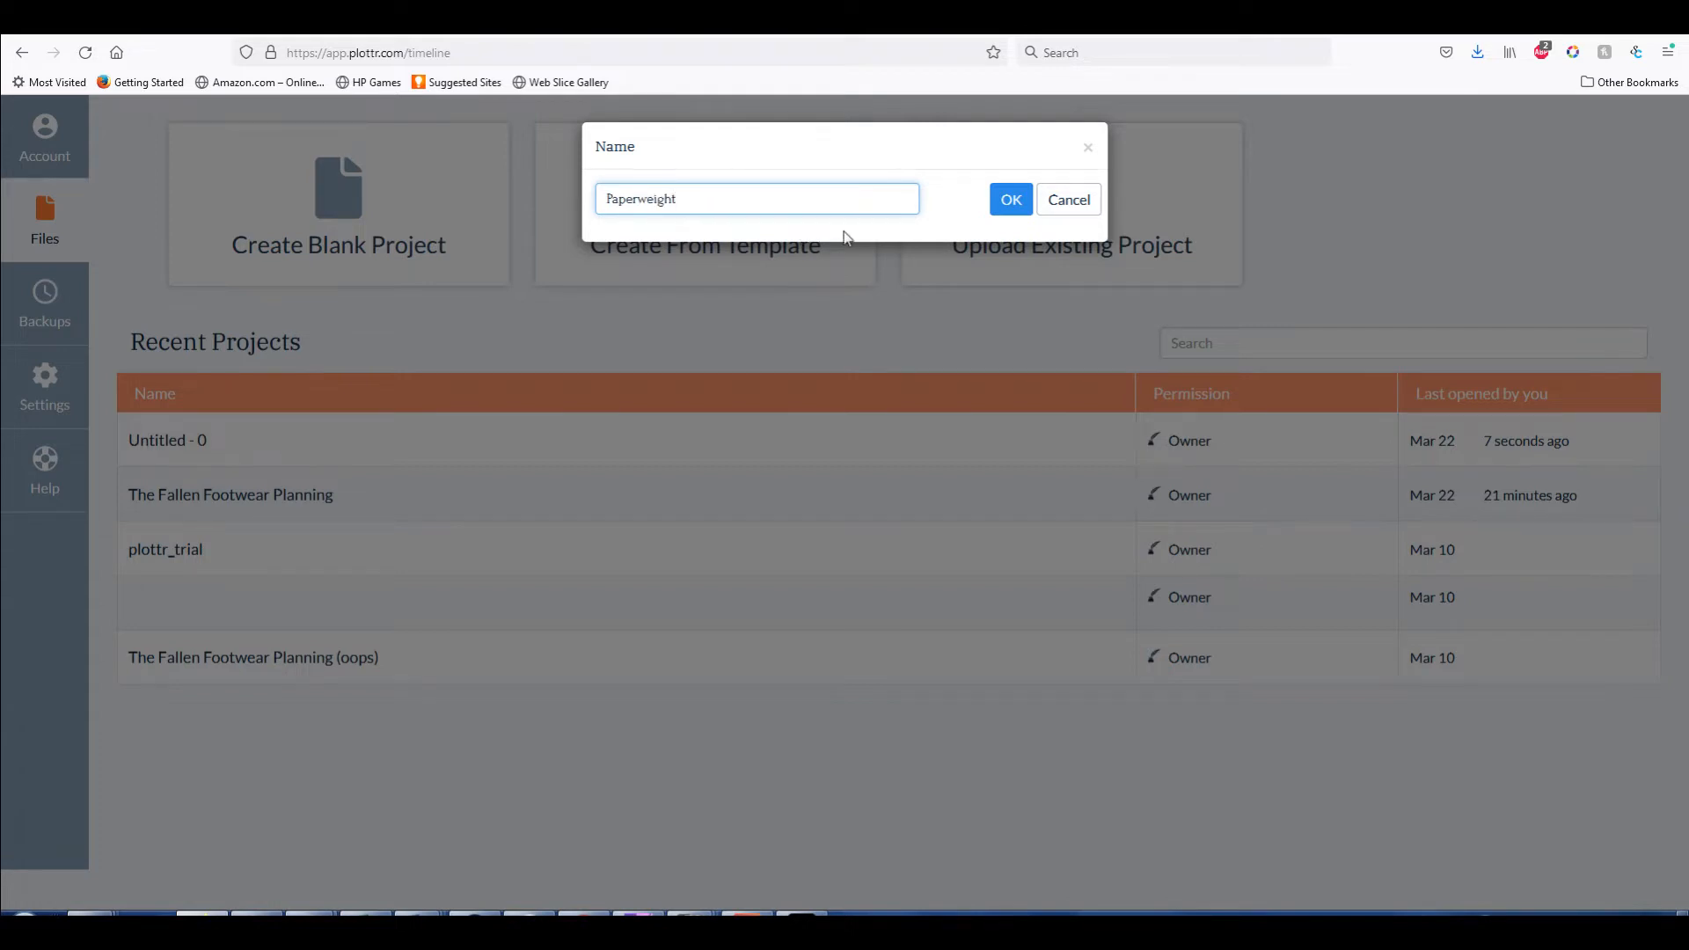
left_click(1010, 199)
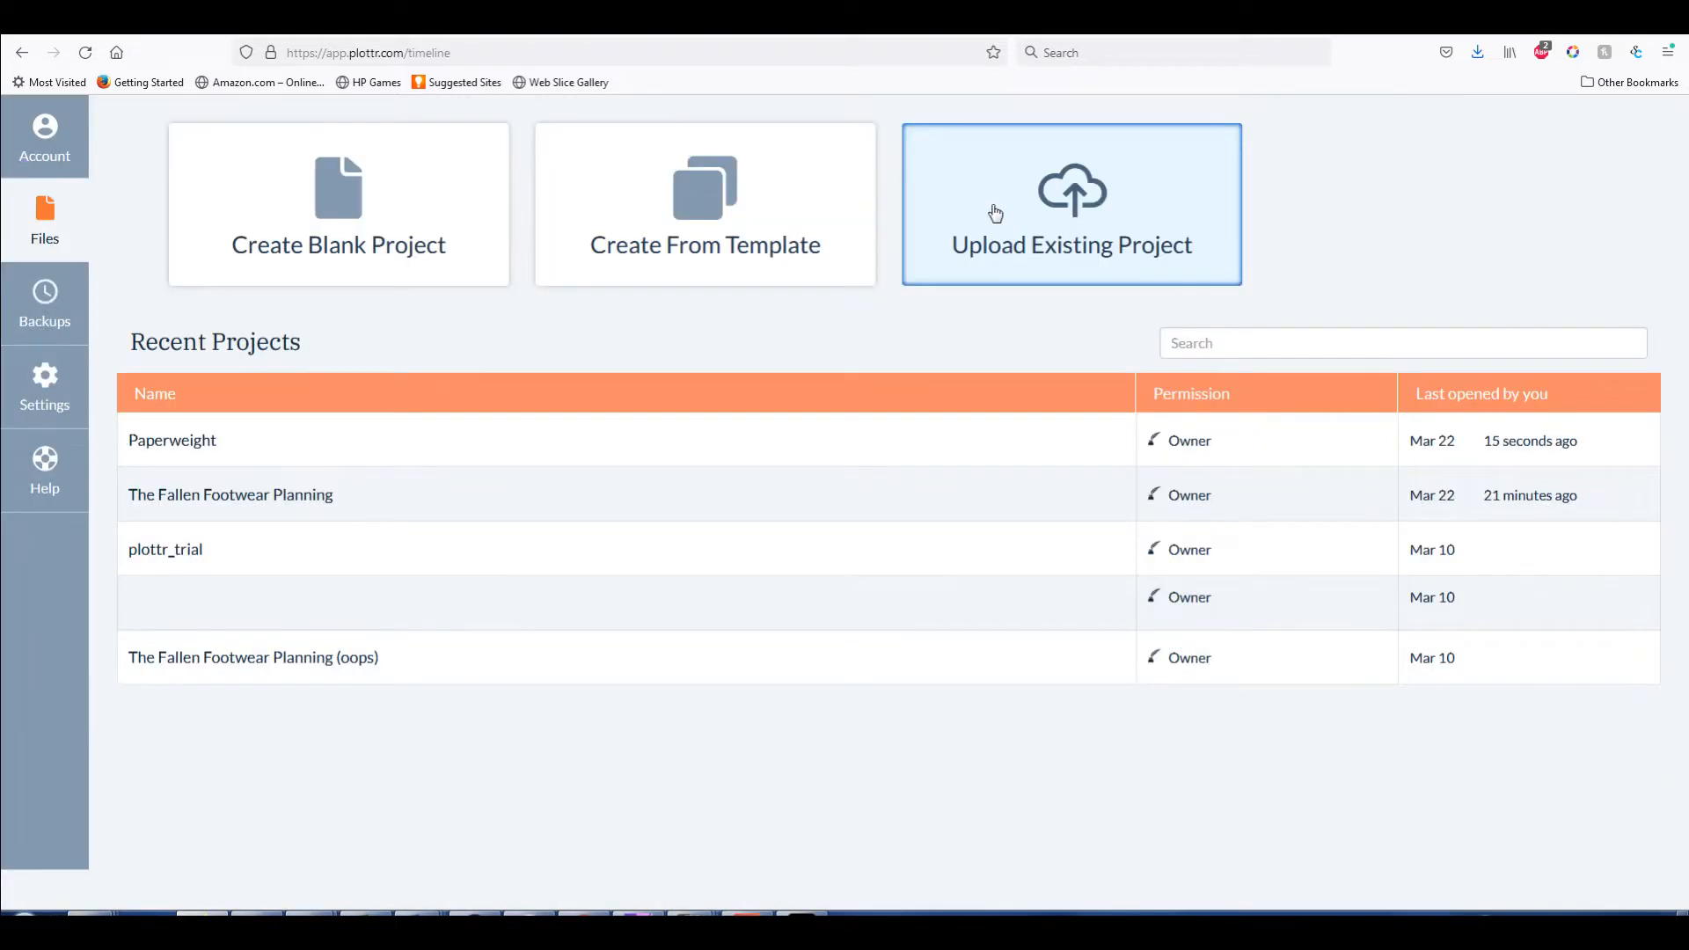
mouse_move(709, 424)
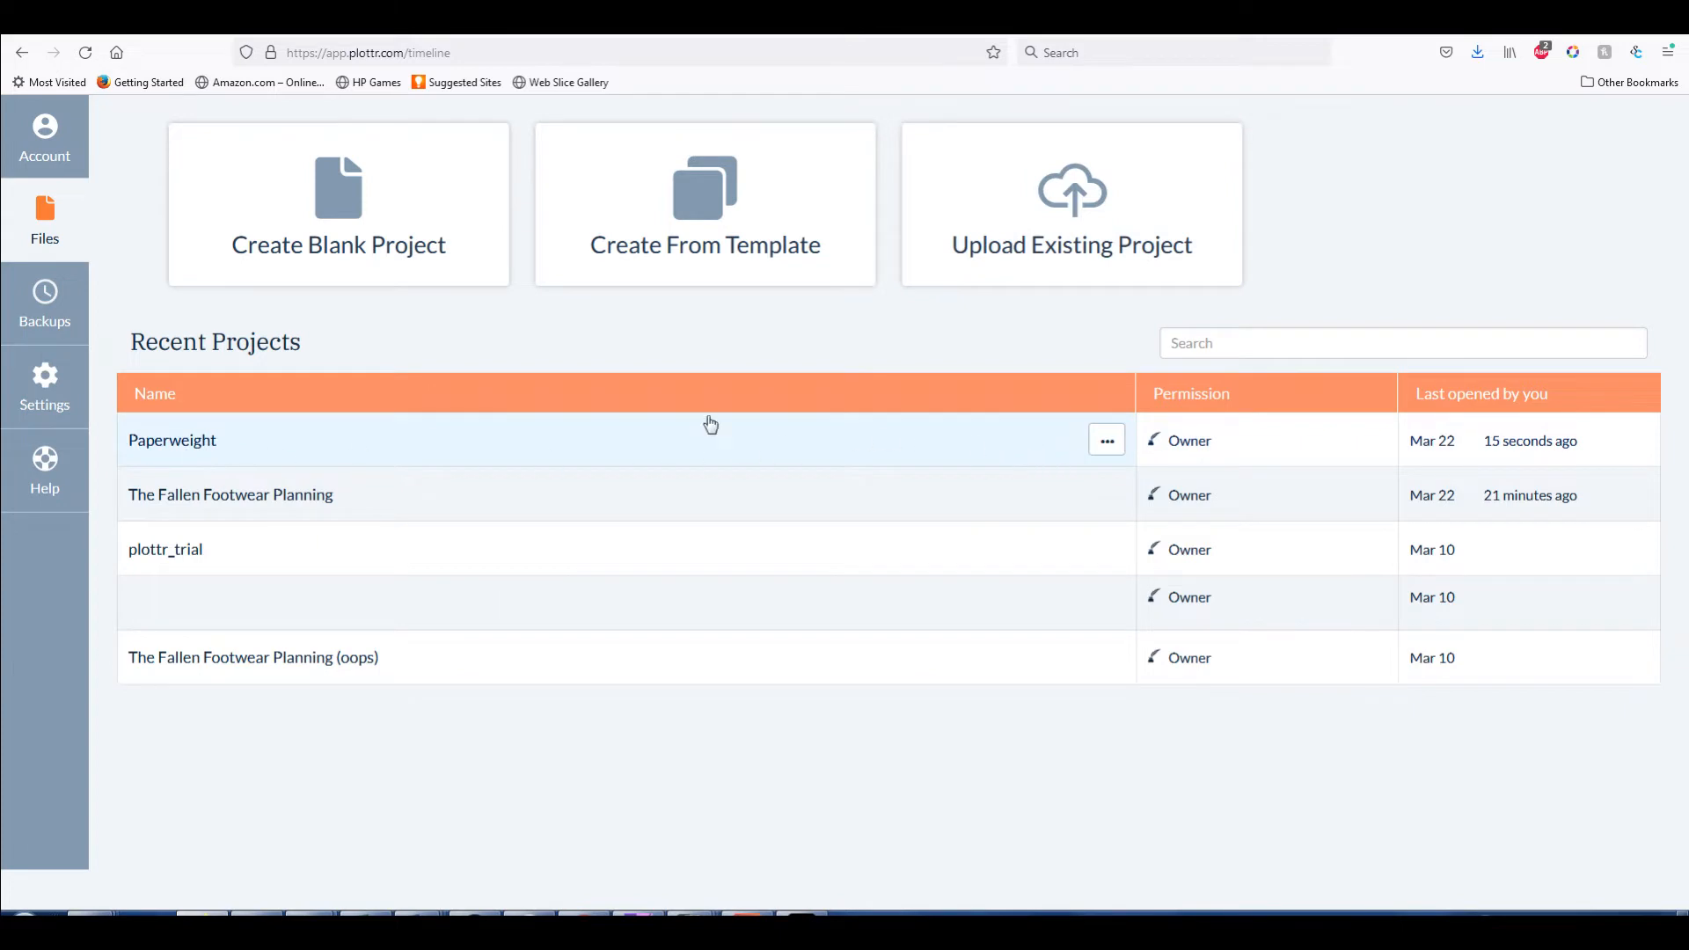
mouse_move(747, 424)
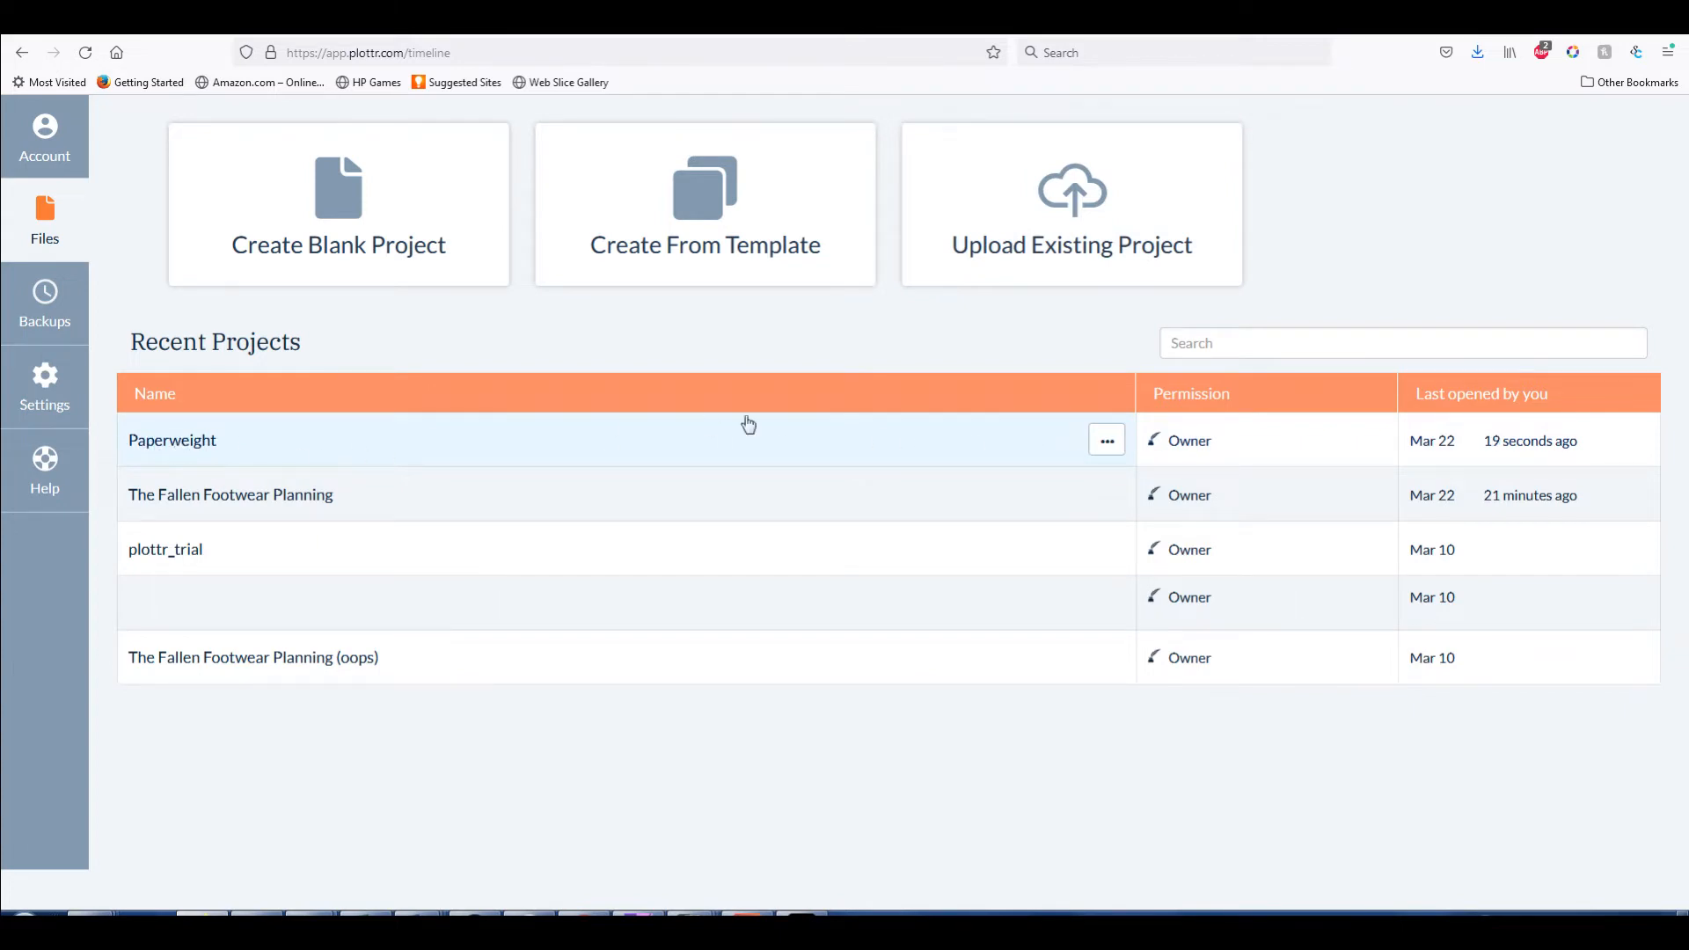
Open the Paperweight project from its row actions menu
left_click(1105, 440)
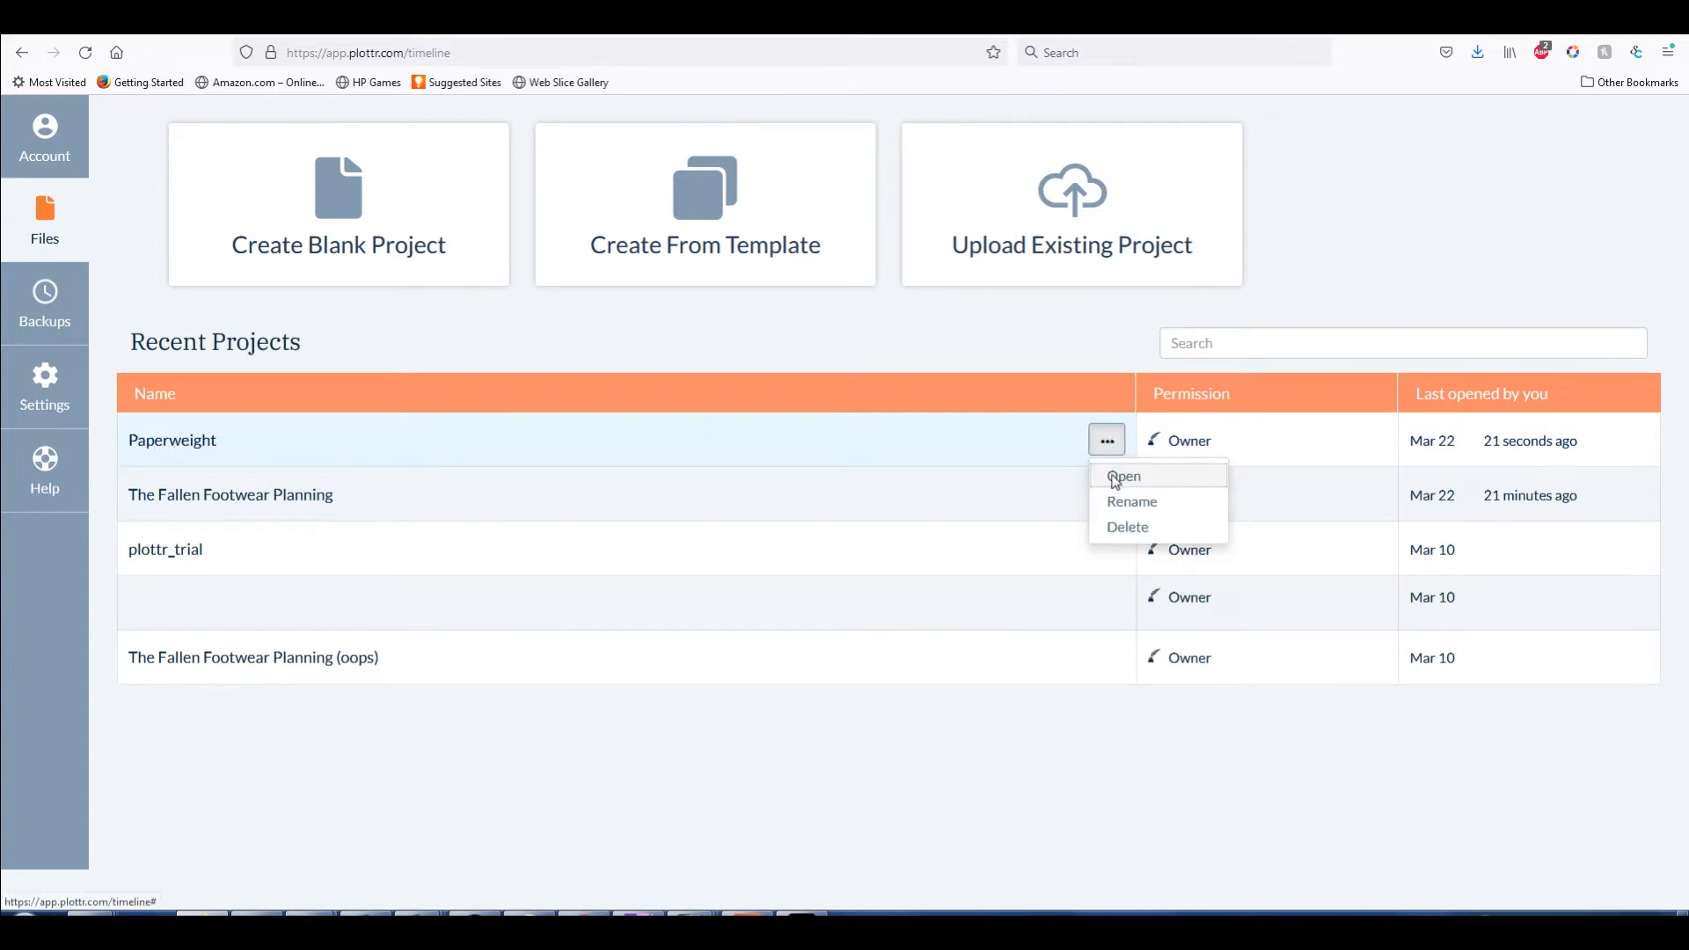
left_click(1125, 477)
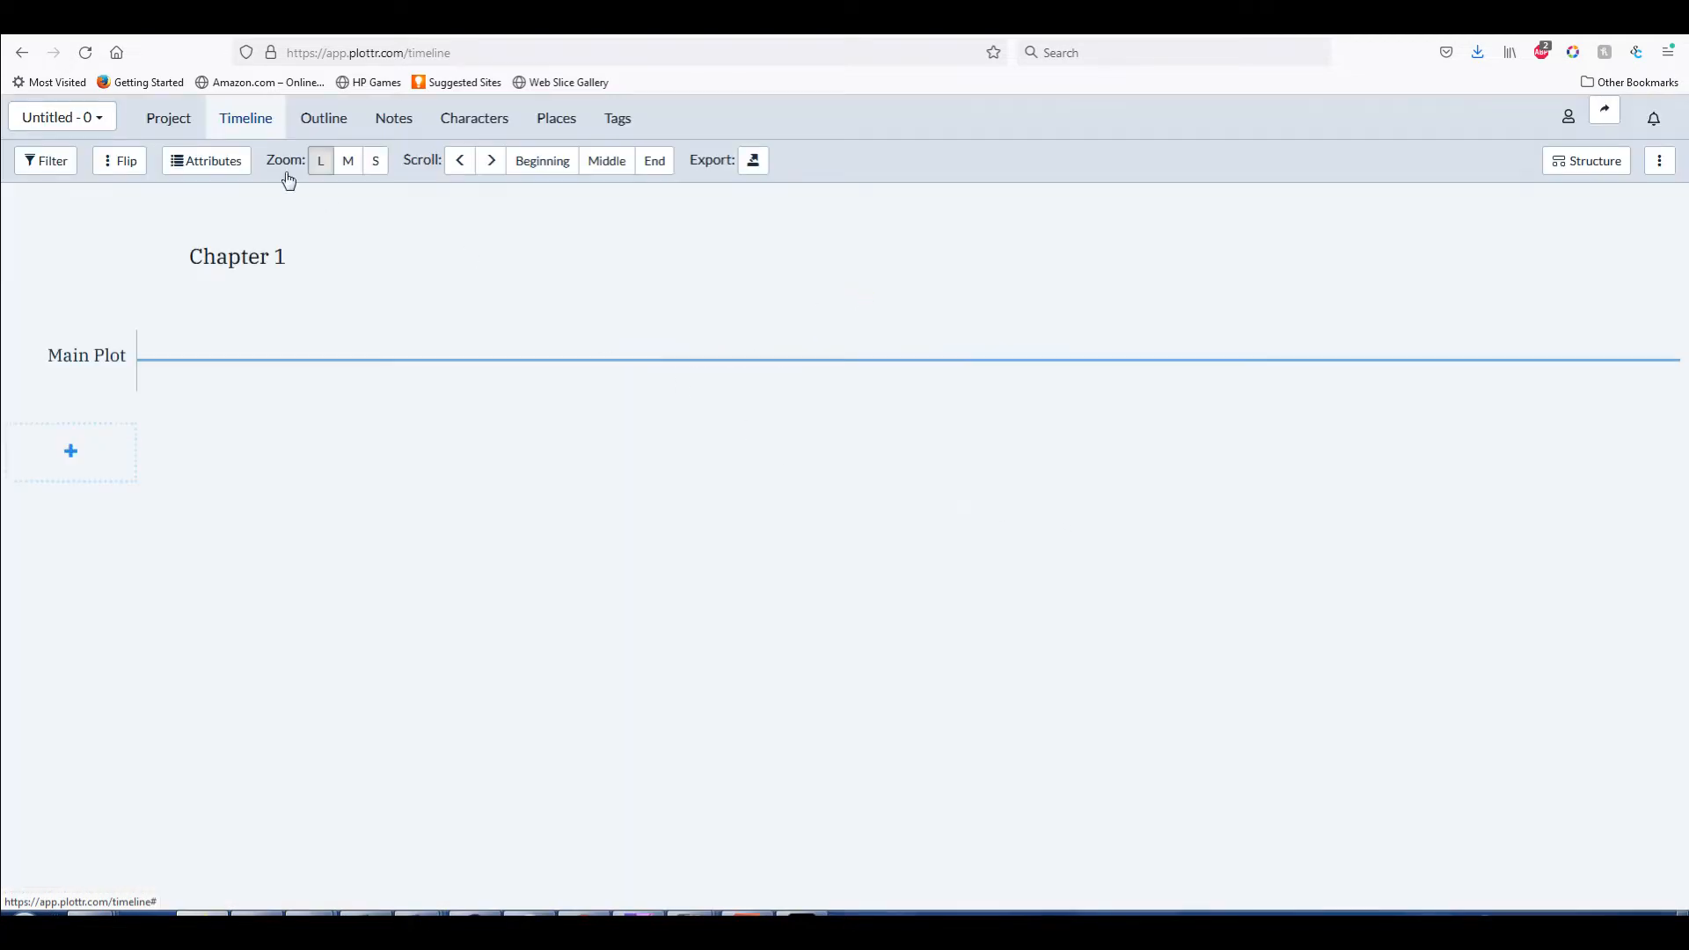
Browse the Project, Outline and Timeline pages, ending on the series and books overview
left_click(169, 118)
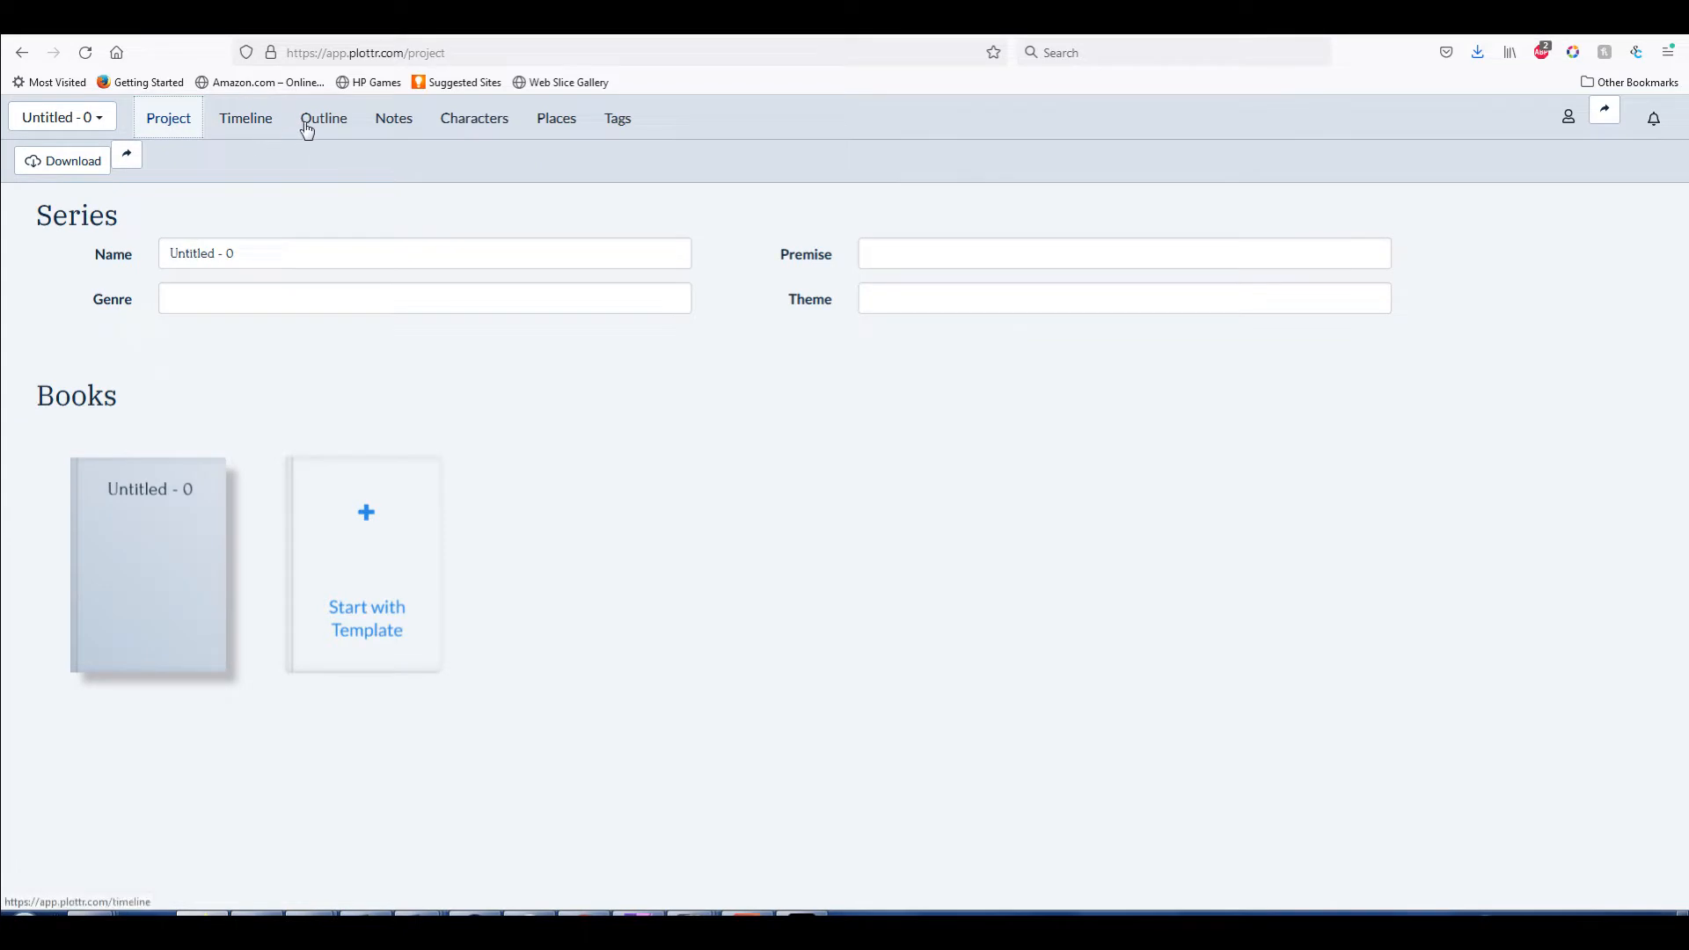
left_click(323, 118)
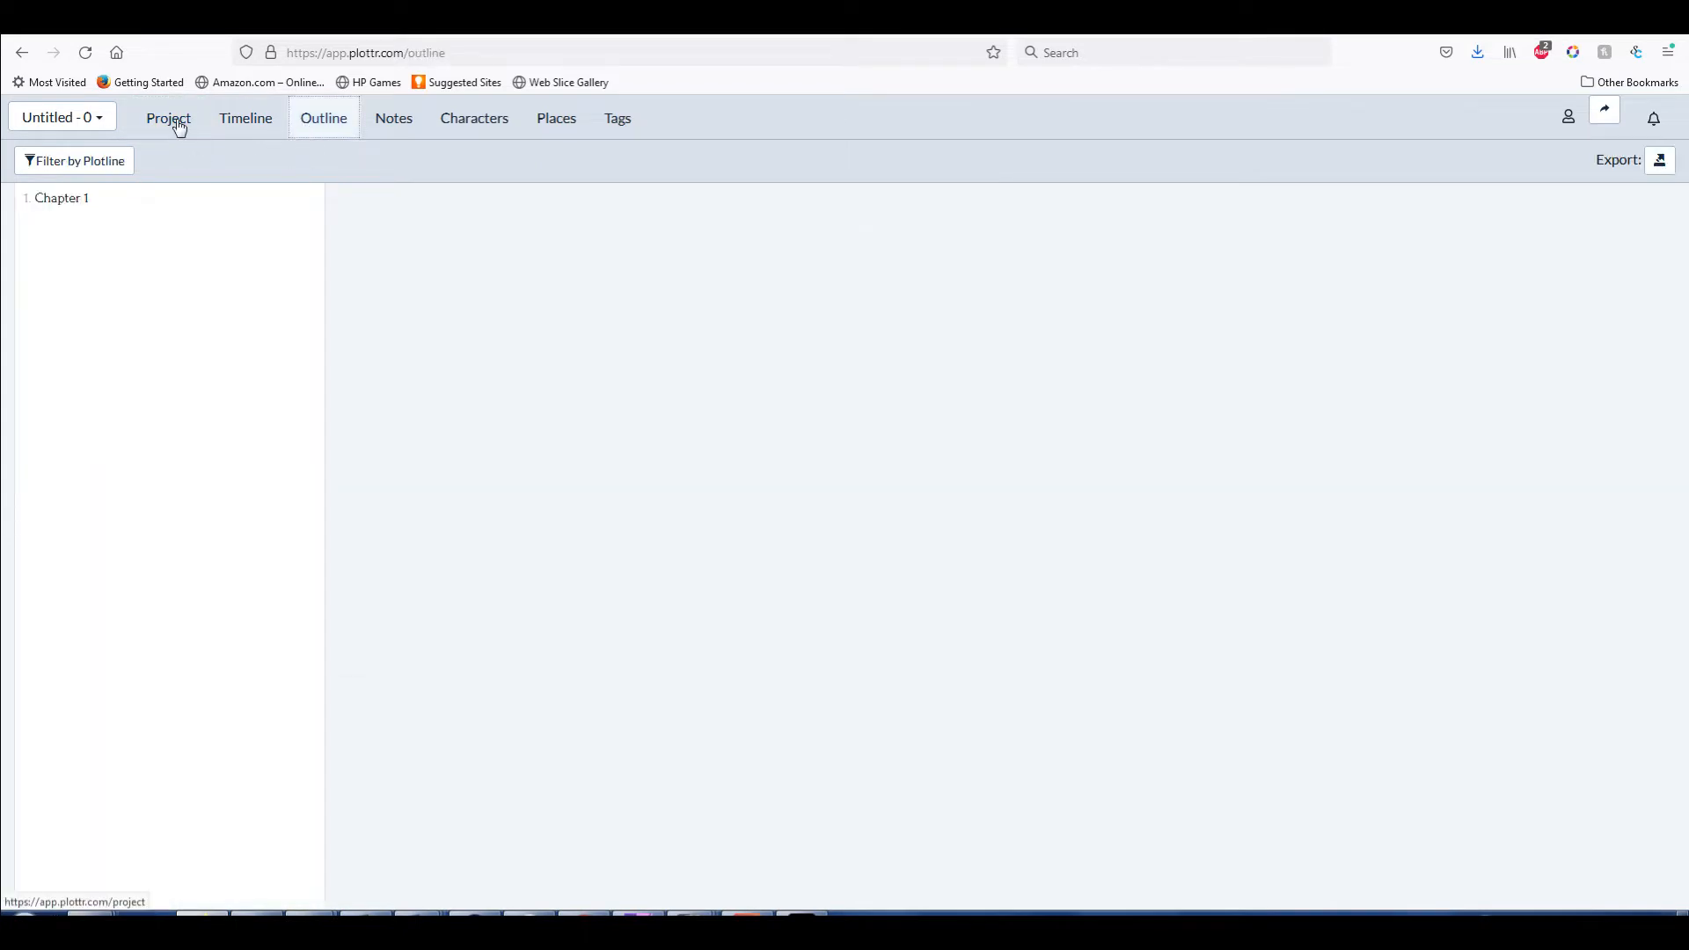
left_click(169, 117)
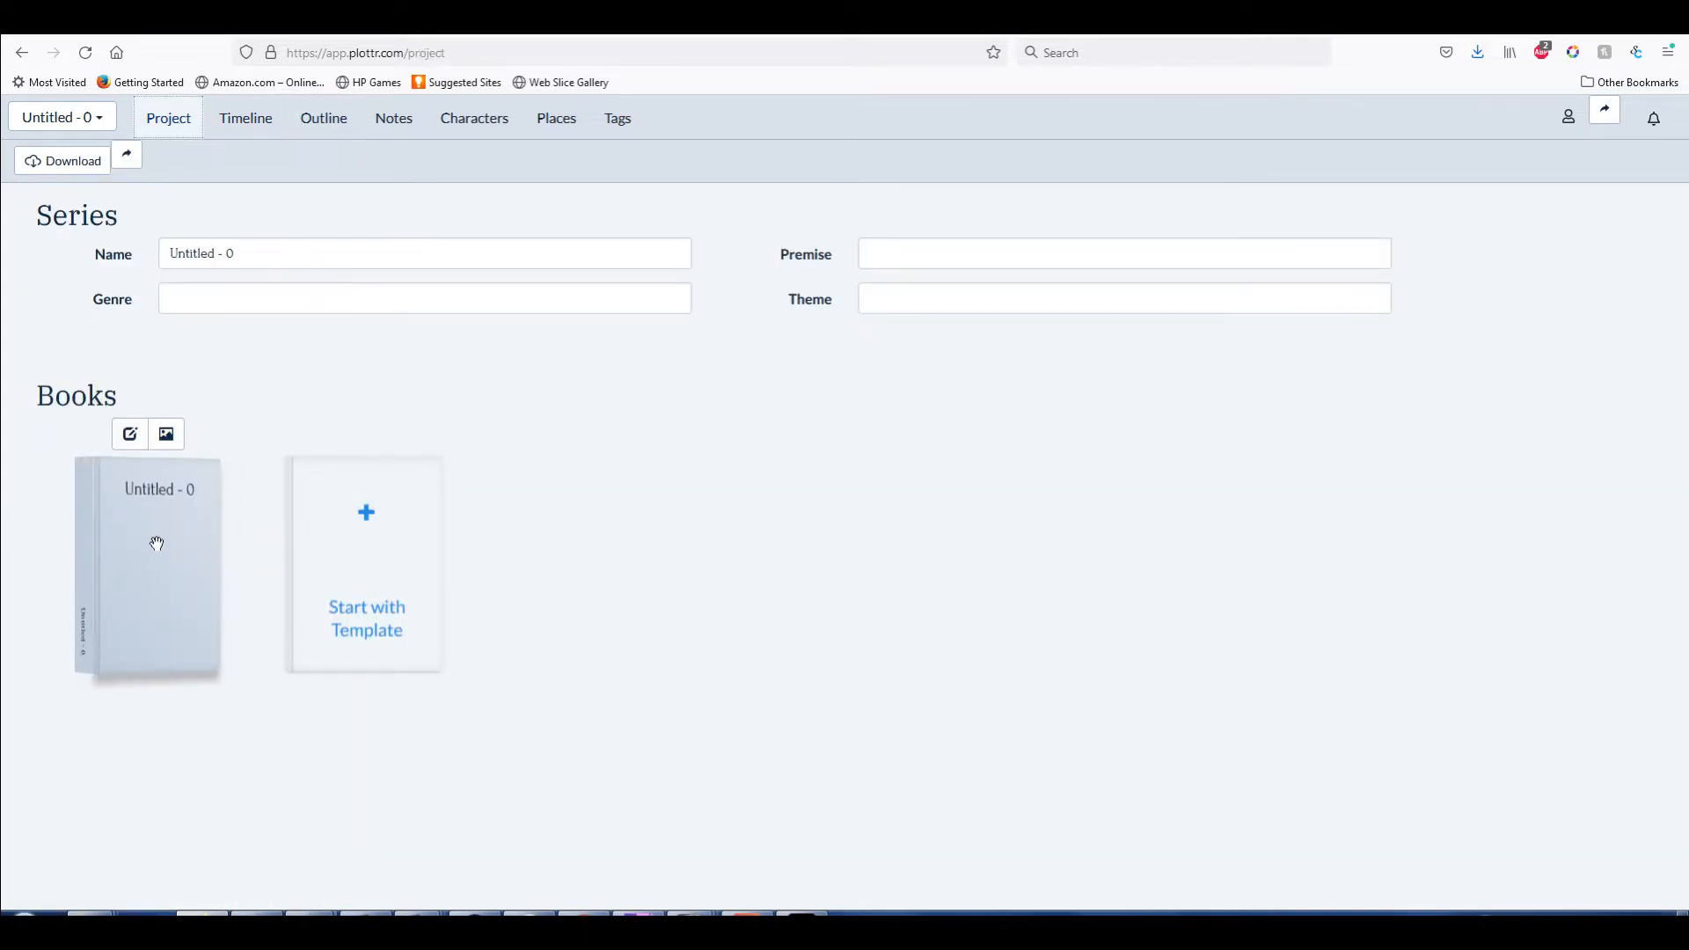
left_click(245, 118)
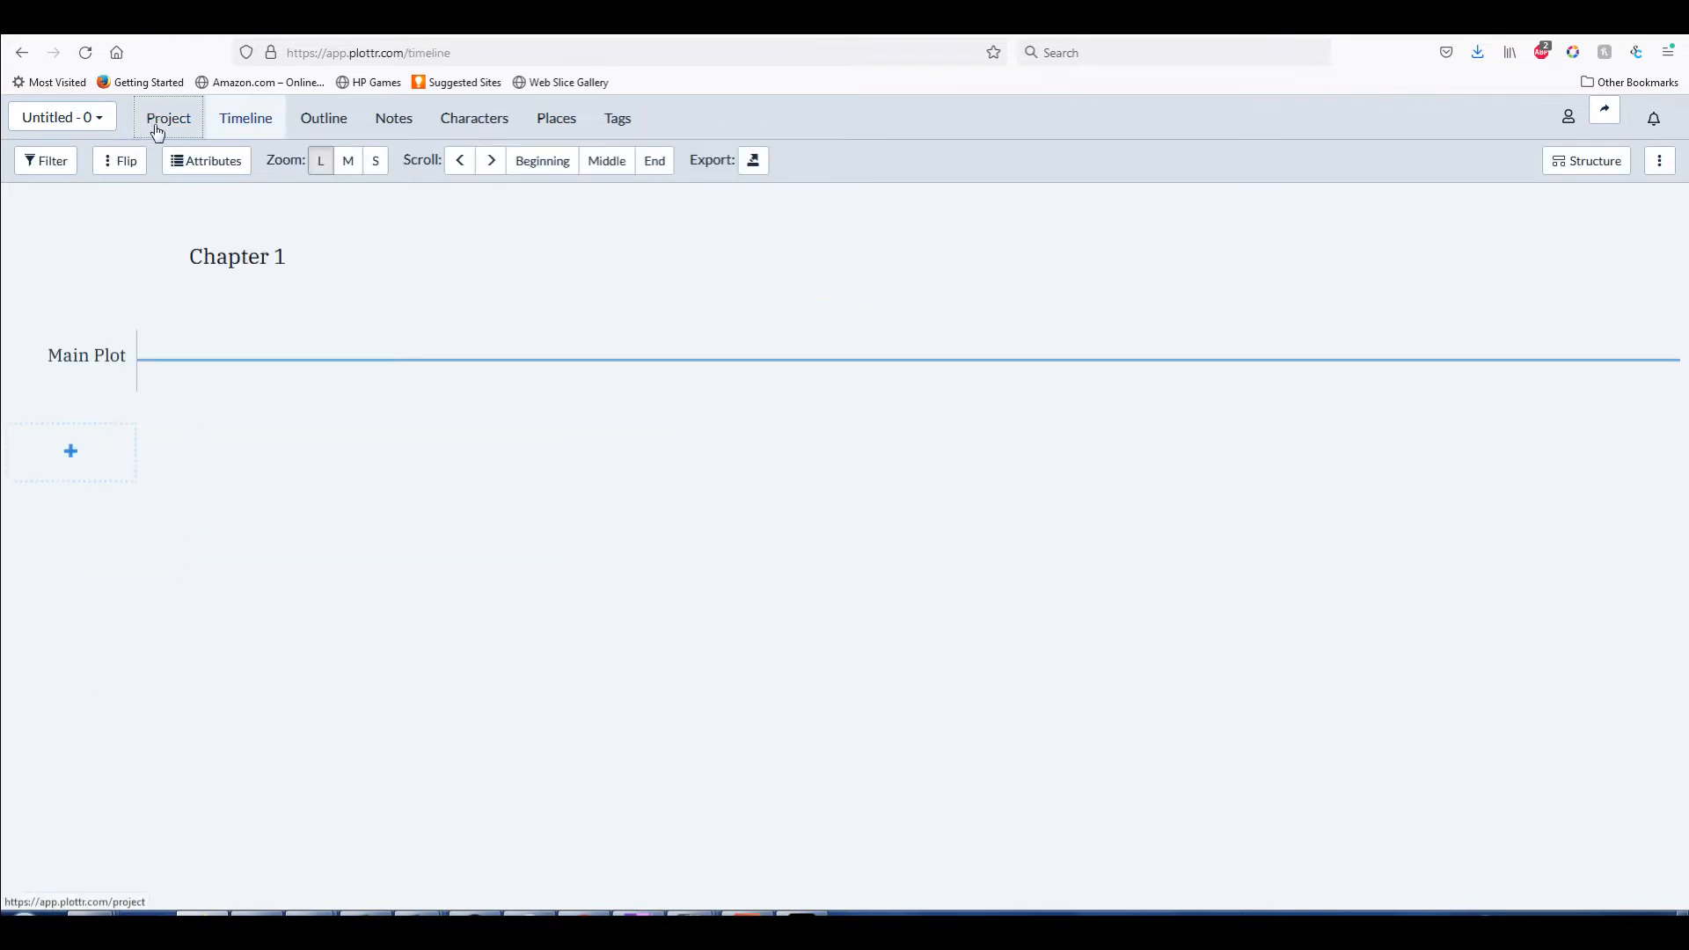
left_click(169, 118)
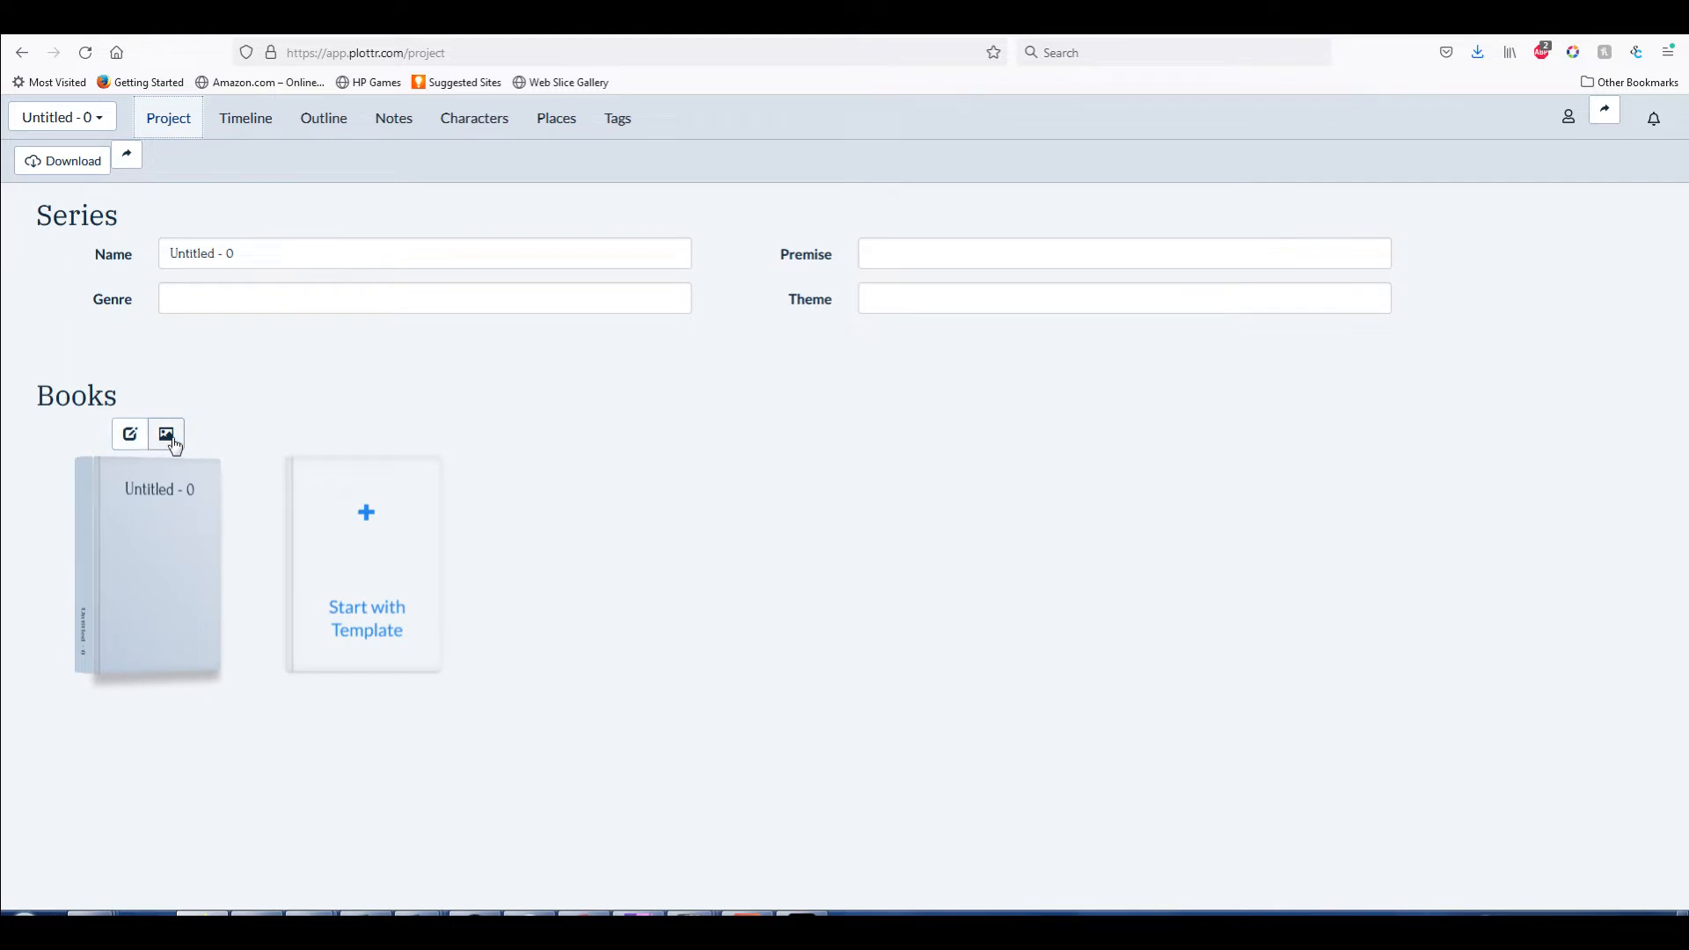
Start choosing a book cover image and switch to the Upload Files area
left_click(165, 435)
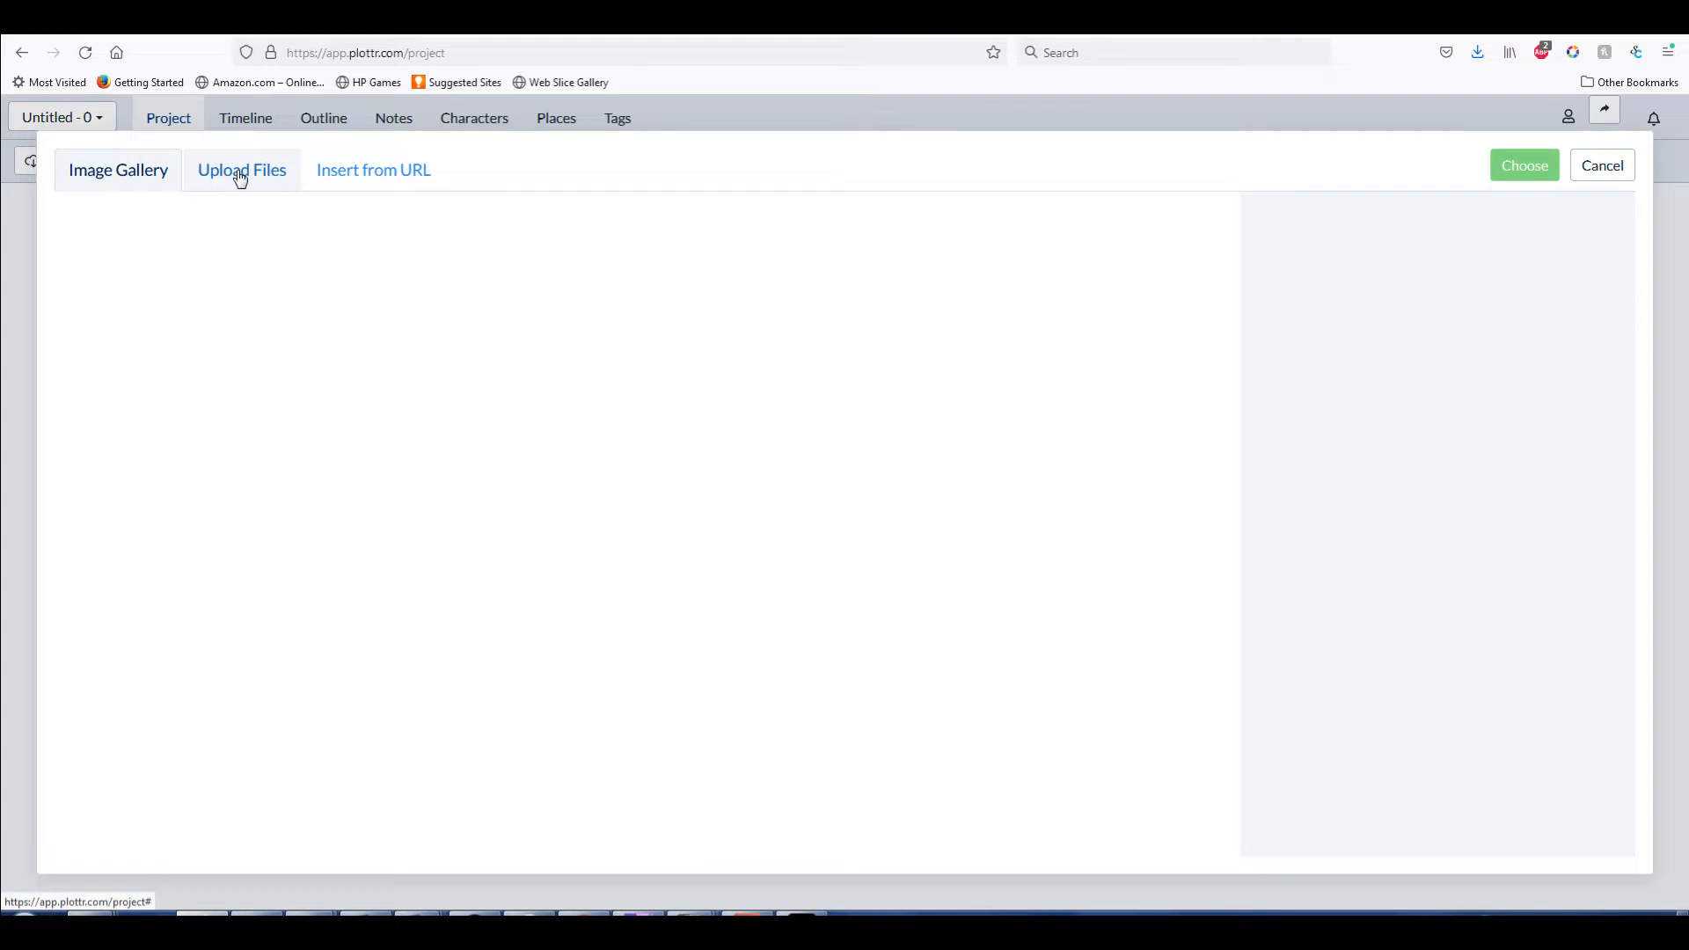
left_click(241, 169)
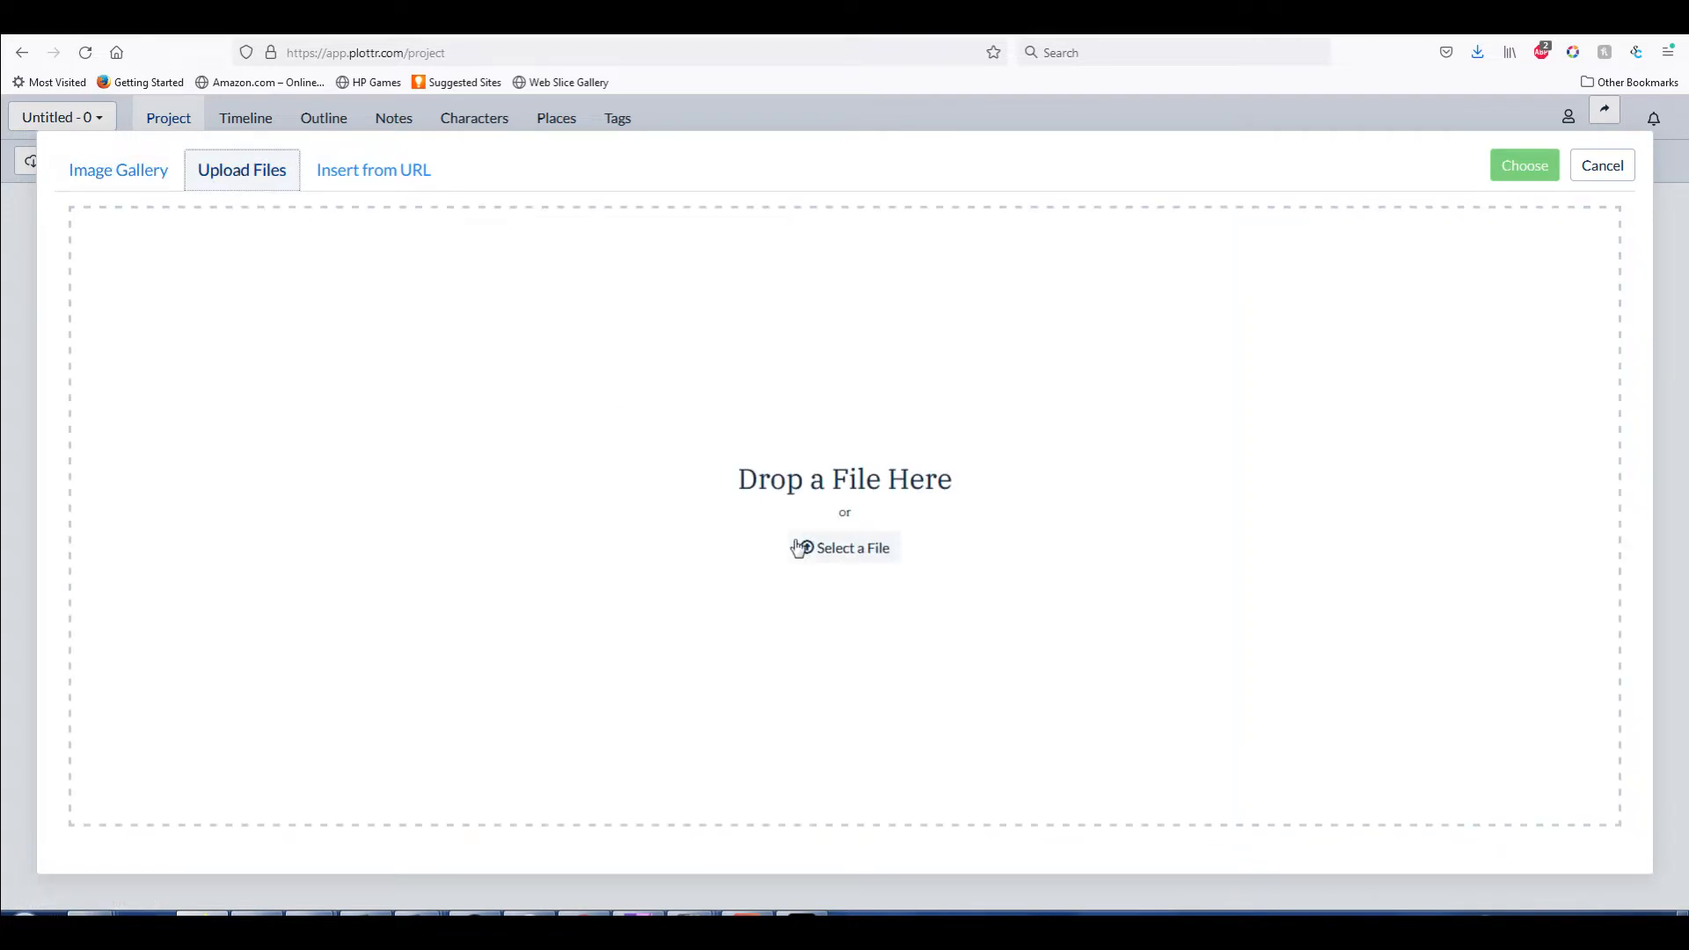
mouse_move(821, 526)
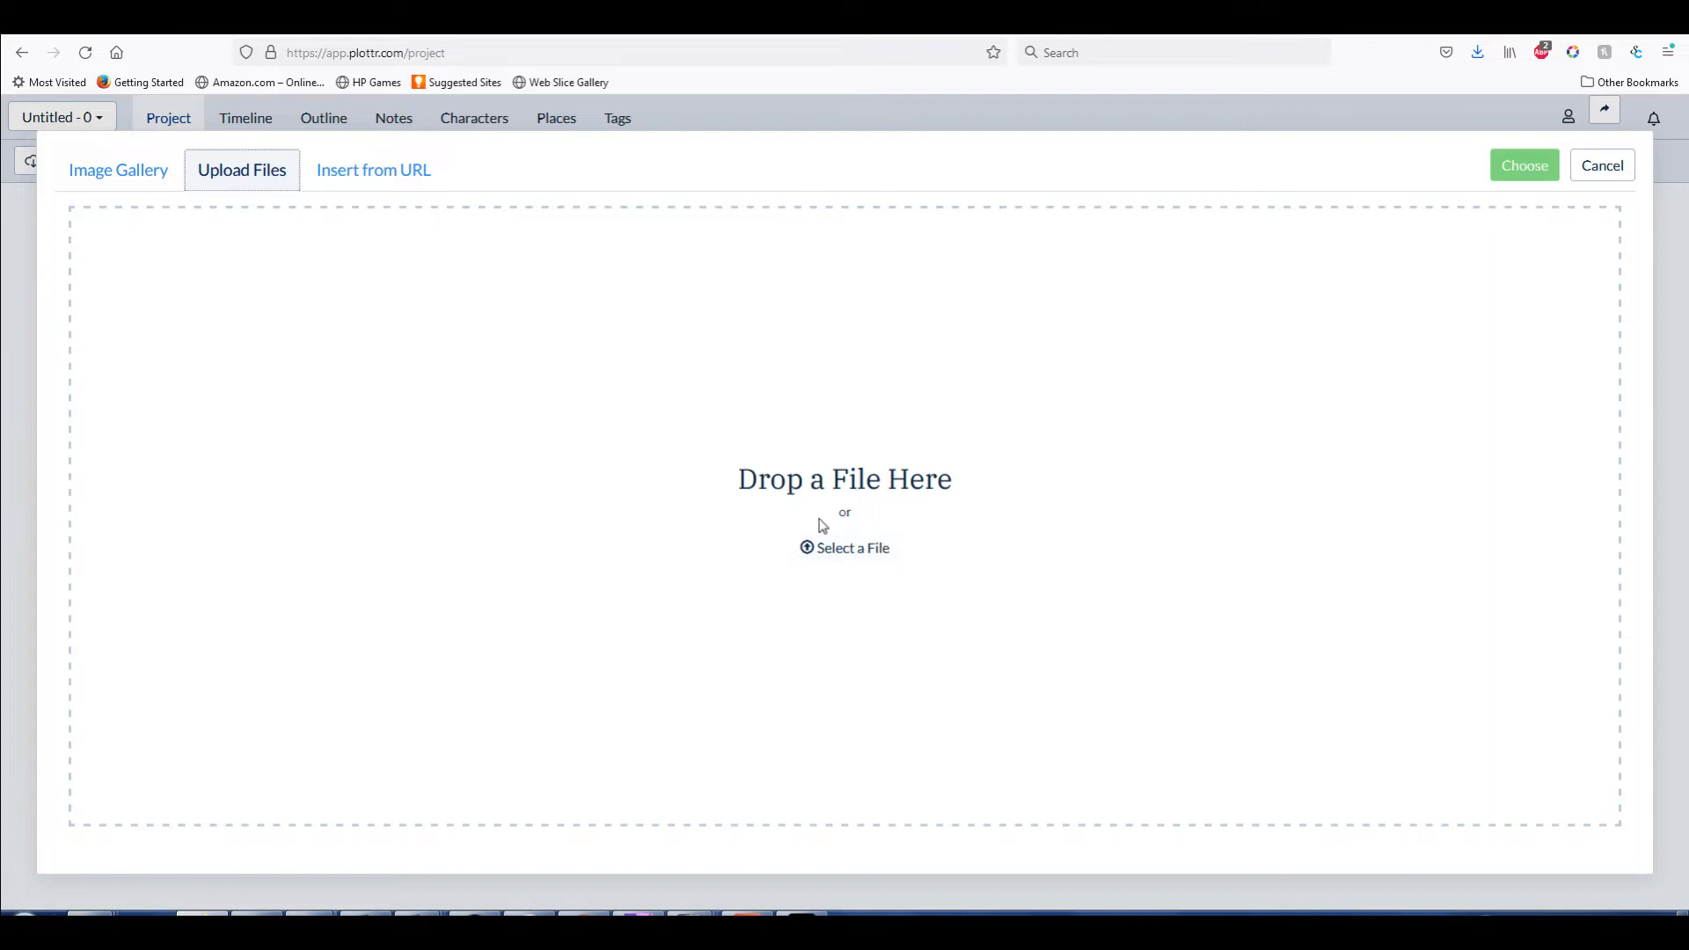
mouse_move(822, 517)
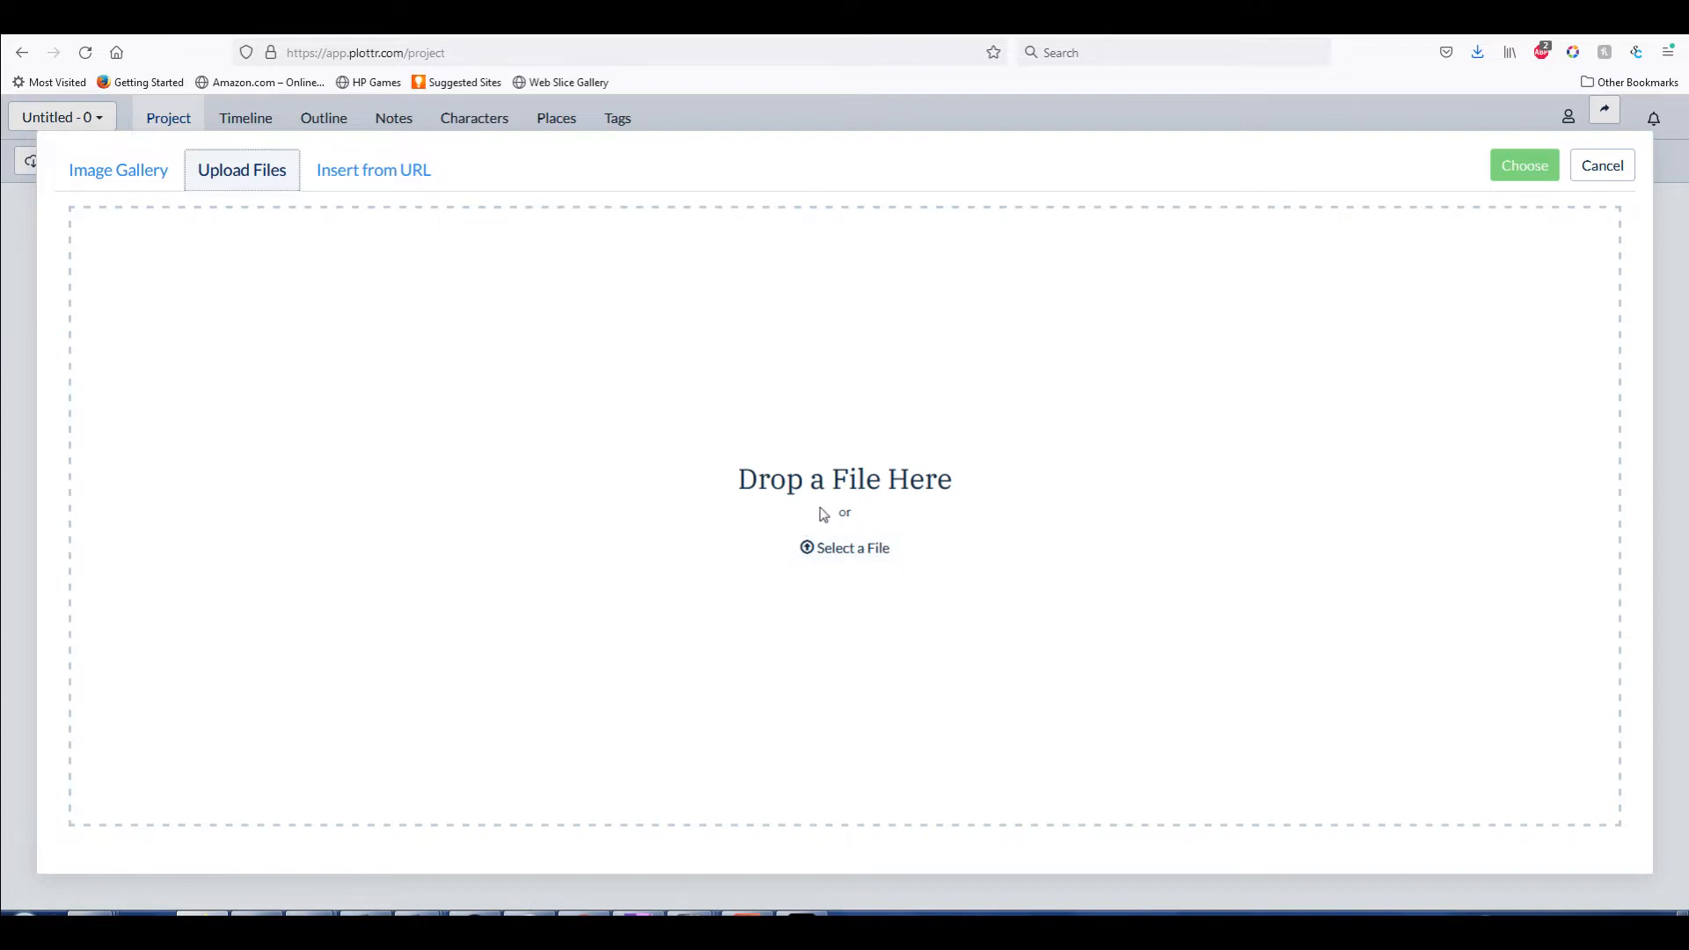
mouse_move(844, 547)
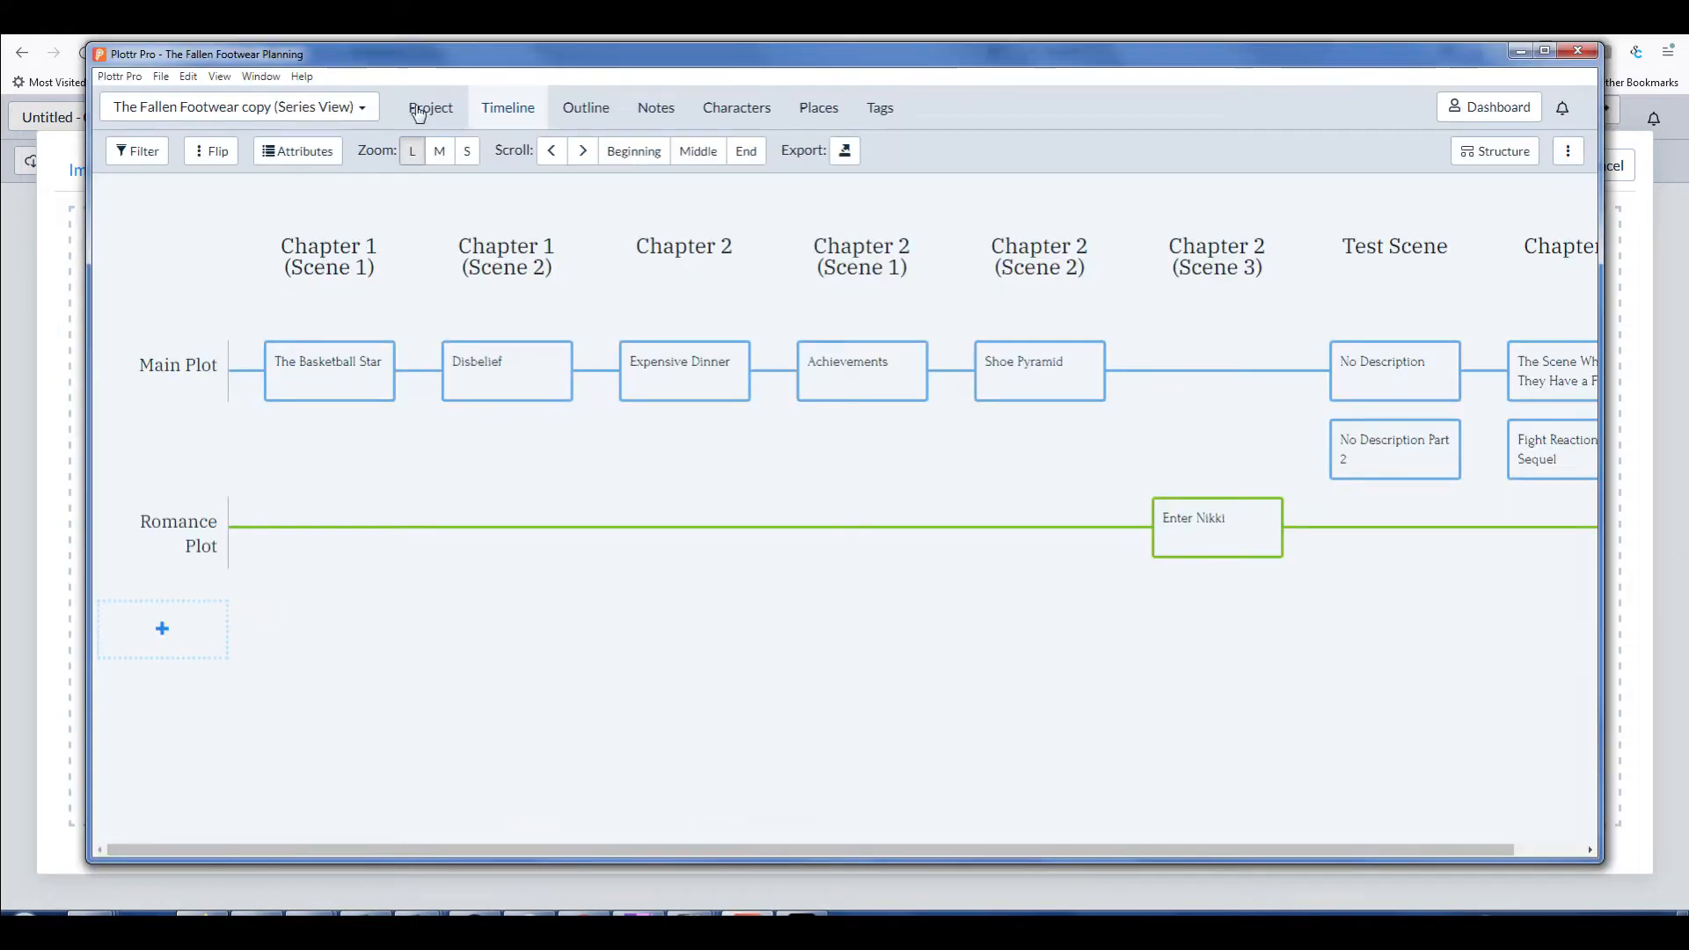
mouse_move(1276, 184)
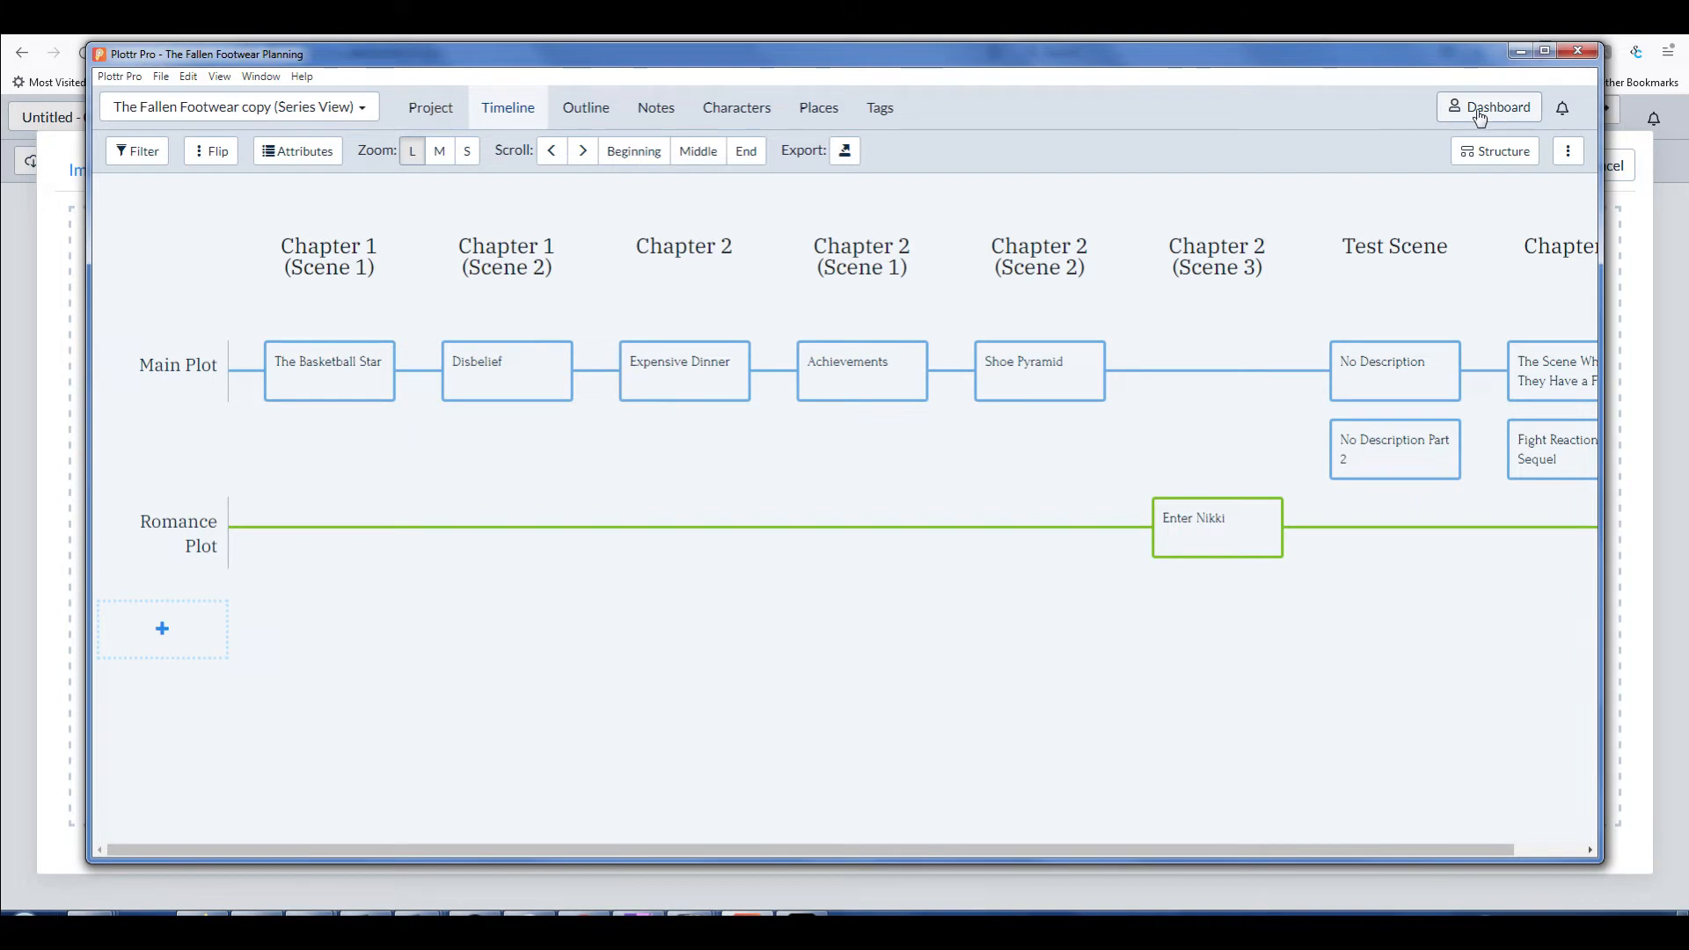
Open the synced Paperweight project in the desktop app and show its series and books page
left_click(1489, 108)
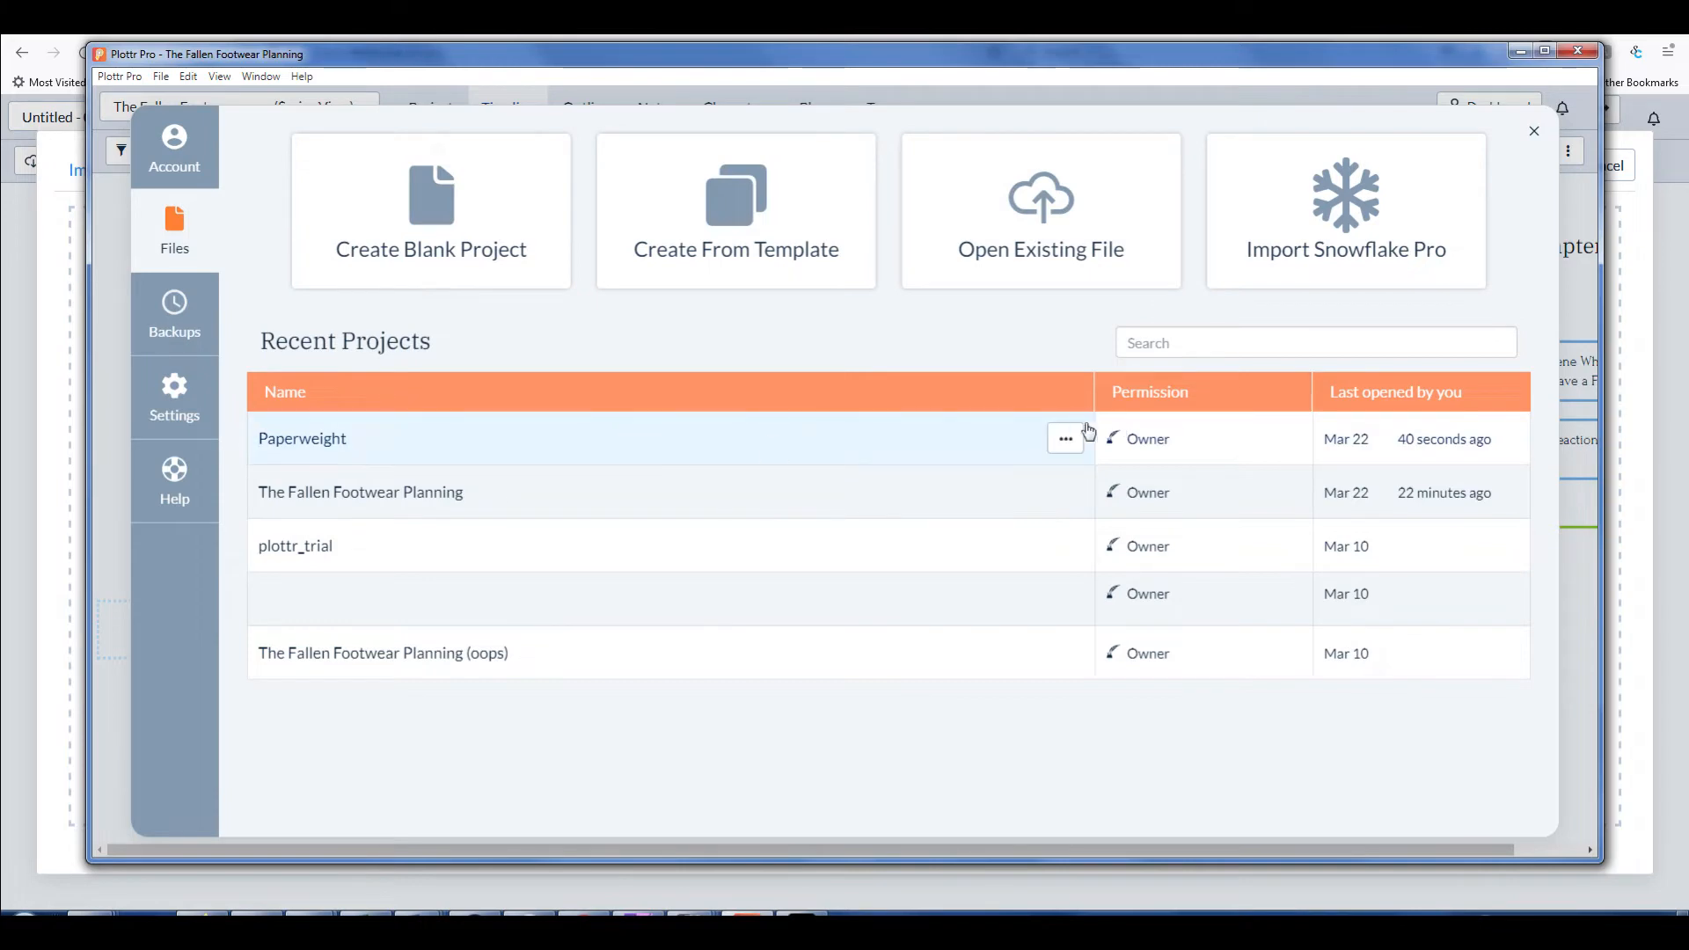
left_click(1064, 439)
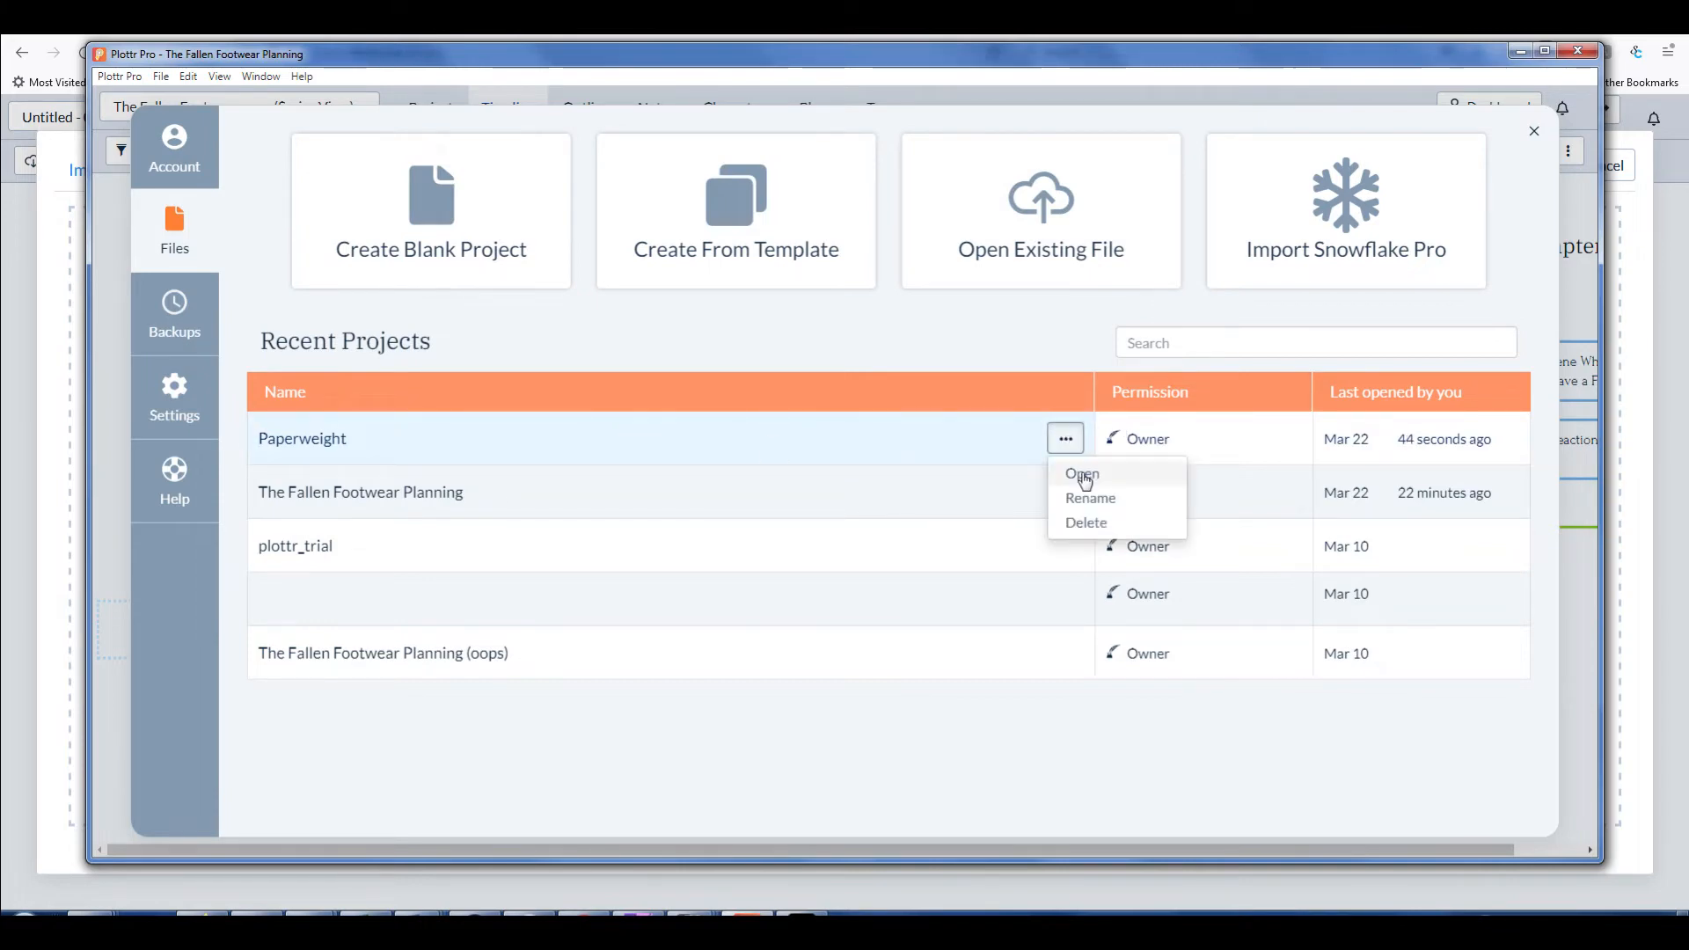
left_click(1081, 474)
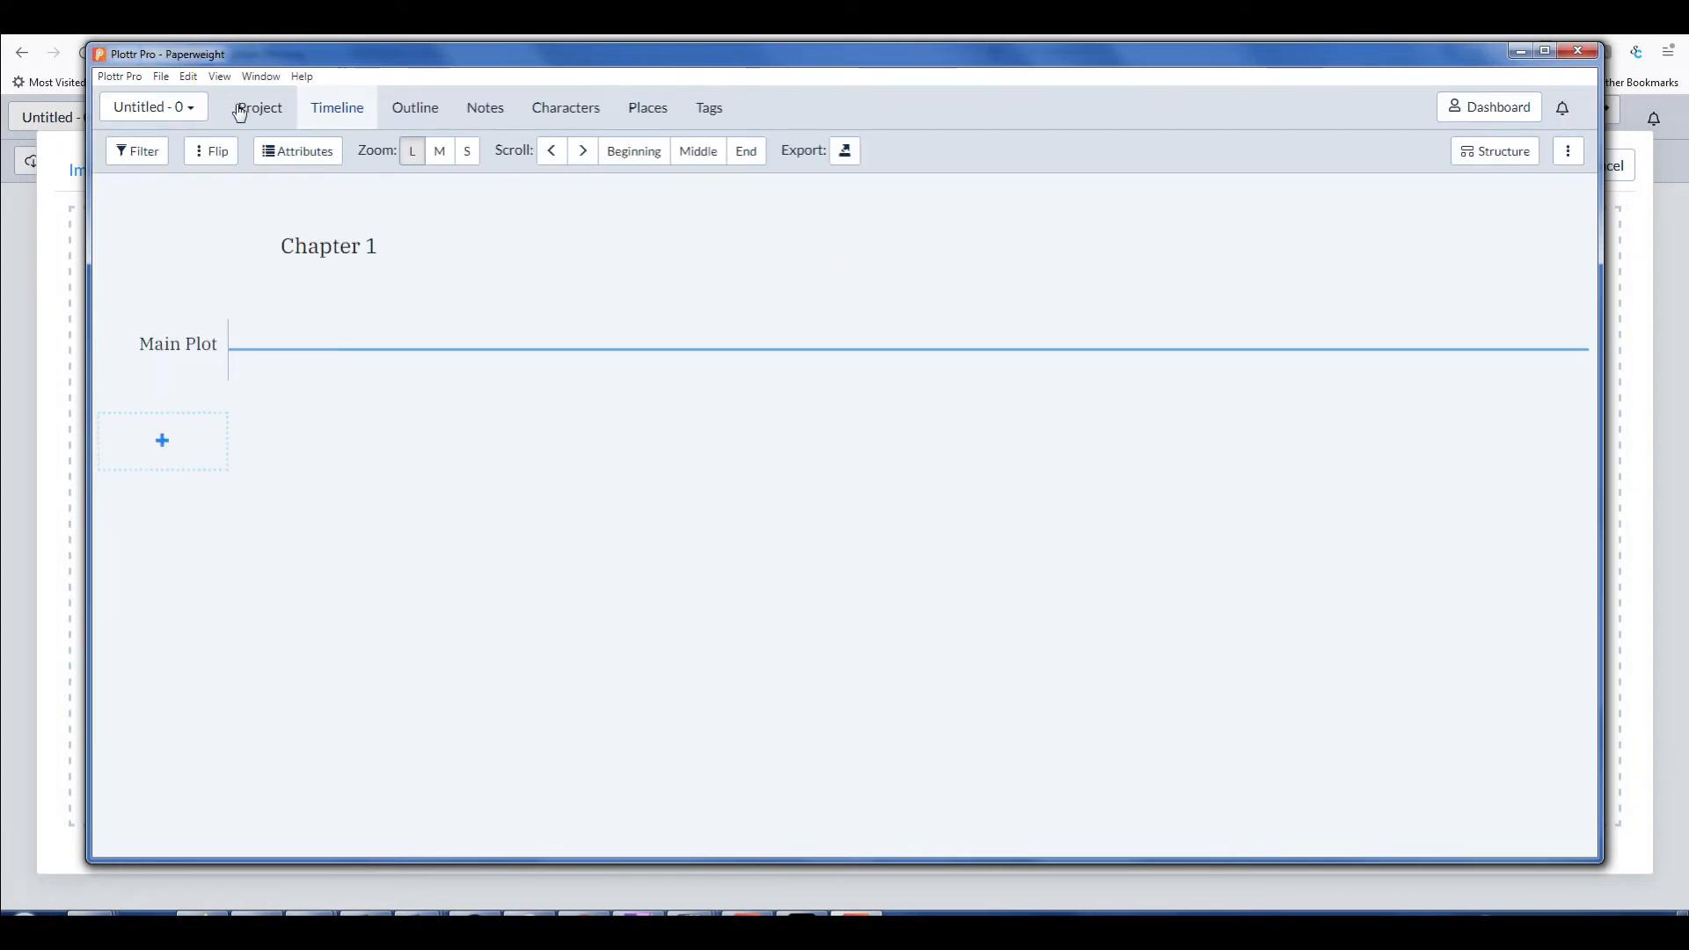
left_click(259, 108)
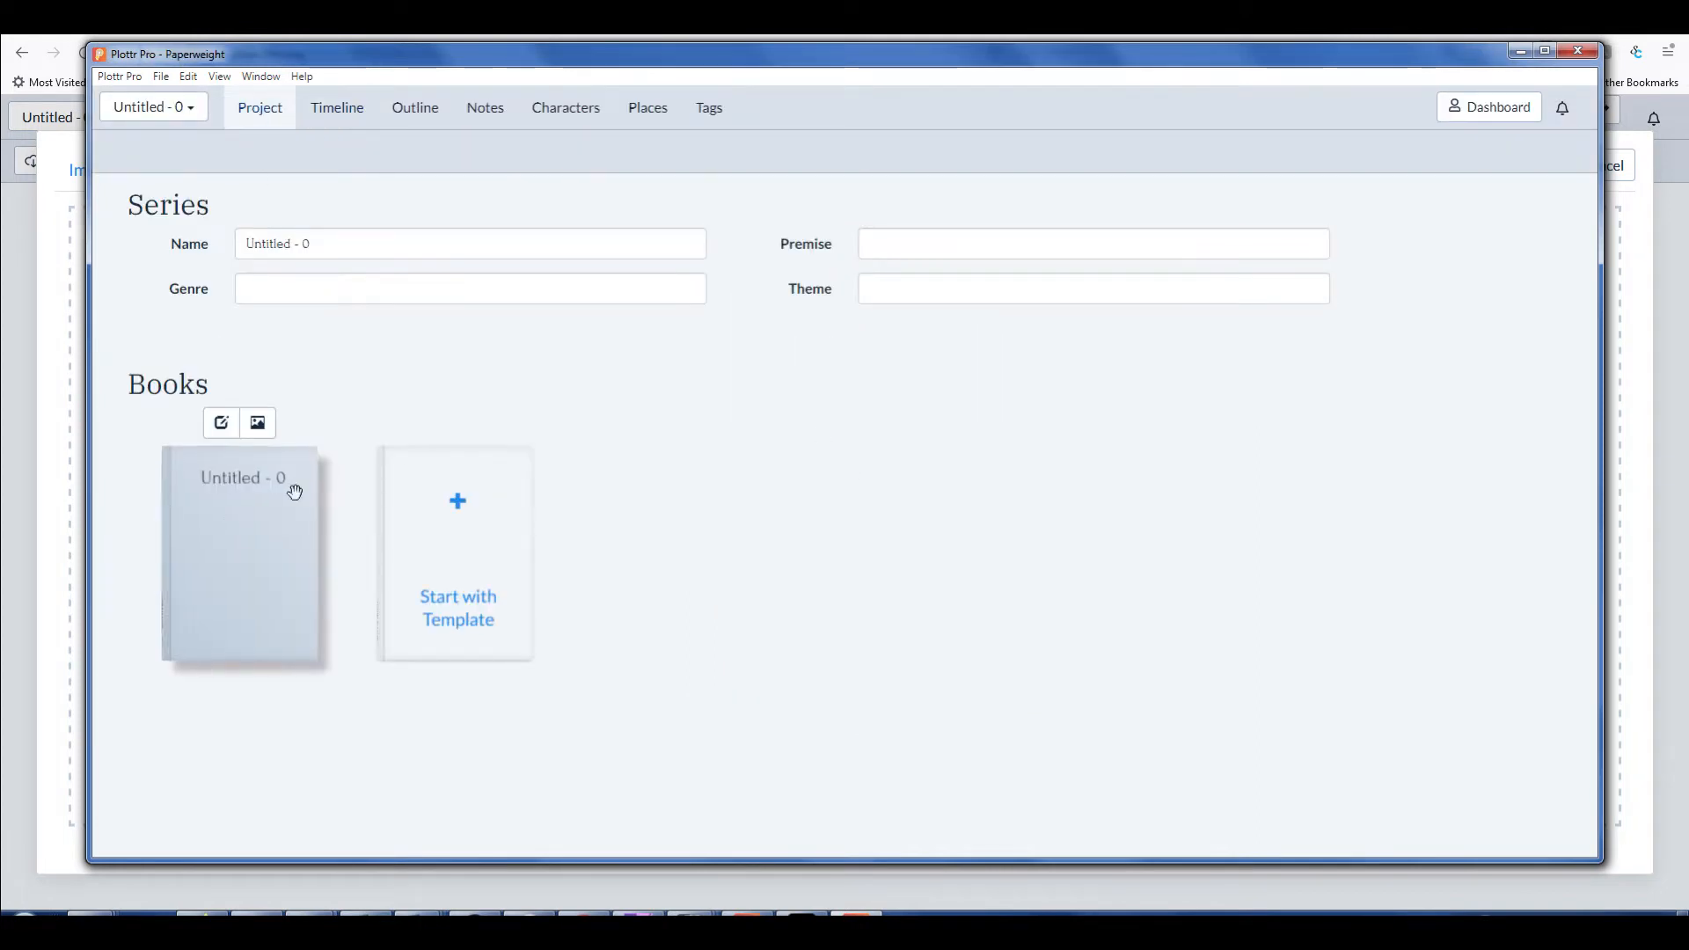
left_click(1495, 107)
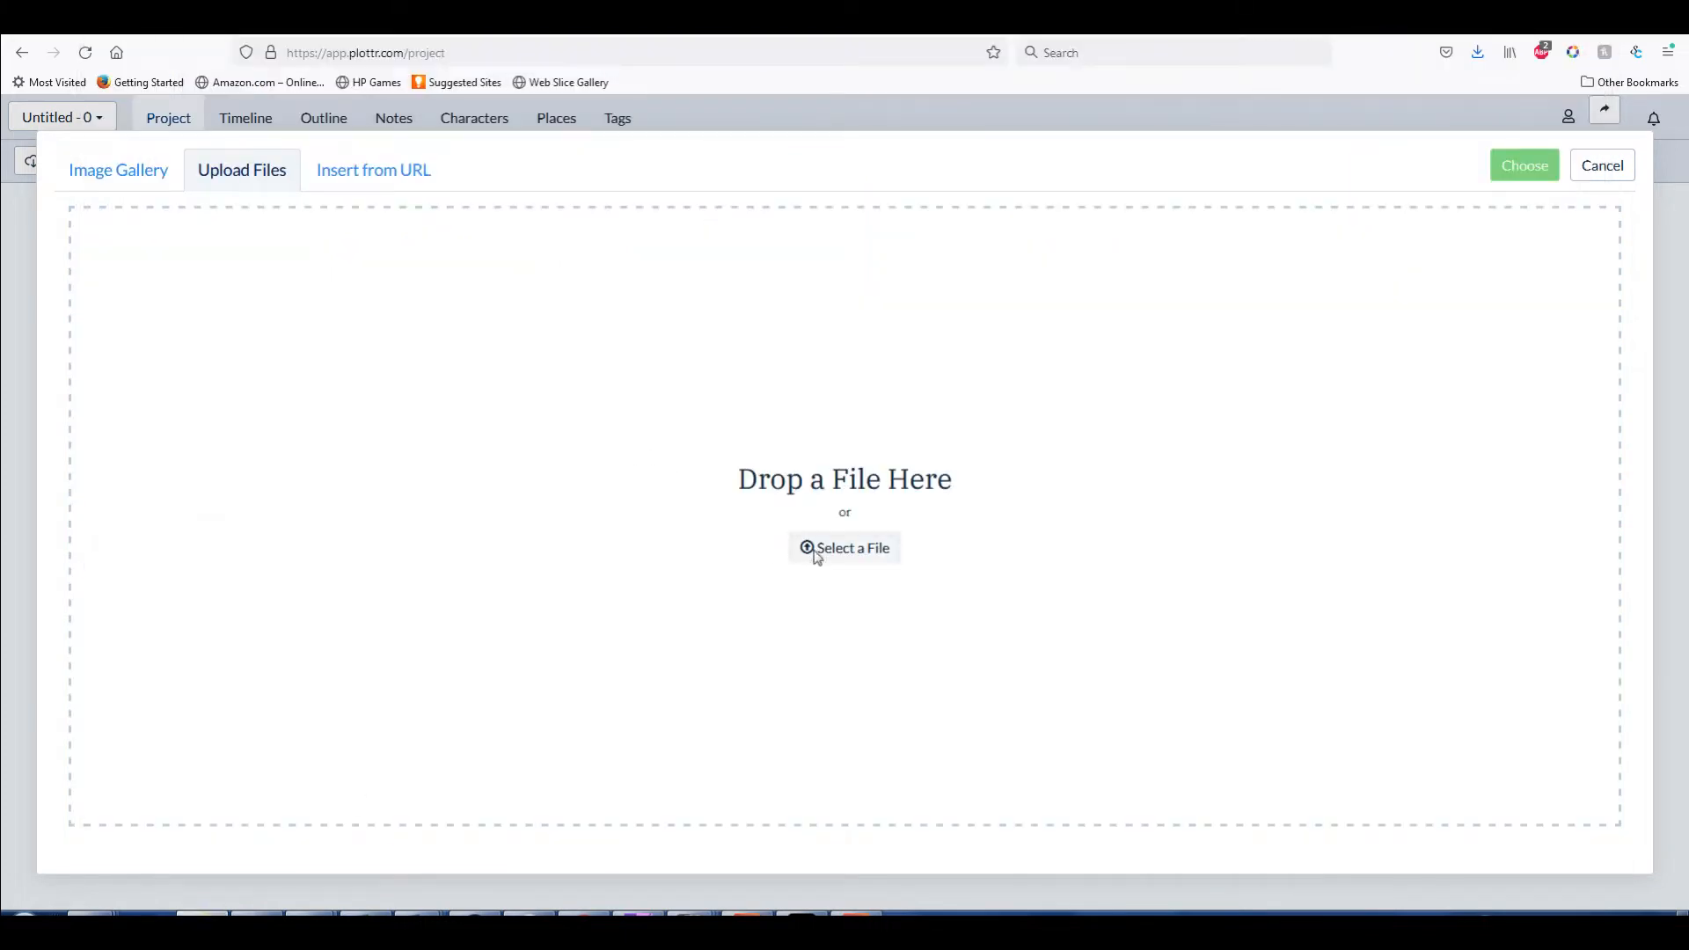
Upload Paperweight v2.jpg and choose it as the book's cover image
left_click(843, 547)
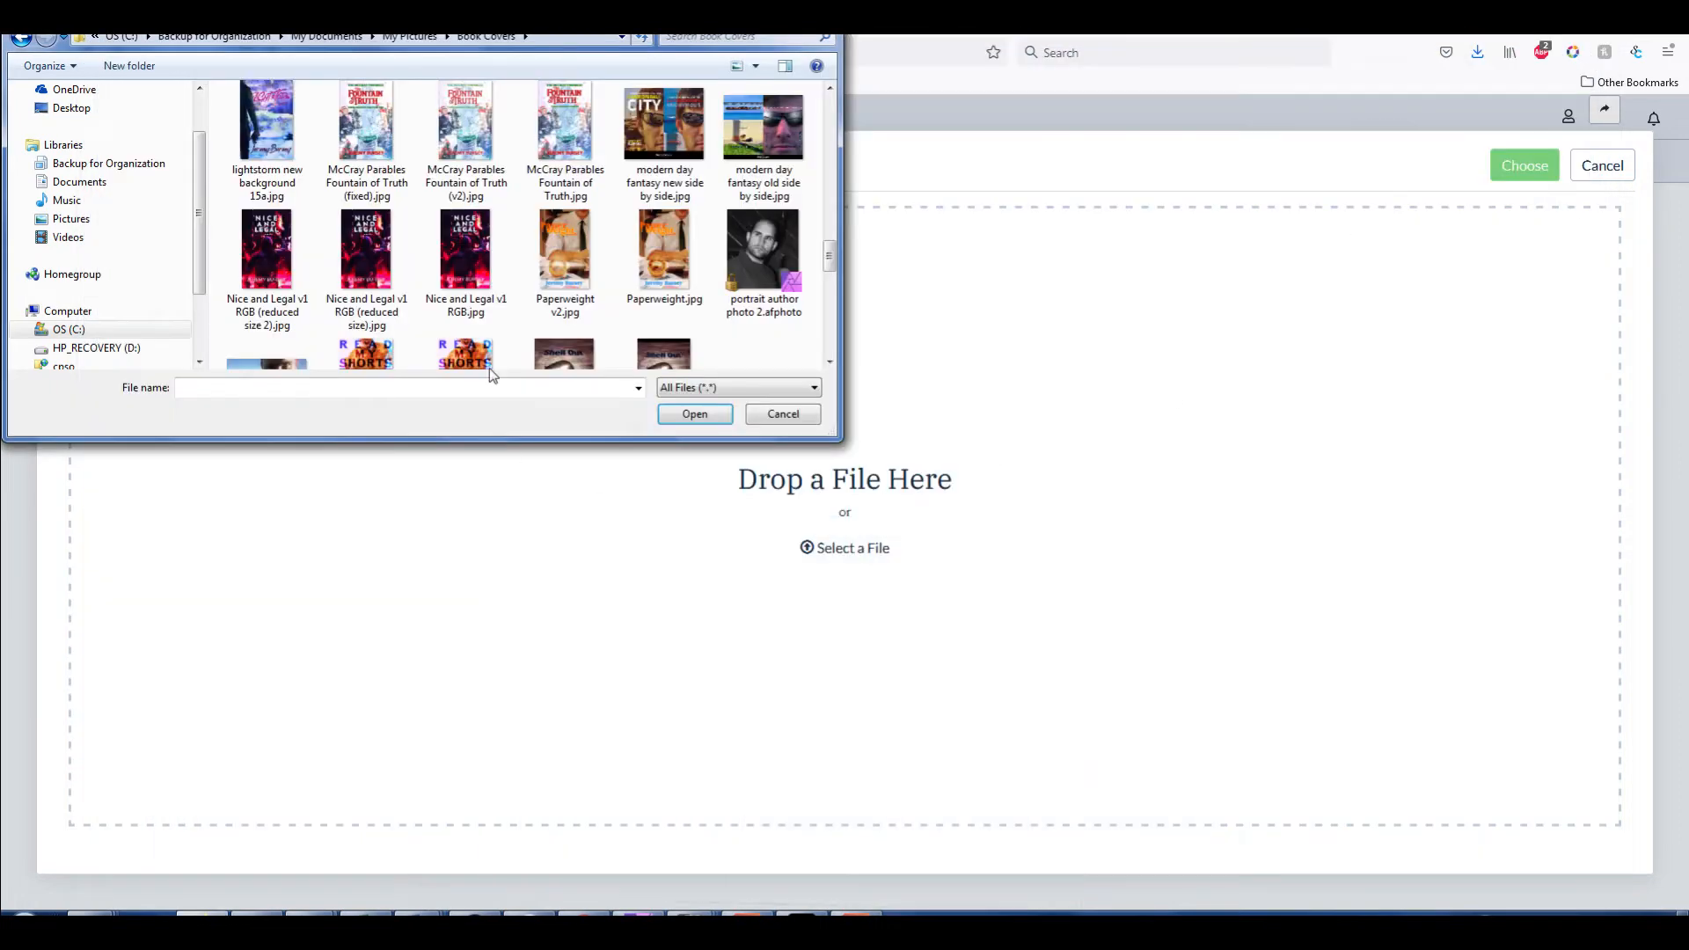
left_click(565, 250)
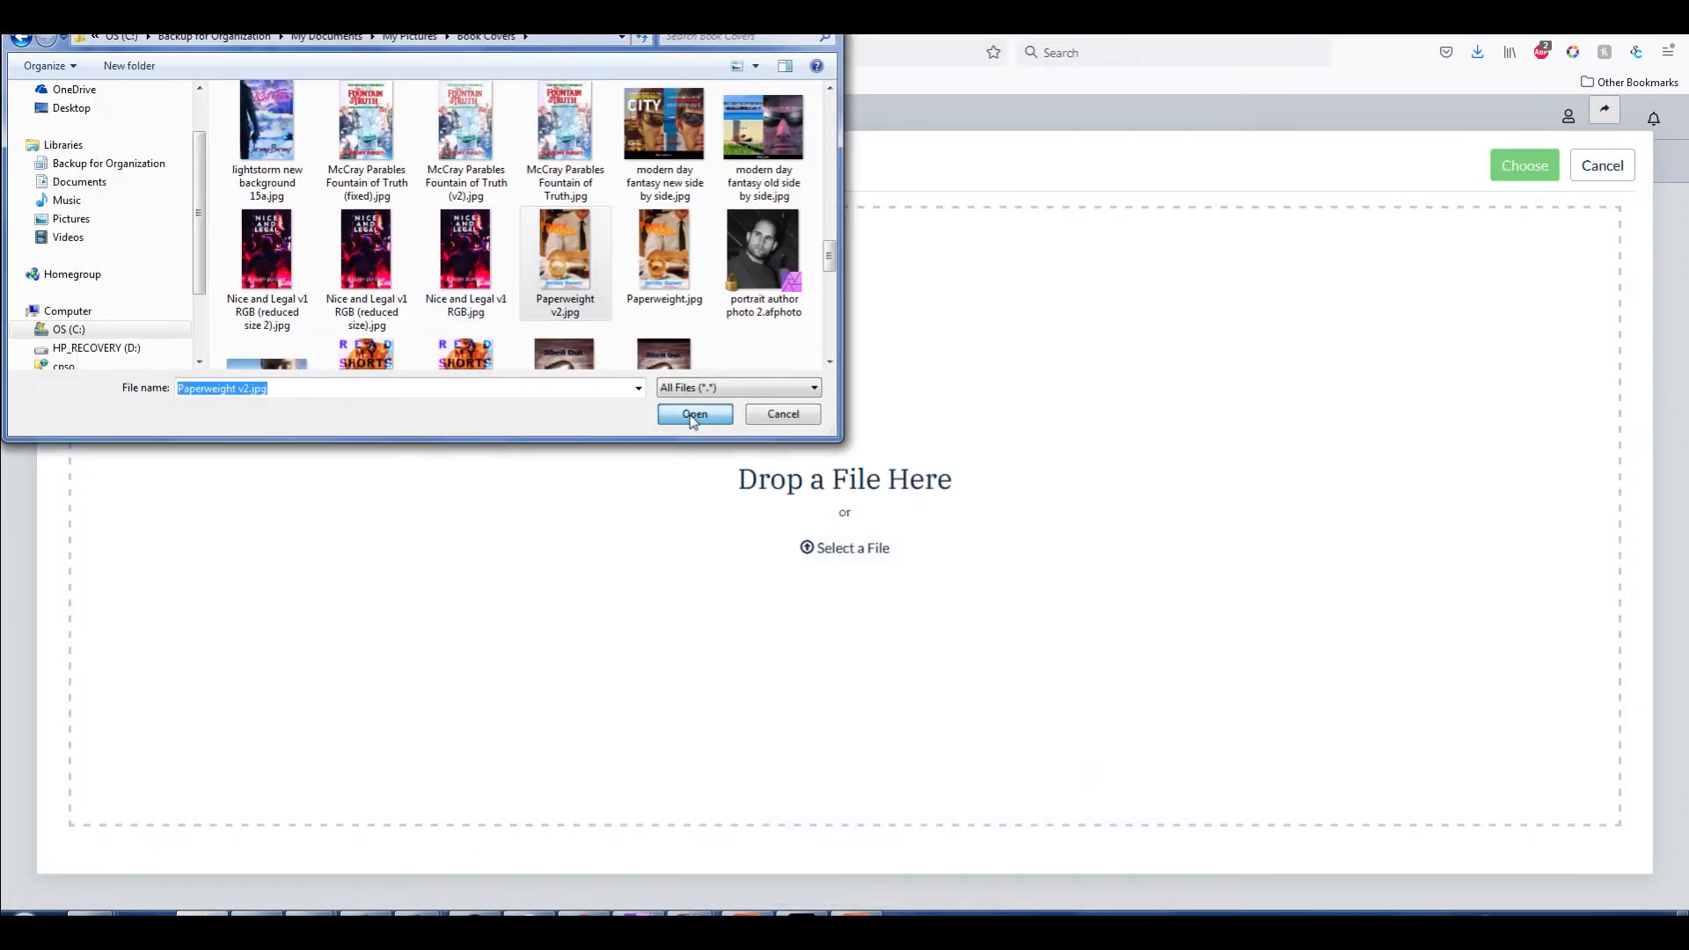
left_click(693, 415)
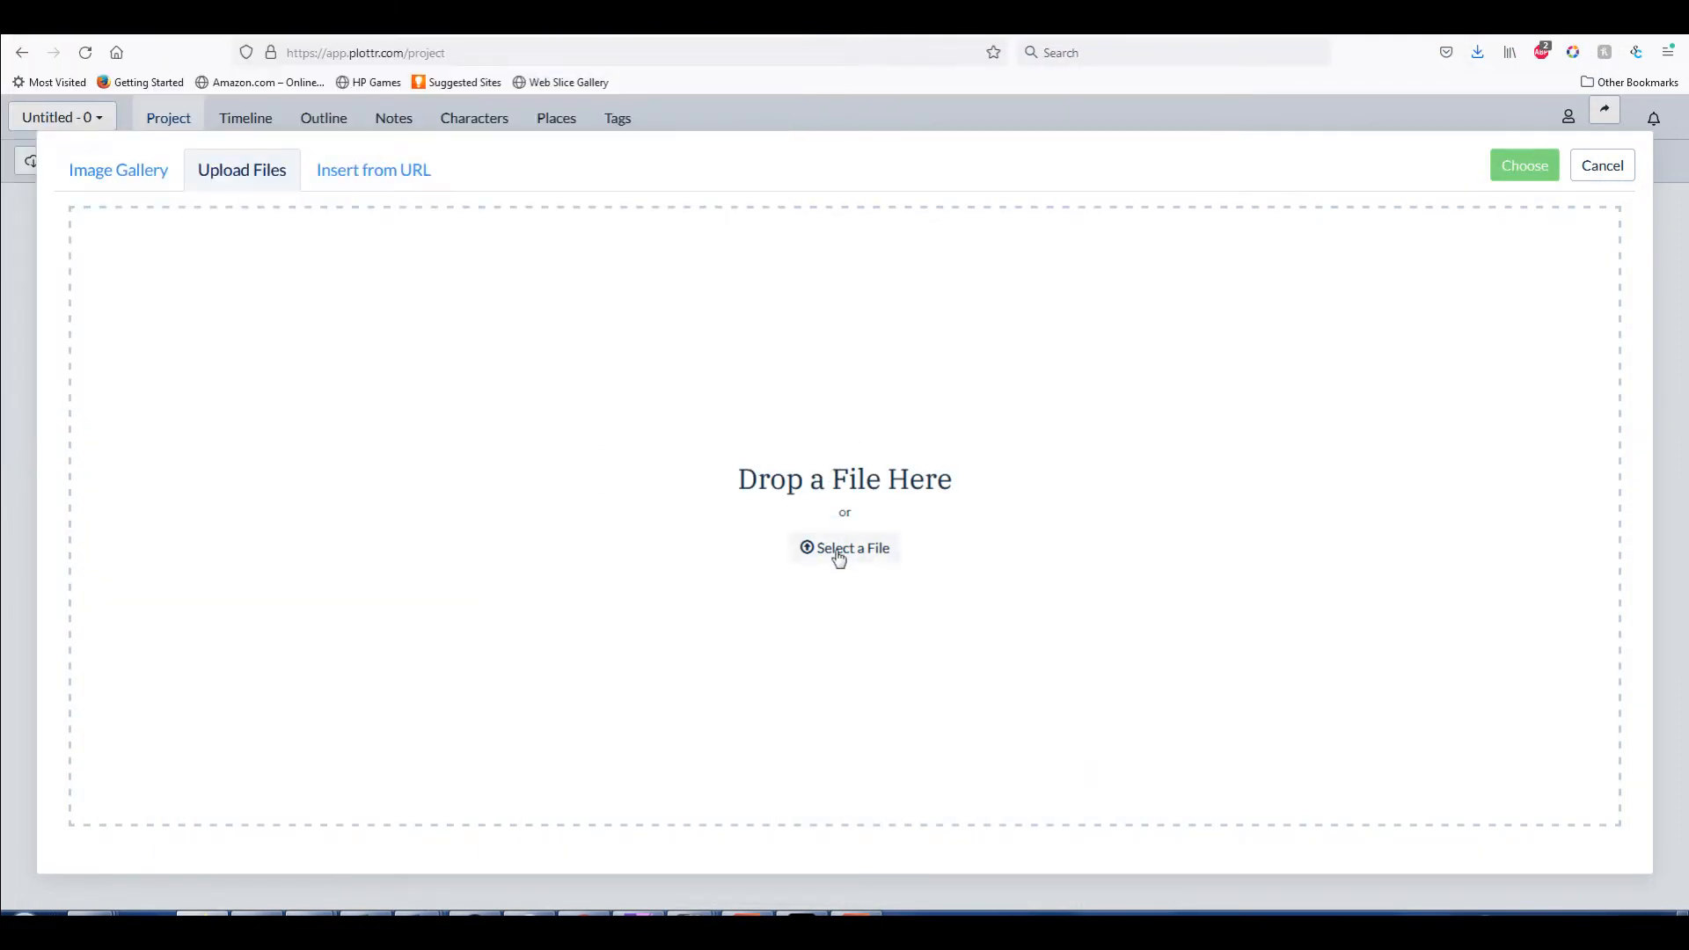
left_click(118, 169)
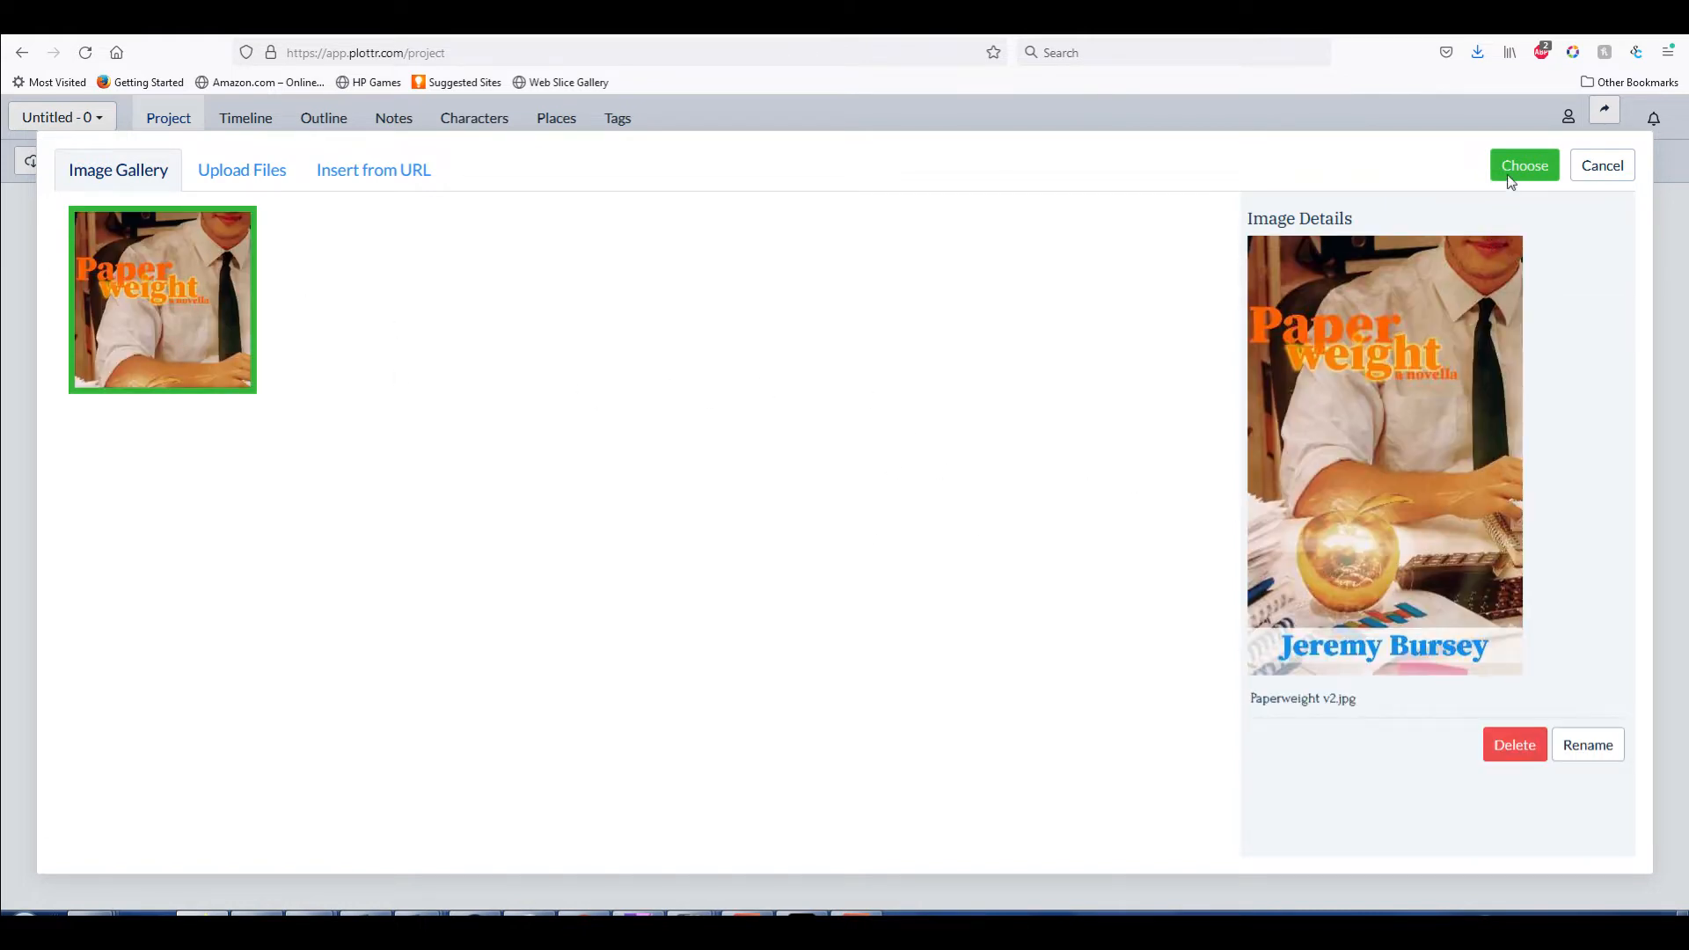
left_click(1524, 165)
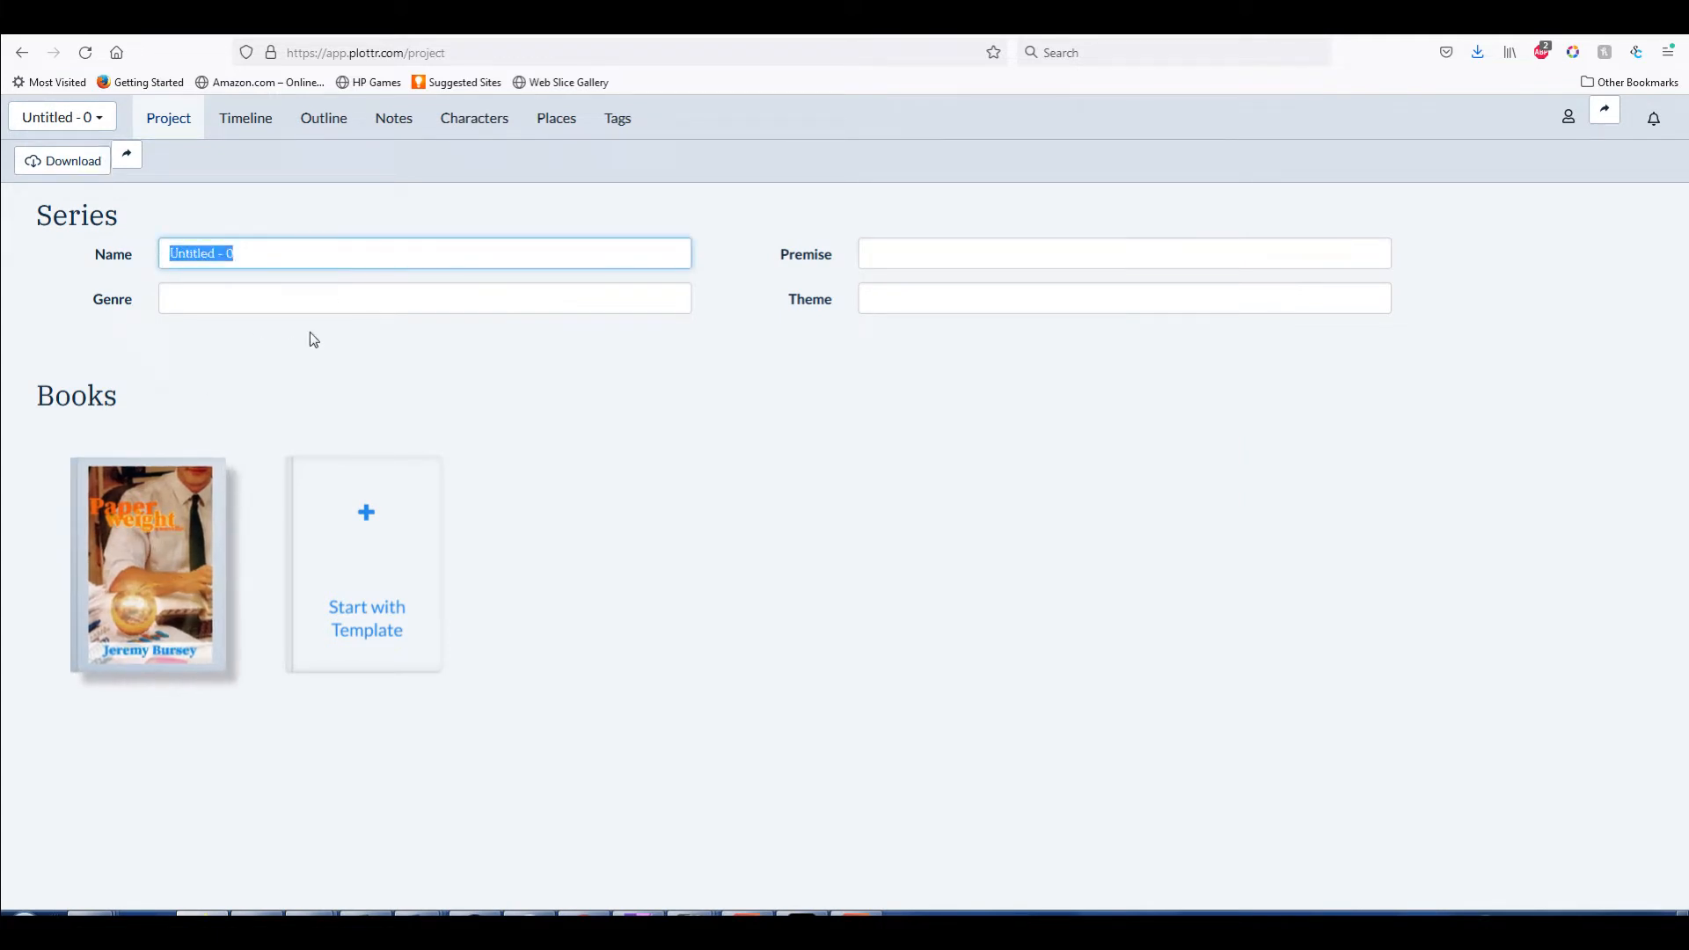
Name the series Paperweight and set its genre to Corporate Satire, replacing the mistyped 'Advent'
type("Paperw")
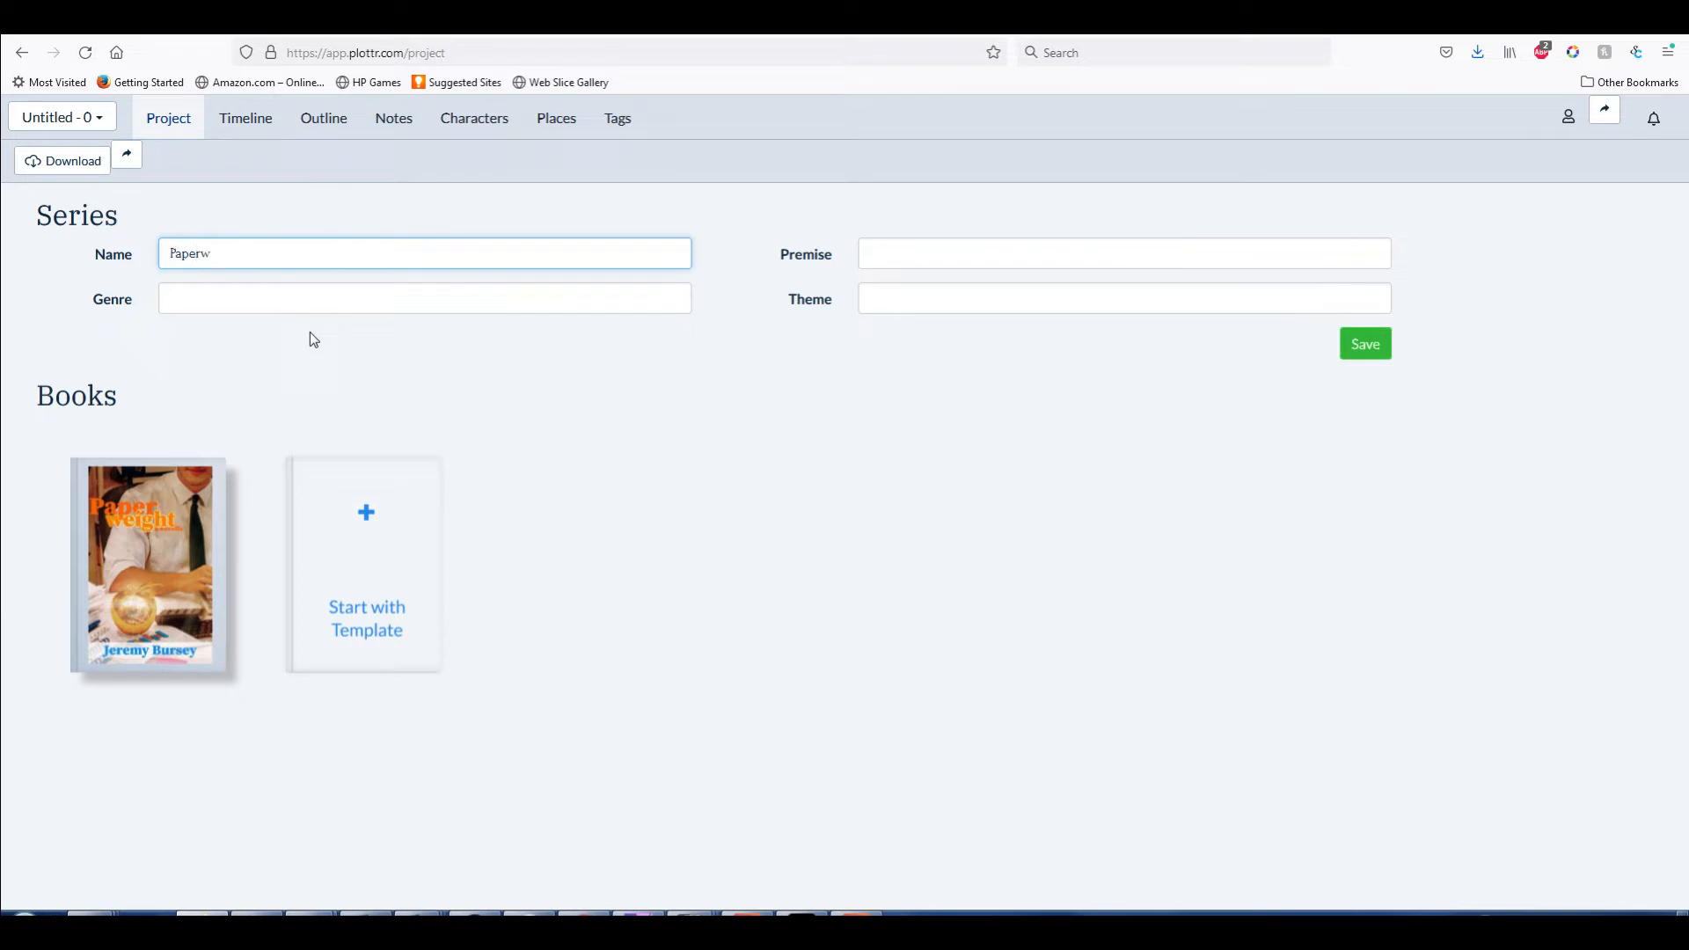
left_click(424, 299)
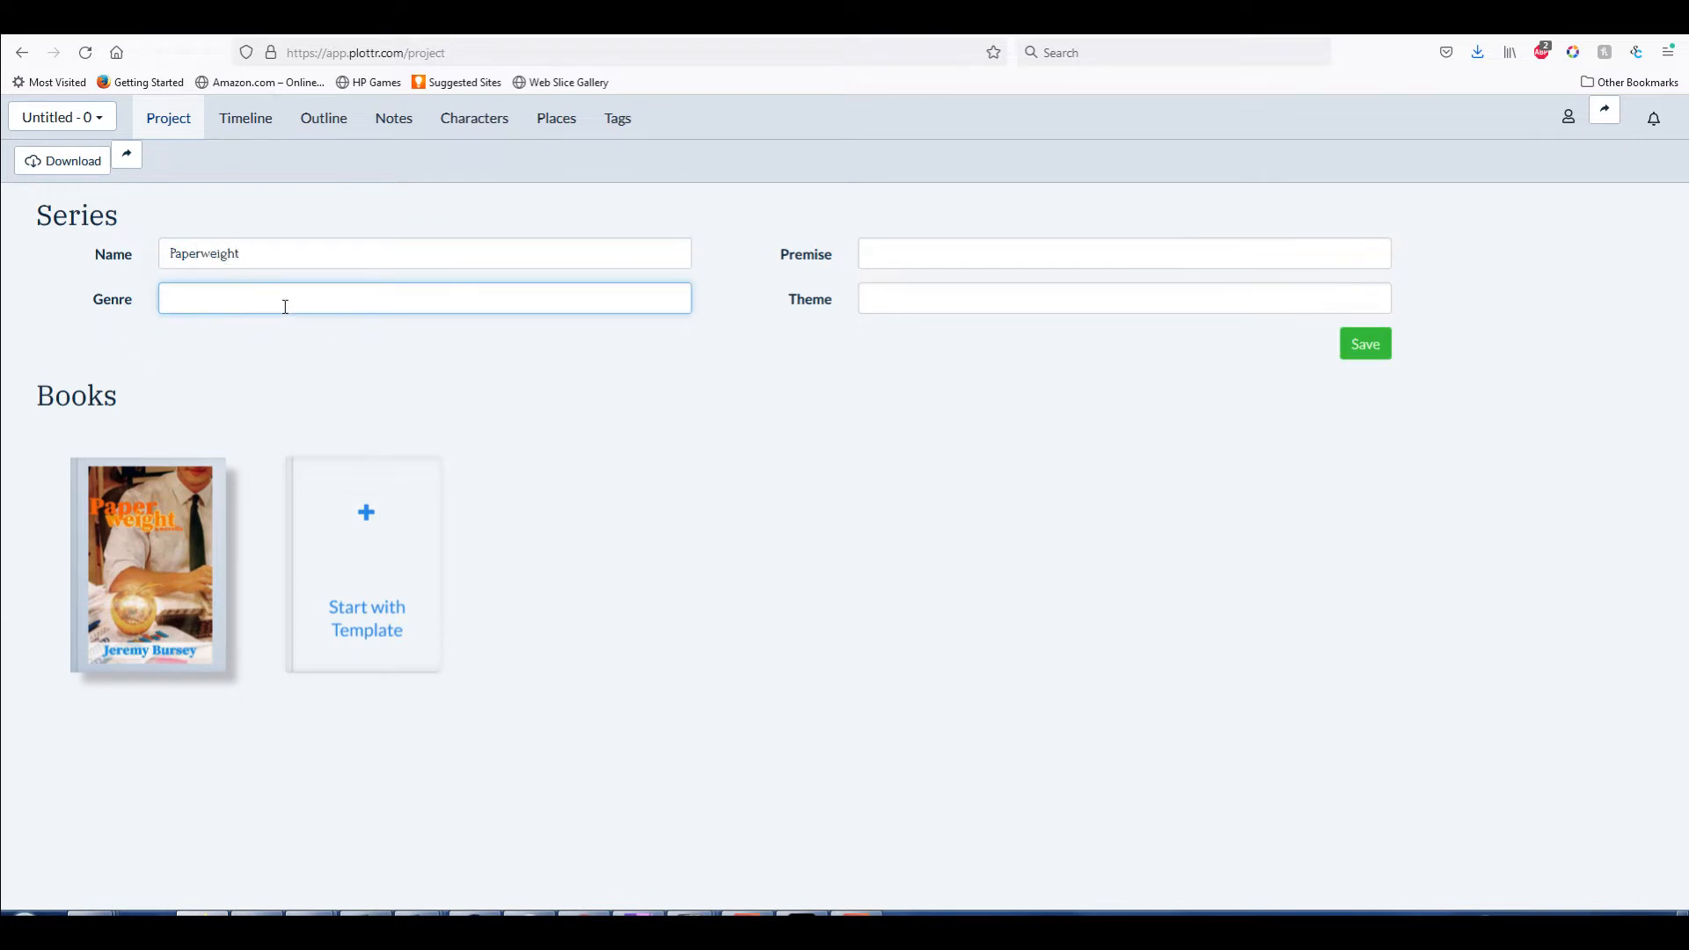
type("Advent")
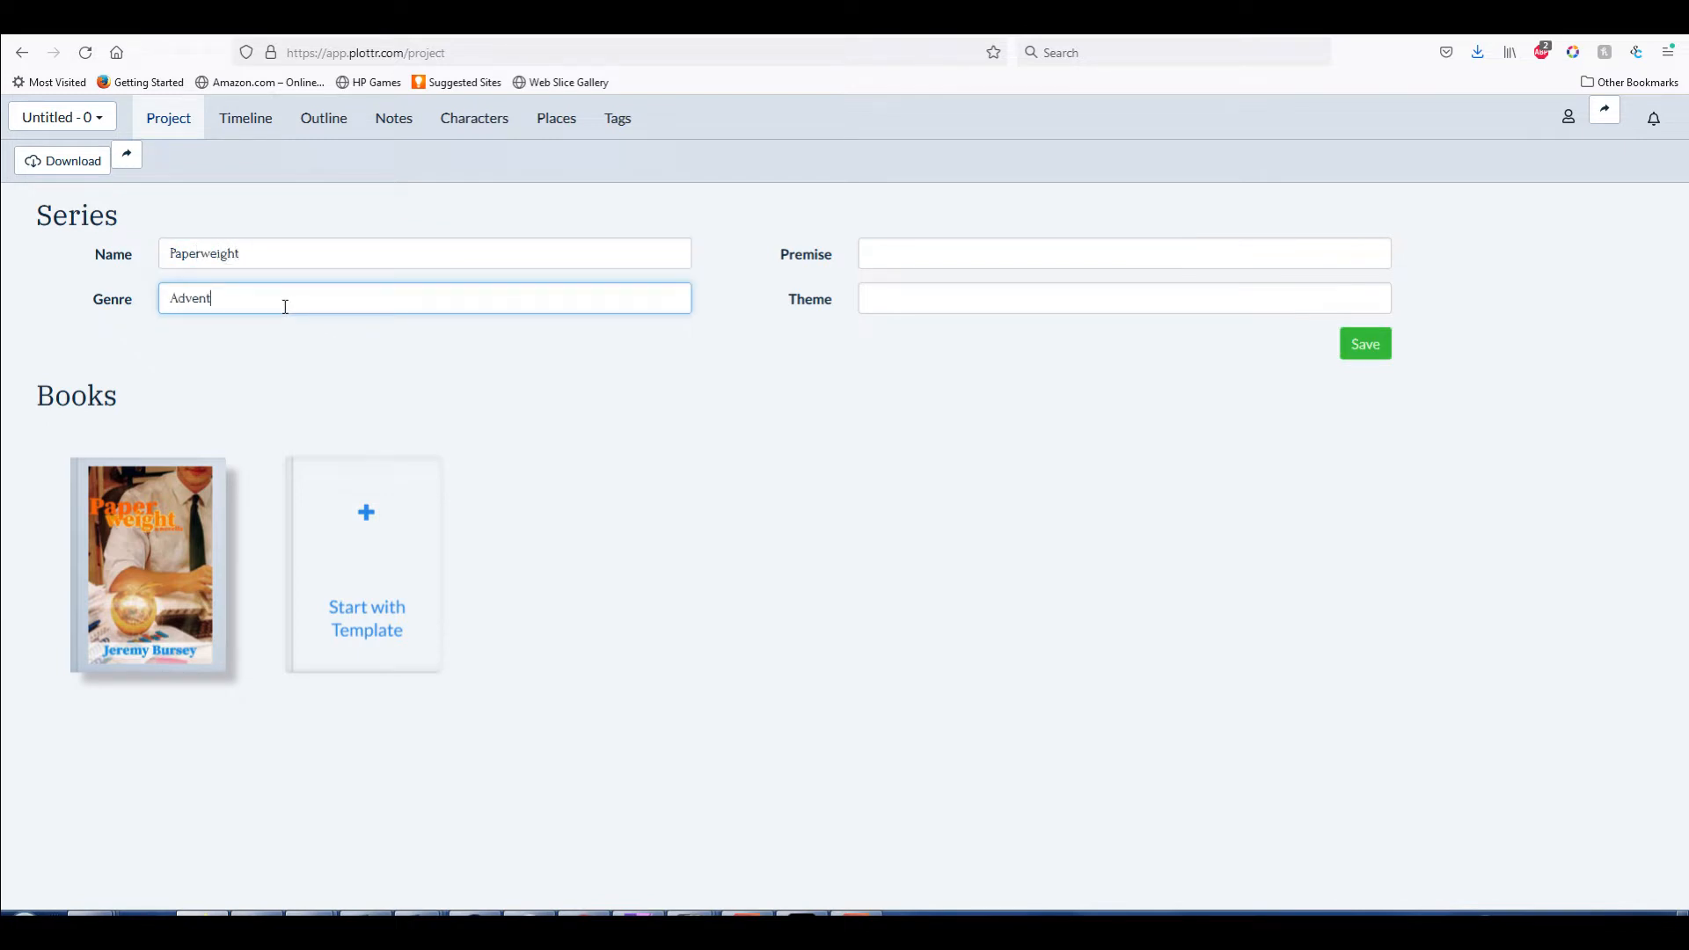
key("Ctrl+a")
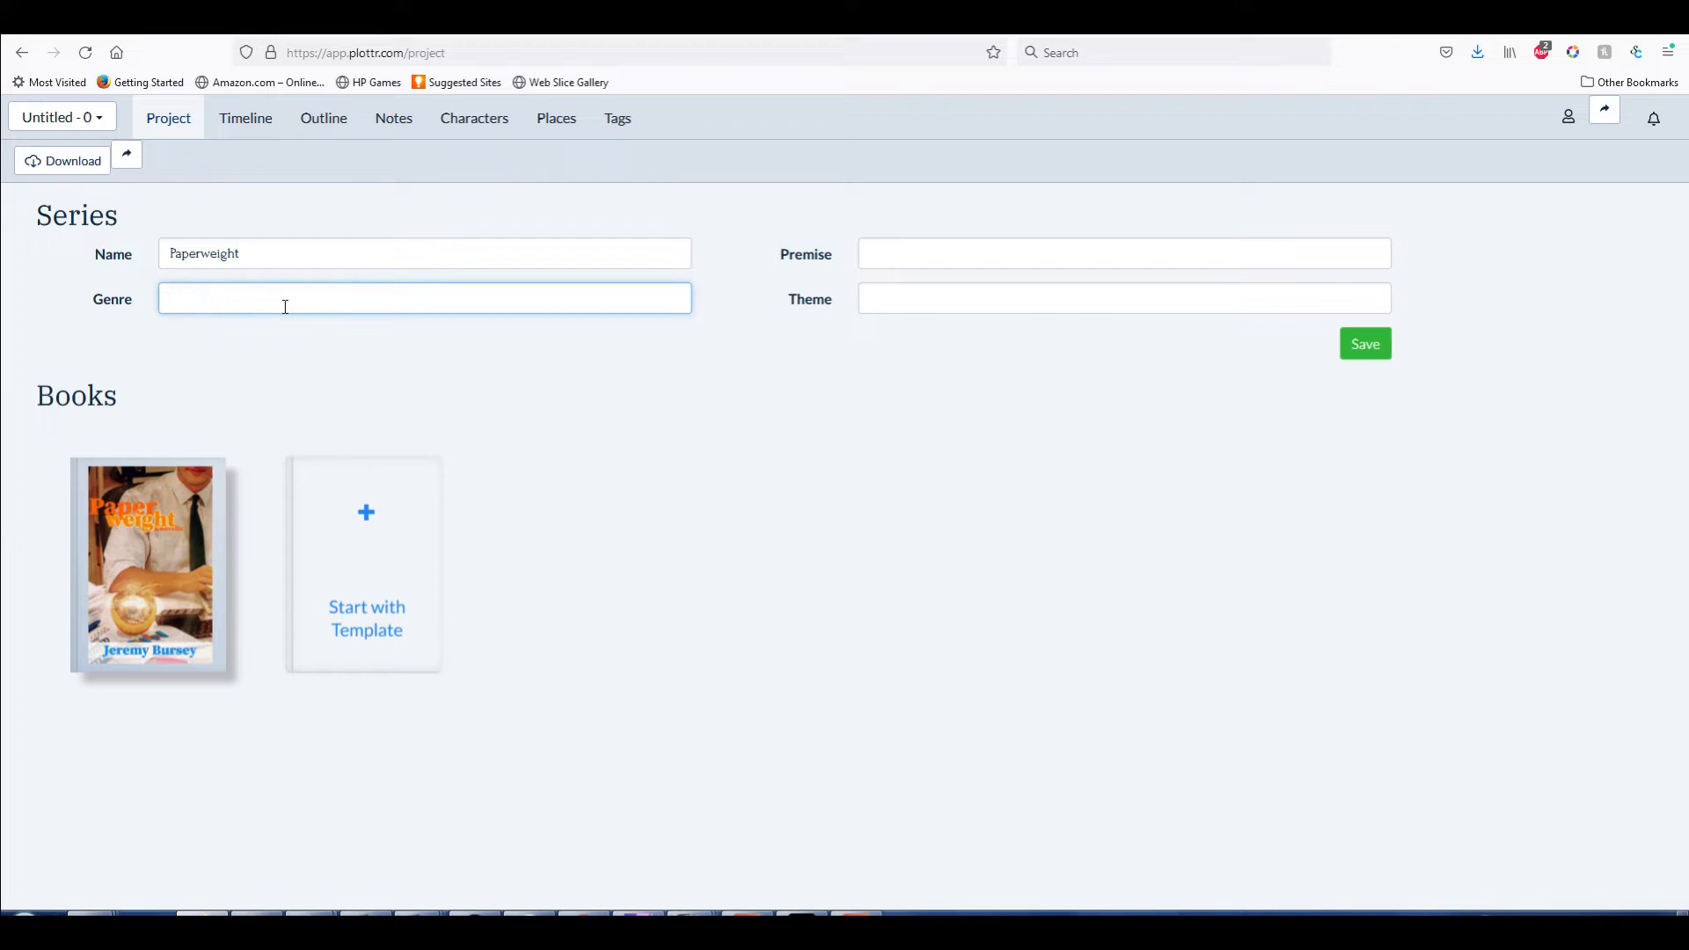
type("Corpor")
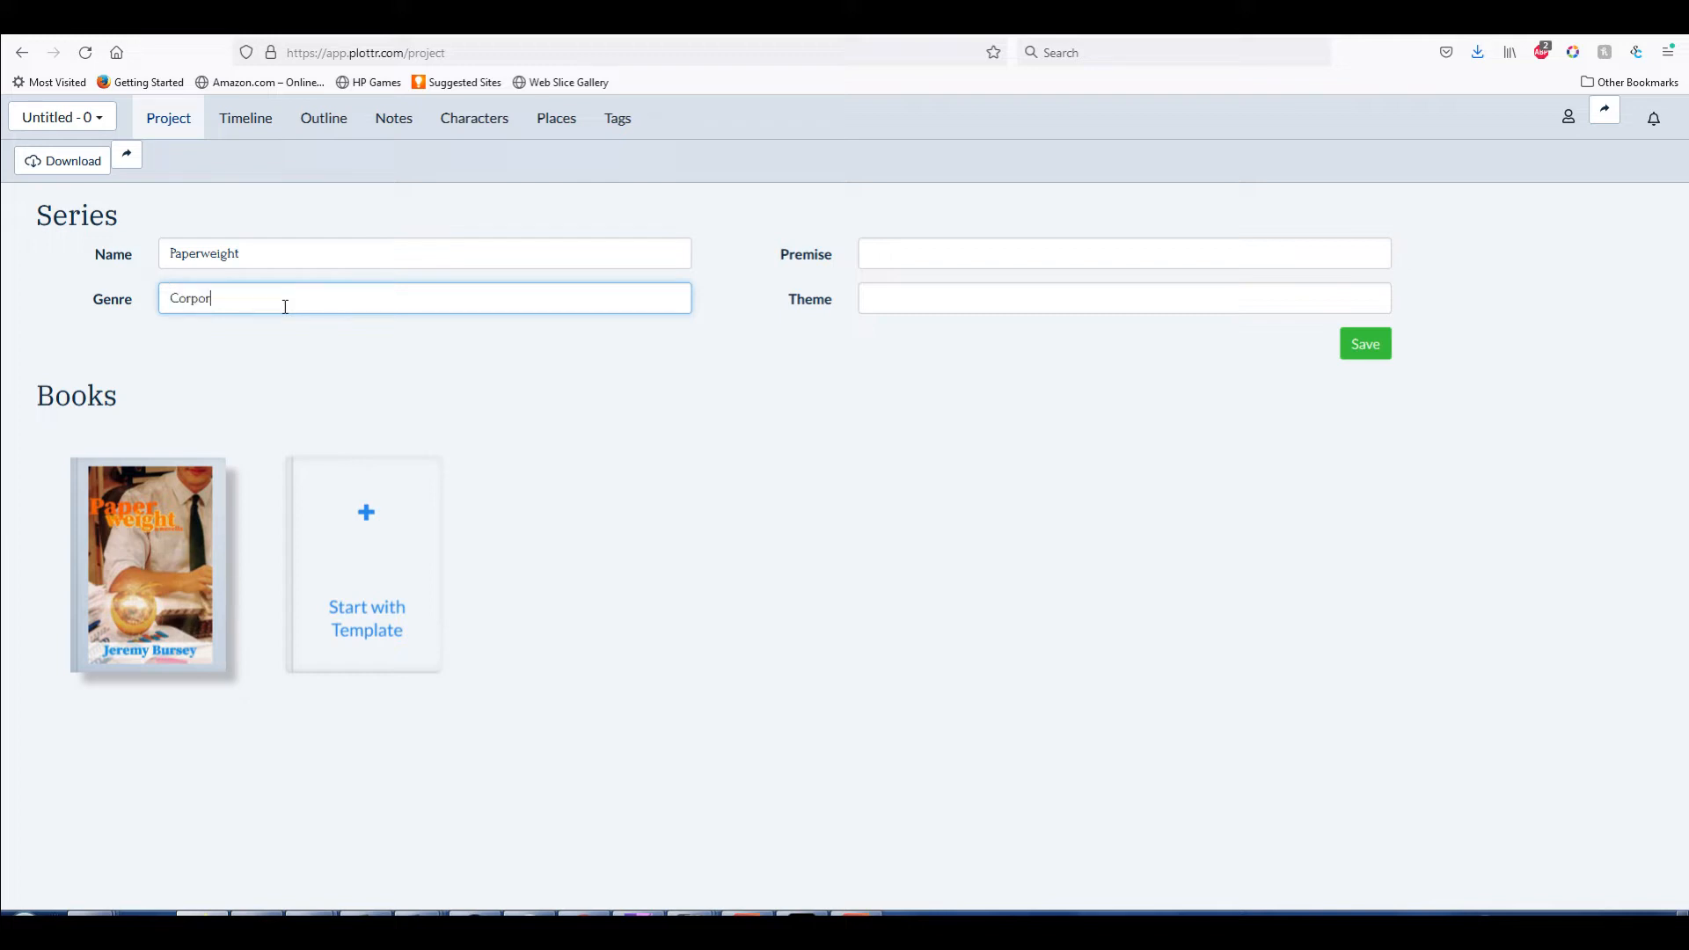
type("ate Satire")
left_click(1124, 253)
type("He brought them an app")
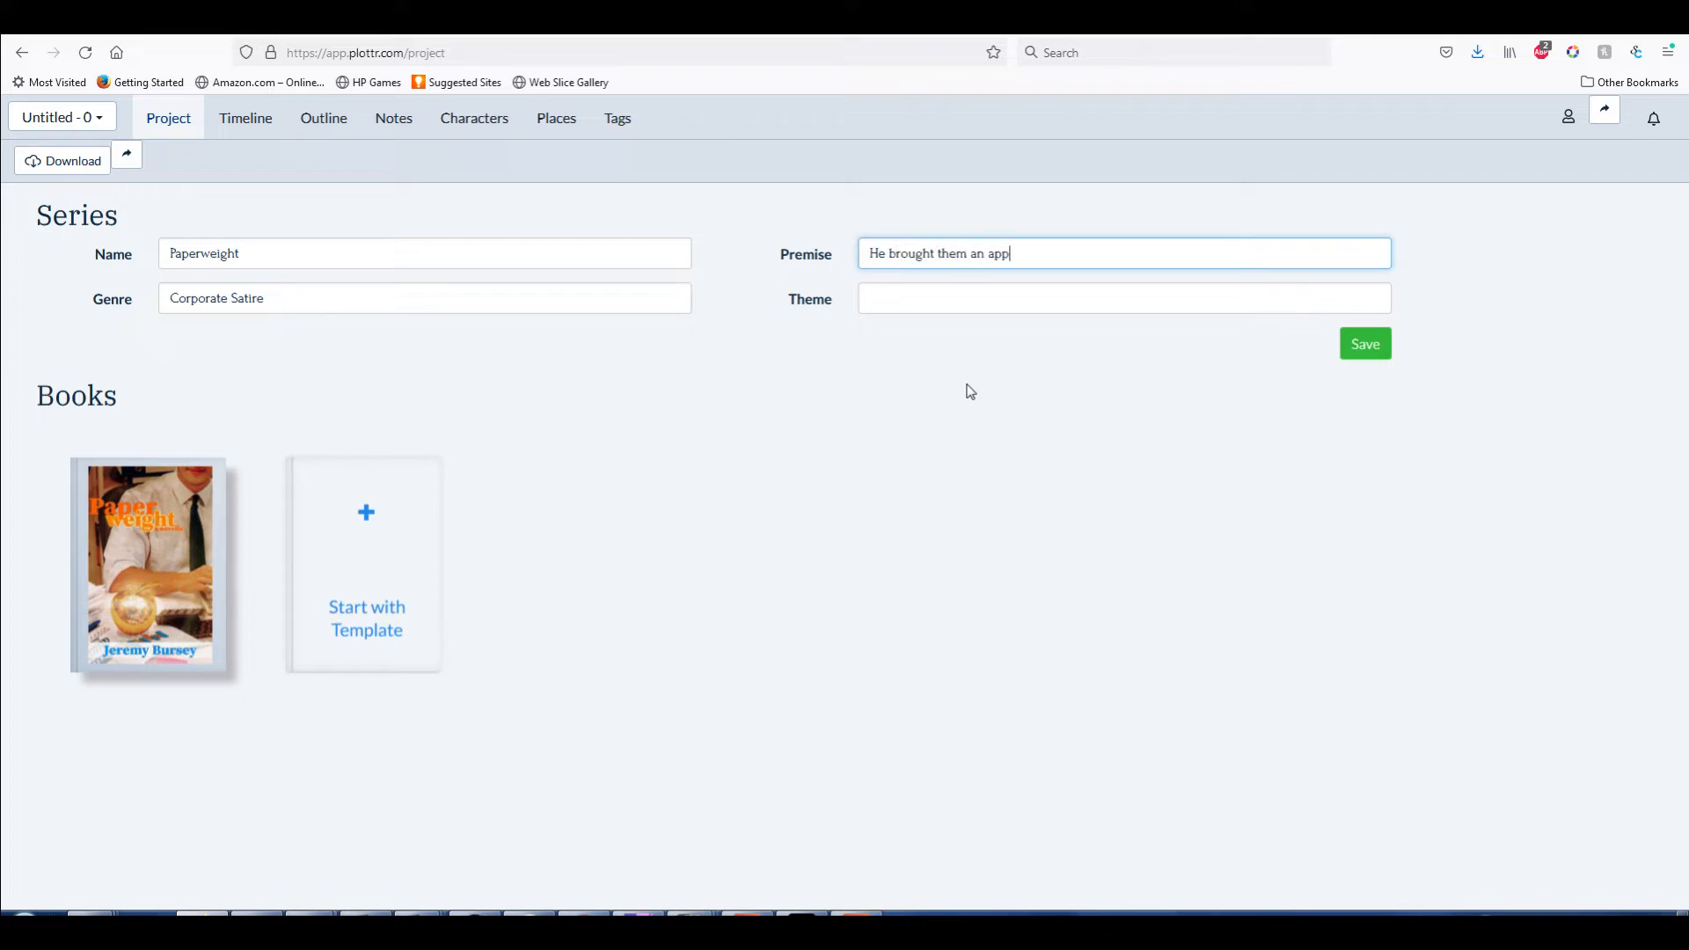
Enter the premise ending '...They gave him a job. Both will come to regret it.'
type("le.")
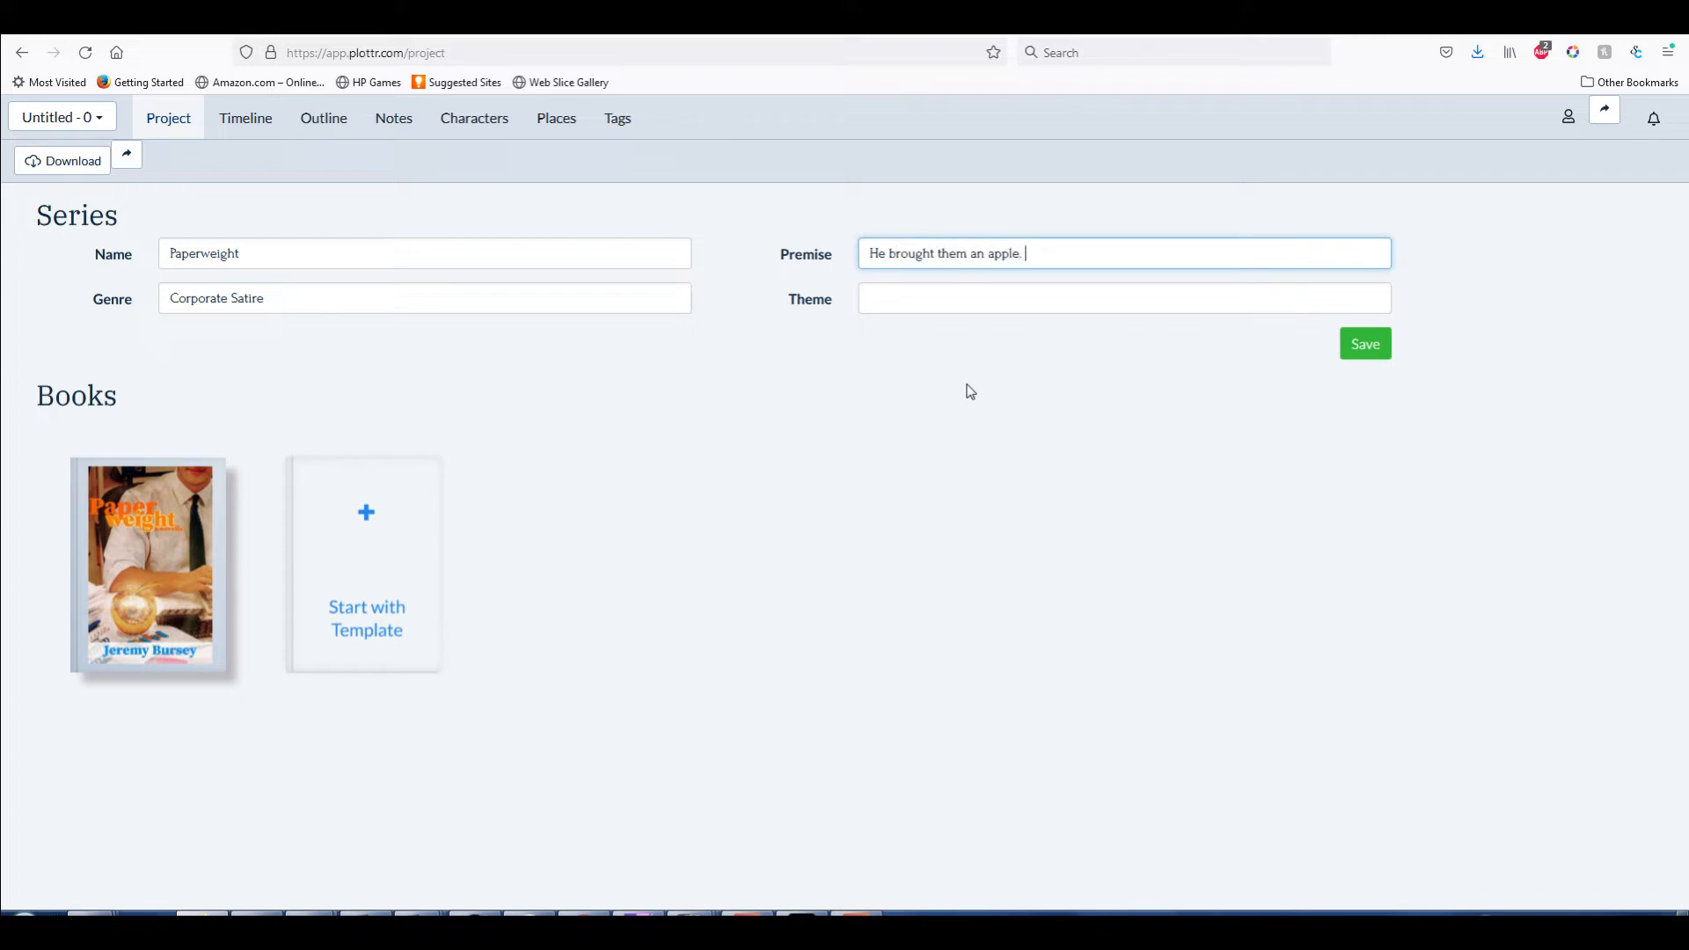
type("They gave him a")
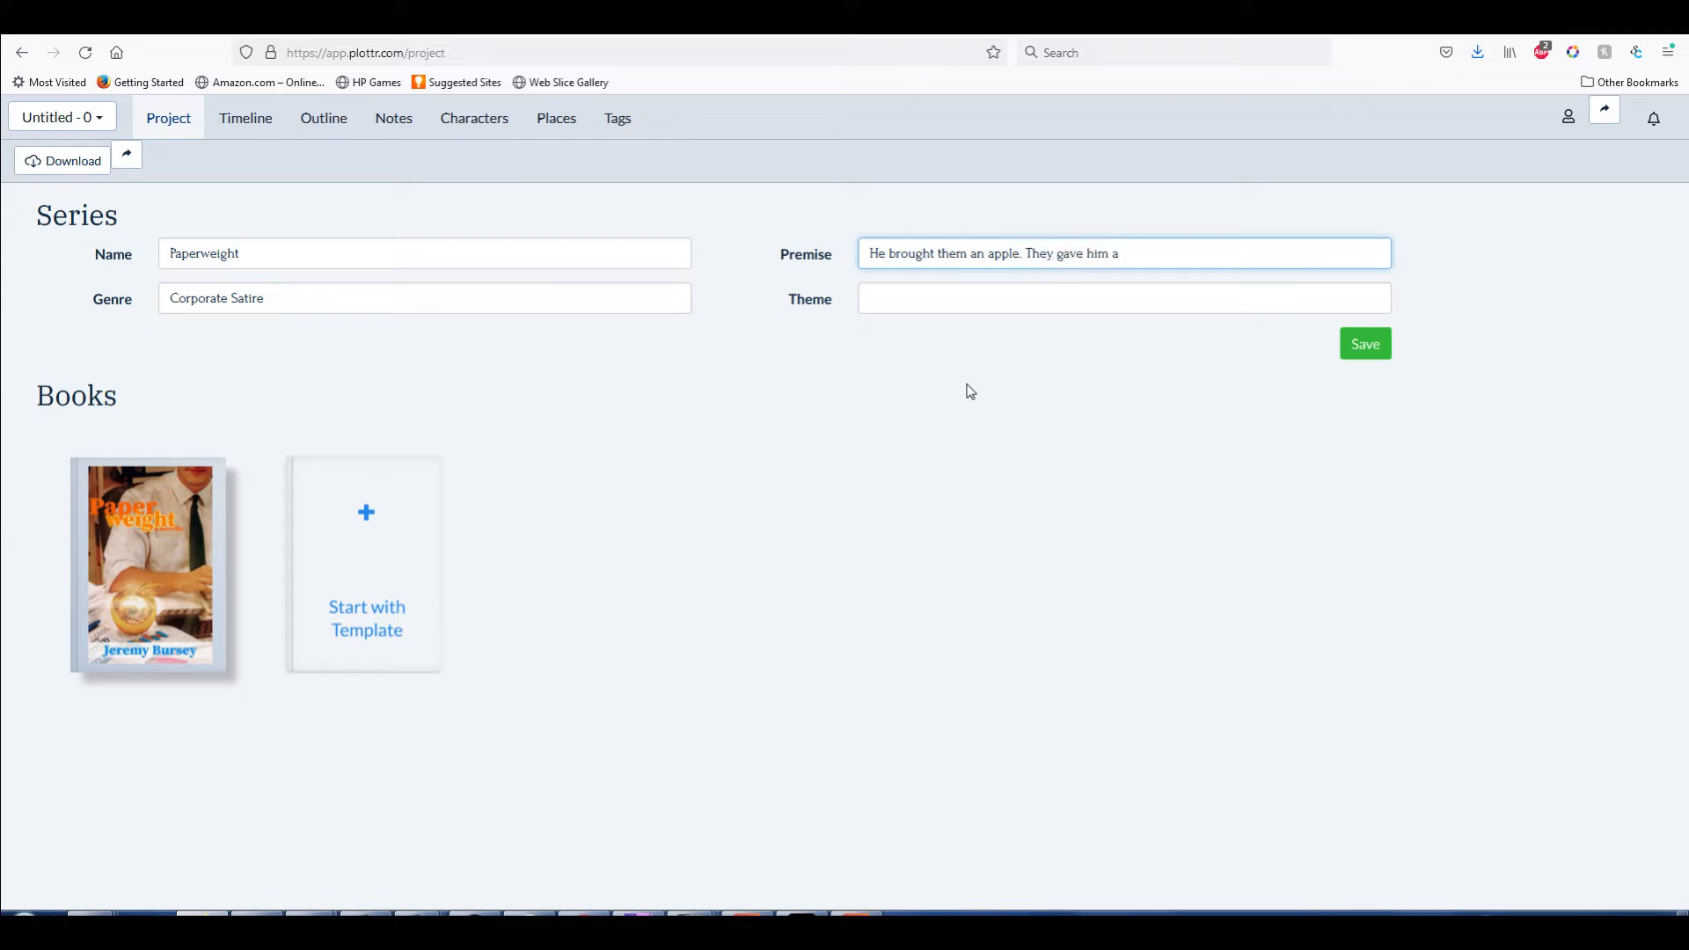
type("job. B")
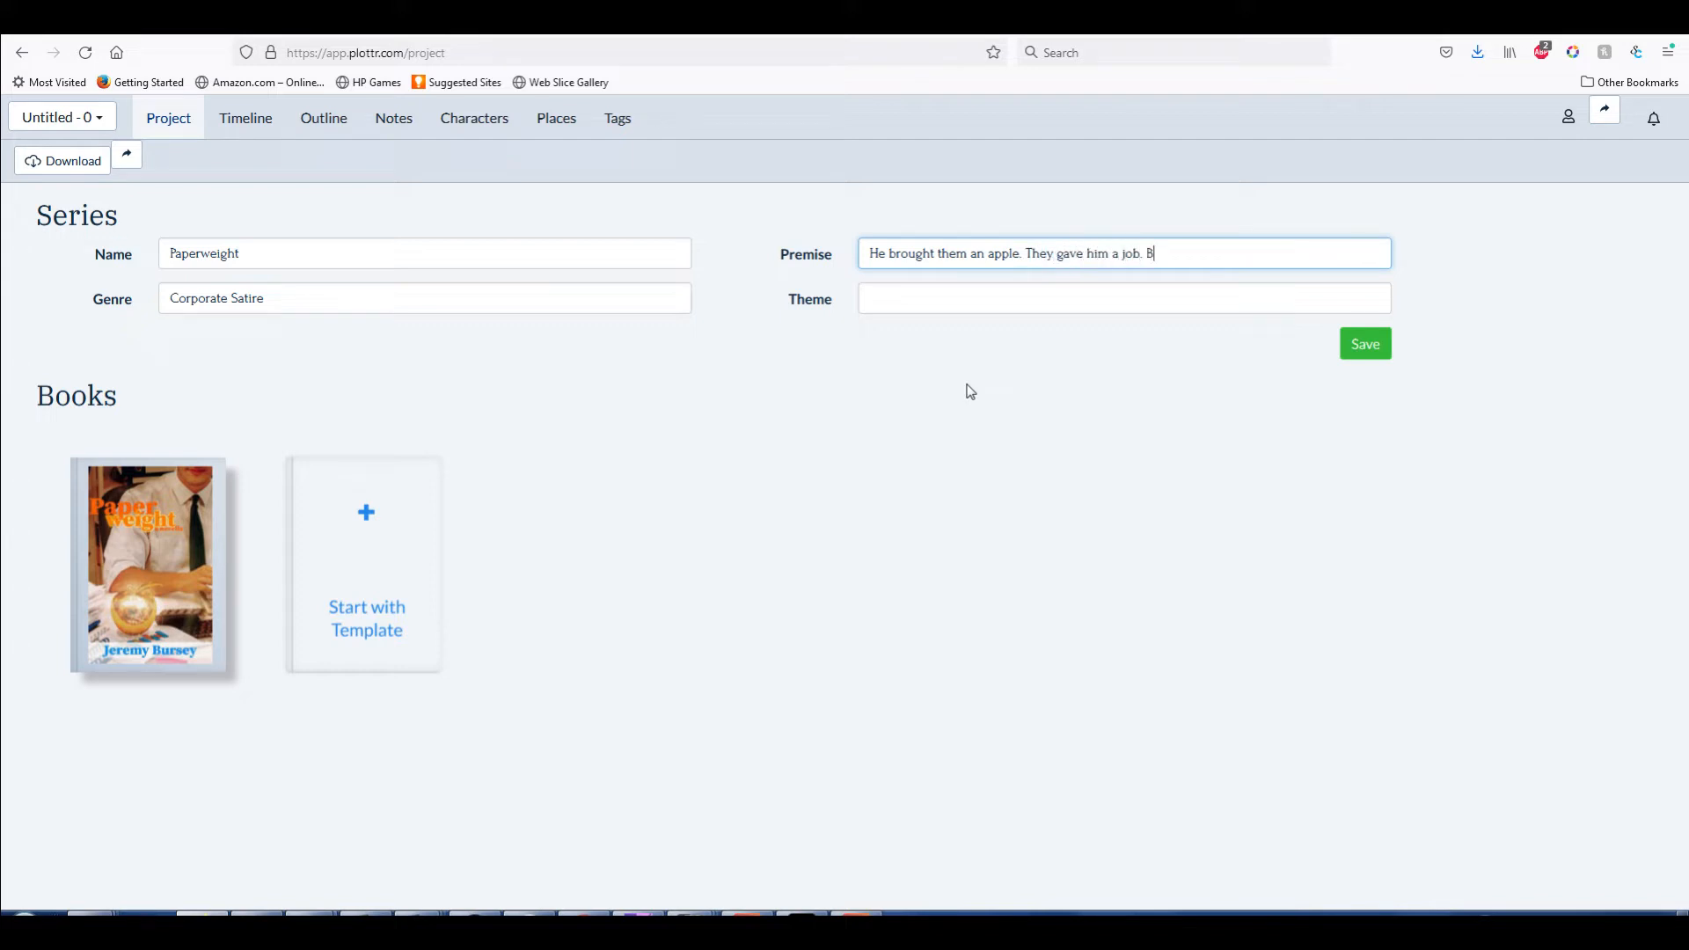
type("oth will come t")
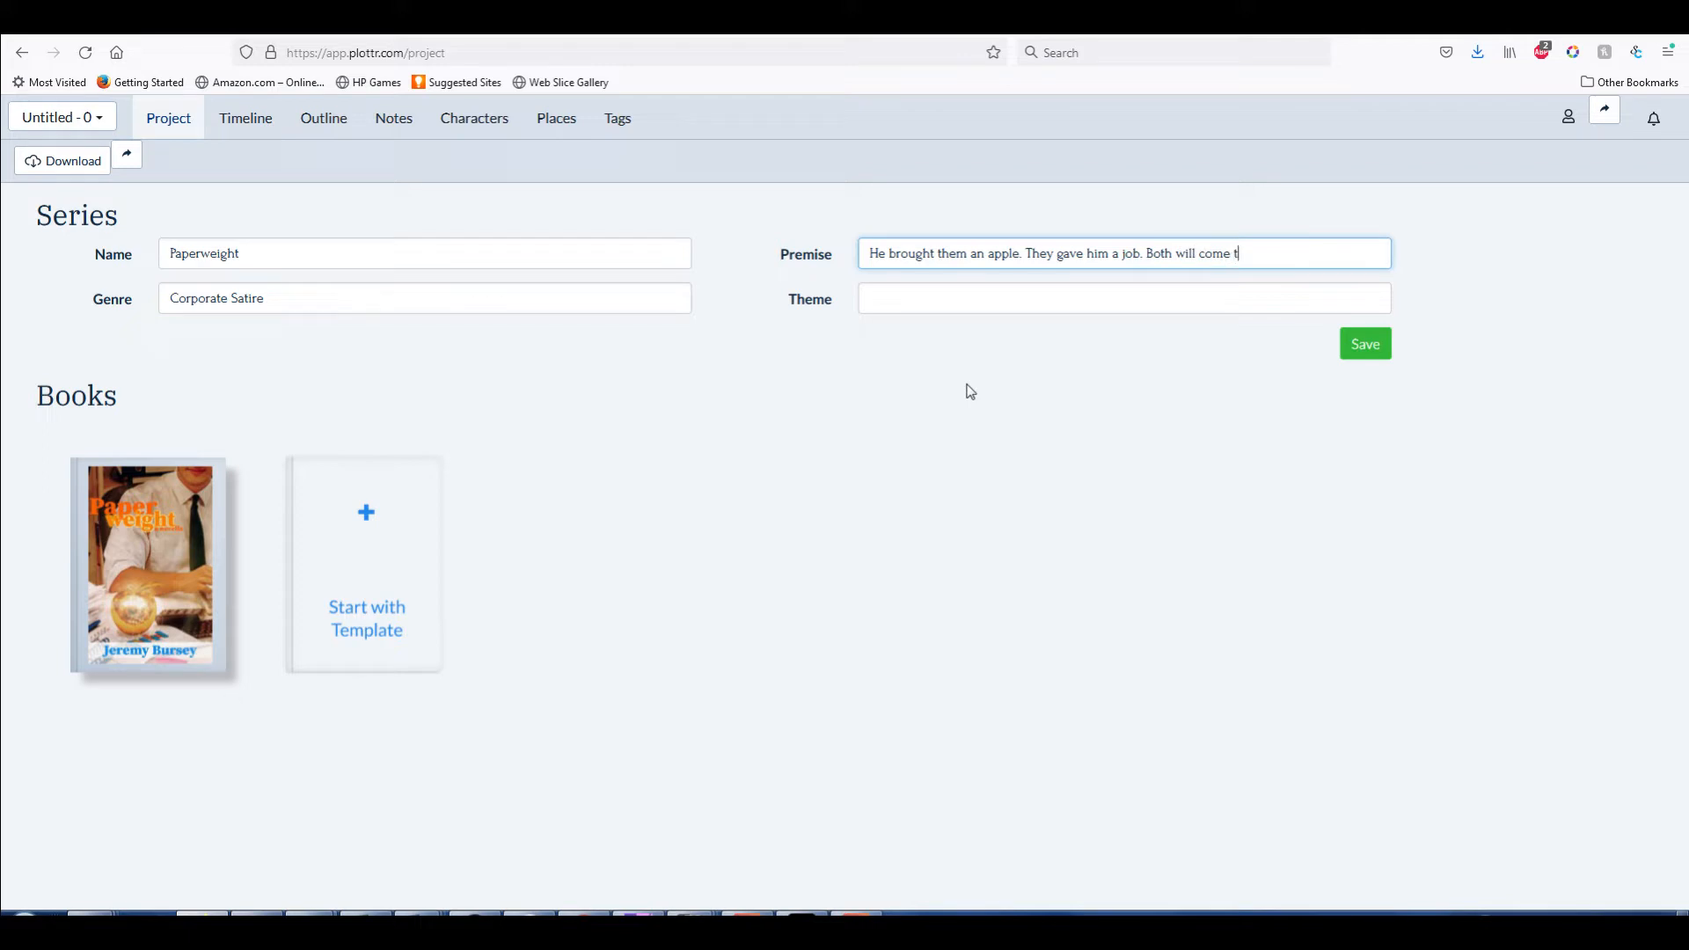
type("o regret it.")
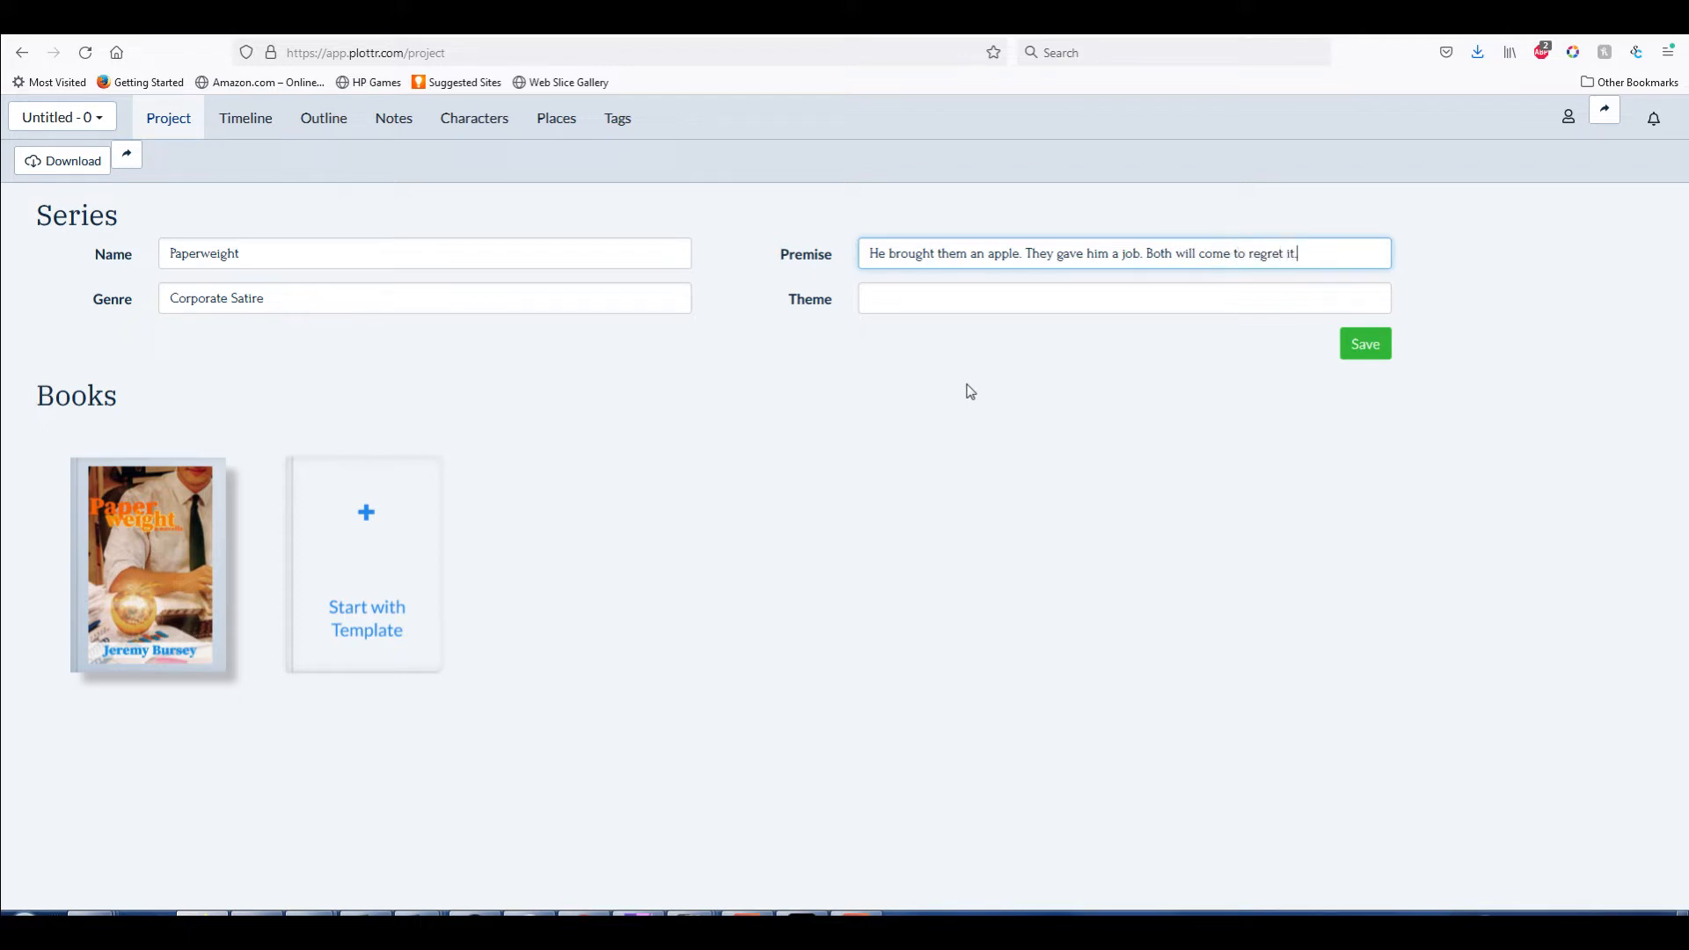
Enter the theme 'Take care of your belongings'
left_click(1122, 299)
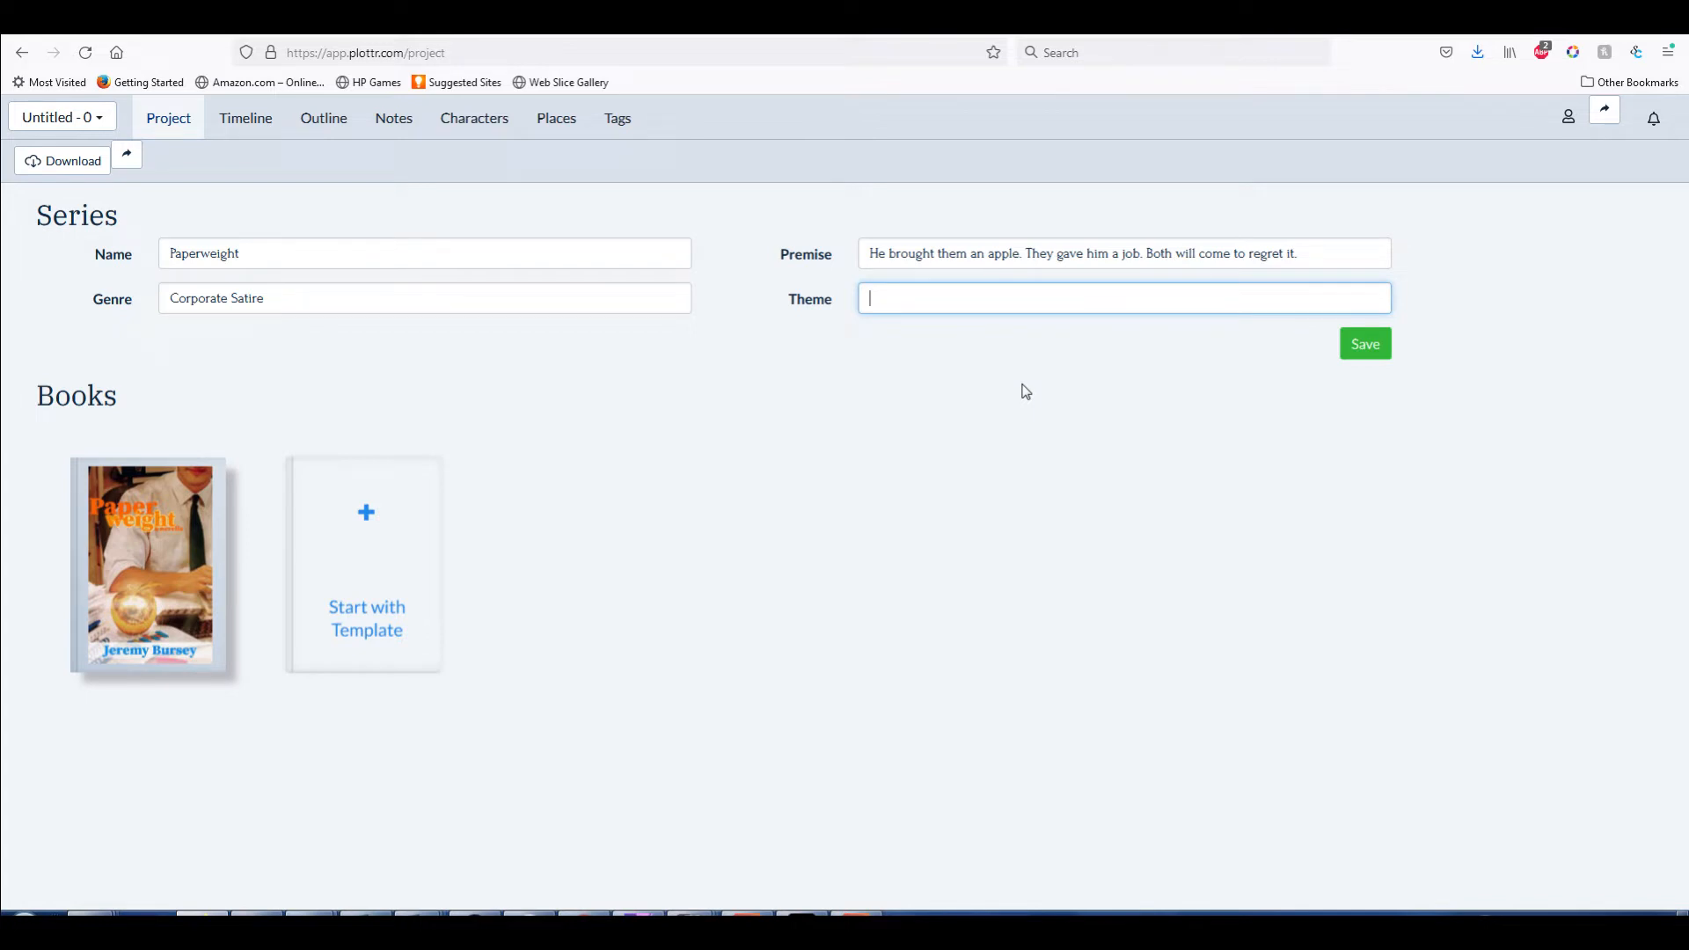
type("Take c")
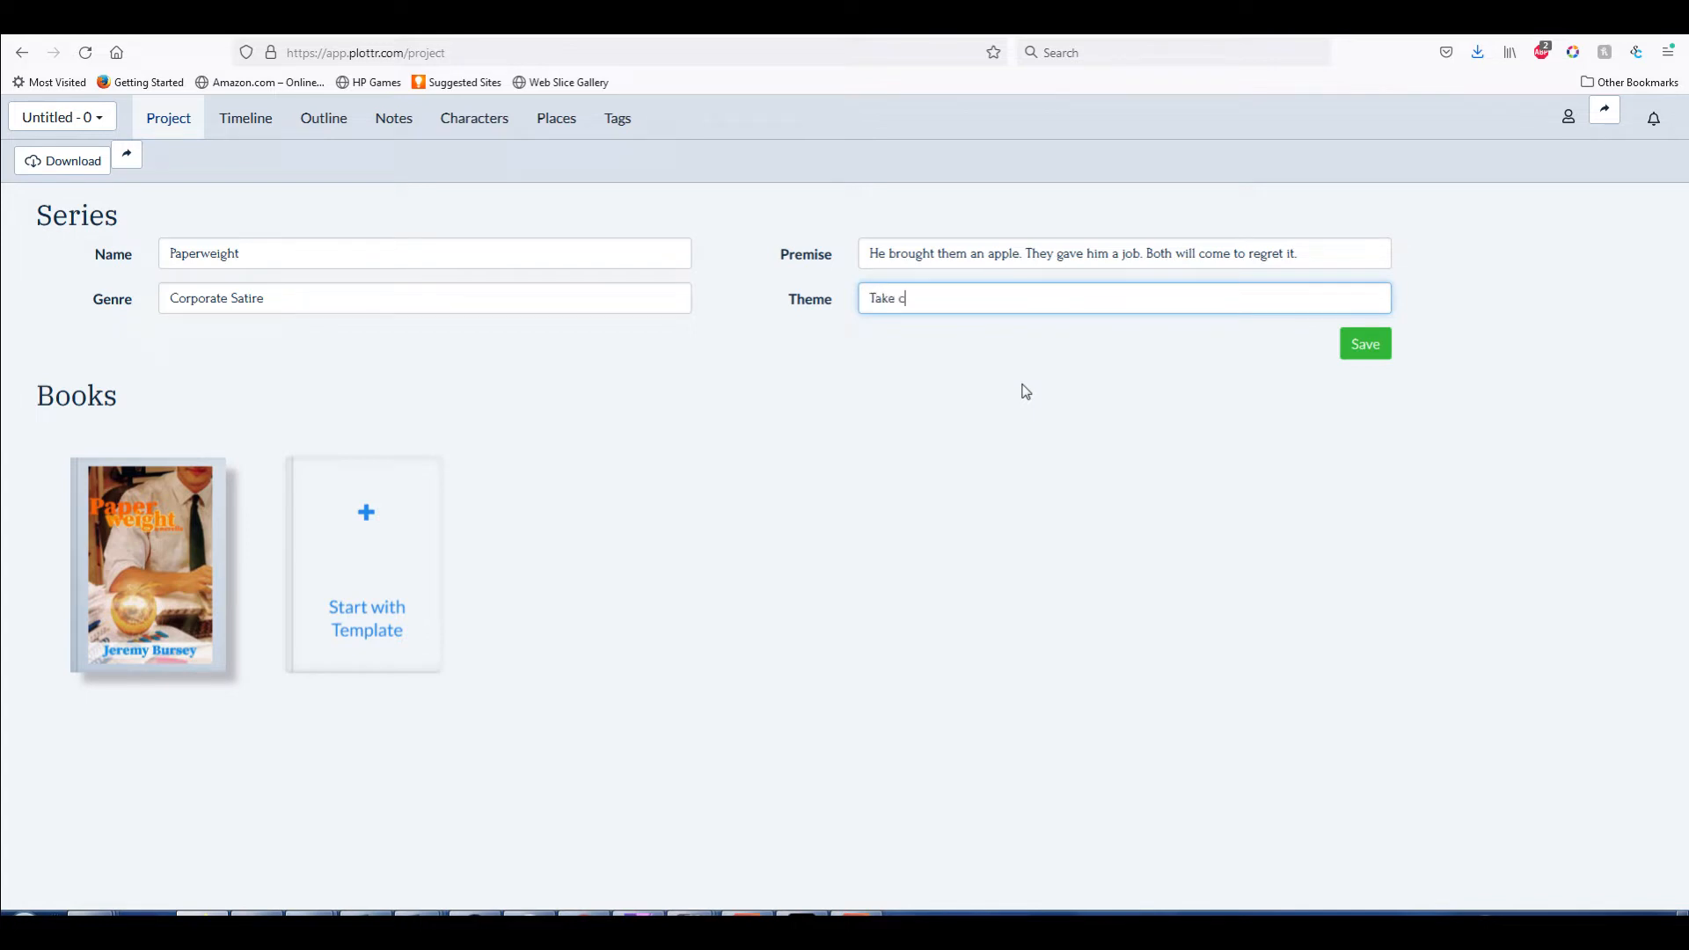
type("are of your")
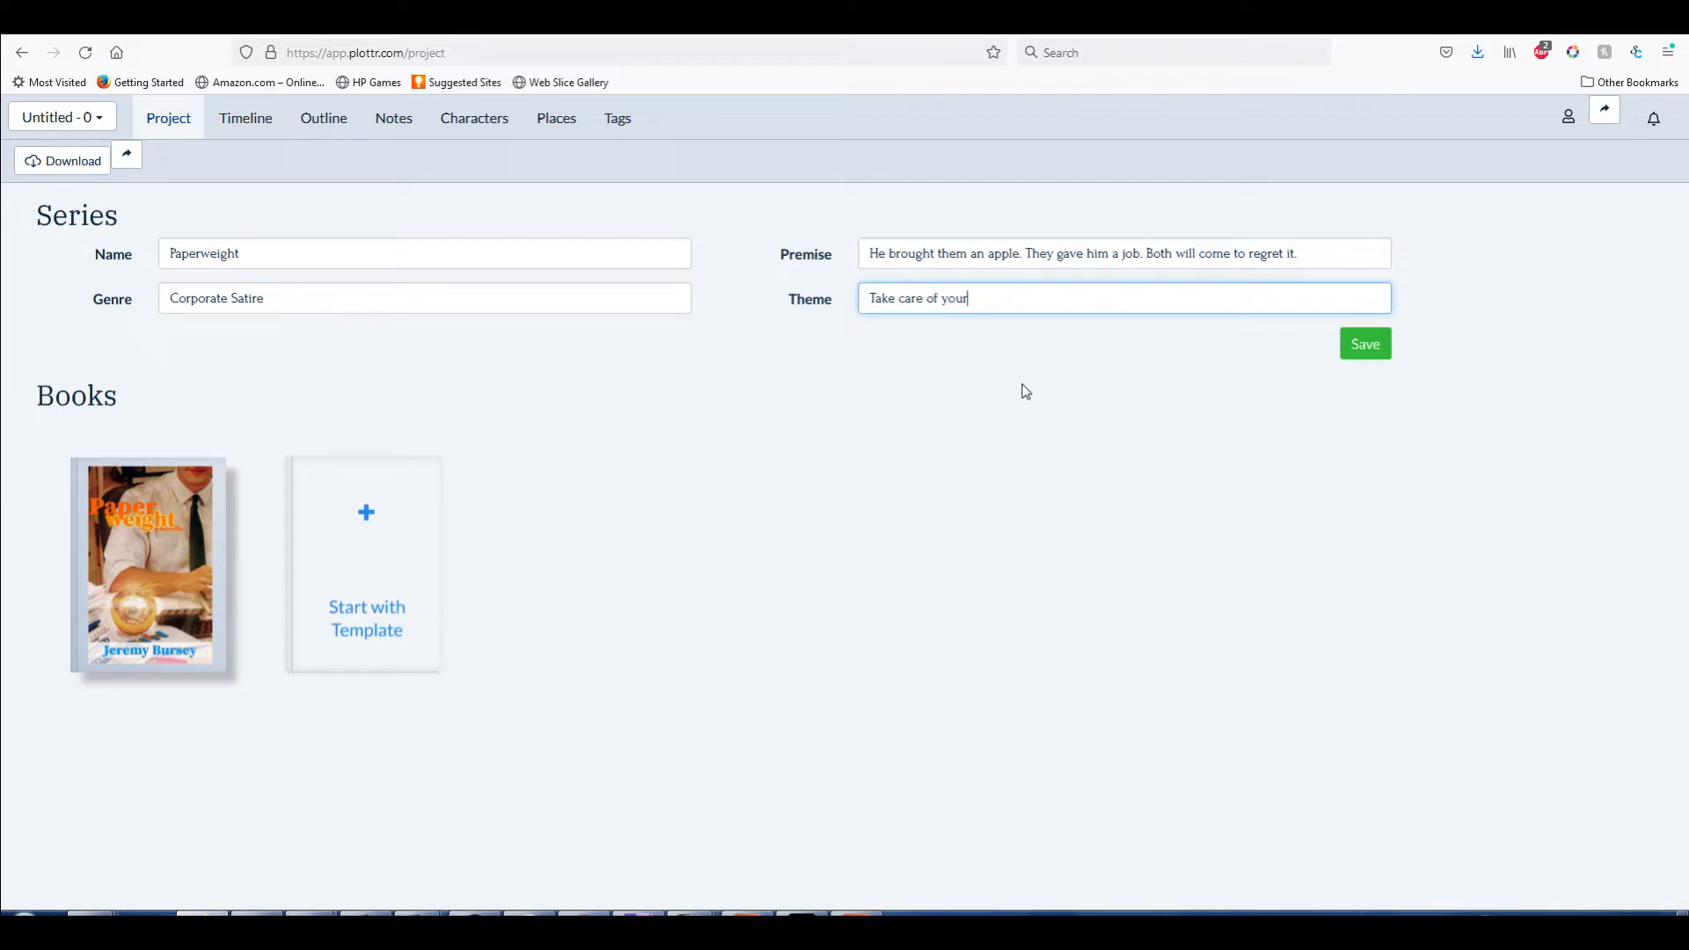
type("belongings.")
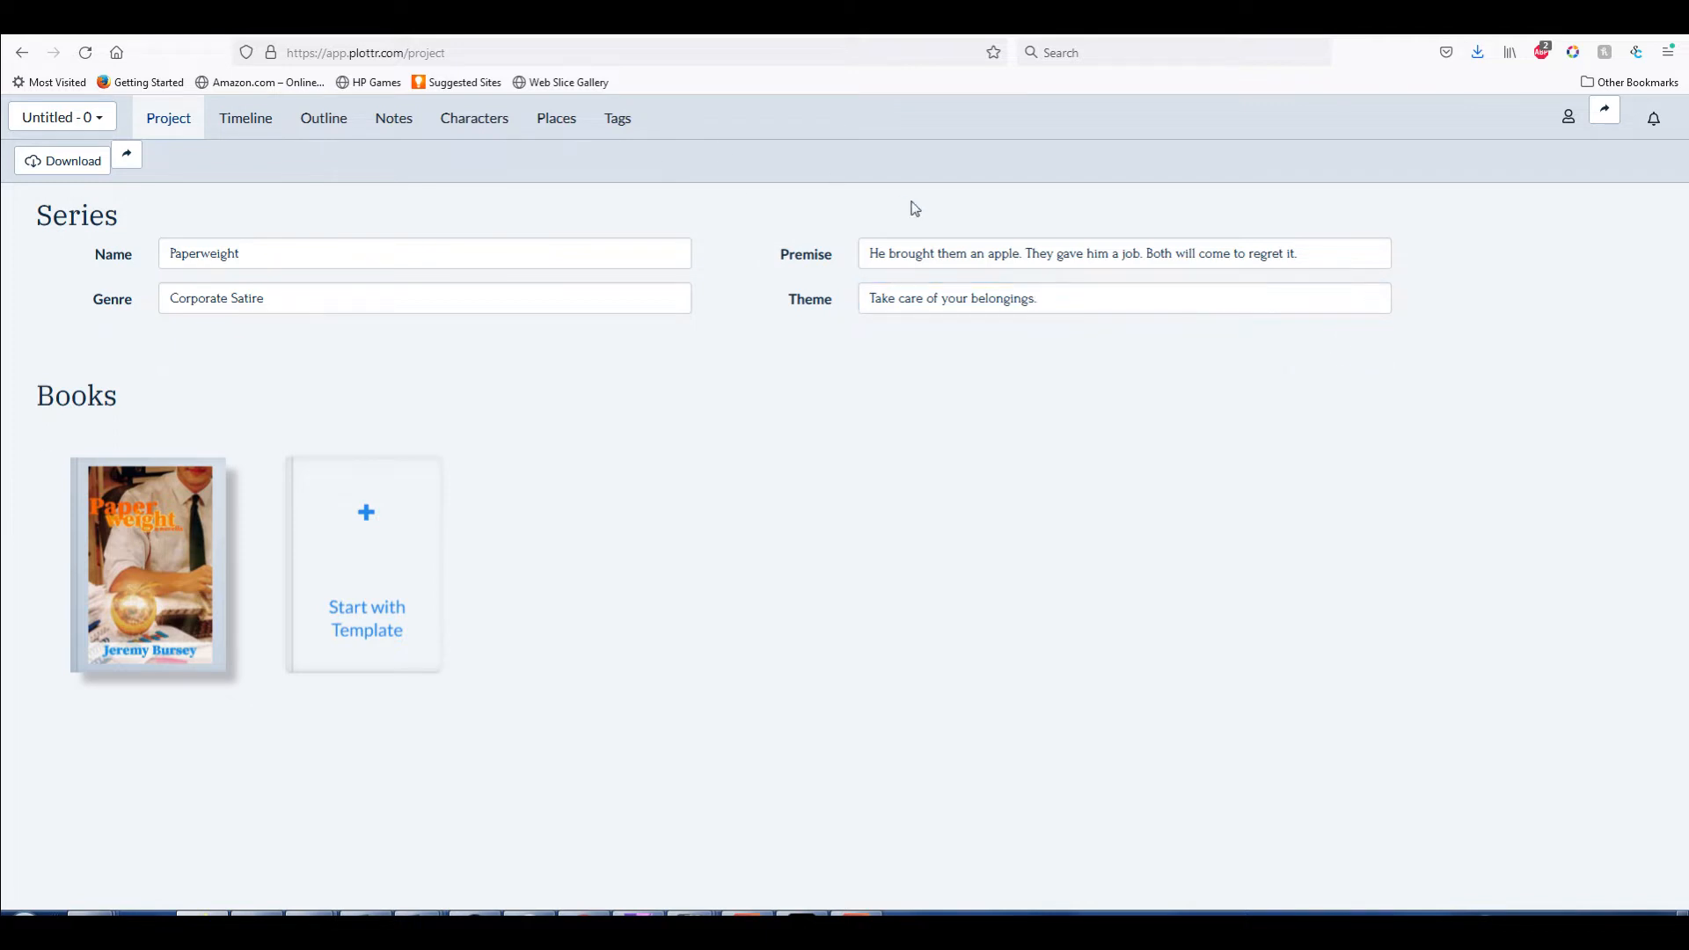
mouse_move(1205, 346)
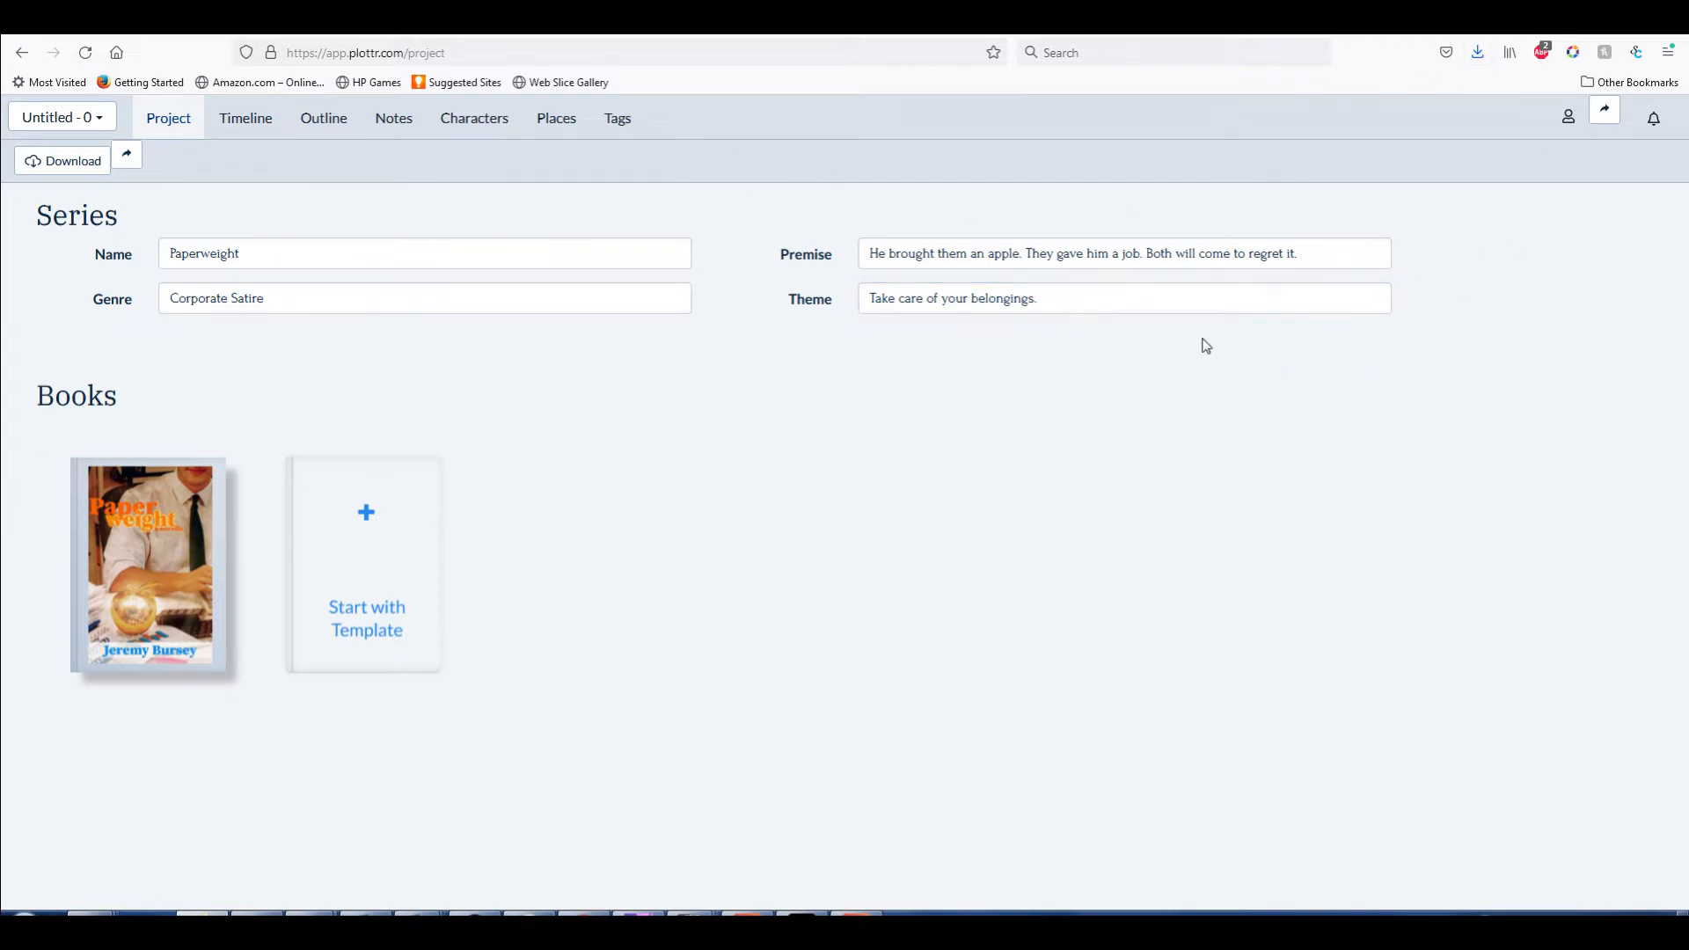
mouse_move(1402, 199)
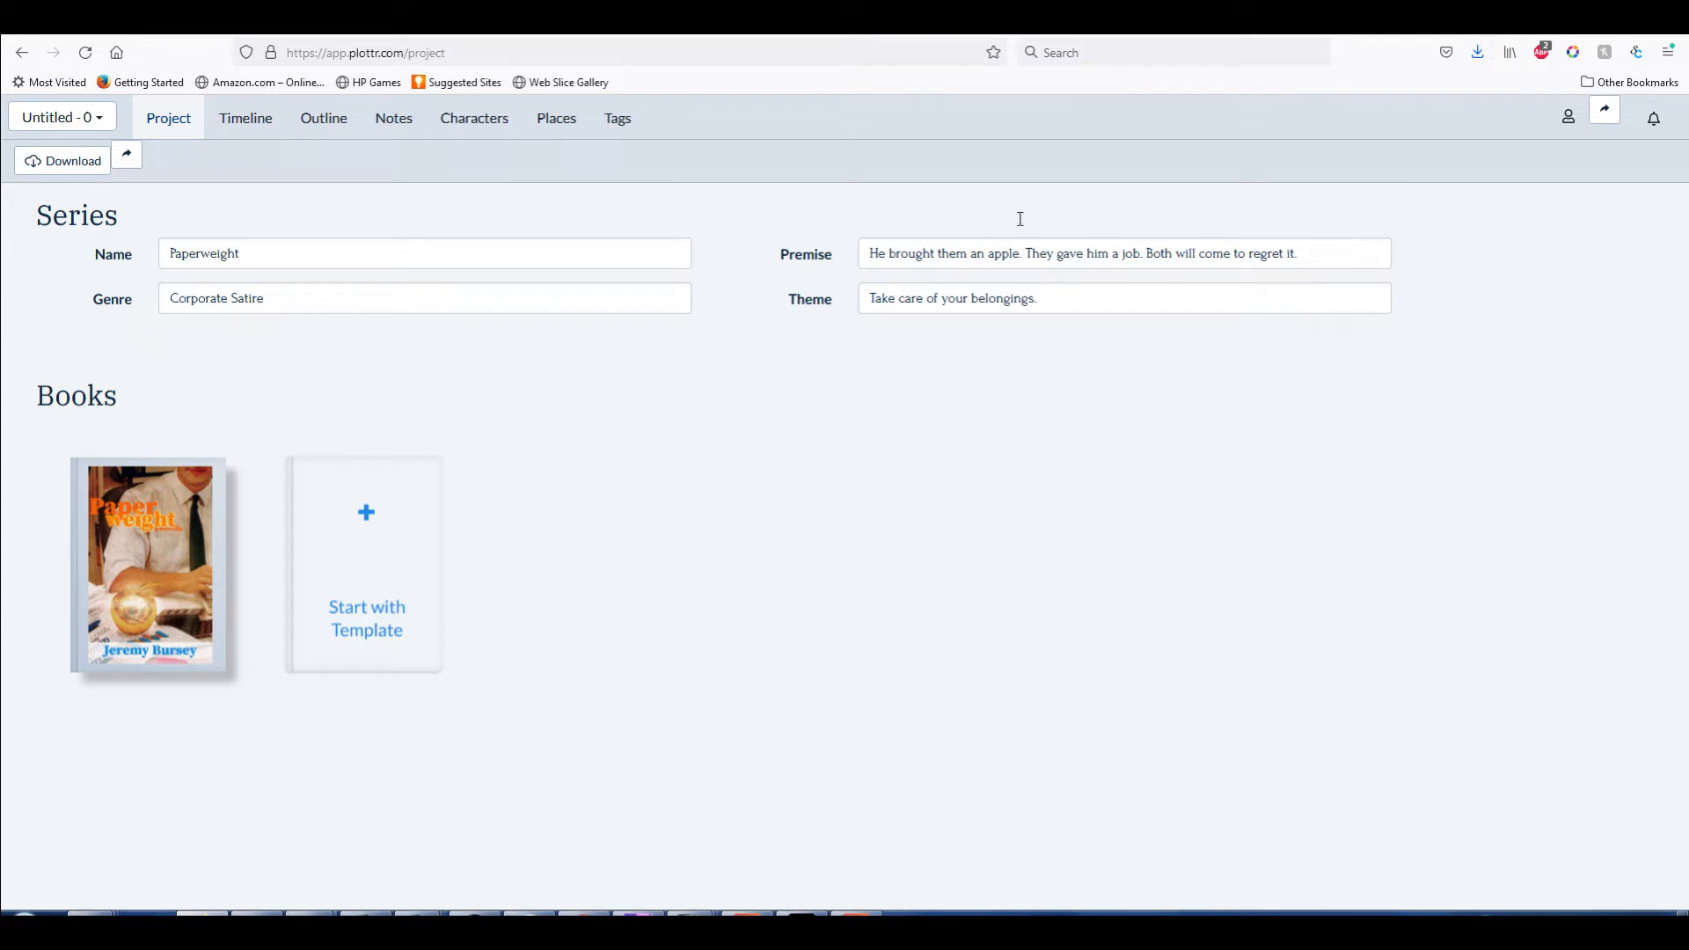
mouse_move(709, 333)
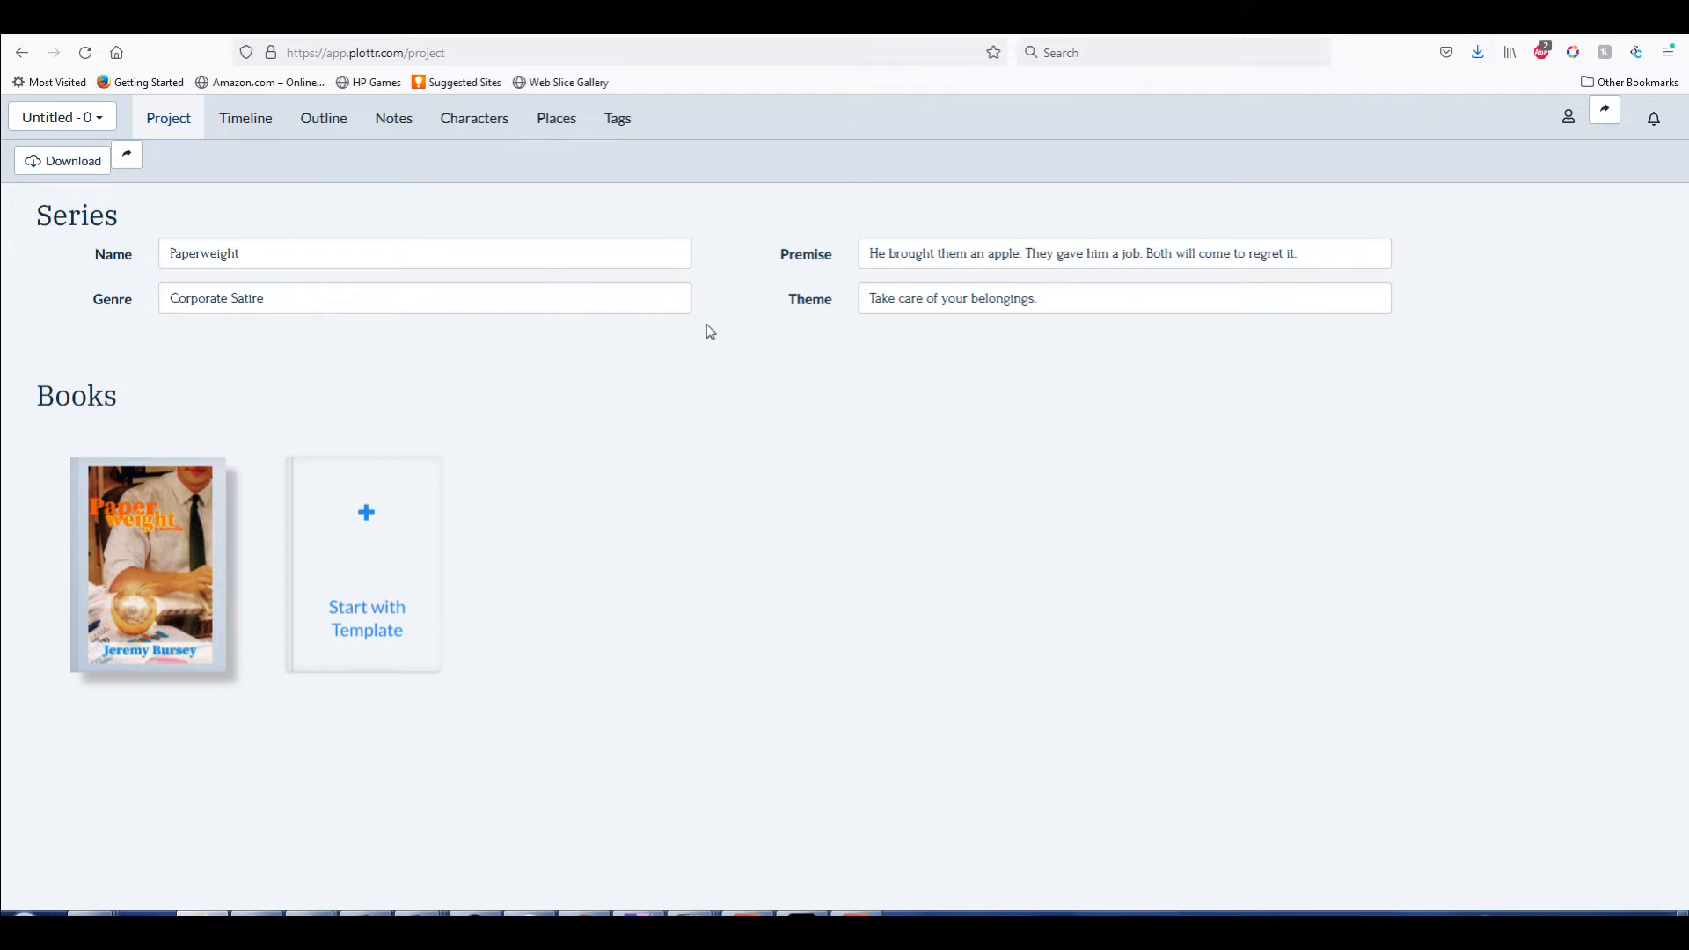
mouse_move(130, 204)
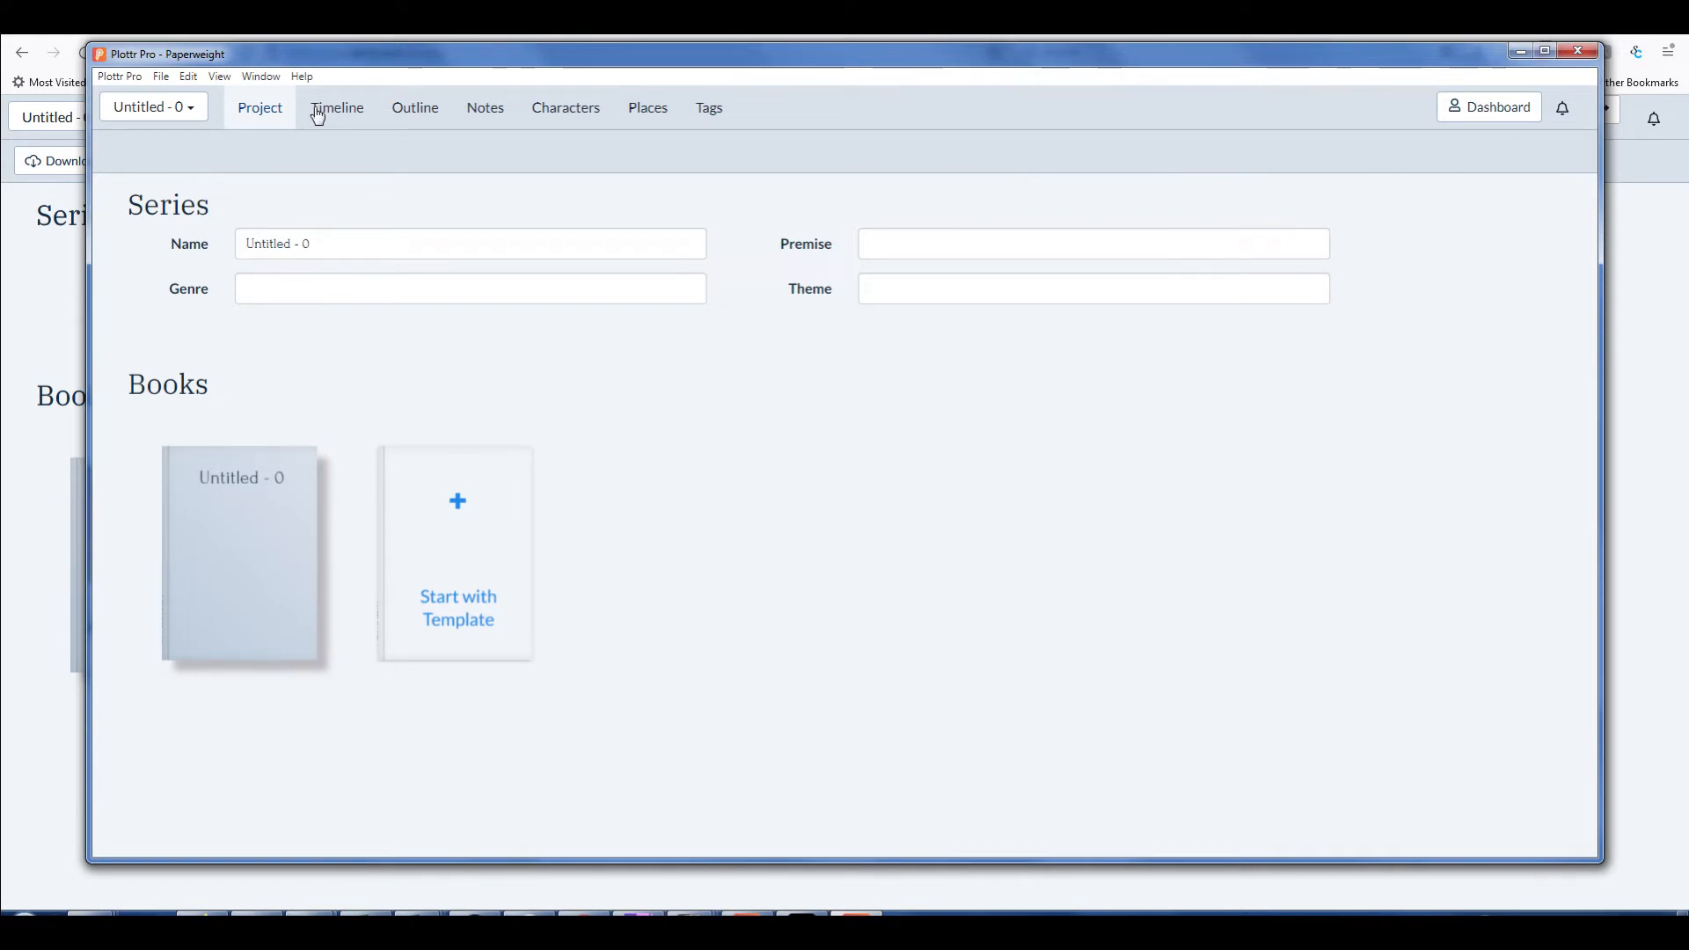
Visit the desktop Timeline and Project pages, then bring up the recent projects dashboard
left_click(338, 107)
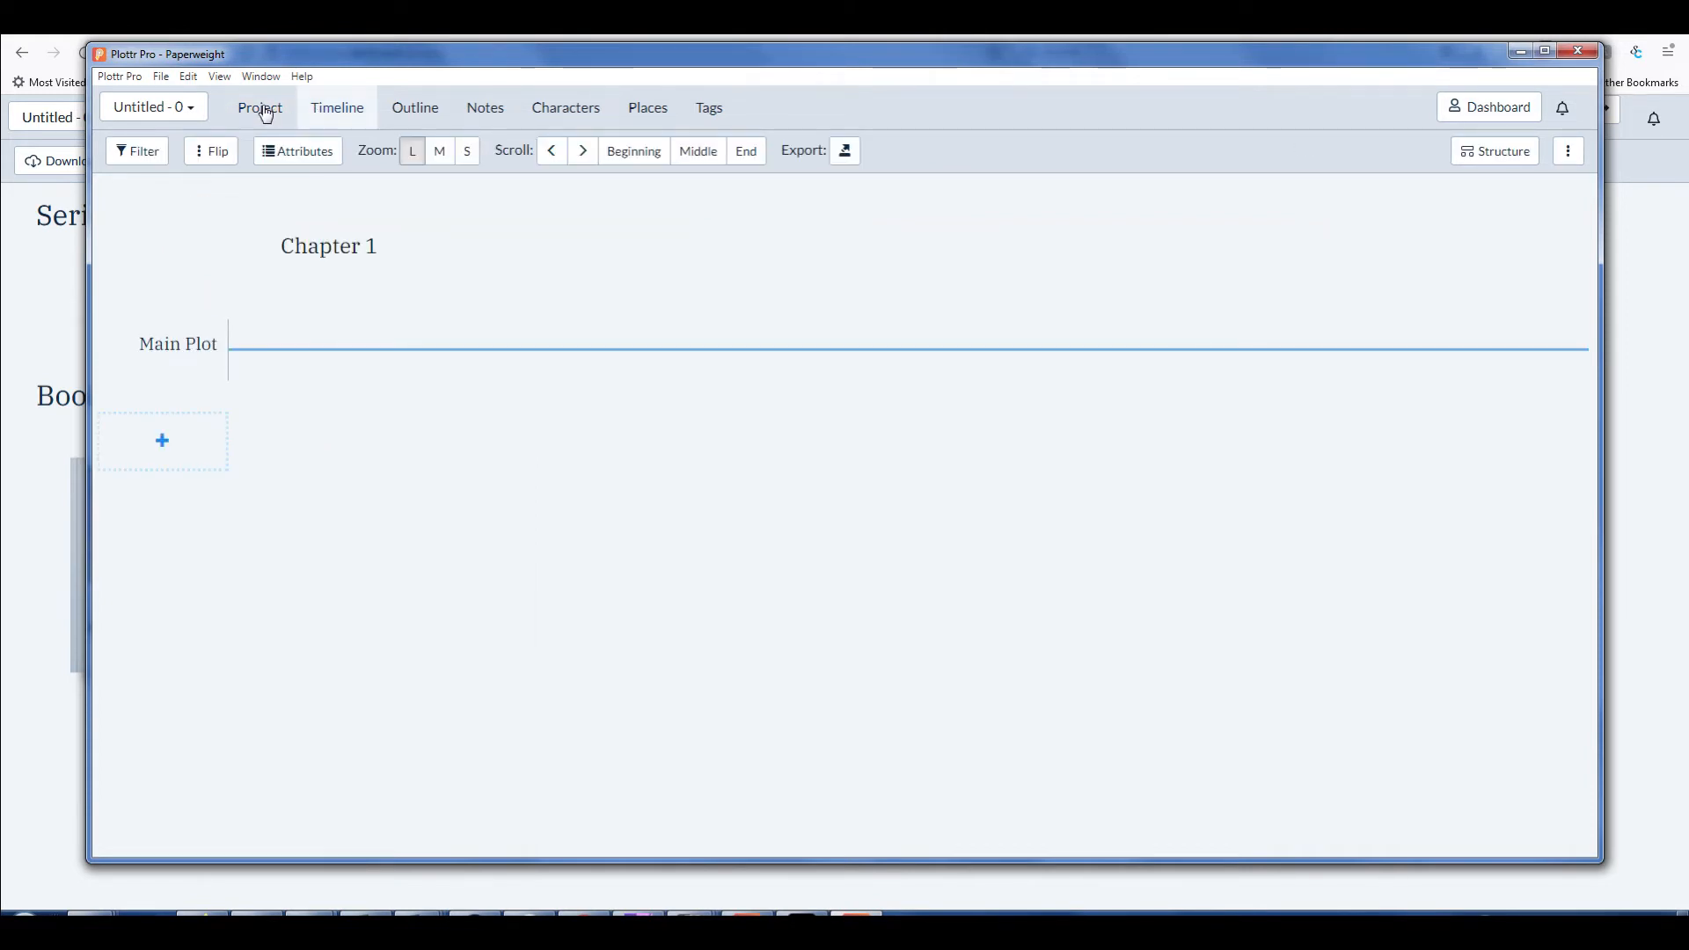
left_click(259, 107)
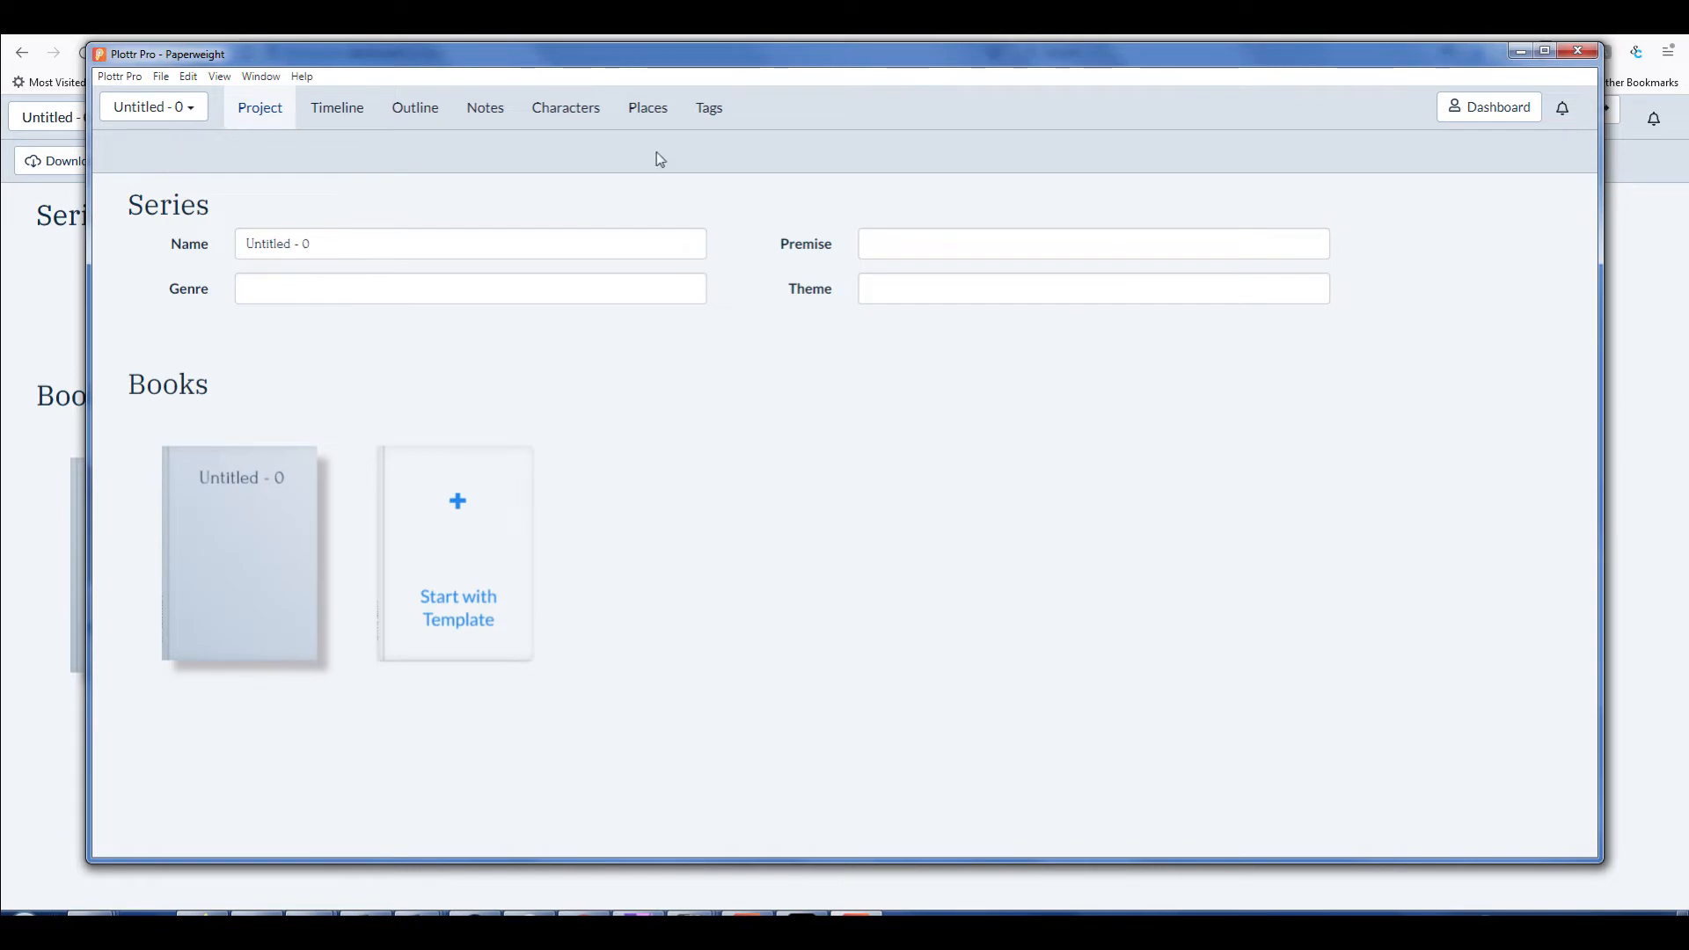
mouse_move(829, 211)
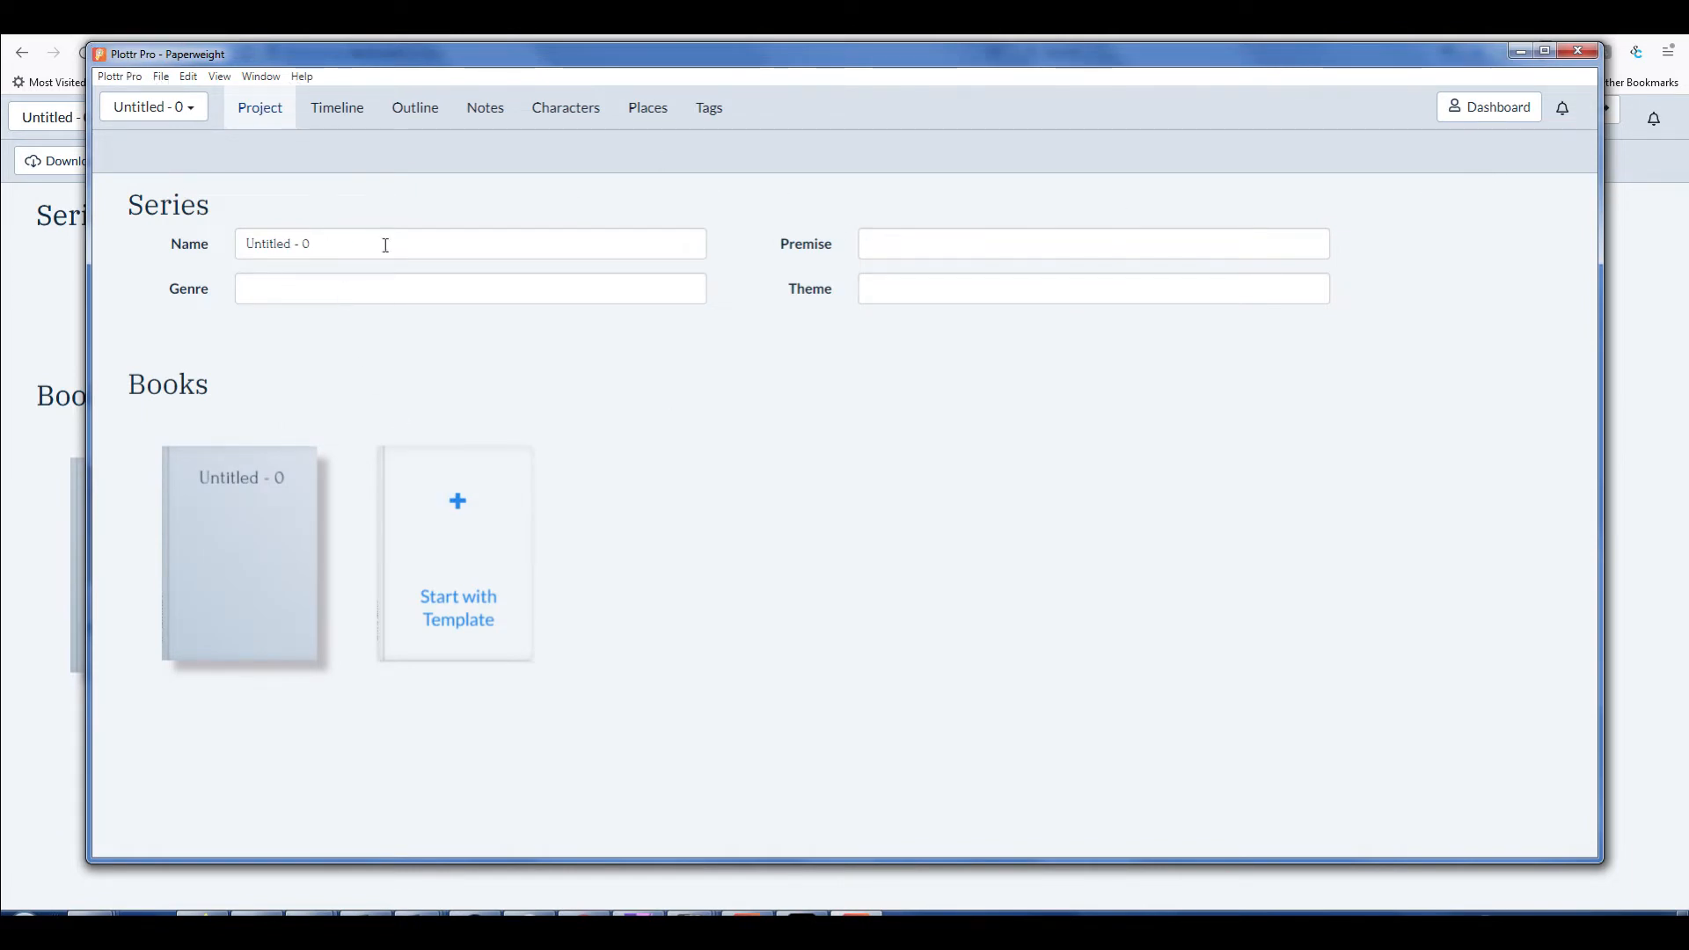
mouse_move(151, 108)
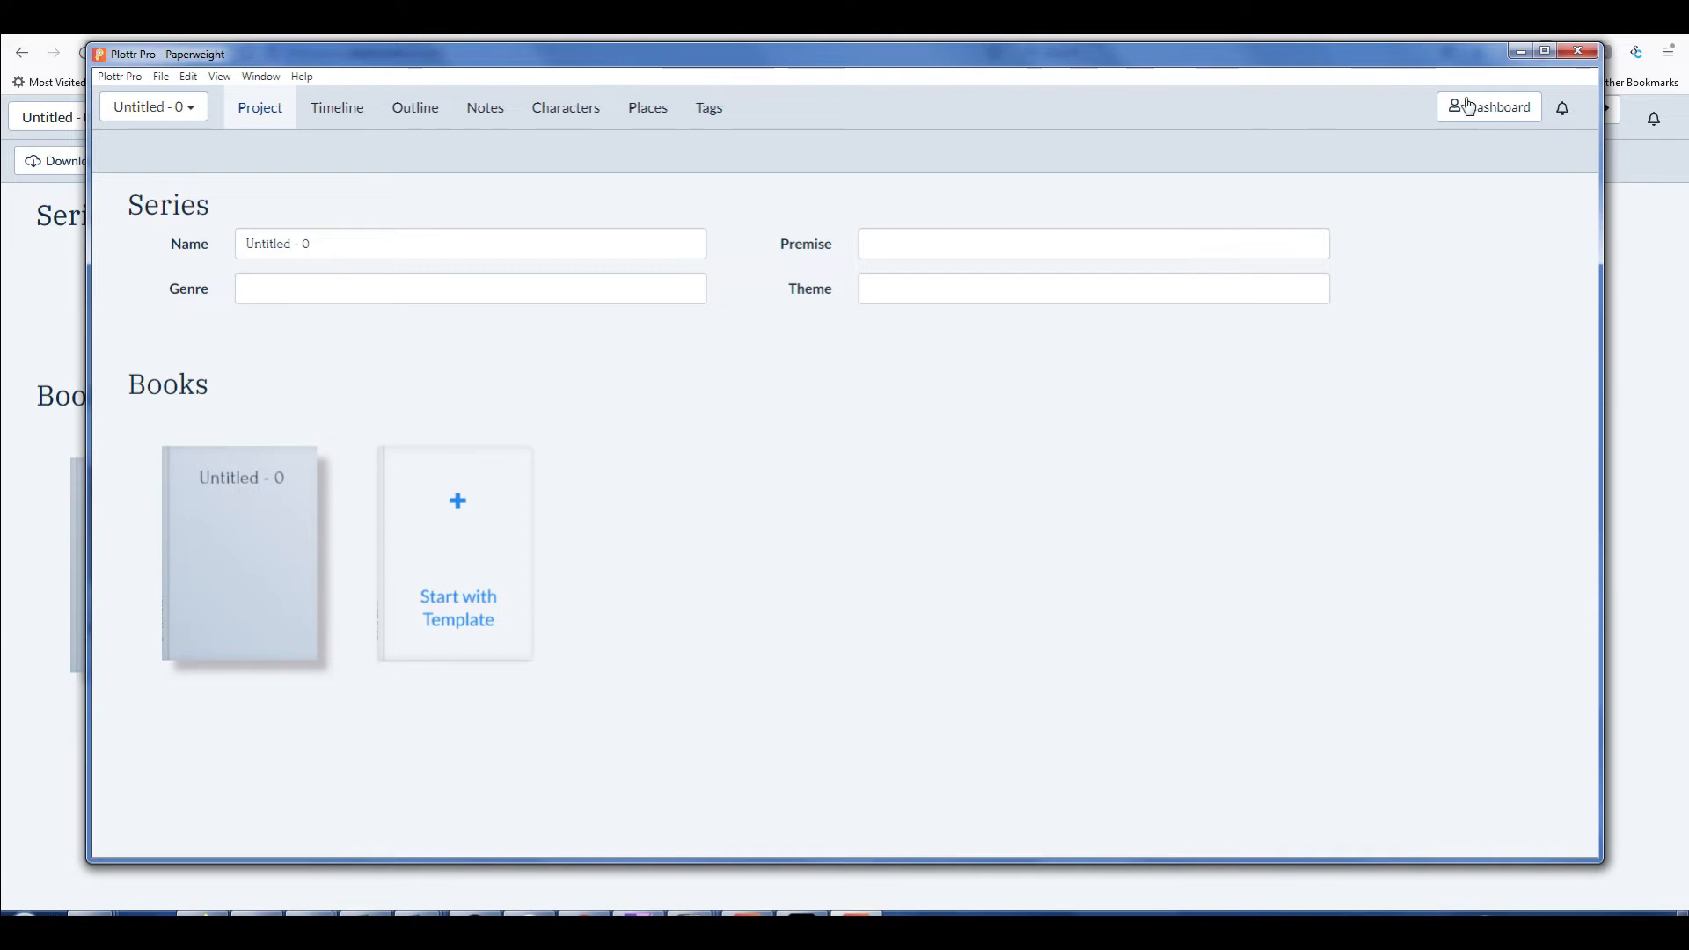
left_click(1490, 107)
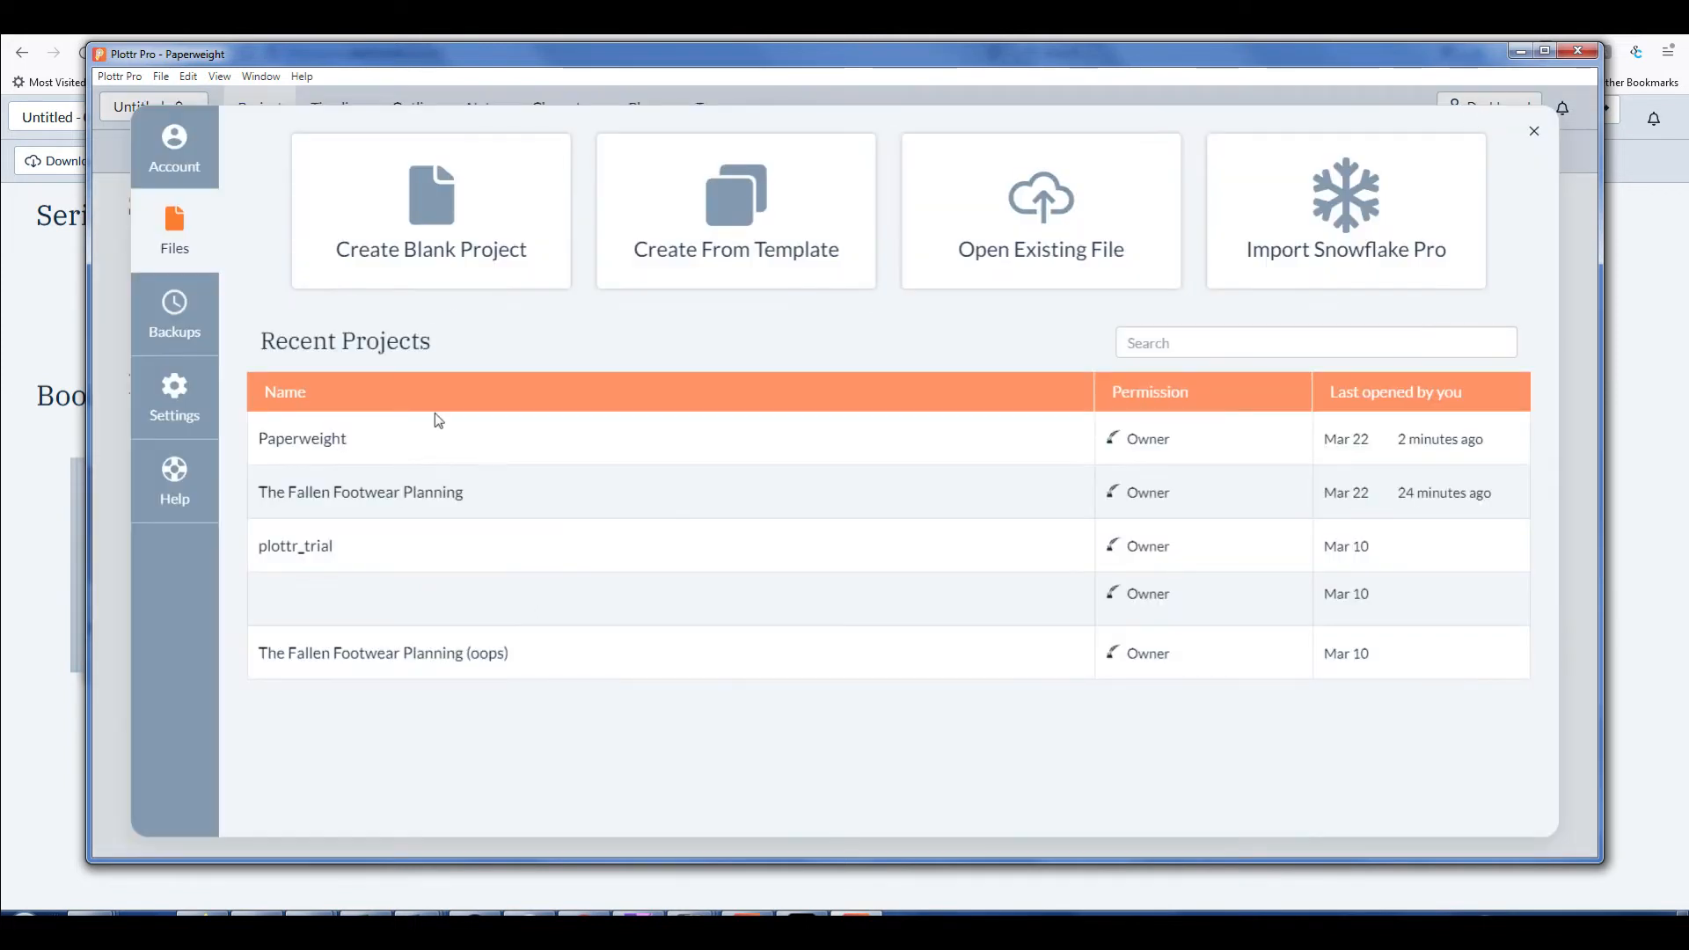
mouse_move(967, 472)
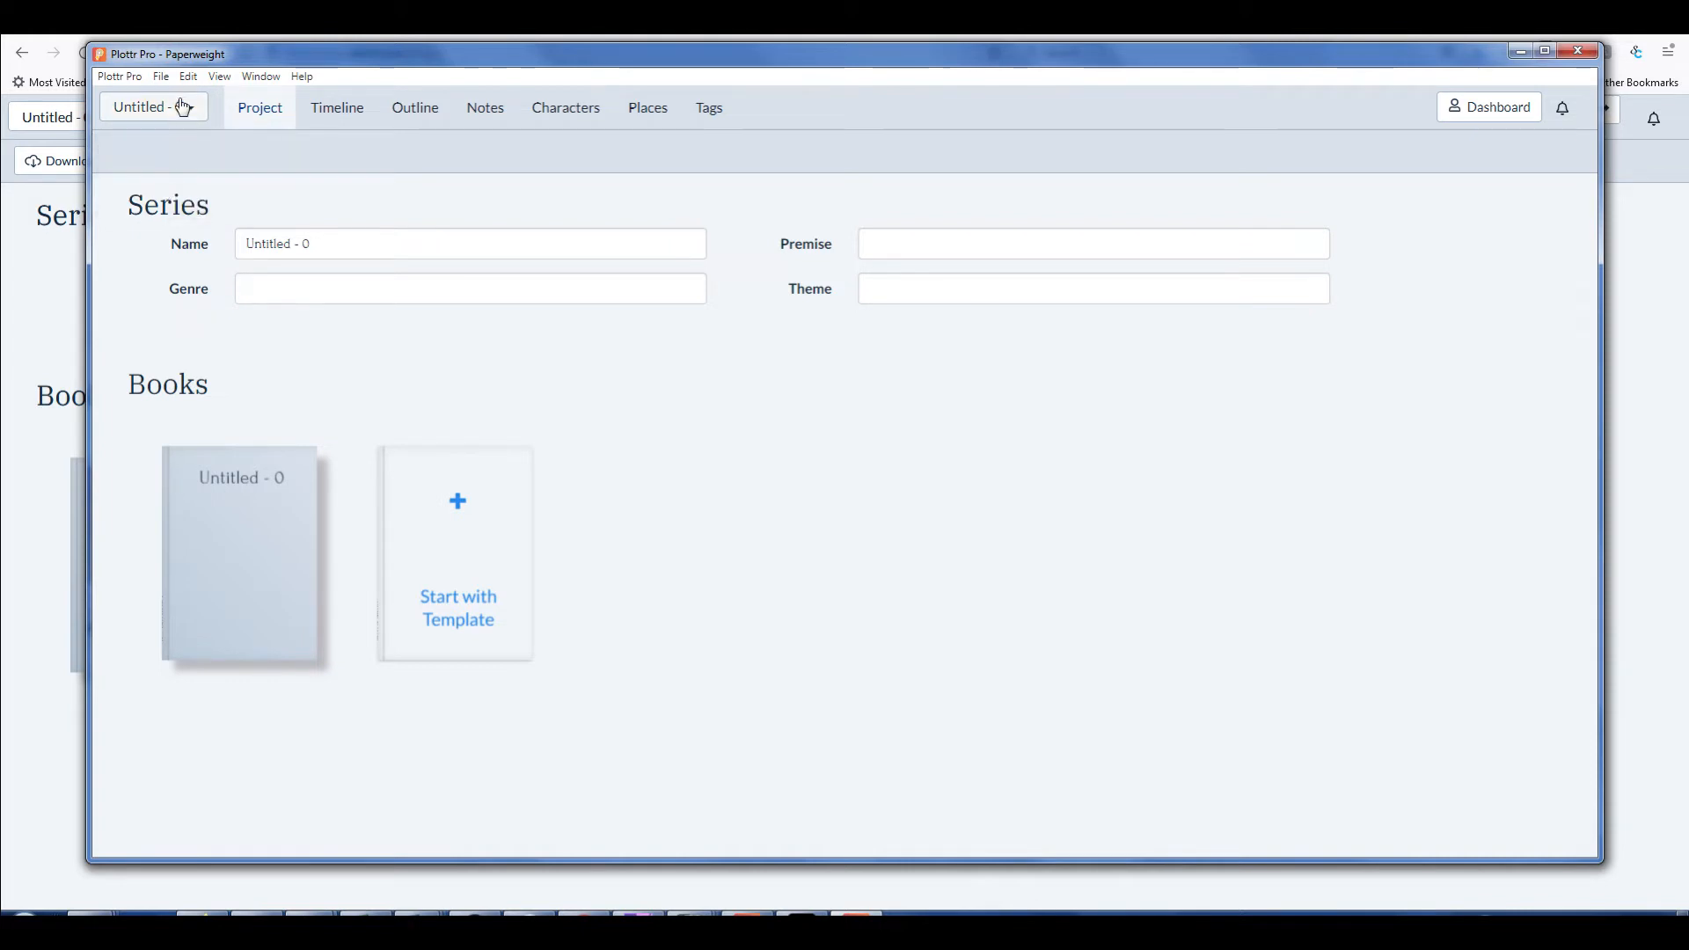
Switch to Series View and show the Paperweight project's actions in the reopened dashboard
left_click(153, 106)
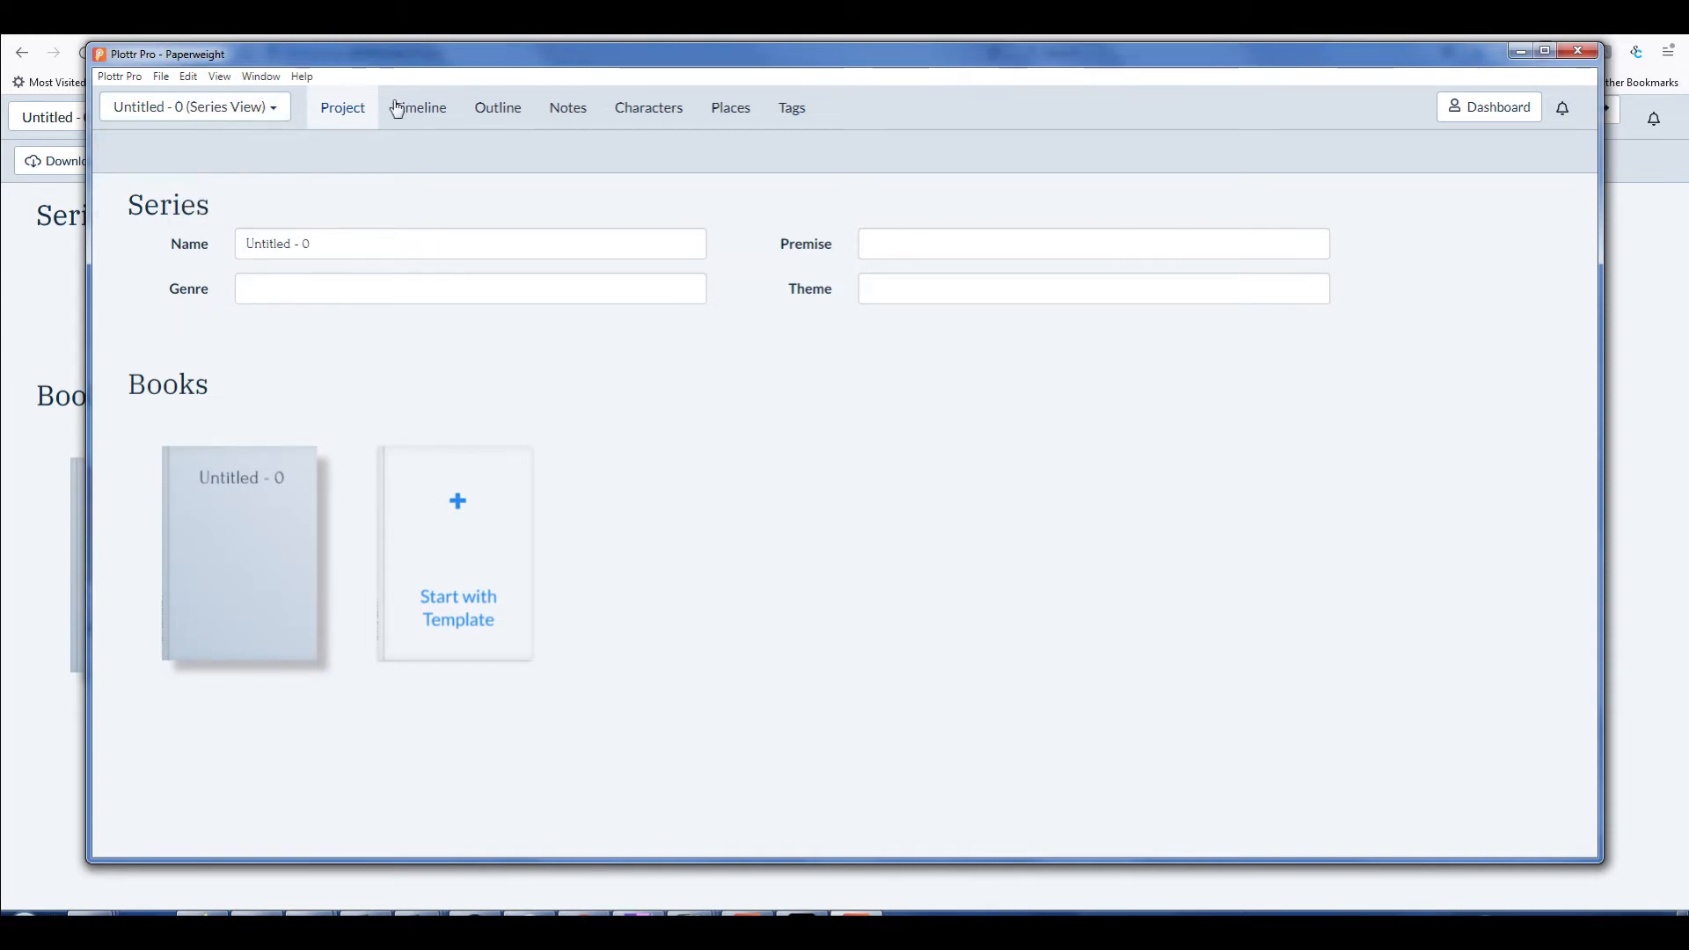
mouse_move(1462, 126)
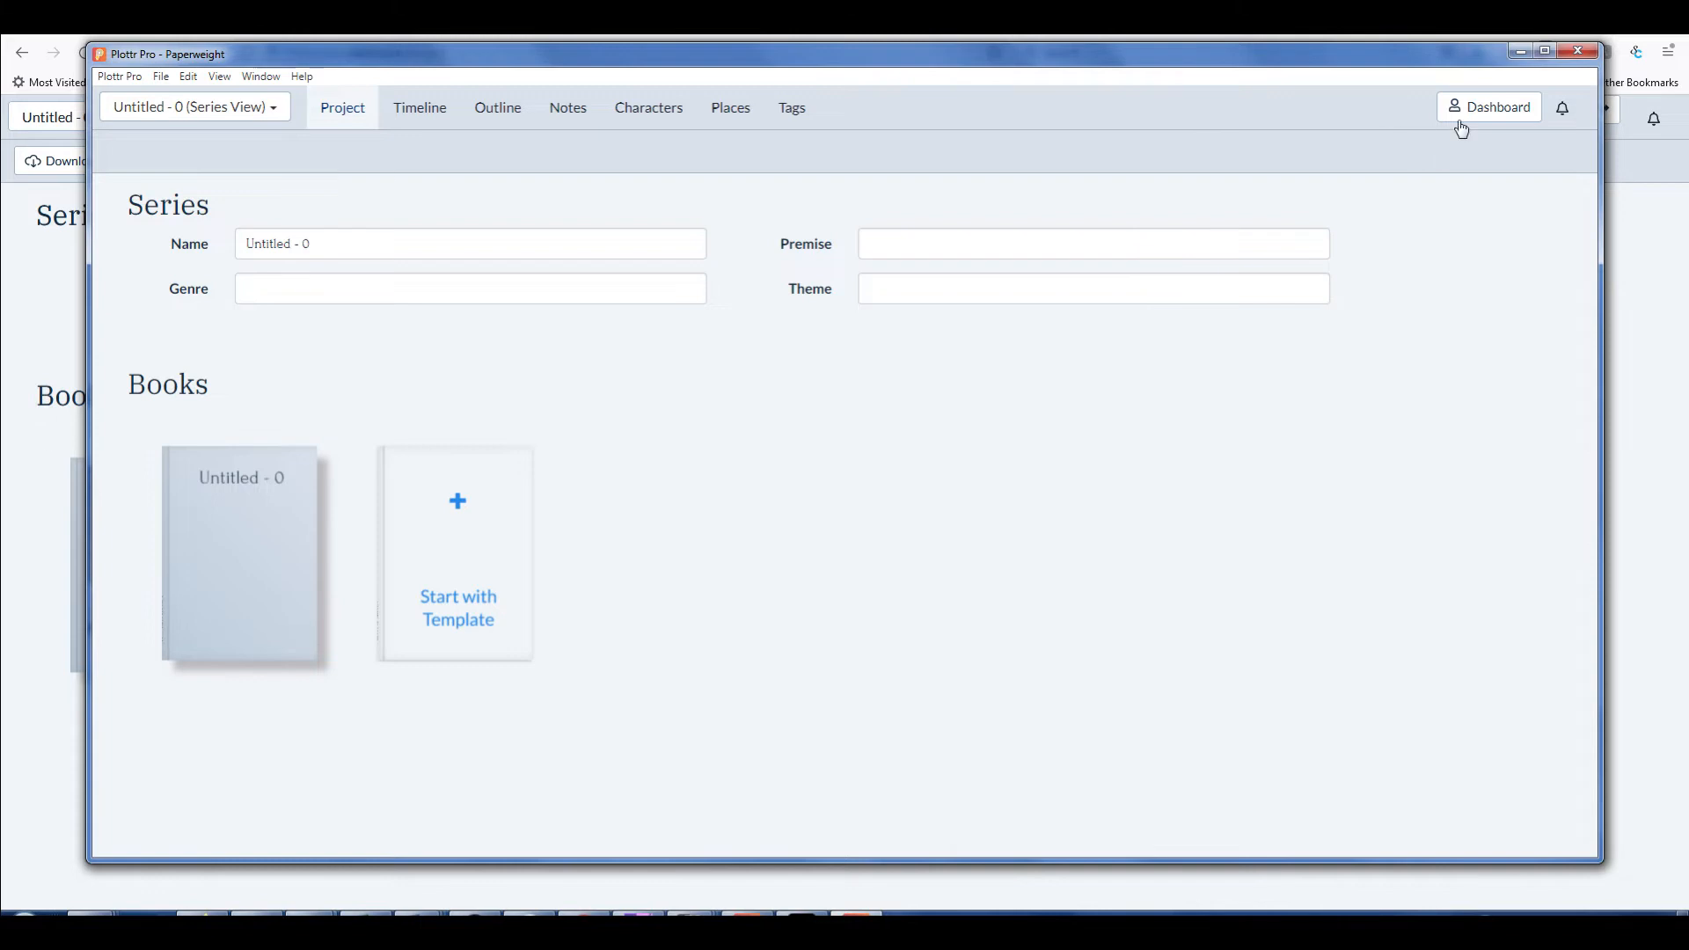
mouse_move(762, 80)
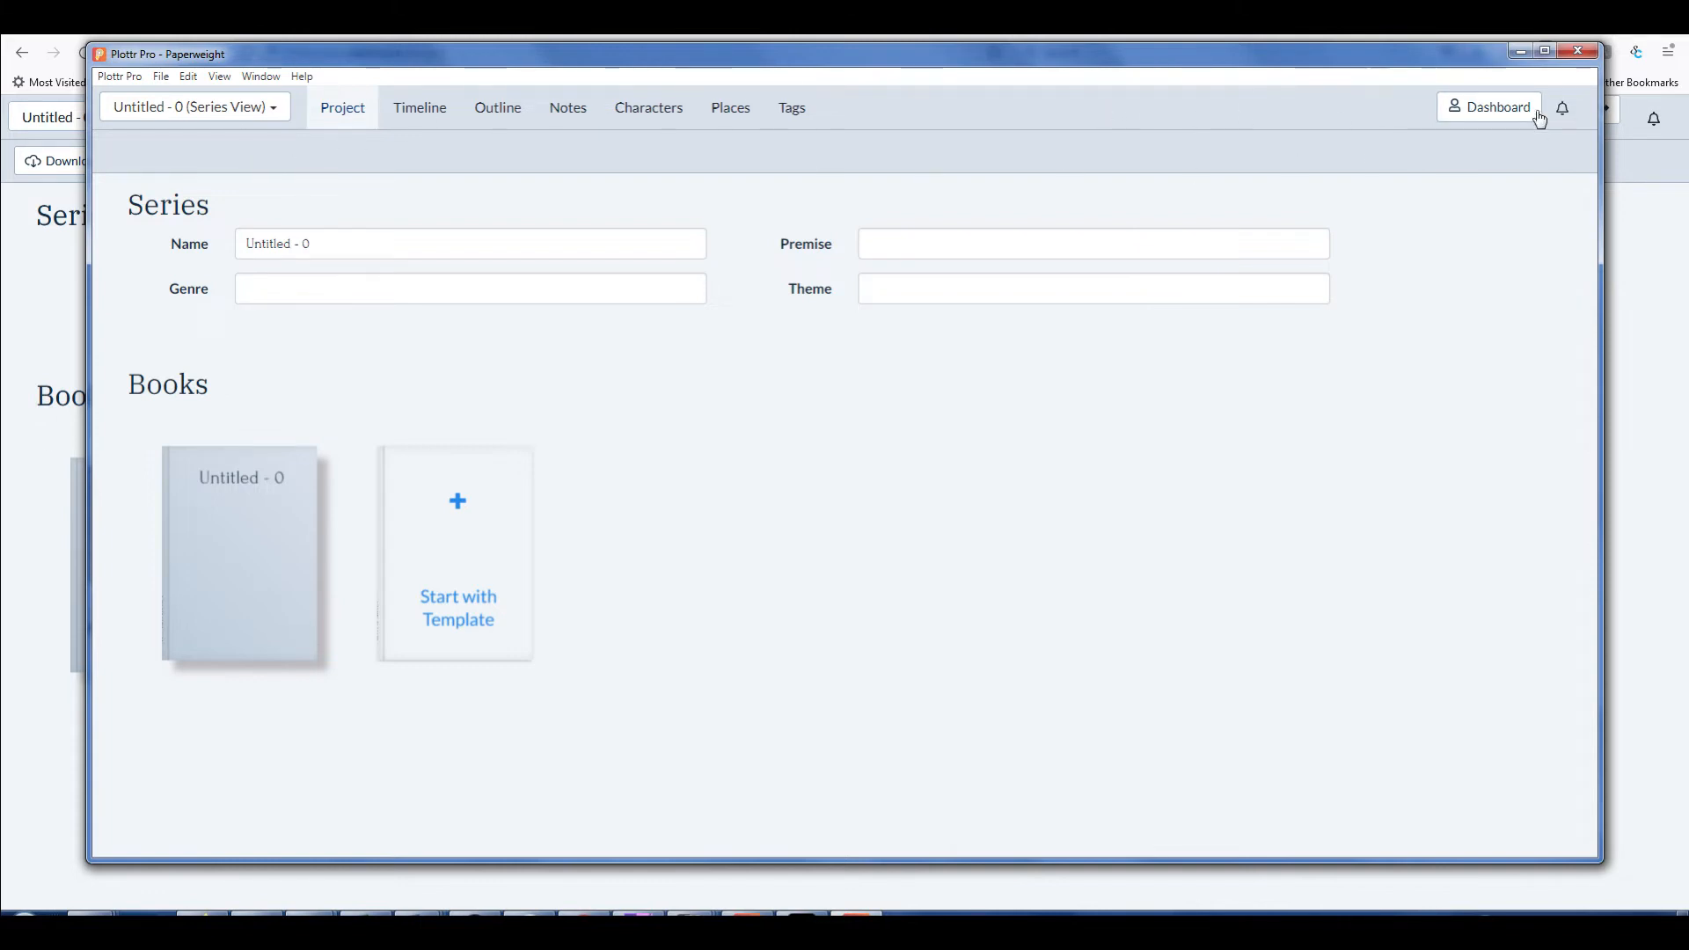
left_click(1488, 108)
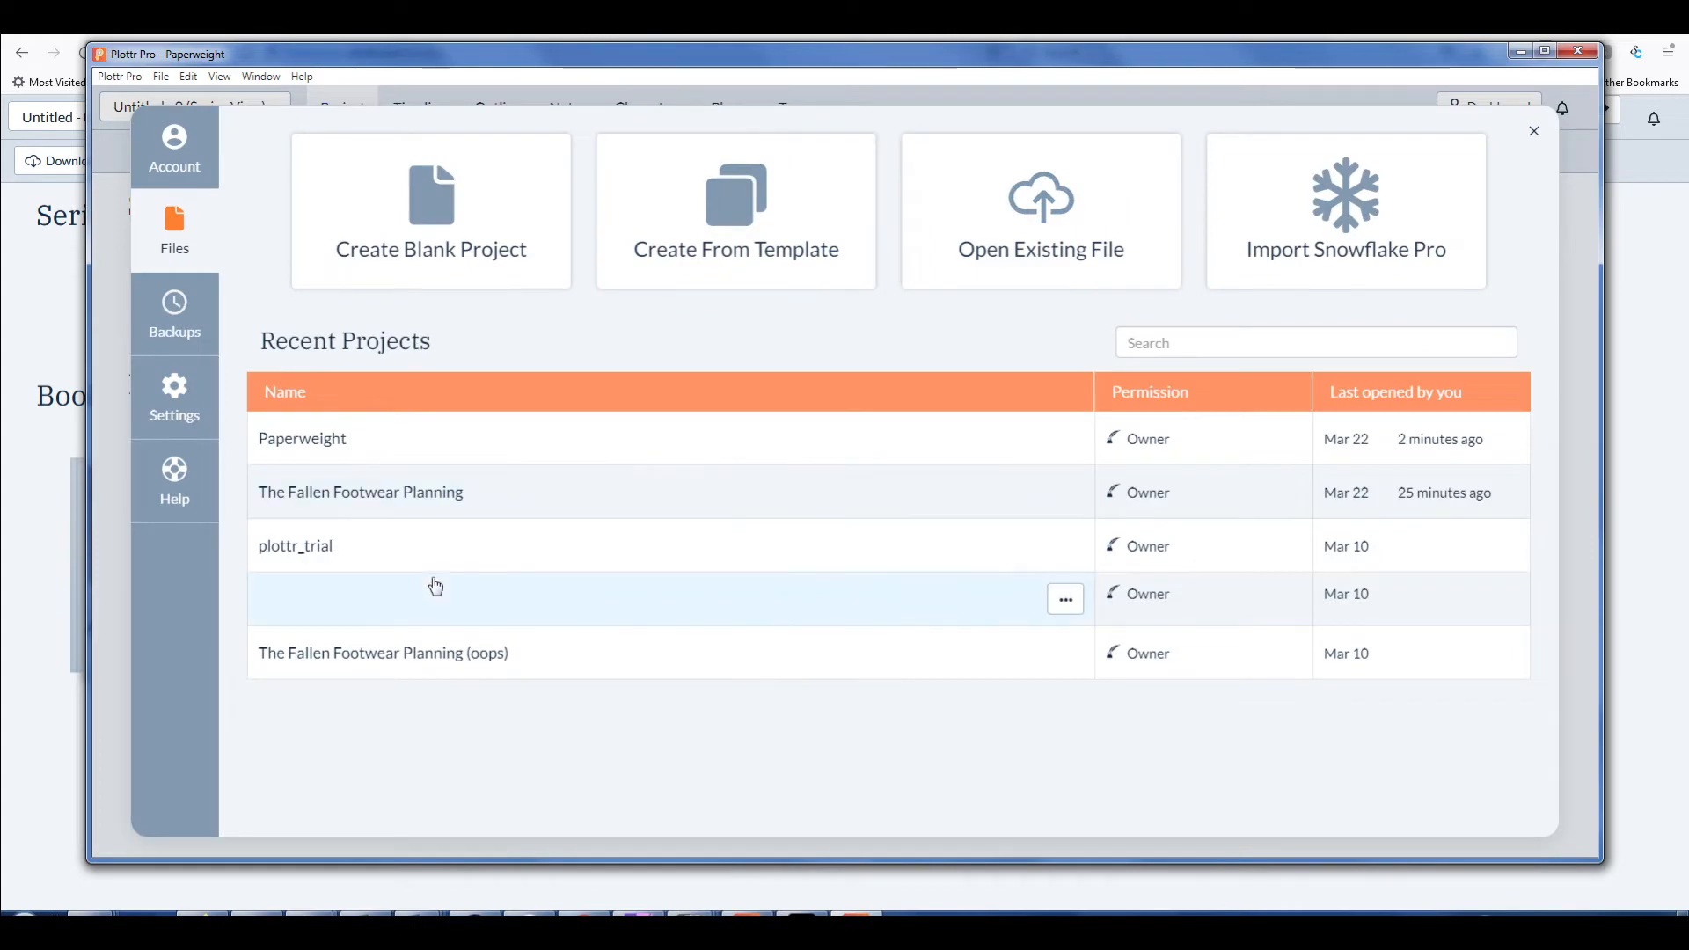
left_click(1065, 444)
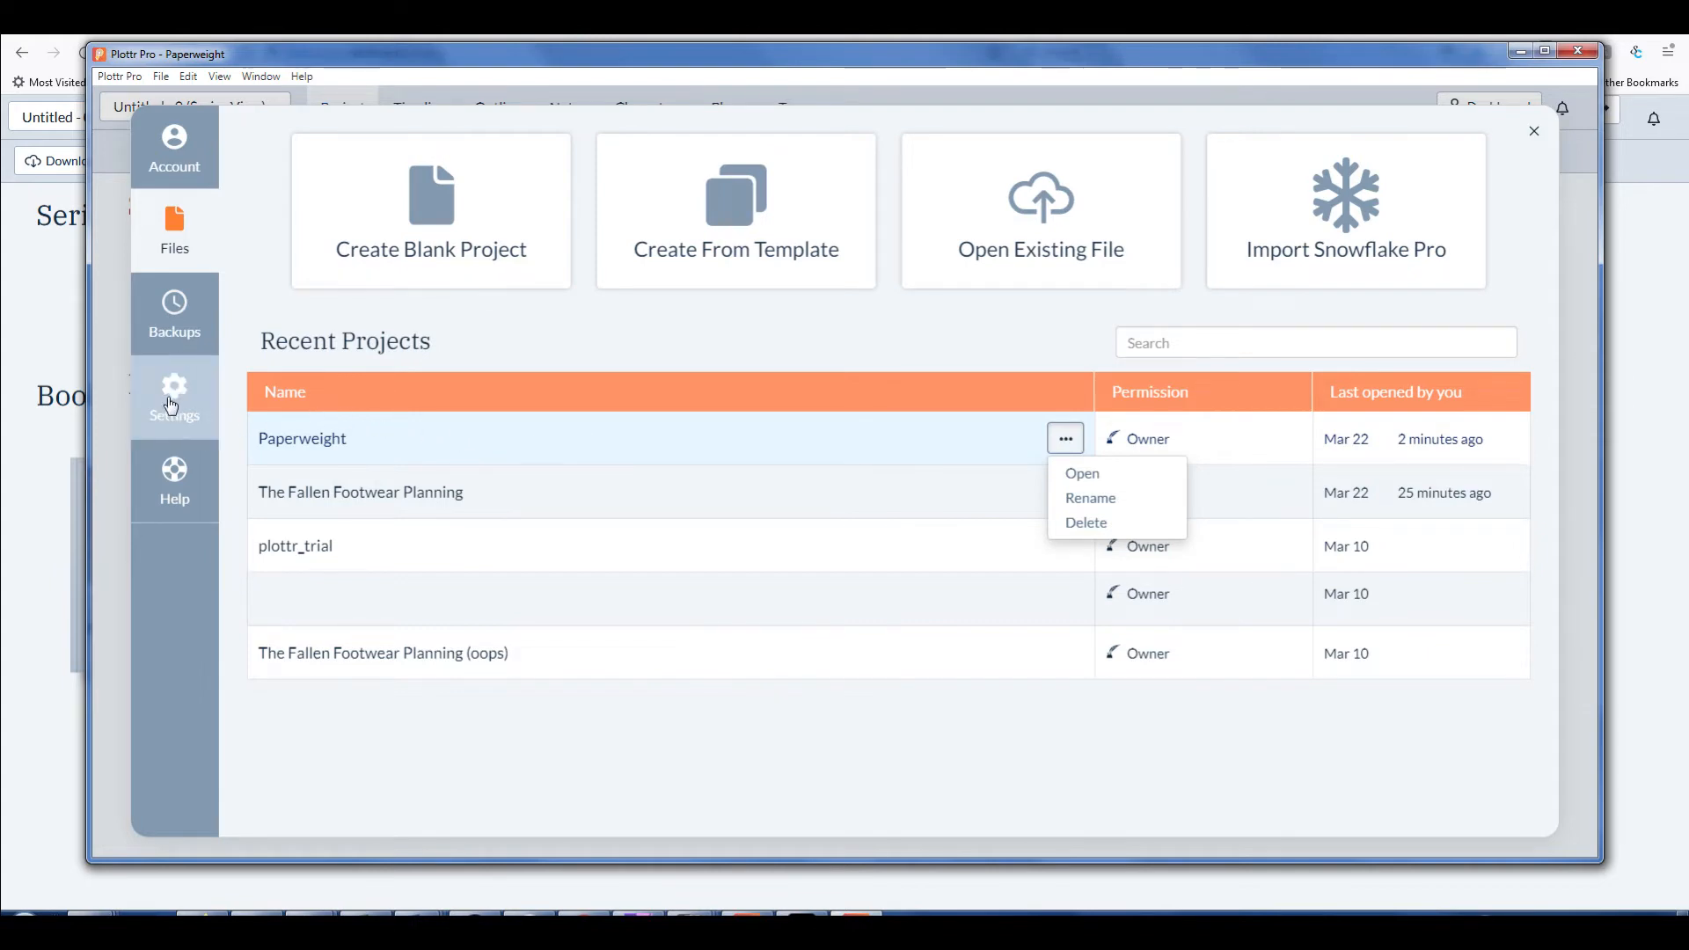
Browse the Dashboard, Backups and Beta preference tabs in Settings
left_click(175, 396)
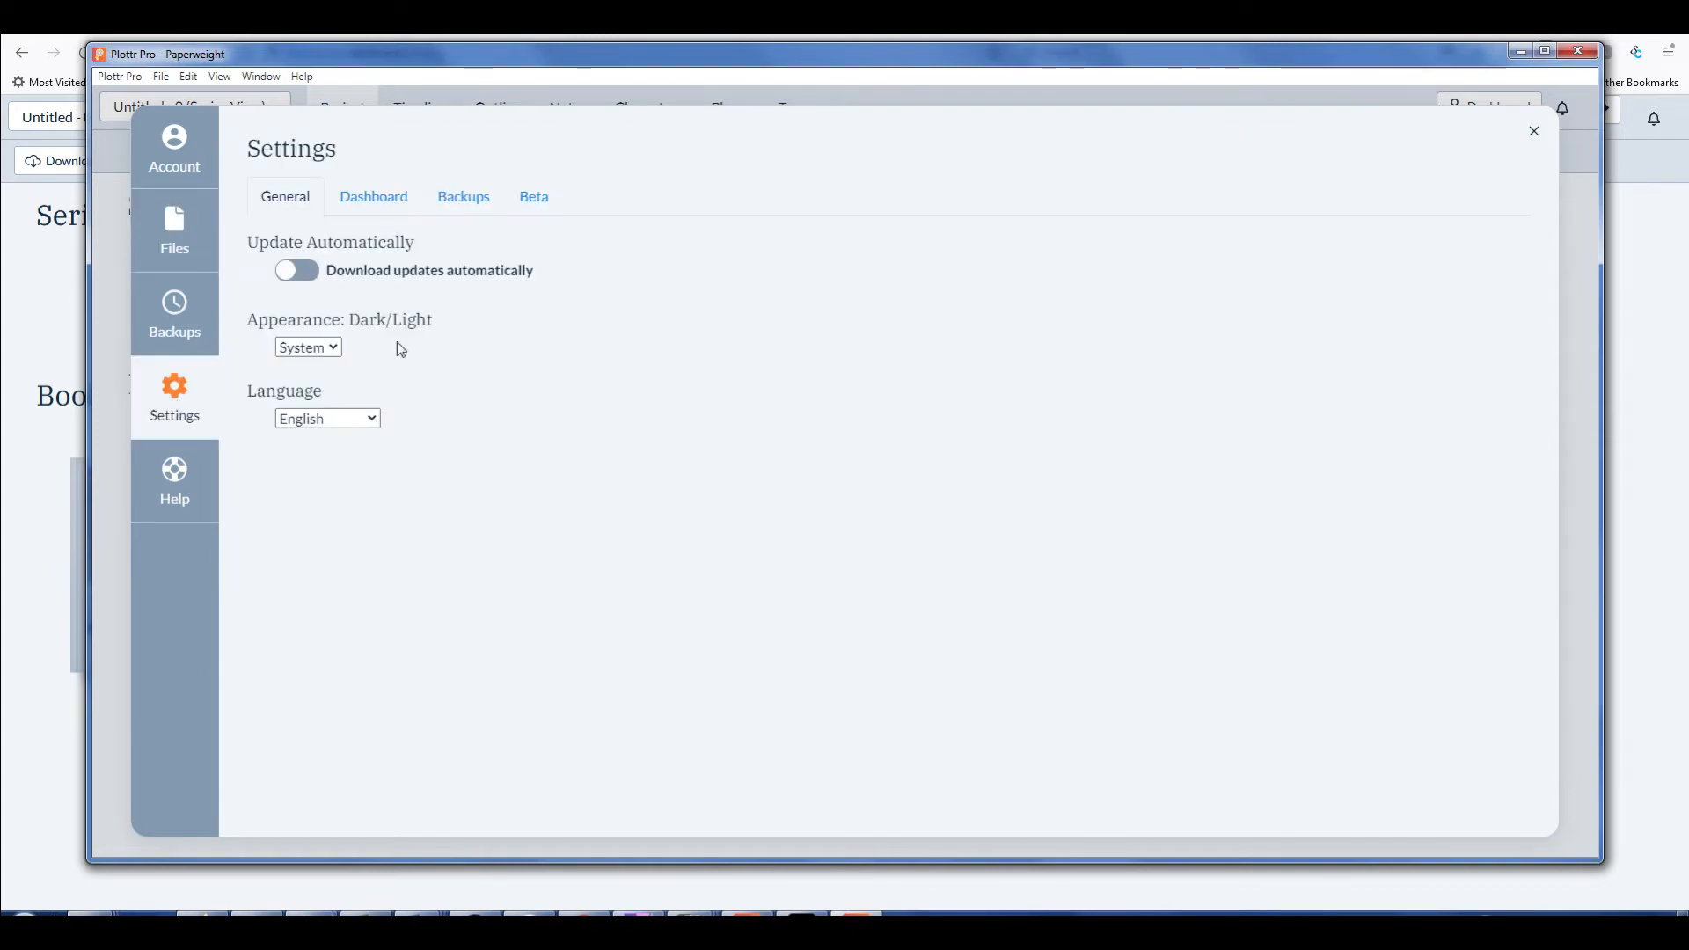
left_click(373, 196)
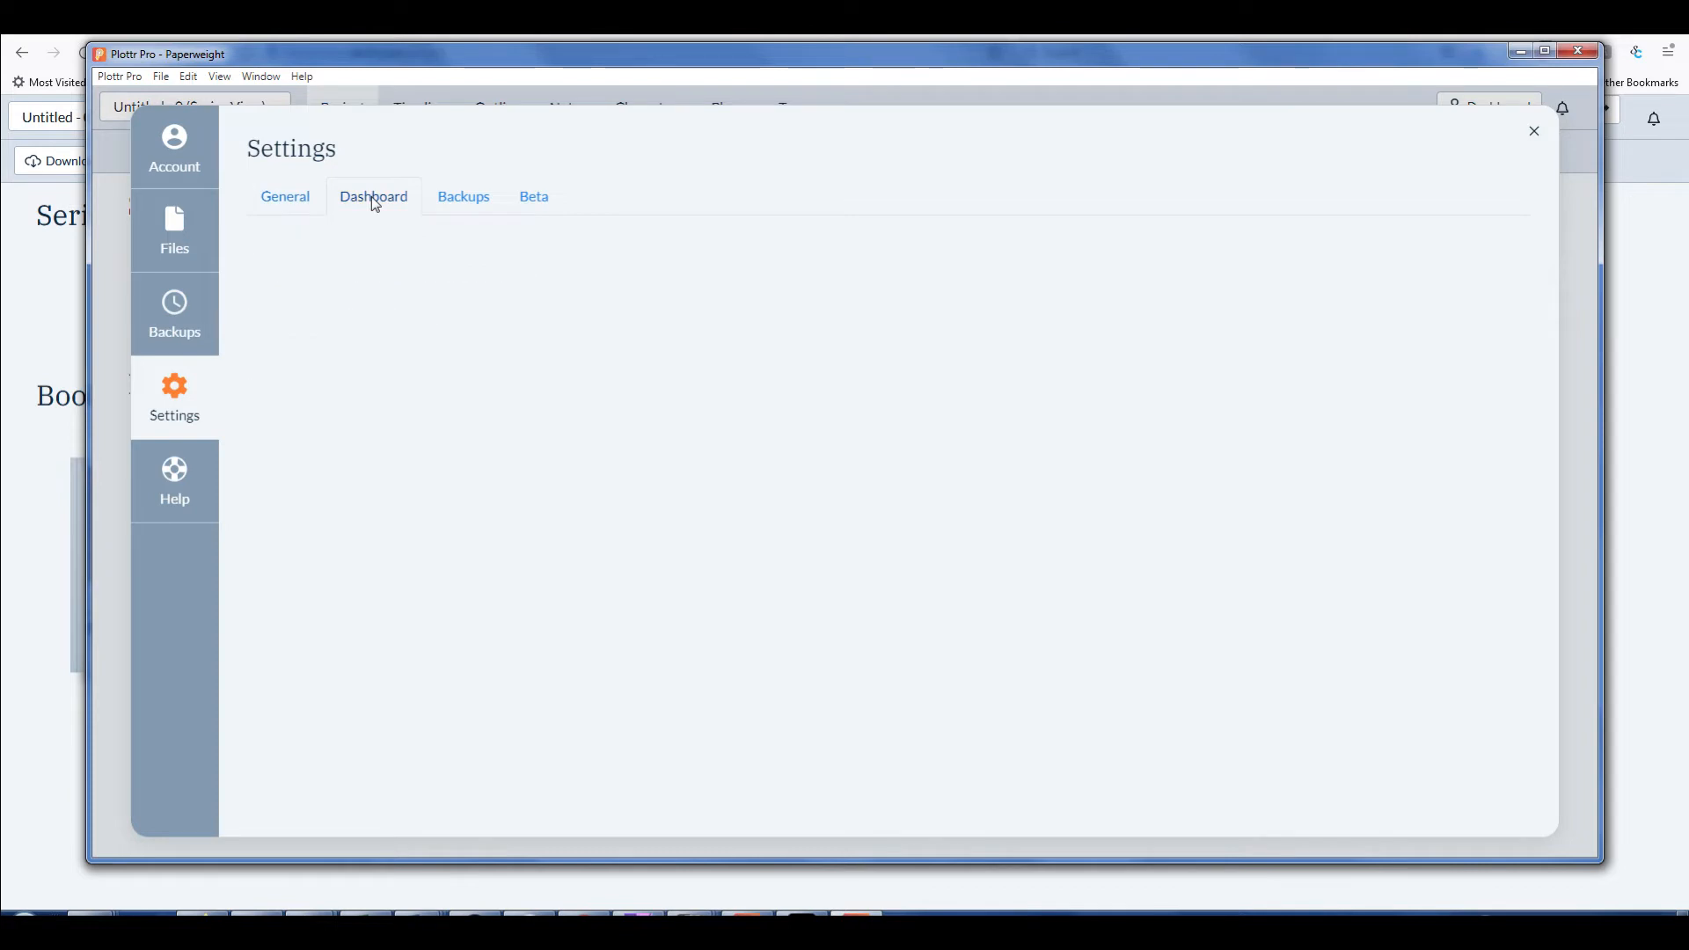
left_click(463, 196)
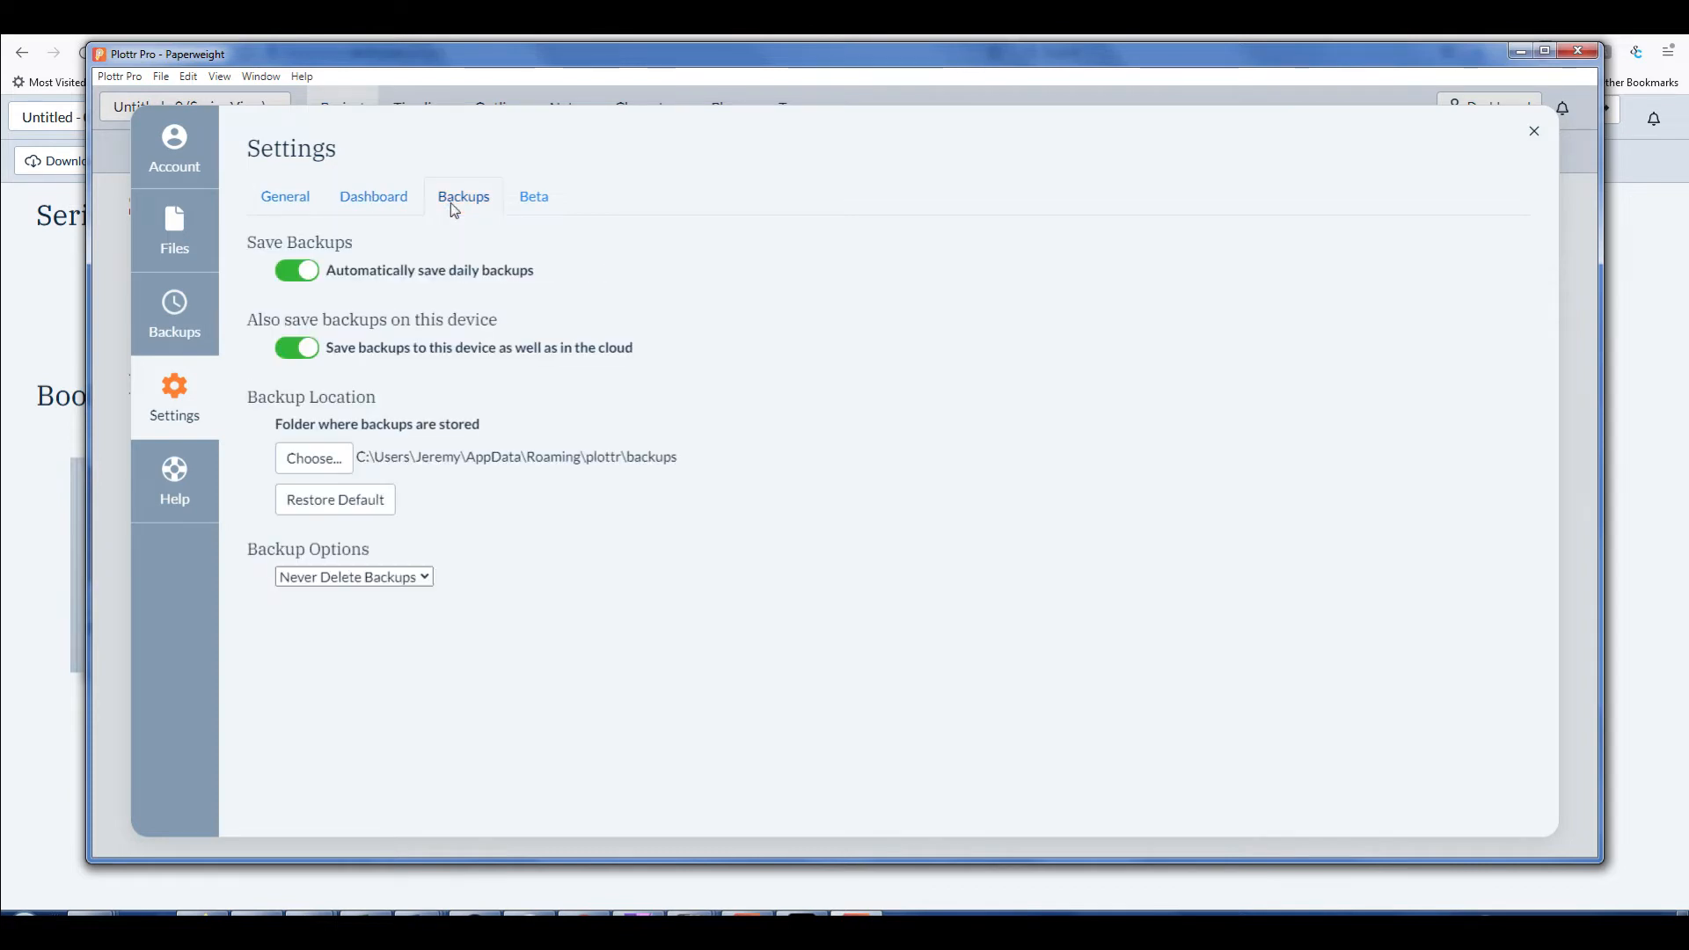
mouse_move(449, 223)
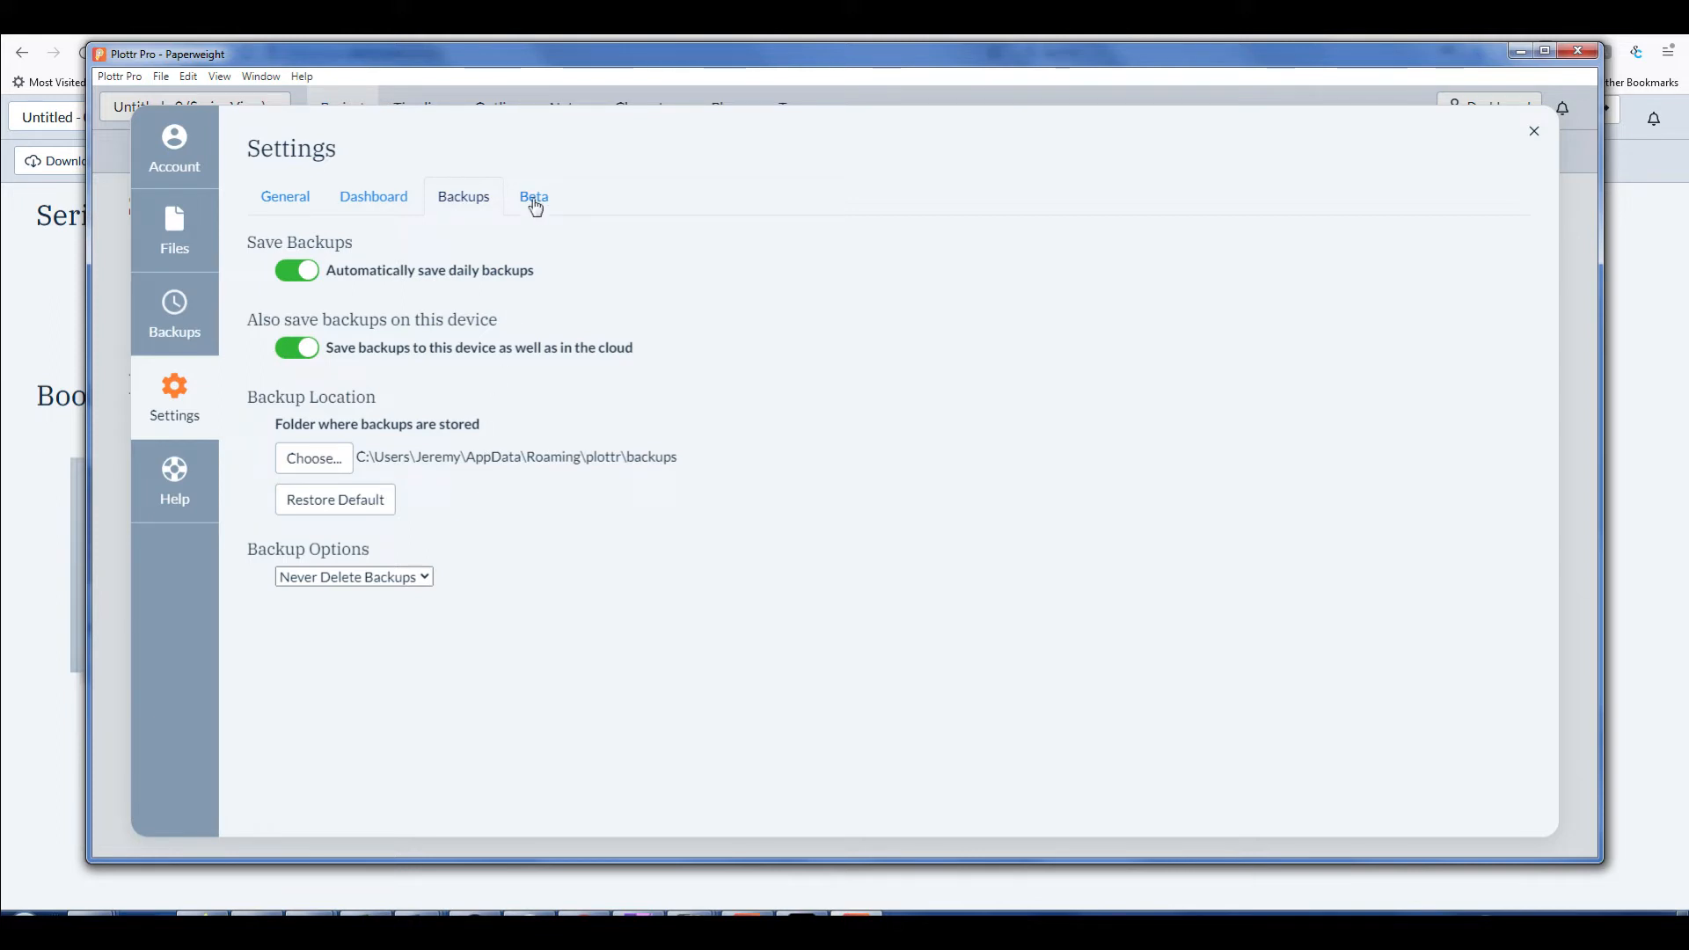
left_click(533, 196)
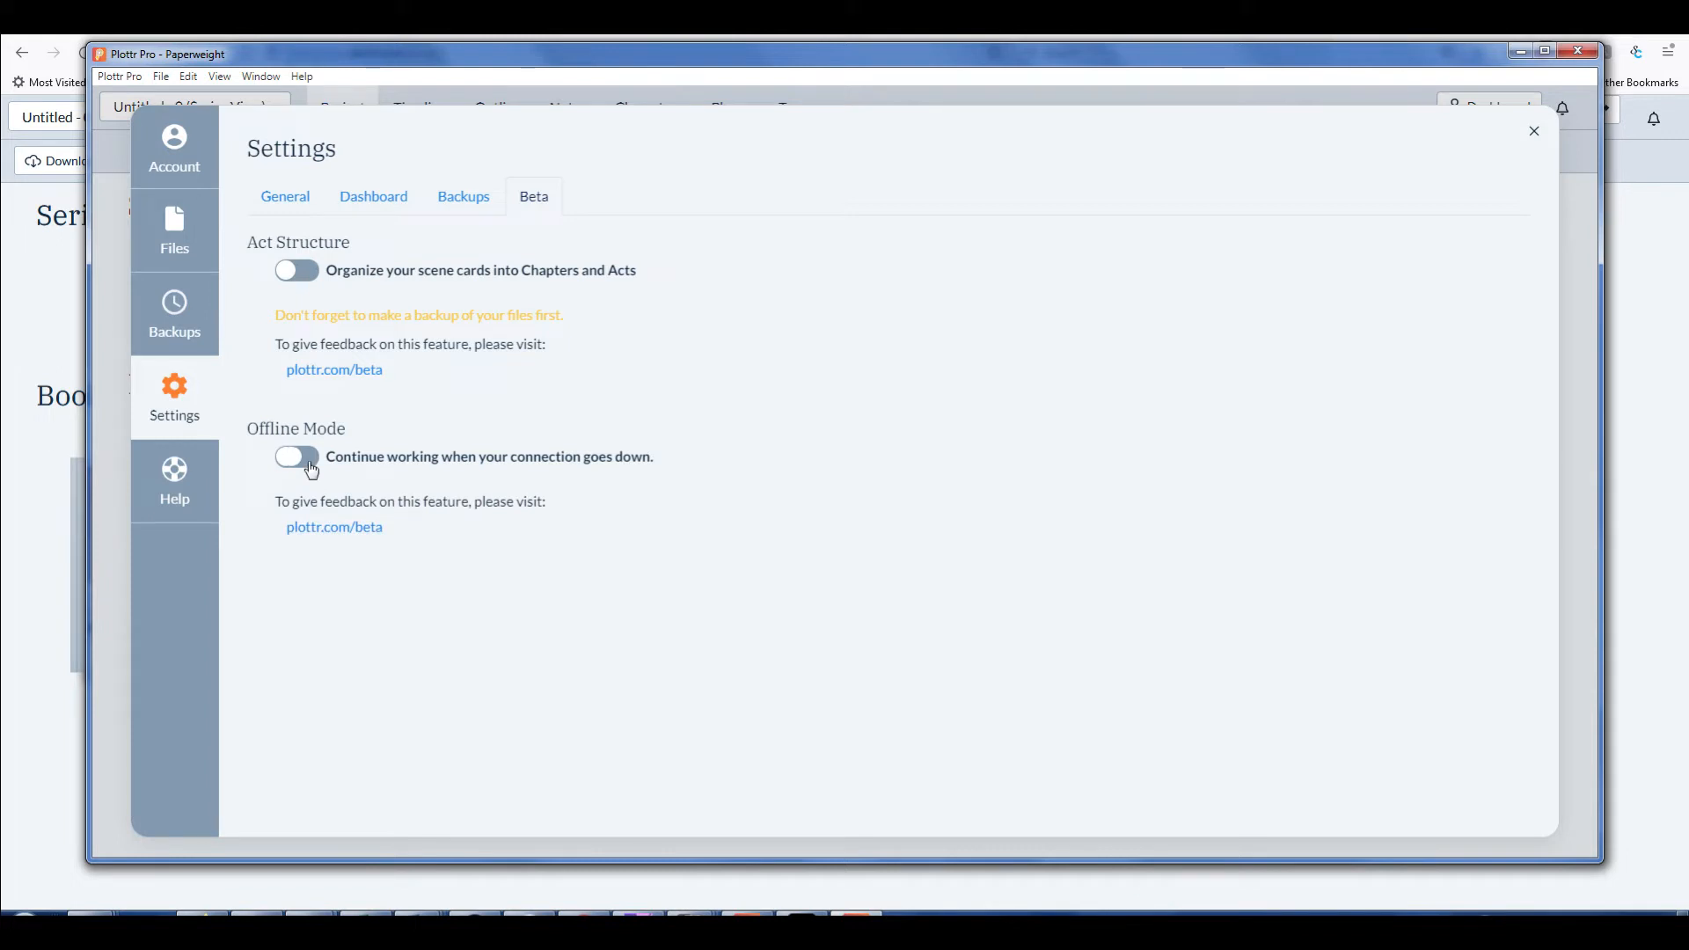
Turn Offline Mode on in Beta settings, check General, and return to the recent projects list
left_click(295, 456)
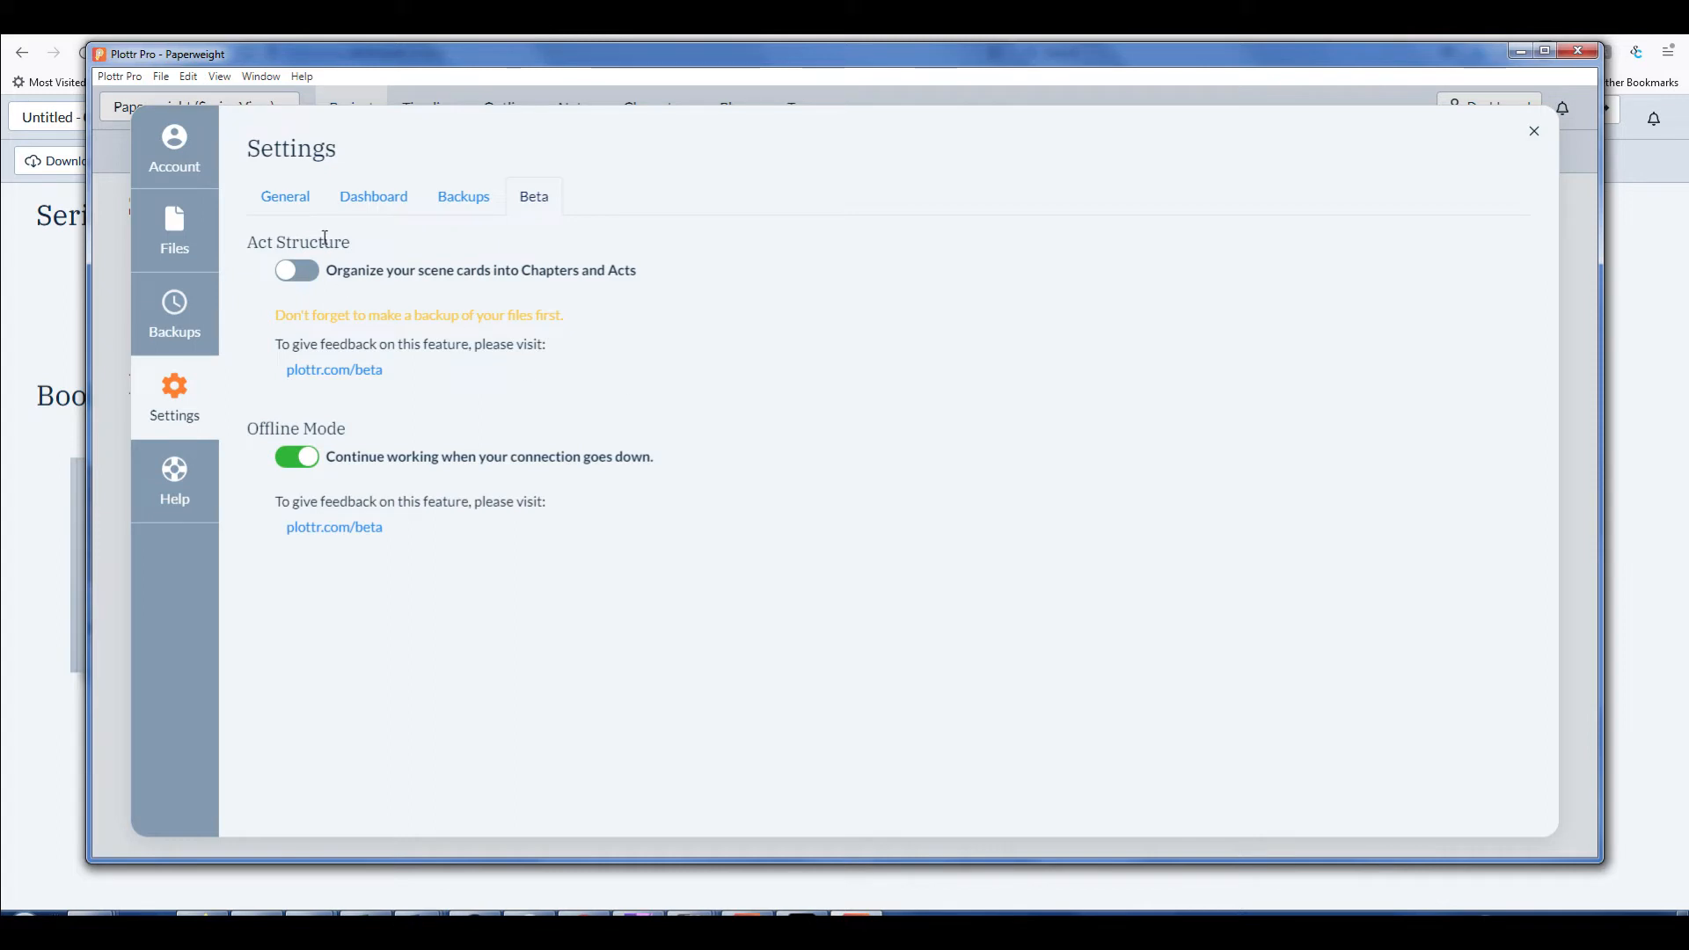
left_click(285, 195)
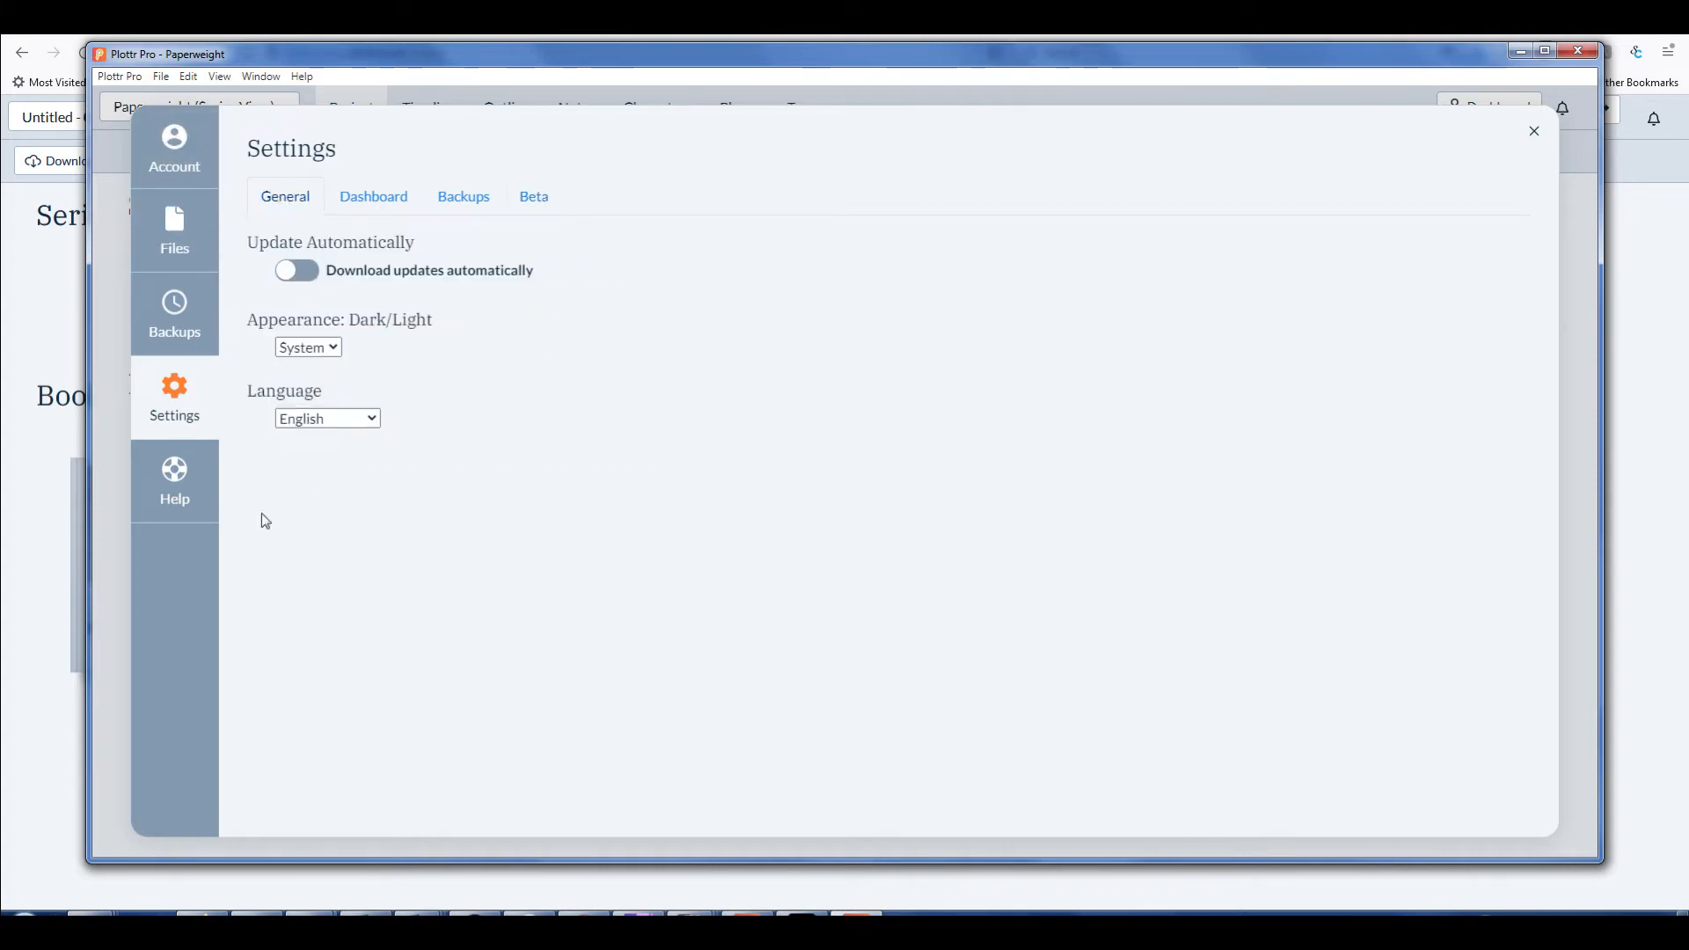
left_click(174, 232)
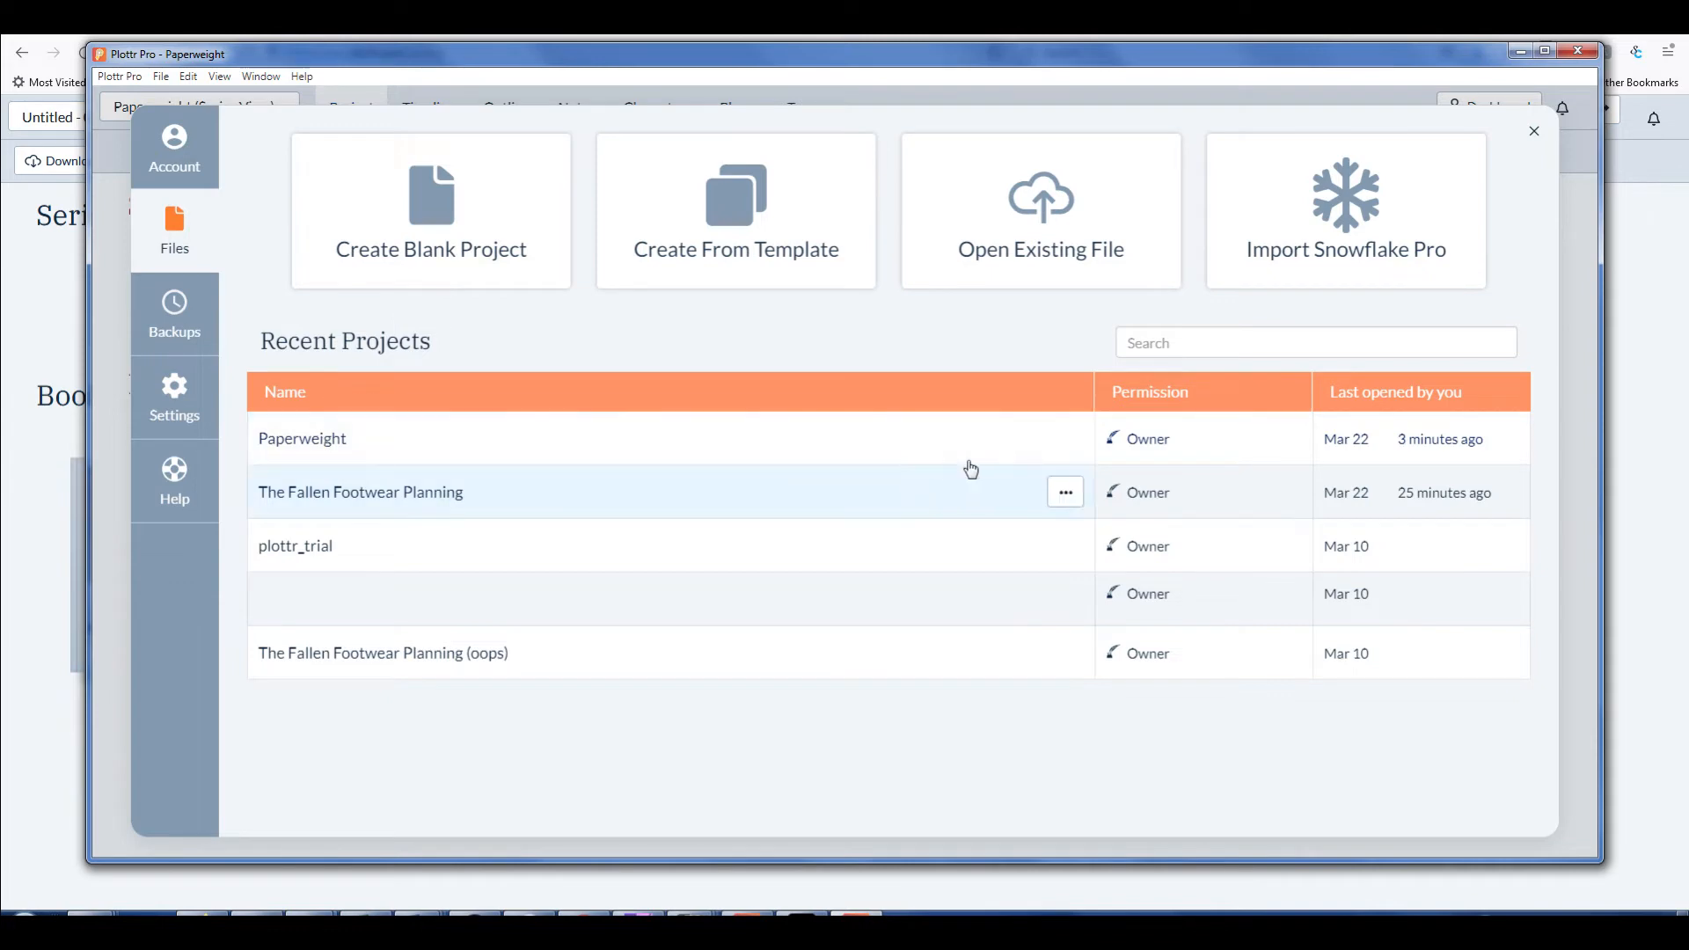
Open the Paperweight project from its actions in Recent Projects
left_click(1065, 438)
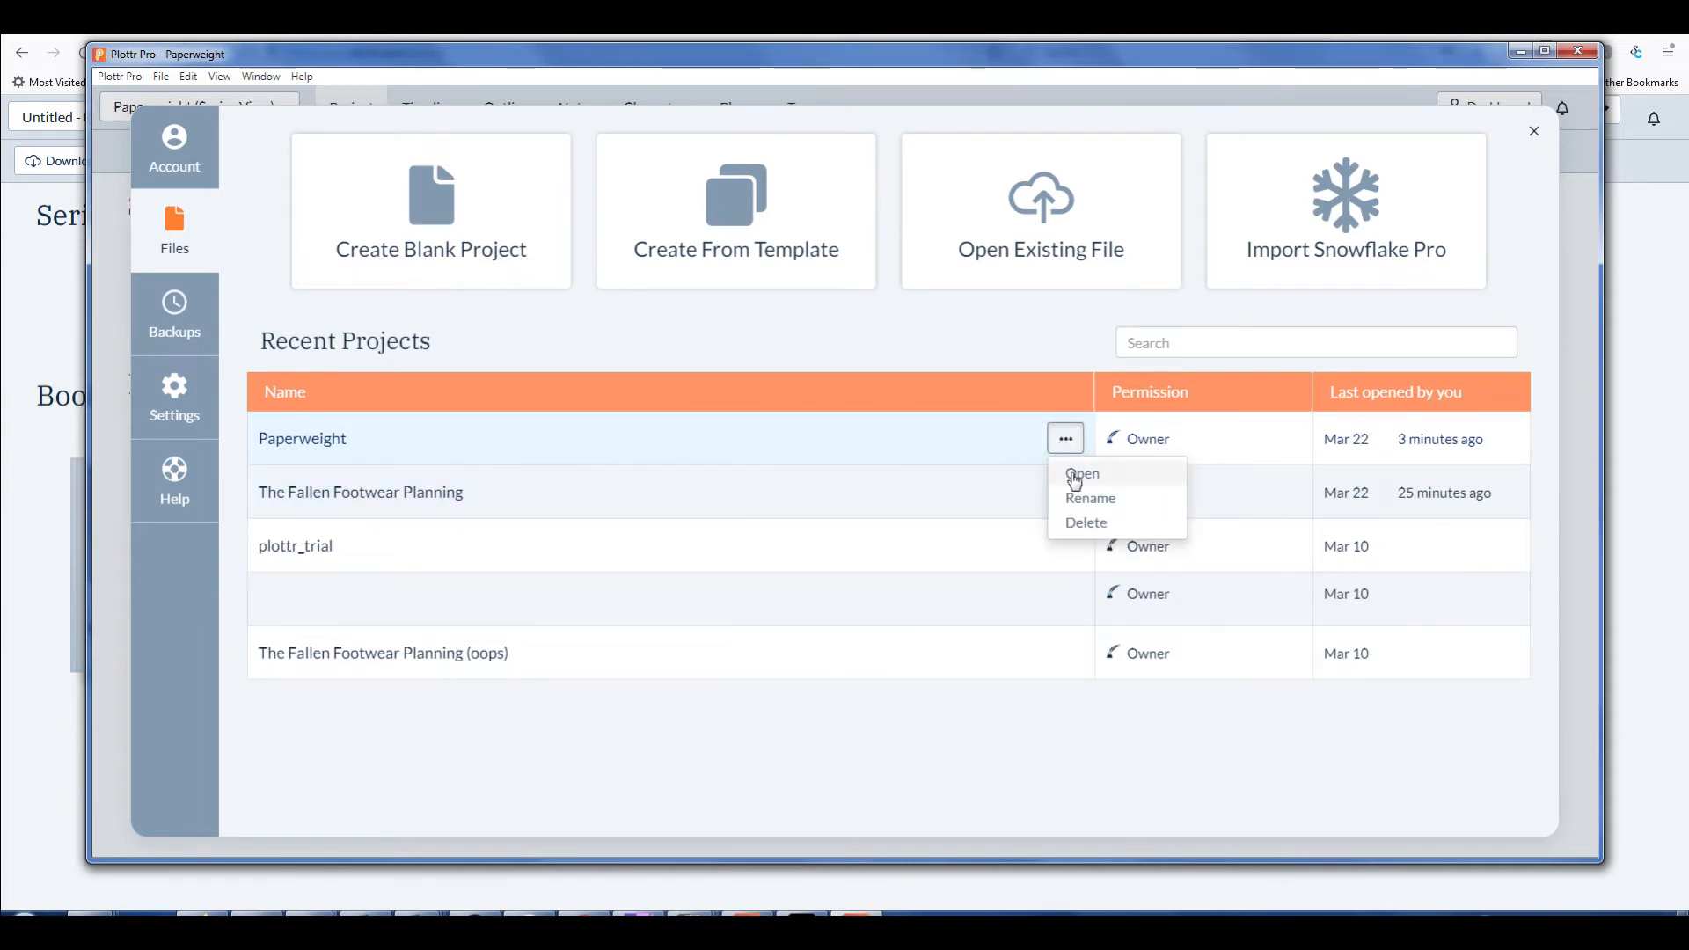
left_click(1081, 474)
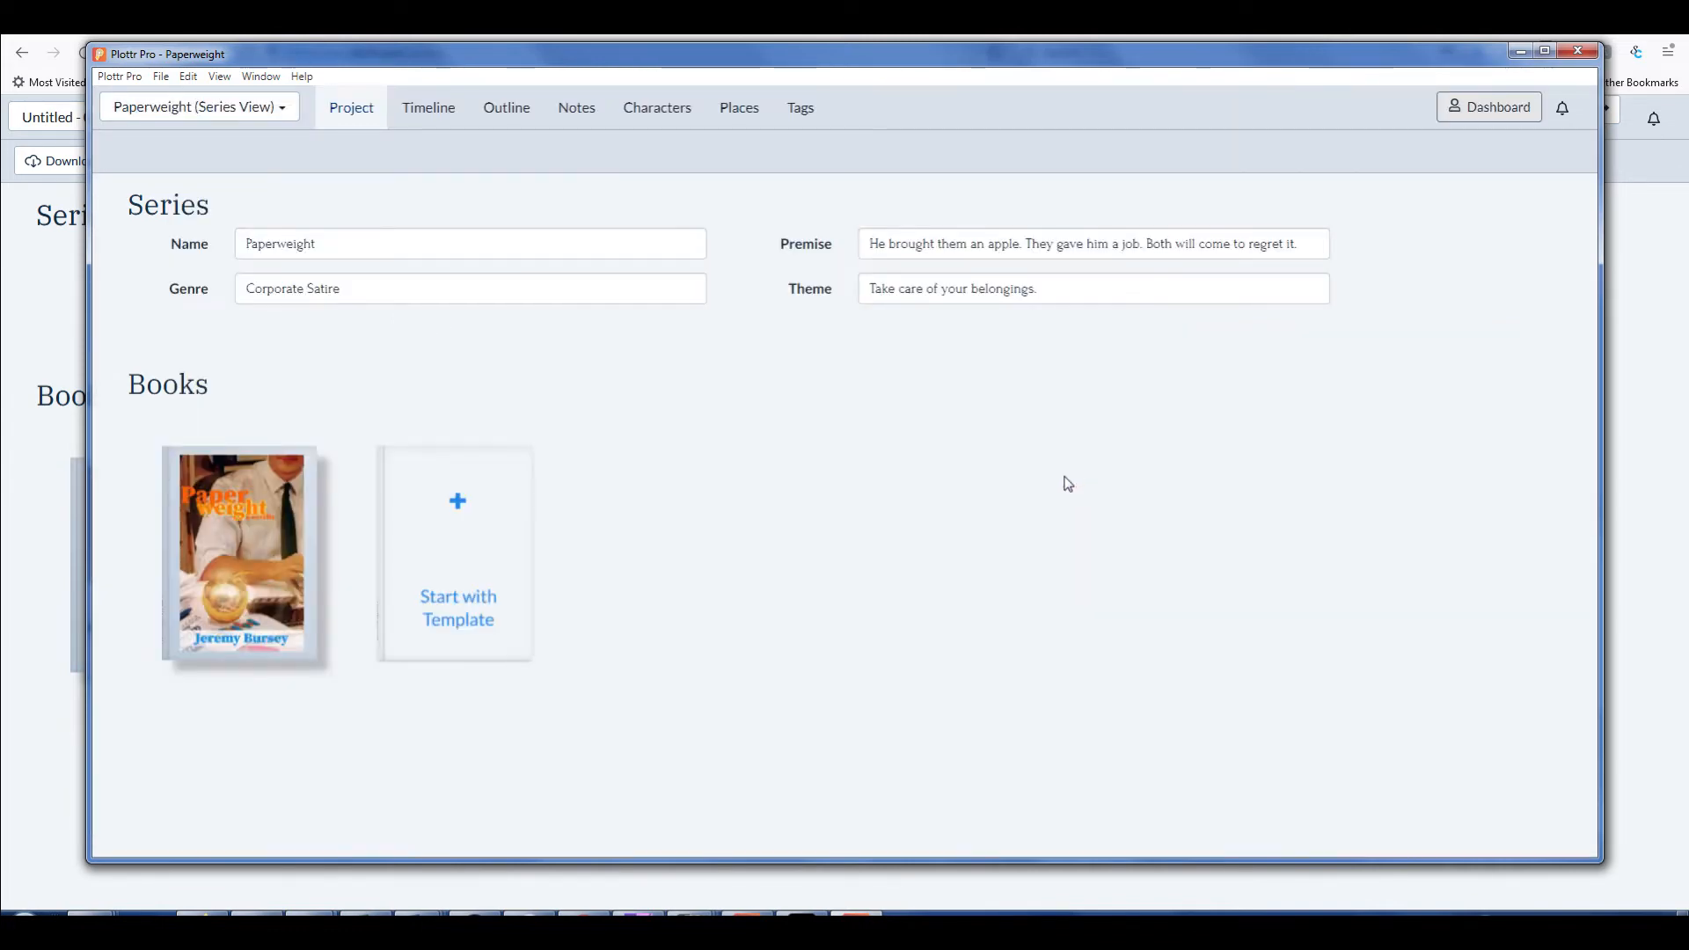
mouse_move(1011, 518)
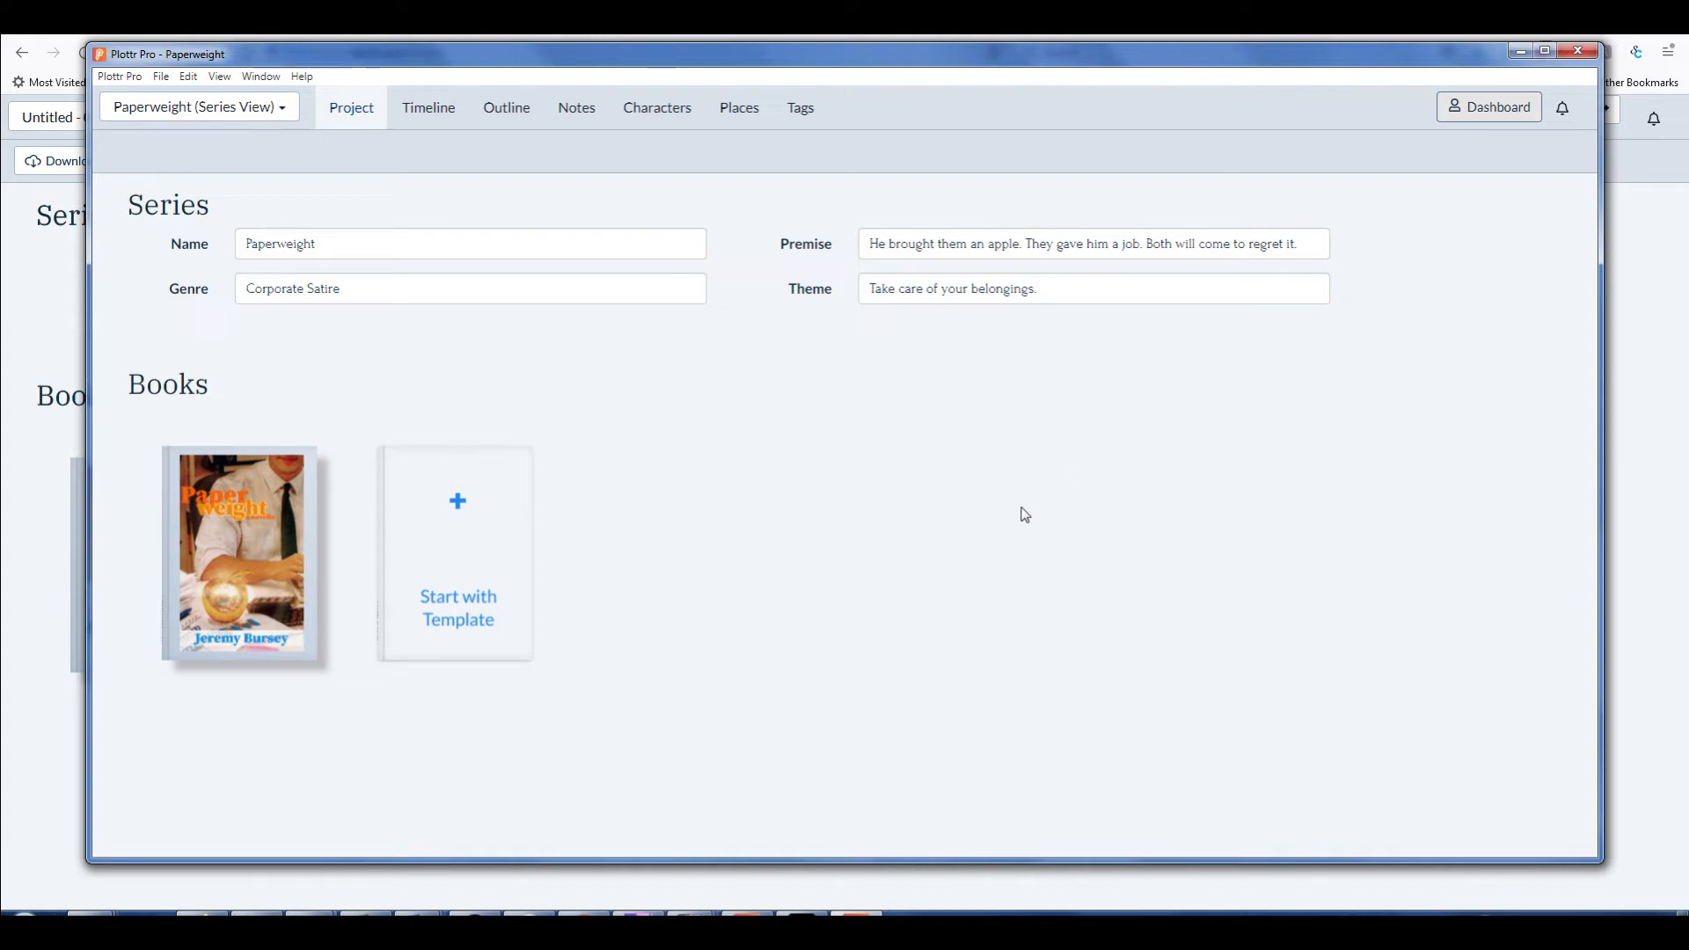
mouse_move(880, 583)
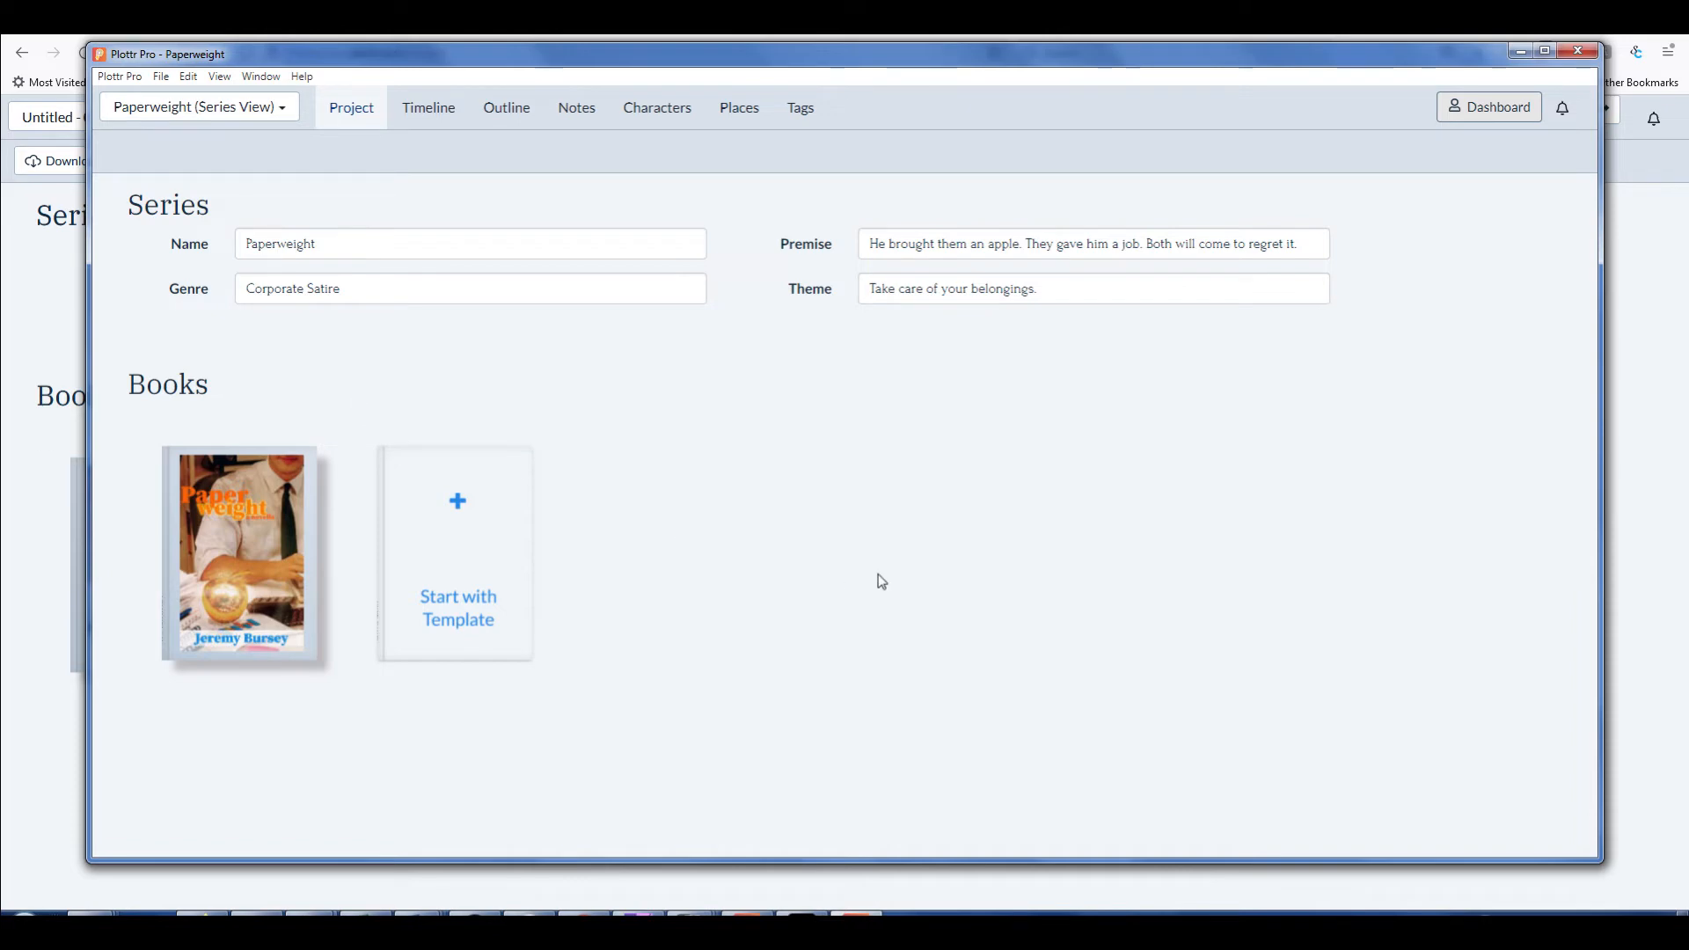
mouse_move(308, 218)
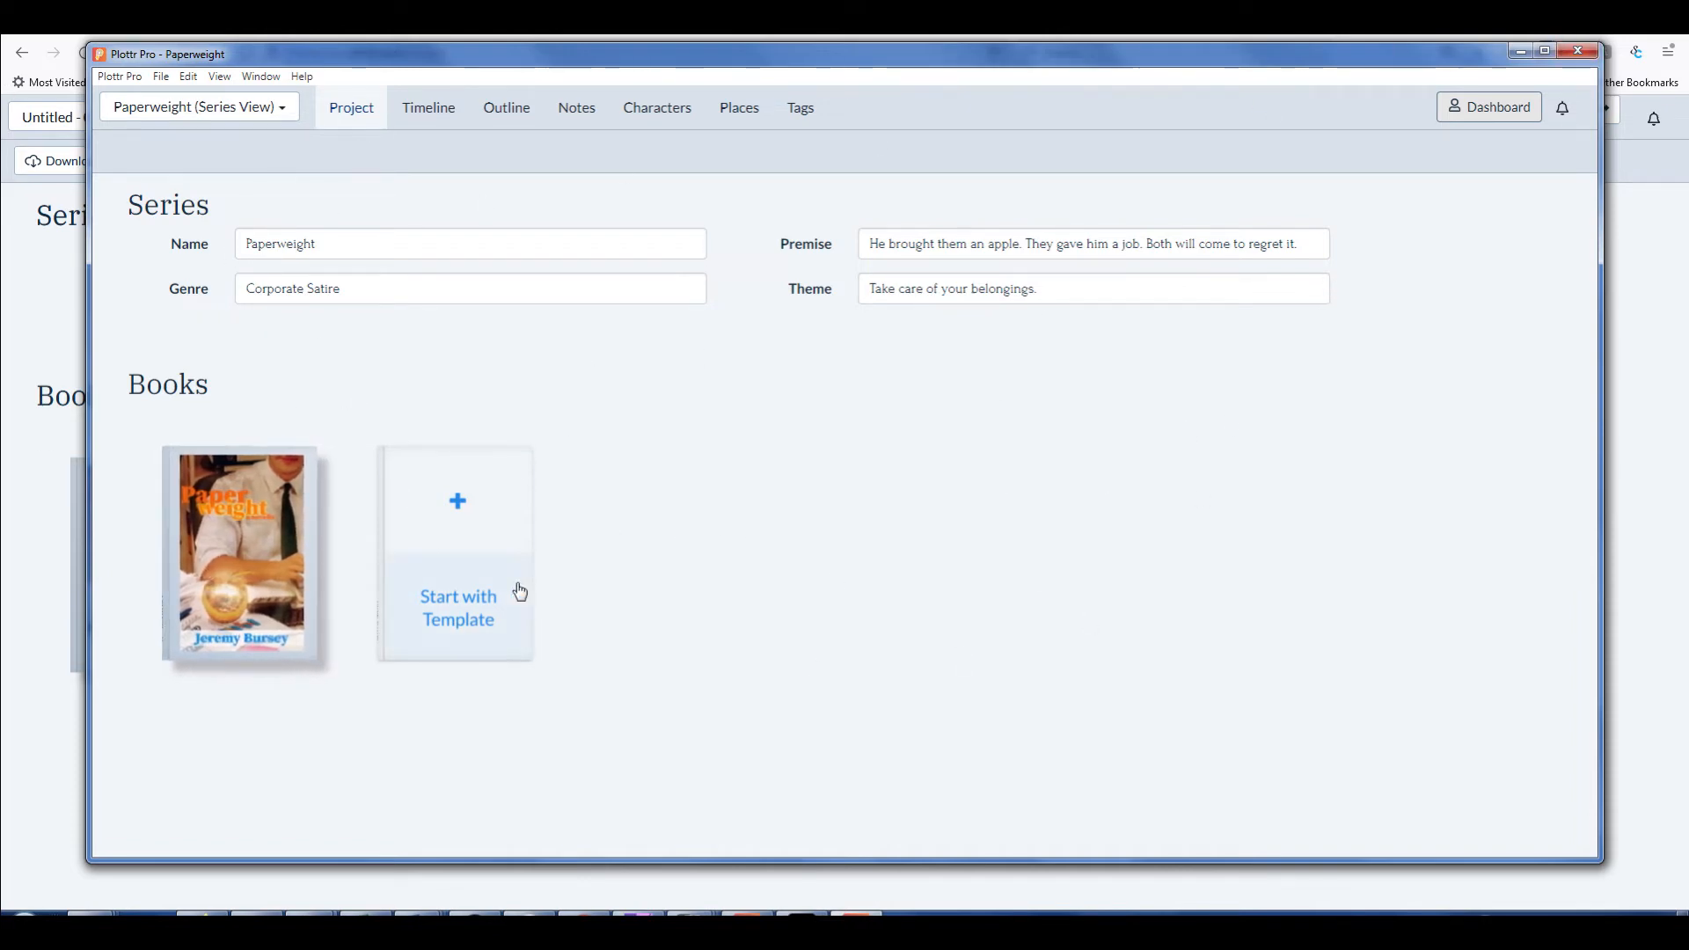
mouse_move(519, 577)
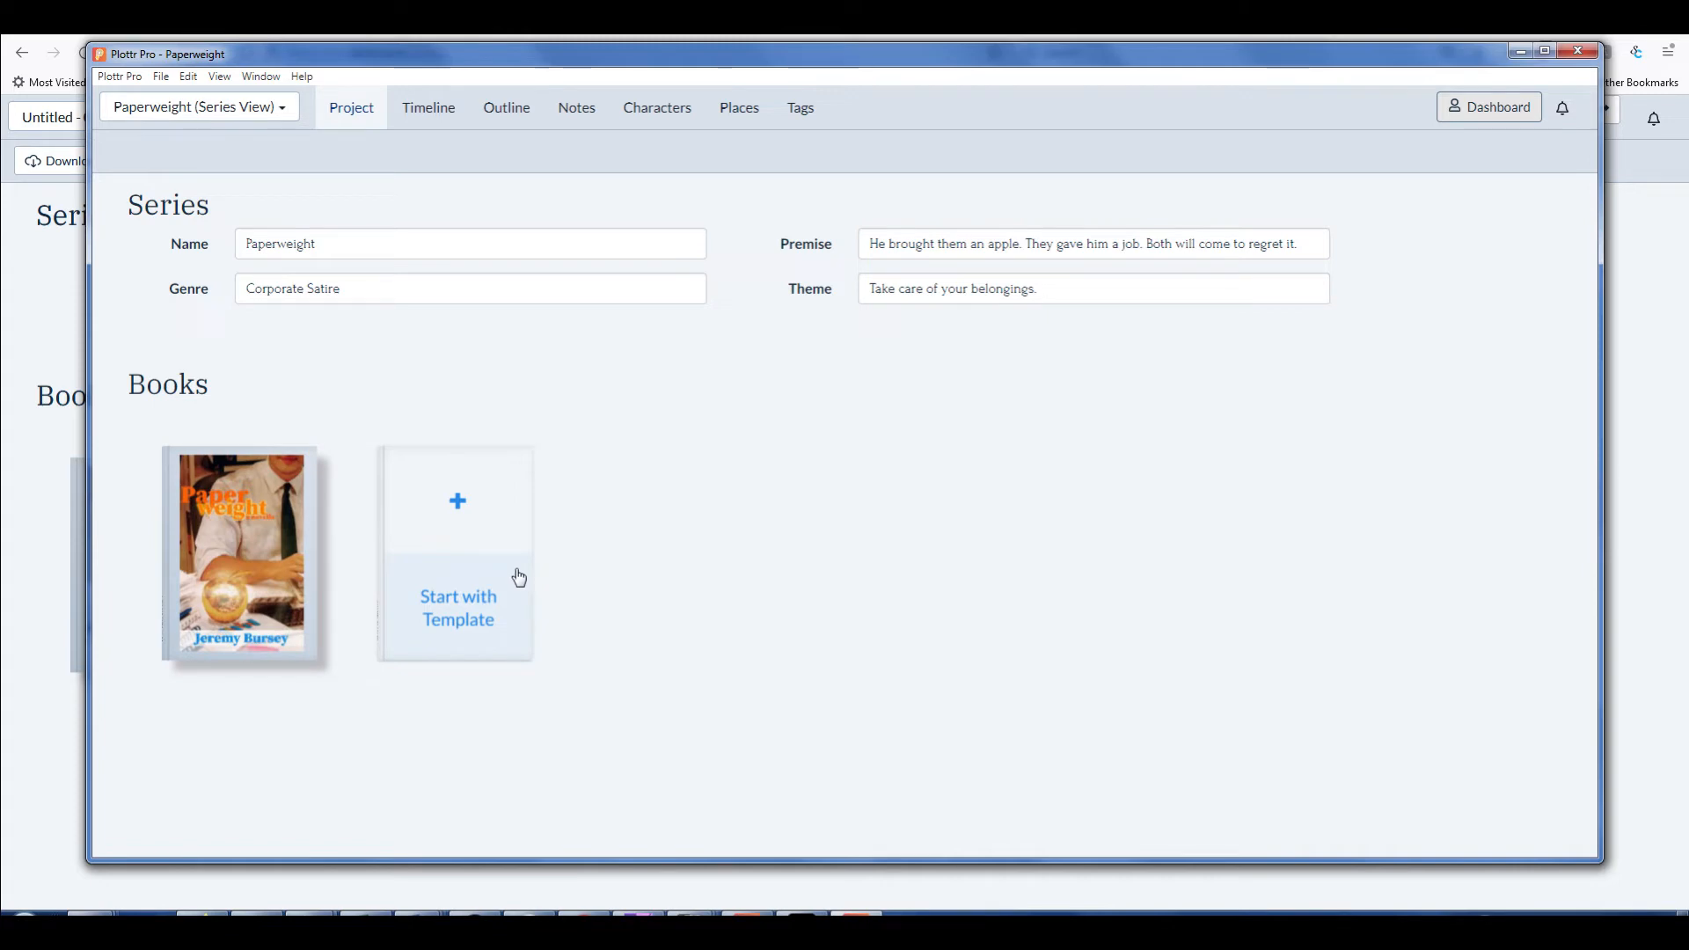
mouse_move(123, 281)
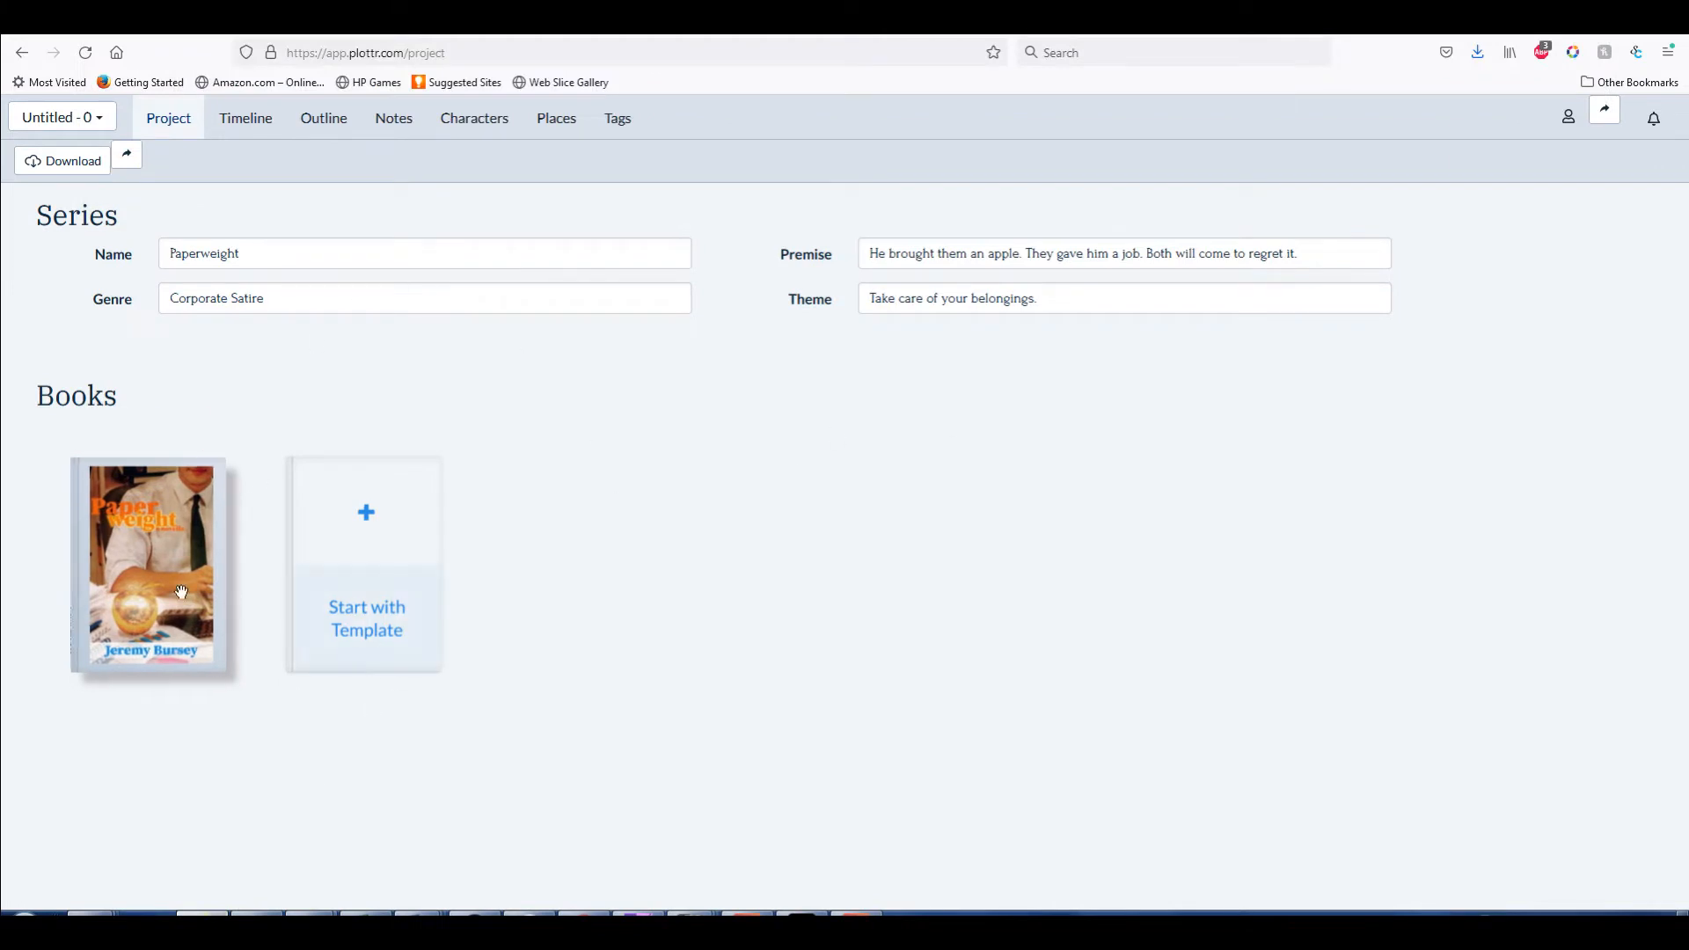
Create a Proactive Scene card in Chapter 1's Main Plot cell and title it Financial Problems
left_click(244, 118)
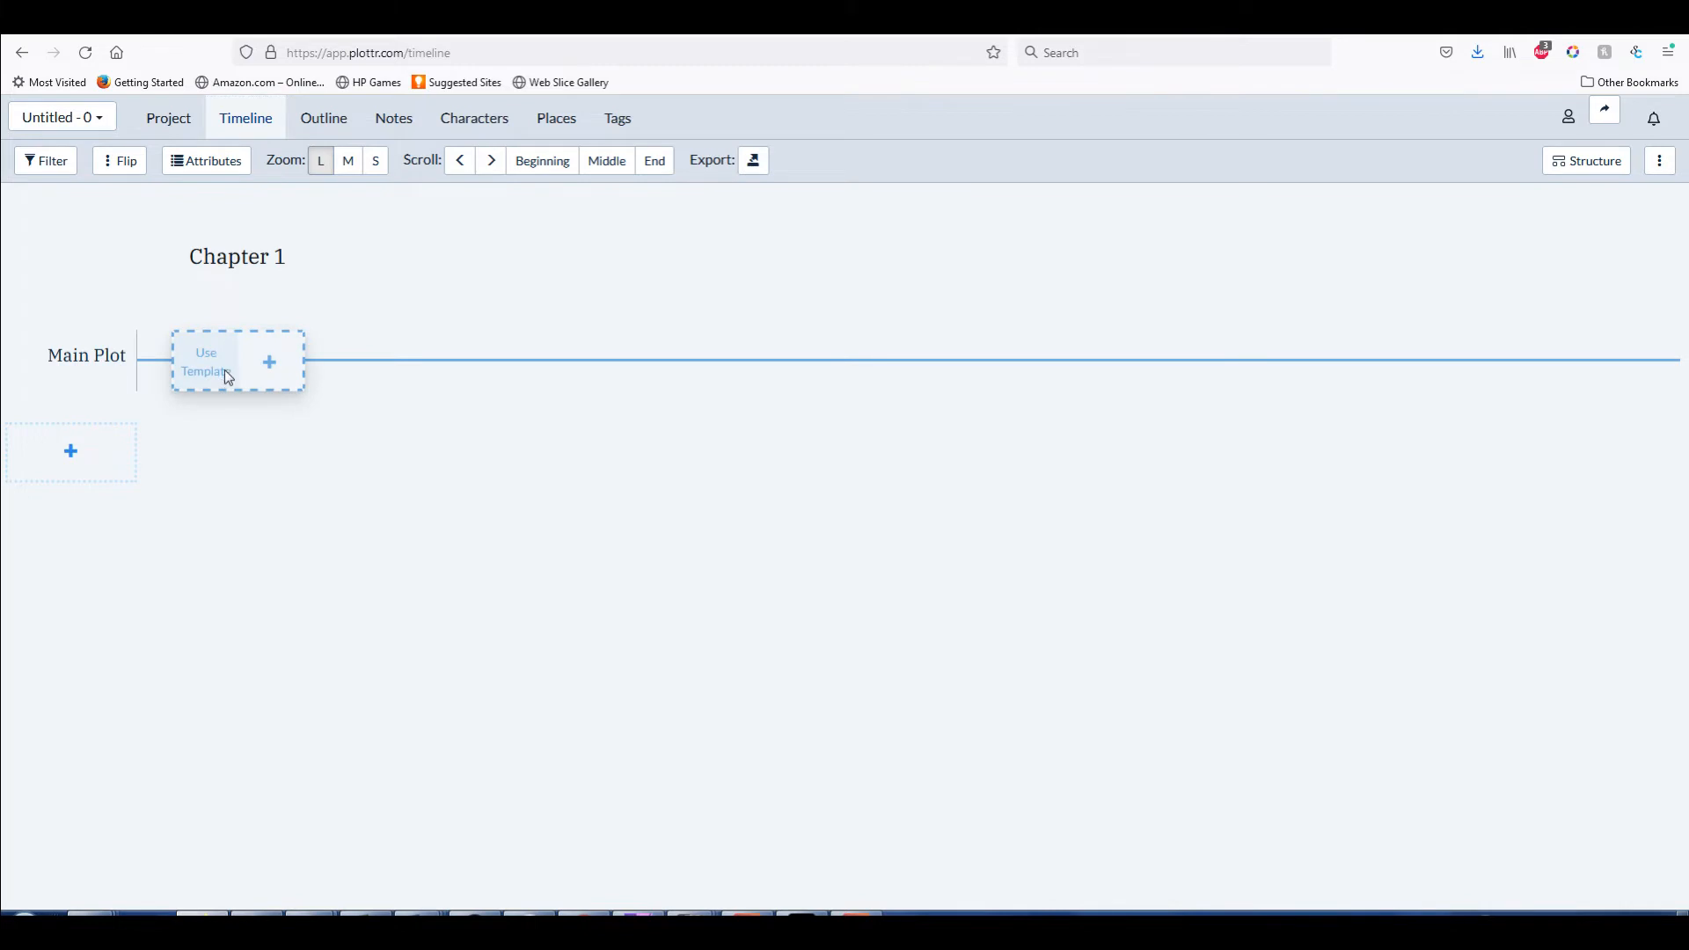
left_click(206, 360)
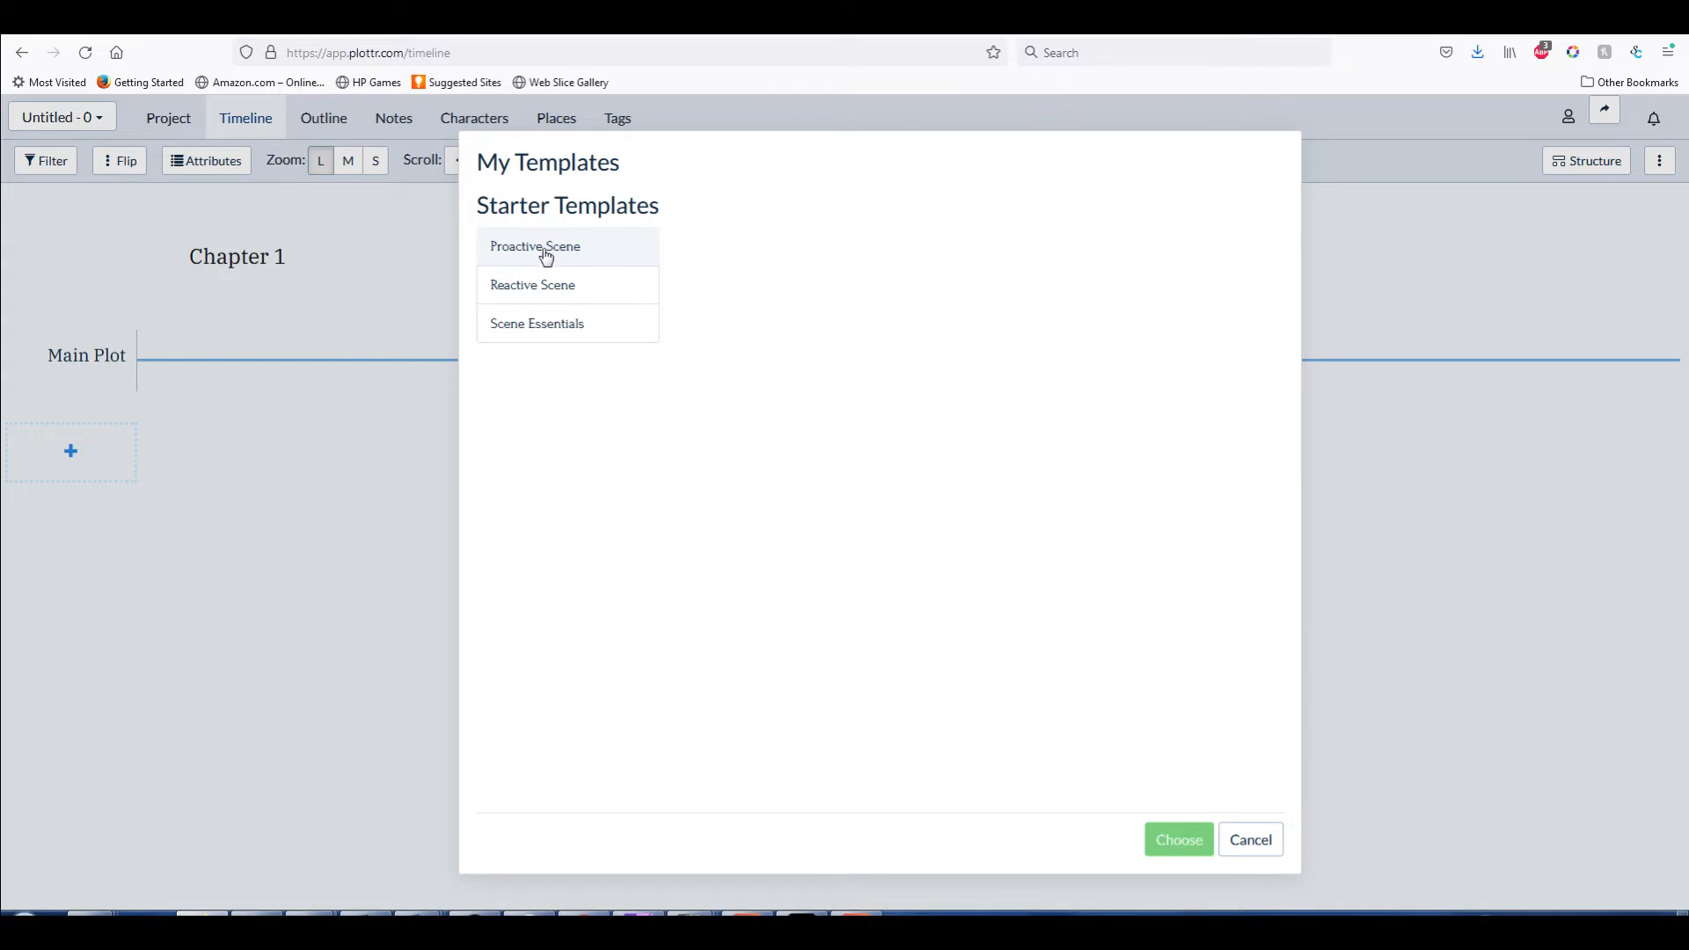
left_click(535, 246)
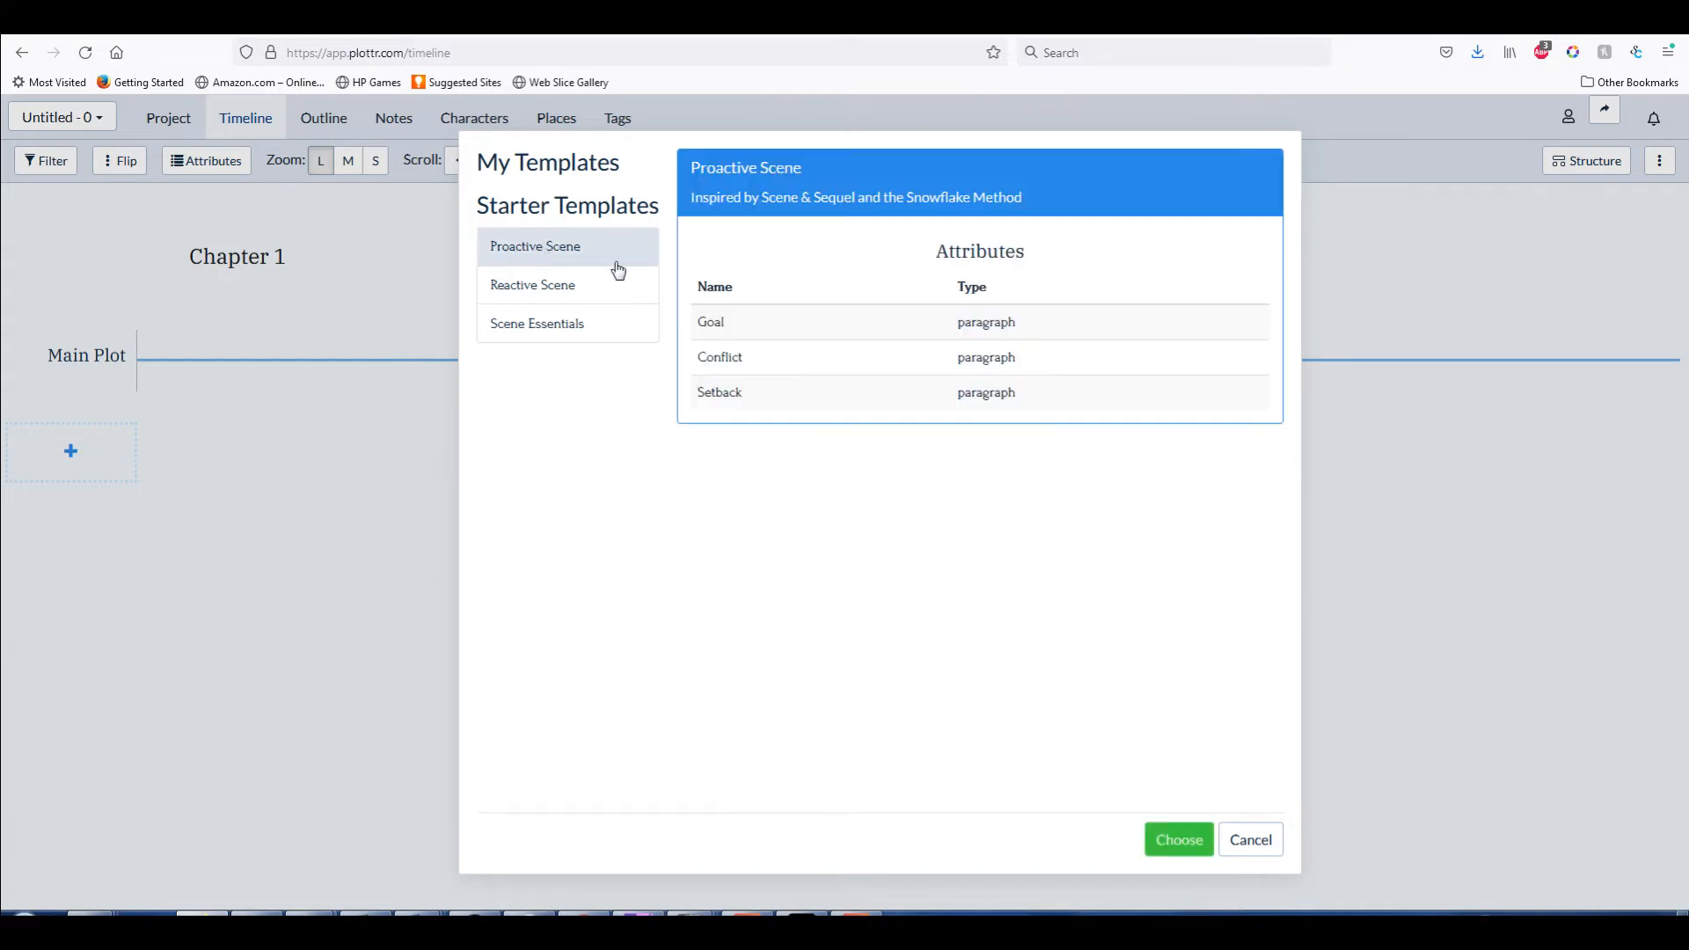
mouse_move(1041, 371)
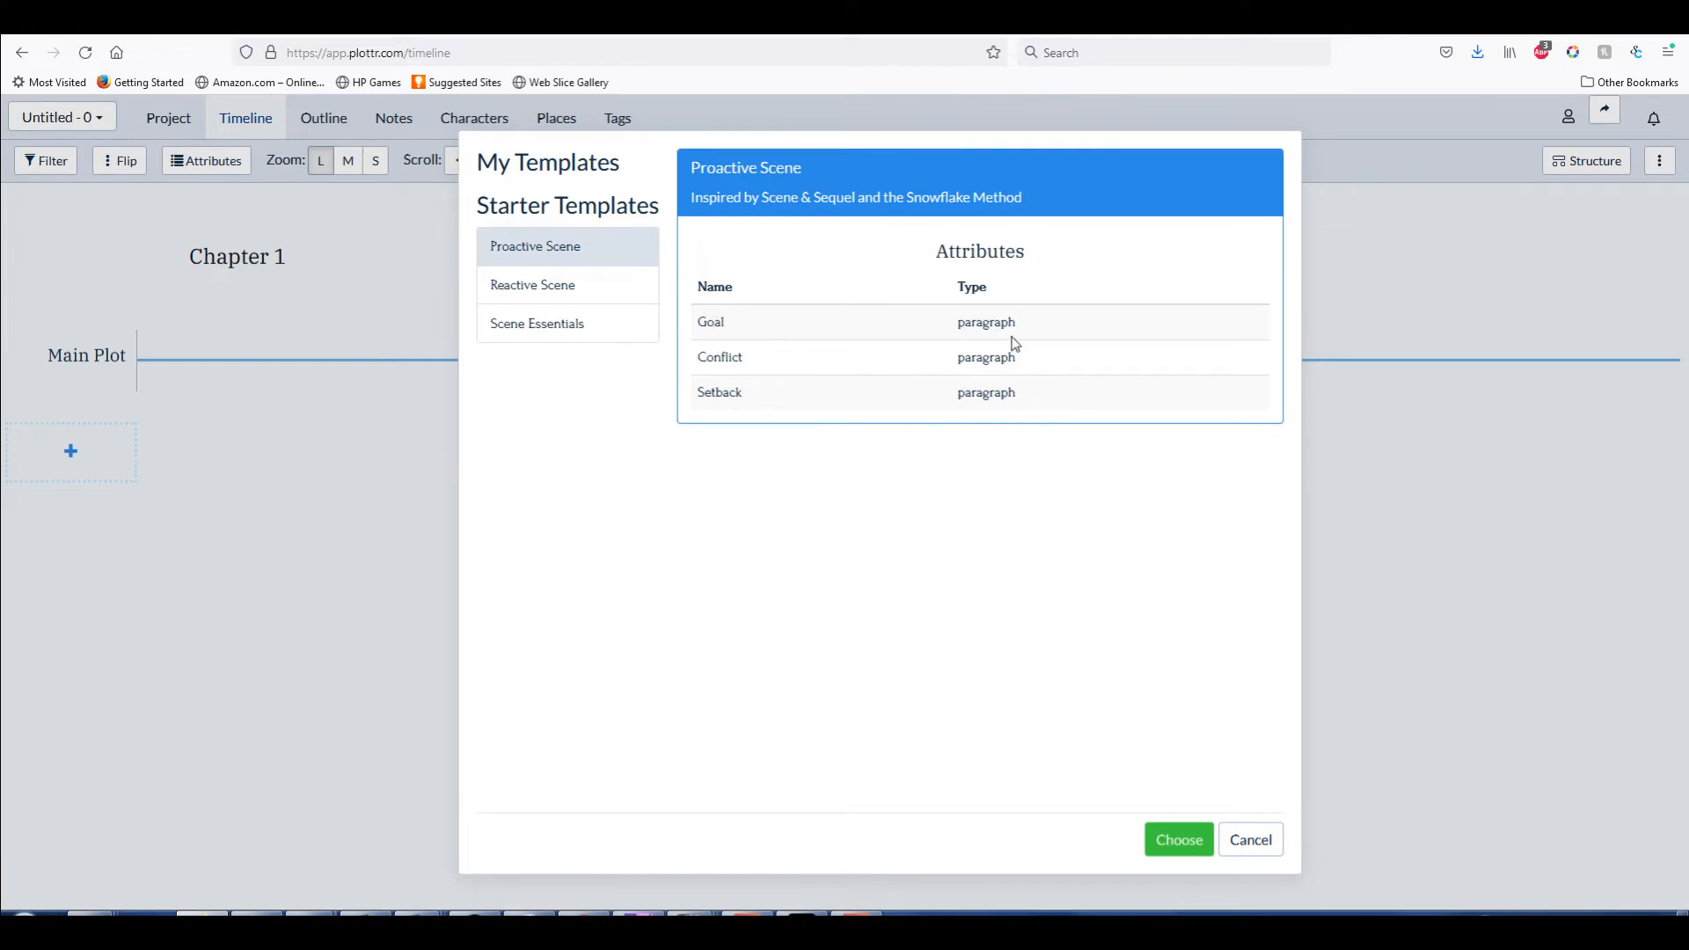
mouse_move(1014, 331)
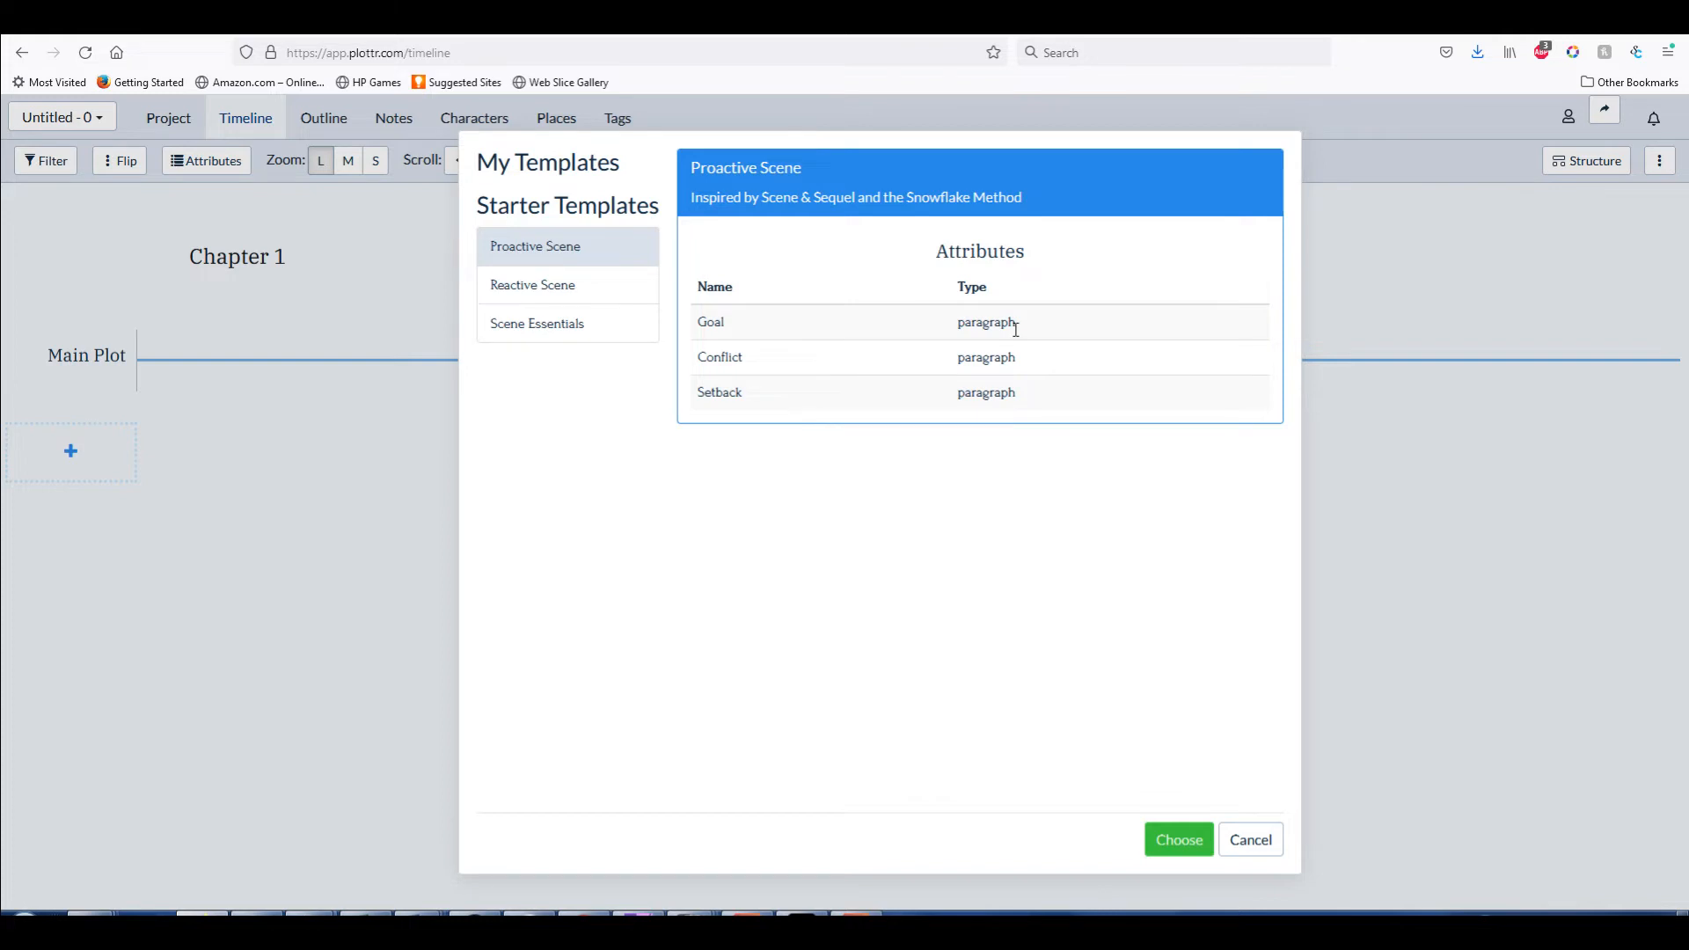
left_click(1178, 840)
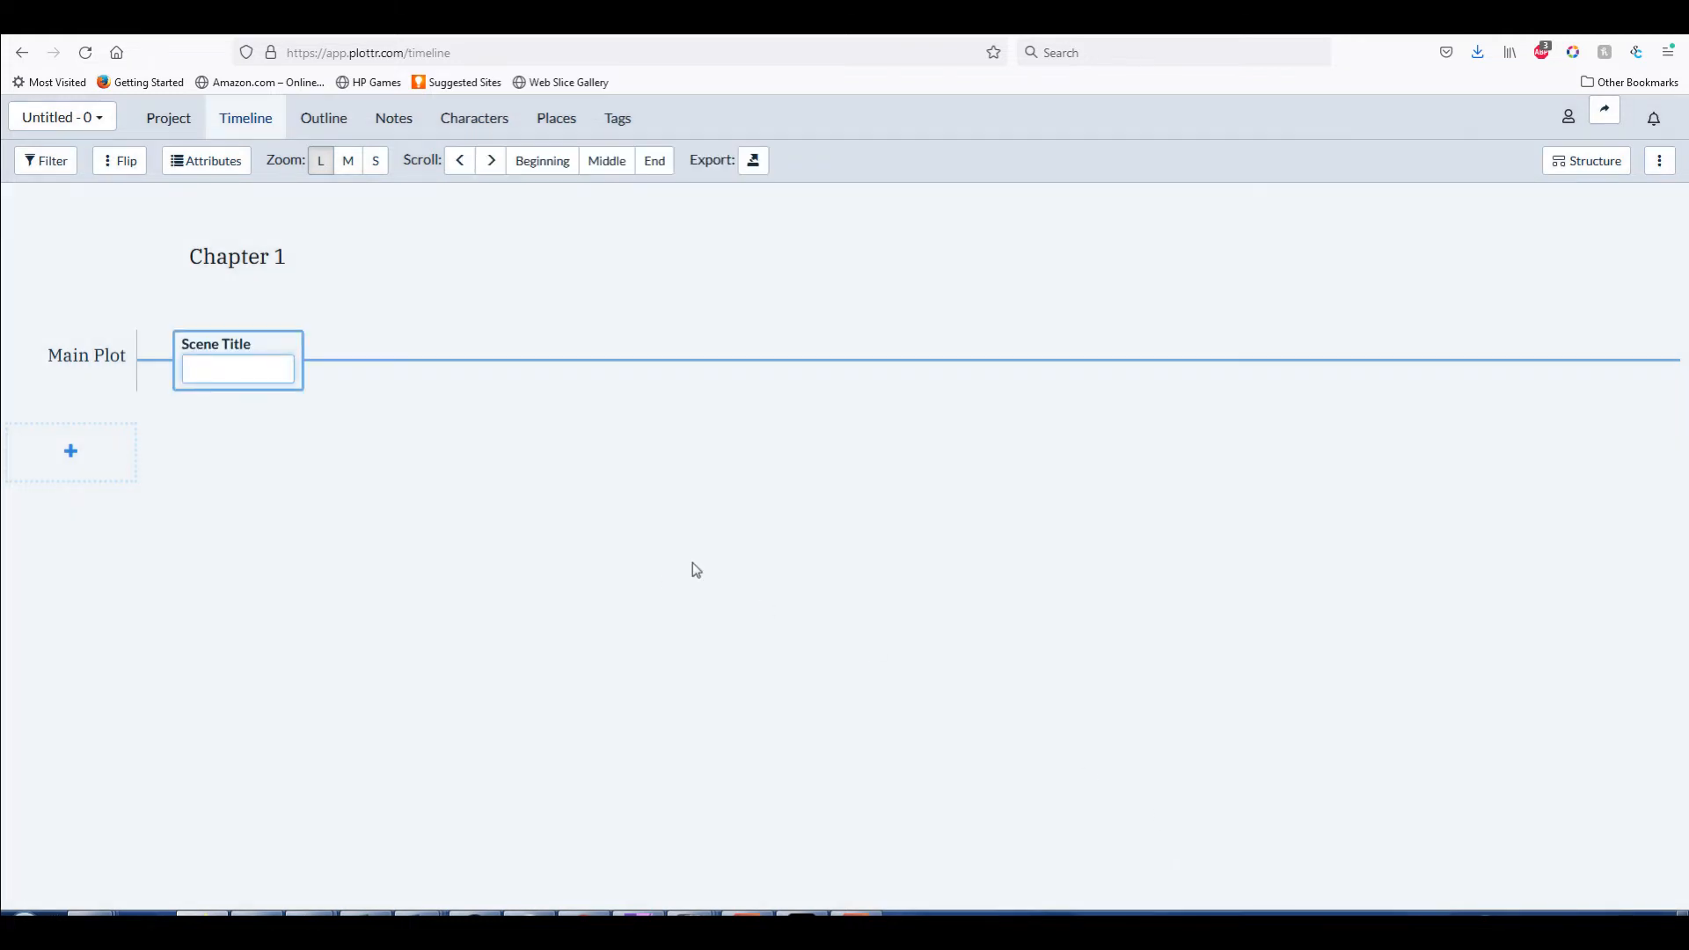
mouse_move(699, 556)
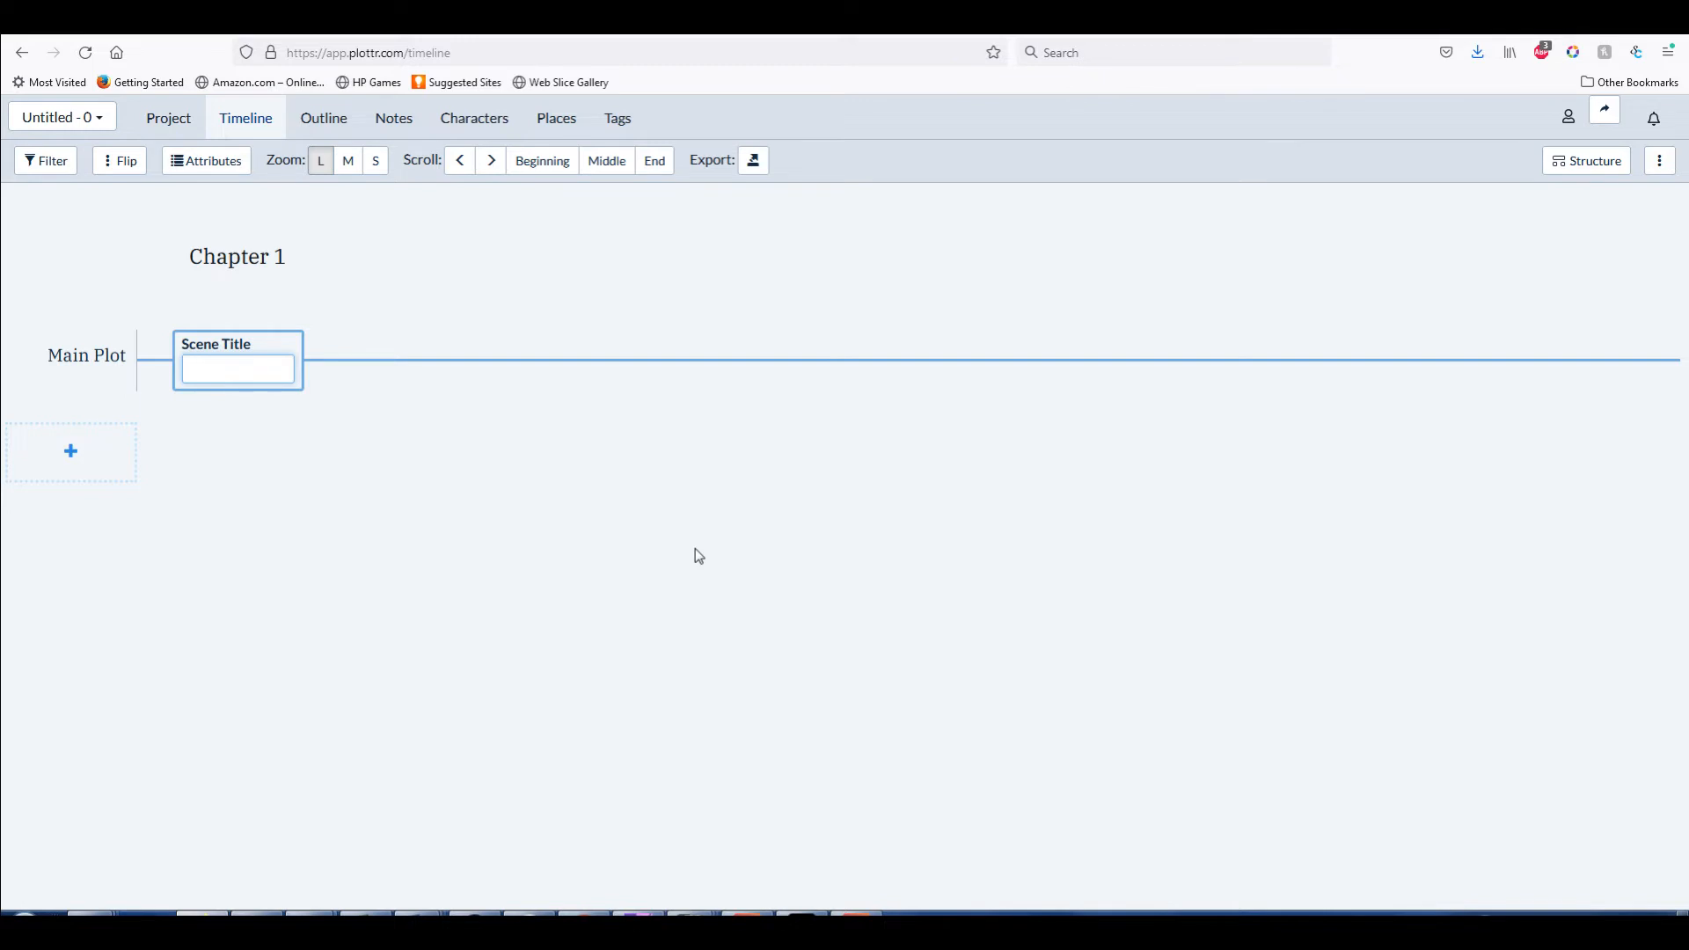
type("Financial P")
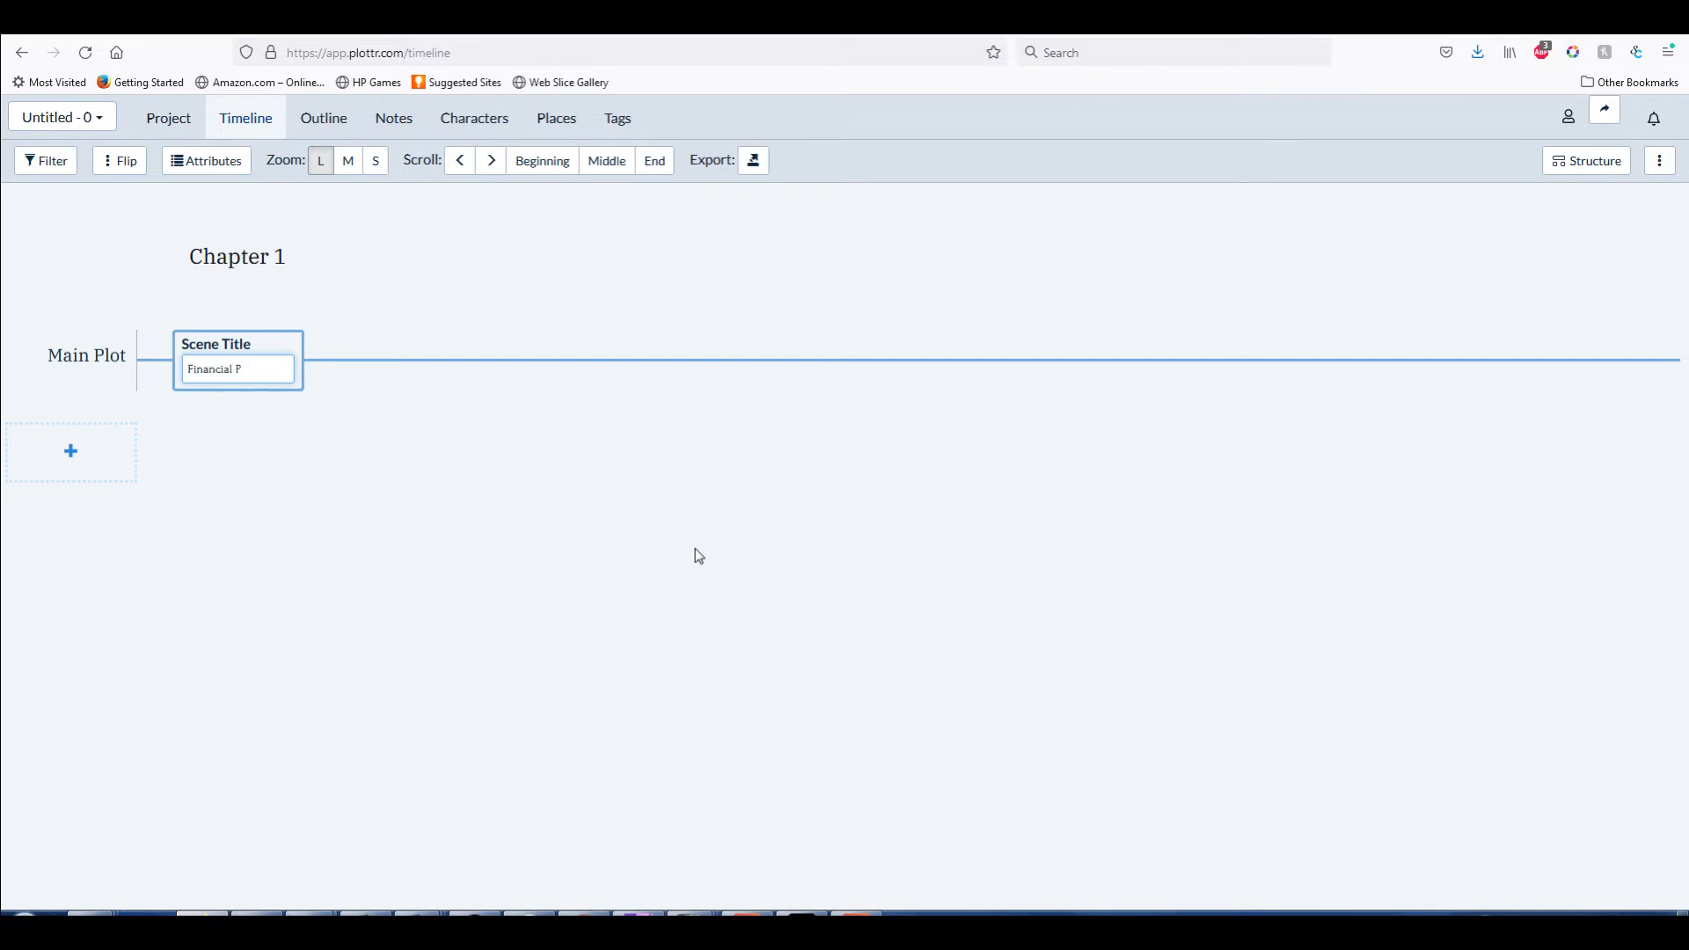
type("roblems")
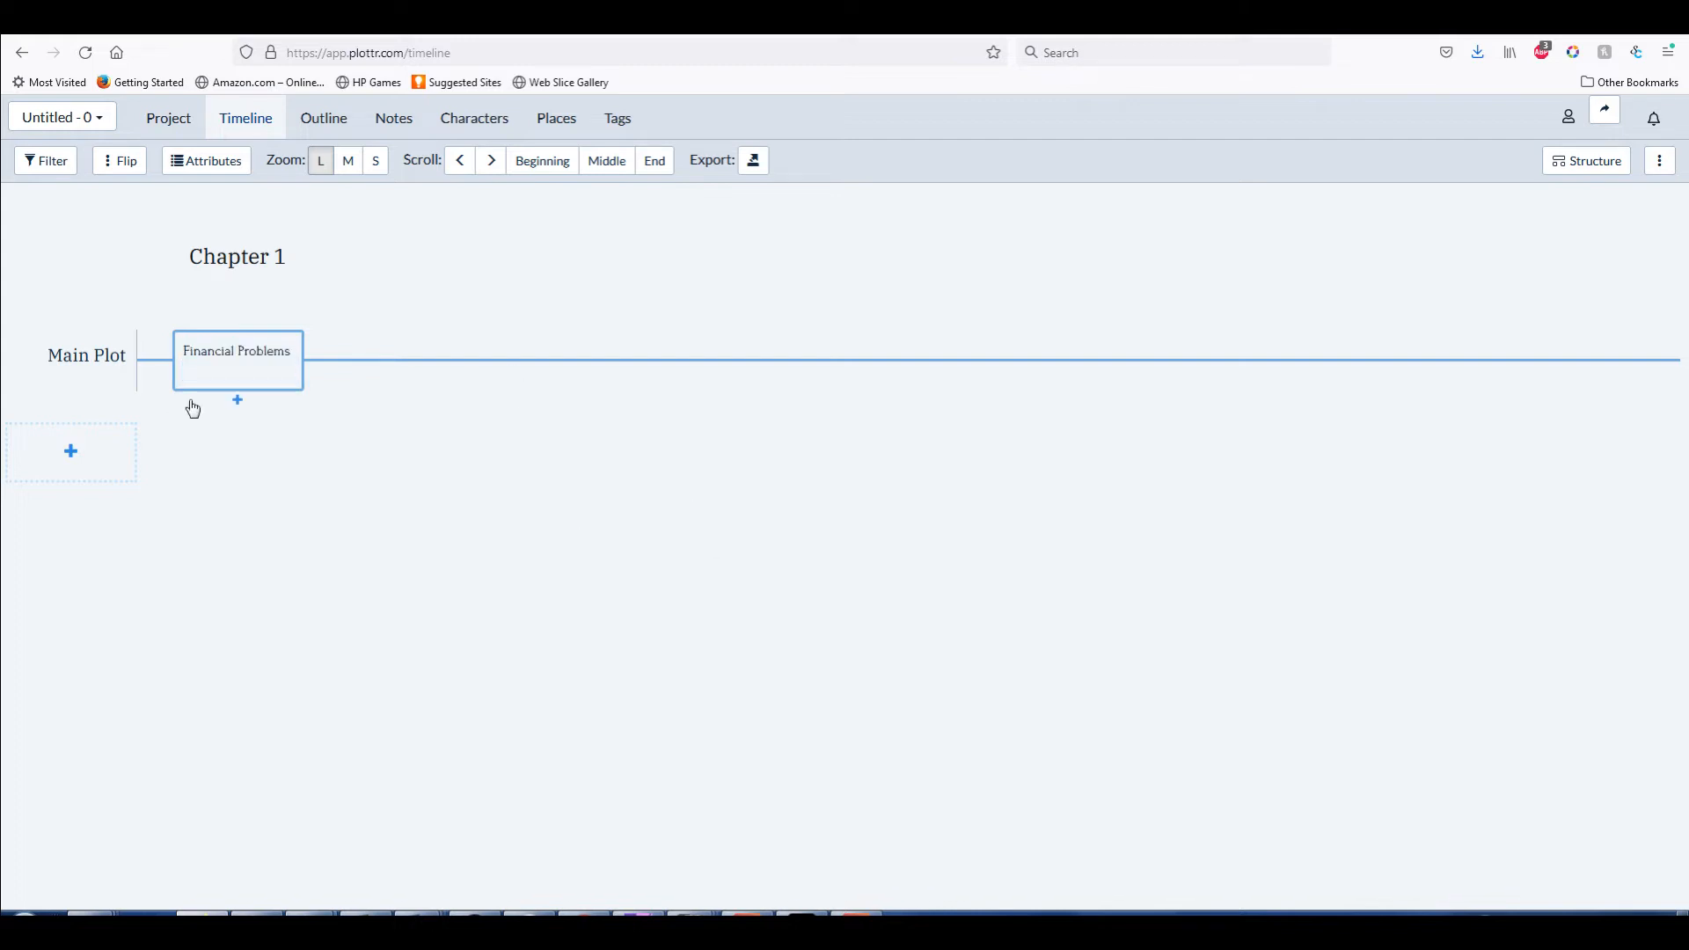
Open the Financial Problems card and review its Attributes and Proactive Scene tabs before writing
left_click(236, 359)
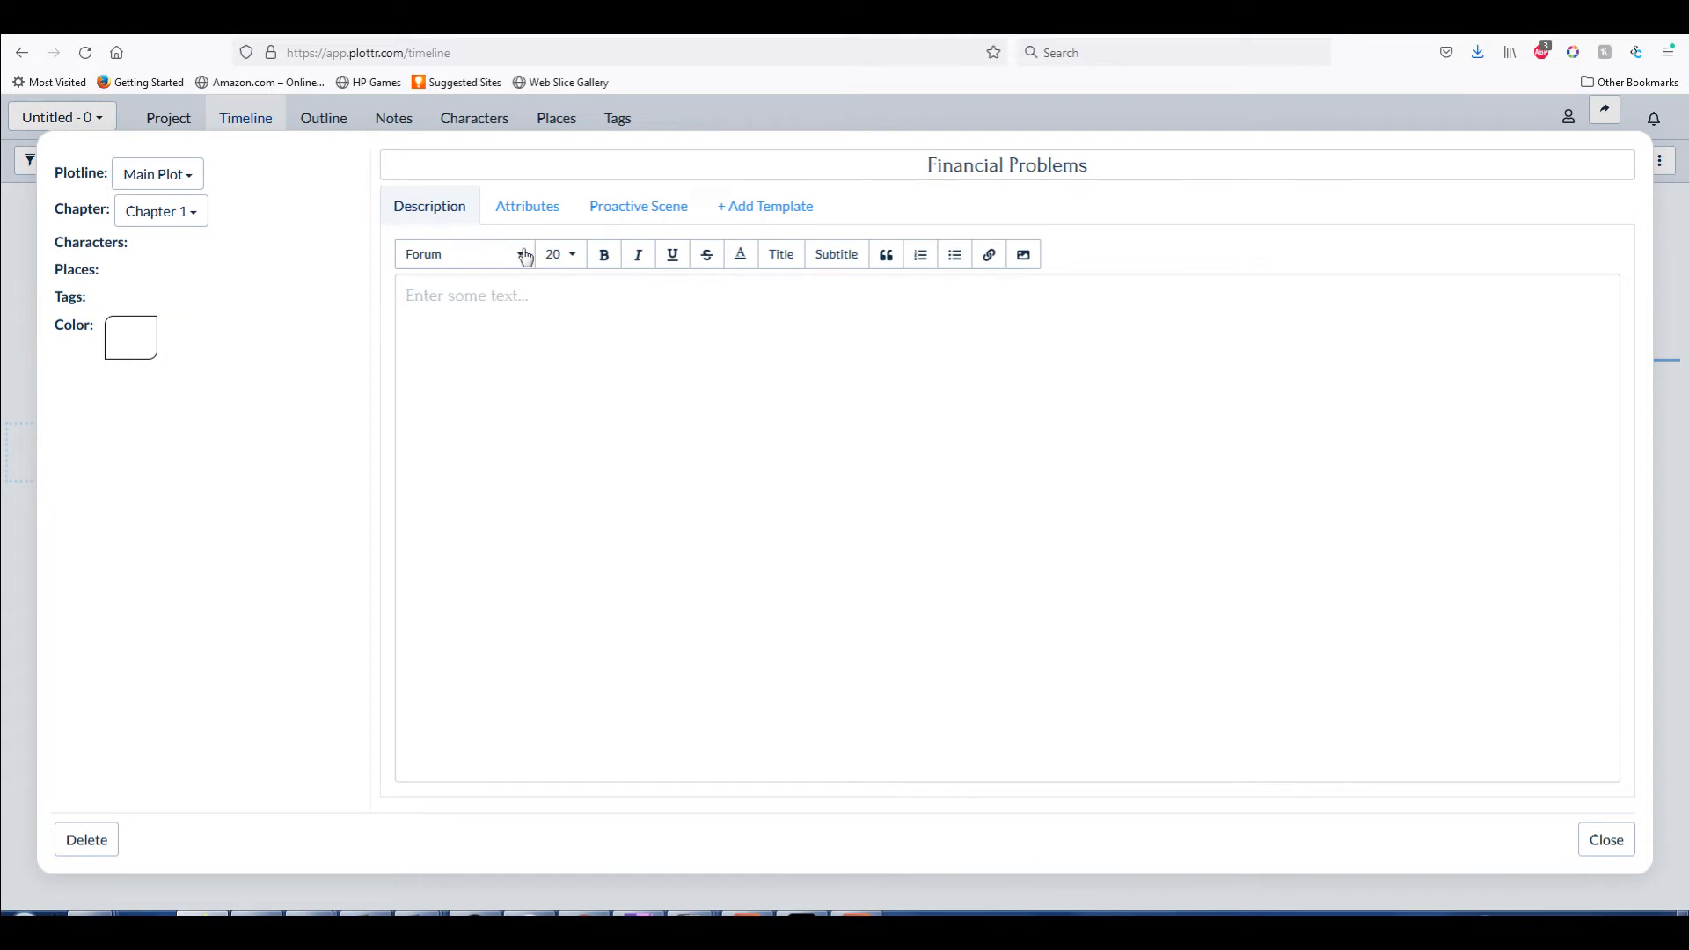
left_click(527, 206)
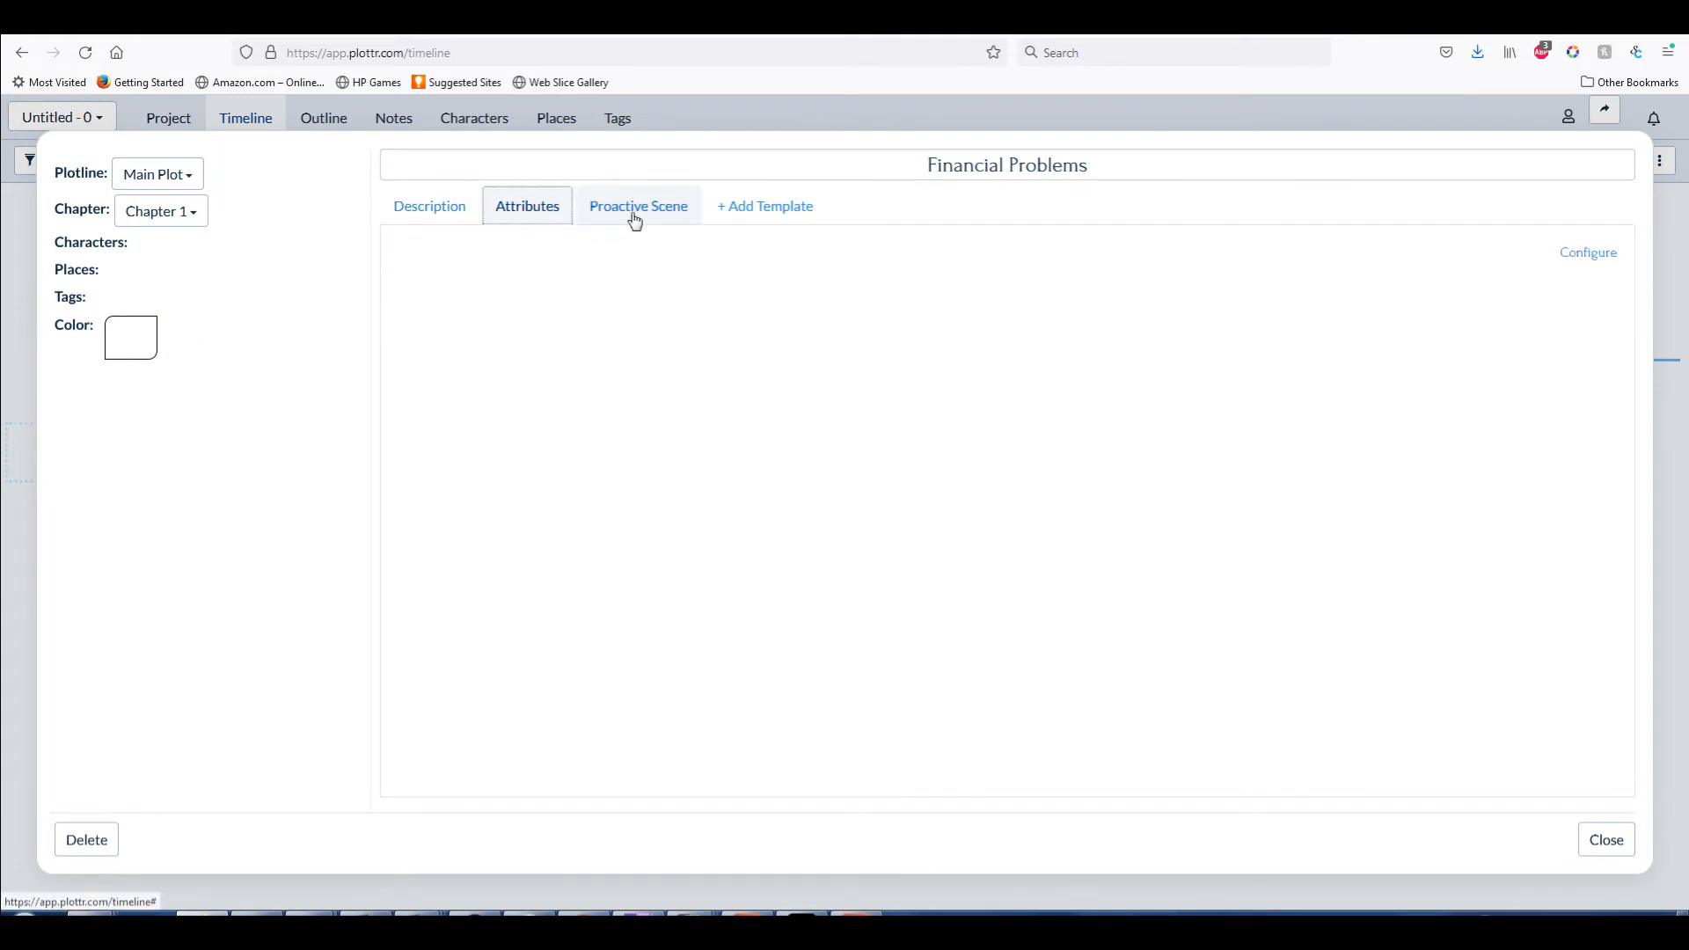
left_click(637, 206)
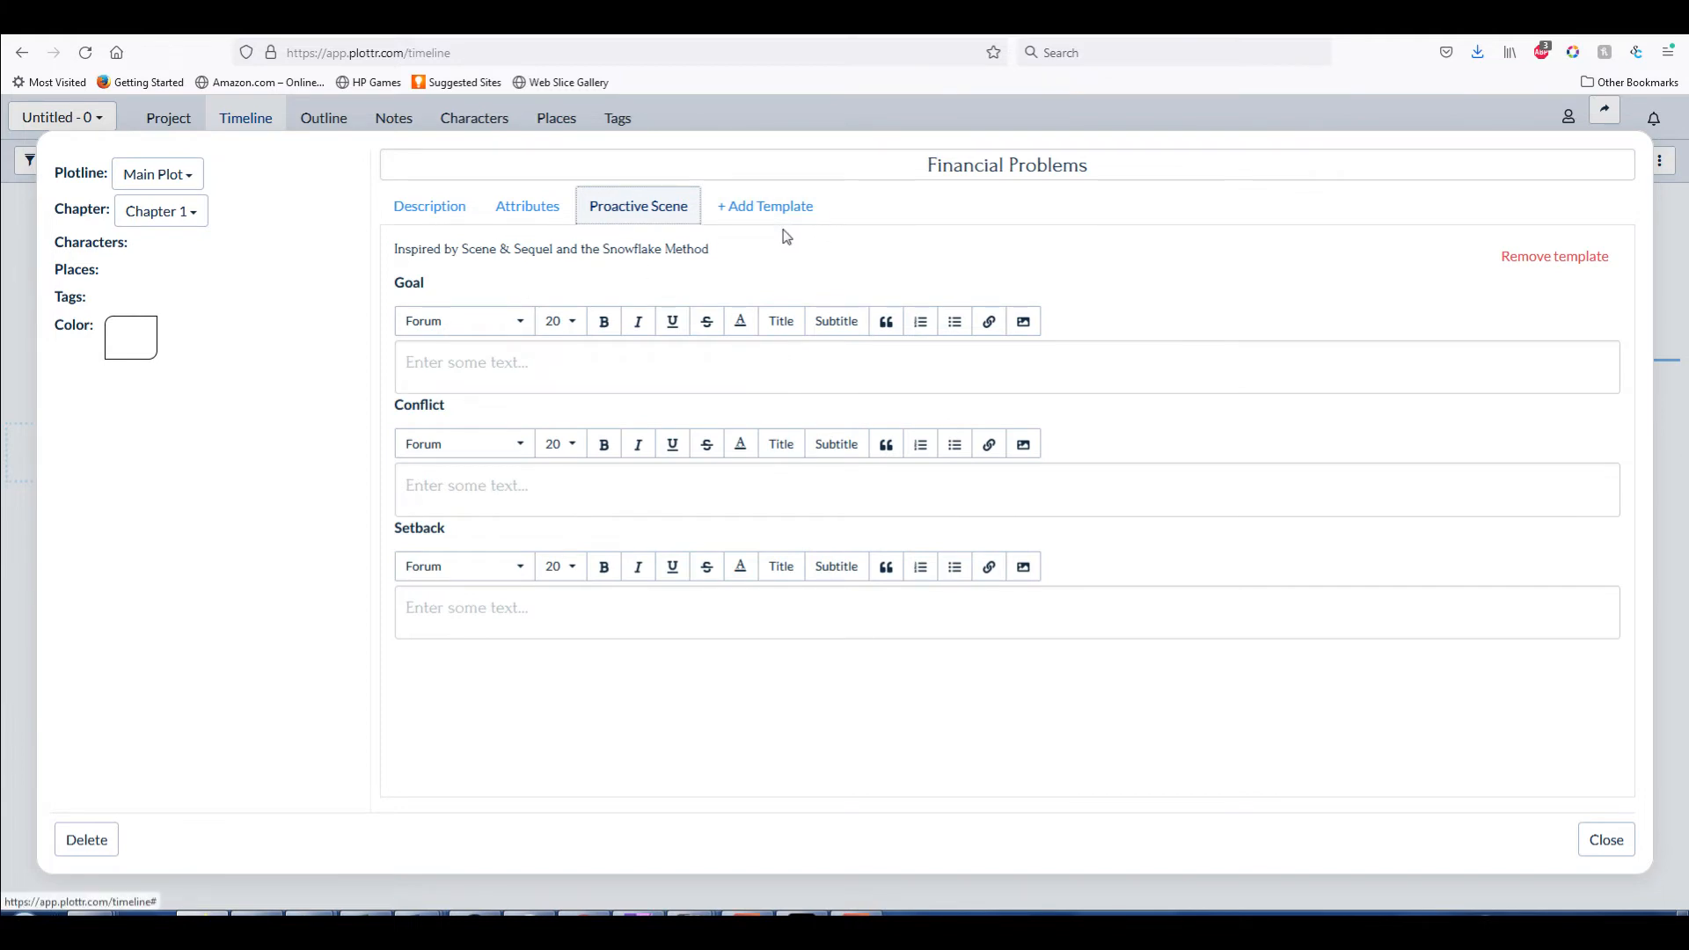
left_click(429, 206)
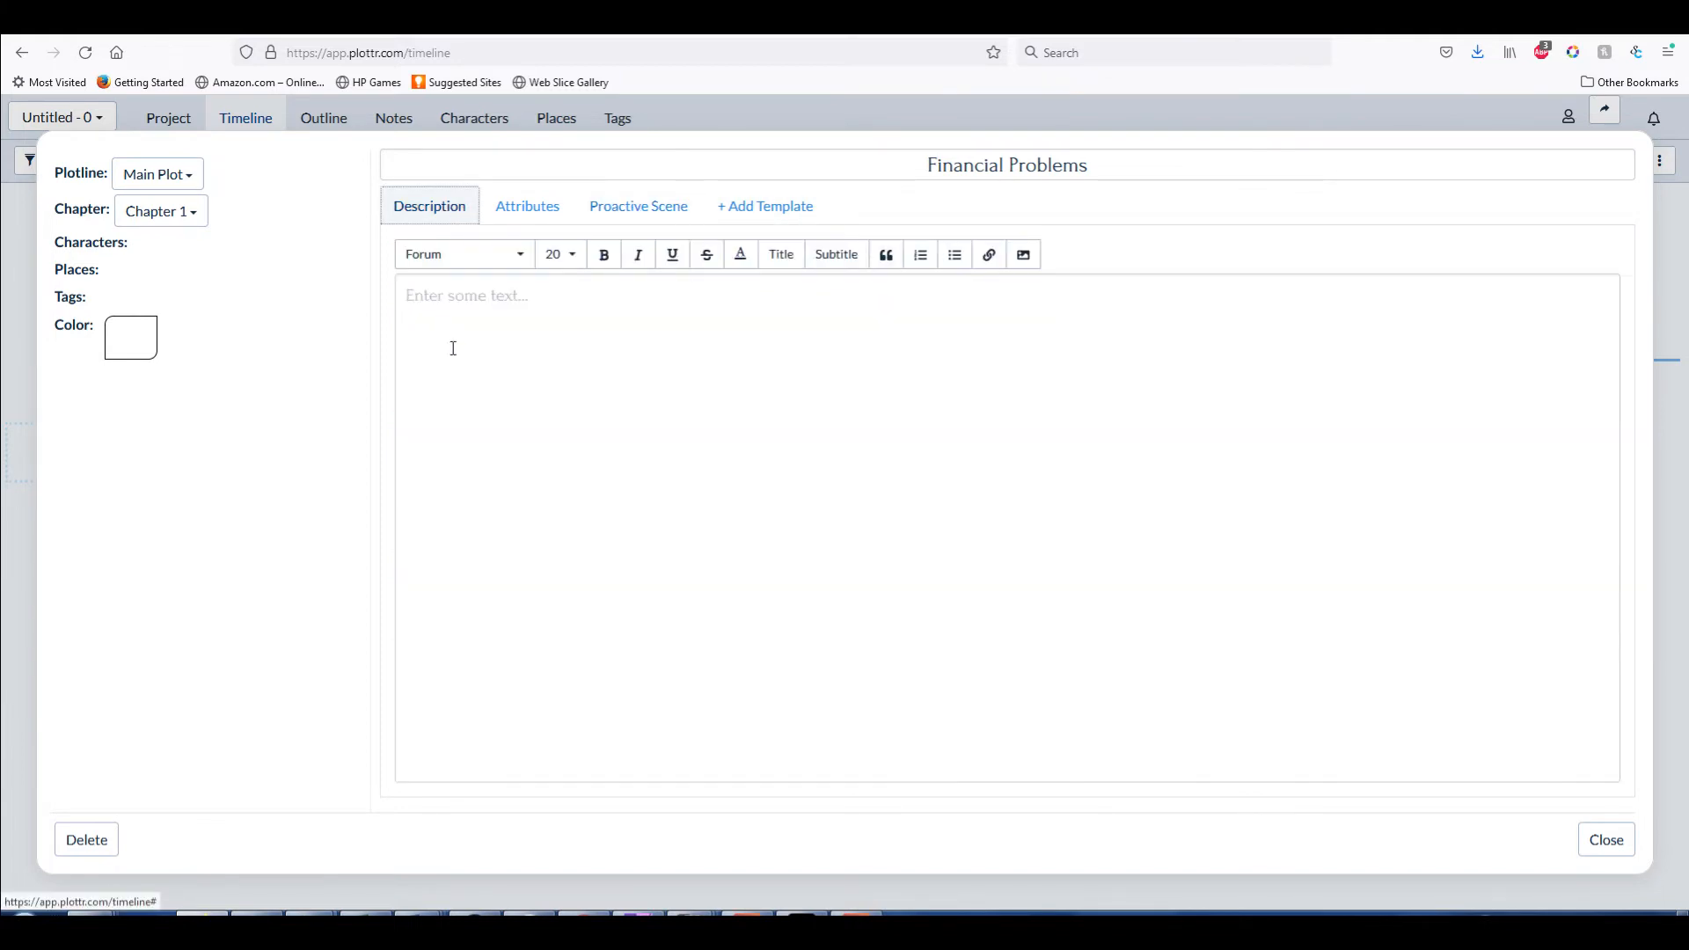
Write that CEO Wilson Maximillian of Phillips Corporation discovers his company is almost out of money
type("W")
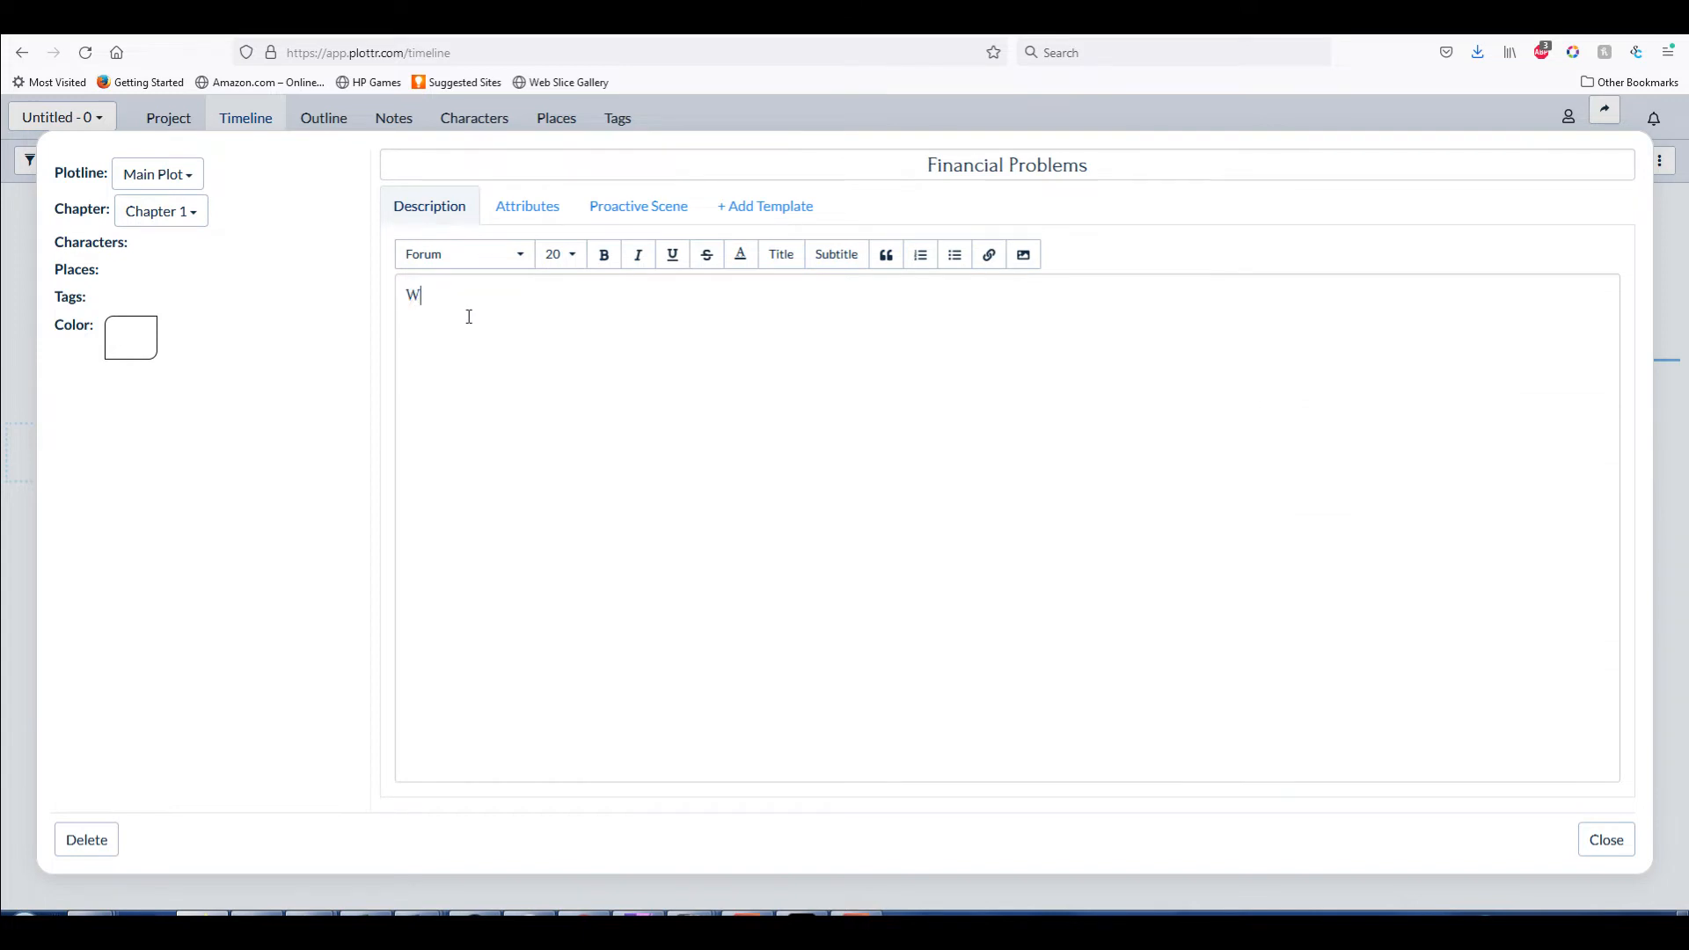
type("ilson Maximi")
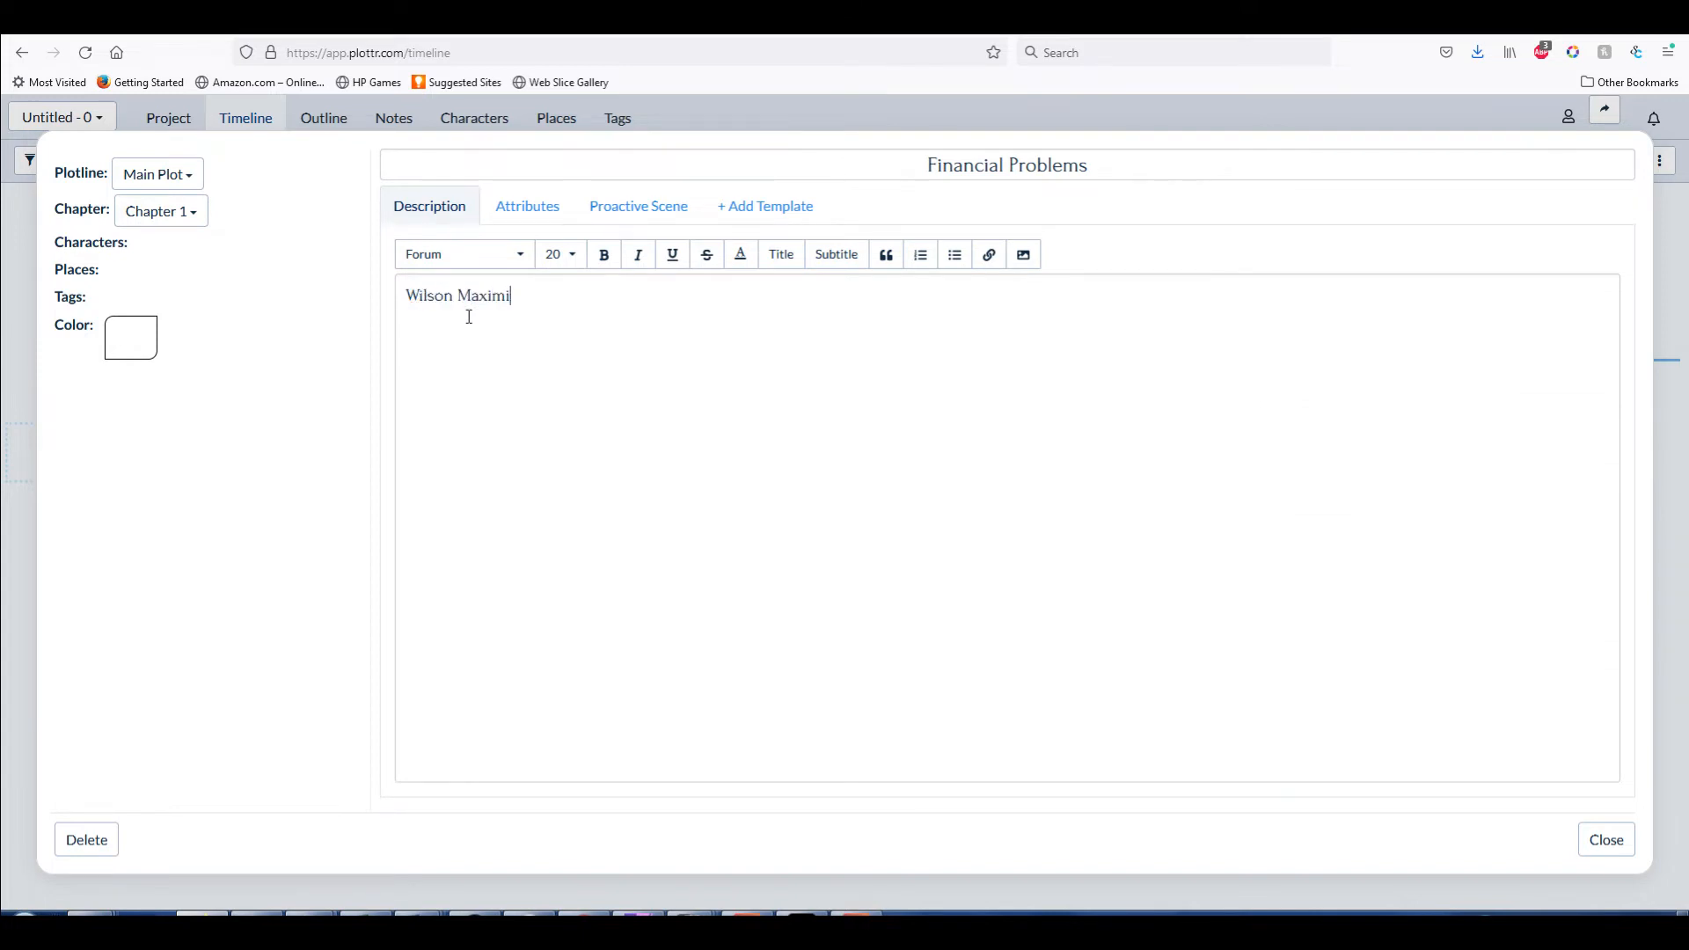
type("llian")
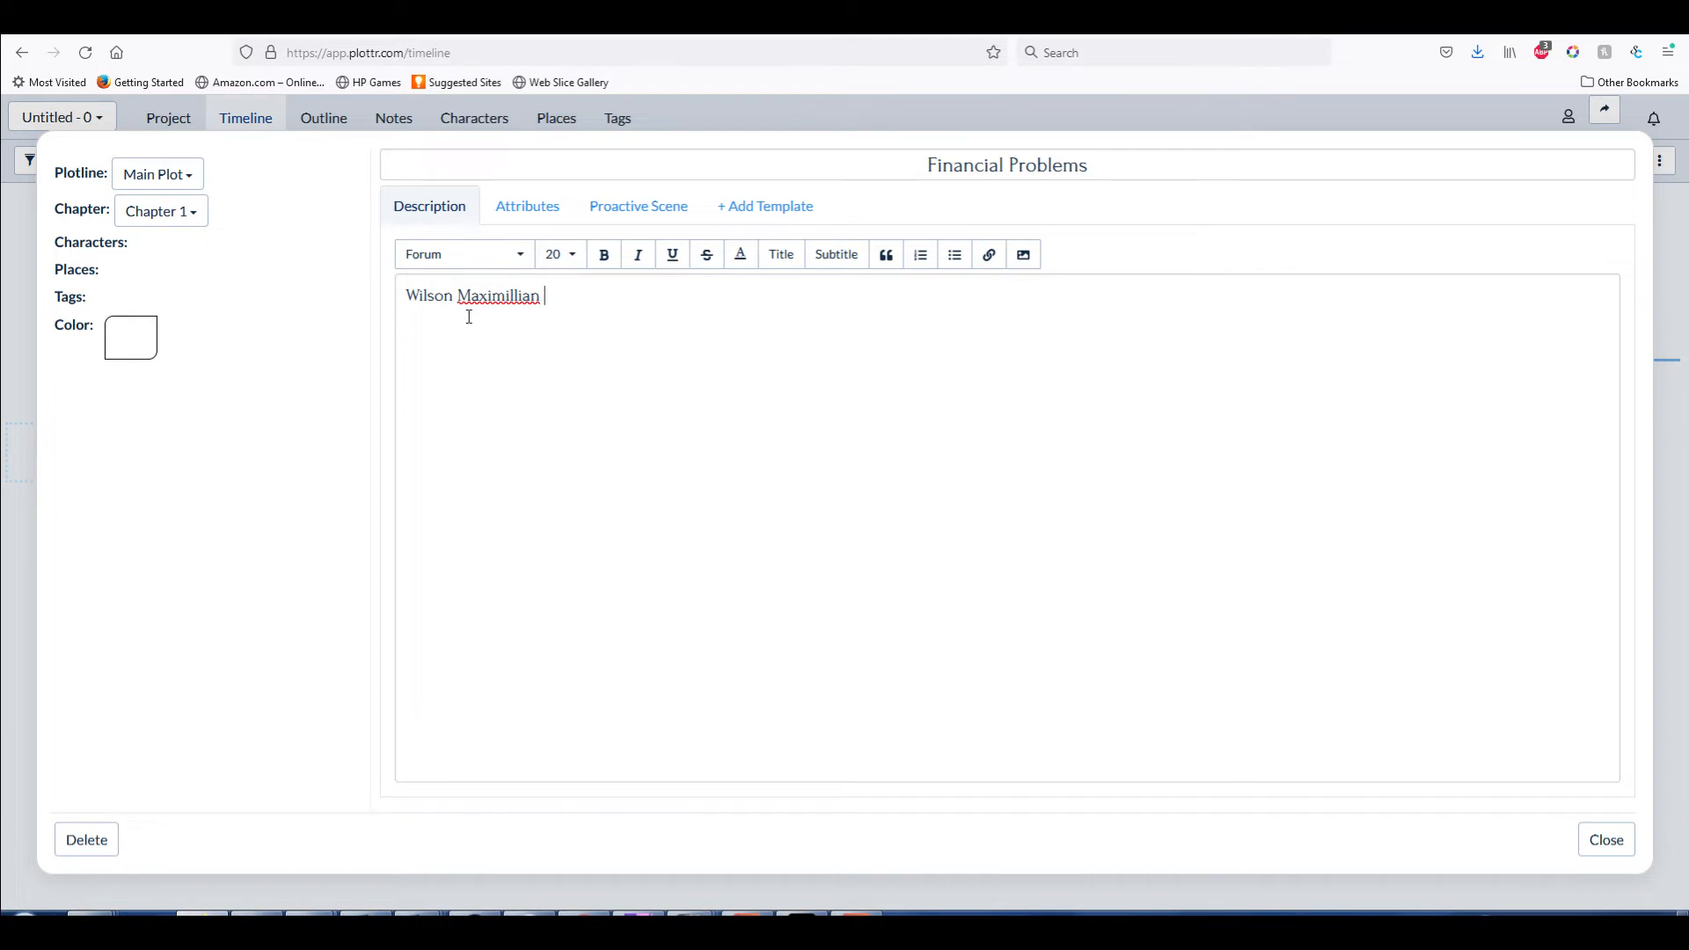
type(", CEO of Inv")
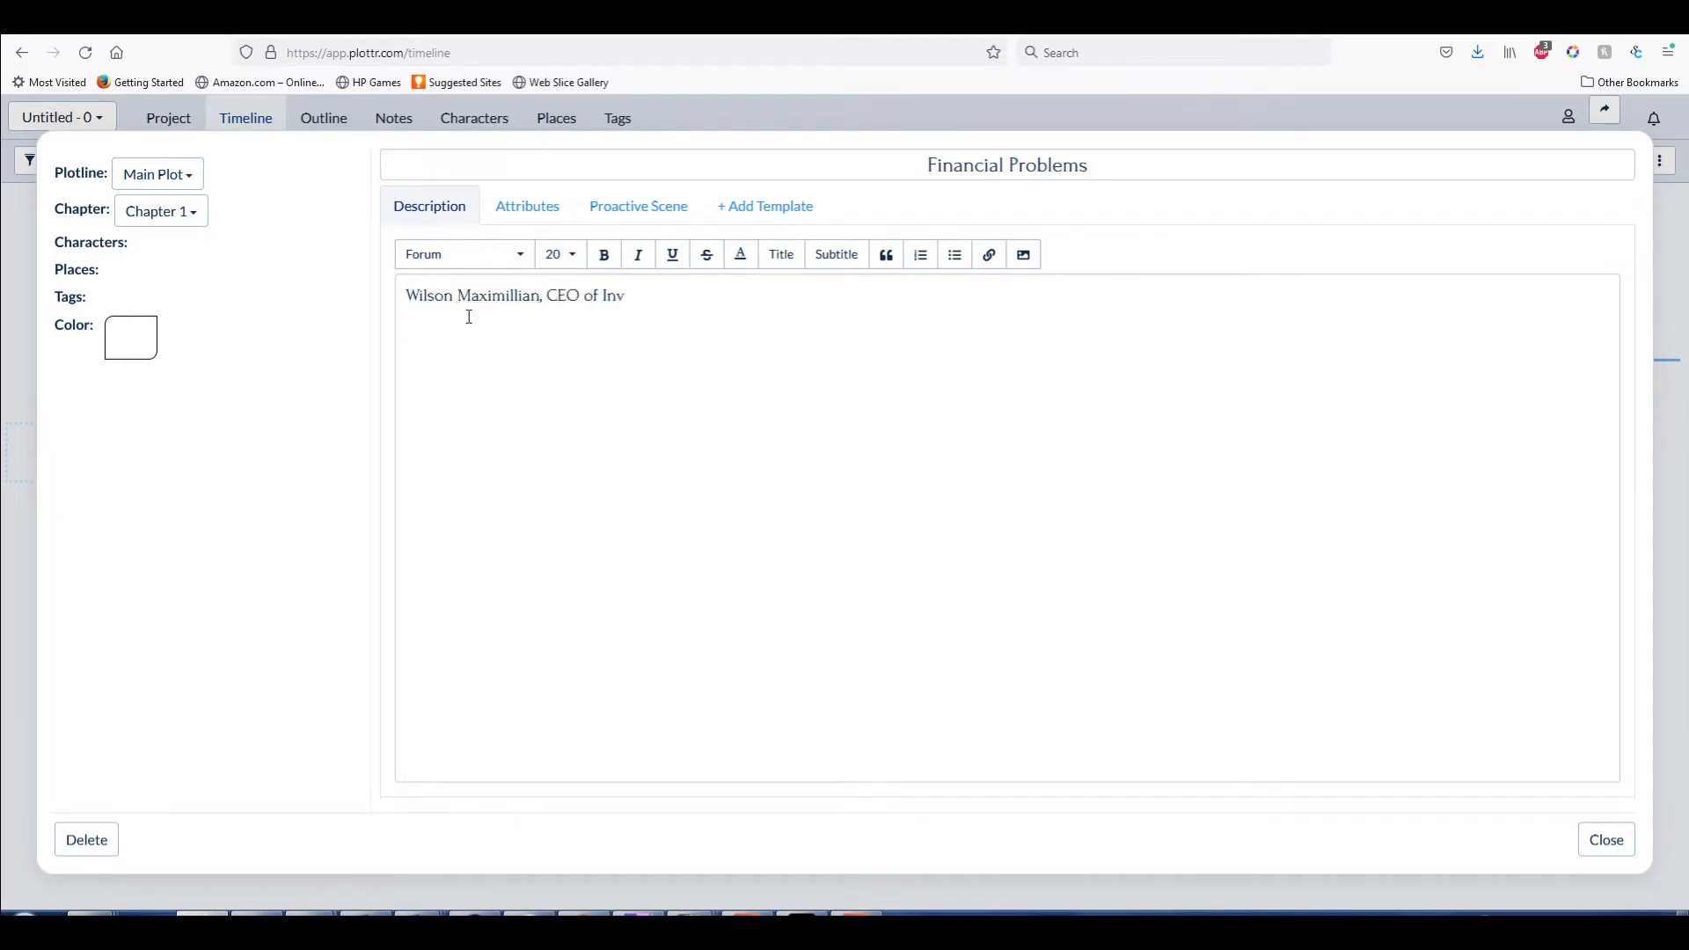
type("estment Phiollip")
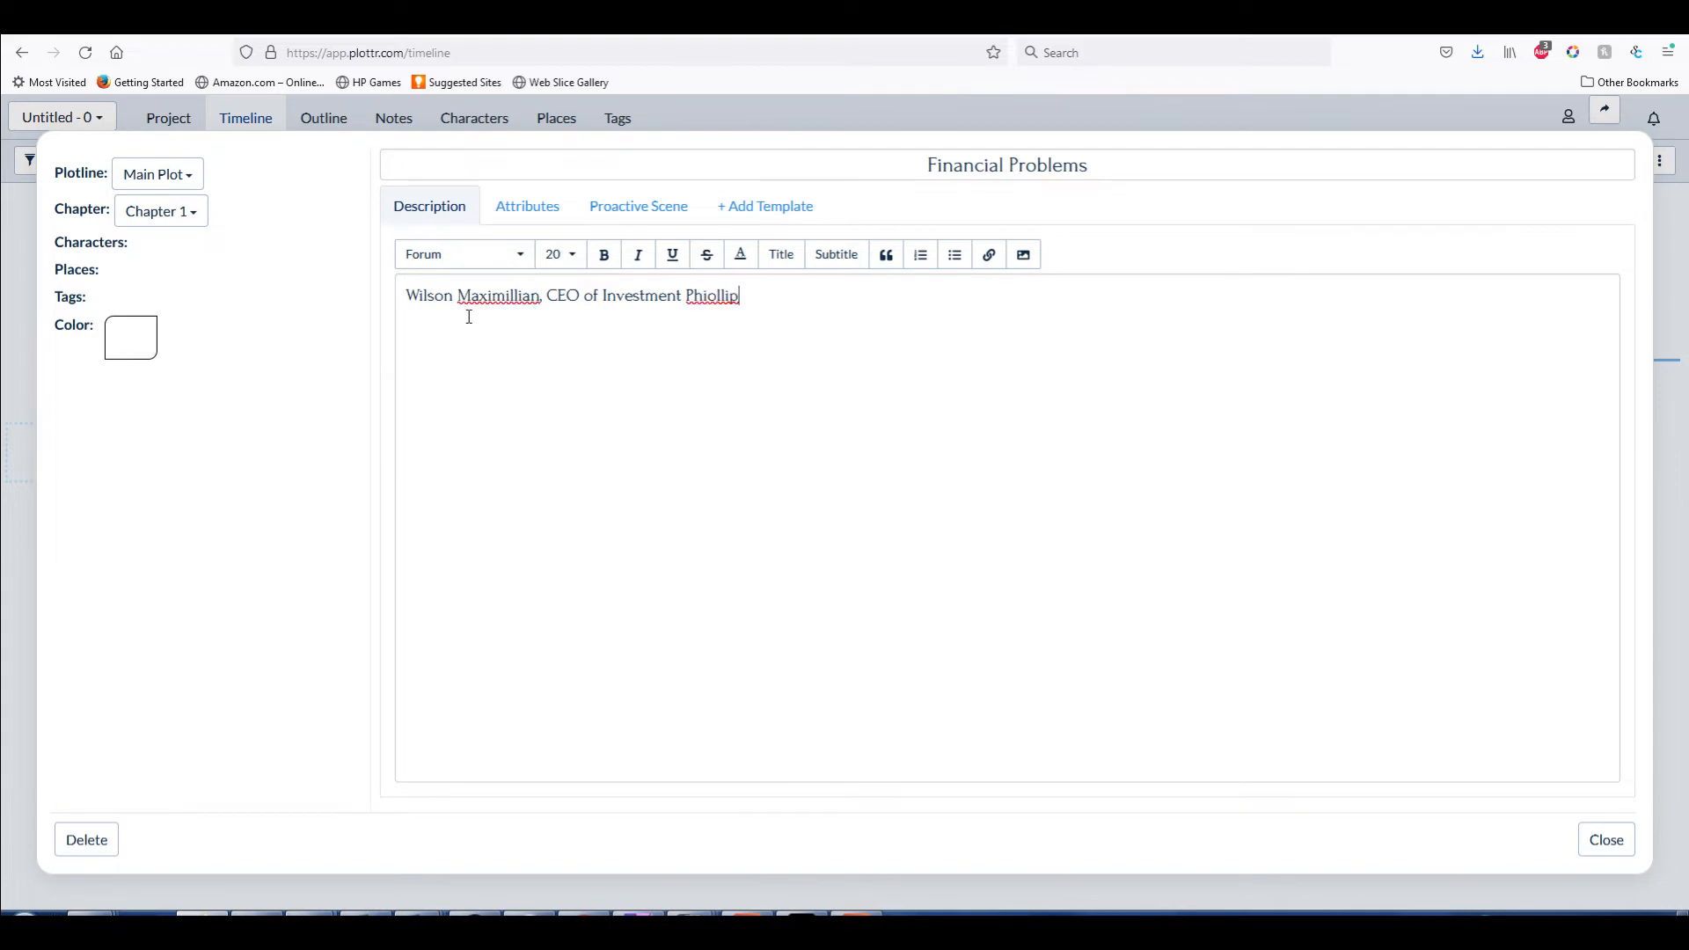
type("s Cor")
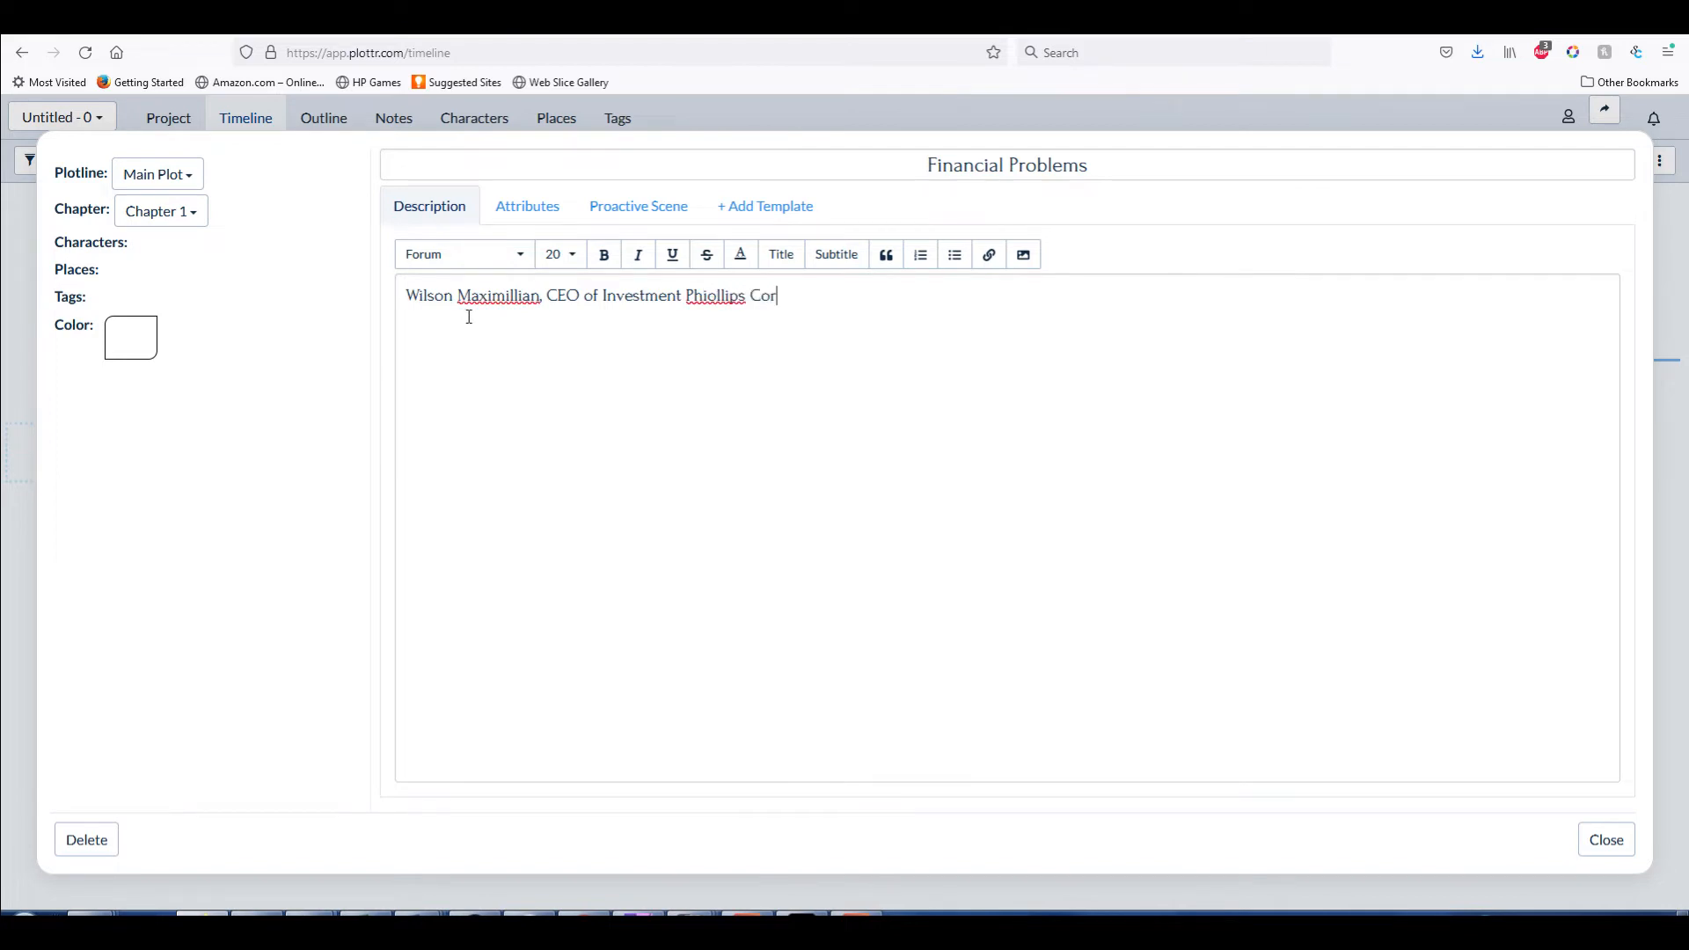
type("poration")
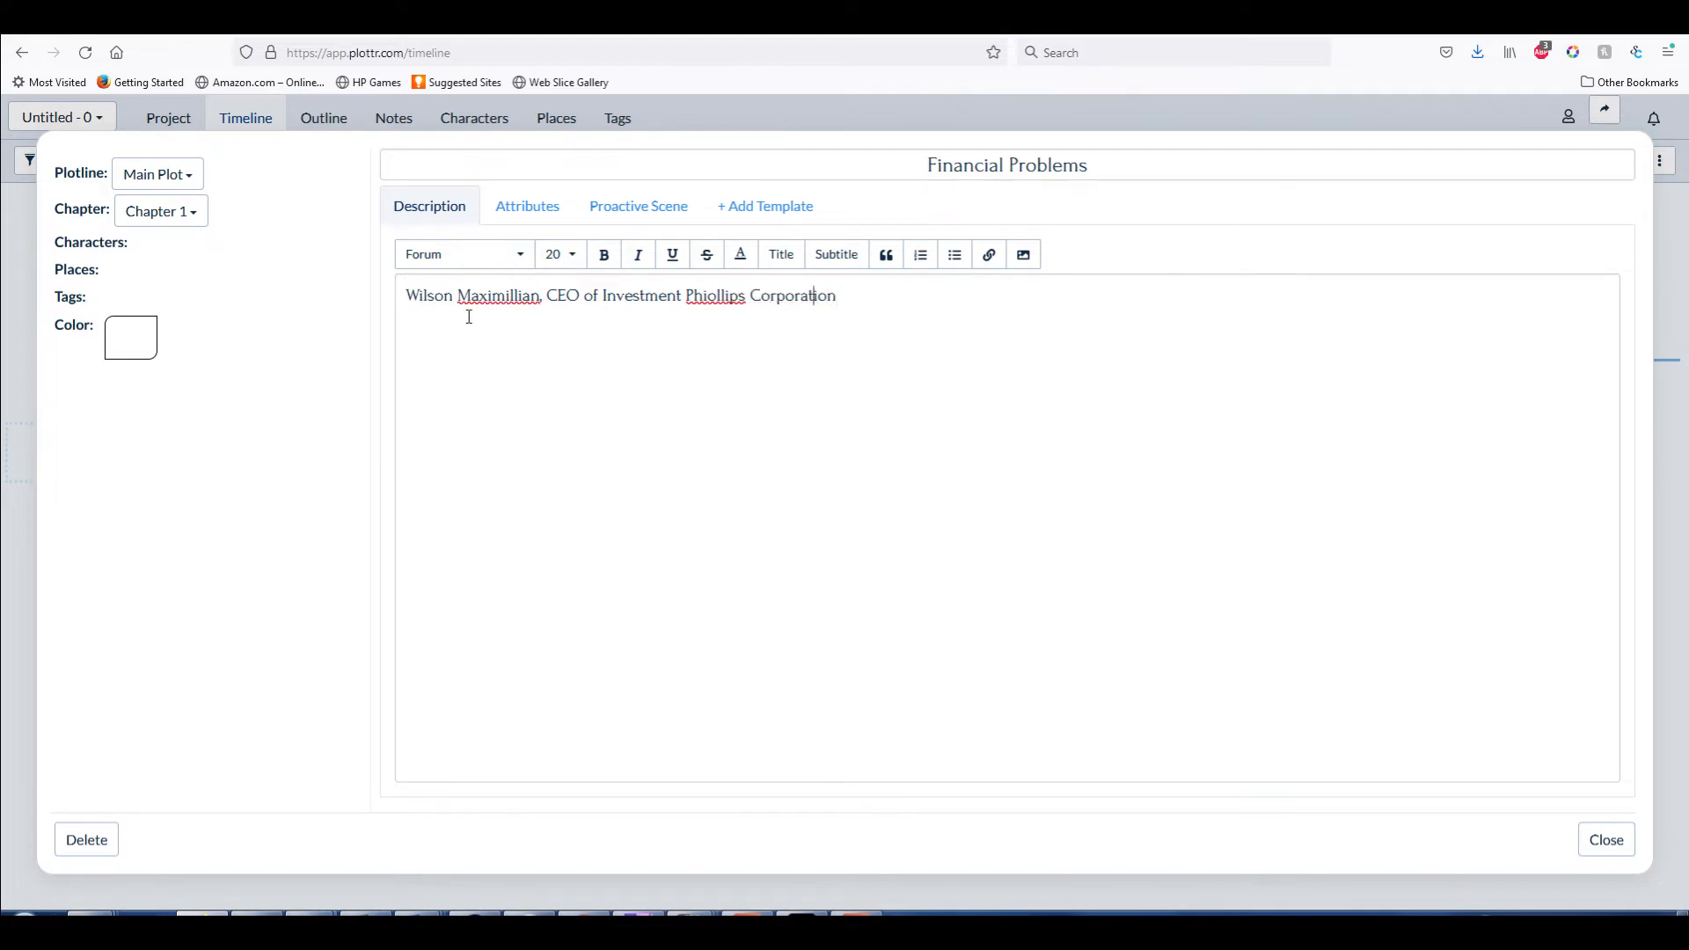
type("Phillips")
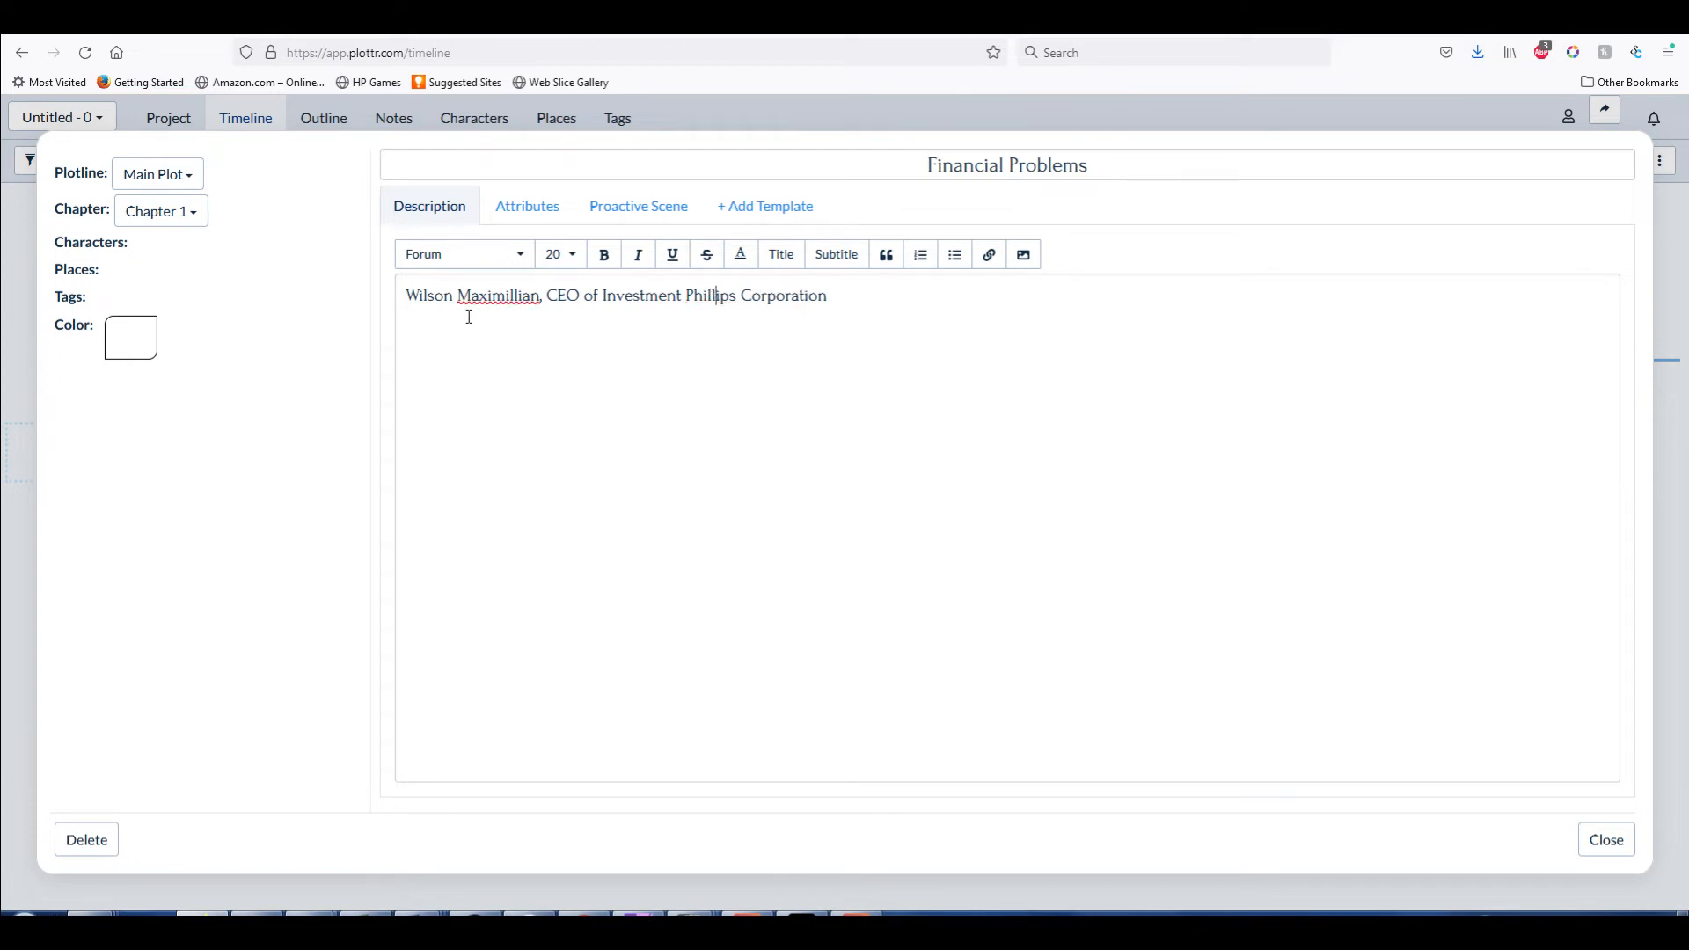
type("(P")
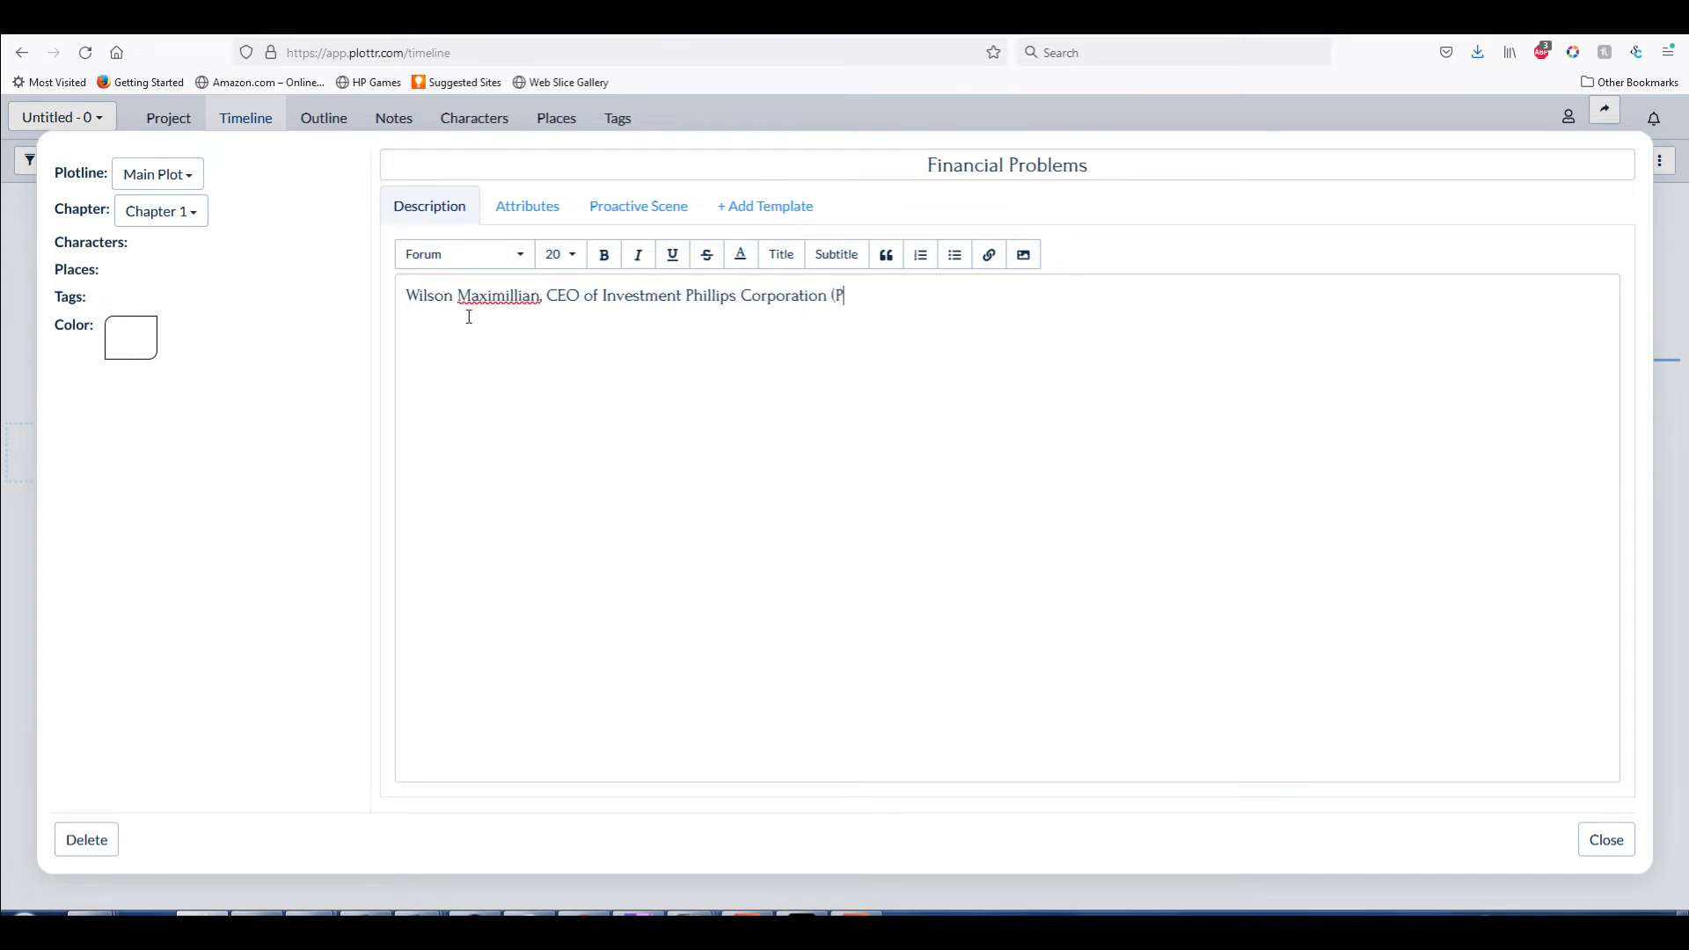
type("hillips")
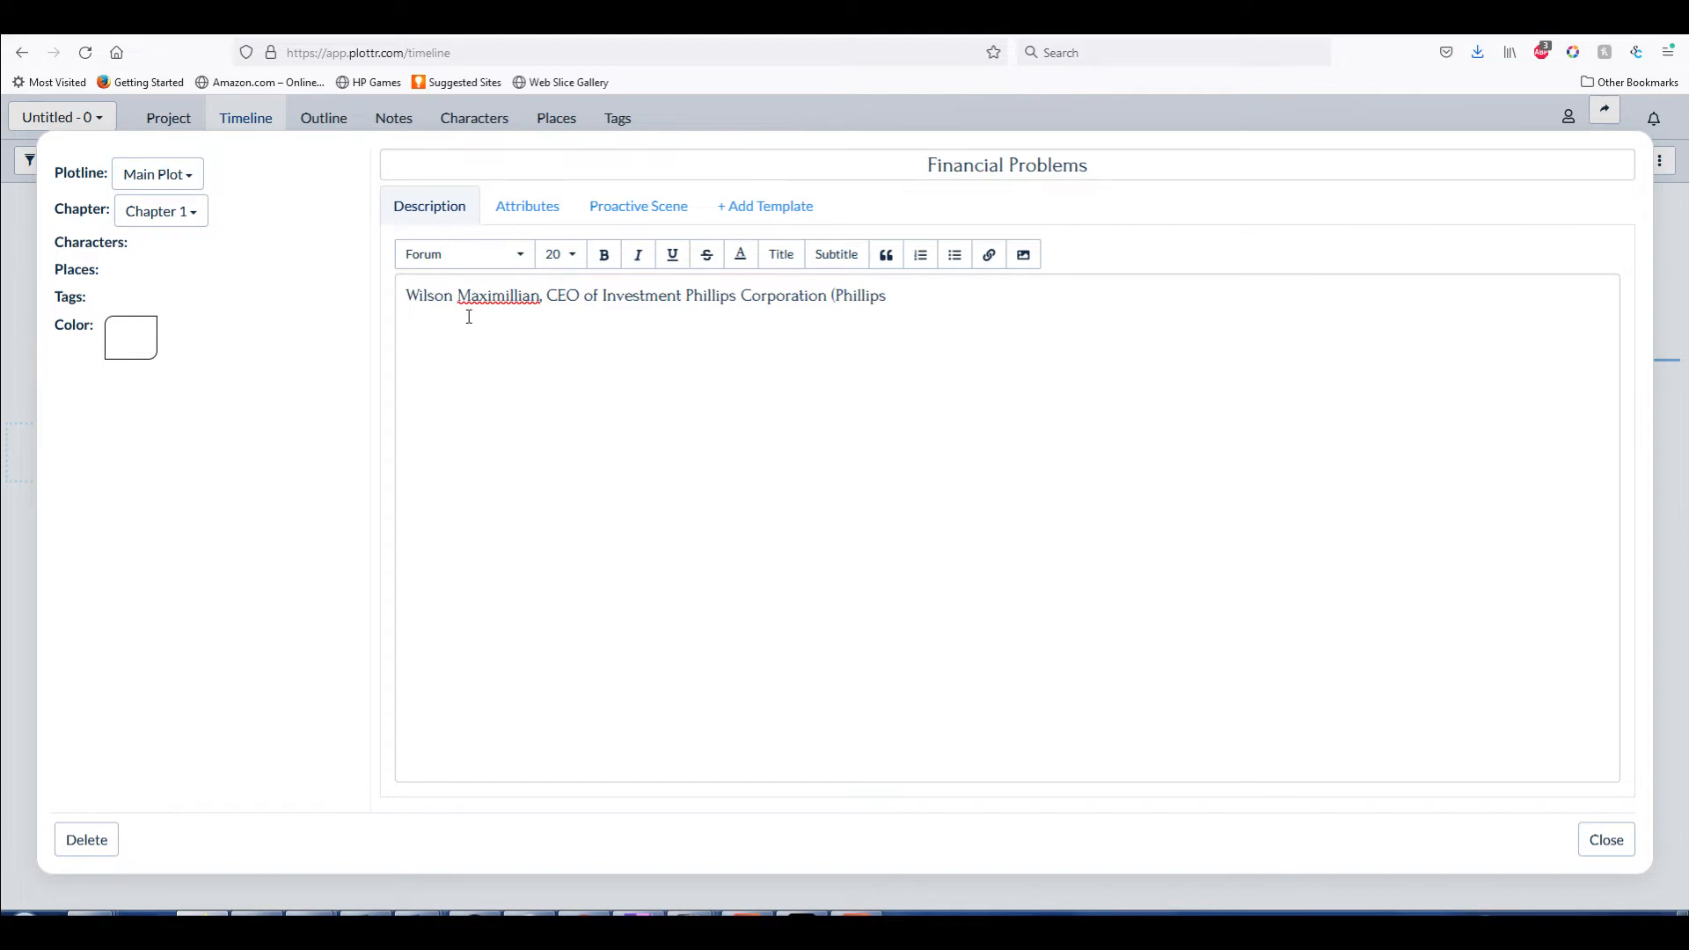
type("being a power verb),")
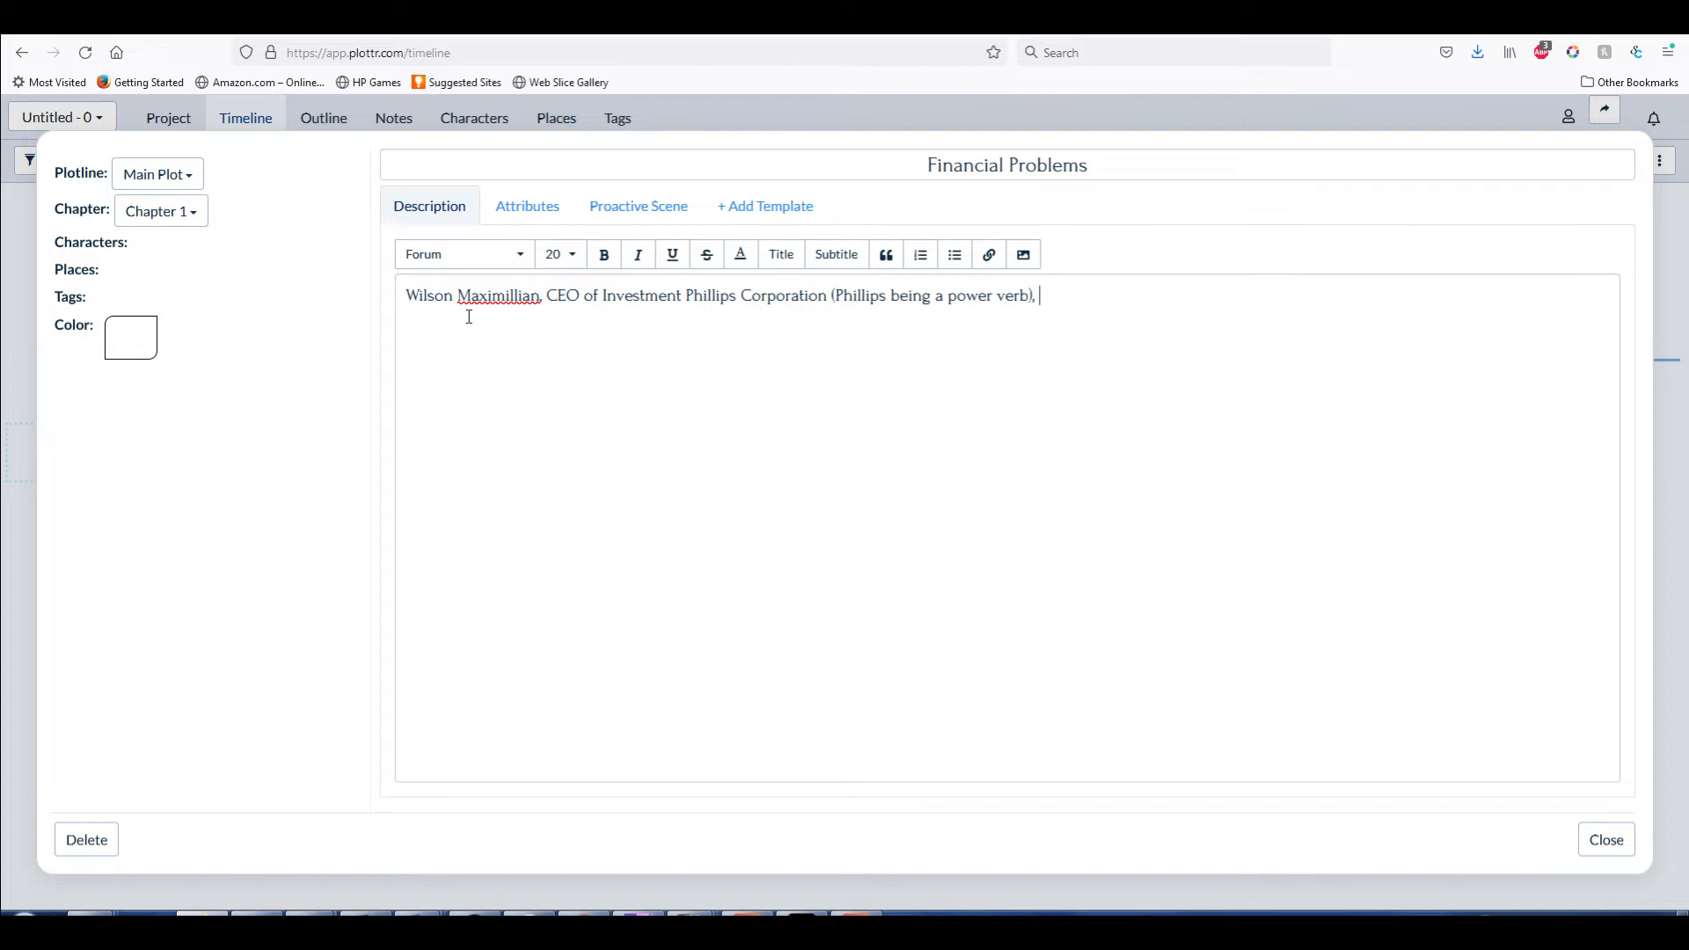
type("dsic")
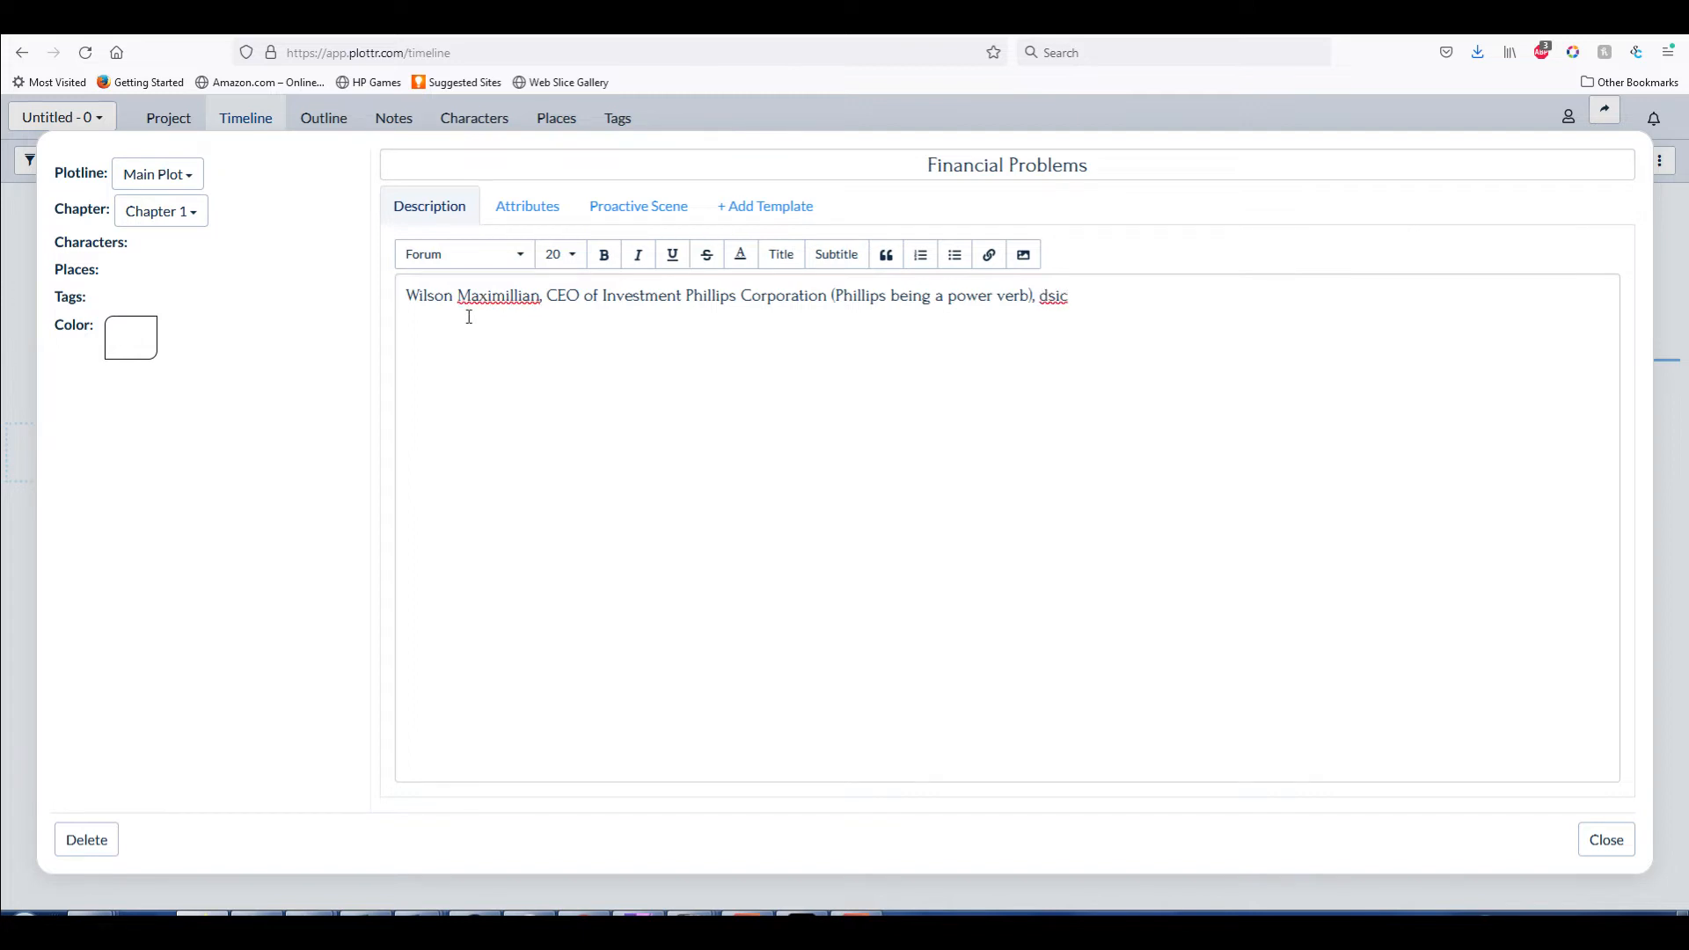
key("Backspace")
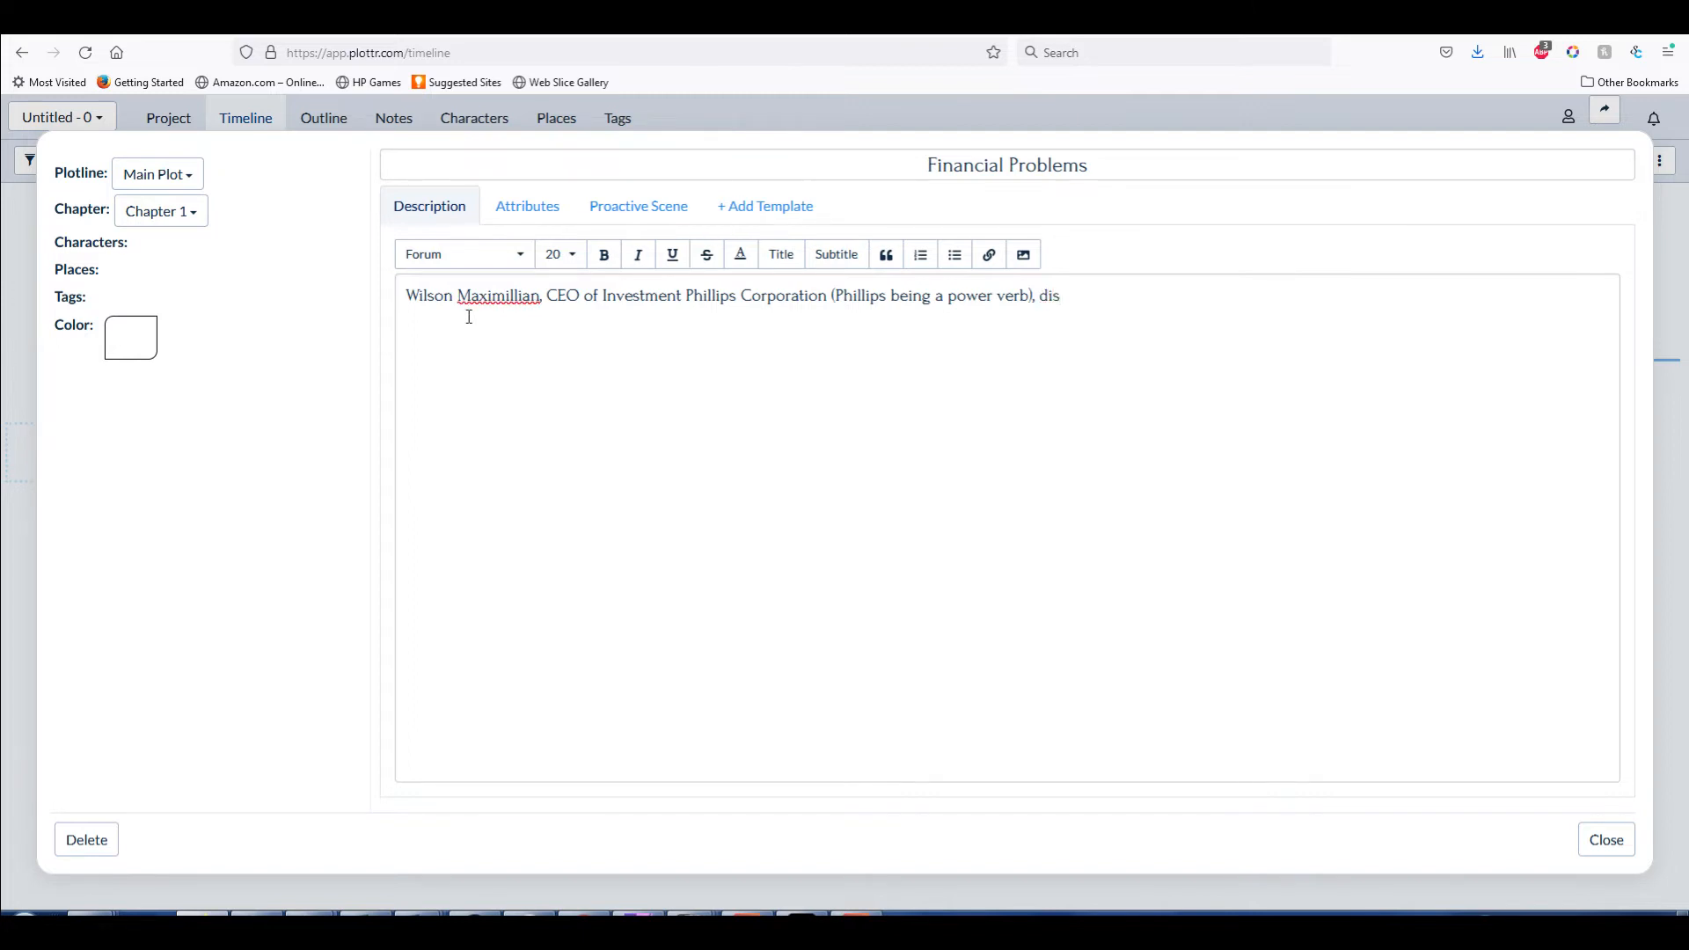
type("covers to his horror that his compan")
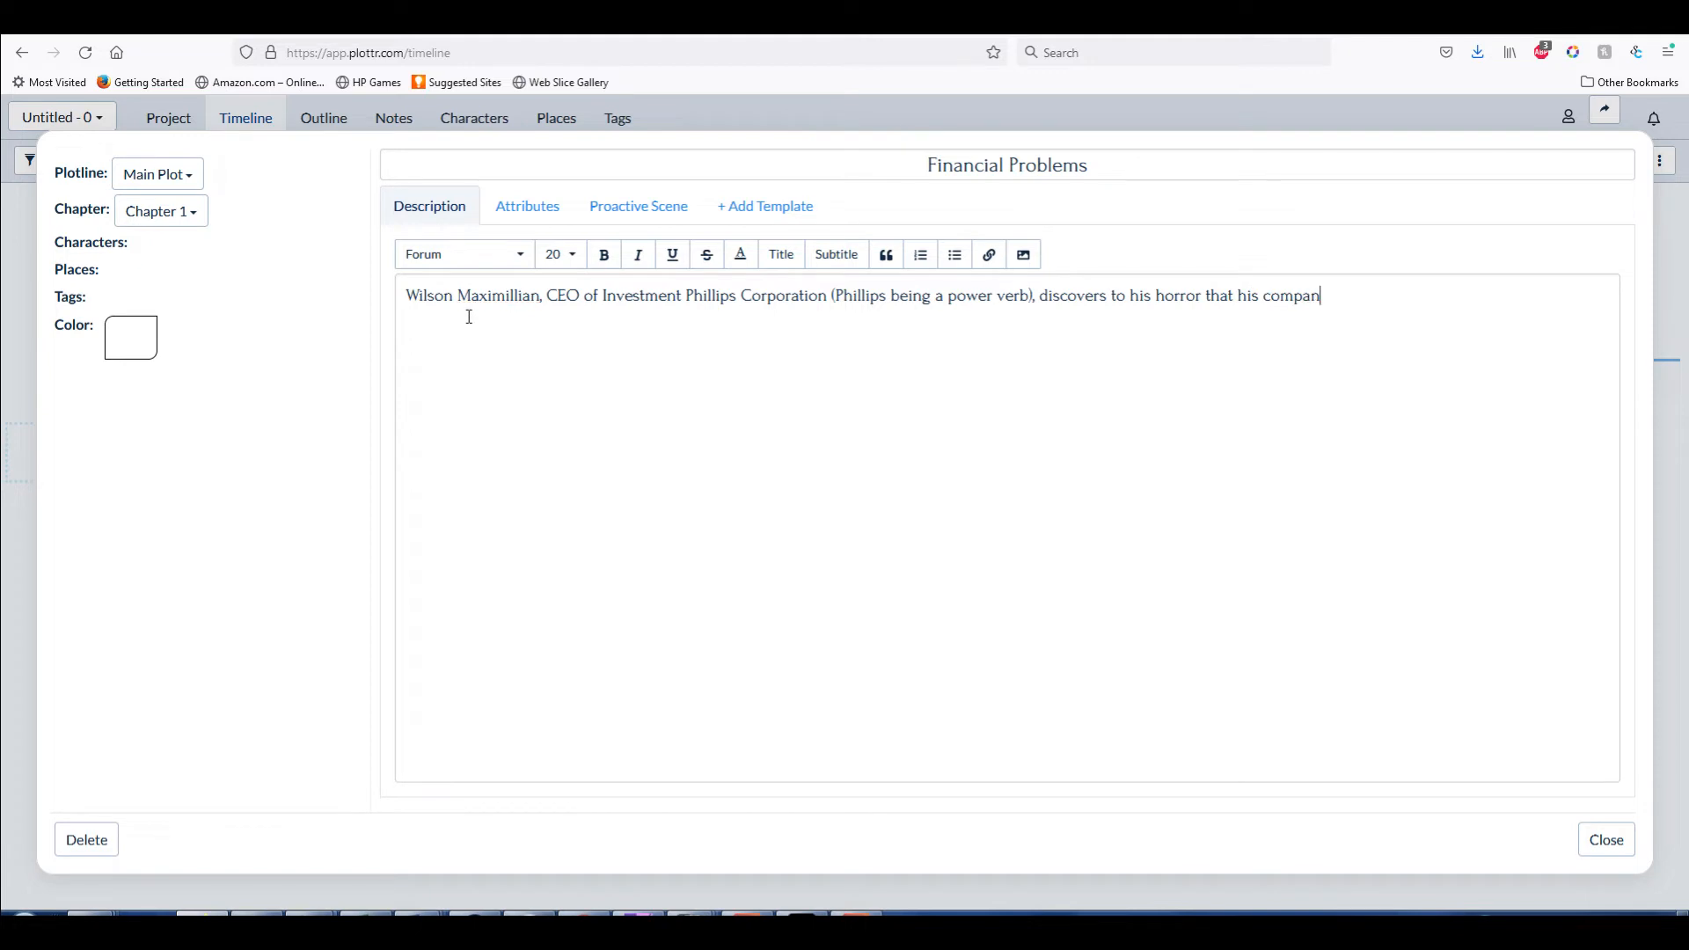
type("y is not only bleeding money")
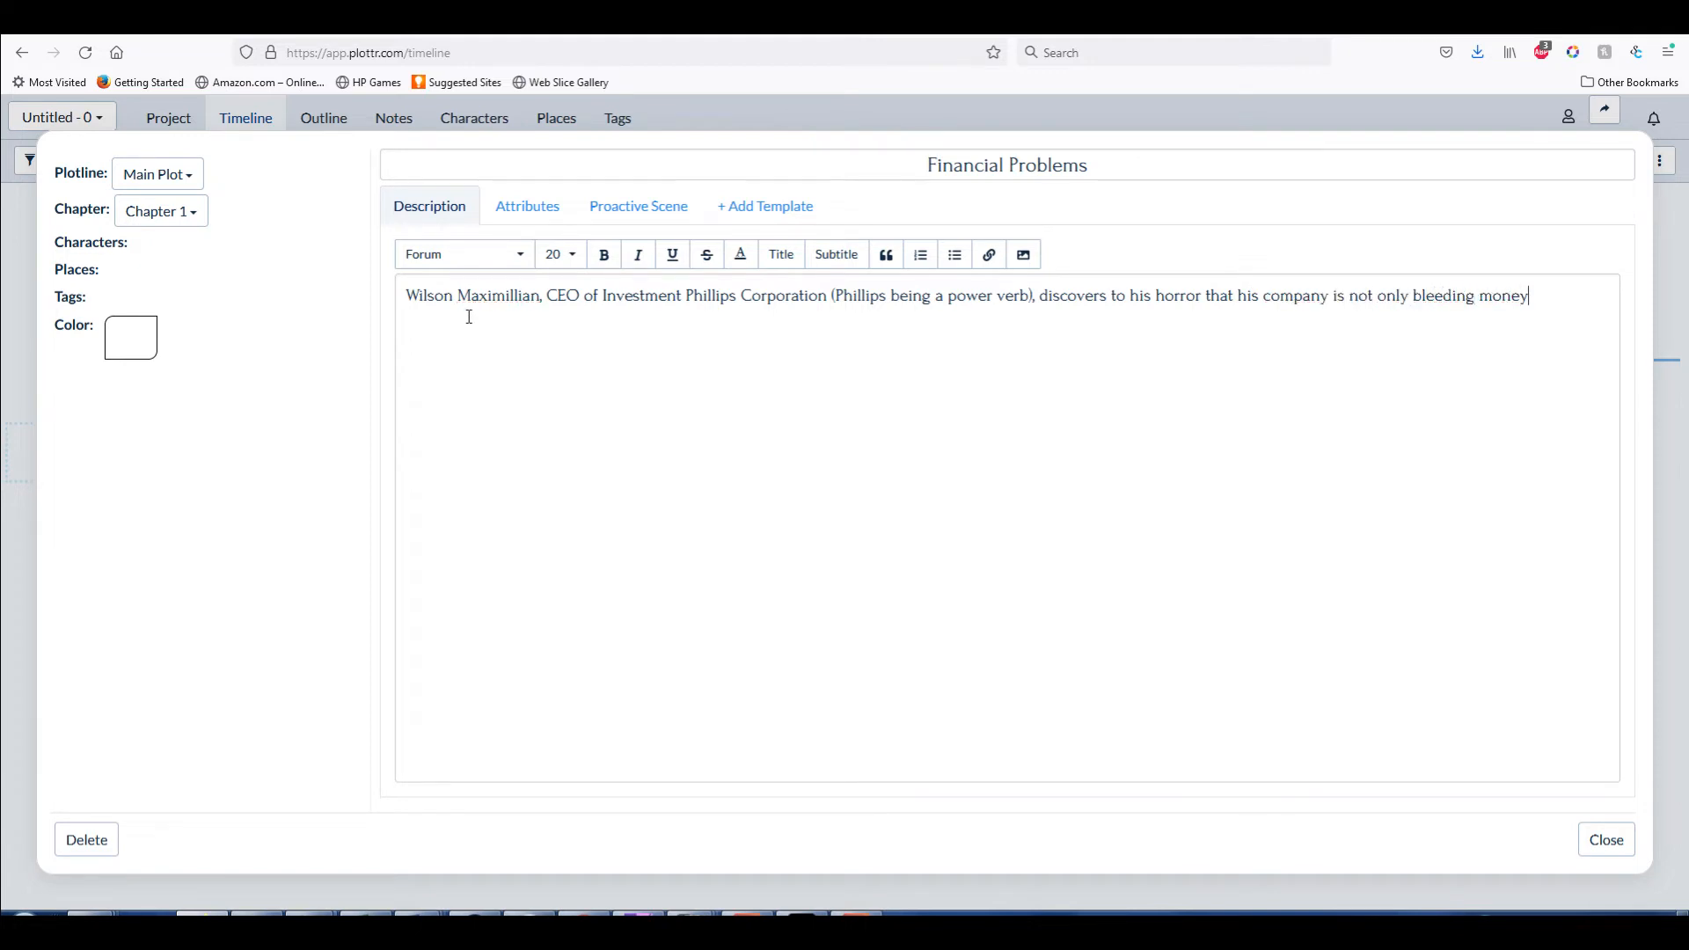
type(", but has")
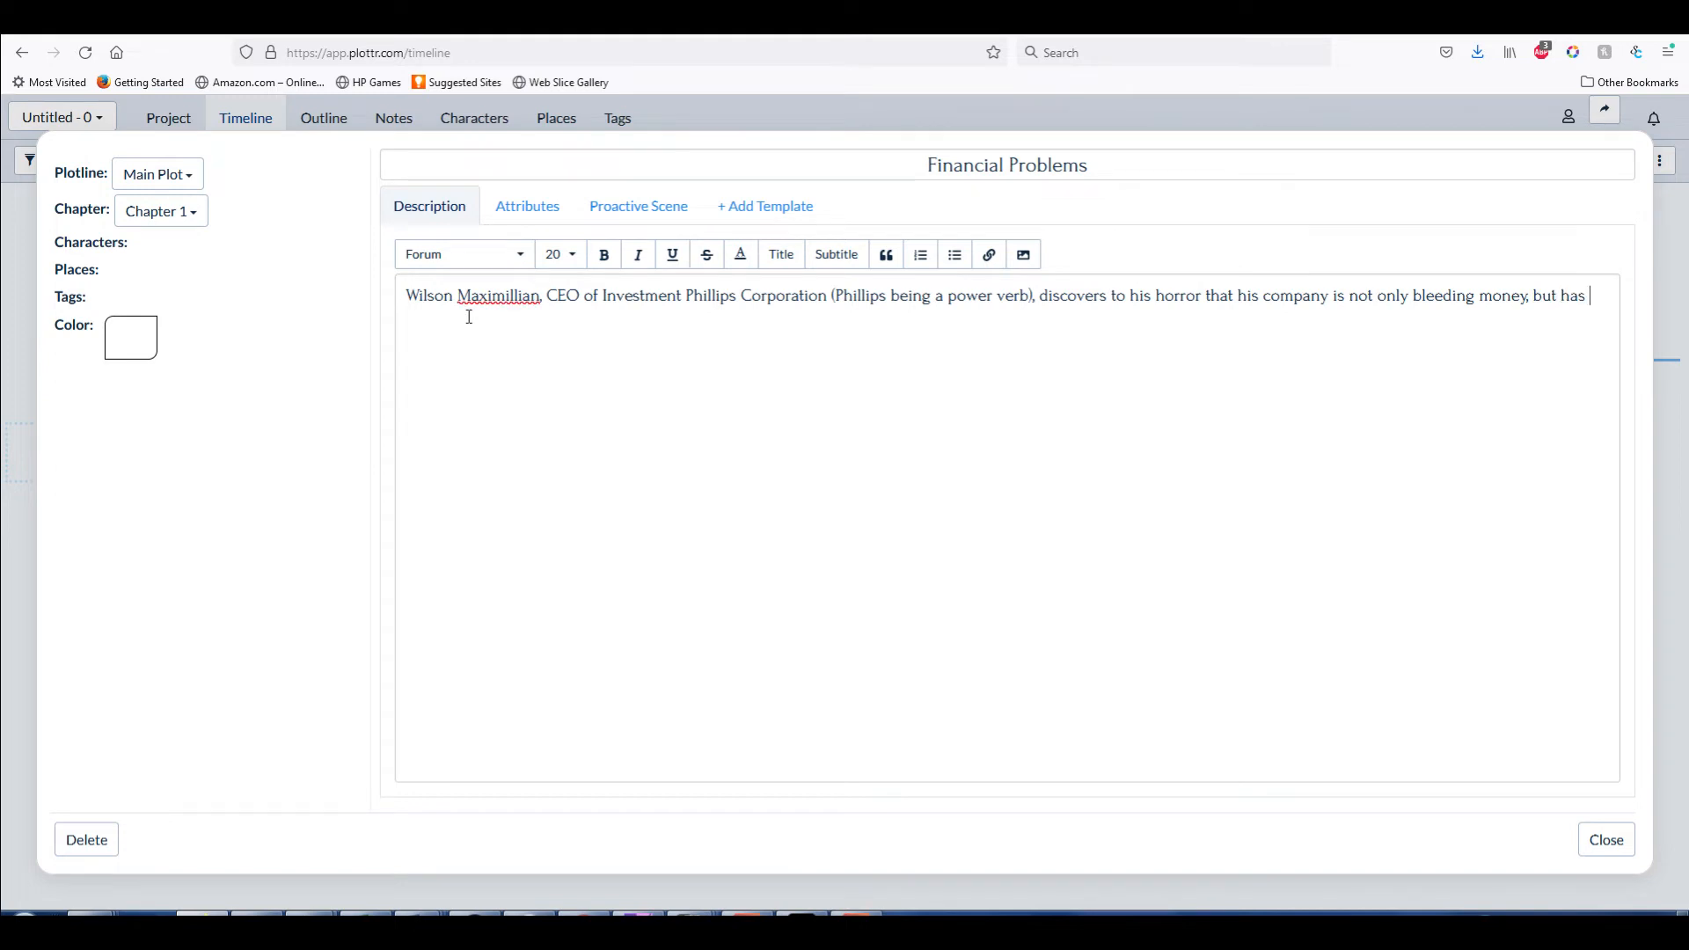
type("been for the last two de")
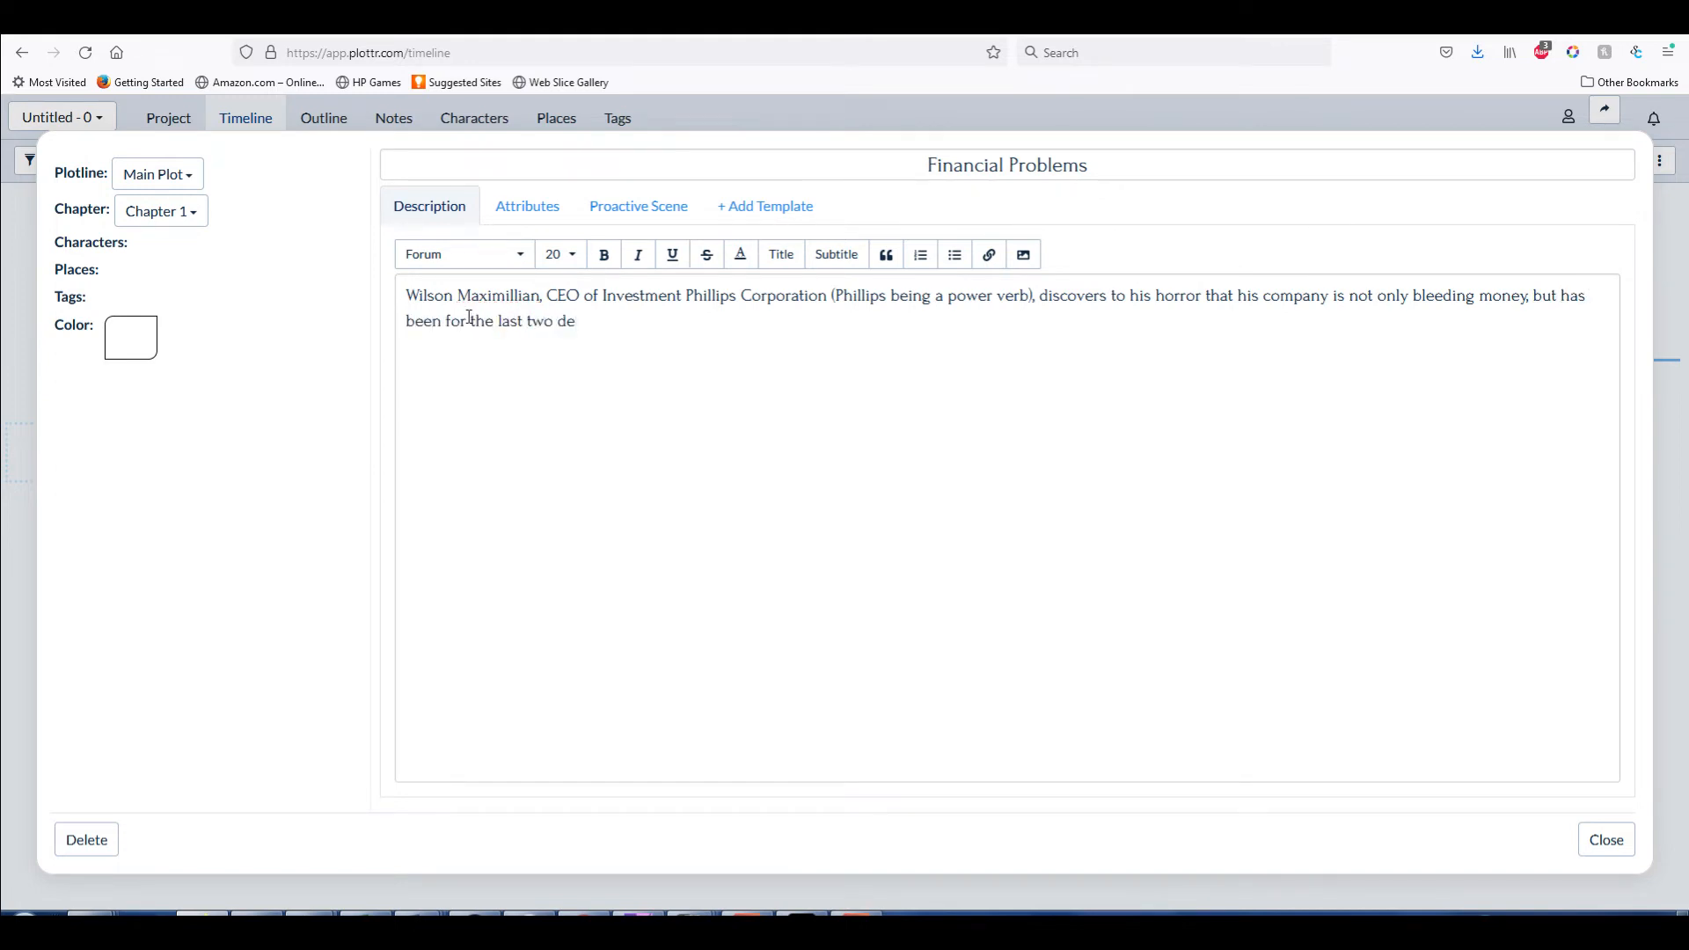
type("cades and")
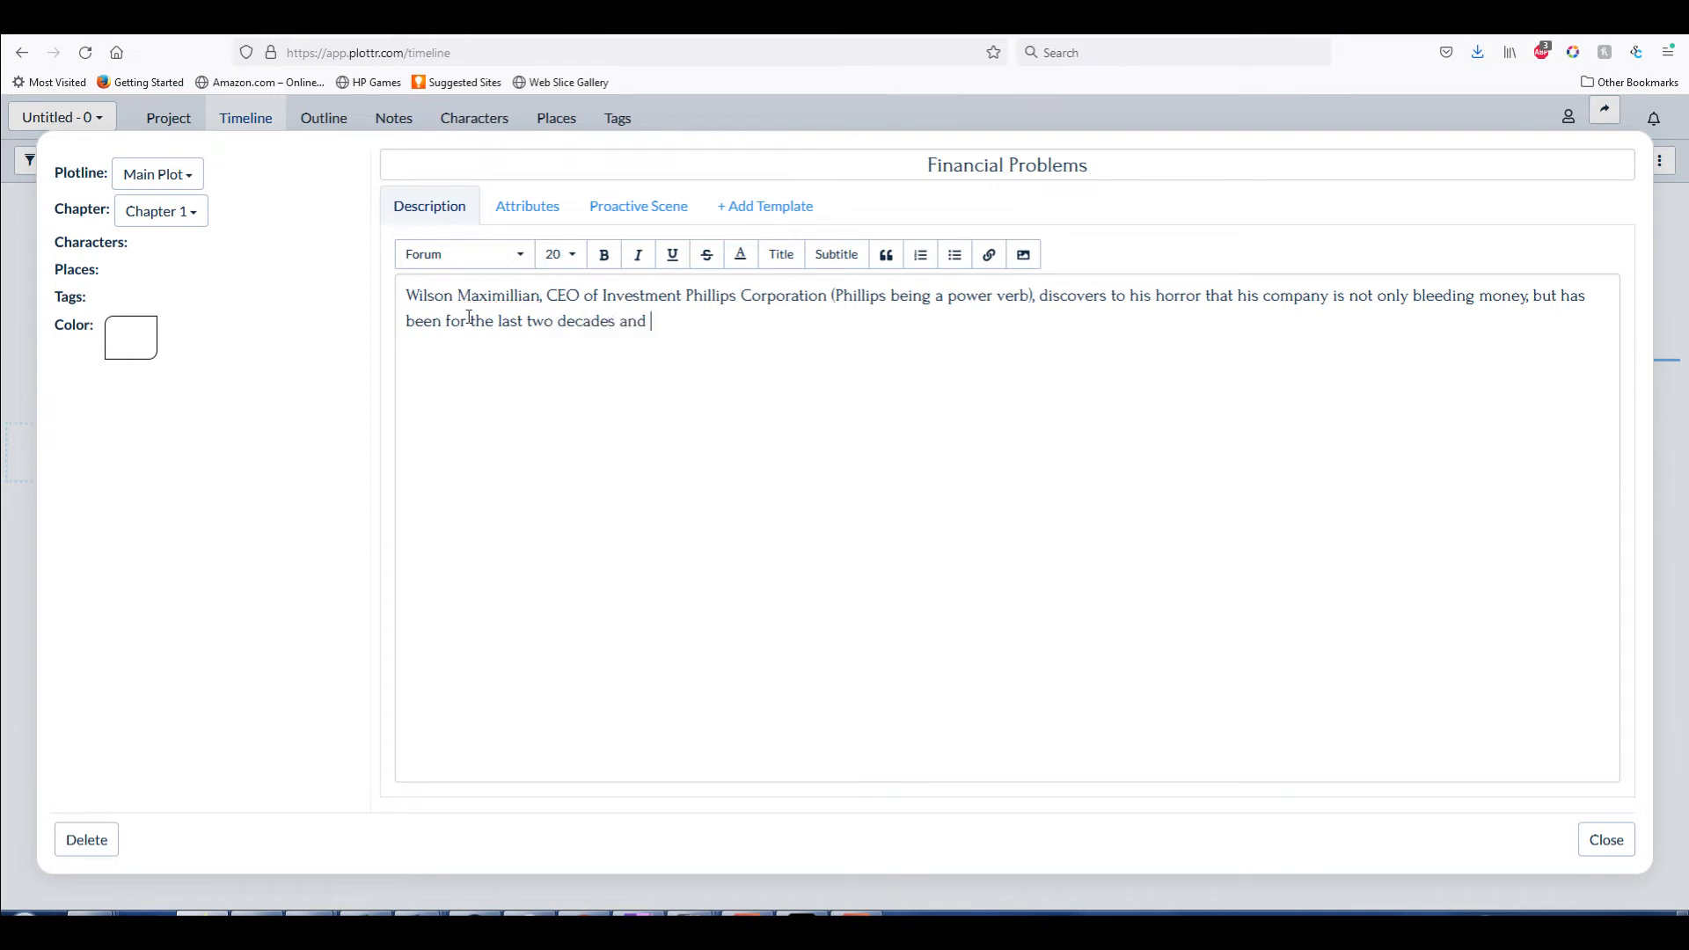
type("didn't know it")
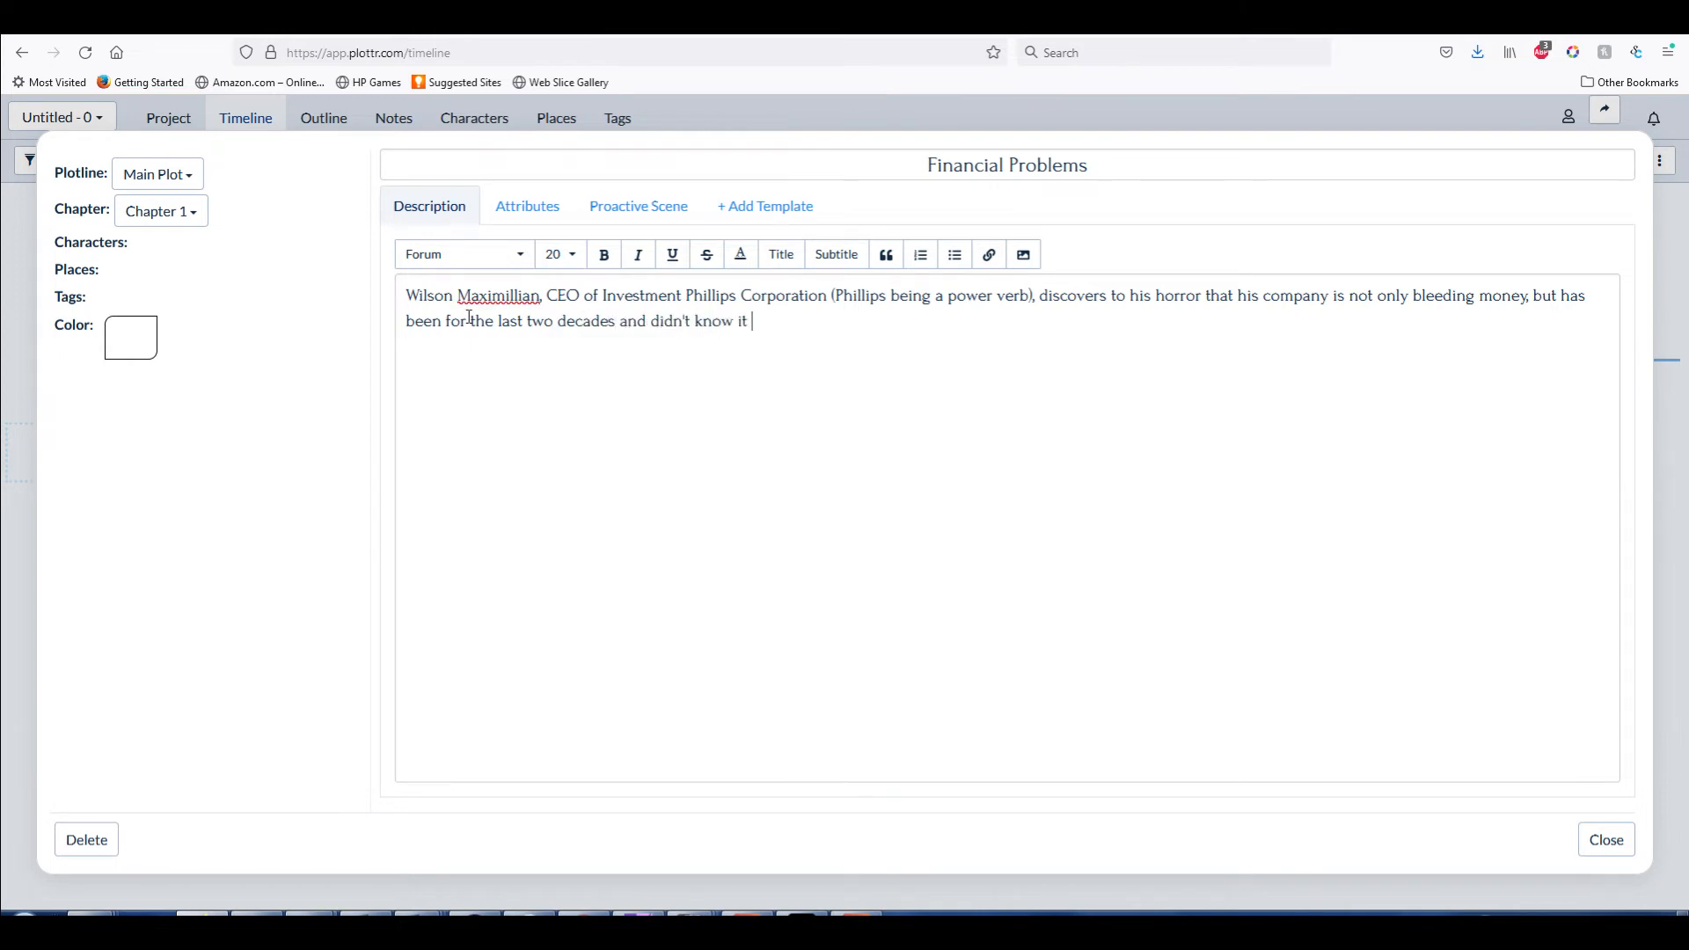
type("thanks to his")
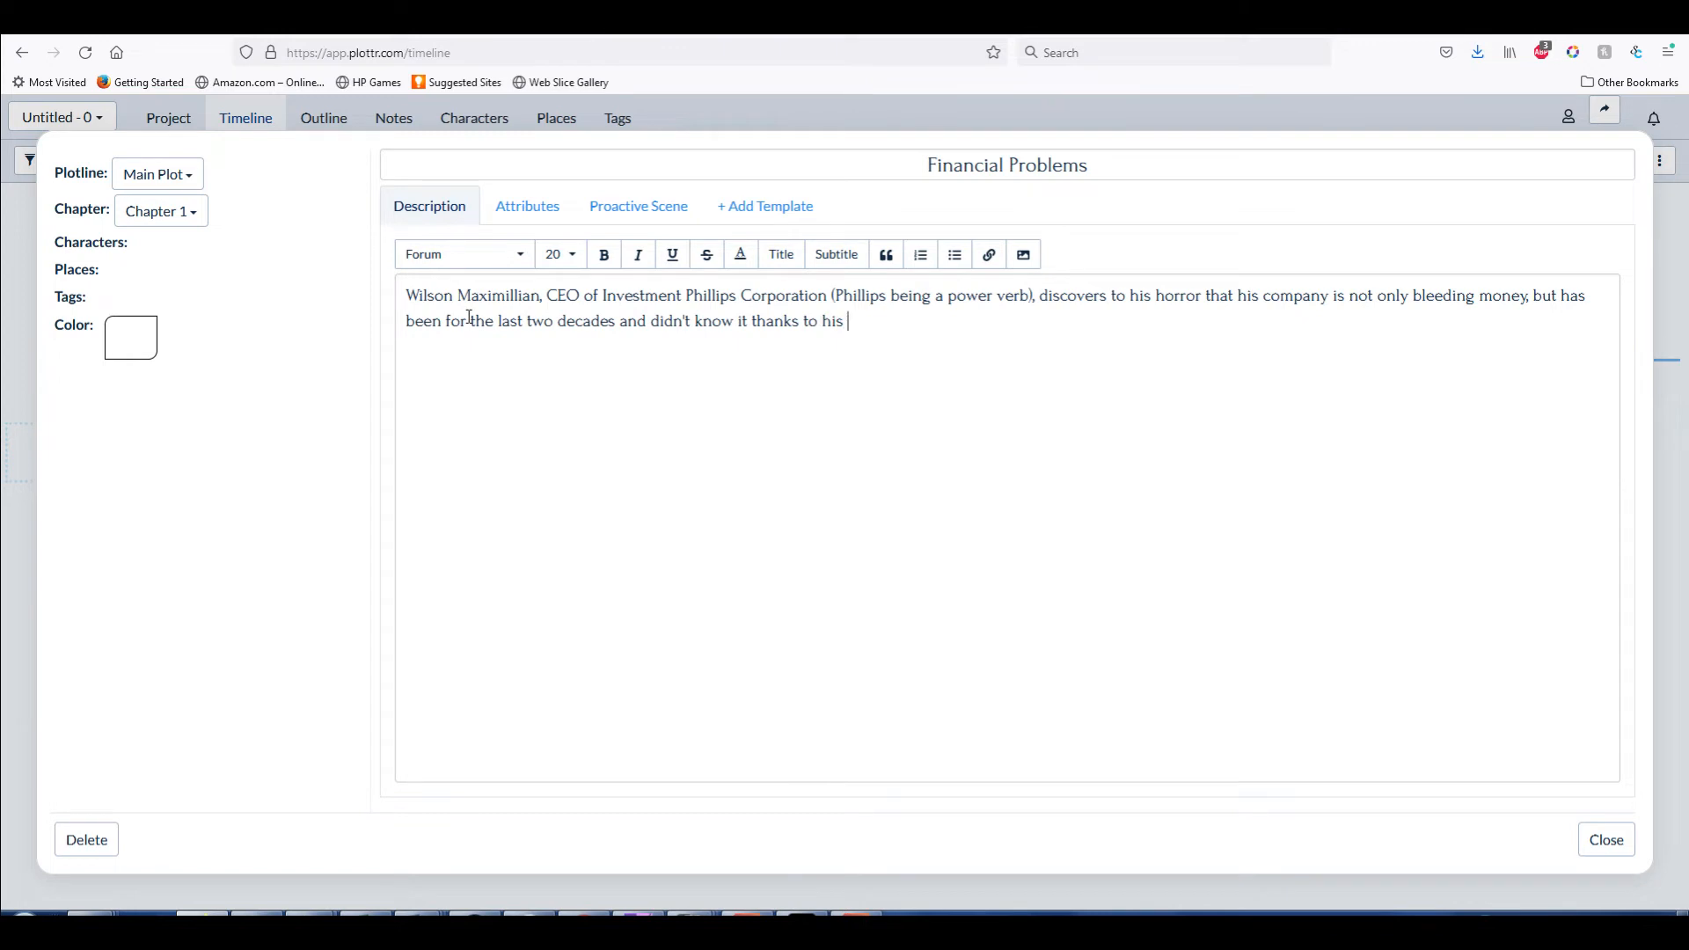
type("accountants")
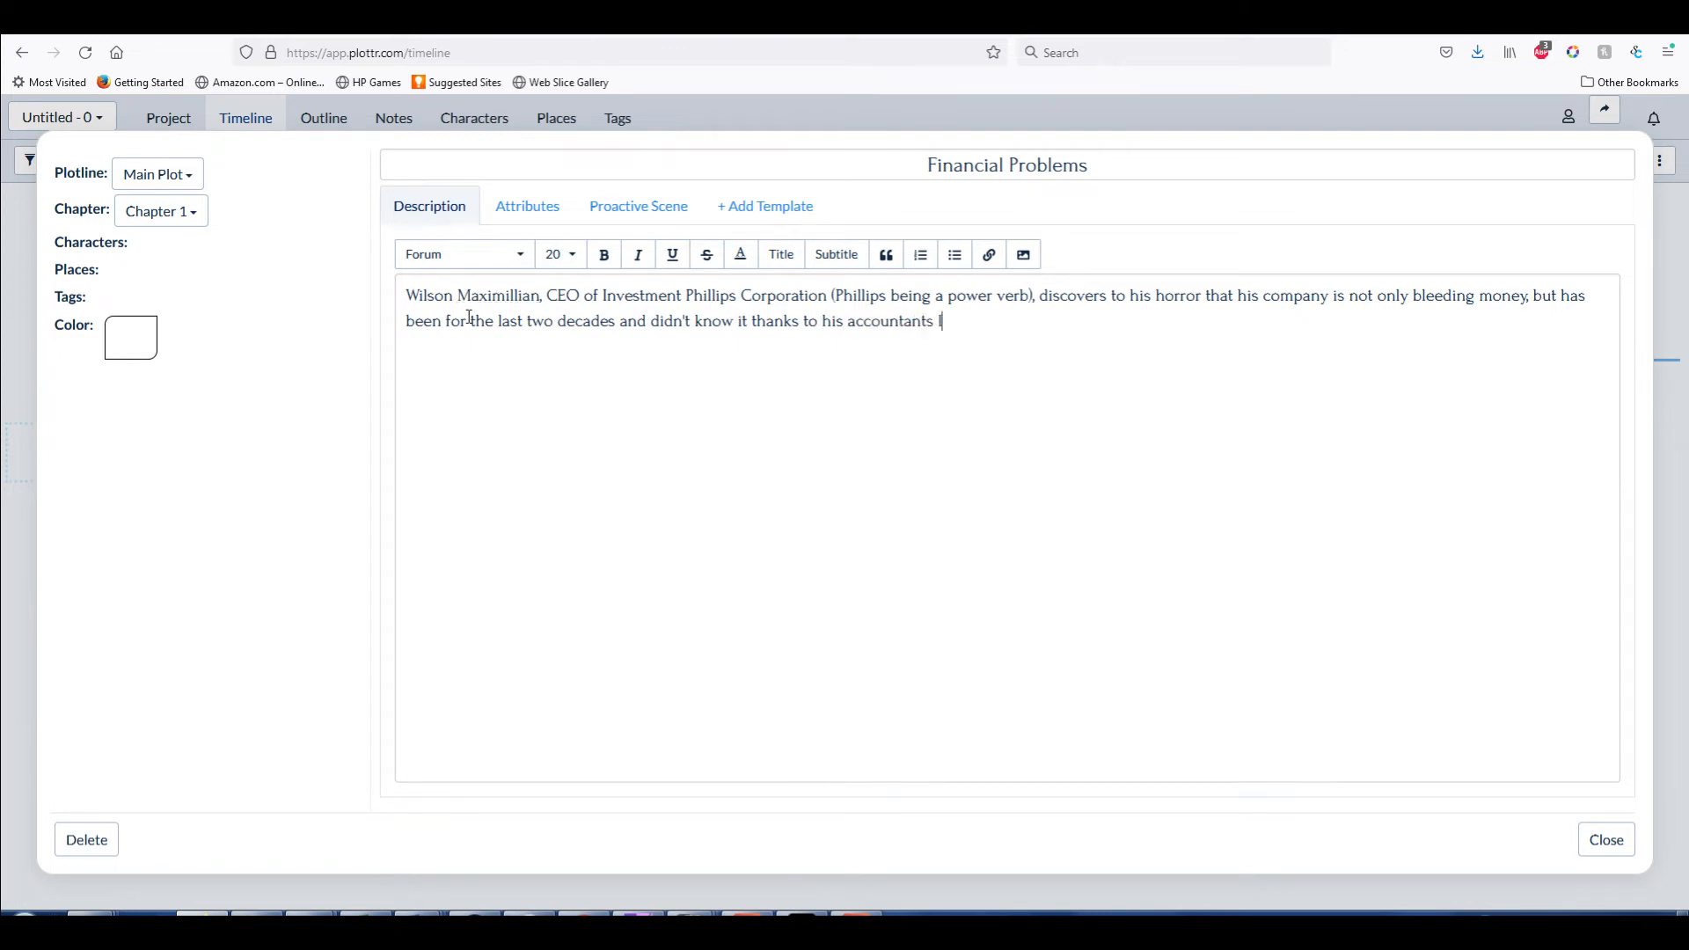
type("lying to him")
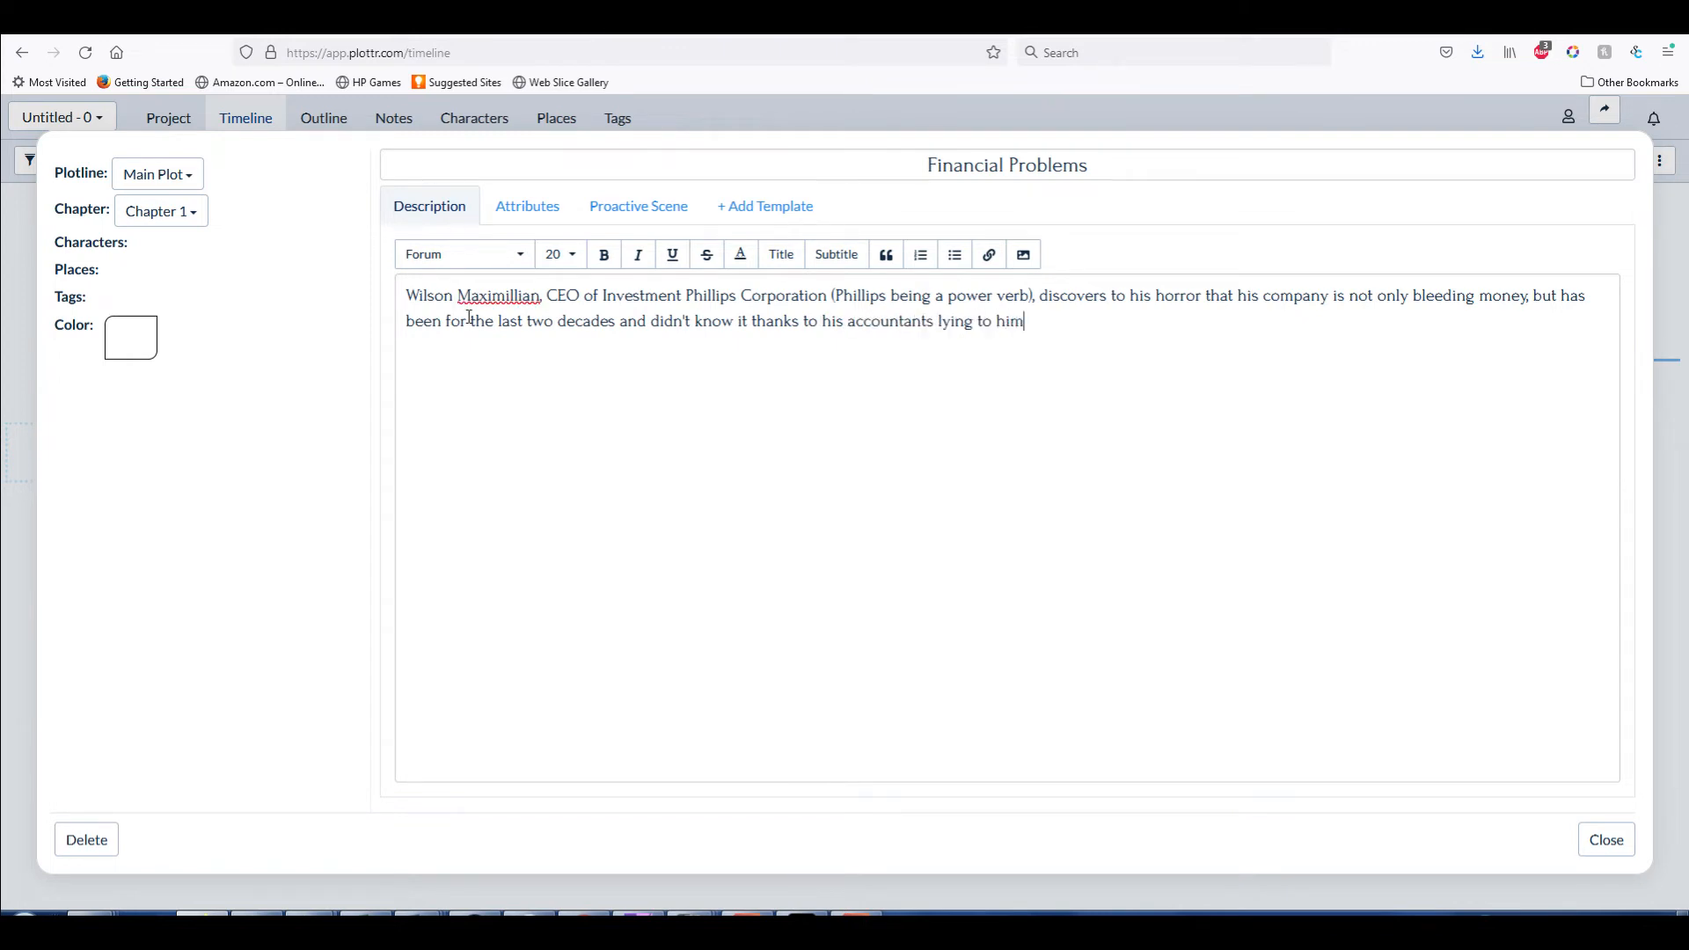
type(", and now his")
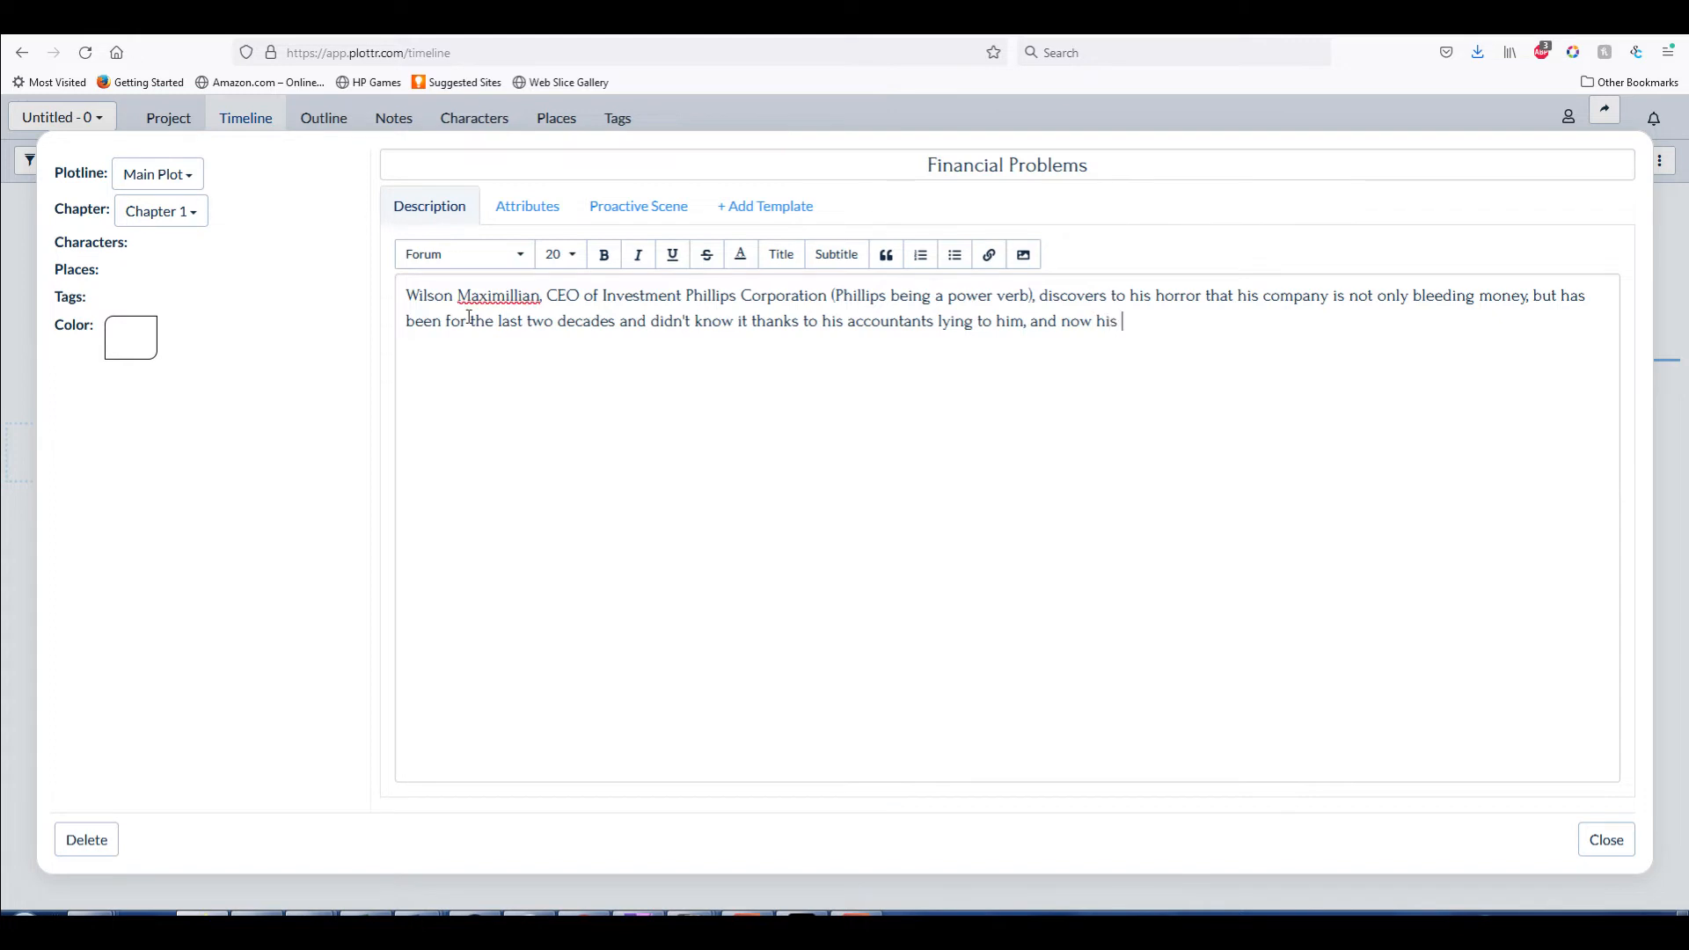
type("company is al")
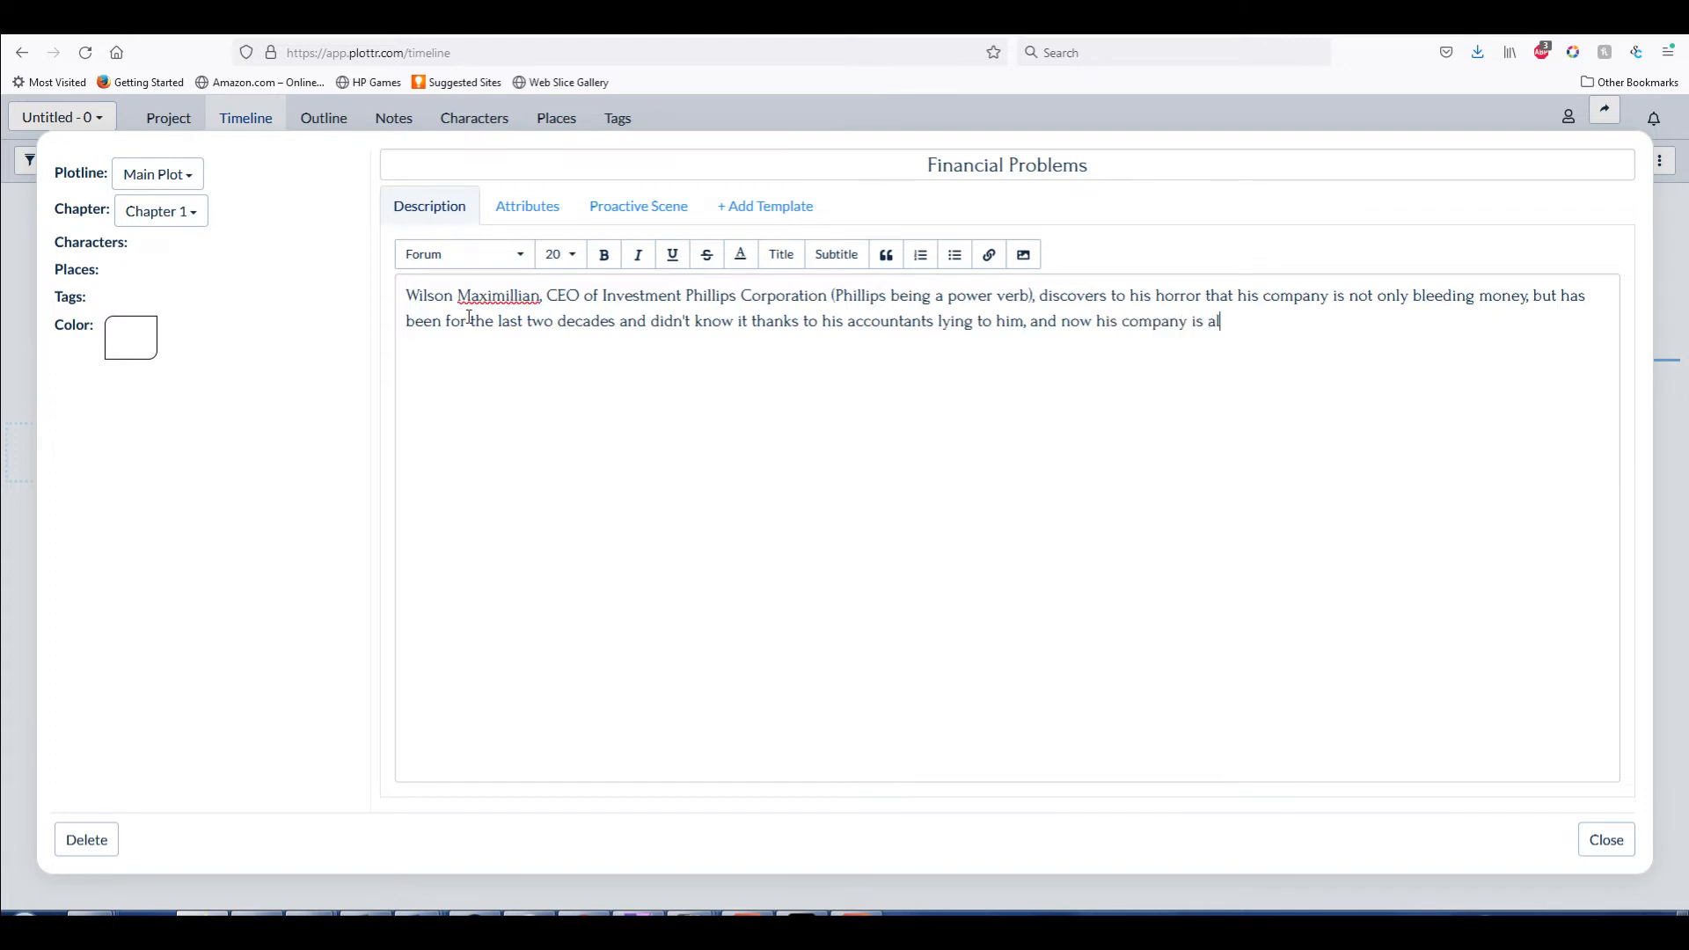
type("most out of money.")
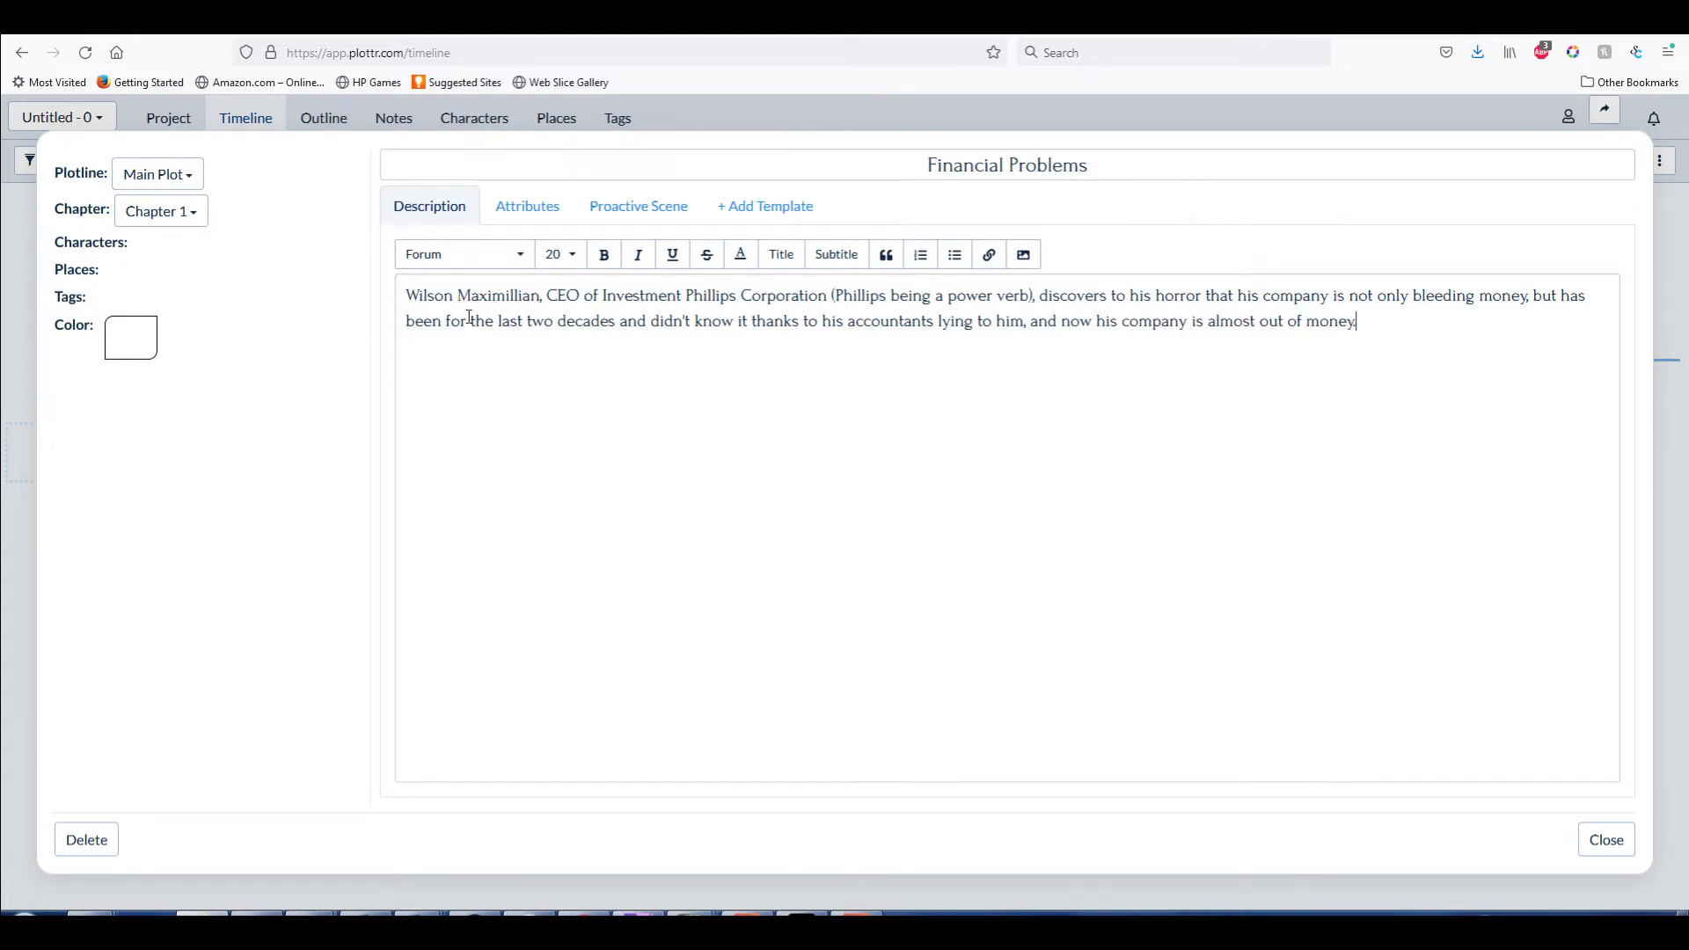
Add that he must act fast to save his job and employees, if only he knew how to run a business
type("He needs to")
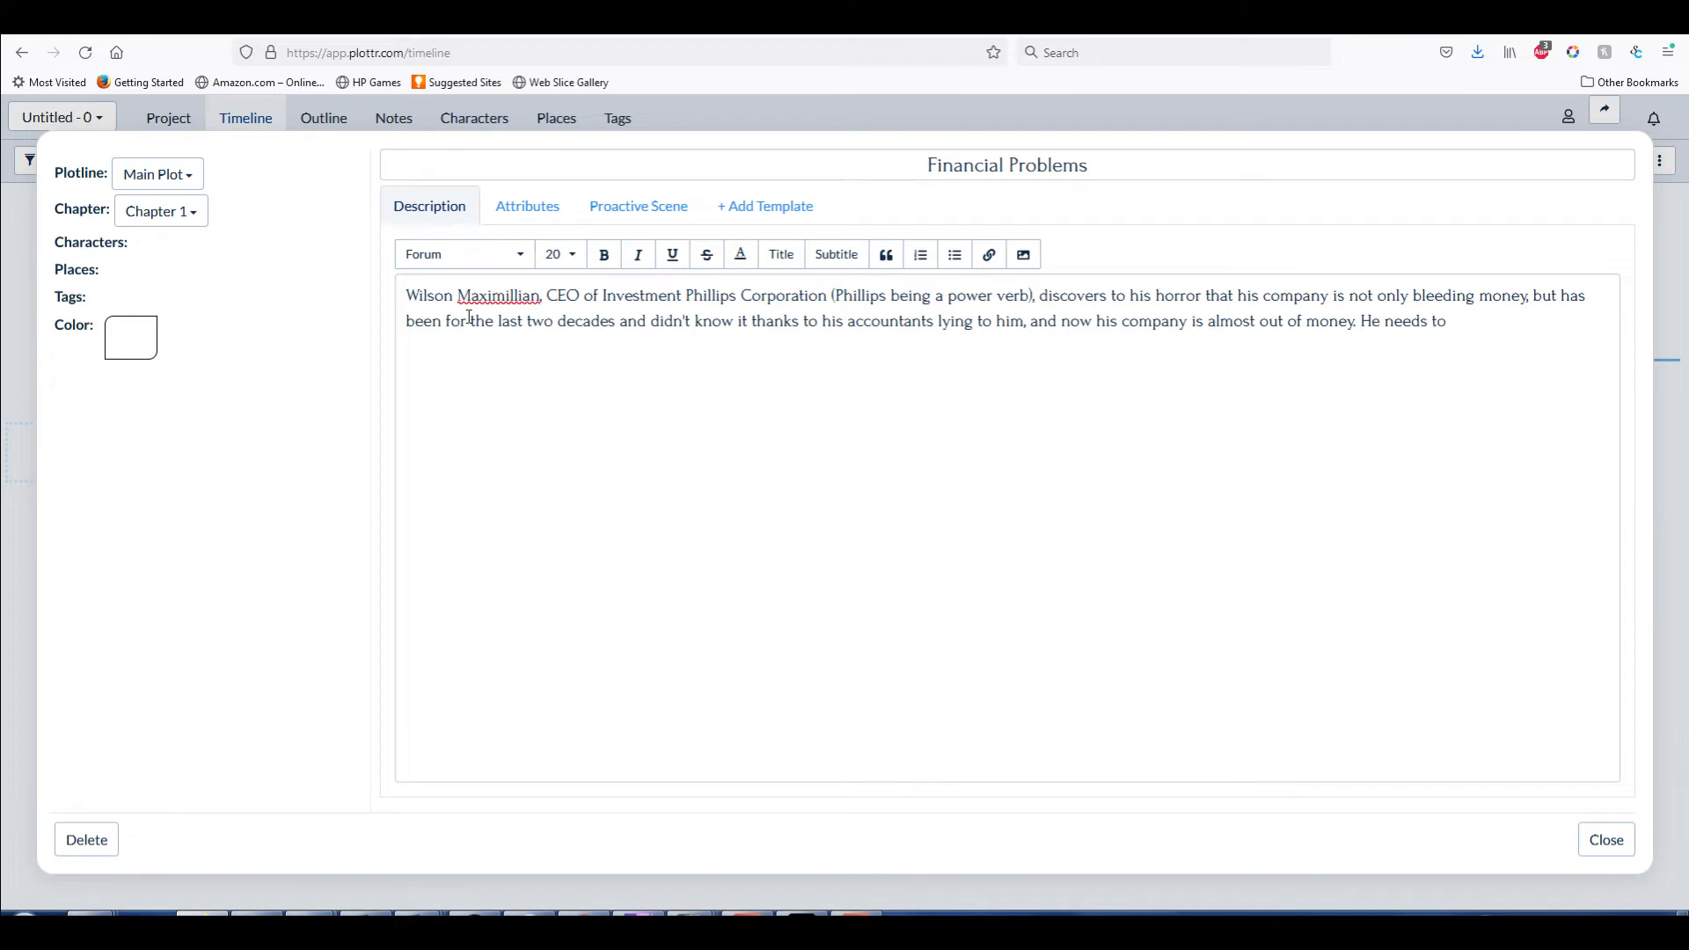
type("come yu")
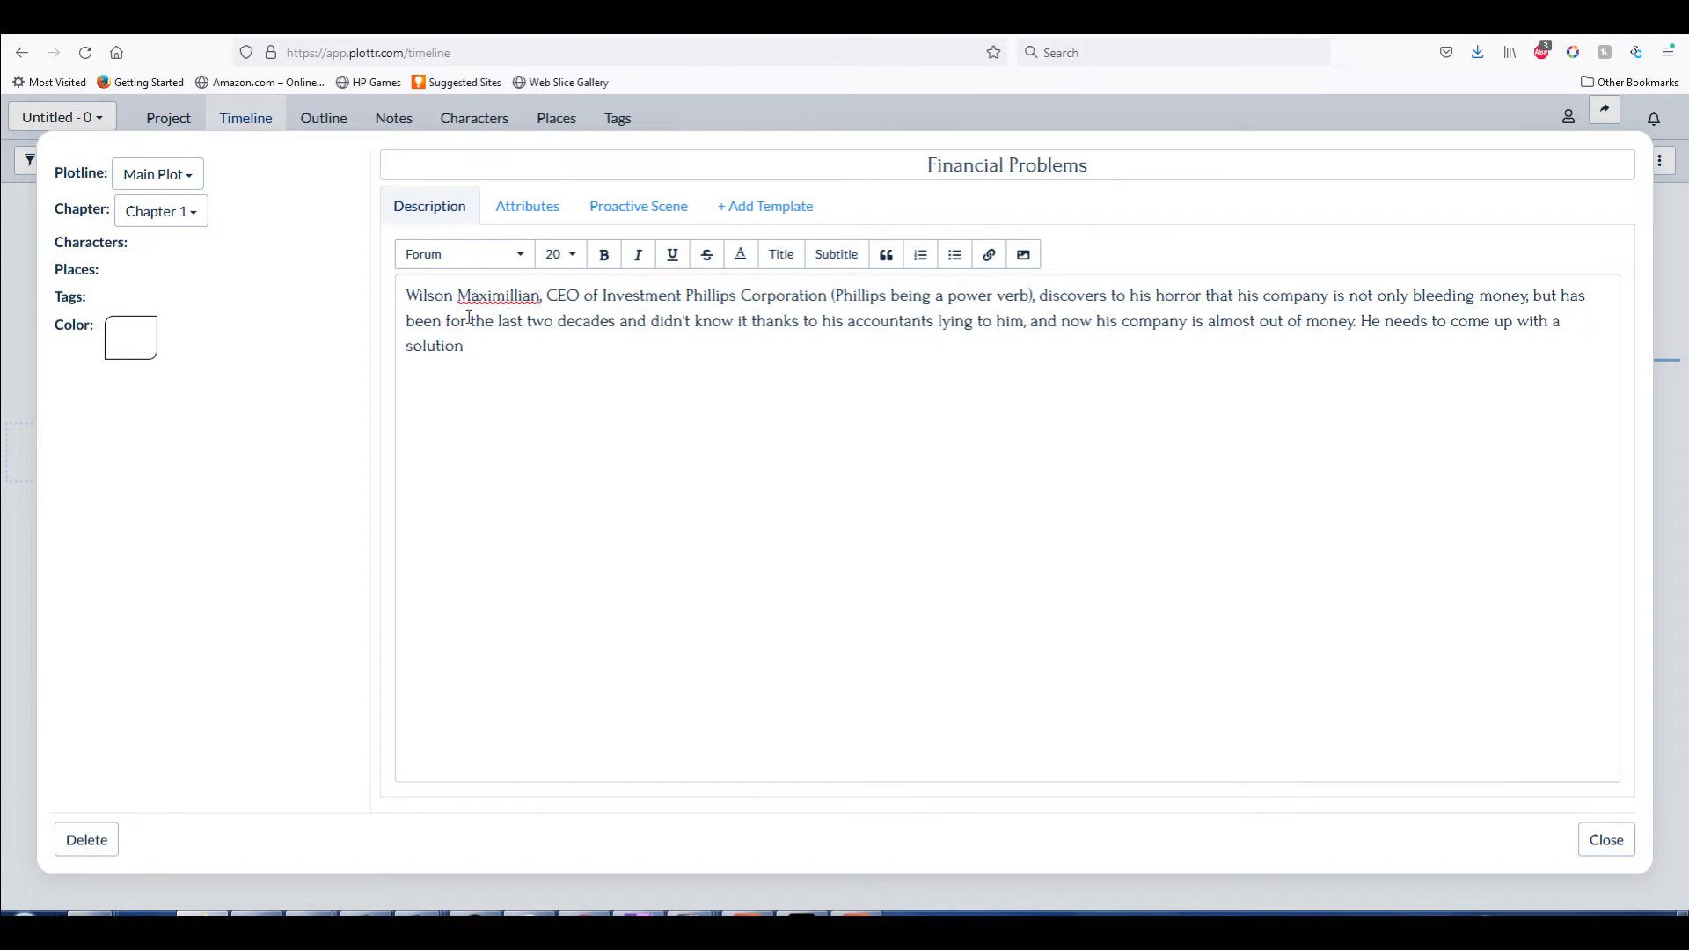
type("fas")
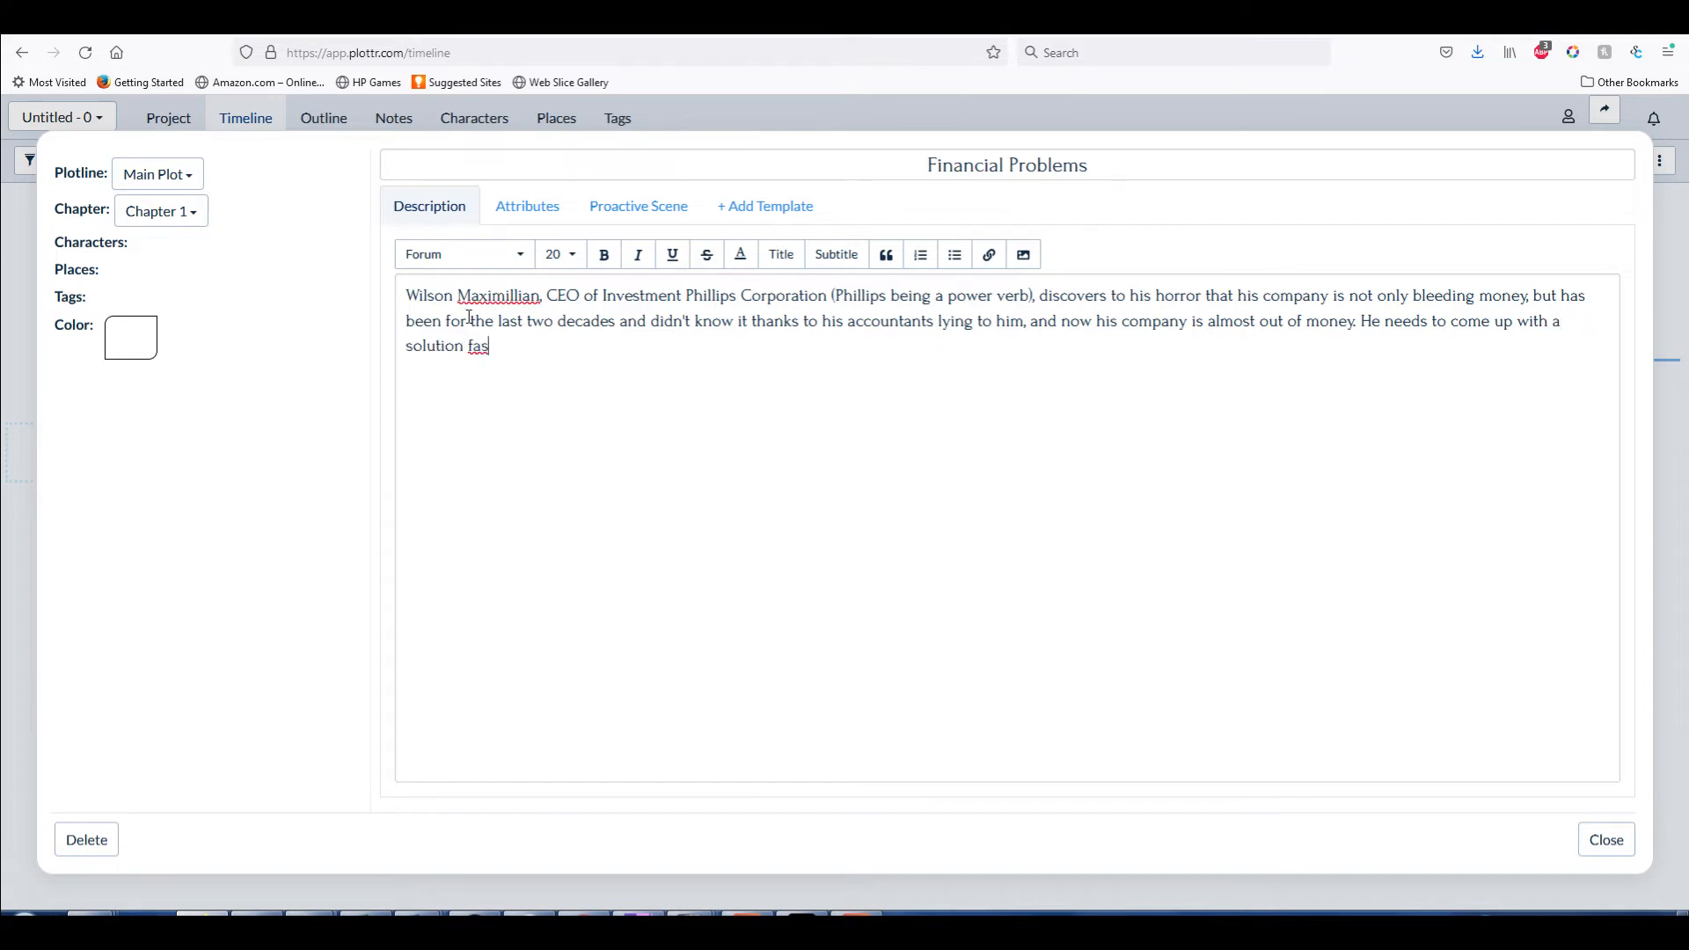
type("t if he want")
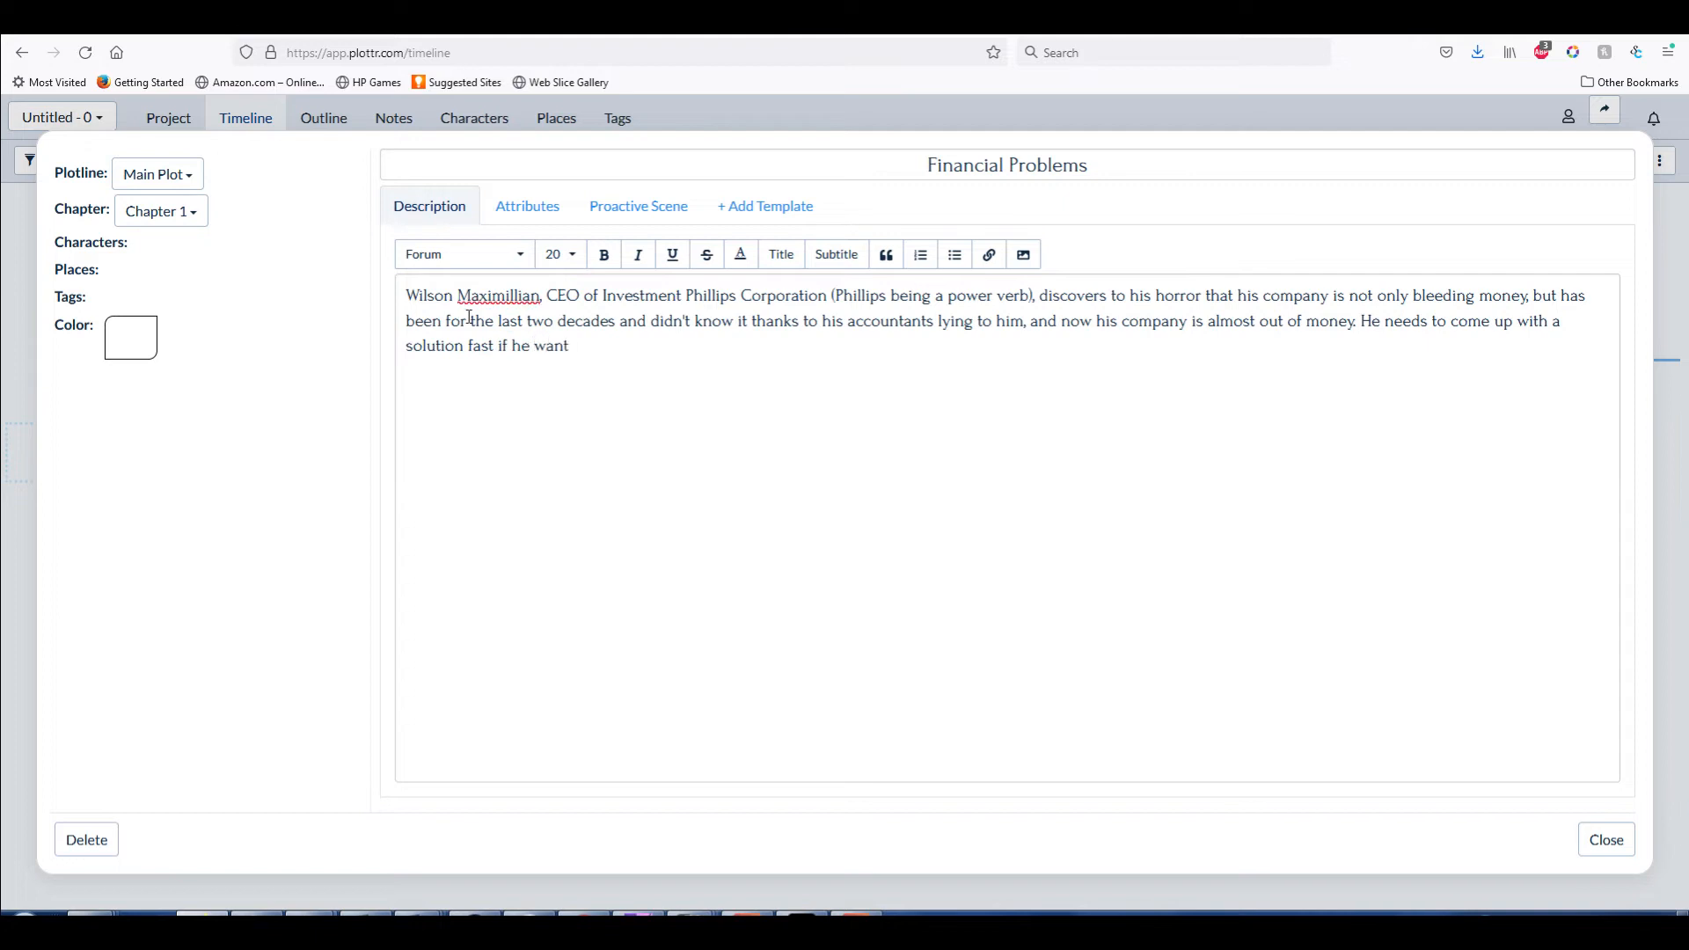
type("s to save not onl")
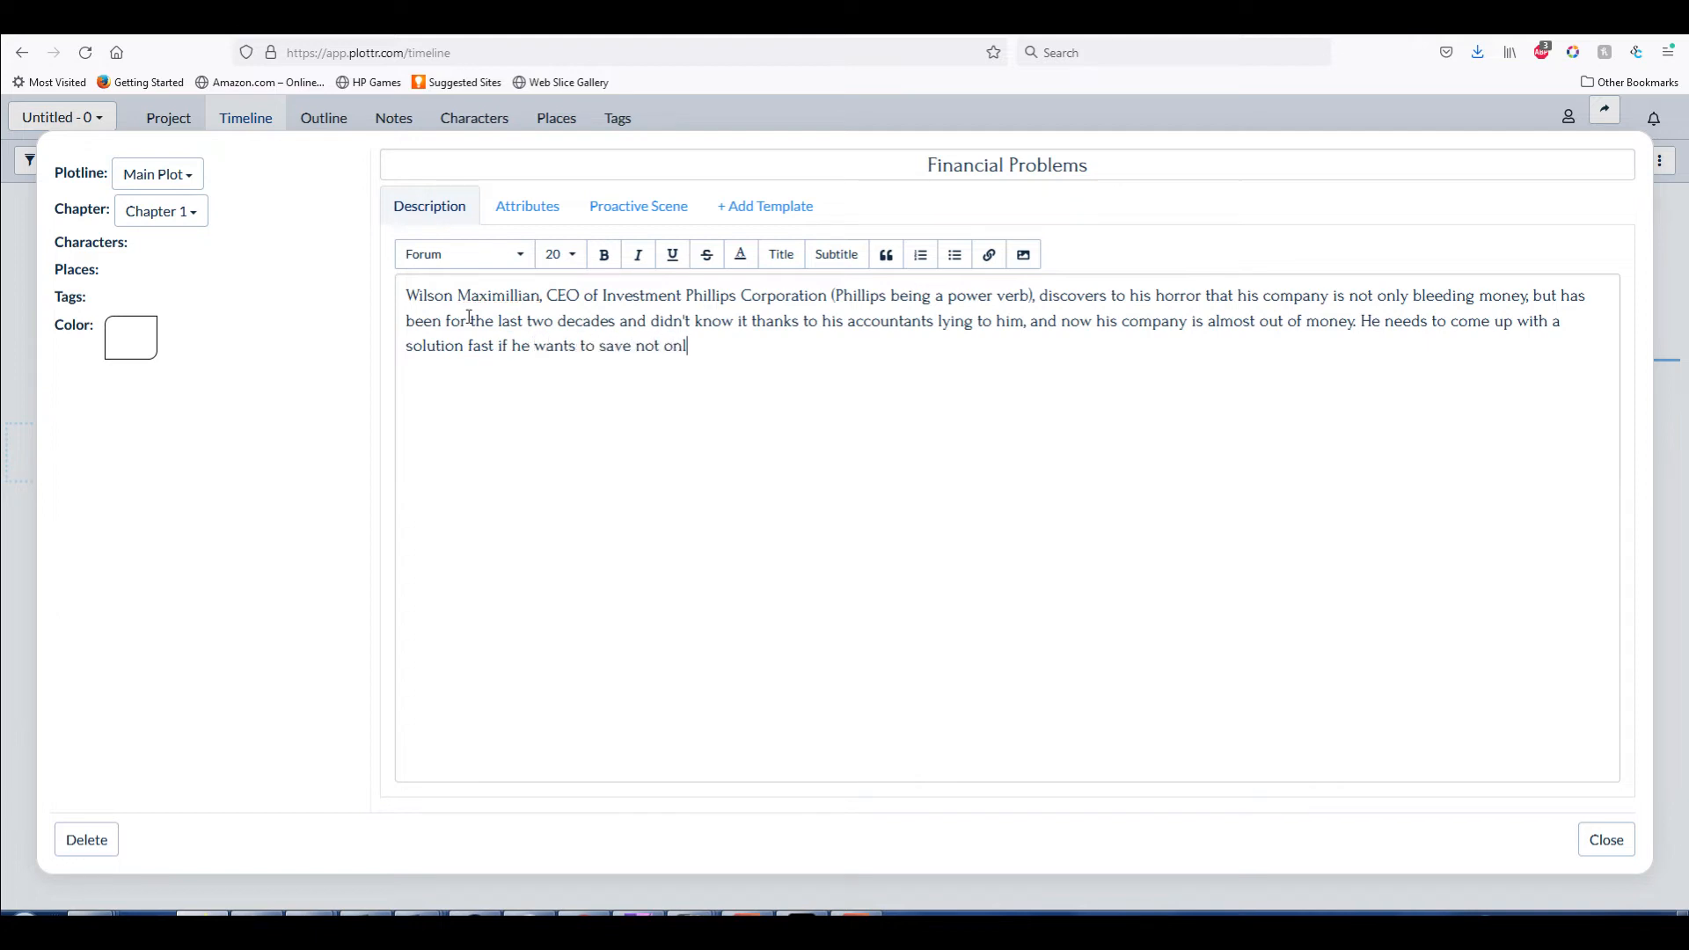
type("y his own jo")
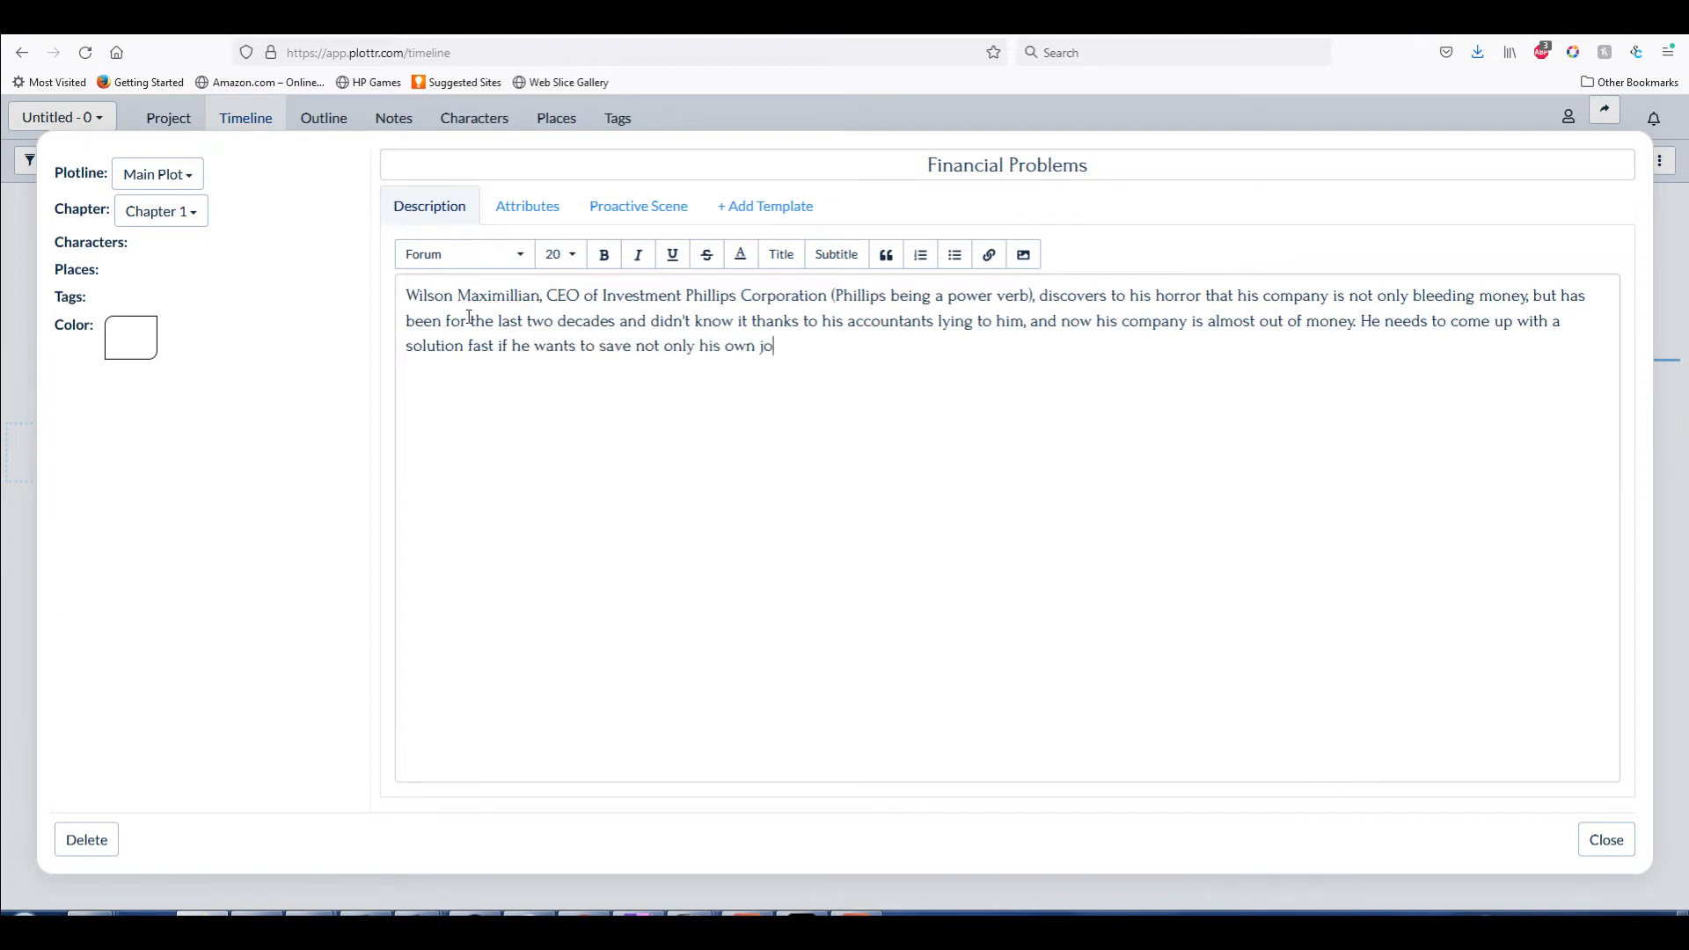
type("b but those he's i")
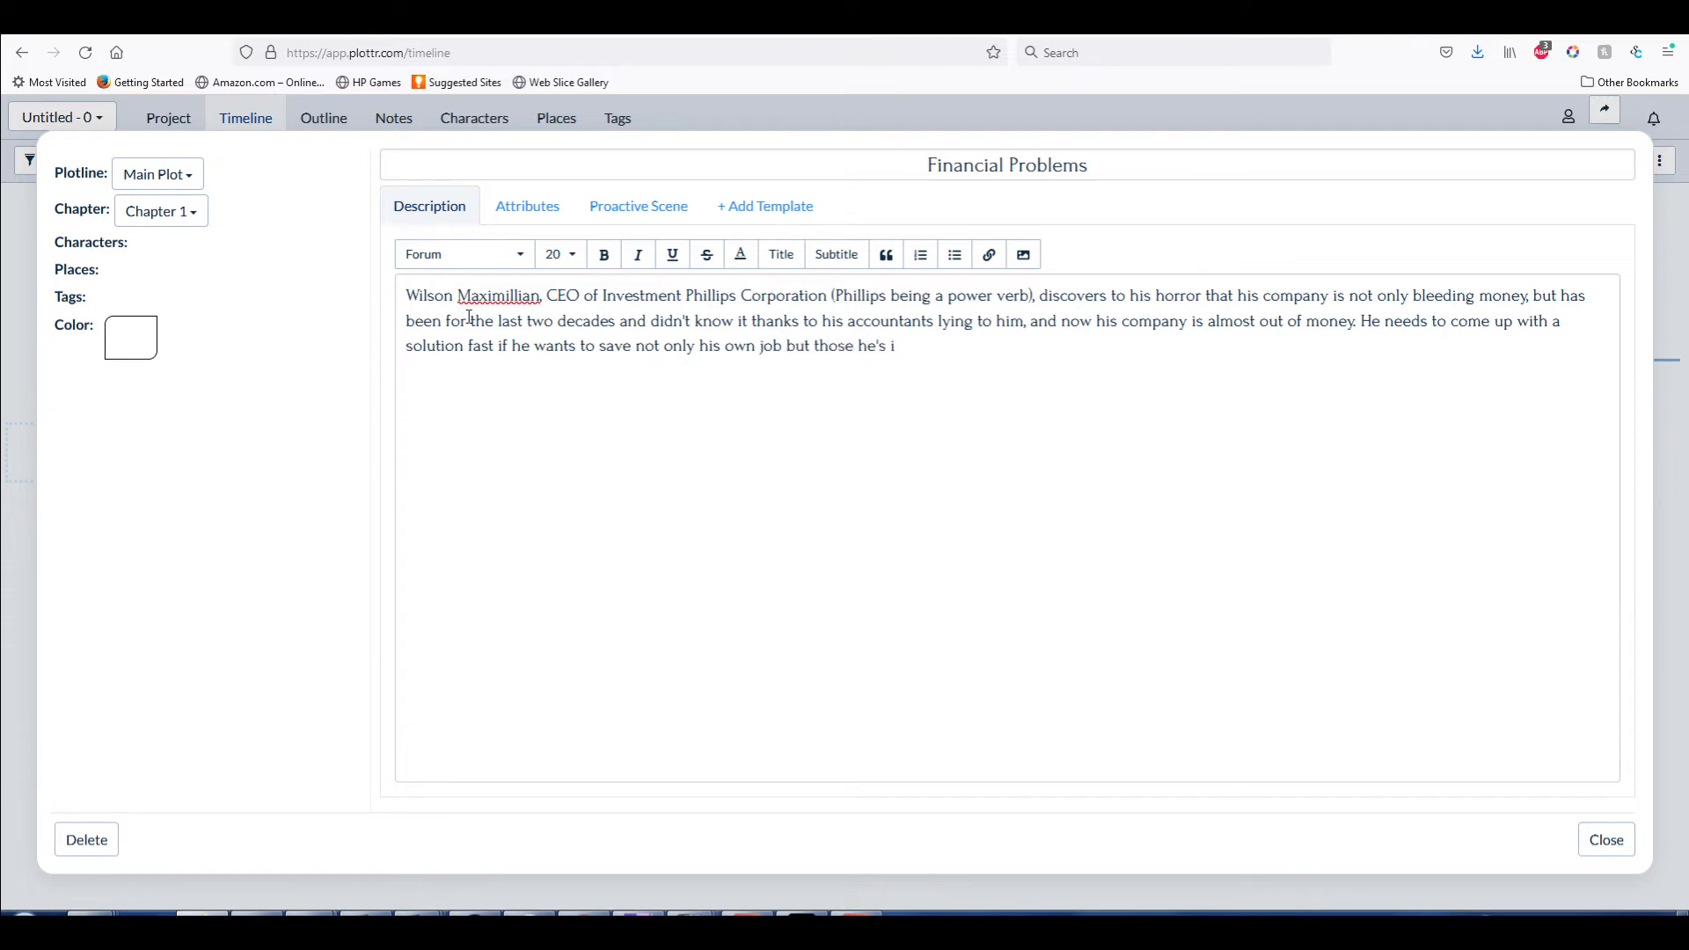
type("mployed.")
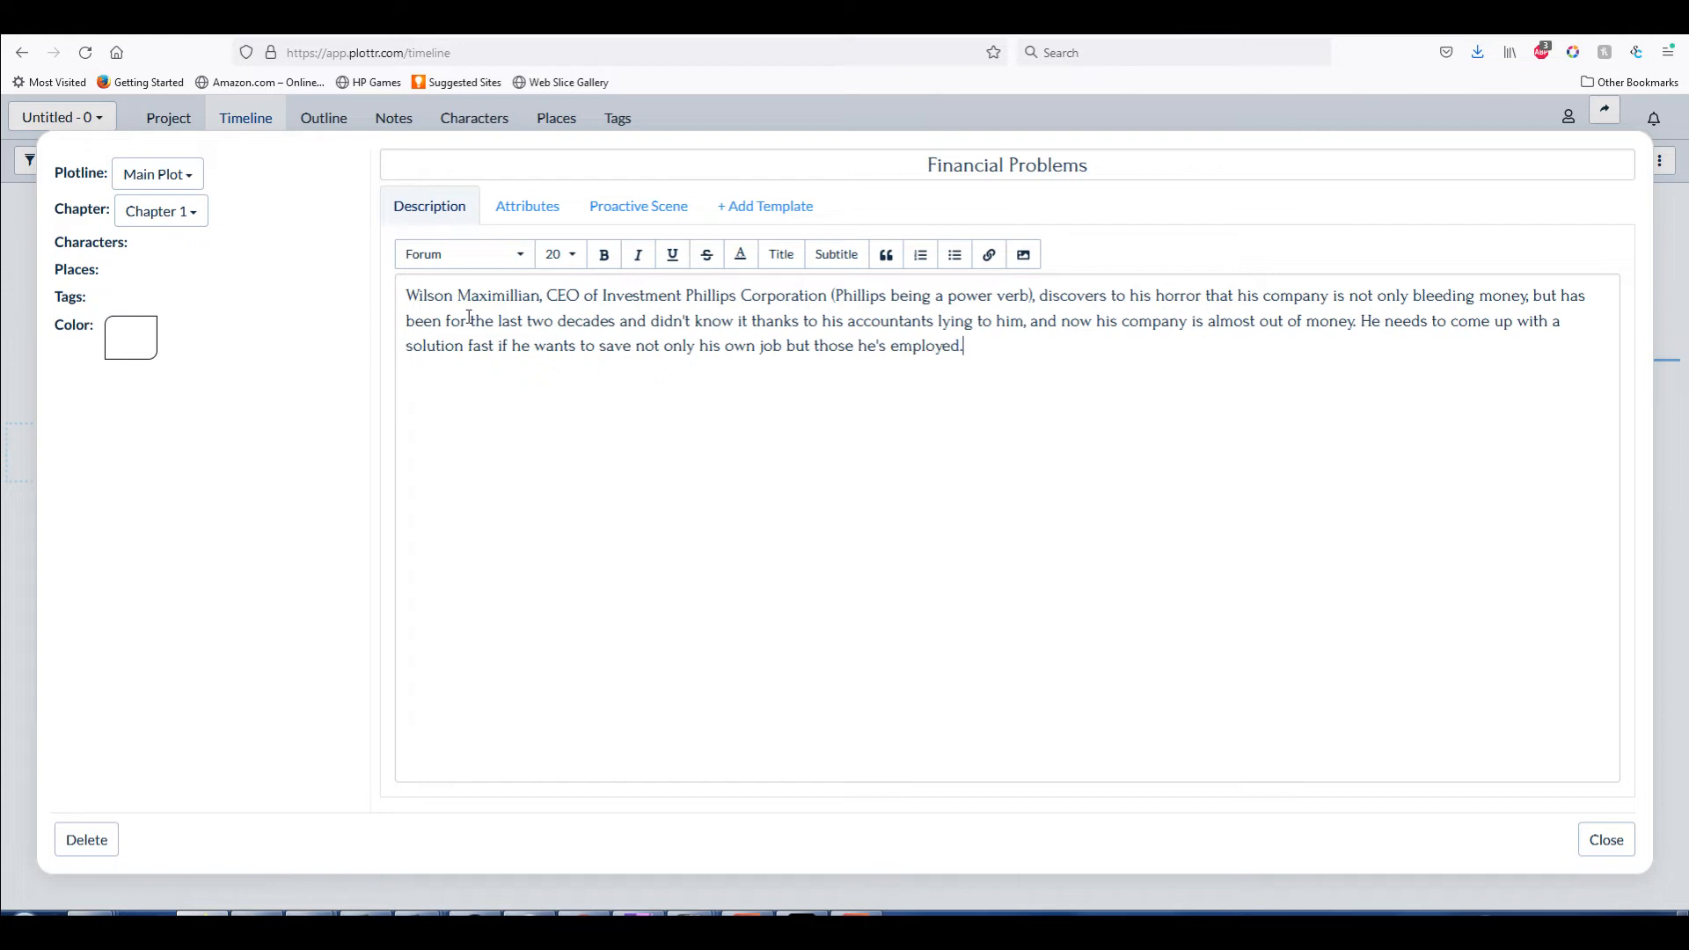
type("If only")
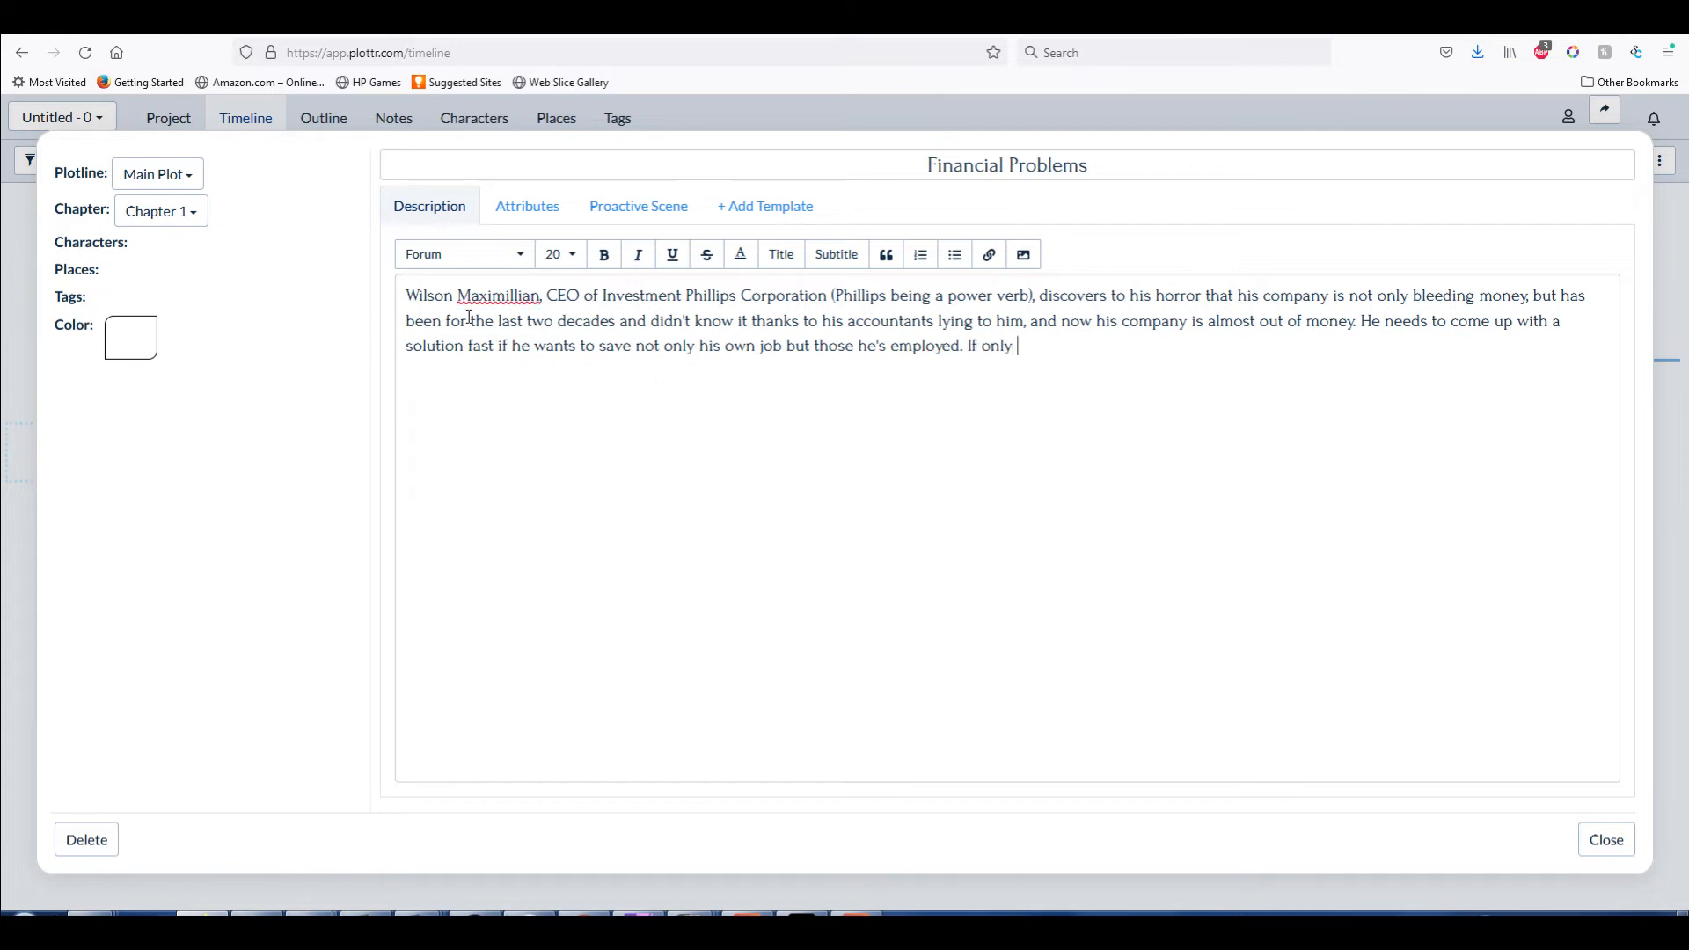
type("he knew how to")
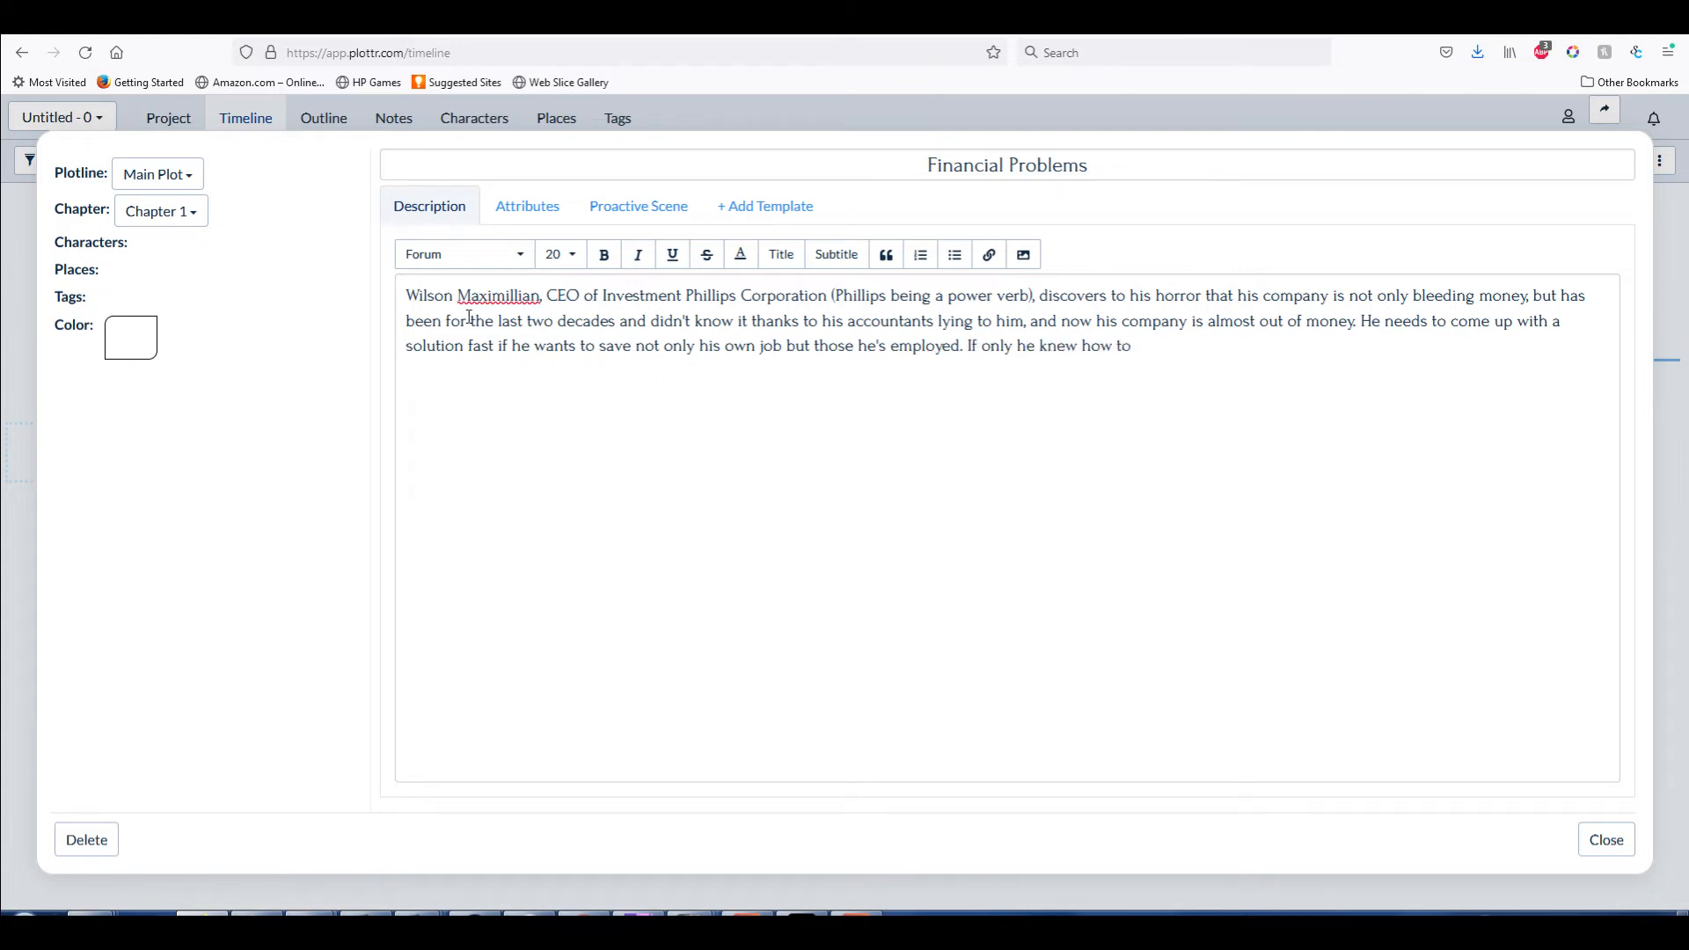
type("run a bus")
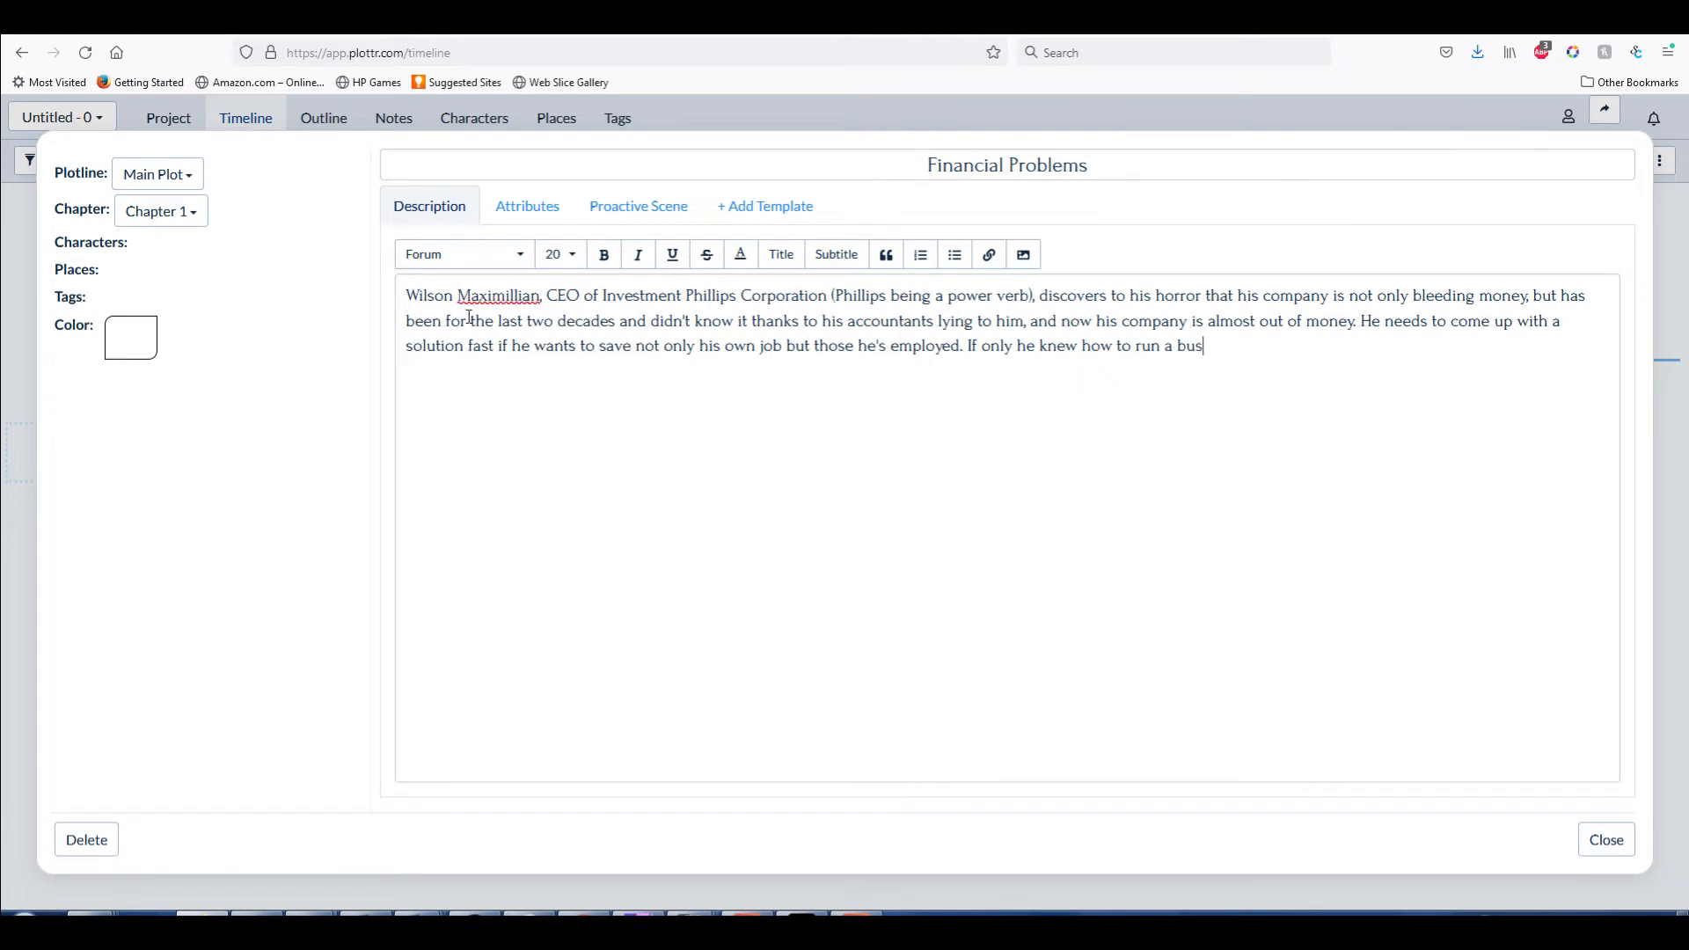
type("iness the pro")
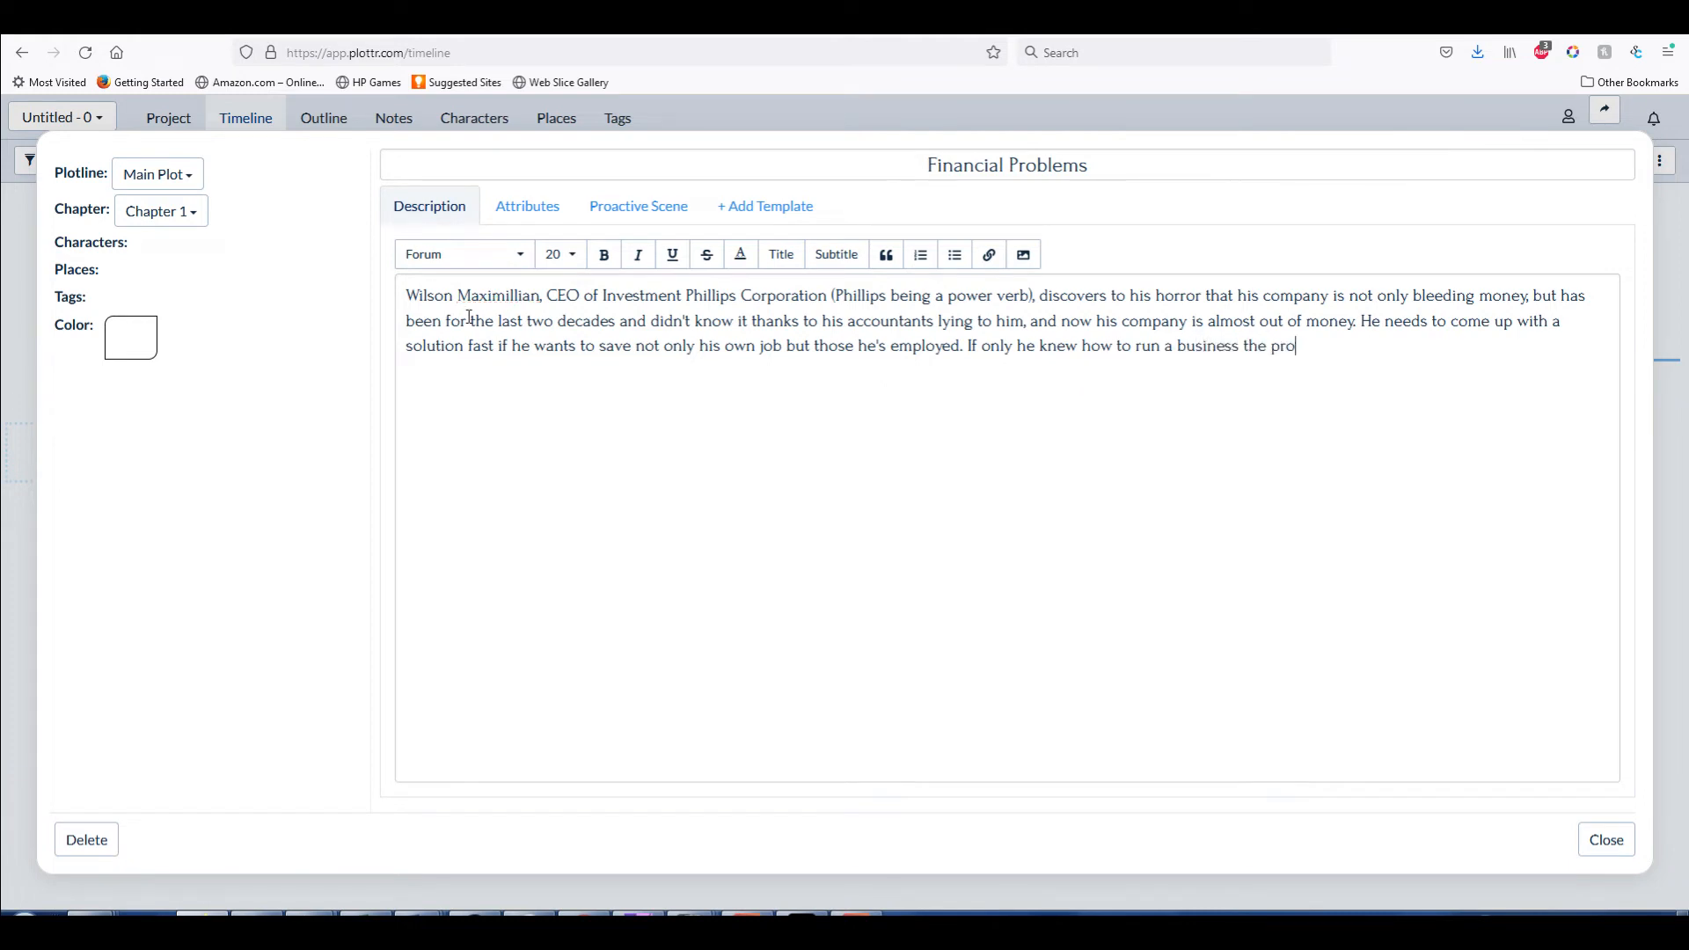
type("per way")
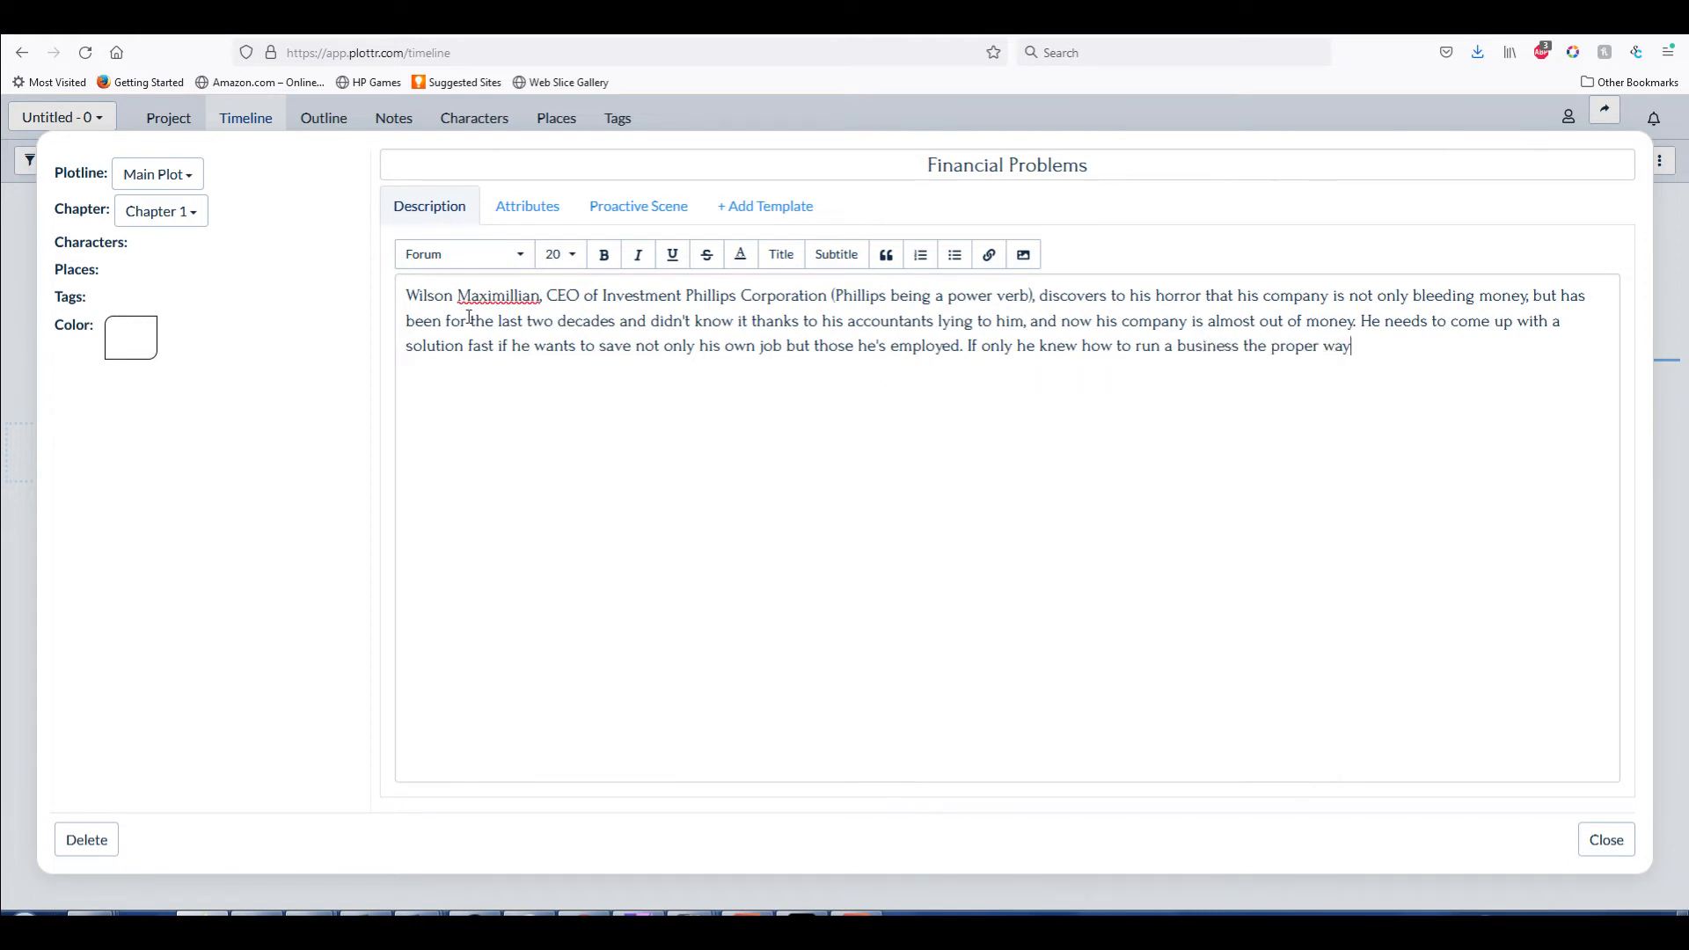
type(".")
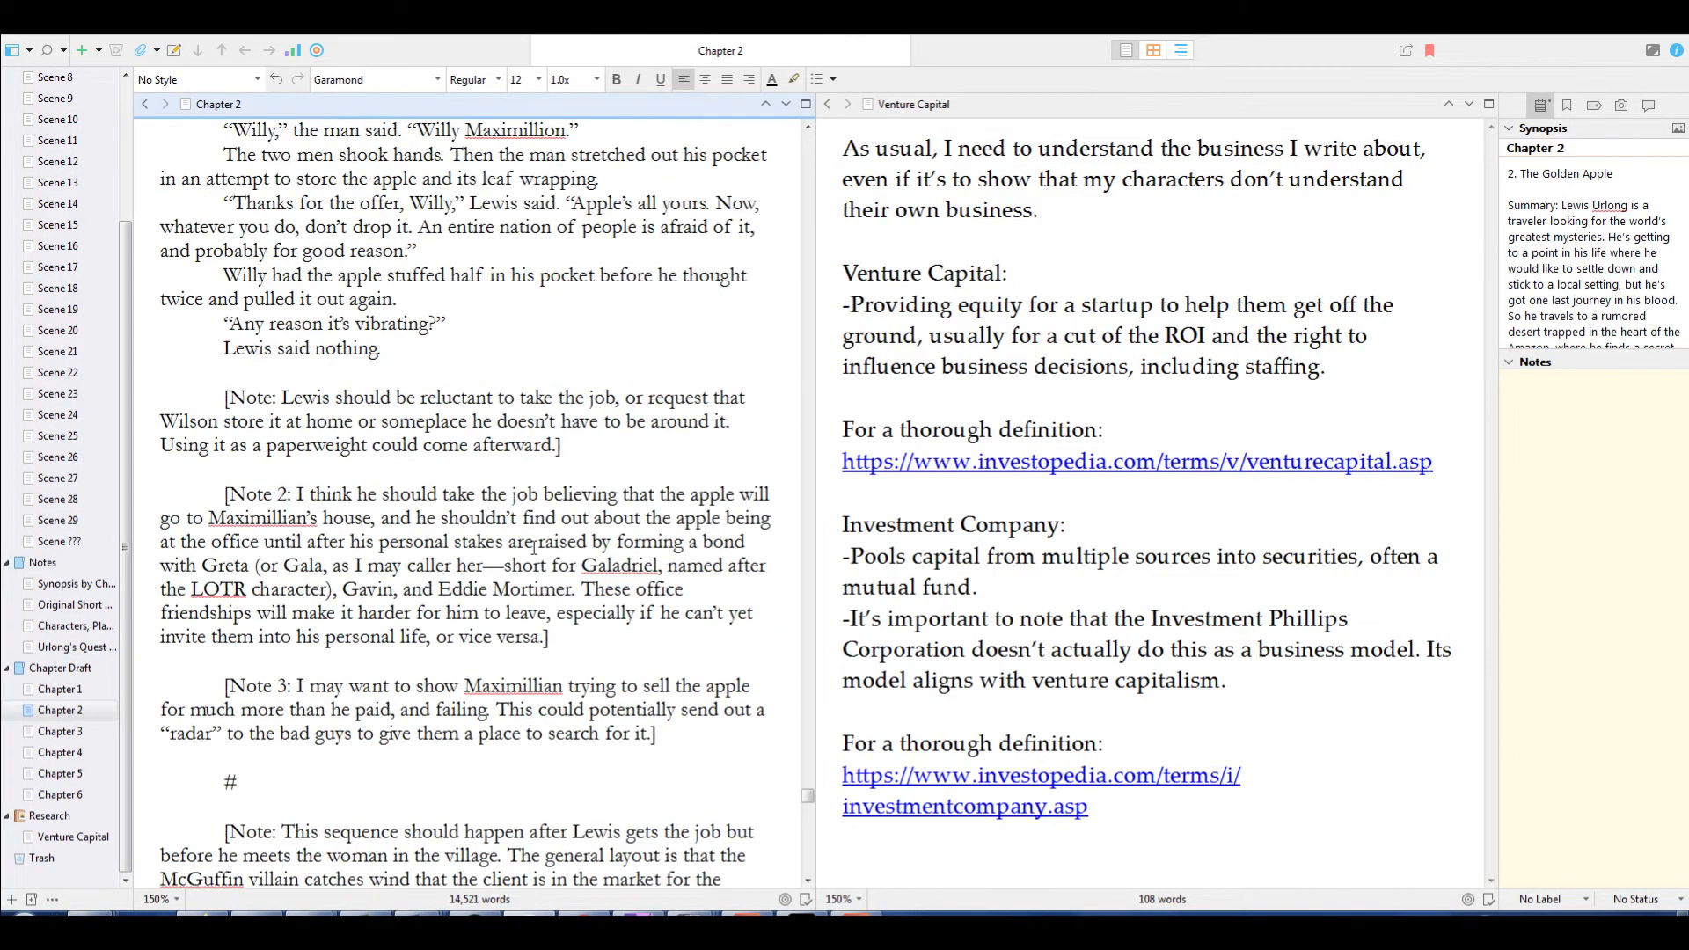
scroll("down", 3)
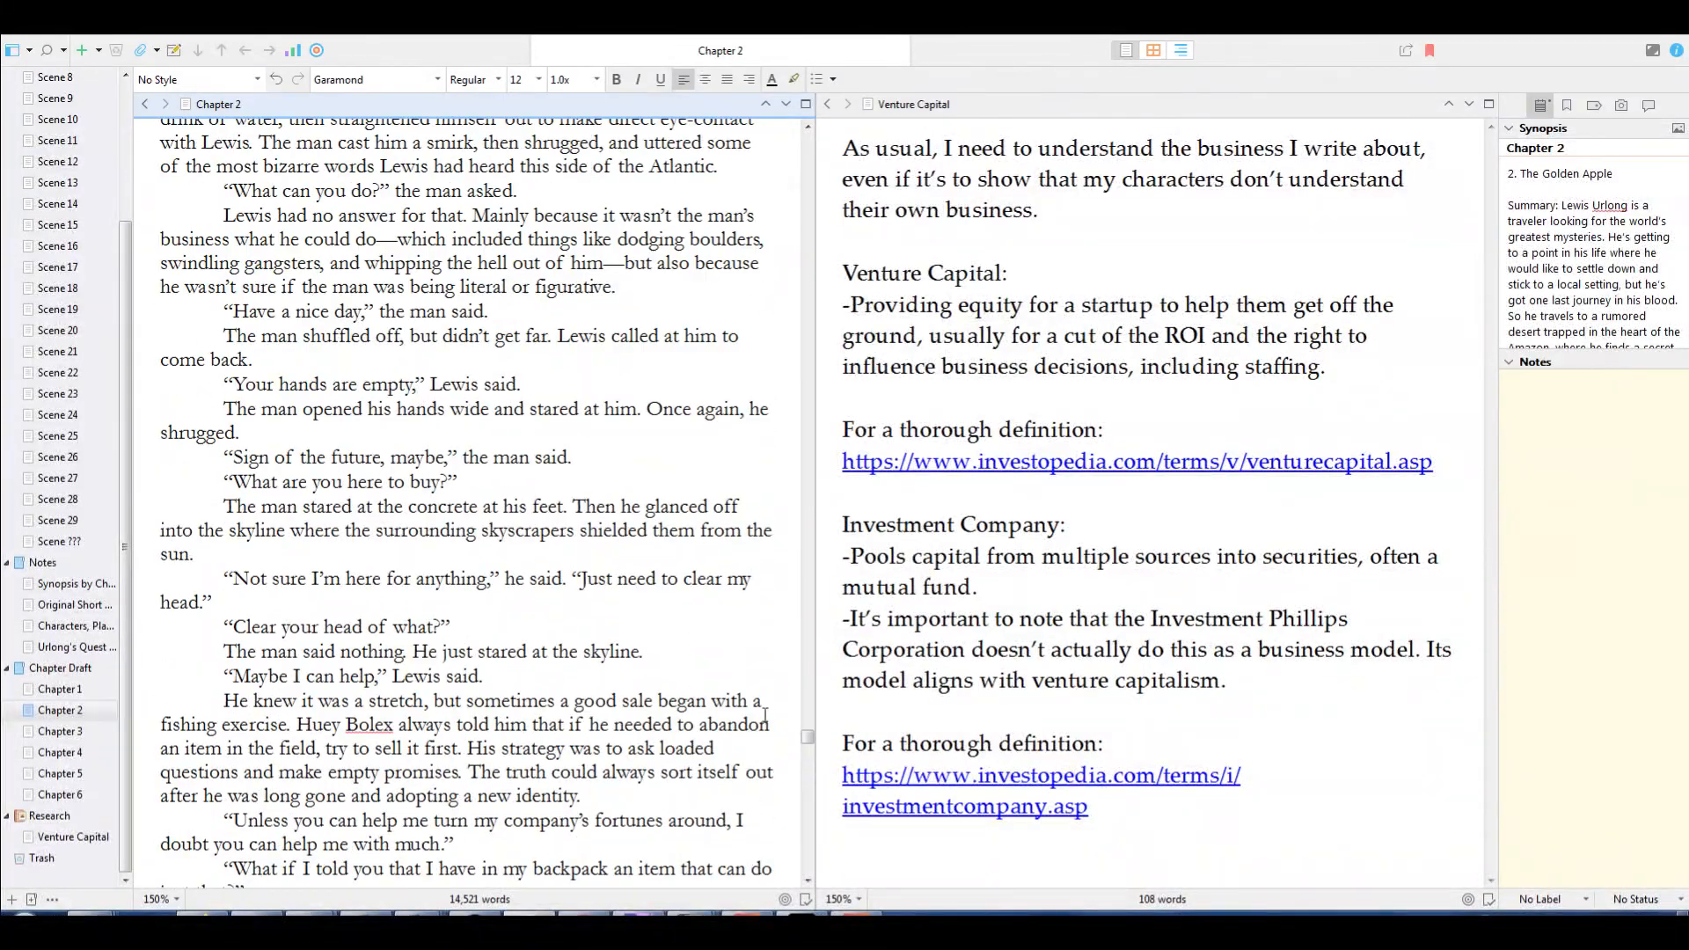
scroll("down", 3)
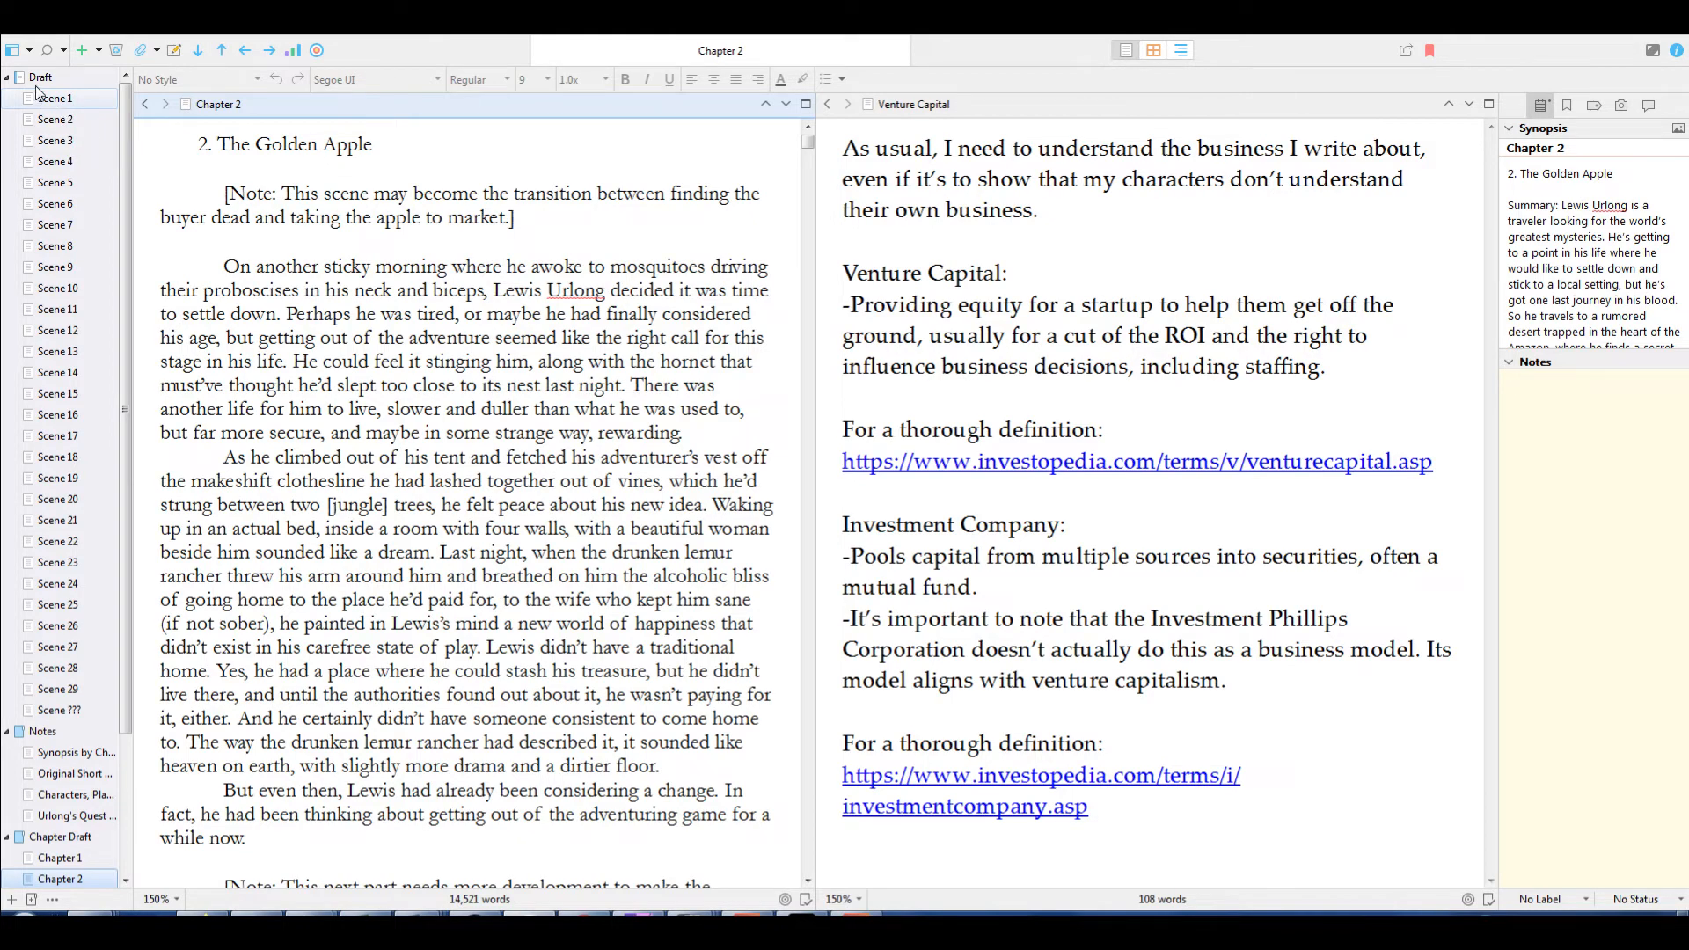
mouse_move(57, 118)
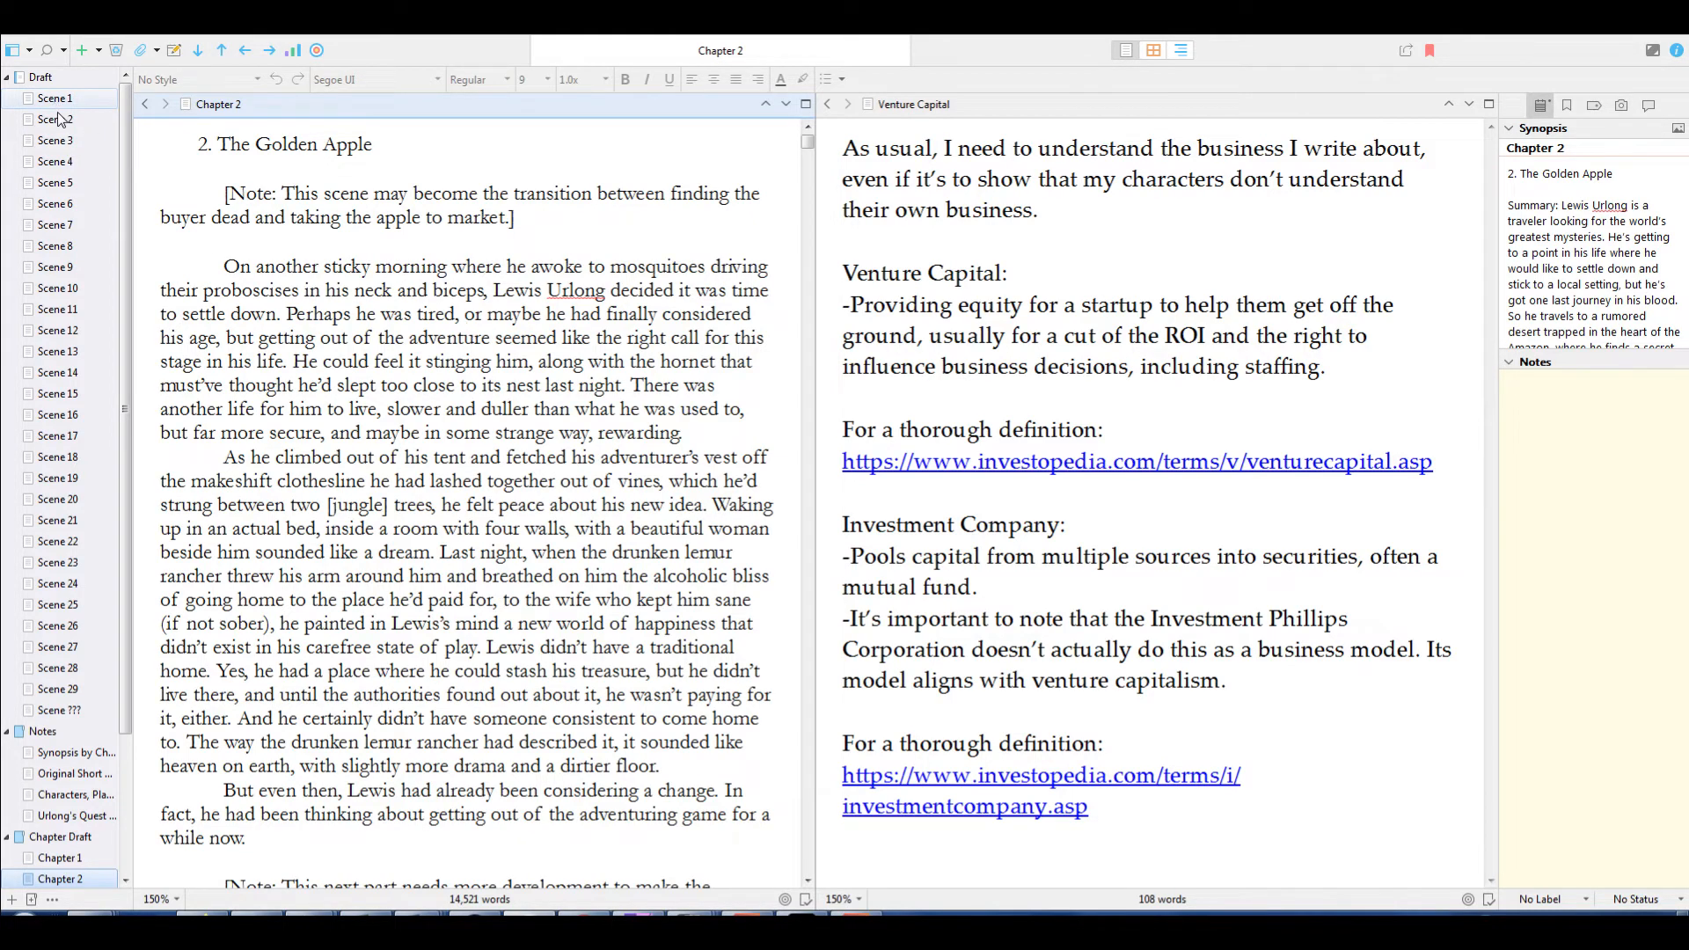
left_click(55, 99)
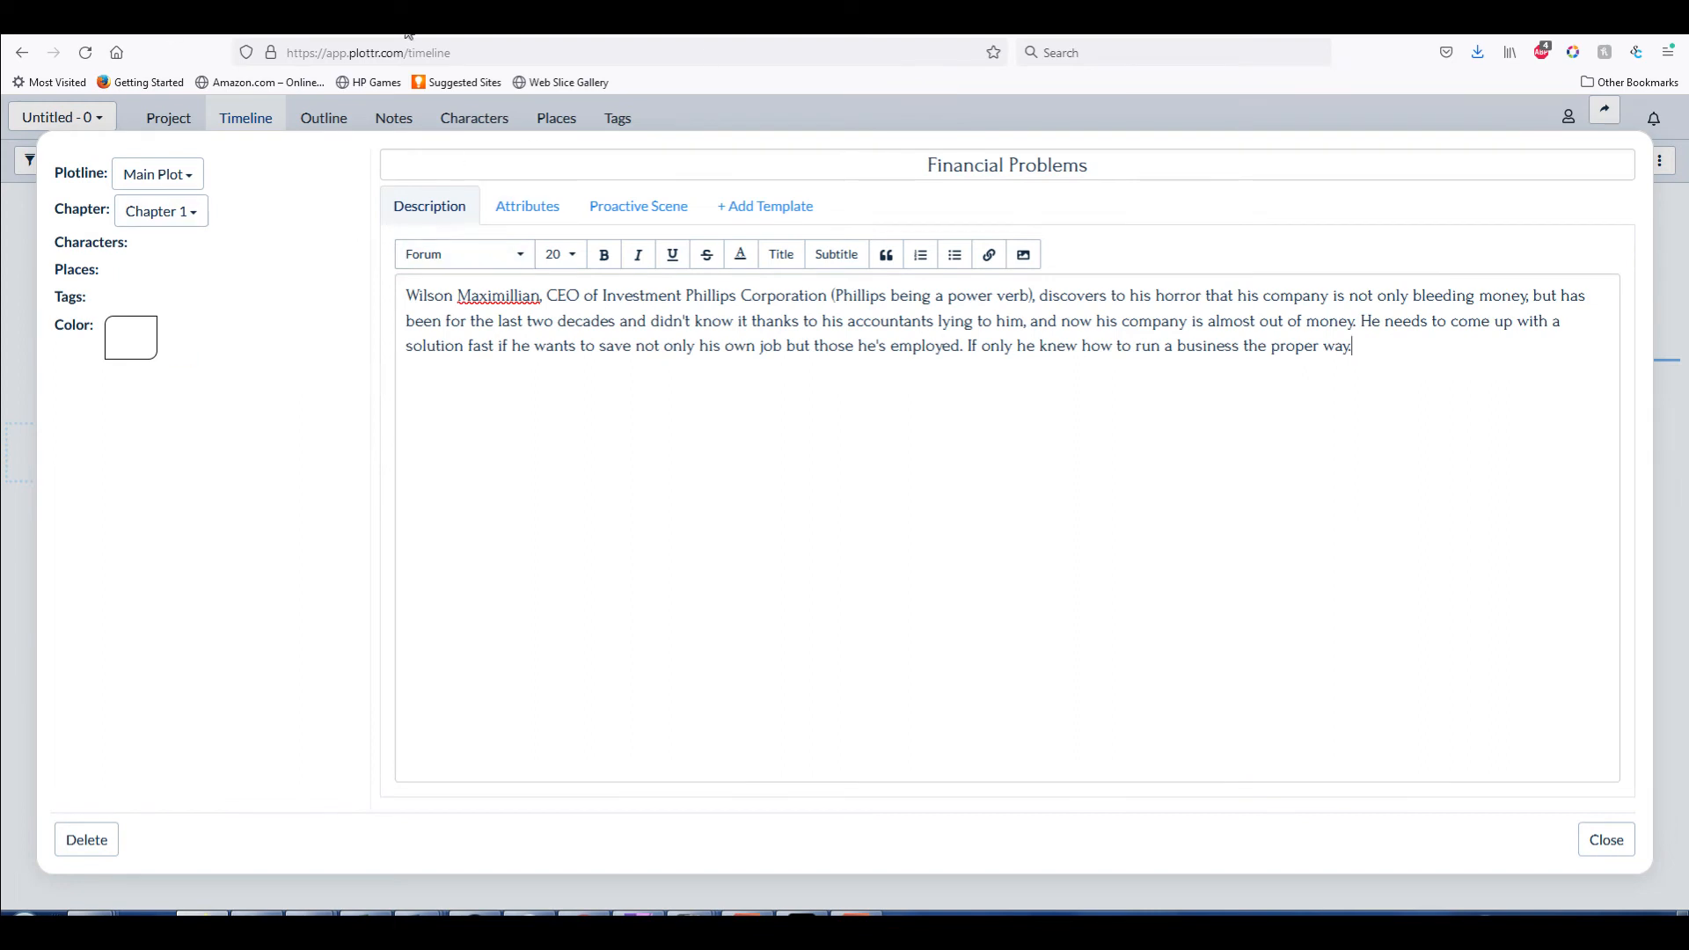
mouse_move(324, 359)
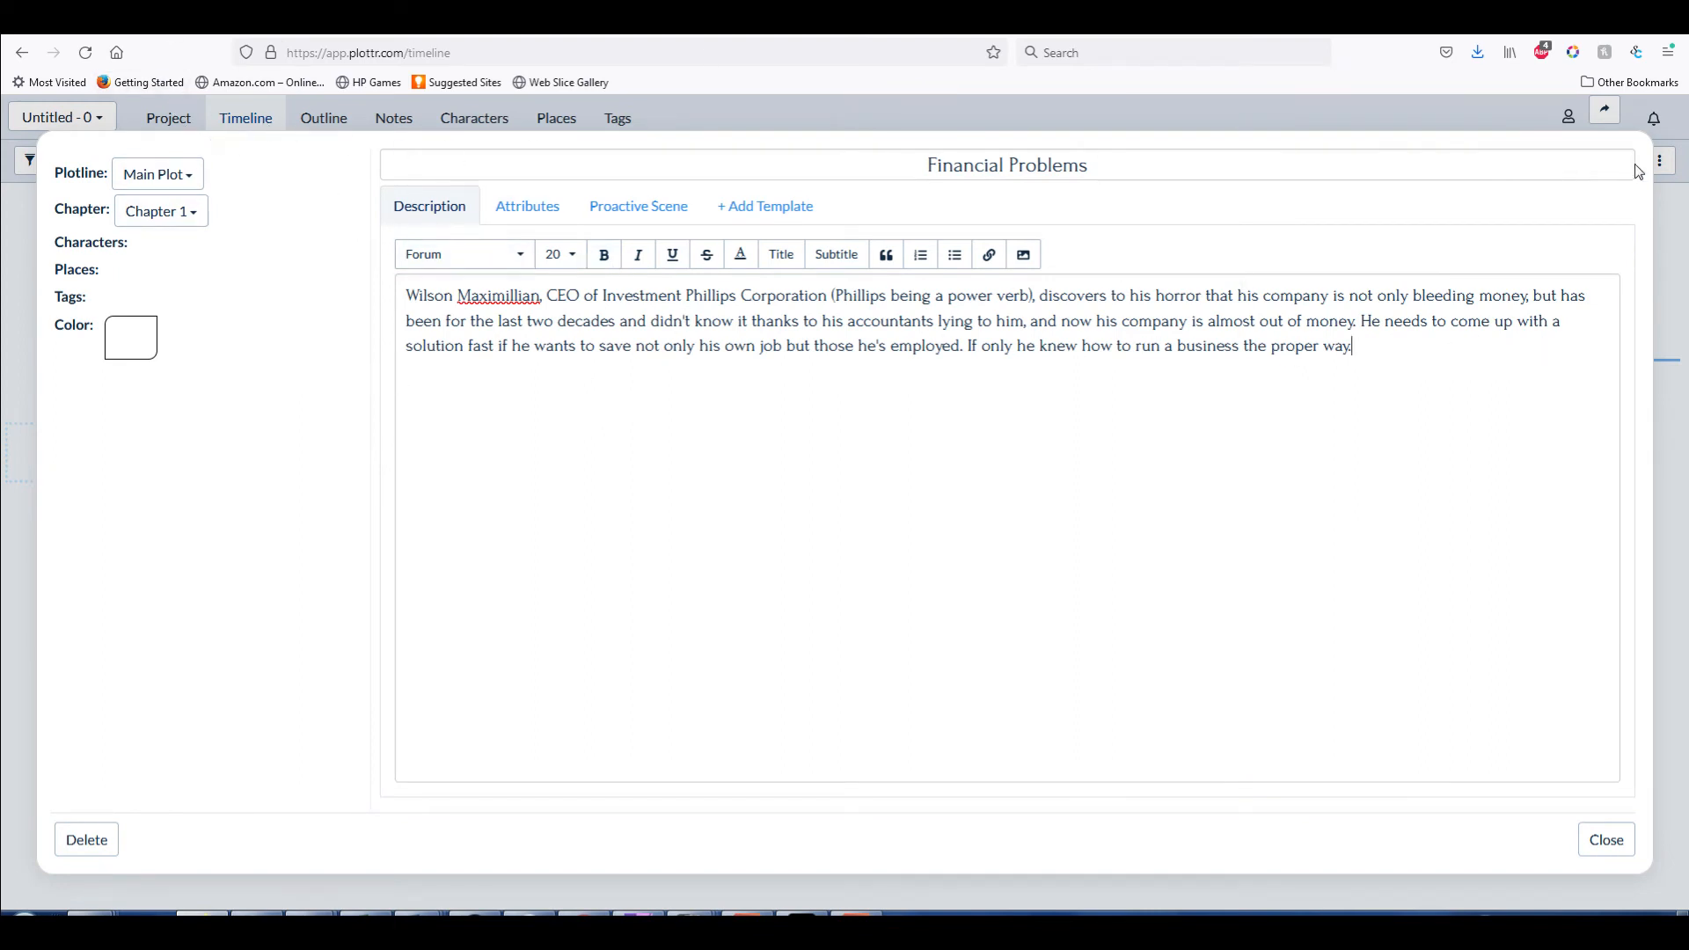
Bring the Plottr Pro desktop window in front of the browser
left_click(1607, 839)
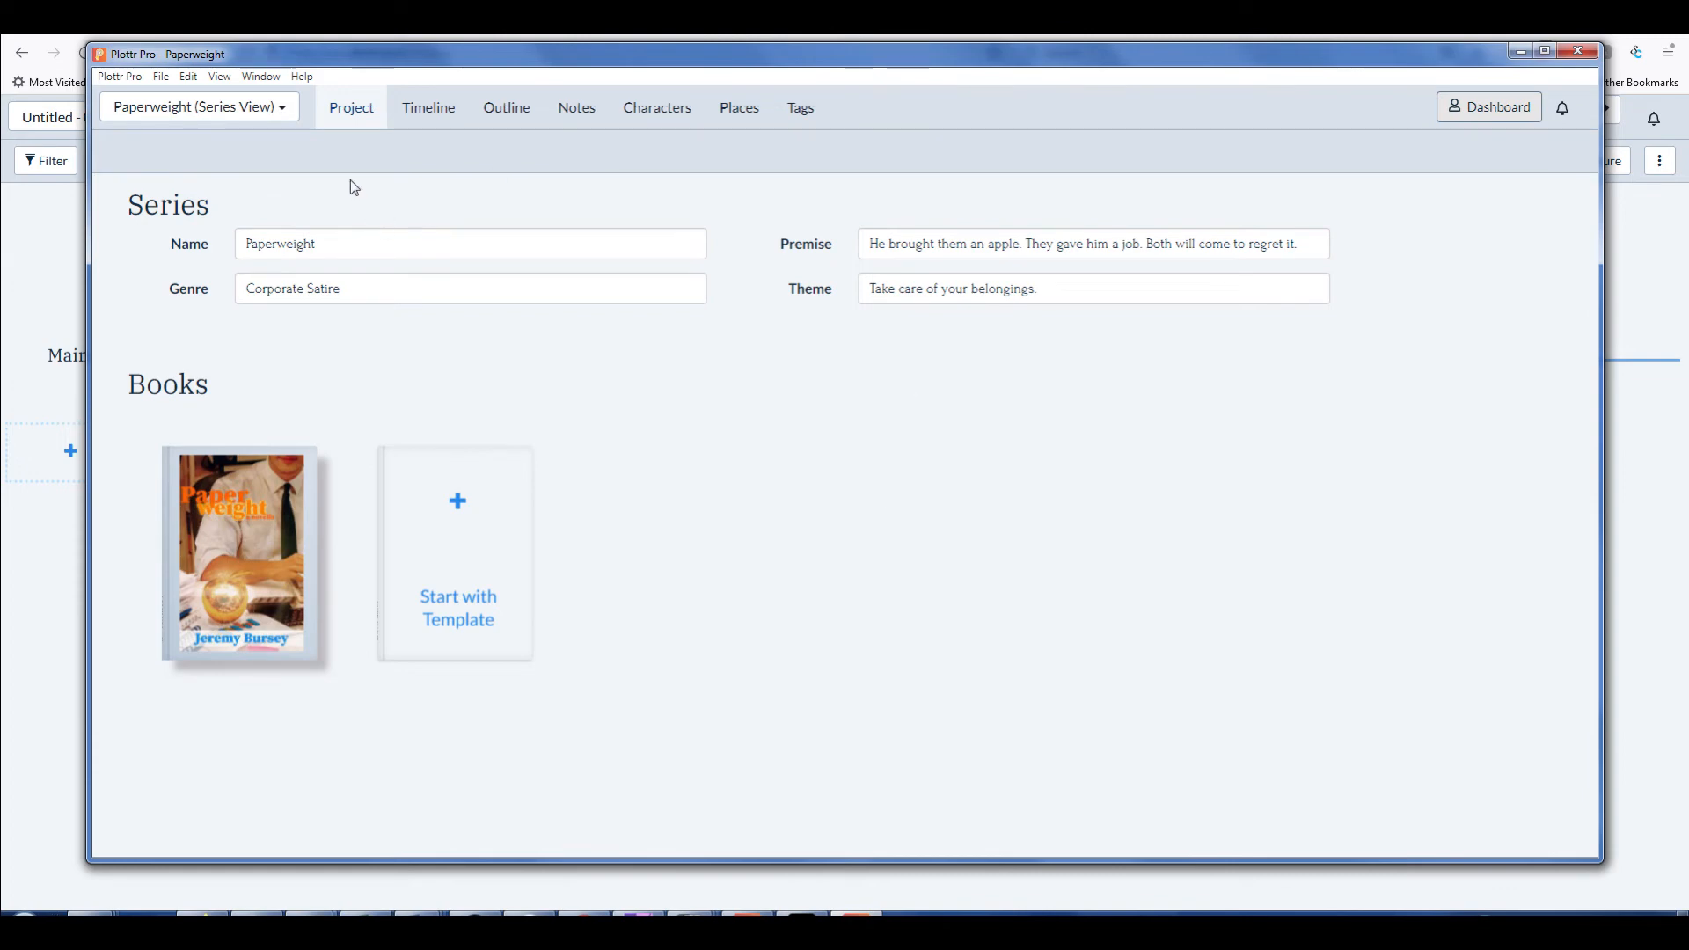
Bring up the desktop dashboard of recent projects listing Paperweight
left_click(427, 108)
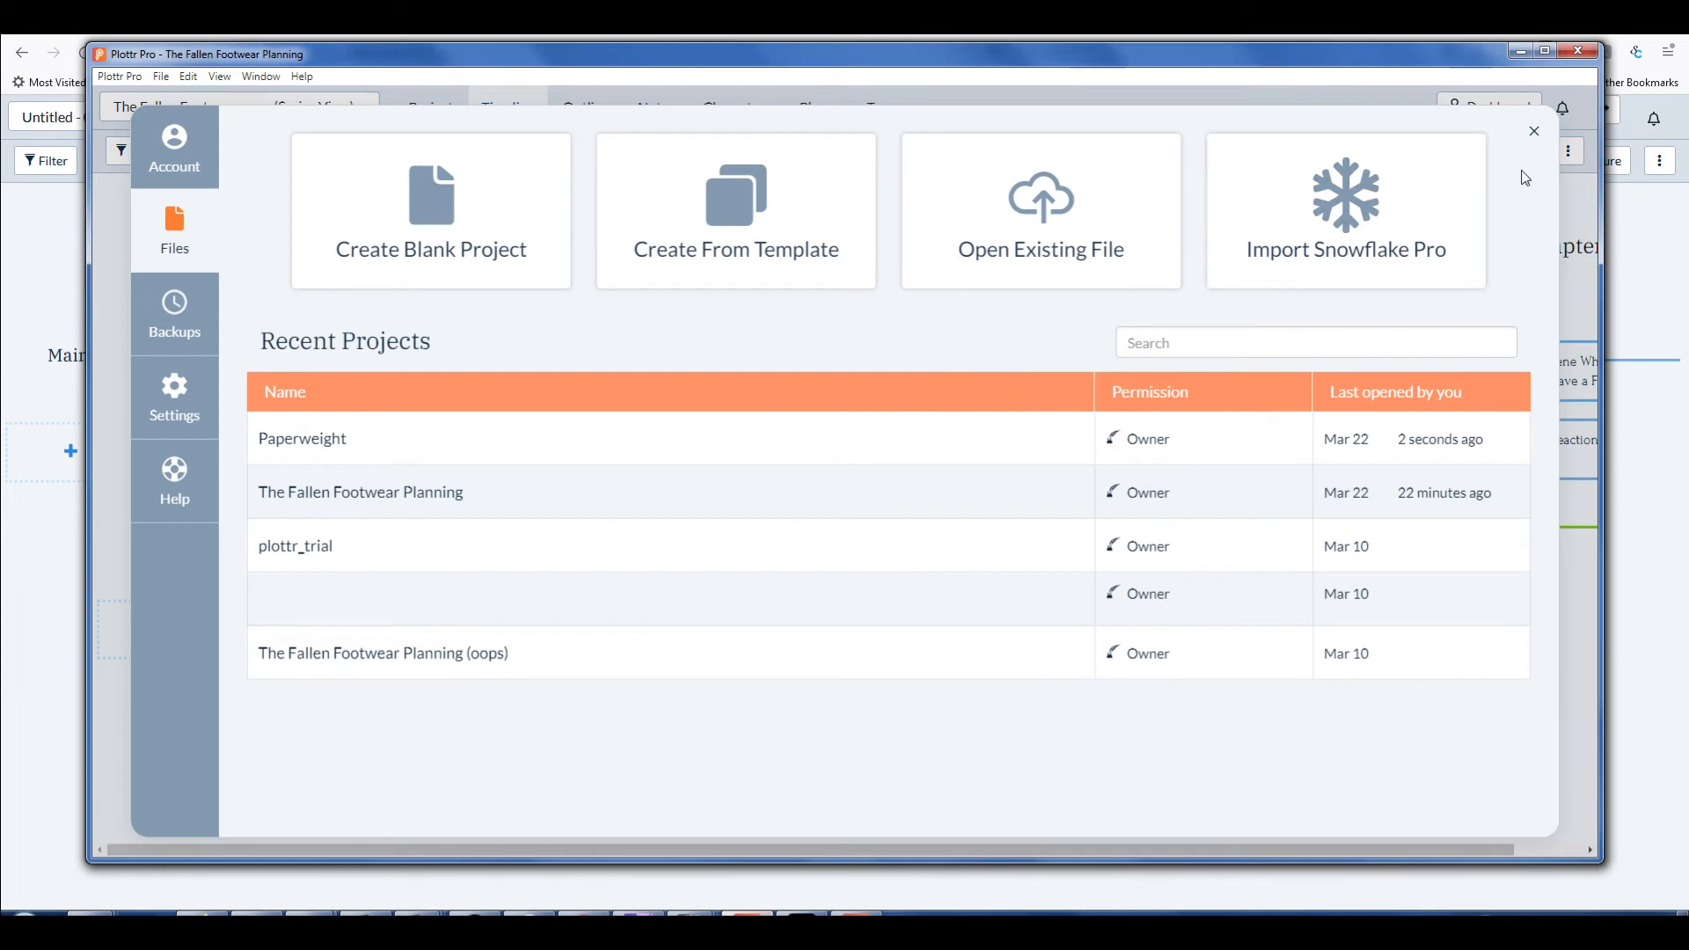
mouse_move(1055, 822)
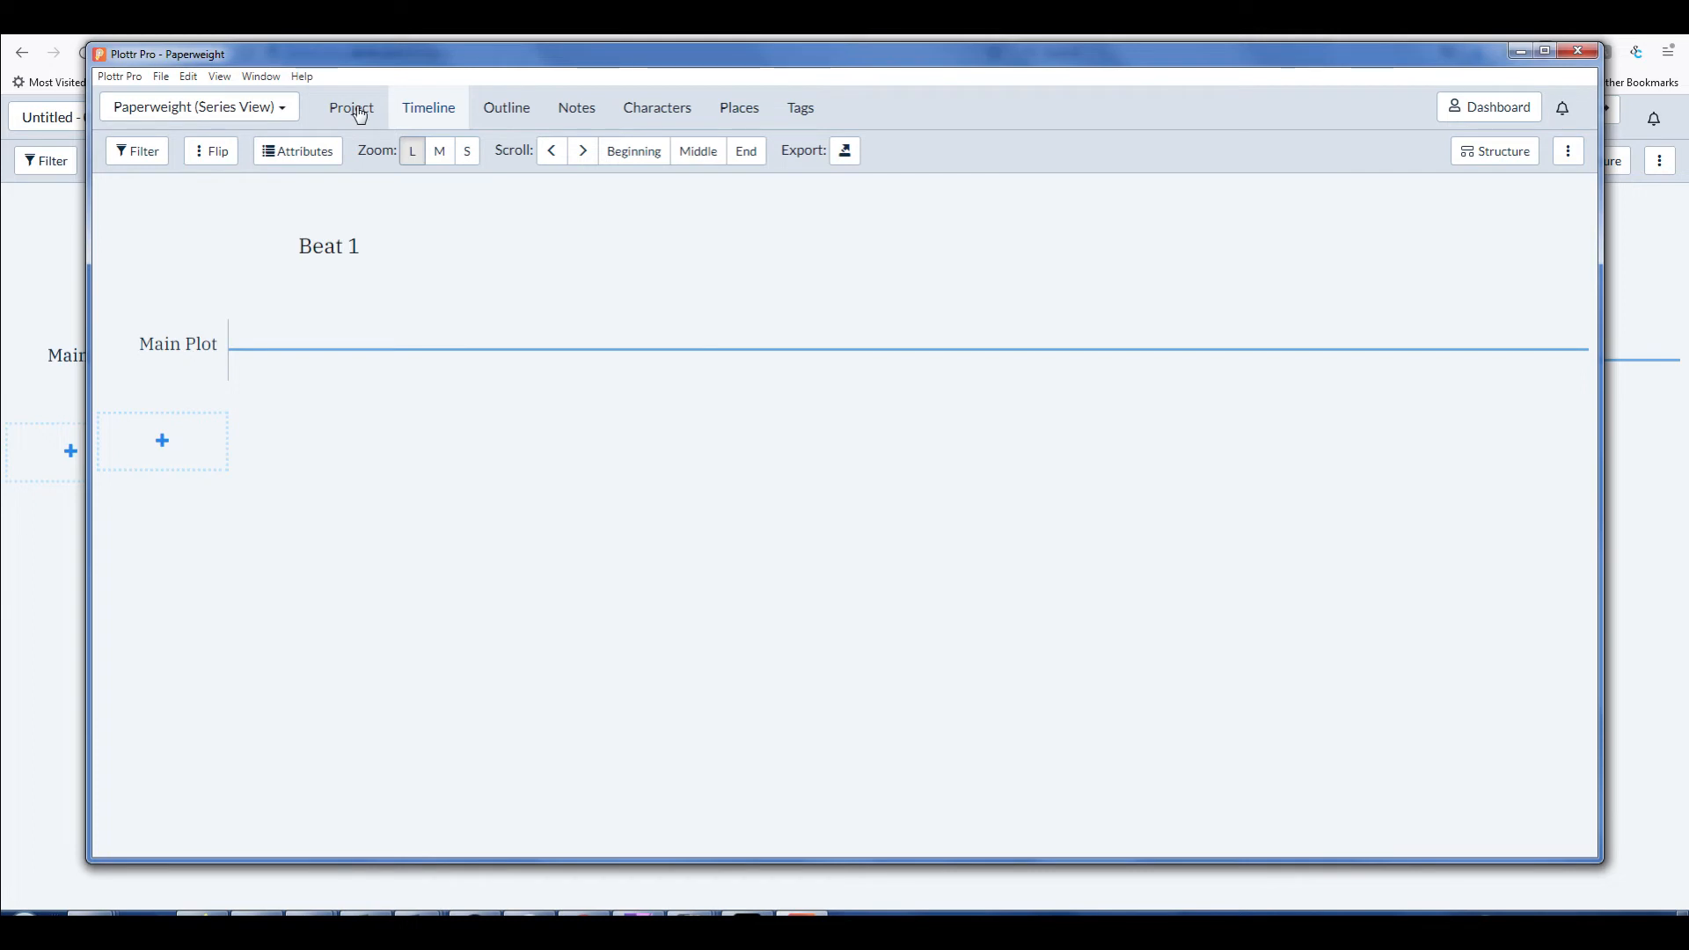
Switch from Series View to the book so its timeline shows the Financial Problems card
left_click(351, 107)
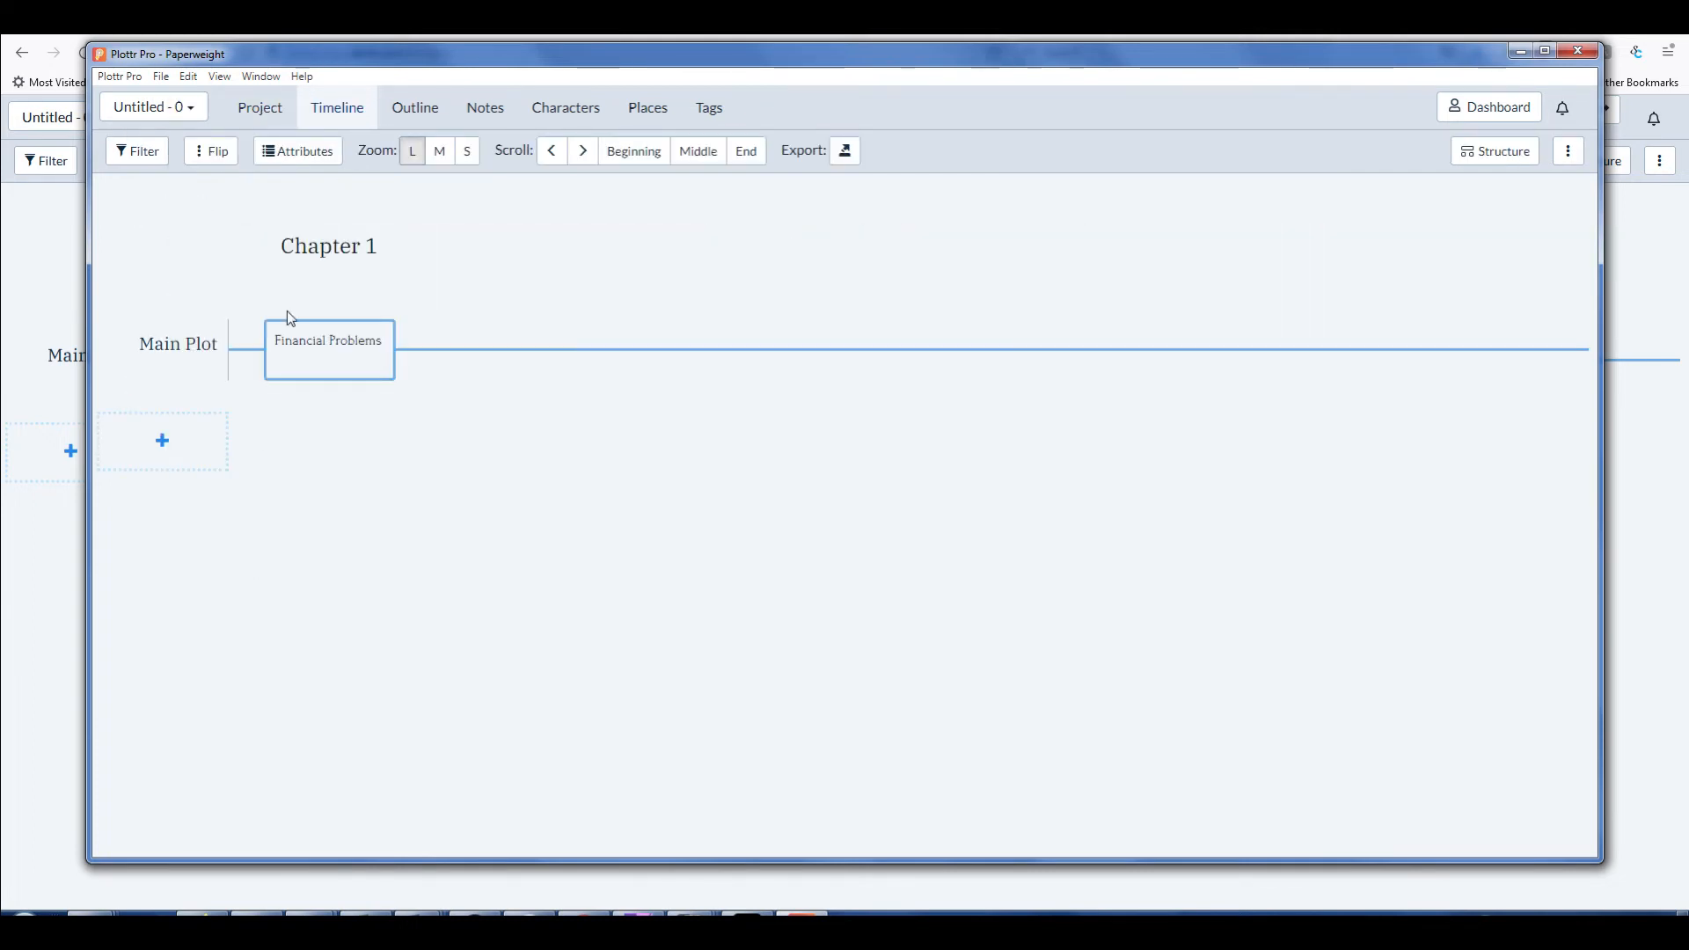
mouse_move(329, 318)
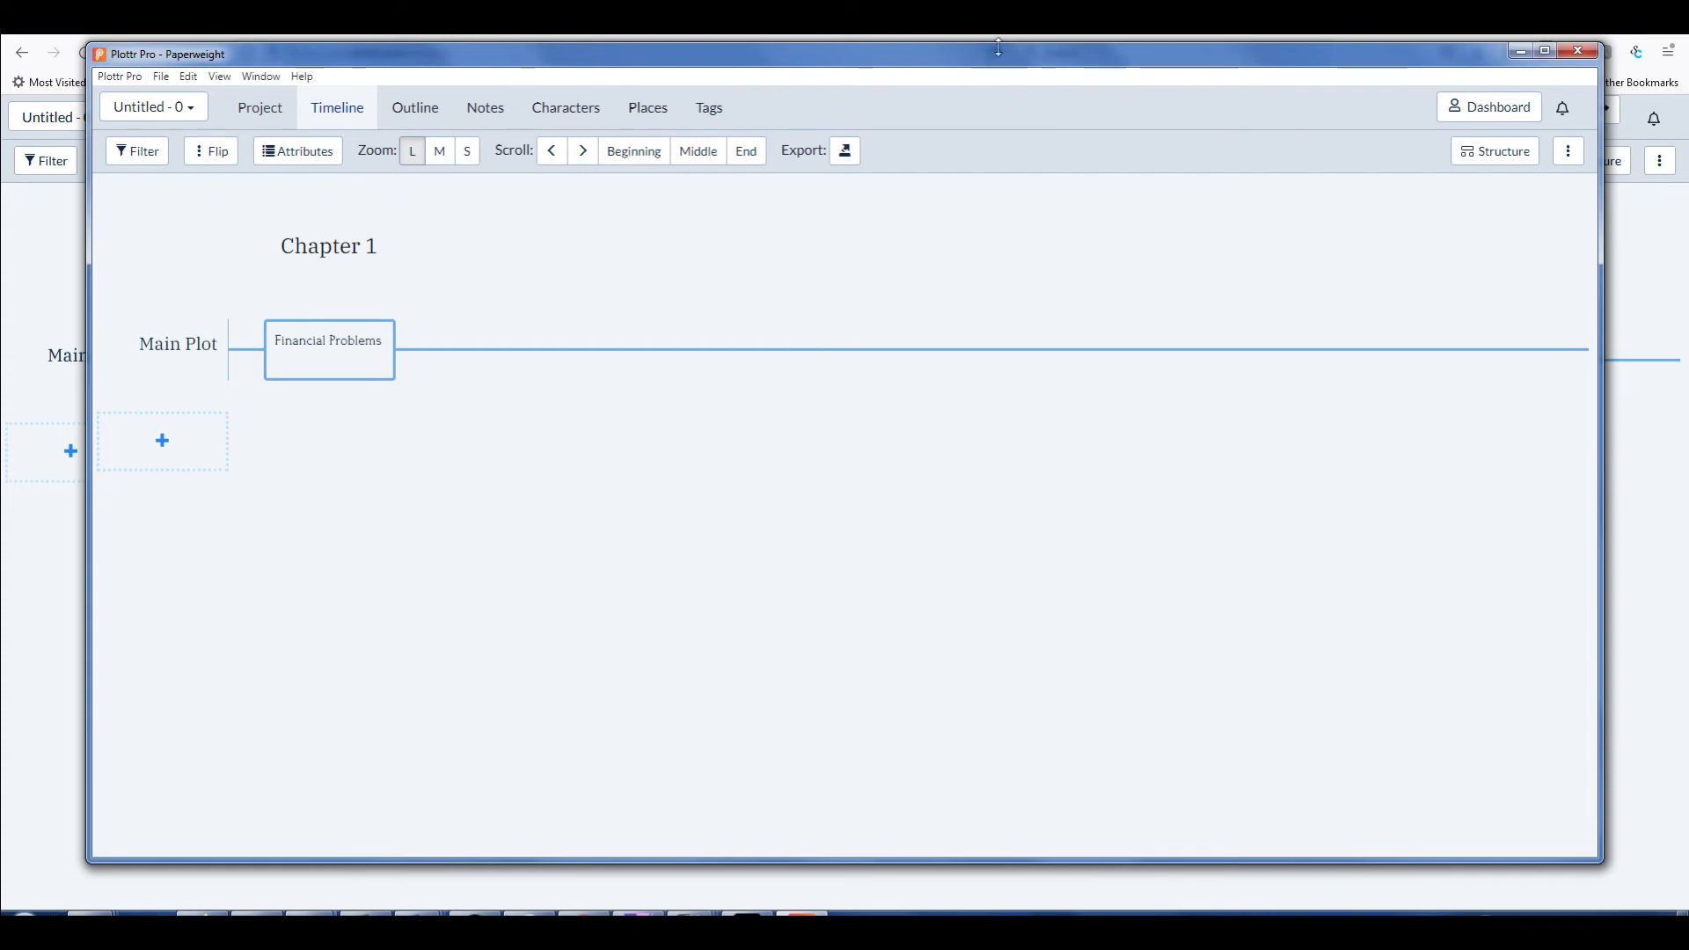
mouse_move(1073, 447)
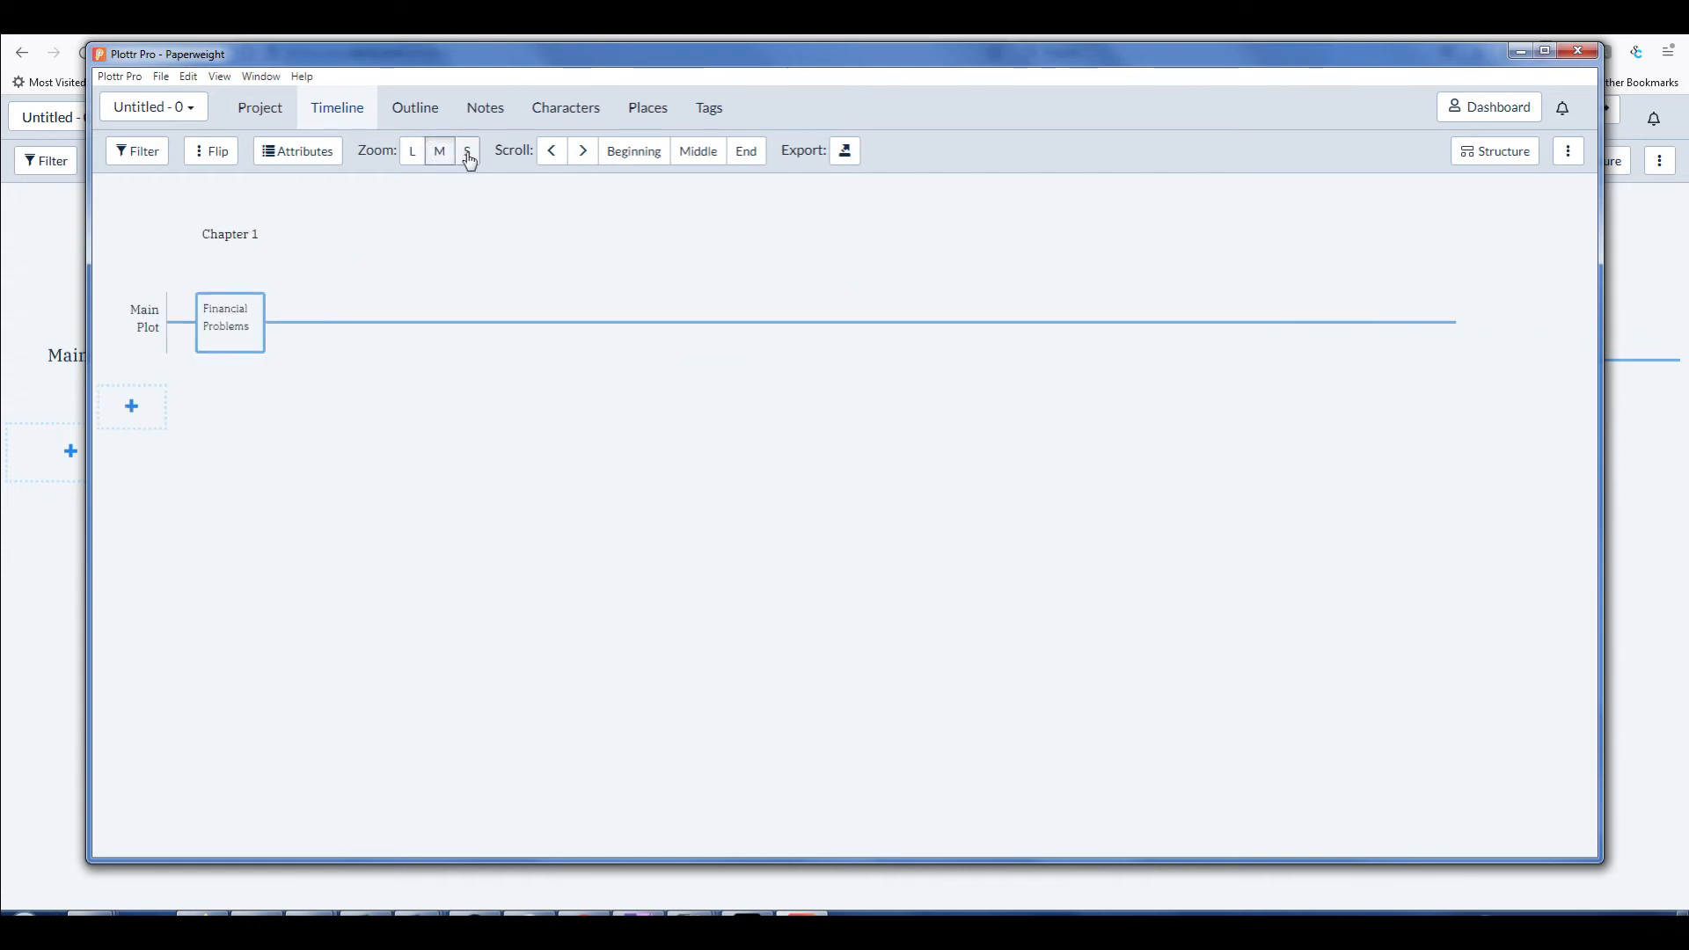
left_click(412, 151)
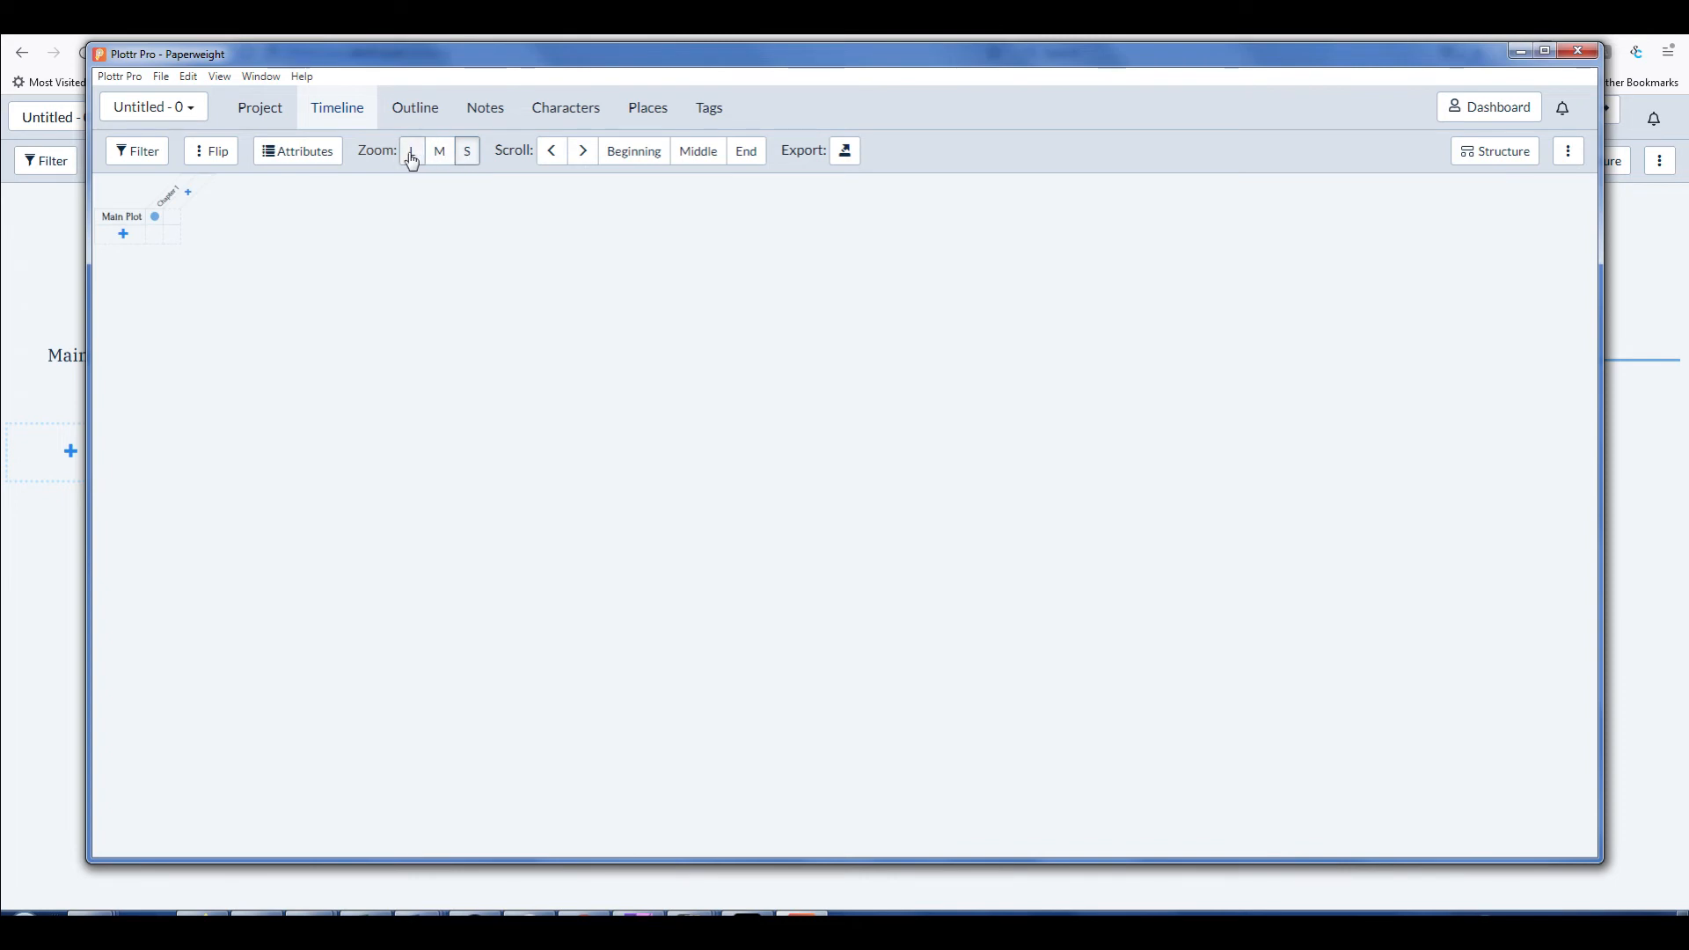
left_click(411, 151)
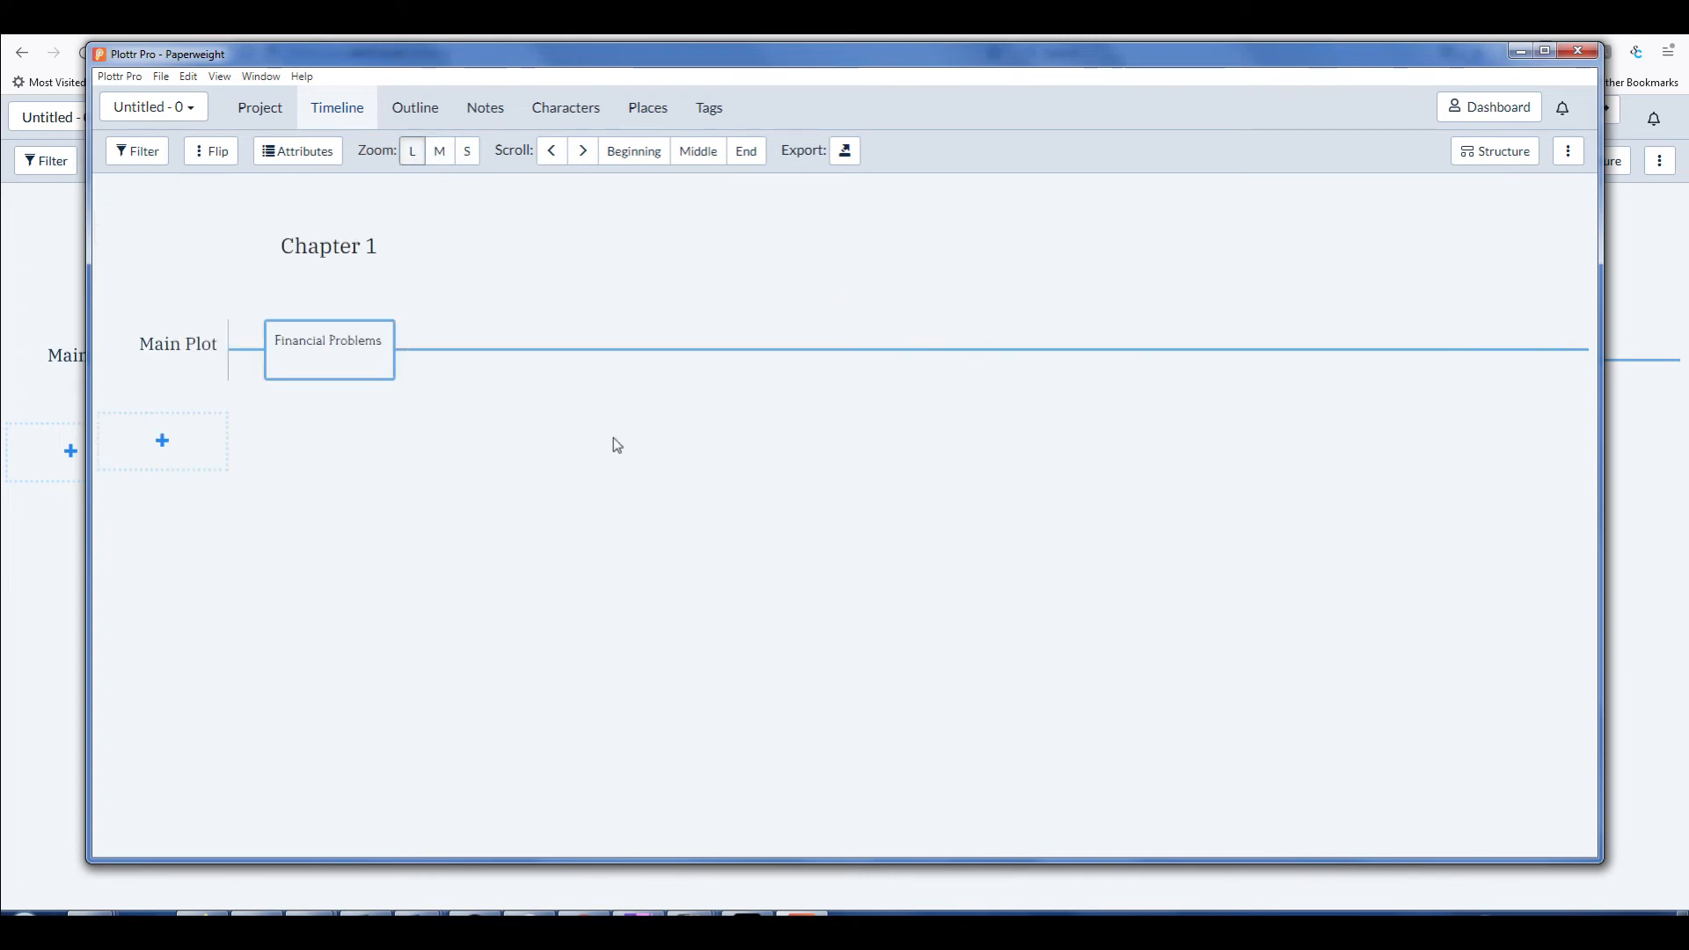
mouse_move(1211, 549)
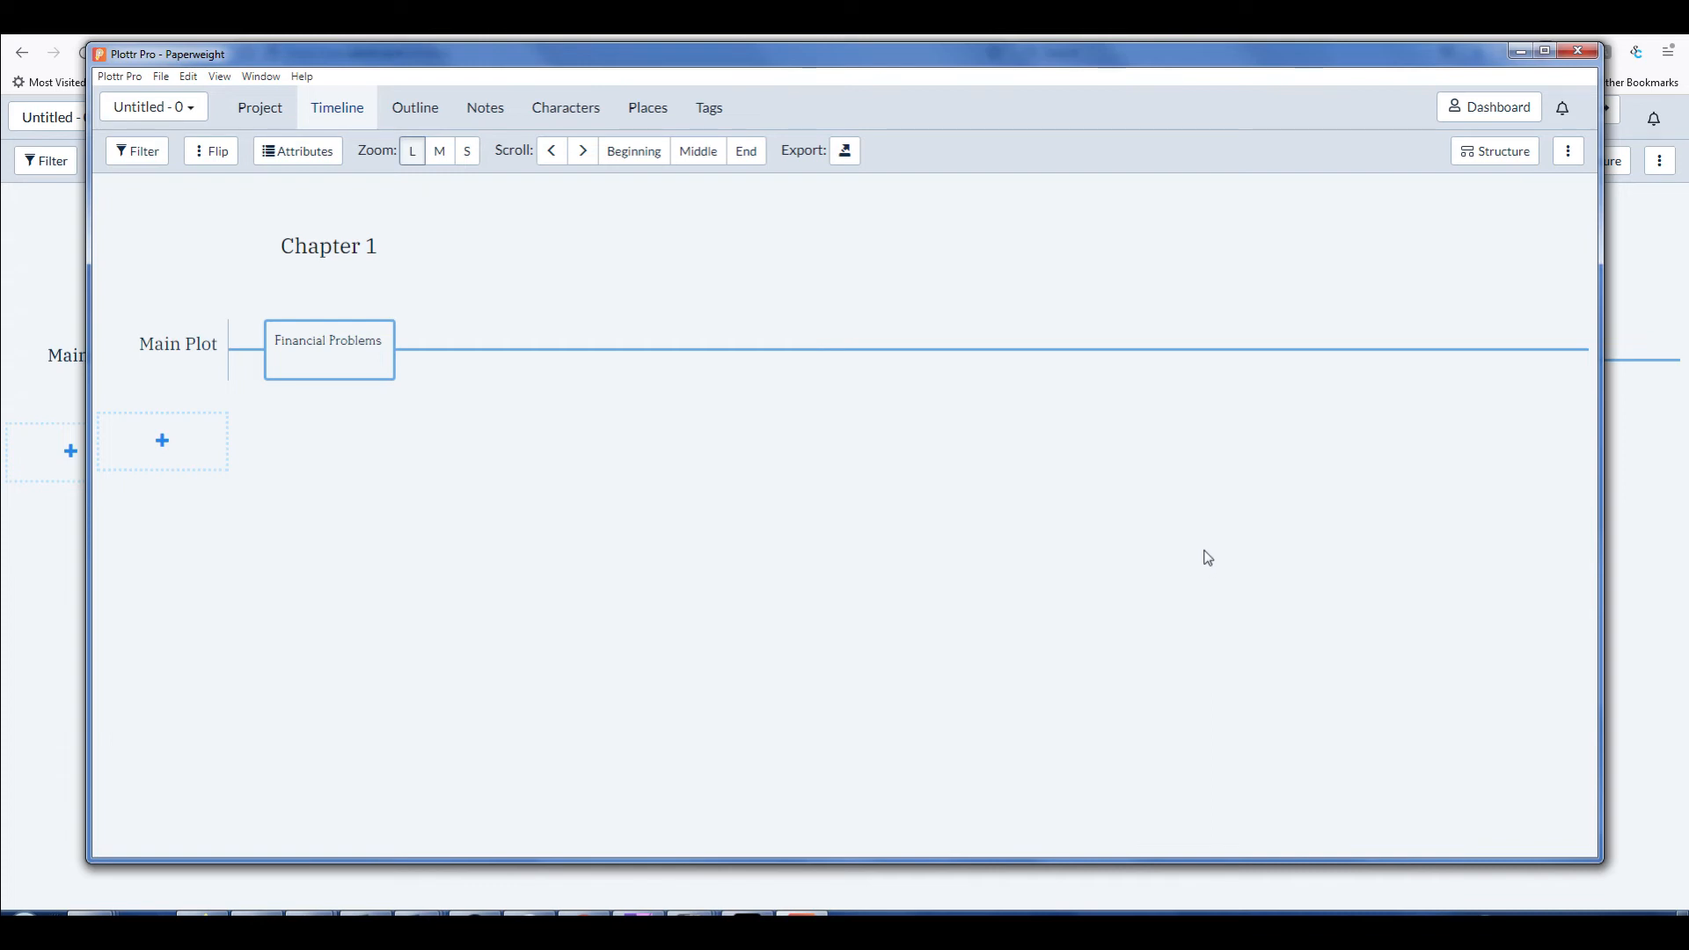
mouse_move(1225, 544)
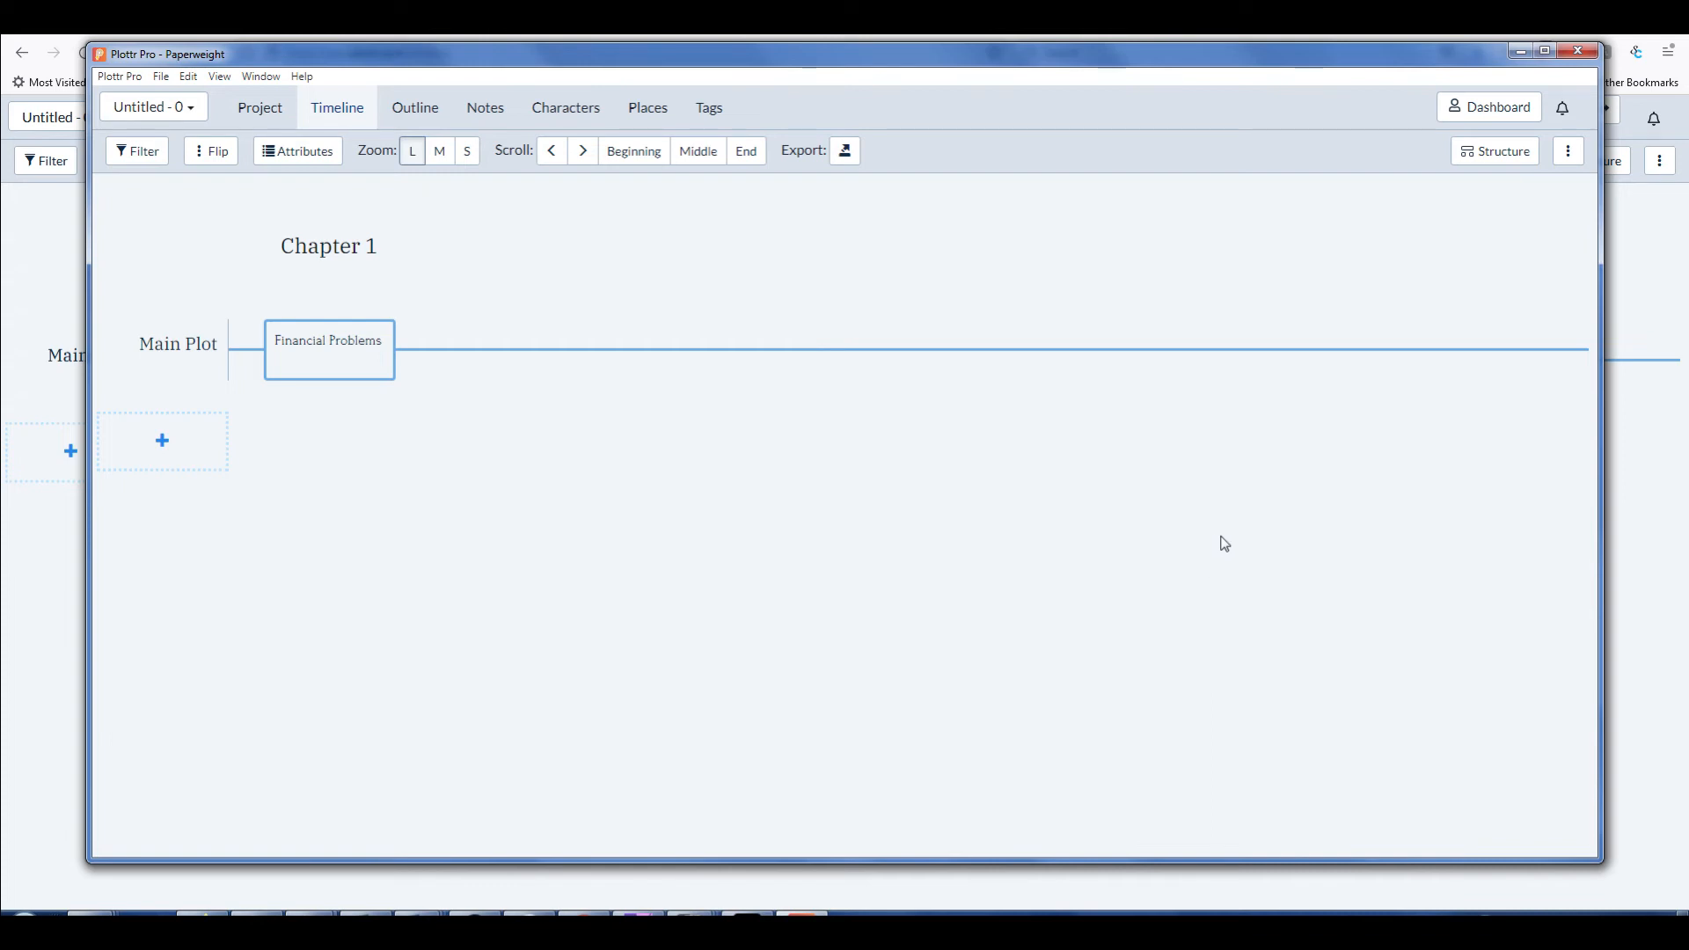
mouse_move(1255, 493)
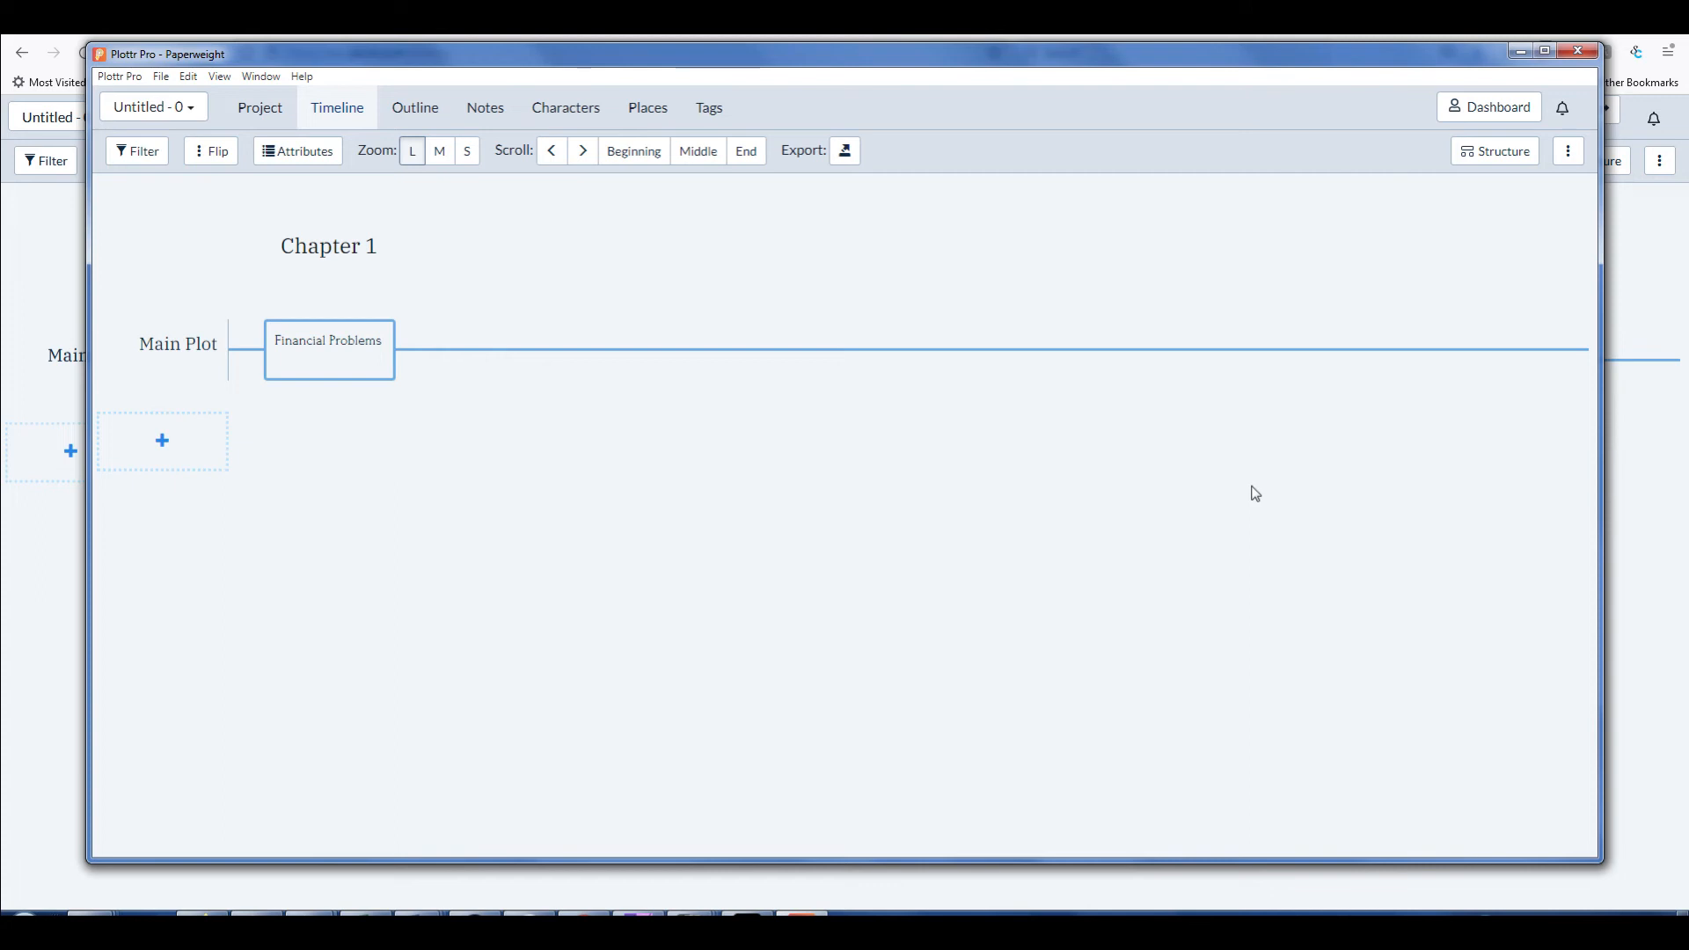
mouse_move(1235, 514)
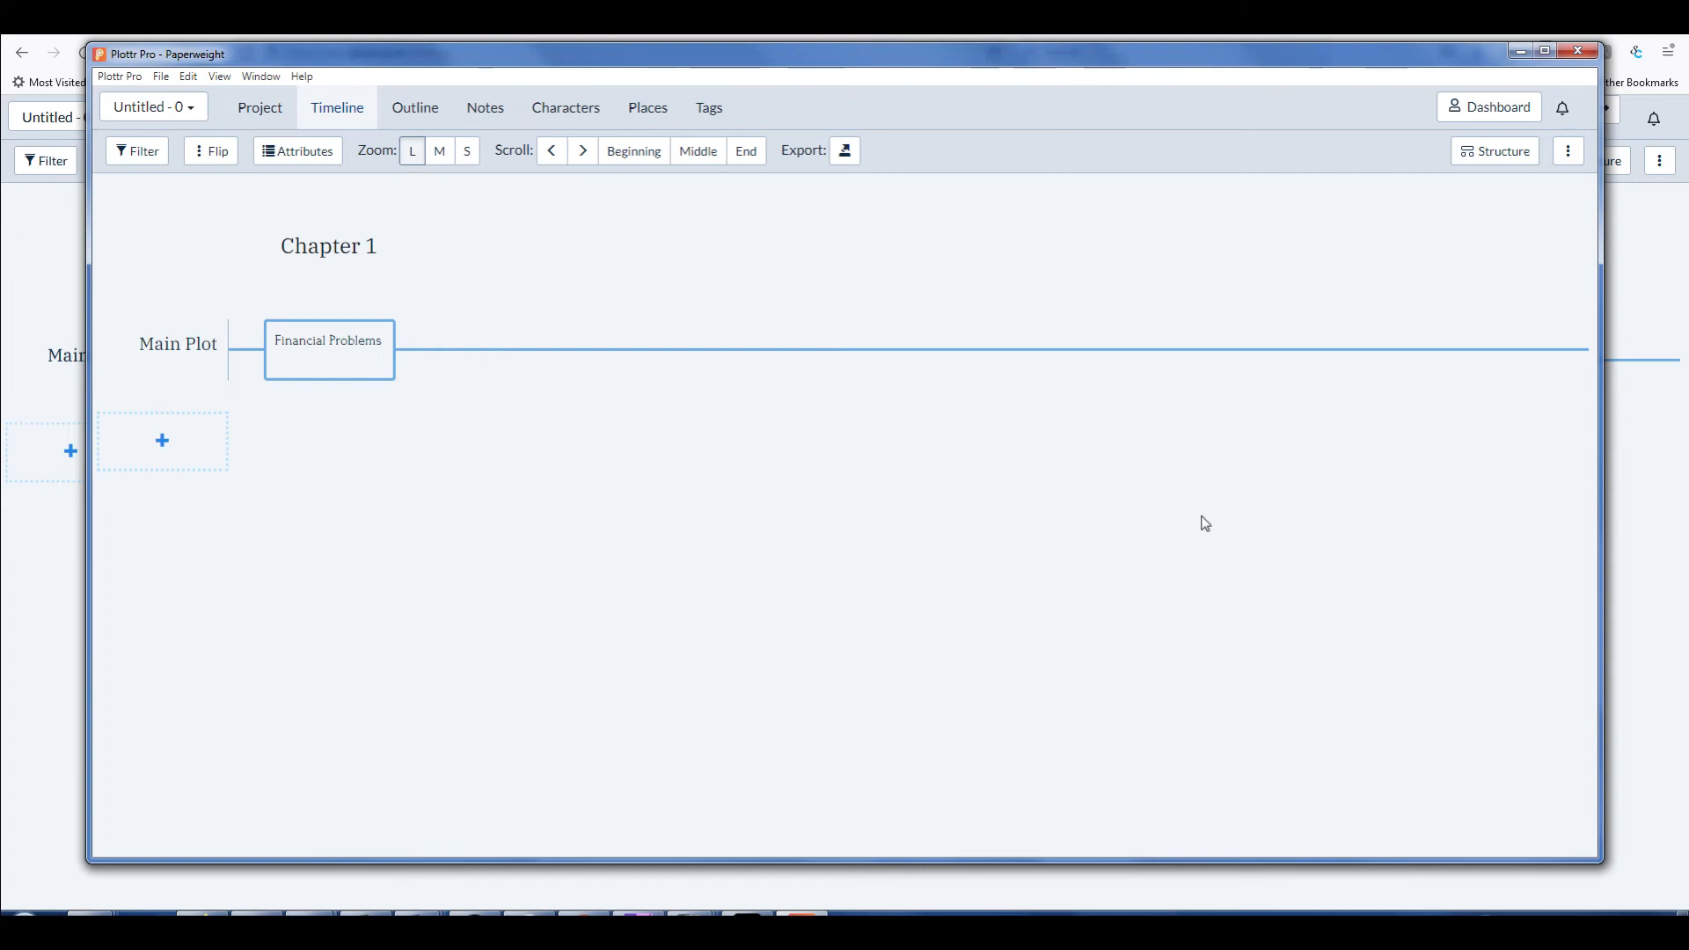
mouse_move(1195, 525)
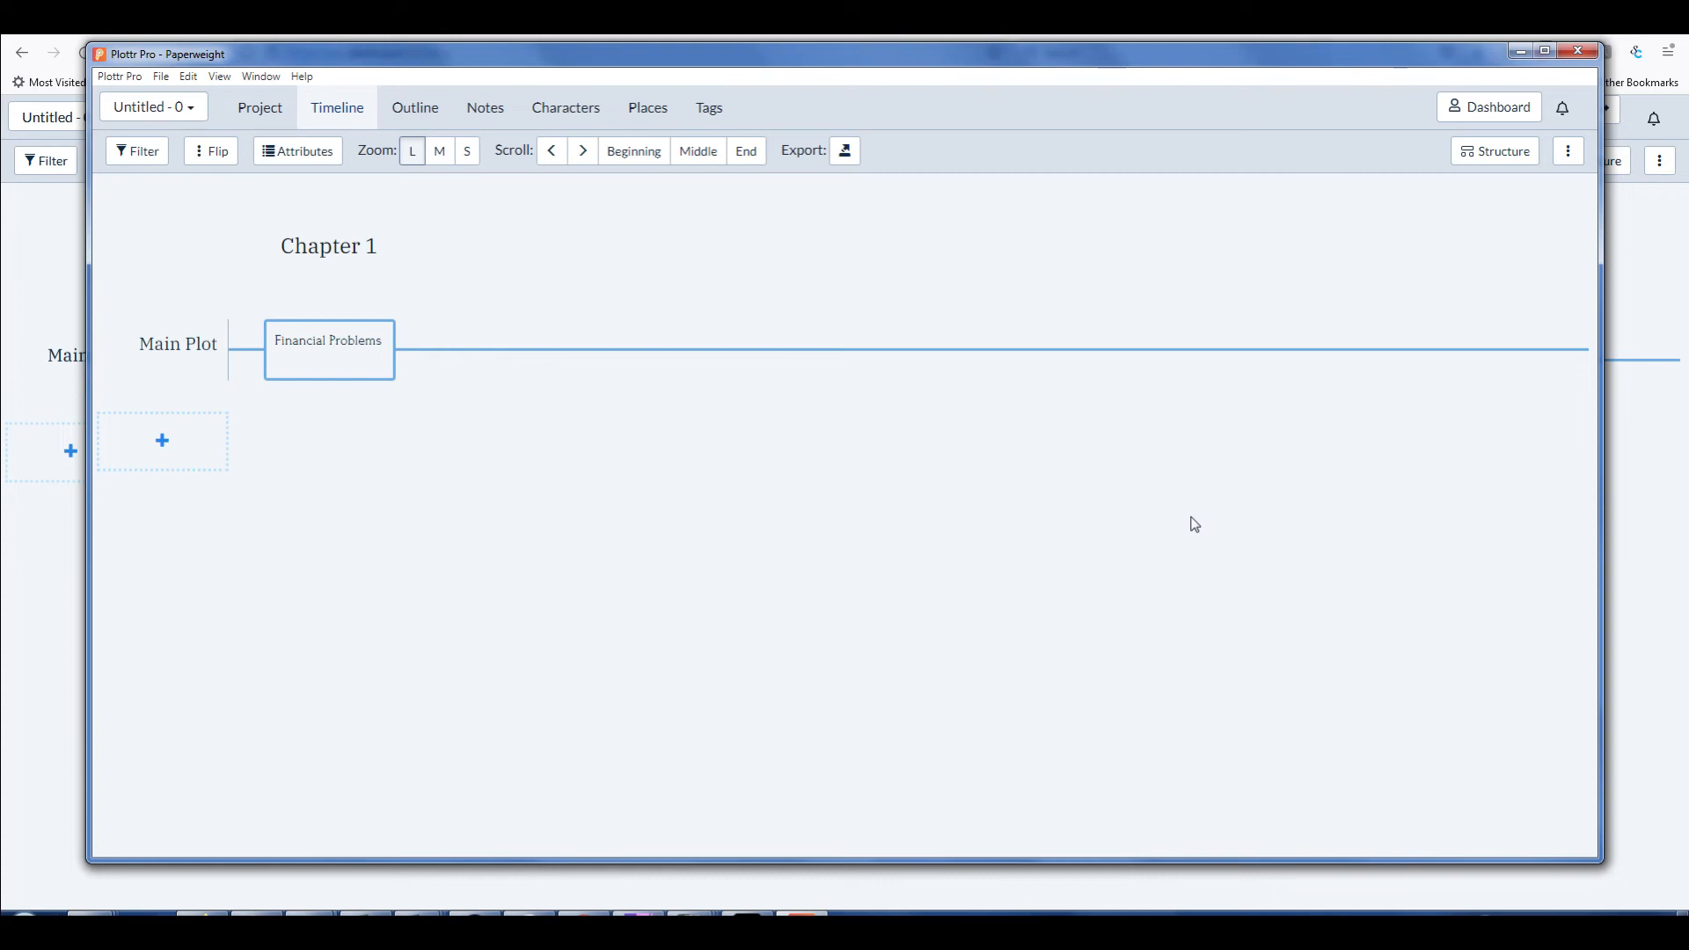
mouse_move(1255, 524)
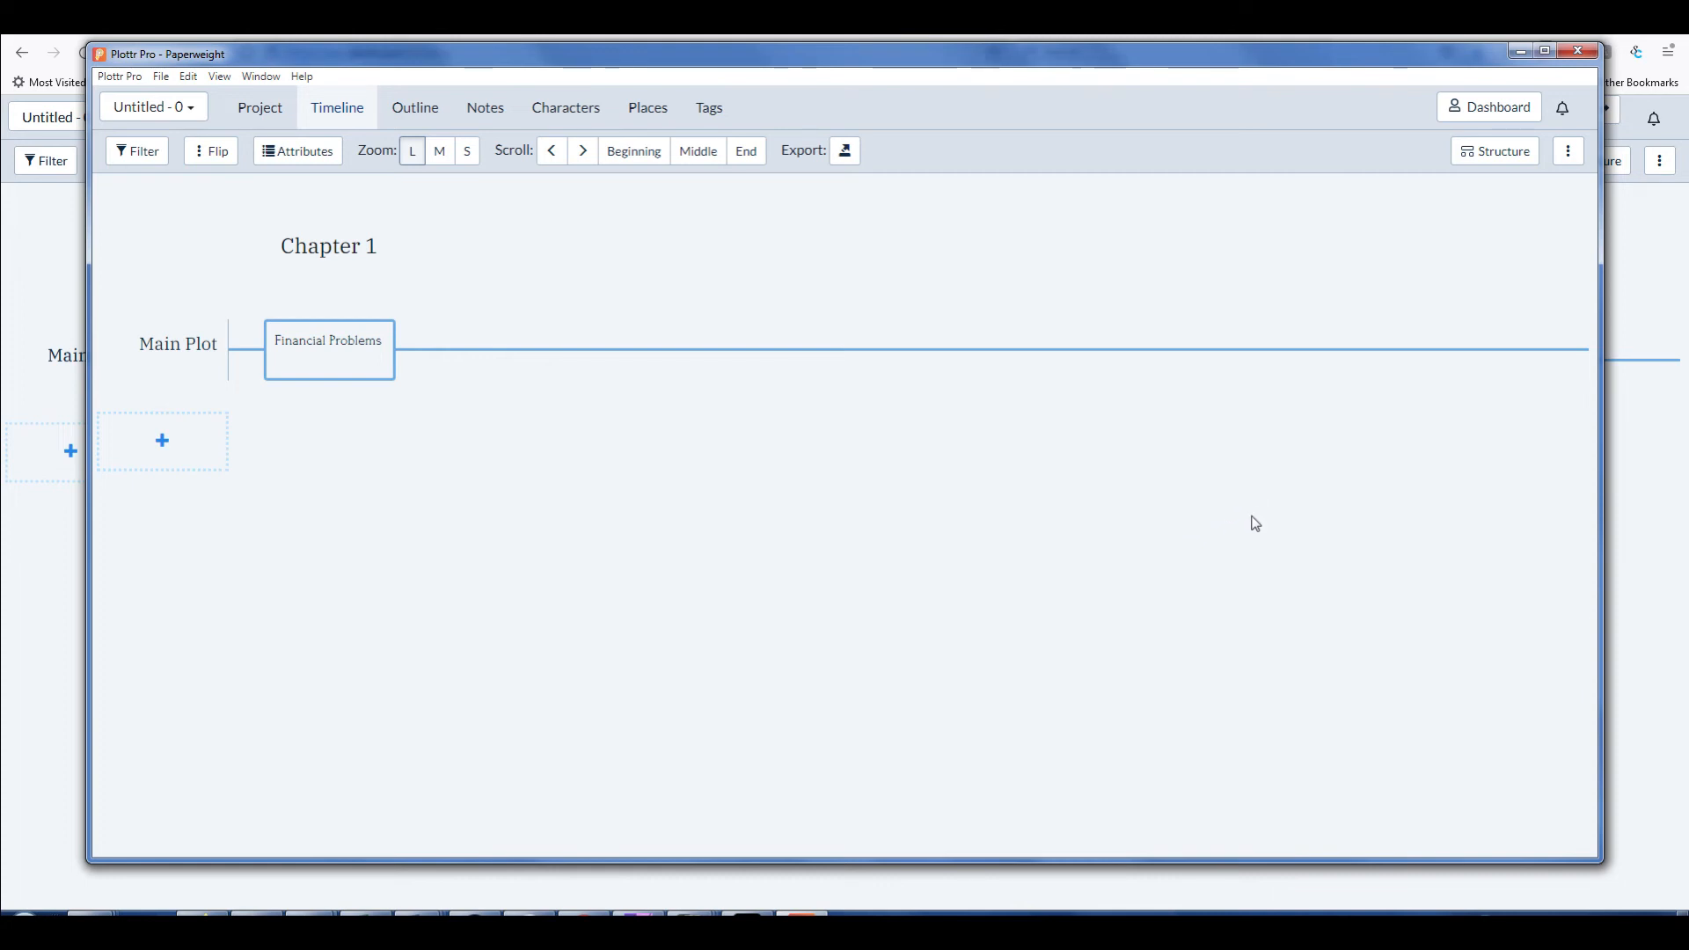
mouse_move(1216, 479)
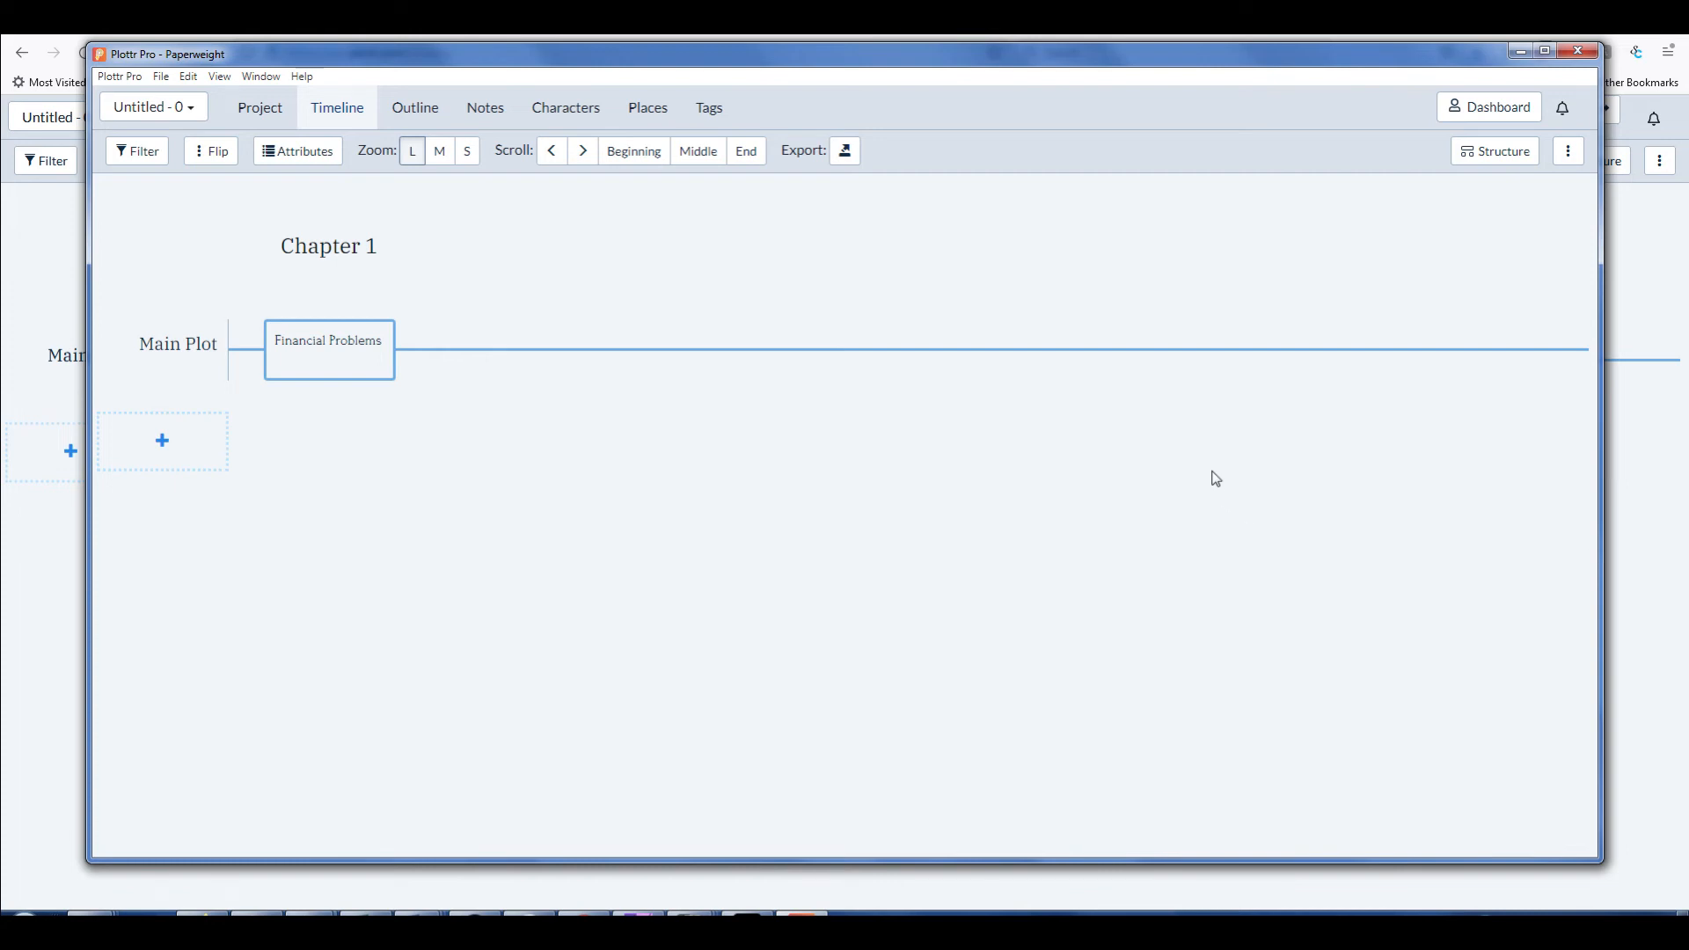
mouse_move(1172, 466)
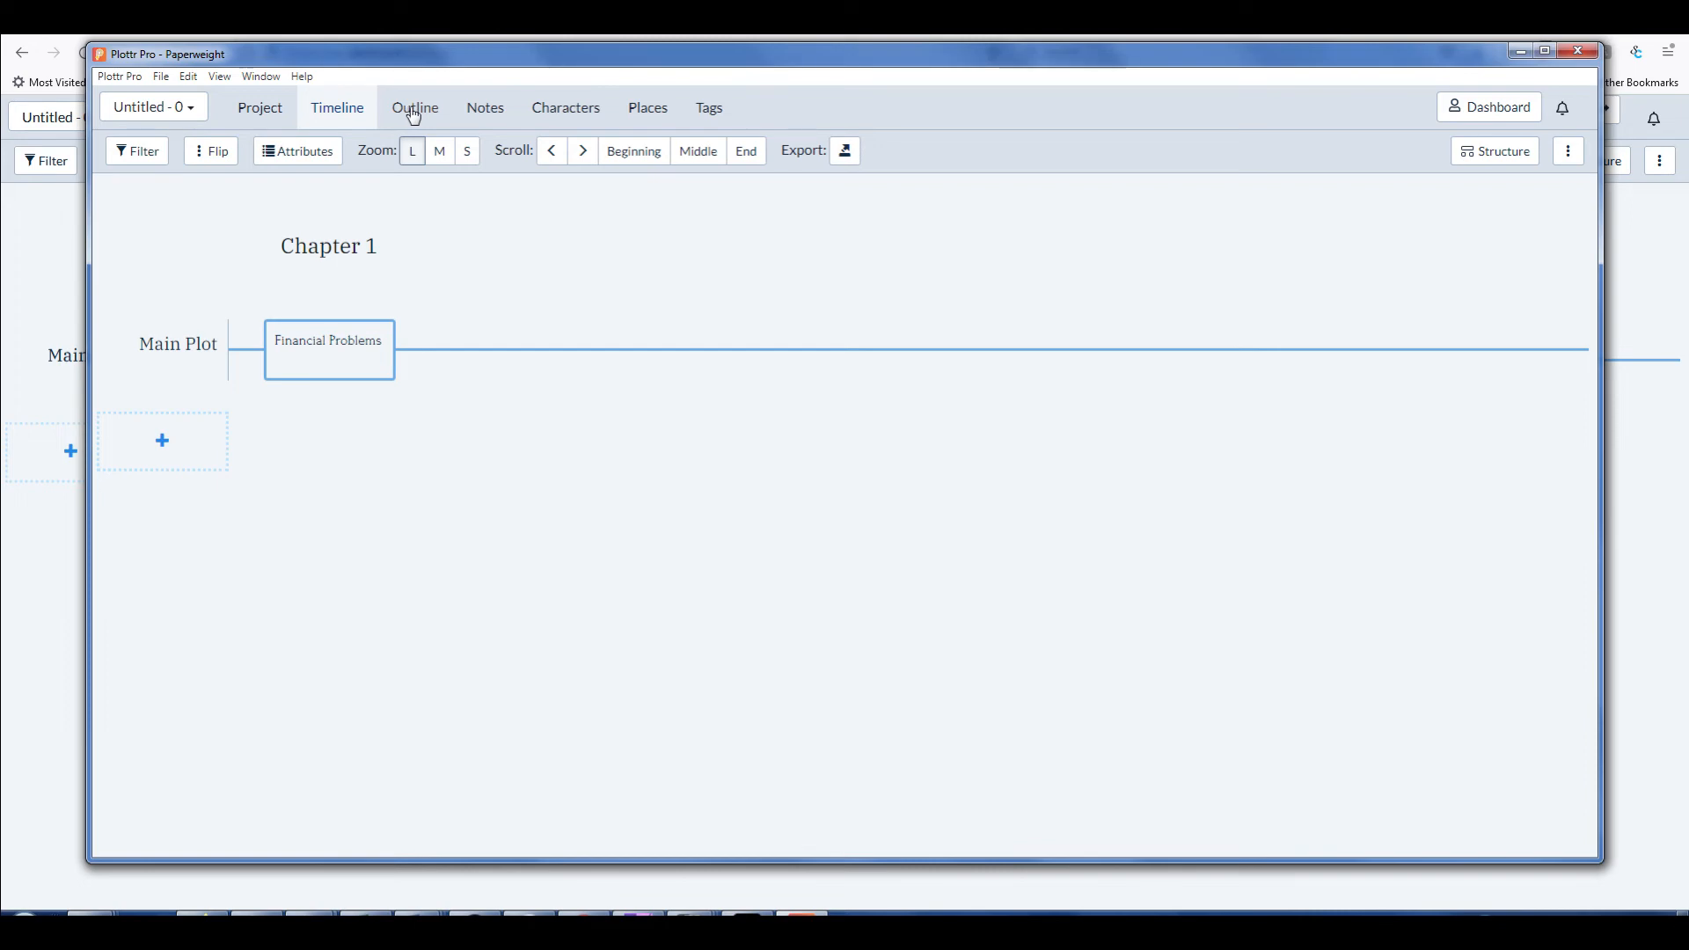
Show Paperweight as a chapter outline with Chapter 1's Financial Problems description
left_click(415, 107)
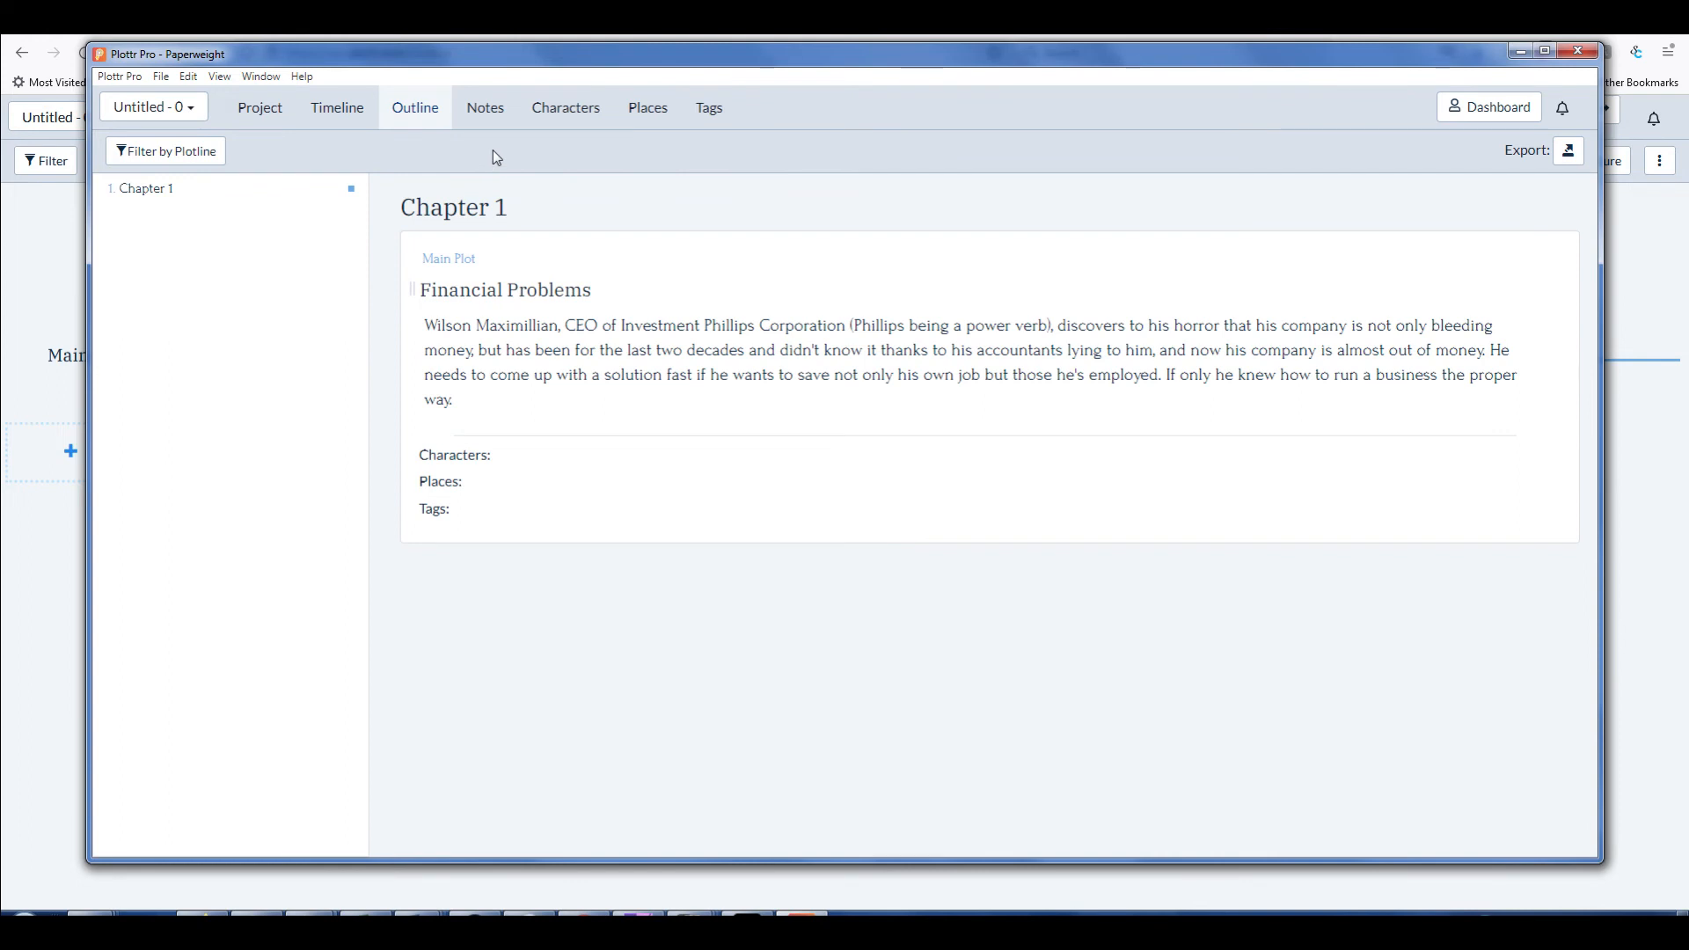
mouse_move(510, 140)
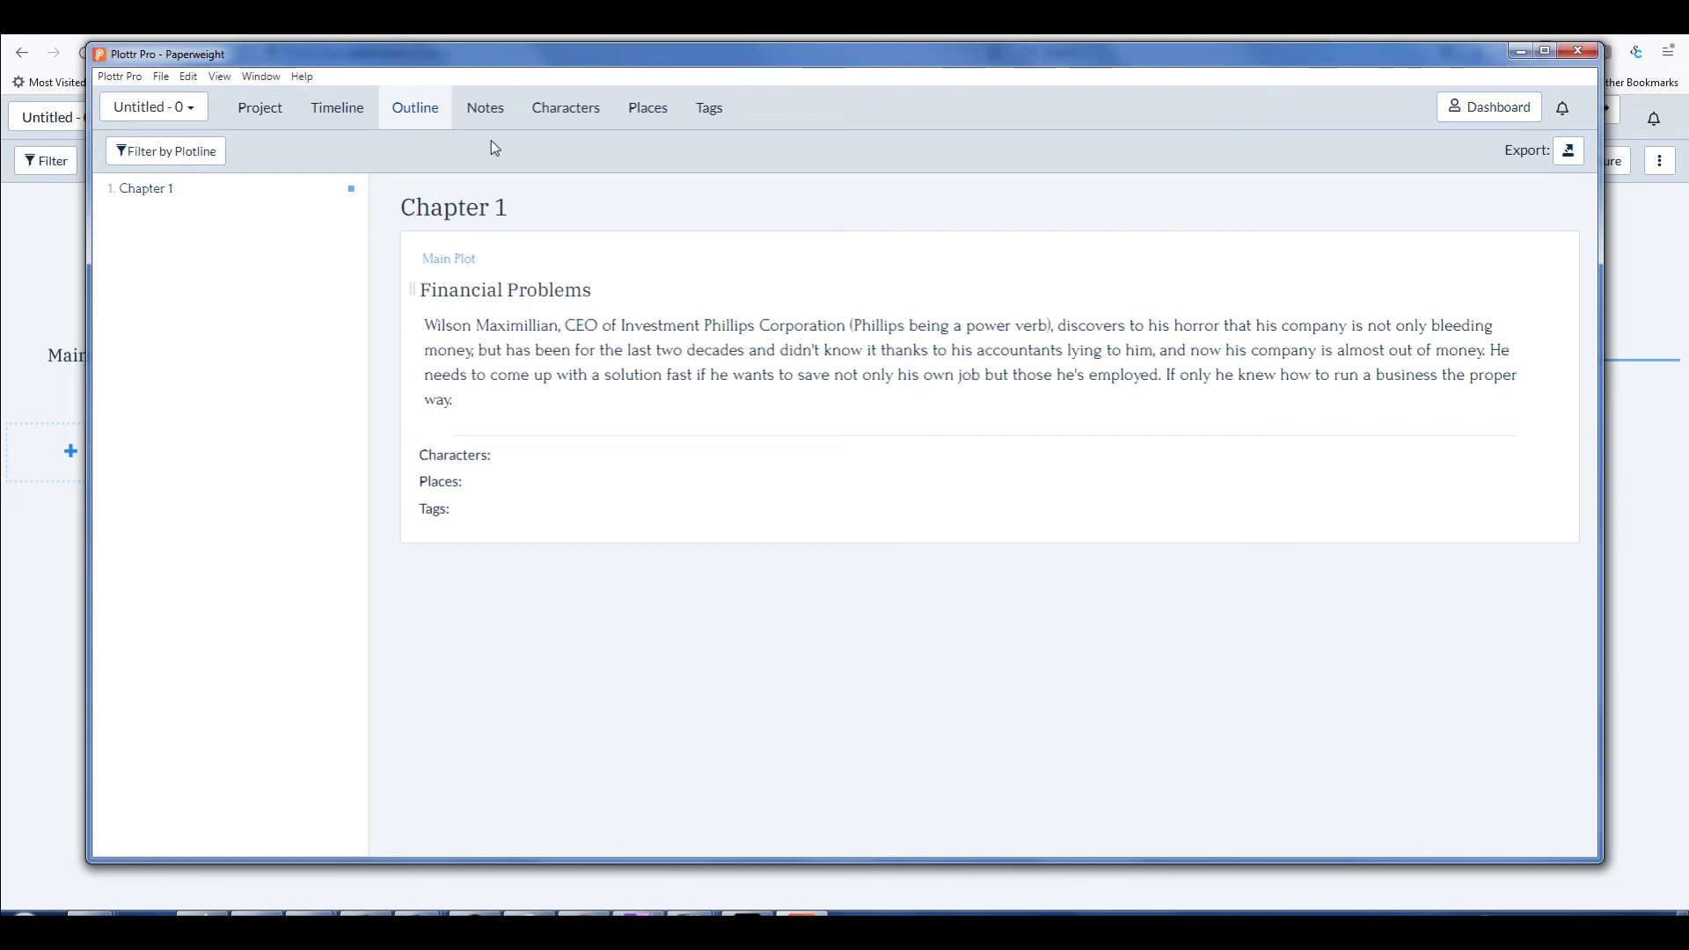
mouse_move(506, 127)
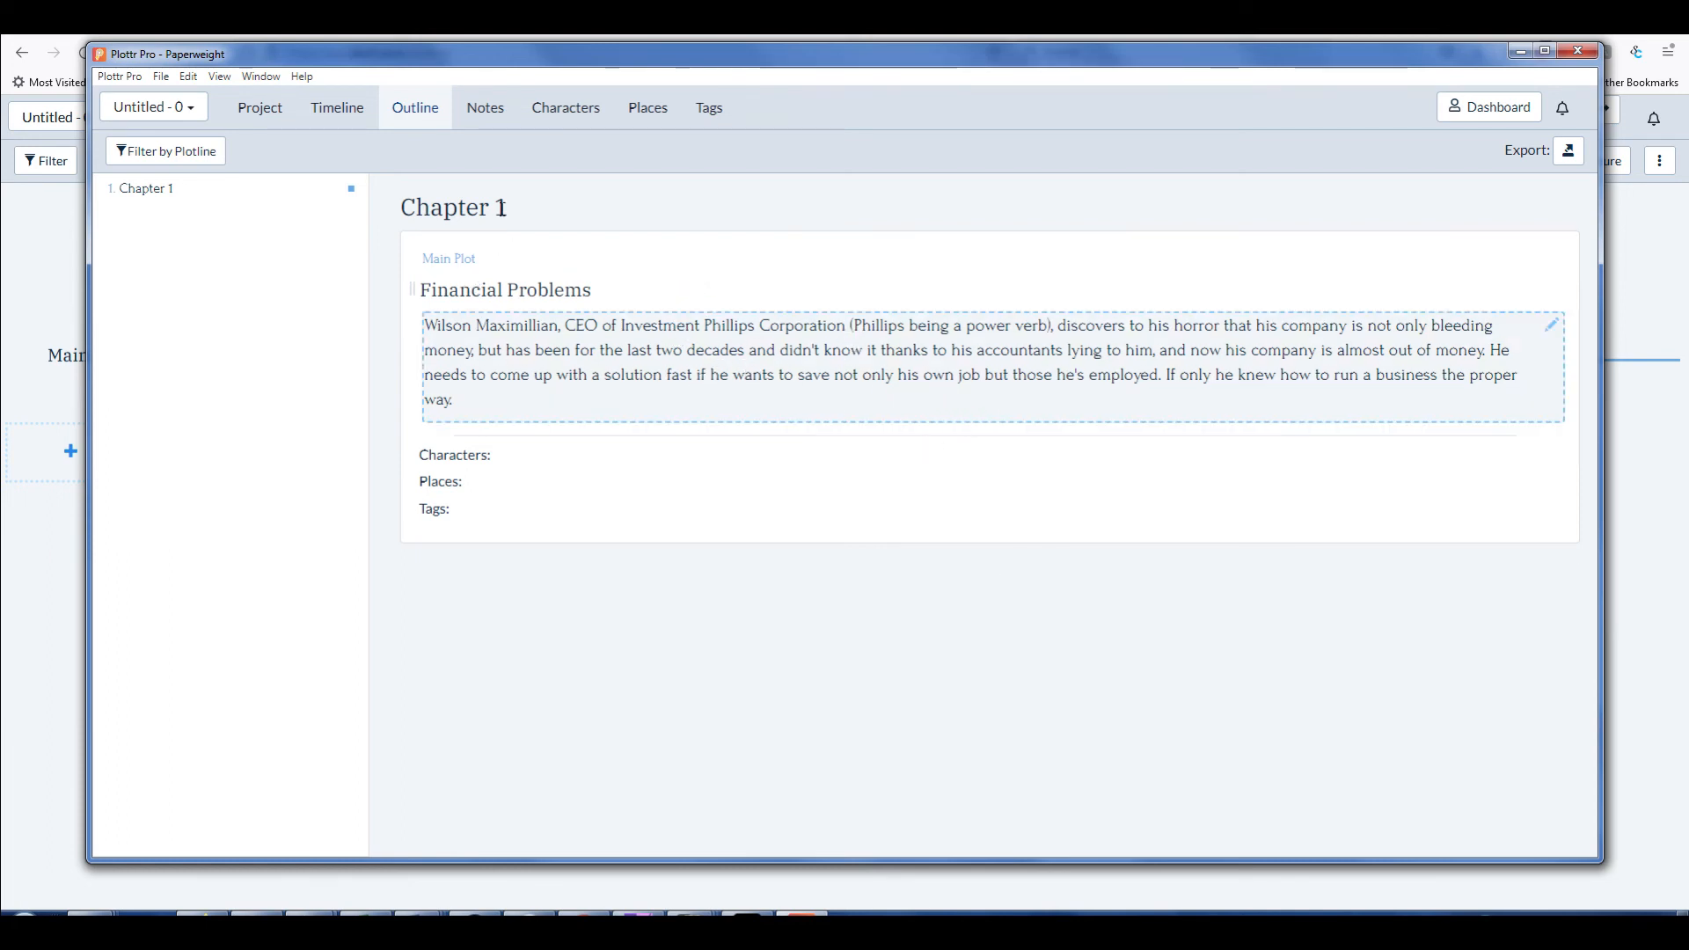
Check the empty Notes and Characters pages, then return to the Paperweight Project overview
left_click(486, 107)
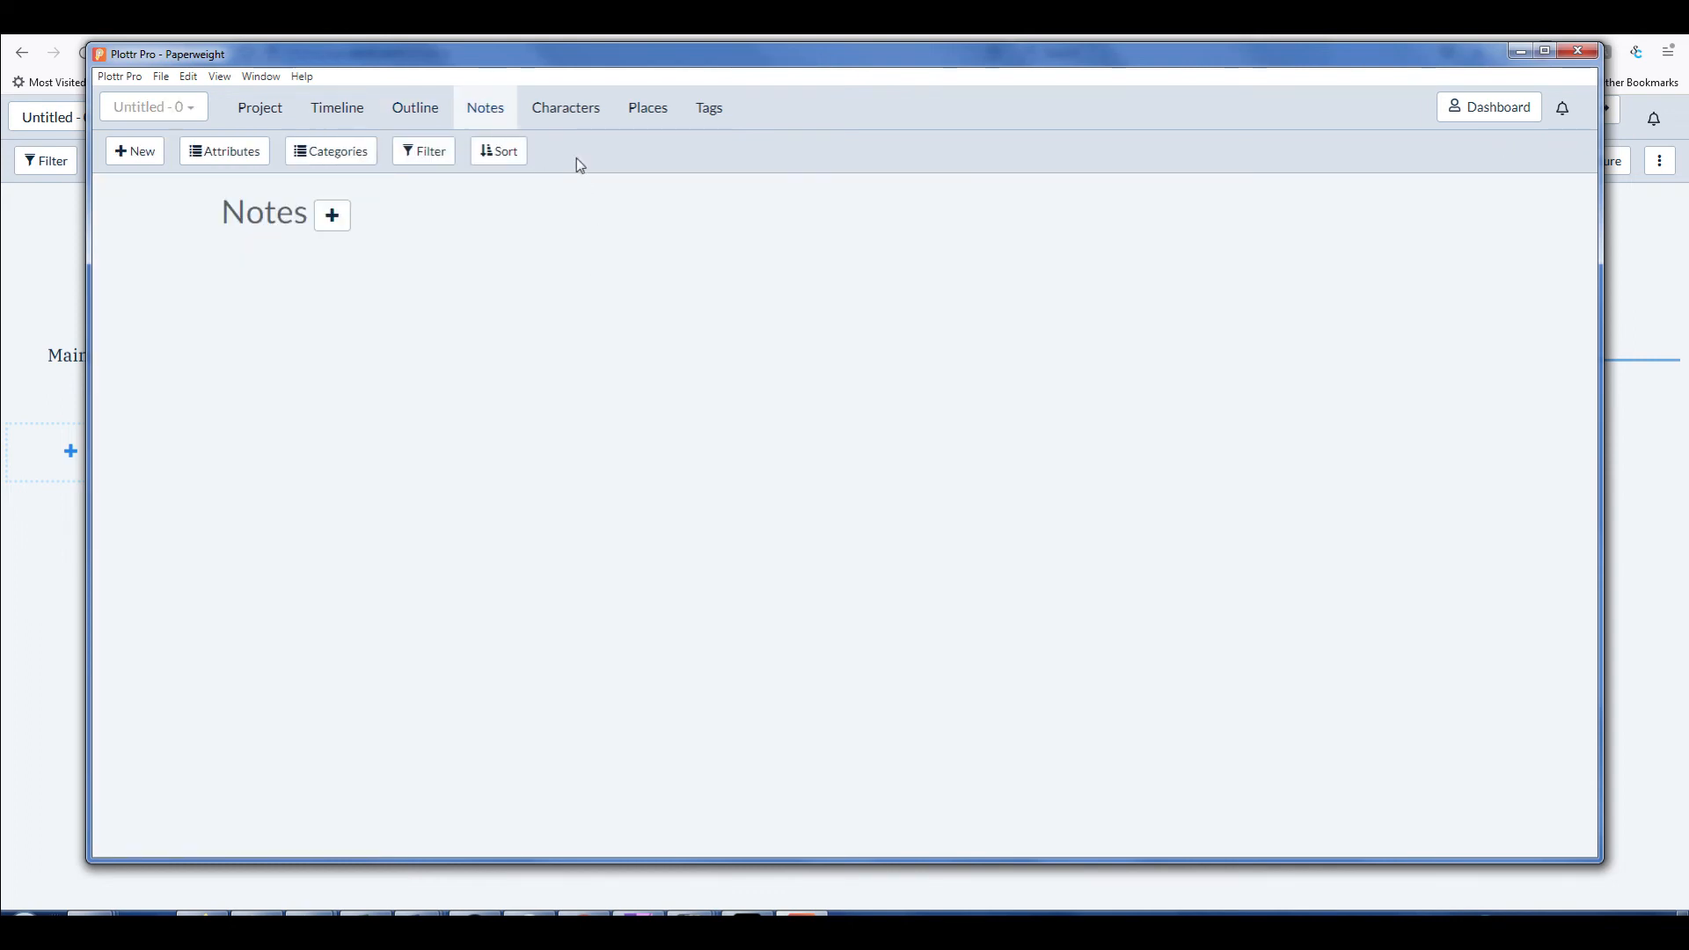
left_click(565, 107)
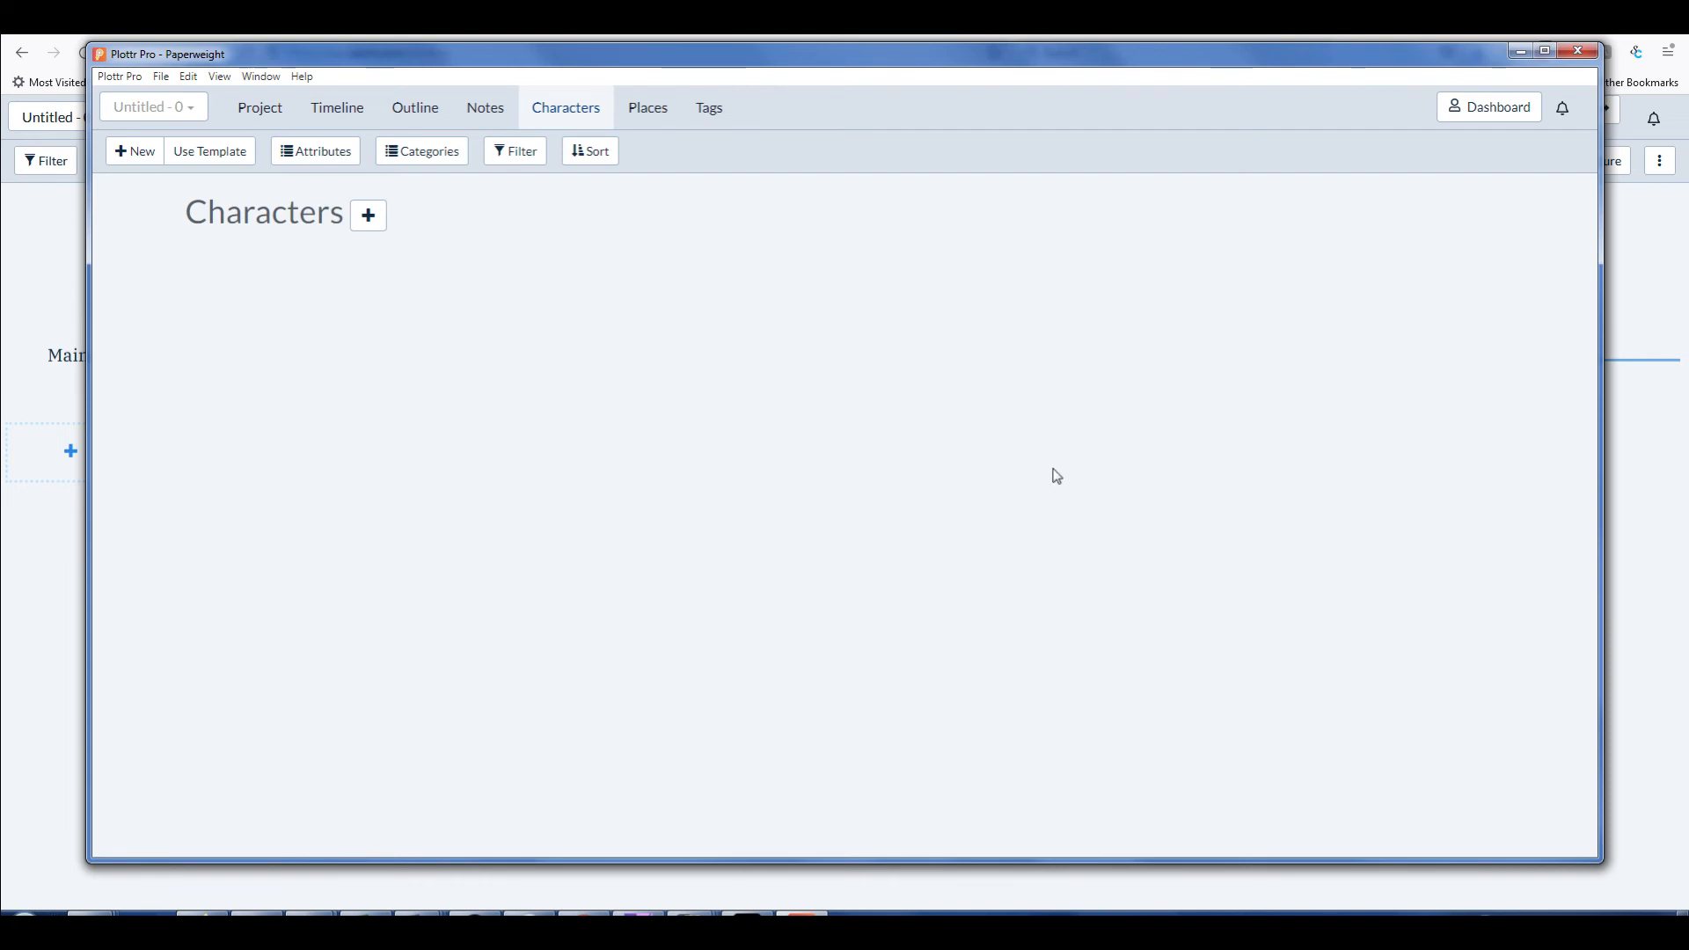
mouse_move(260, 107)
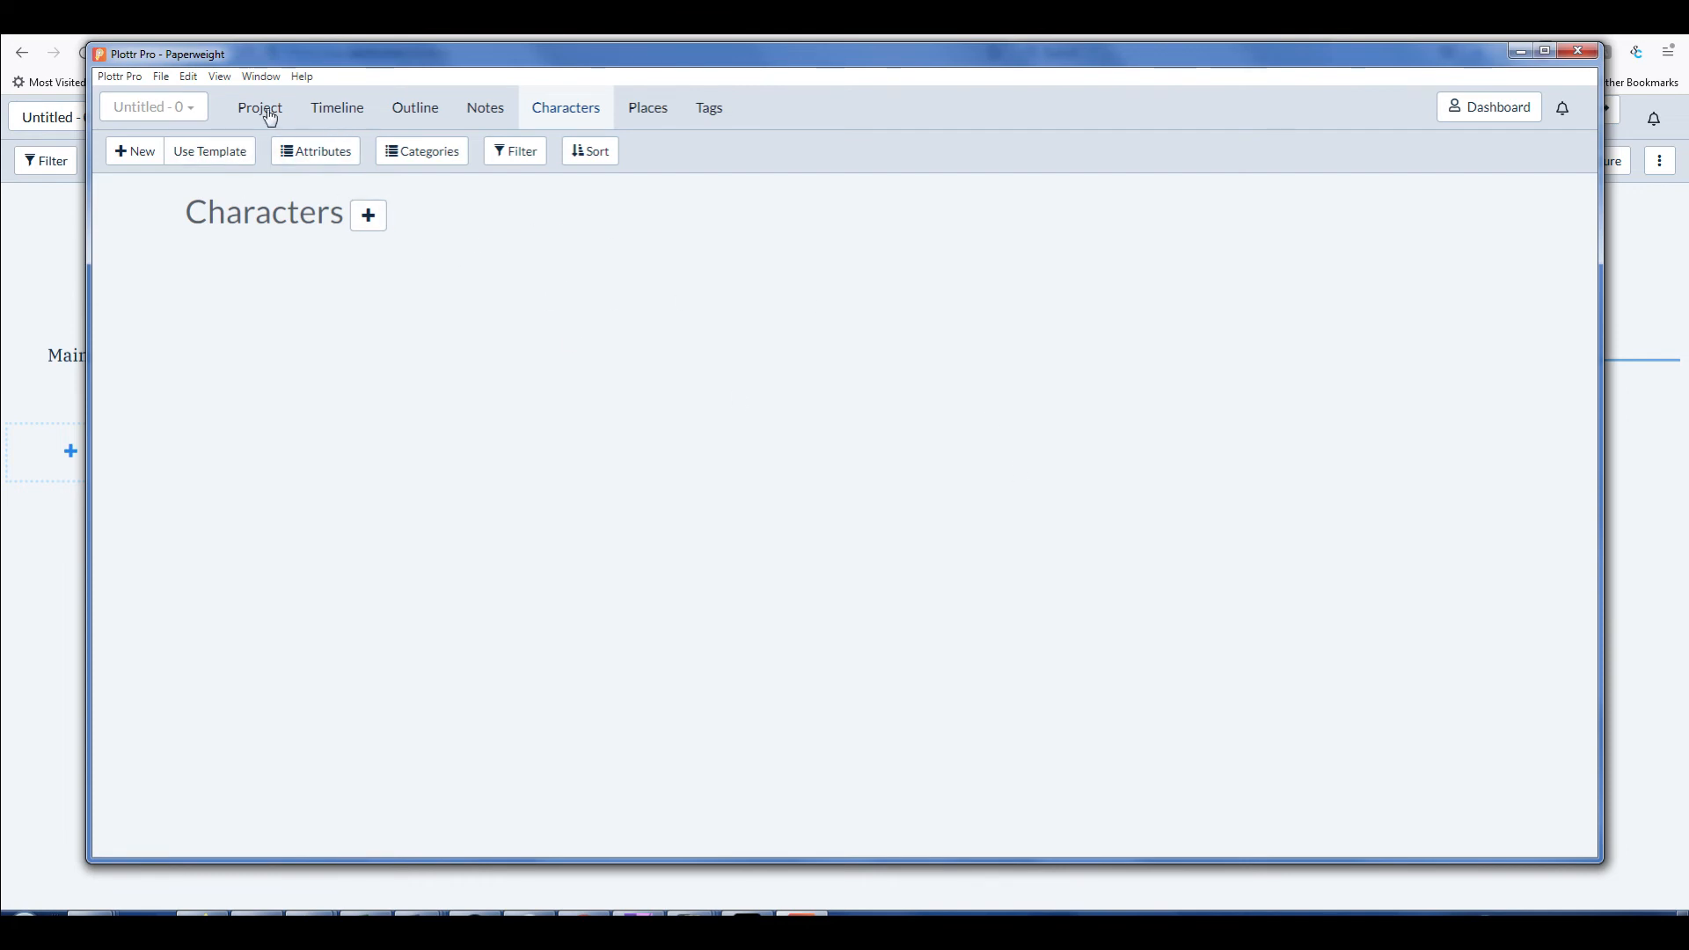
left_click(259, 107)
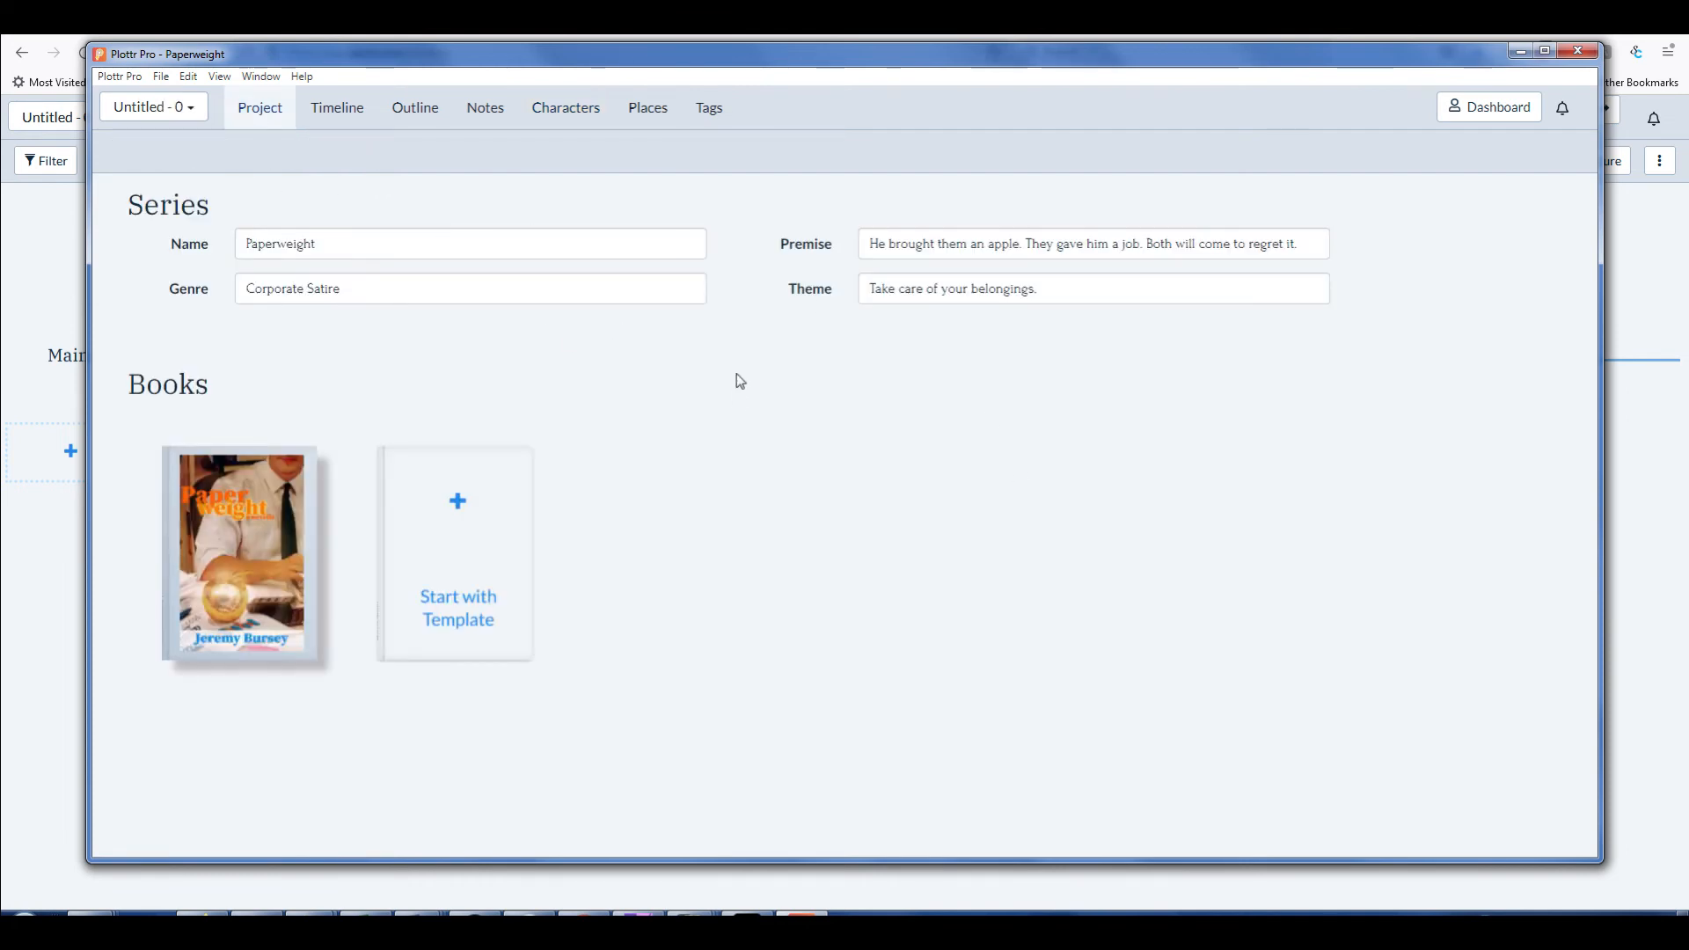
mouse_move(657, 424)
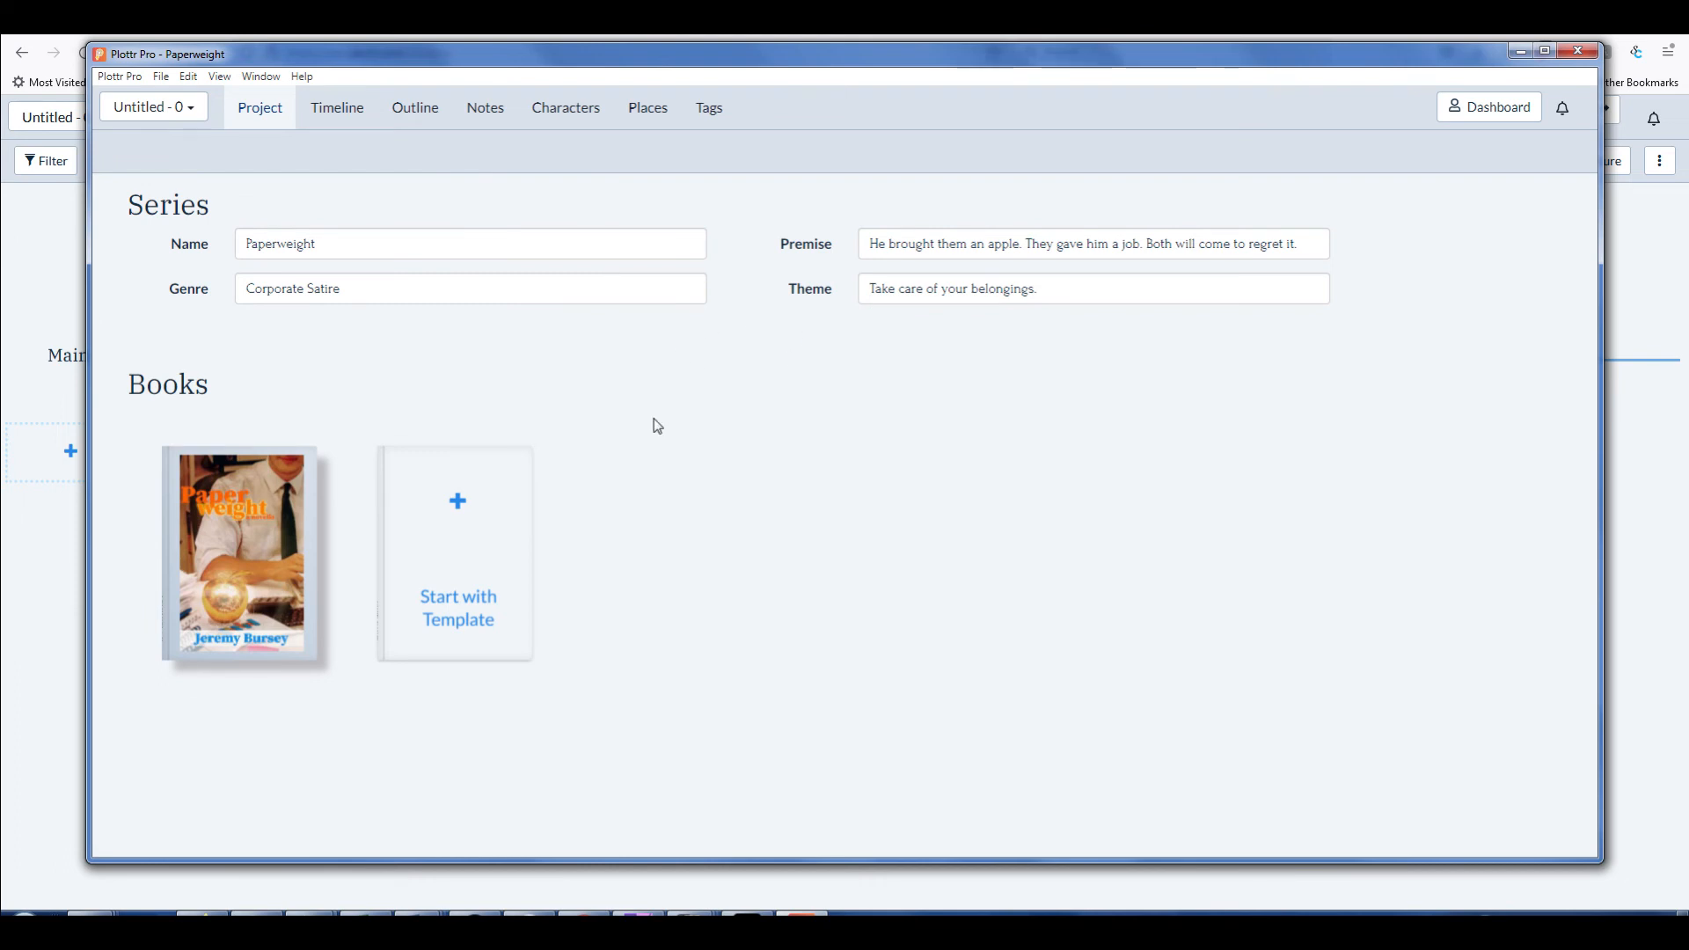
mouse_move(824, 613)
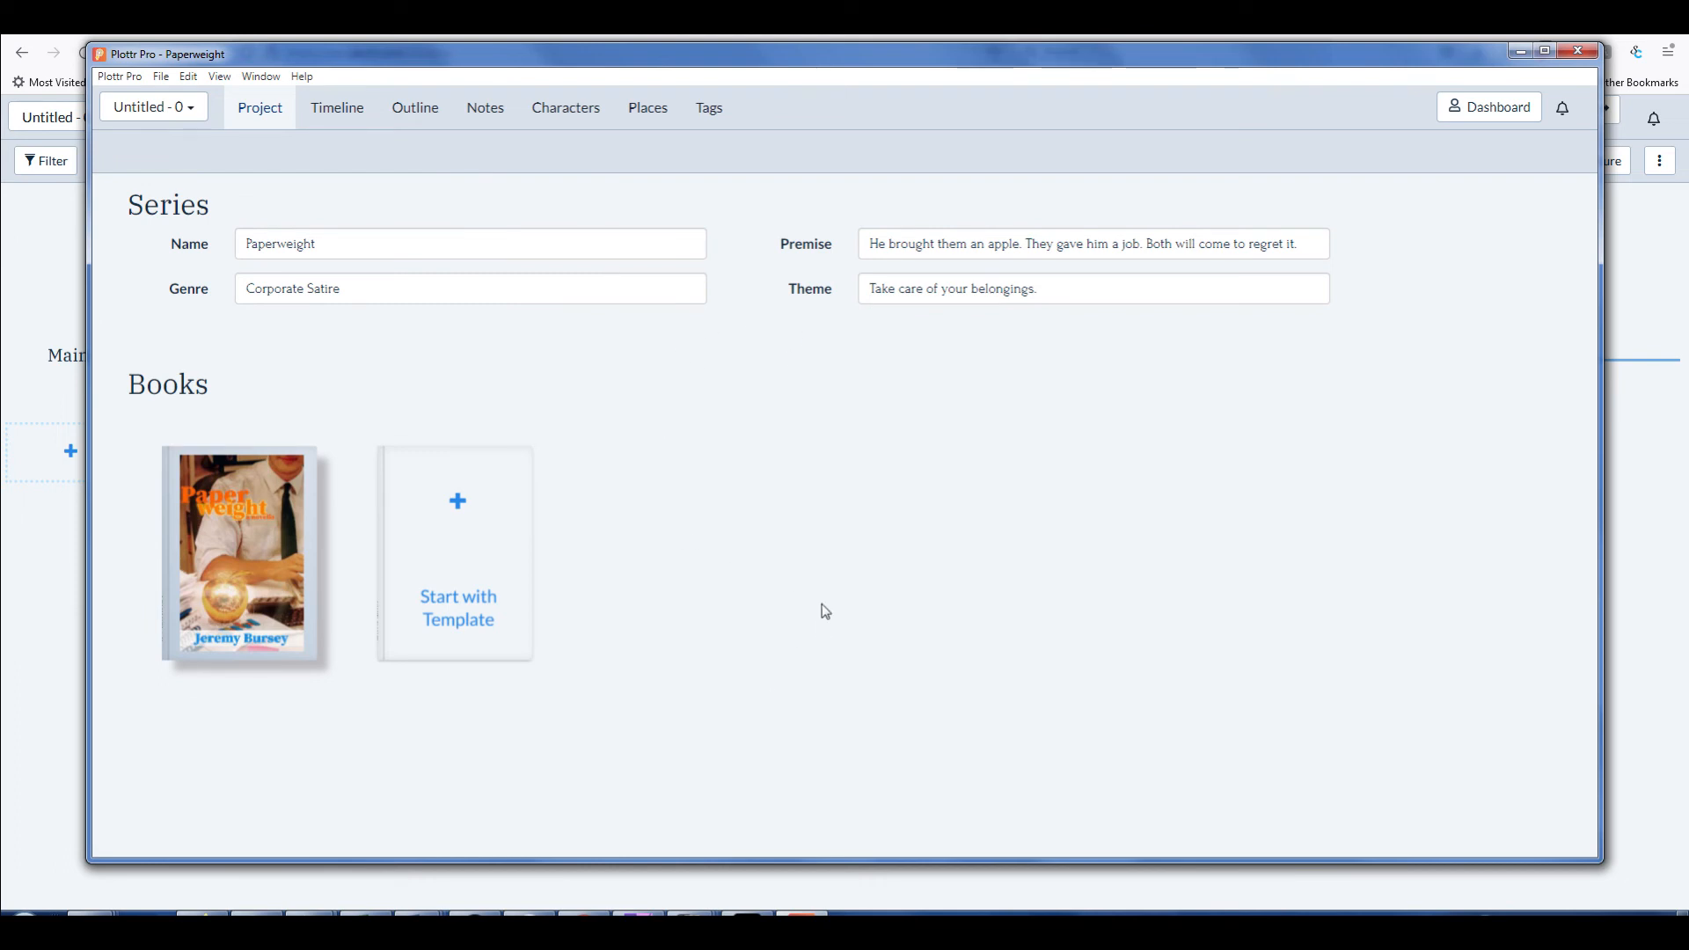
mouse_move(841, 613)
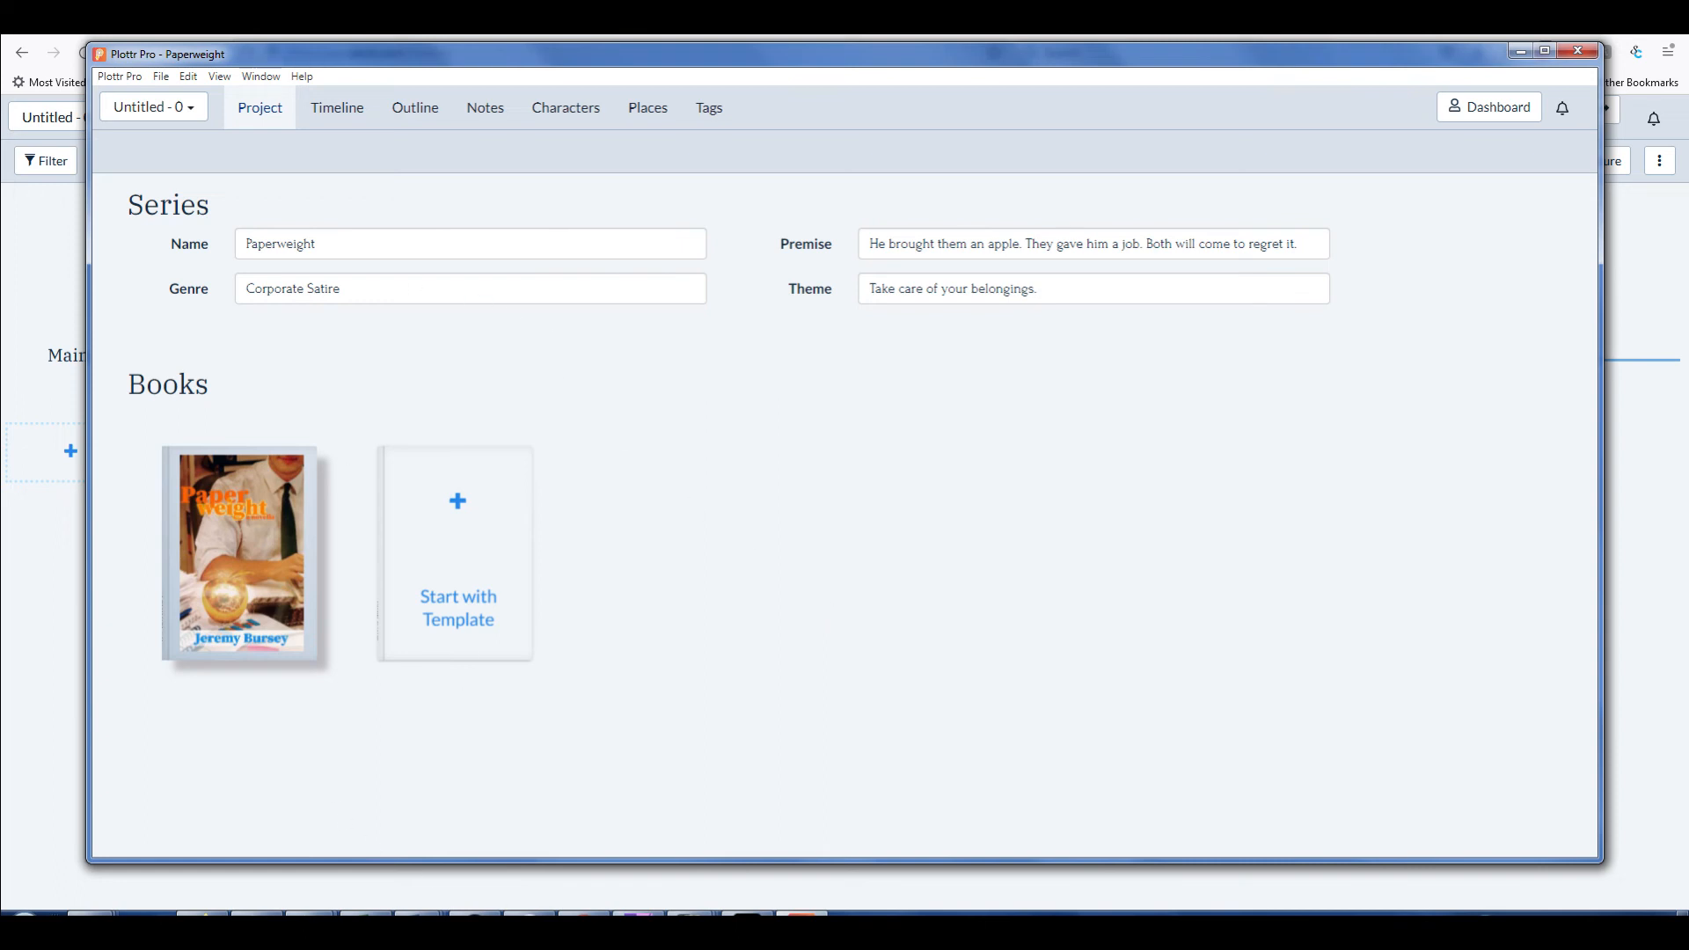
From Recent Projects, load The Fallen Footwear Planning and show The Fallen Footwear copy (Series View) timeline
left_click(337, 107)
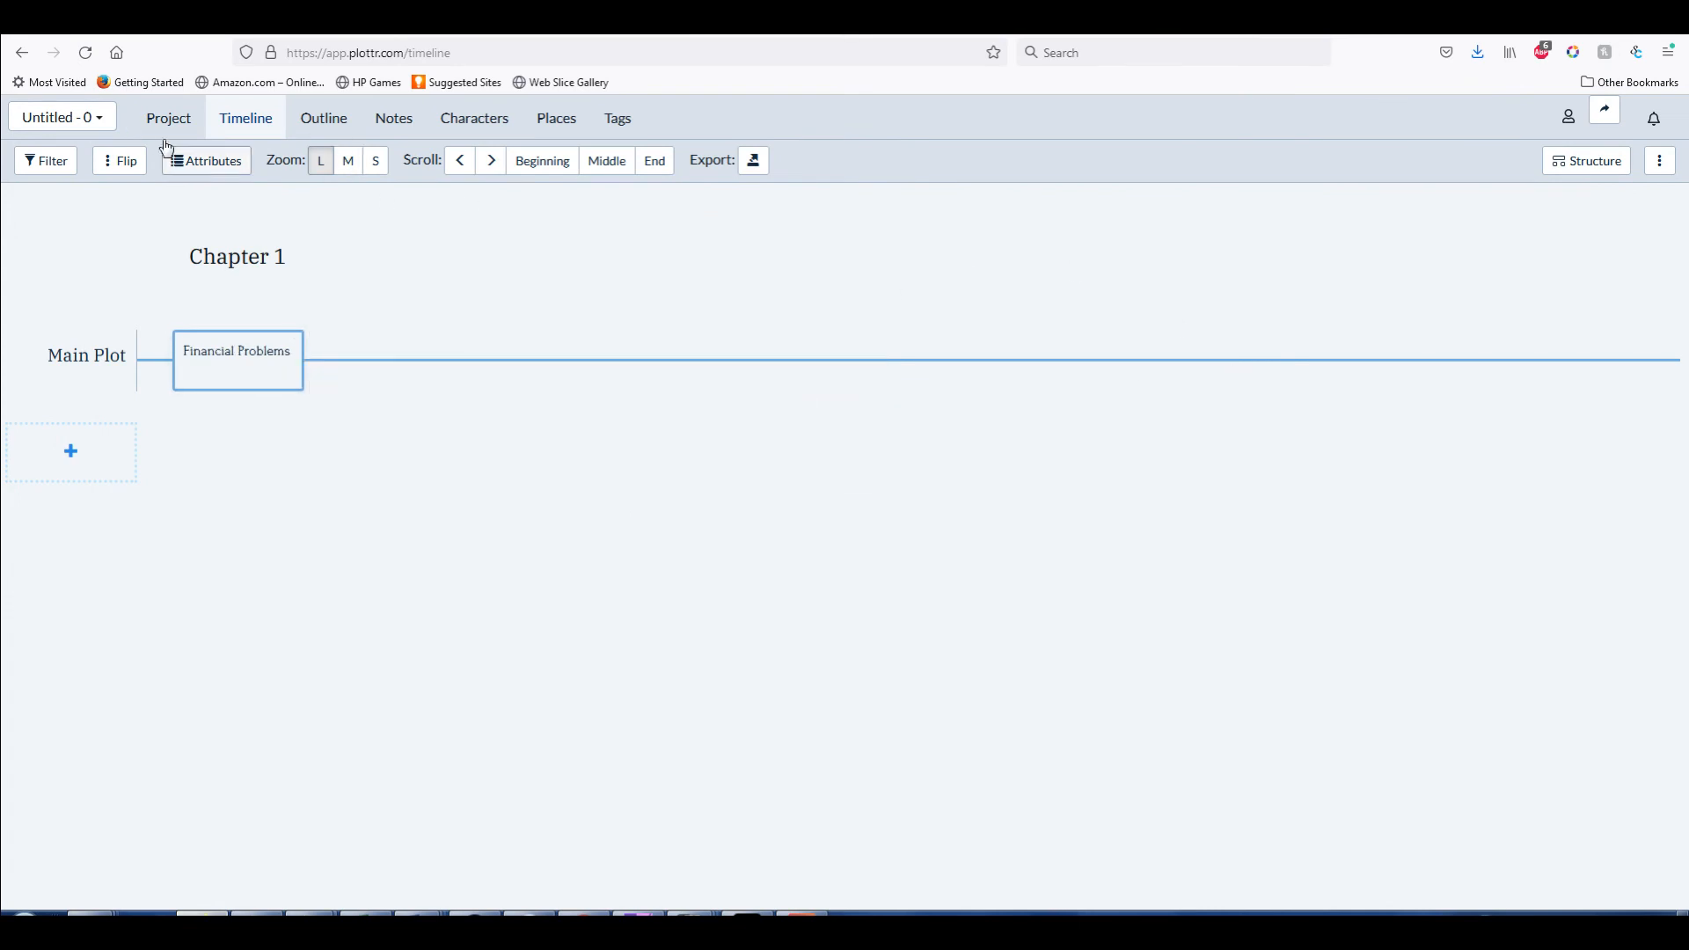
mouse_move(674, 229)
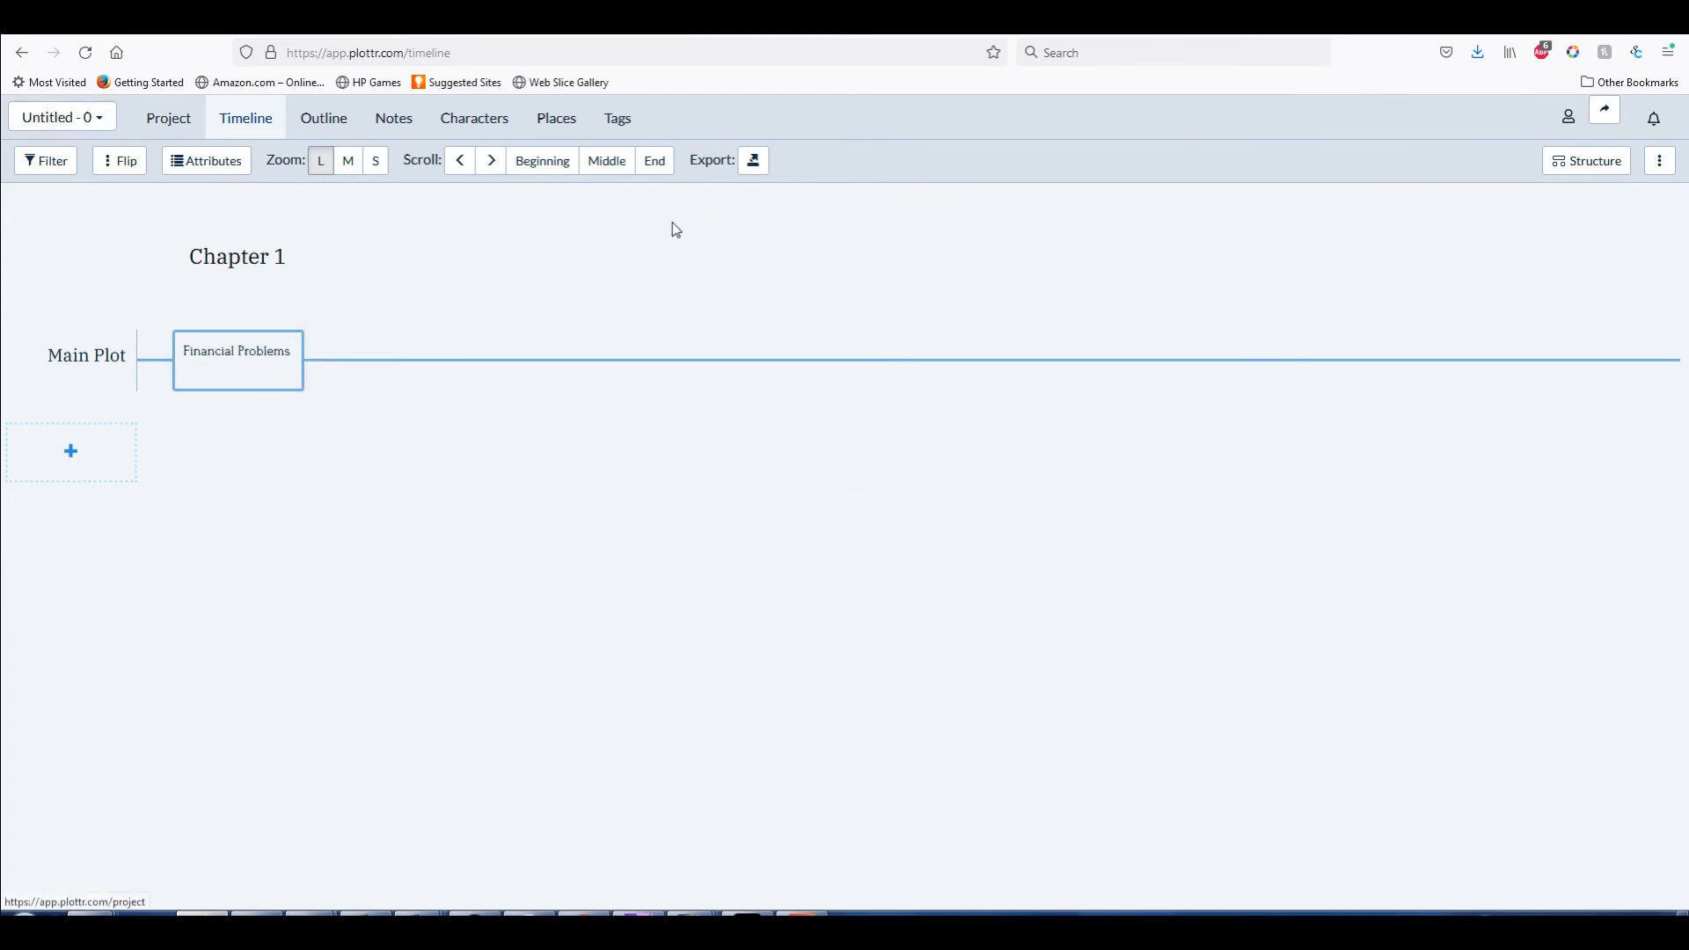
mouse_move(1568, 118)
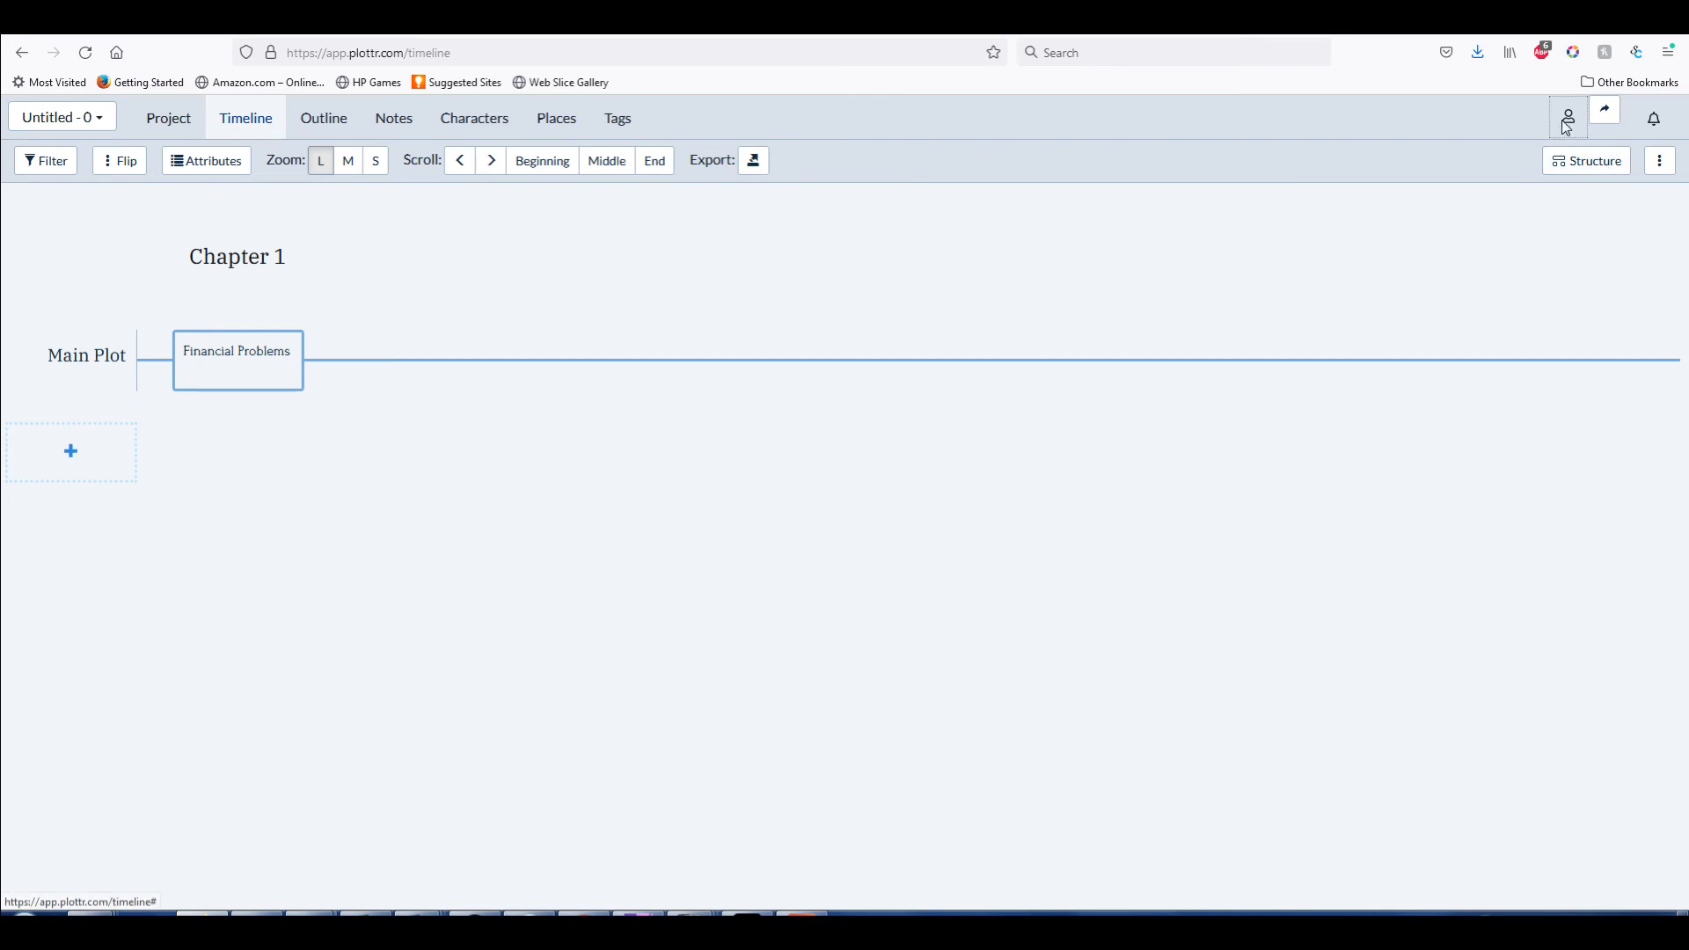
left_click(1568, 118)
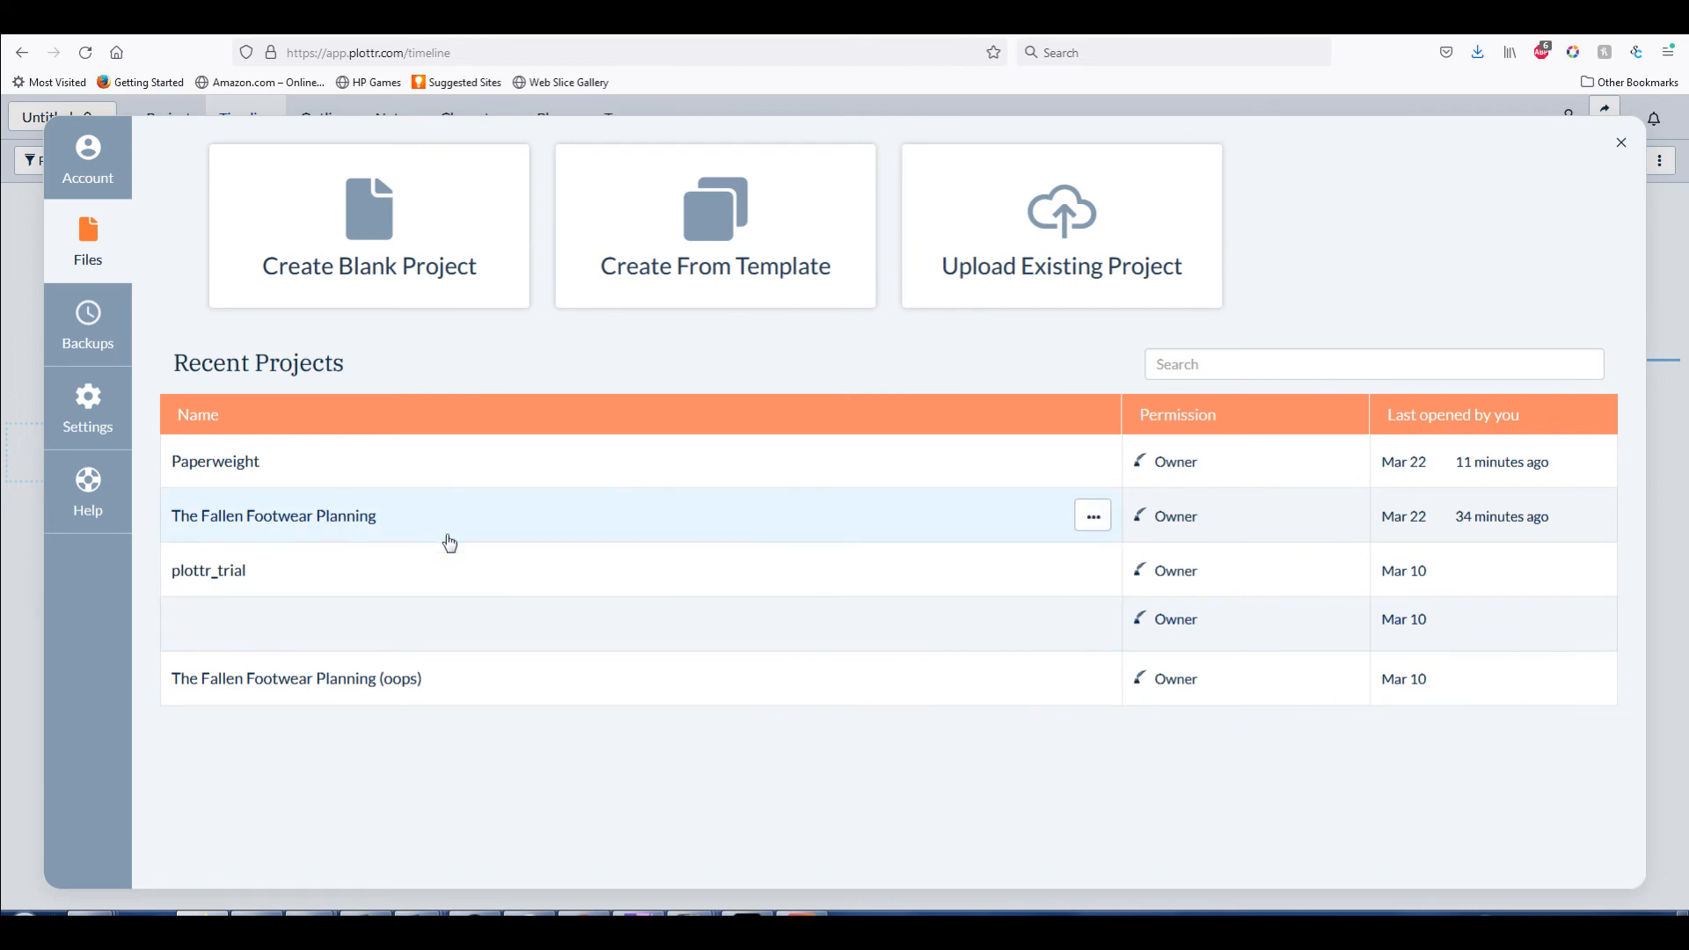
mouse_move(1091, 515)
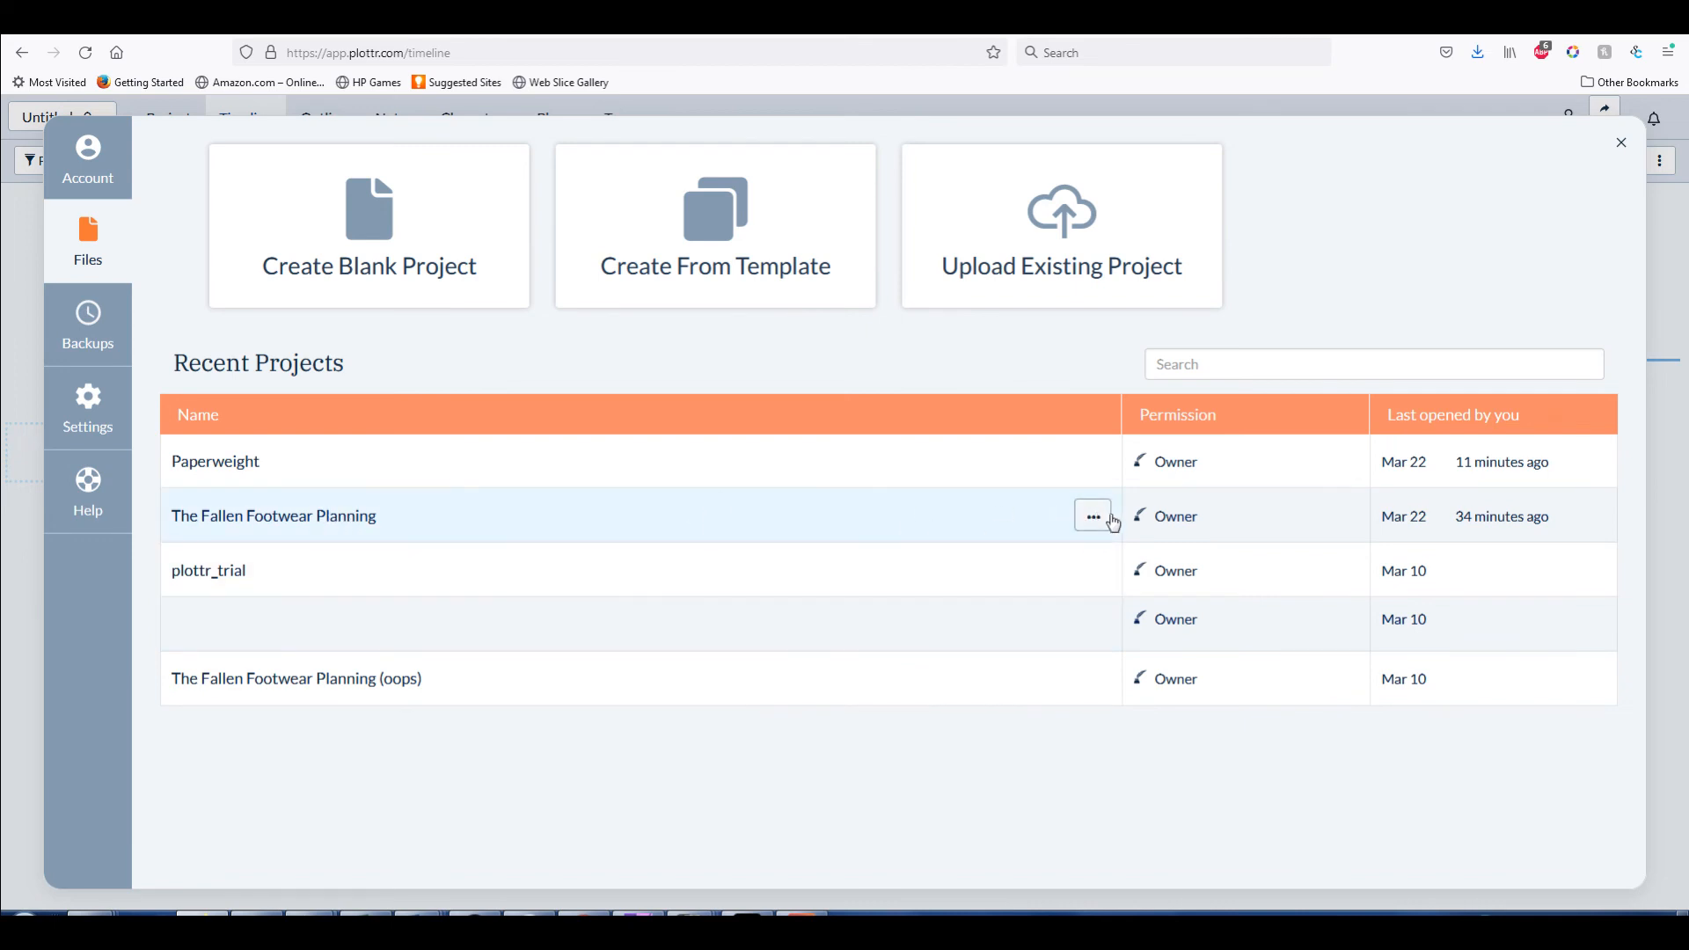
left_click(274, 516)
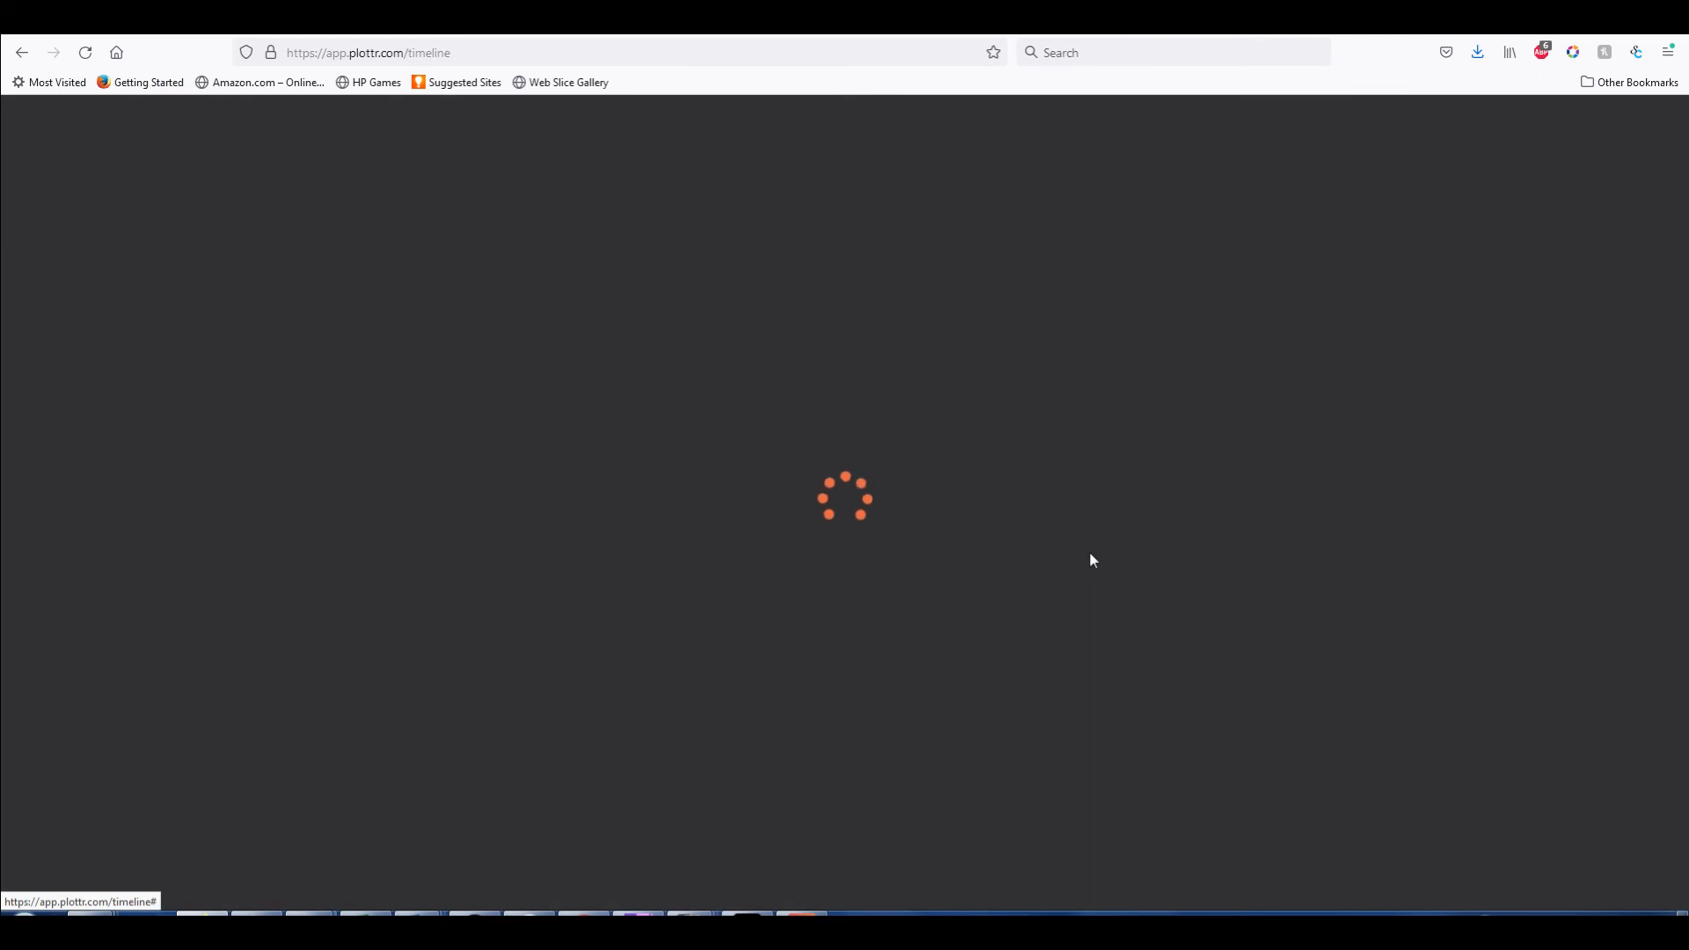
mouse_move(1096, 590)
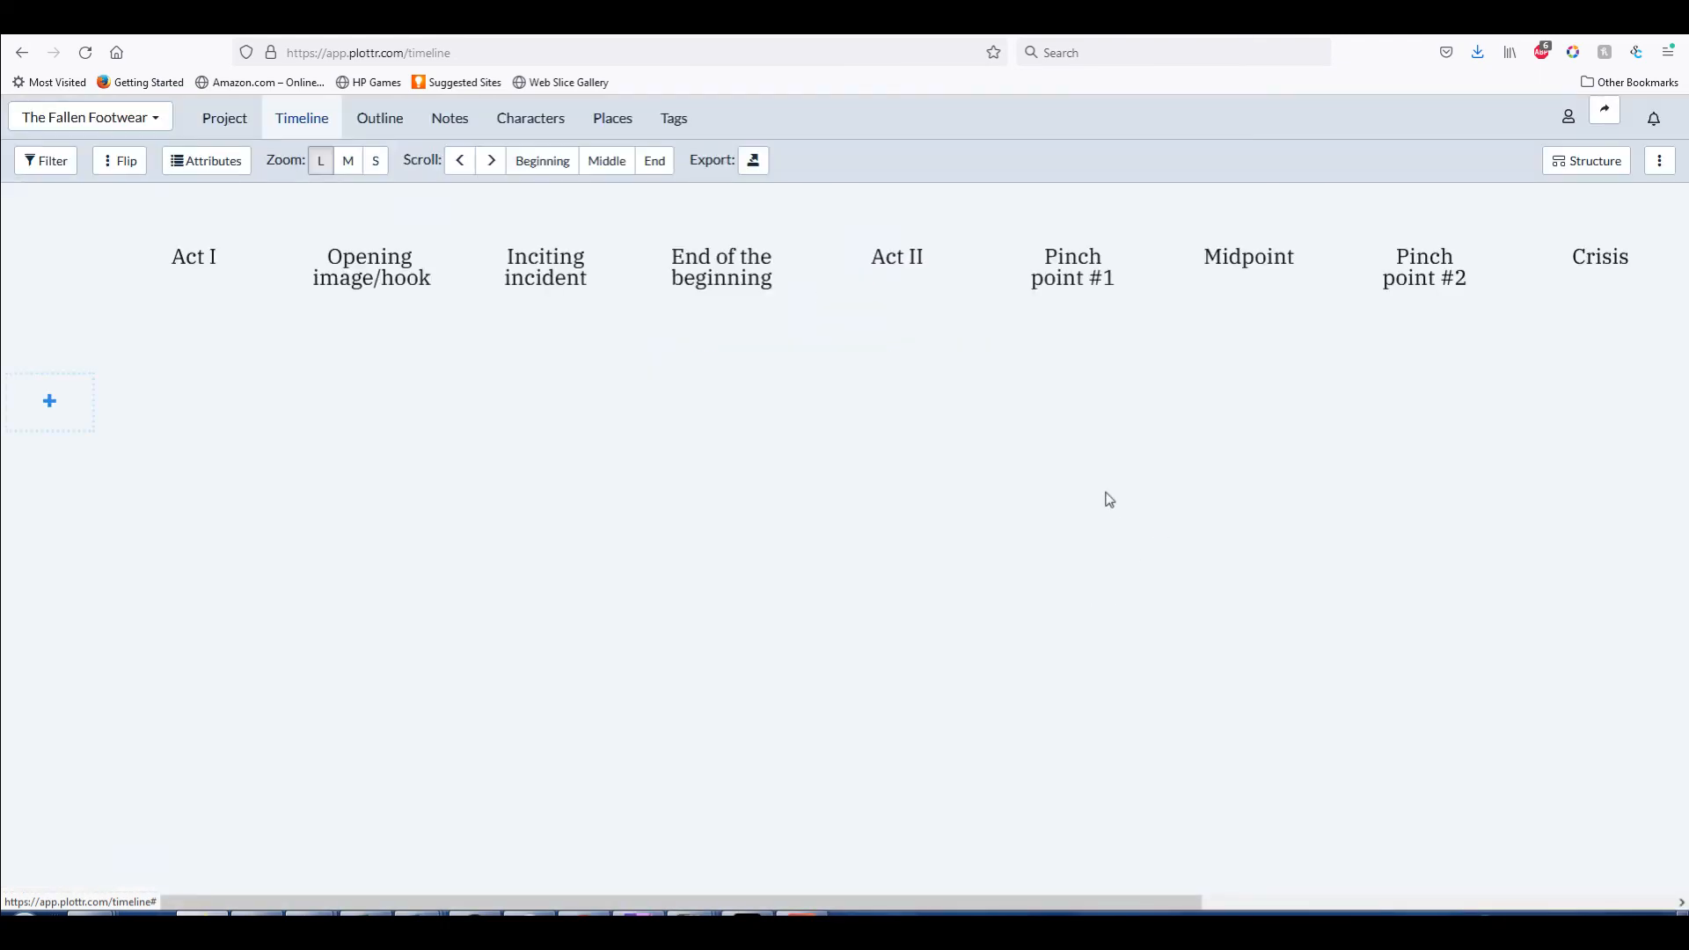
left_click(90, 117)
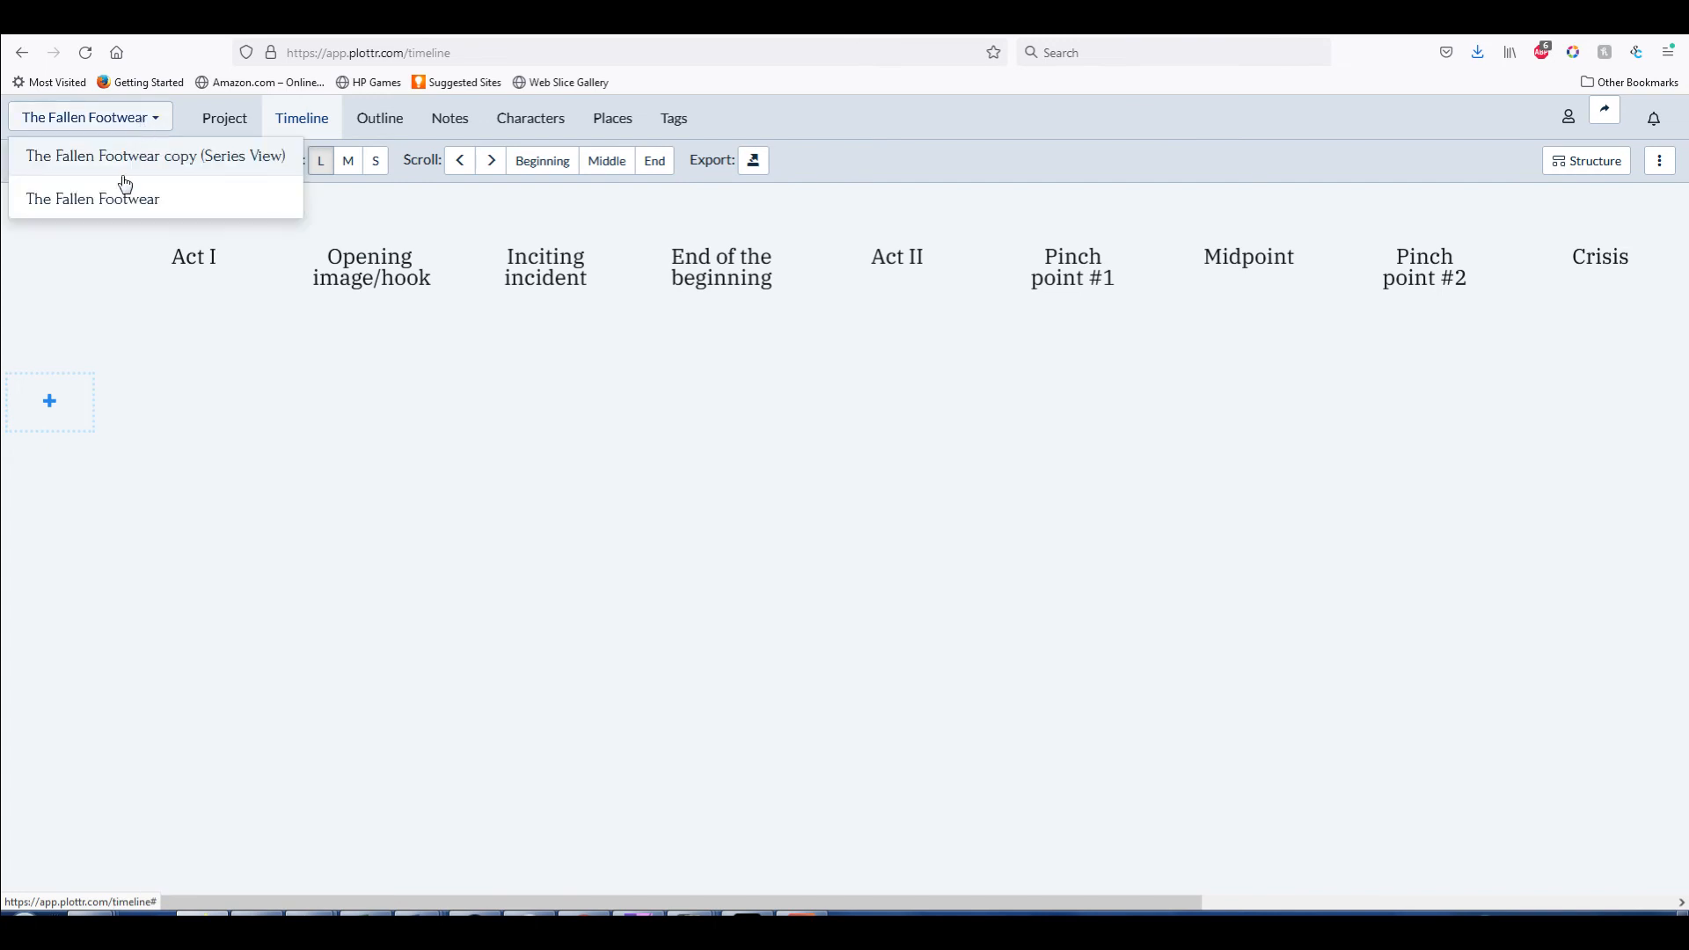
left_click(154, 154)
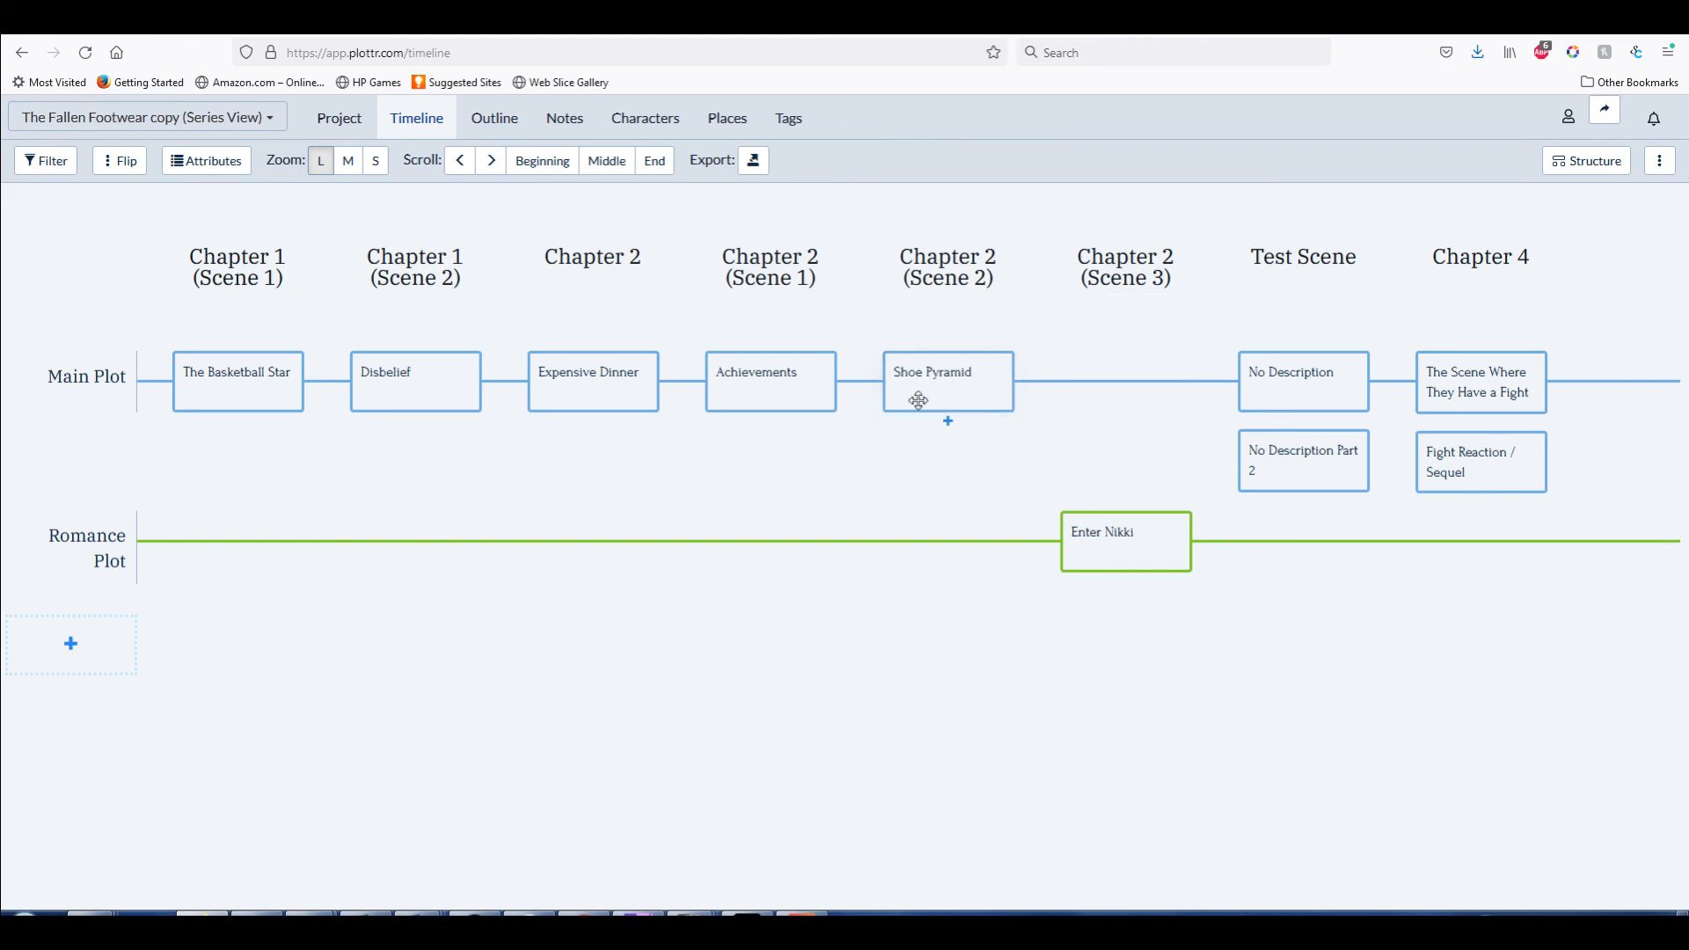
mouse_move(922, 419)
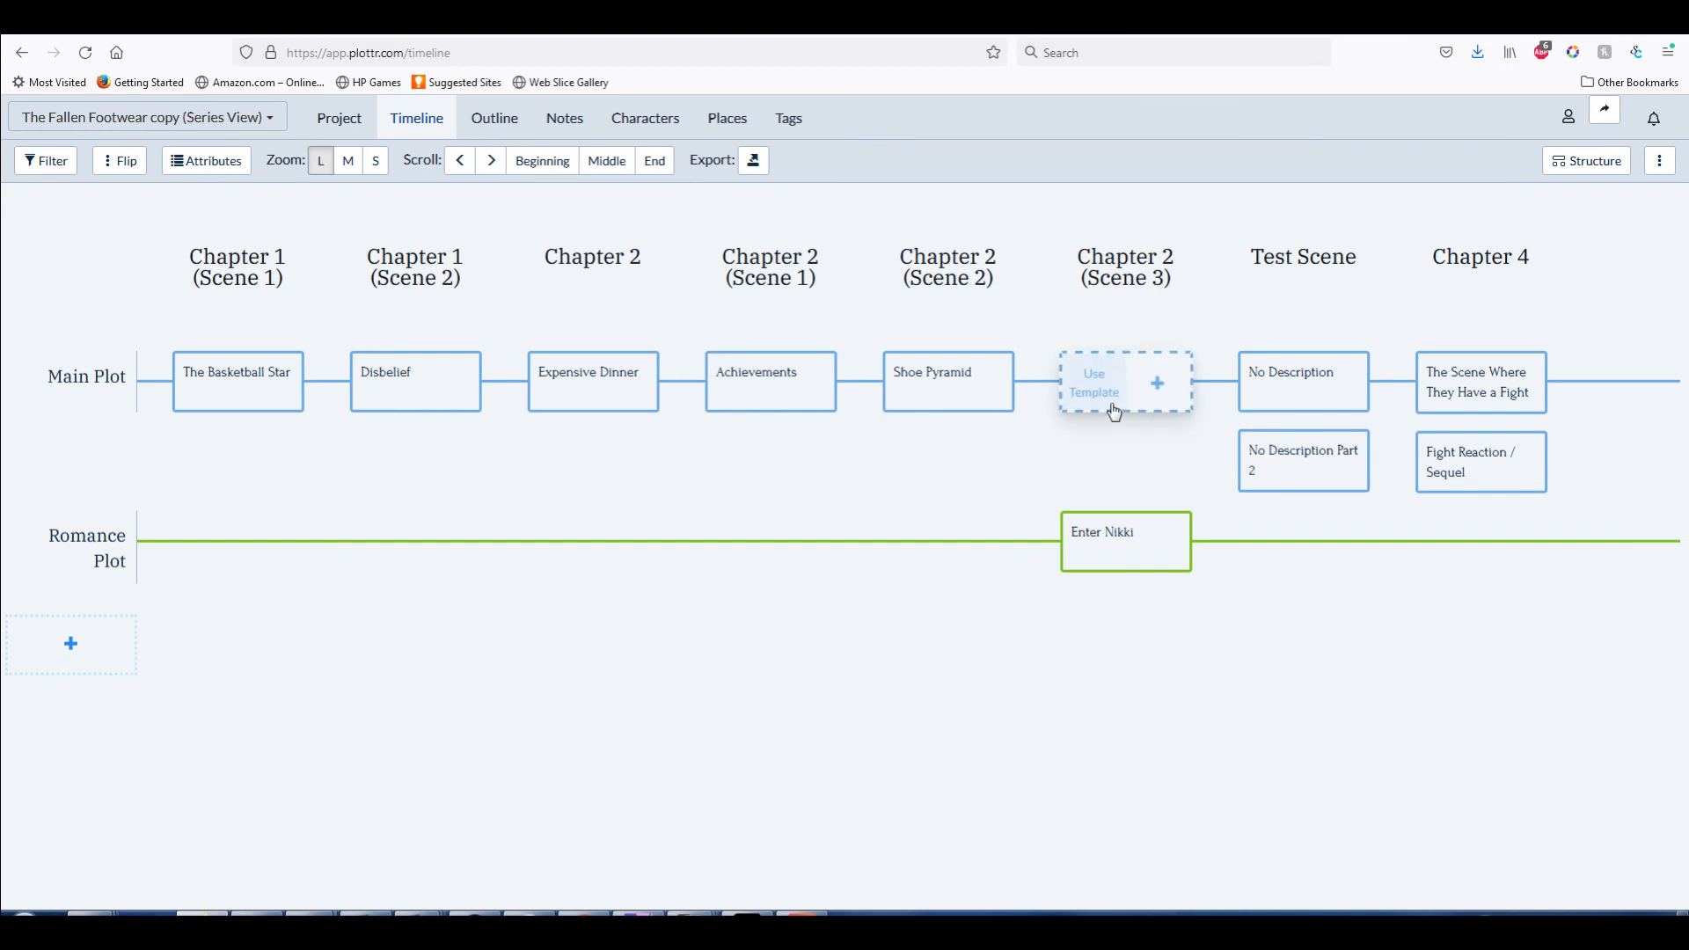
Create a 'Test Scene' card in the empty Main Plot cell under Chapter 2 (Scene 3)
left_click(1093, 382)
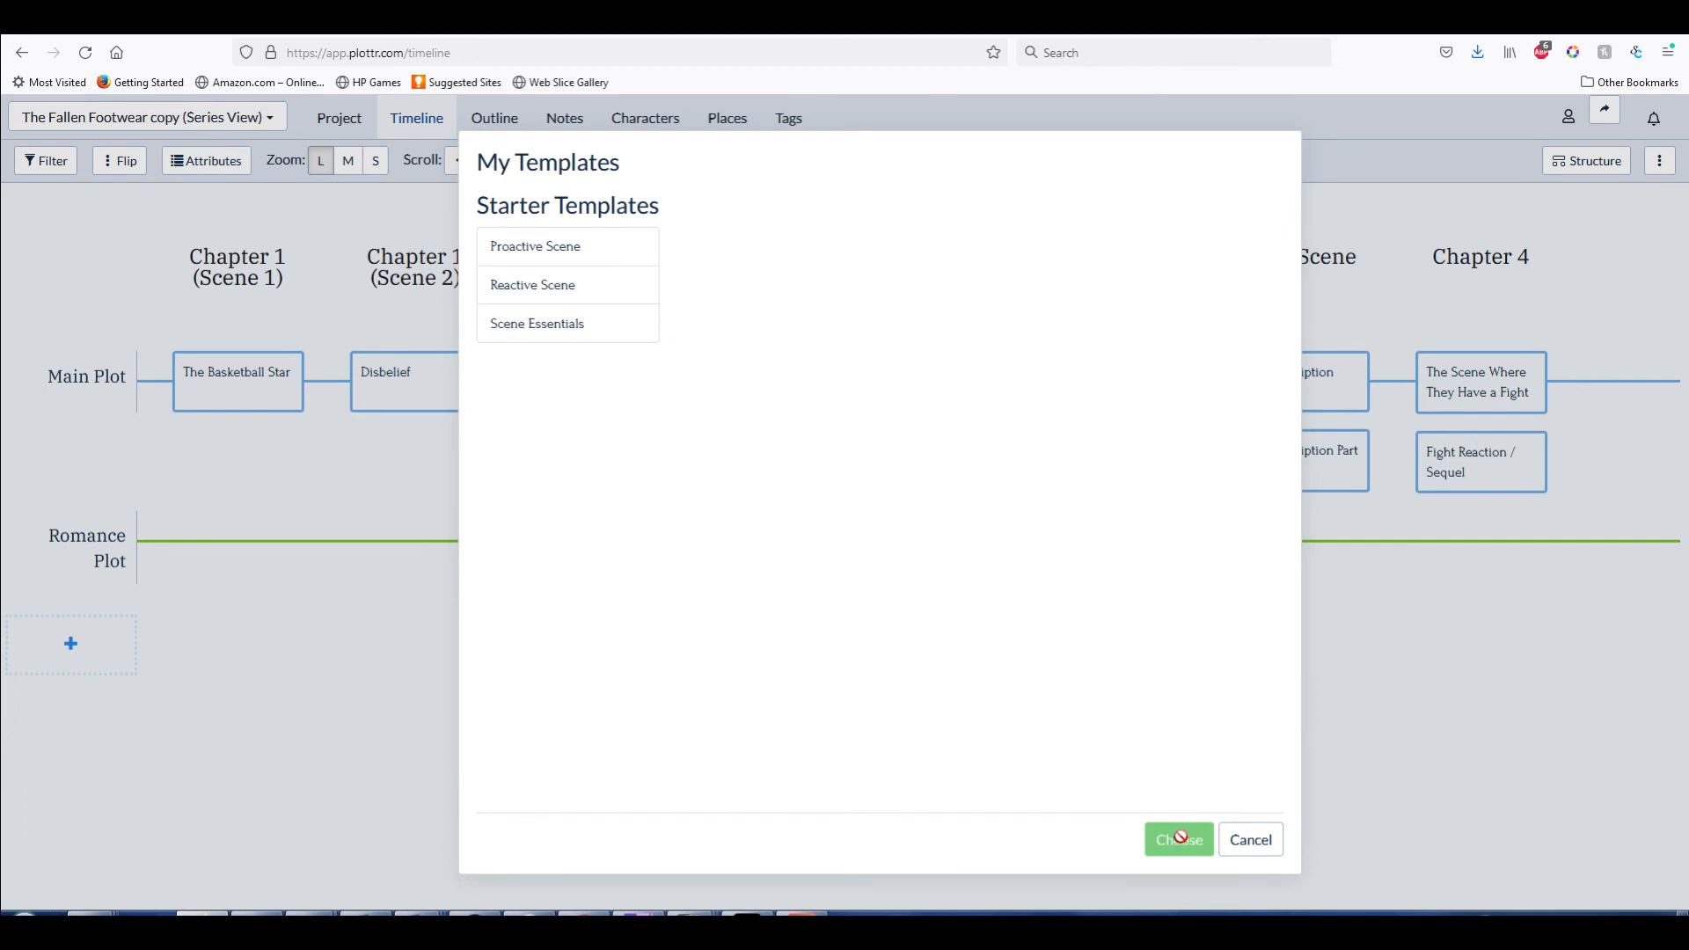
mouse_move(662, 507)
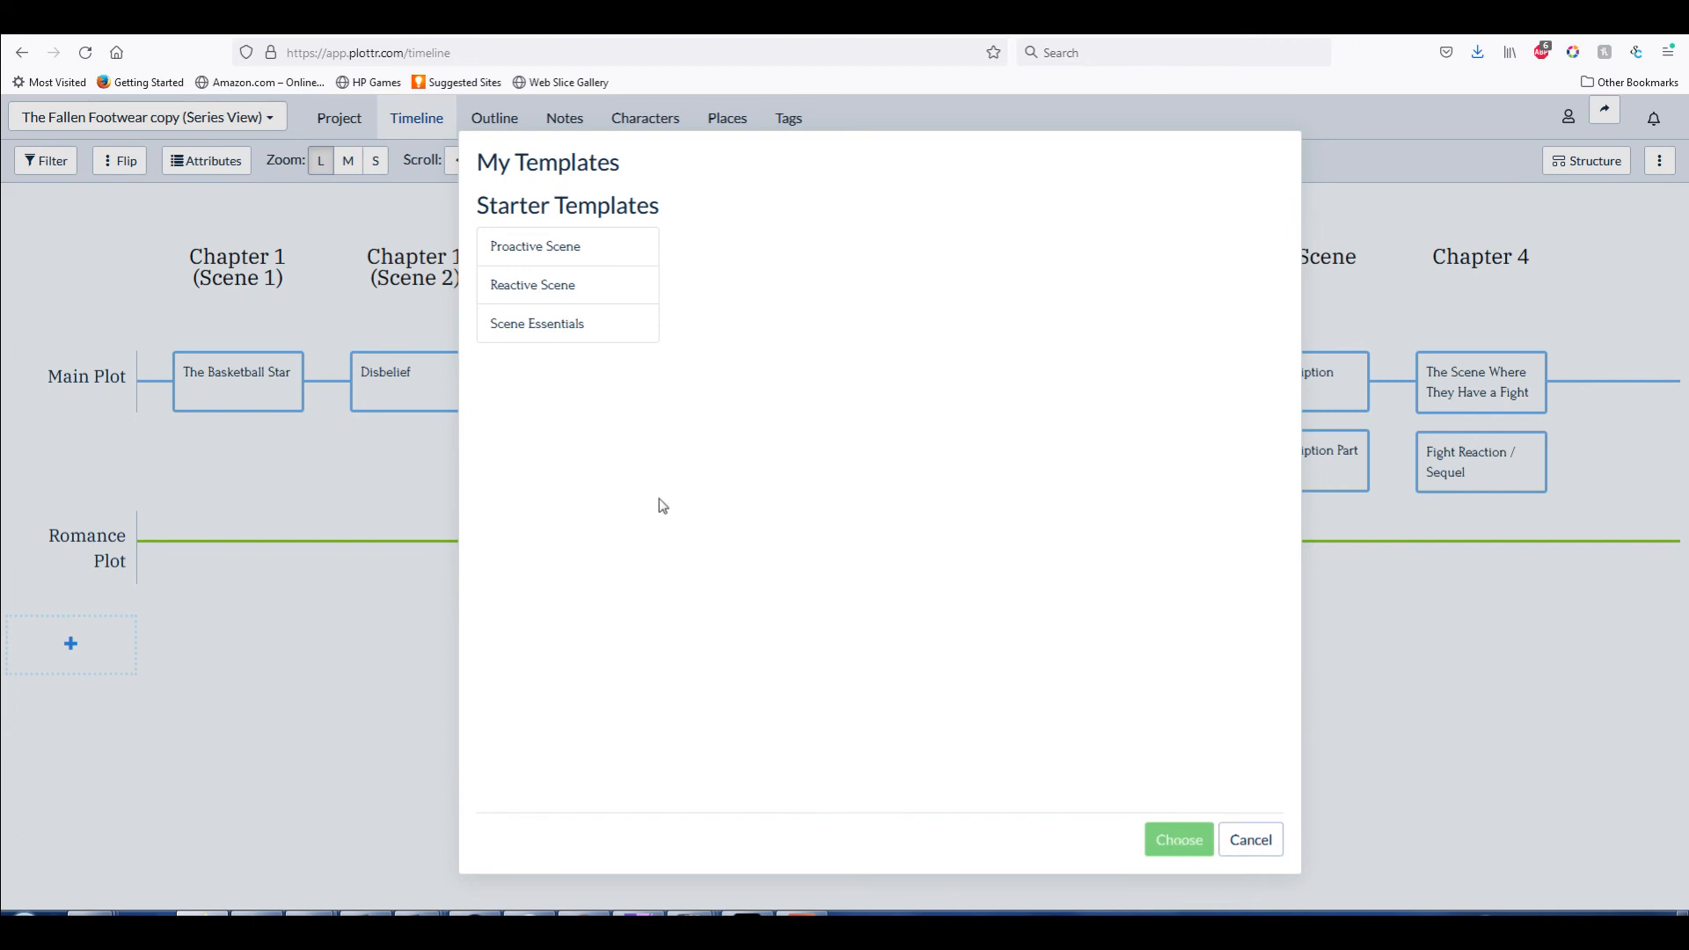
left_click(532, 285)
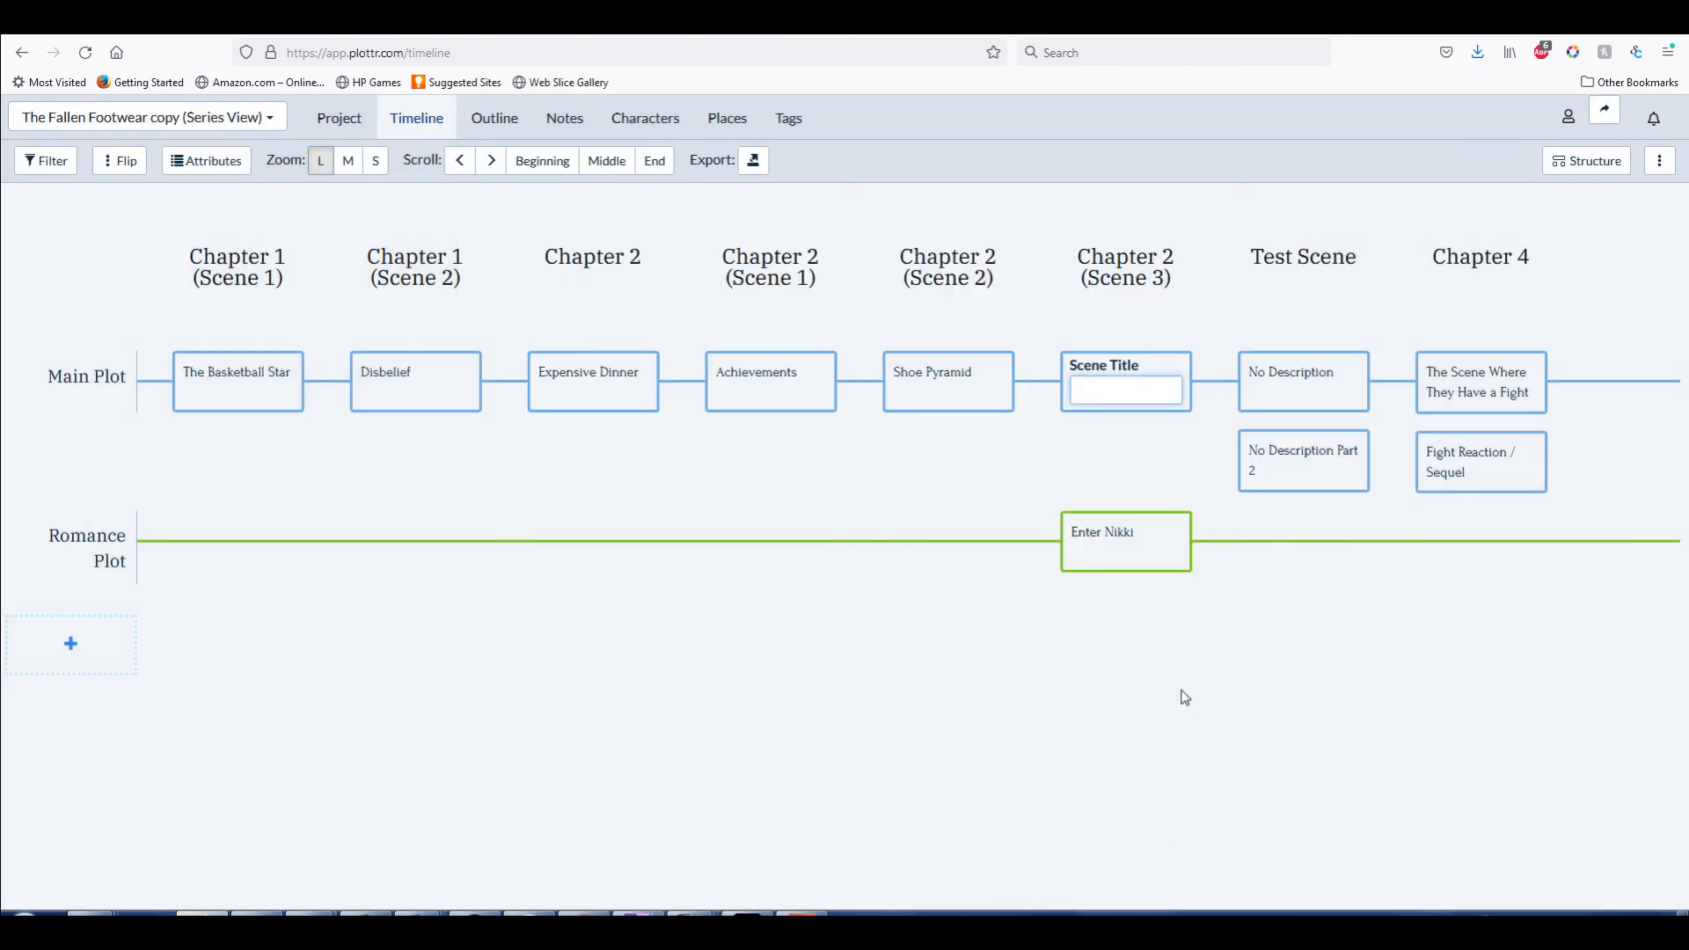
type("Test Scene")
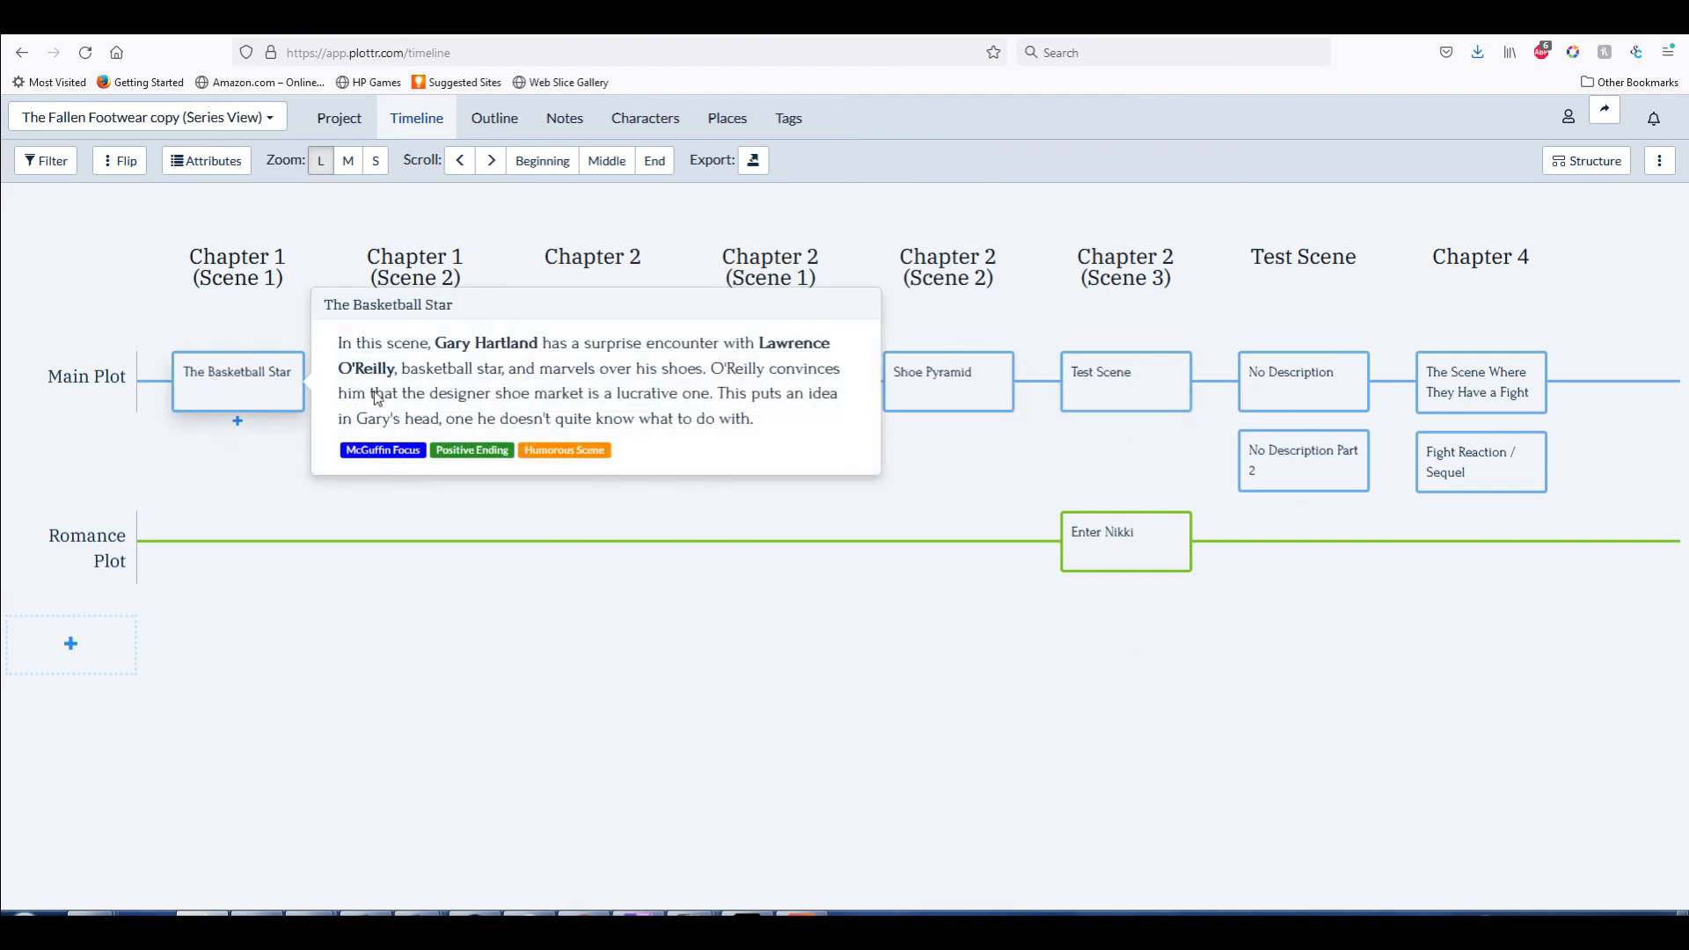
mouse_move(1048, 371)
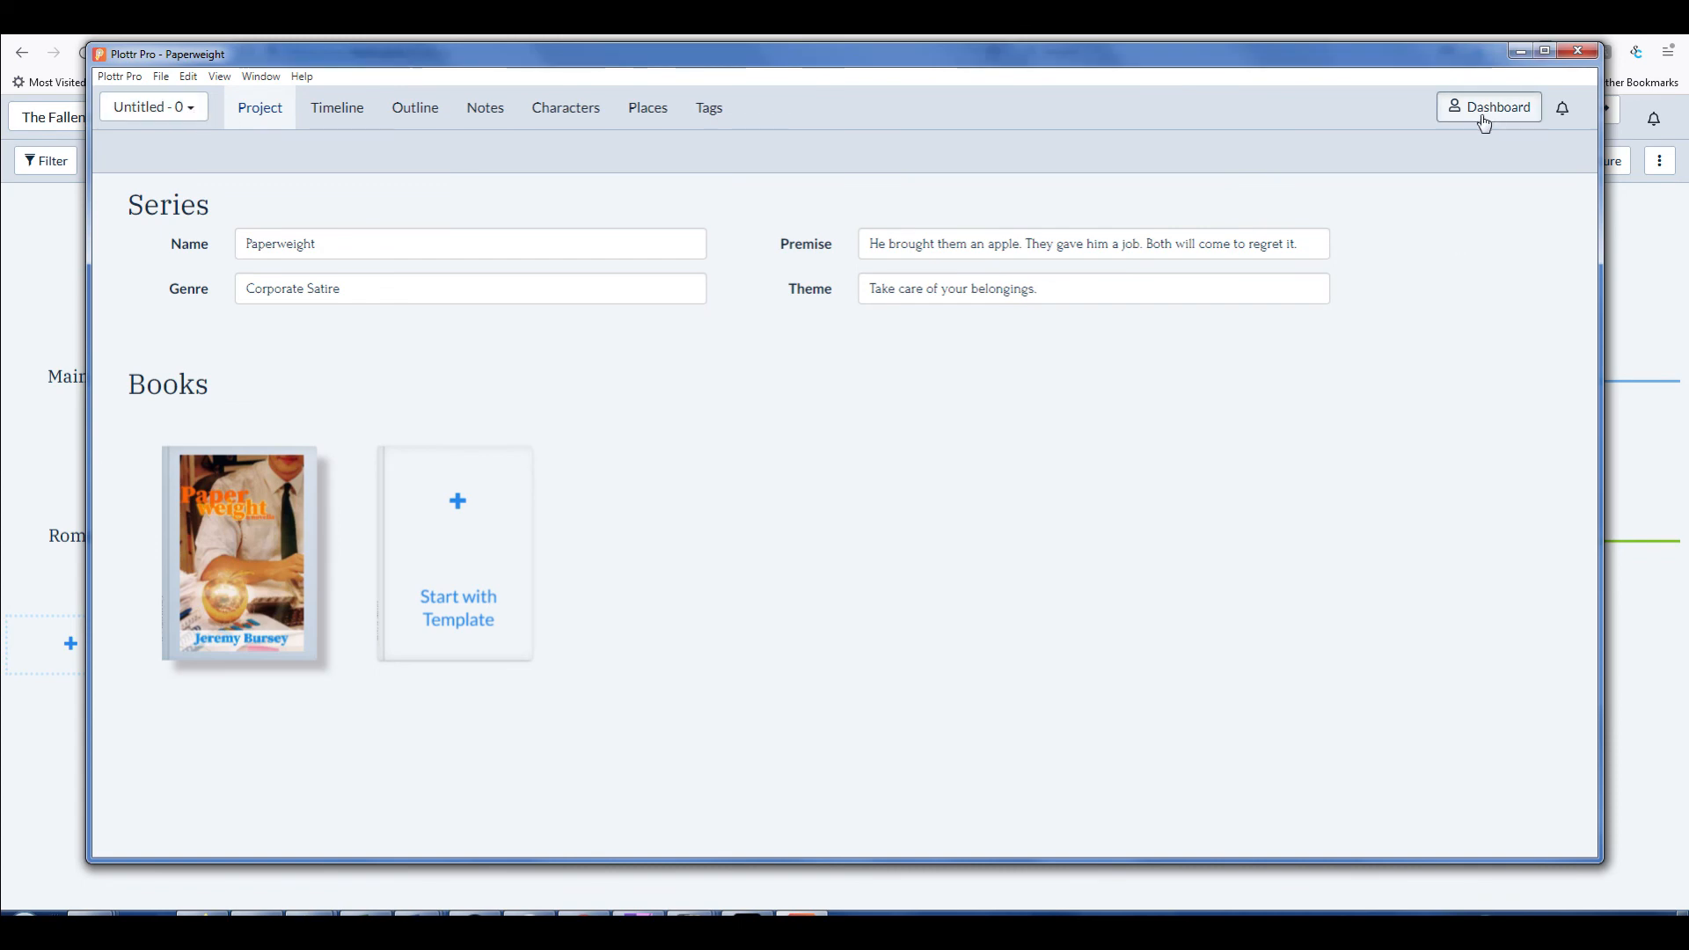
From the desktop Dashboard, open The Fallen Footwear Planning to see the synced Test Scene card
left_click(1489, 108)
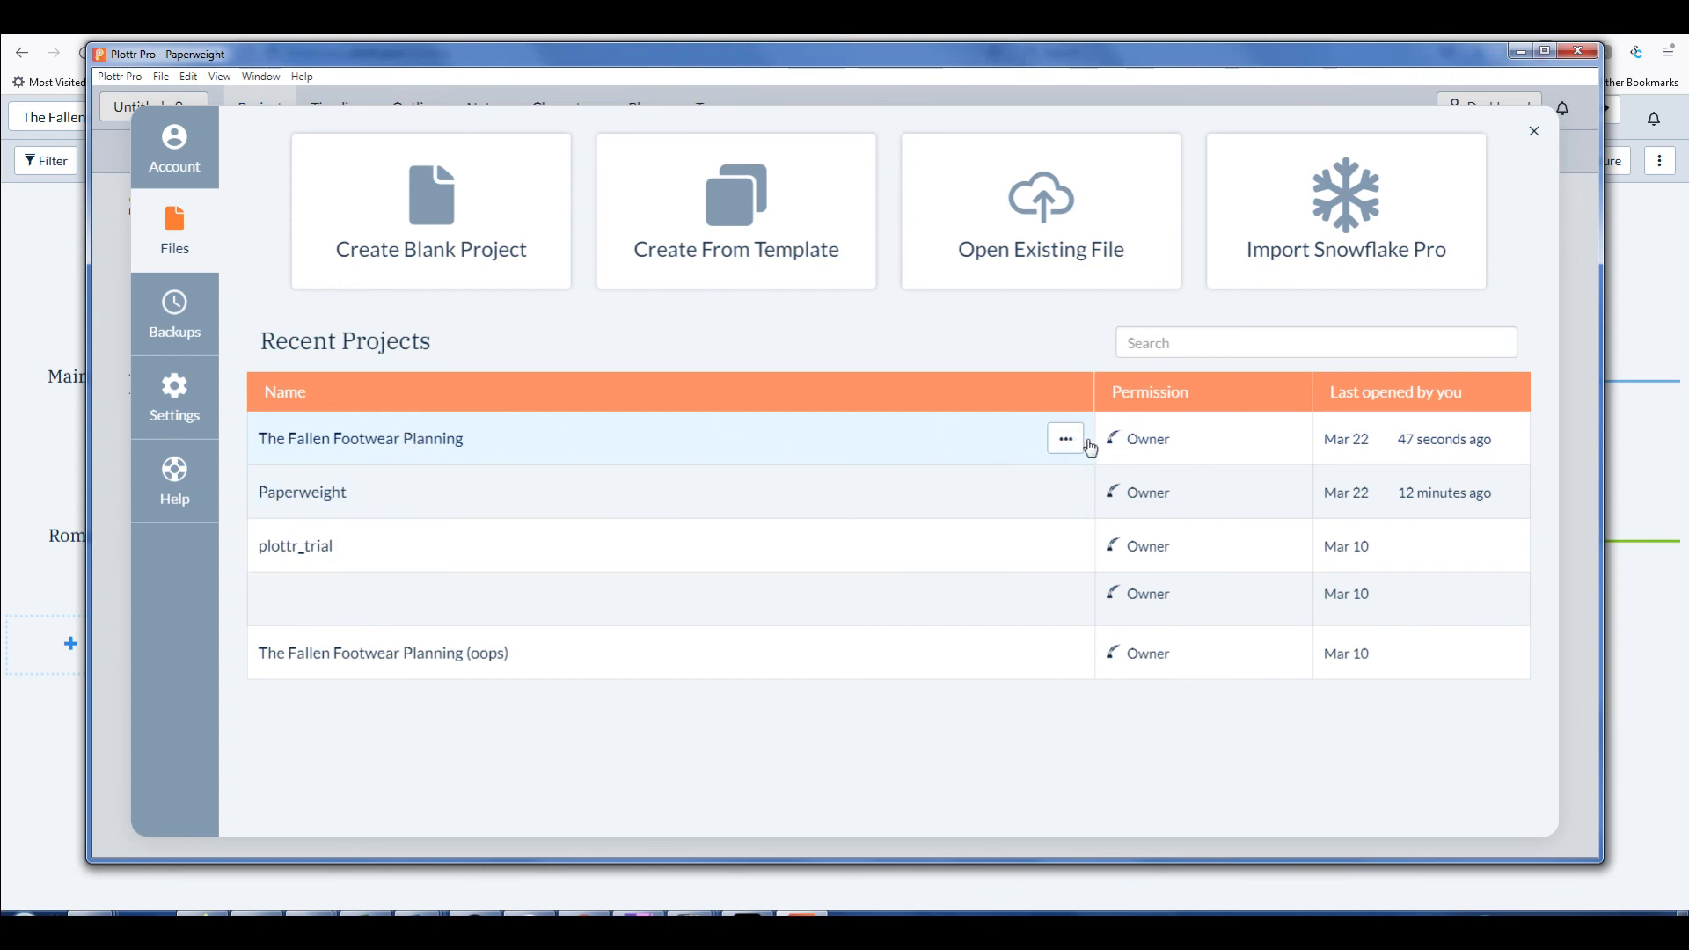
left_click(1065, 438)
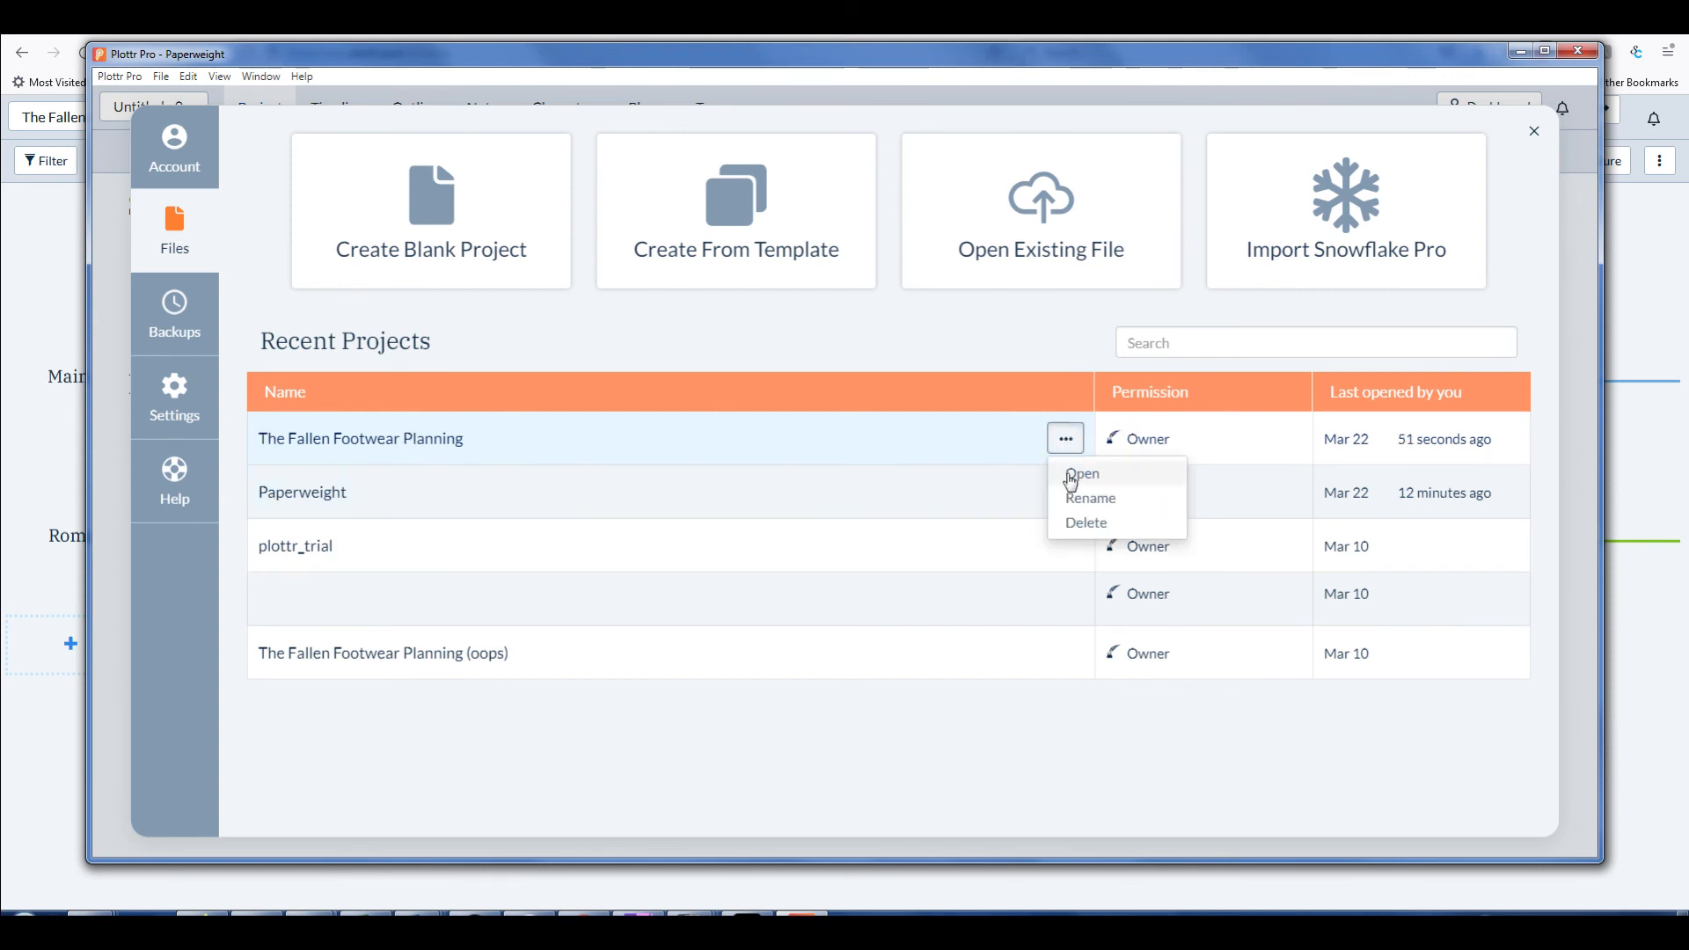
left_click(1081, 474)
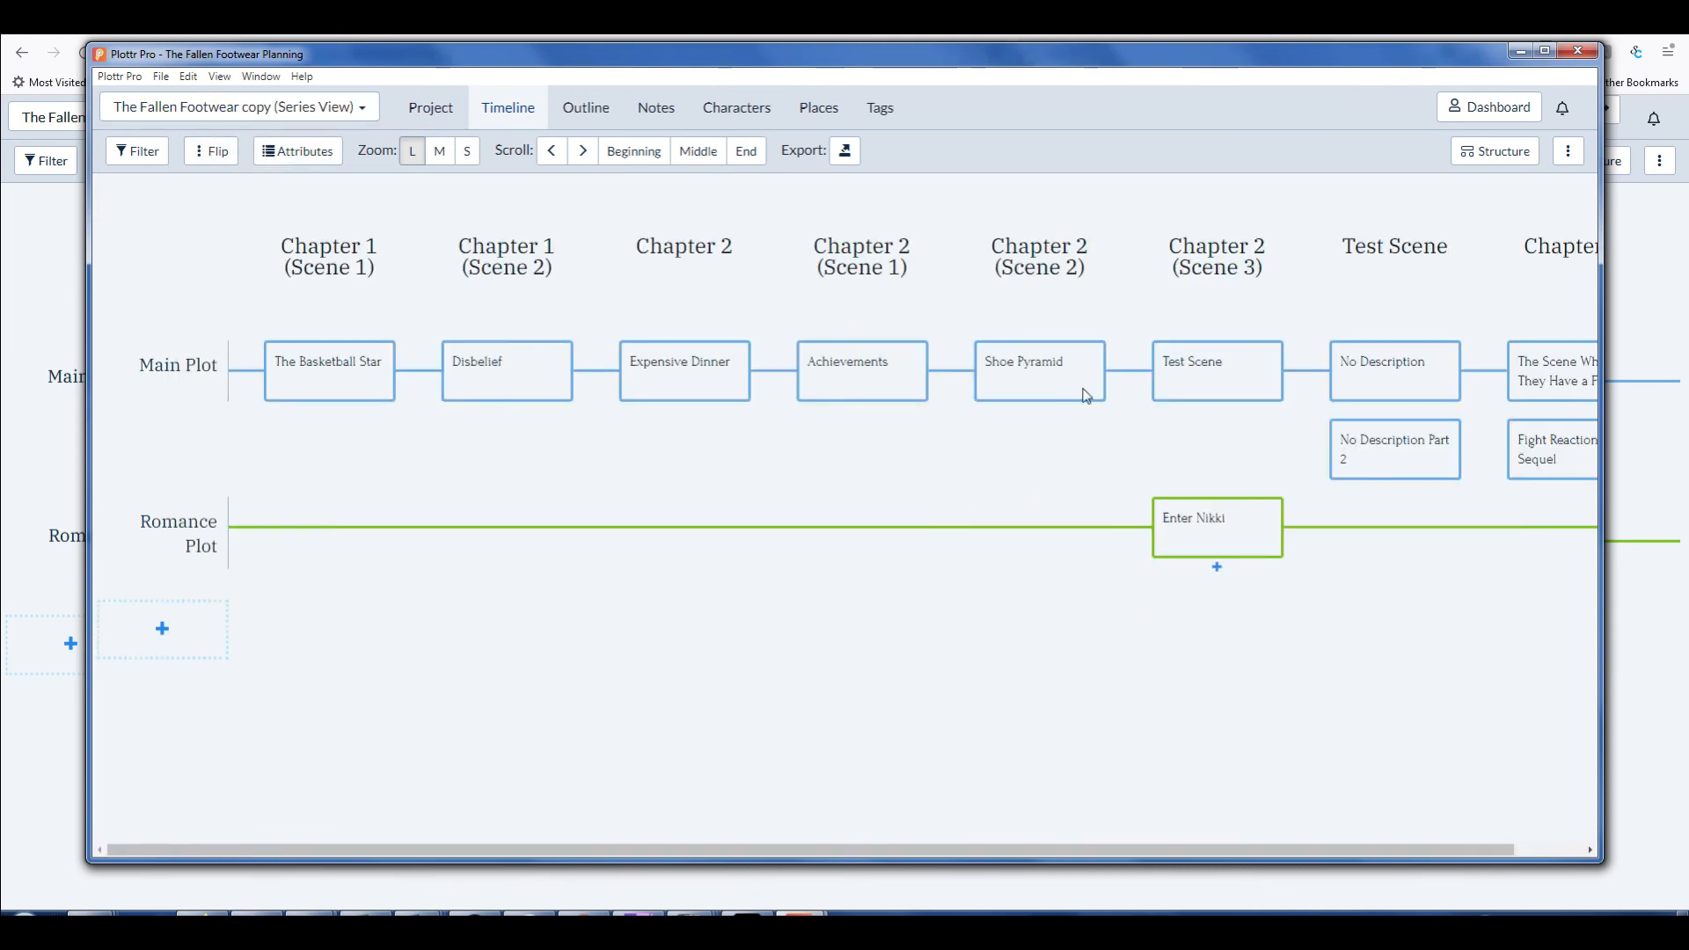
mouse_move(1216, 371)
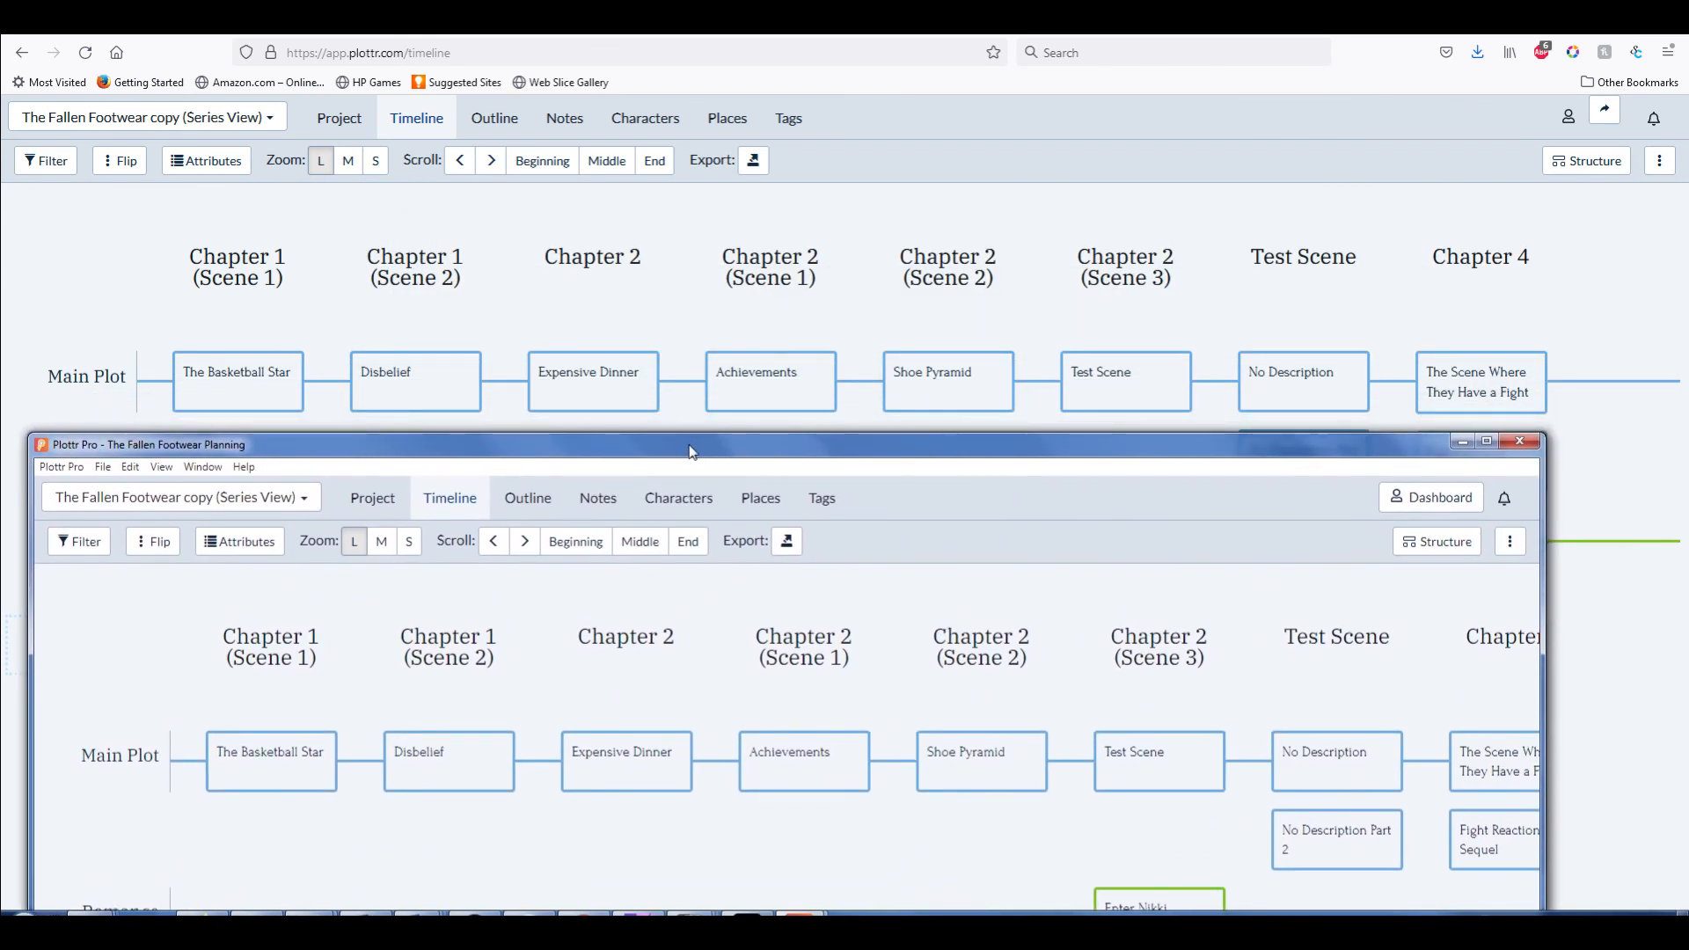
left_click_drag(690, 443, 690, 464)
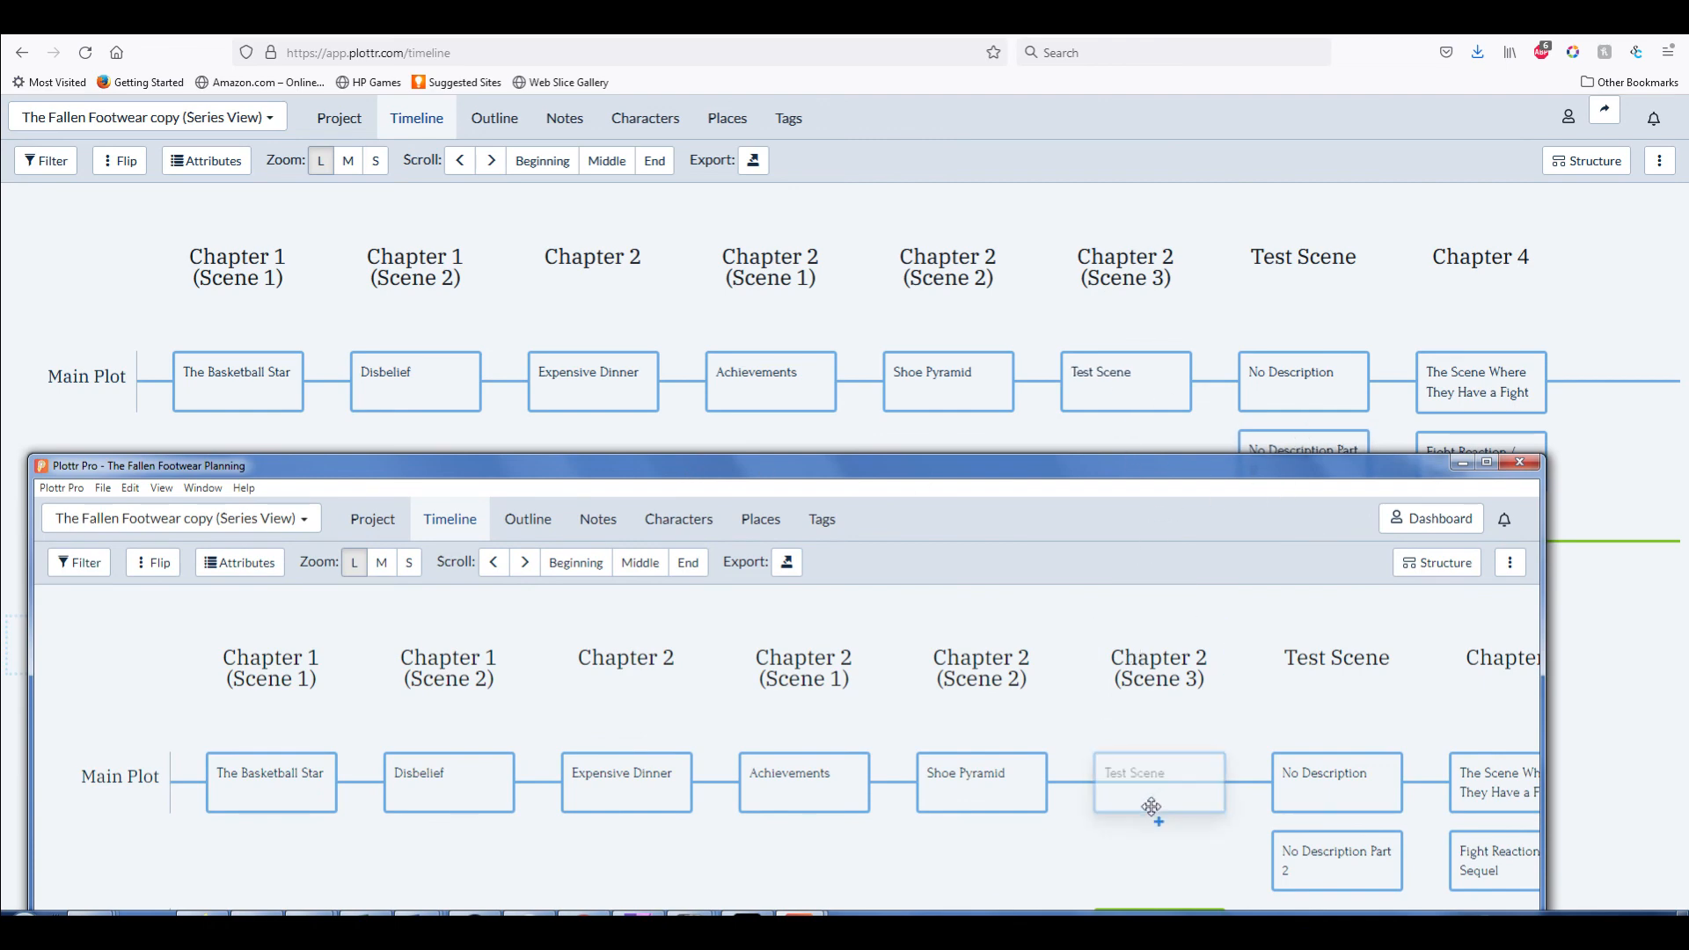
mouse_move(984, 885)
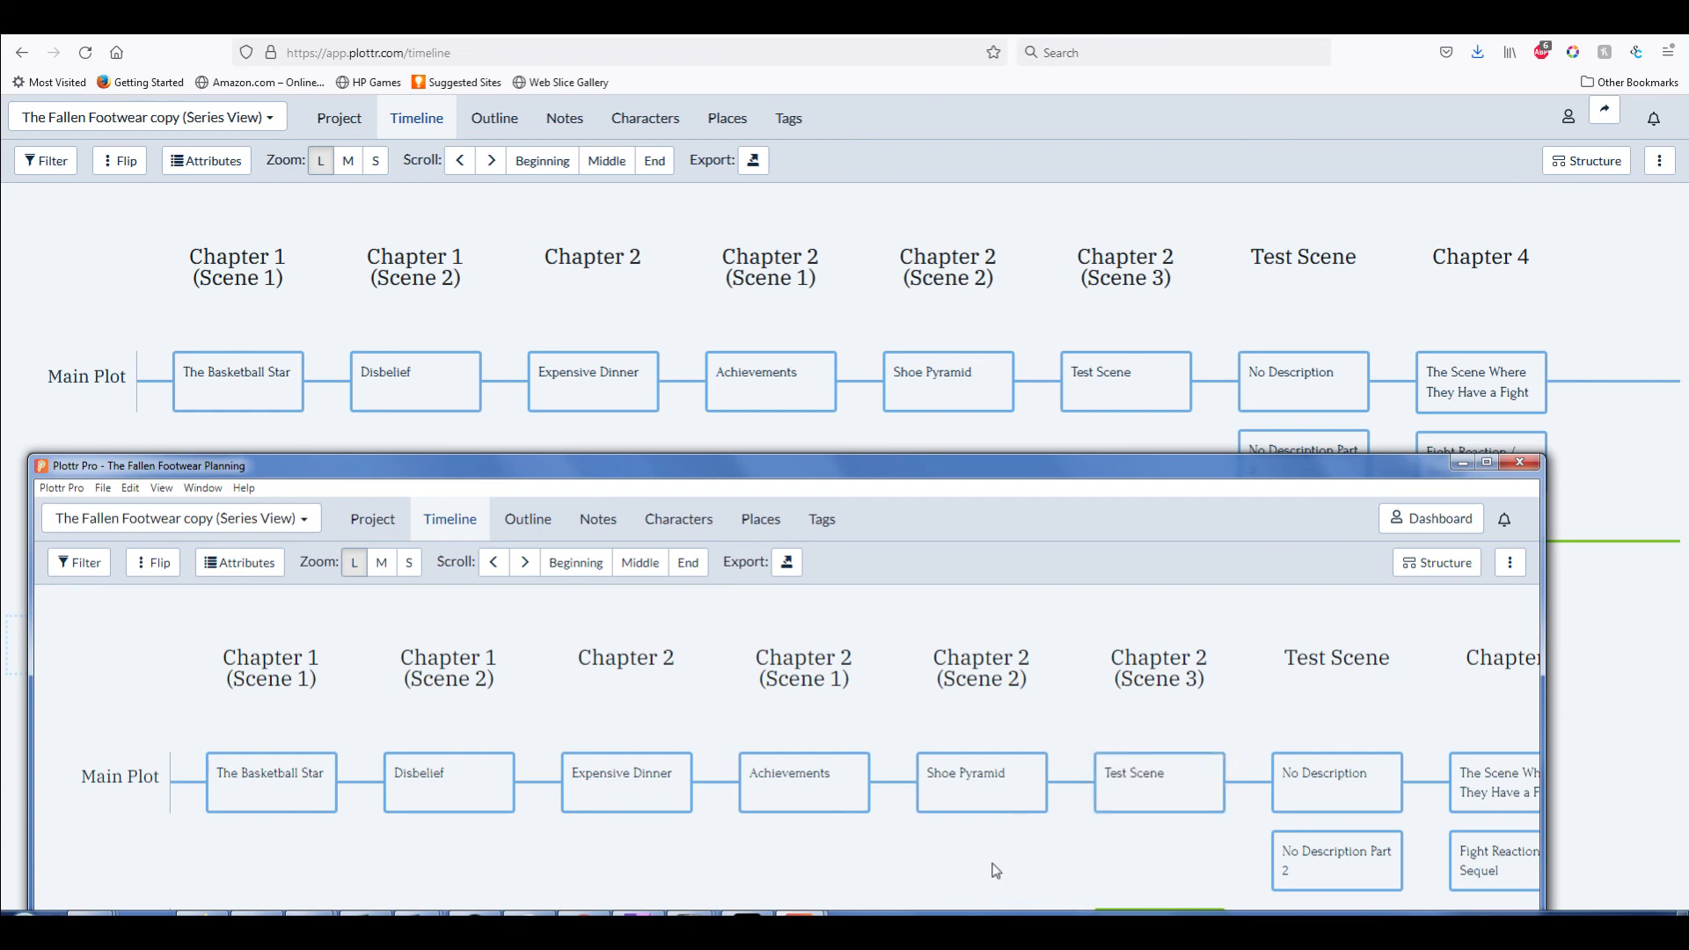
mouse_move(1021, 477)
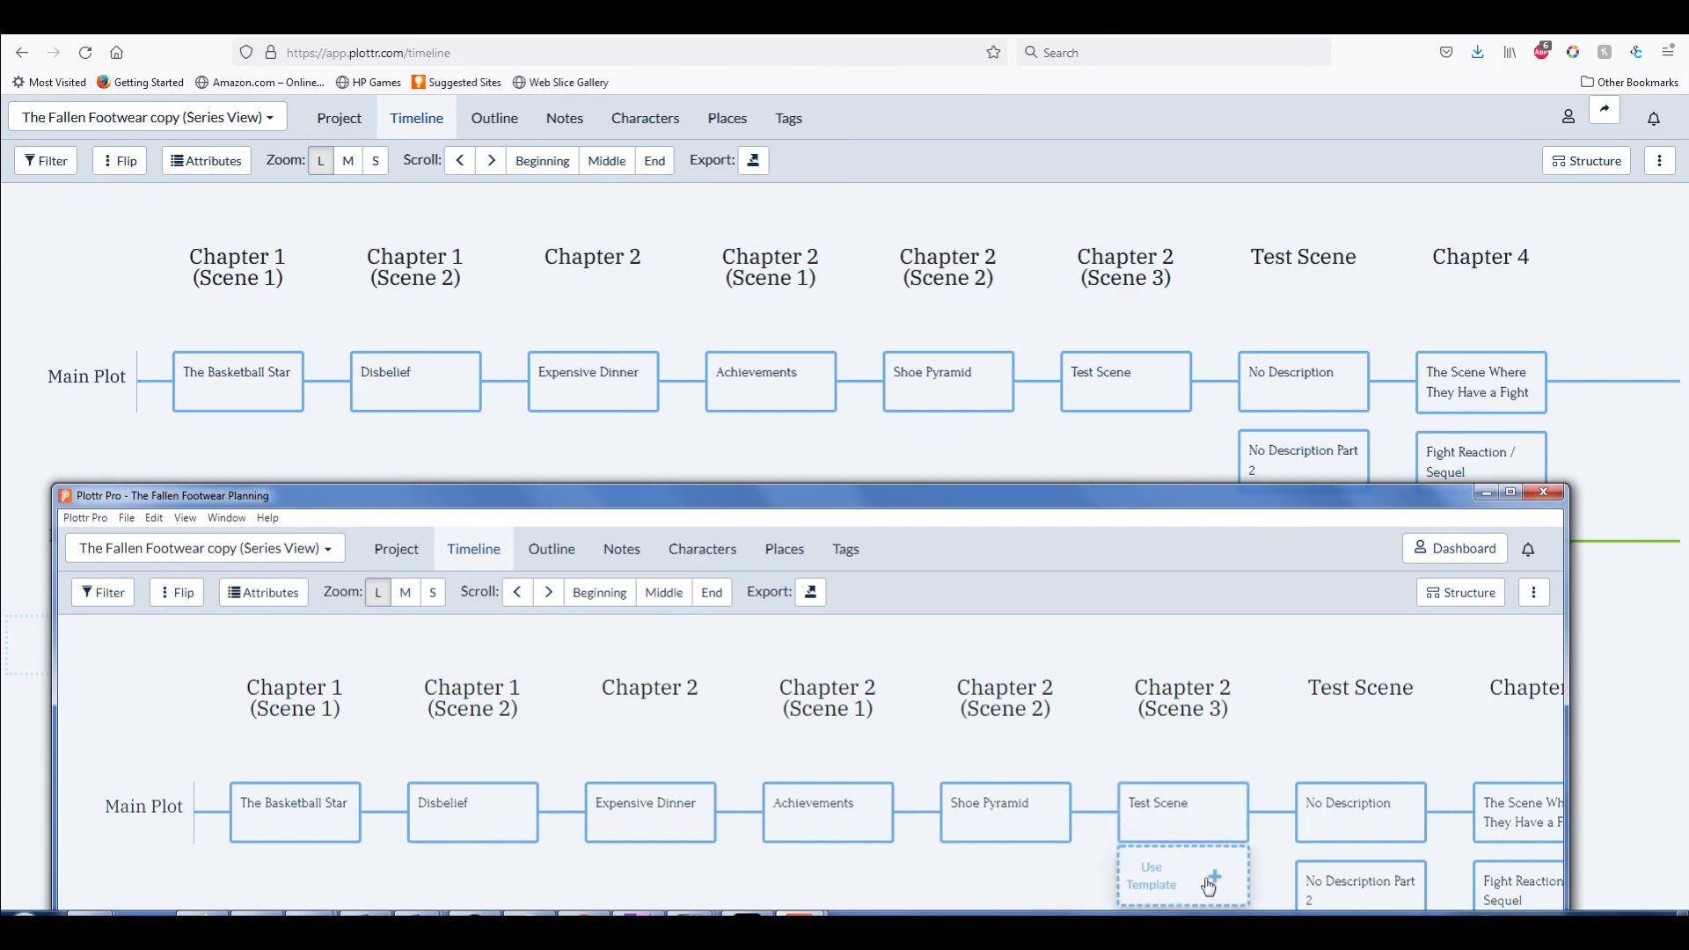
Create 'Test Scene 2' below Test Scene in Chapter 2 (Scene 3) using the Reactive Scene template
left_click(1182, 875)
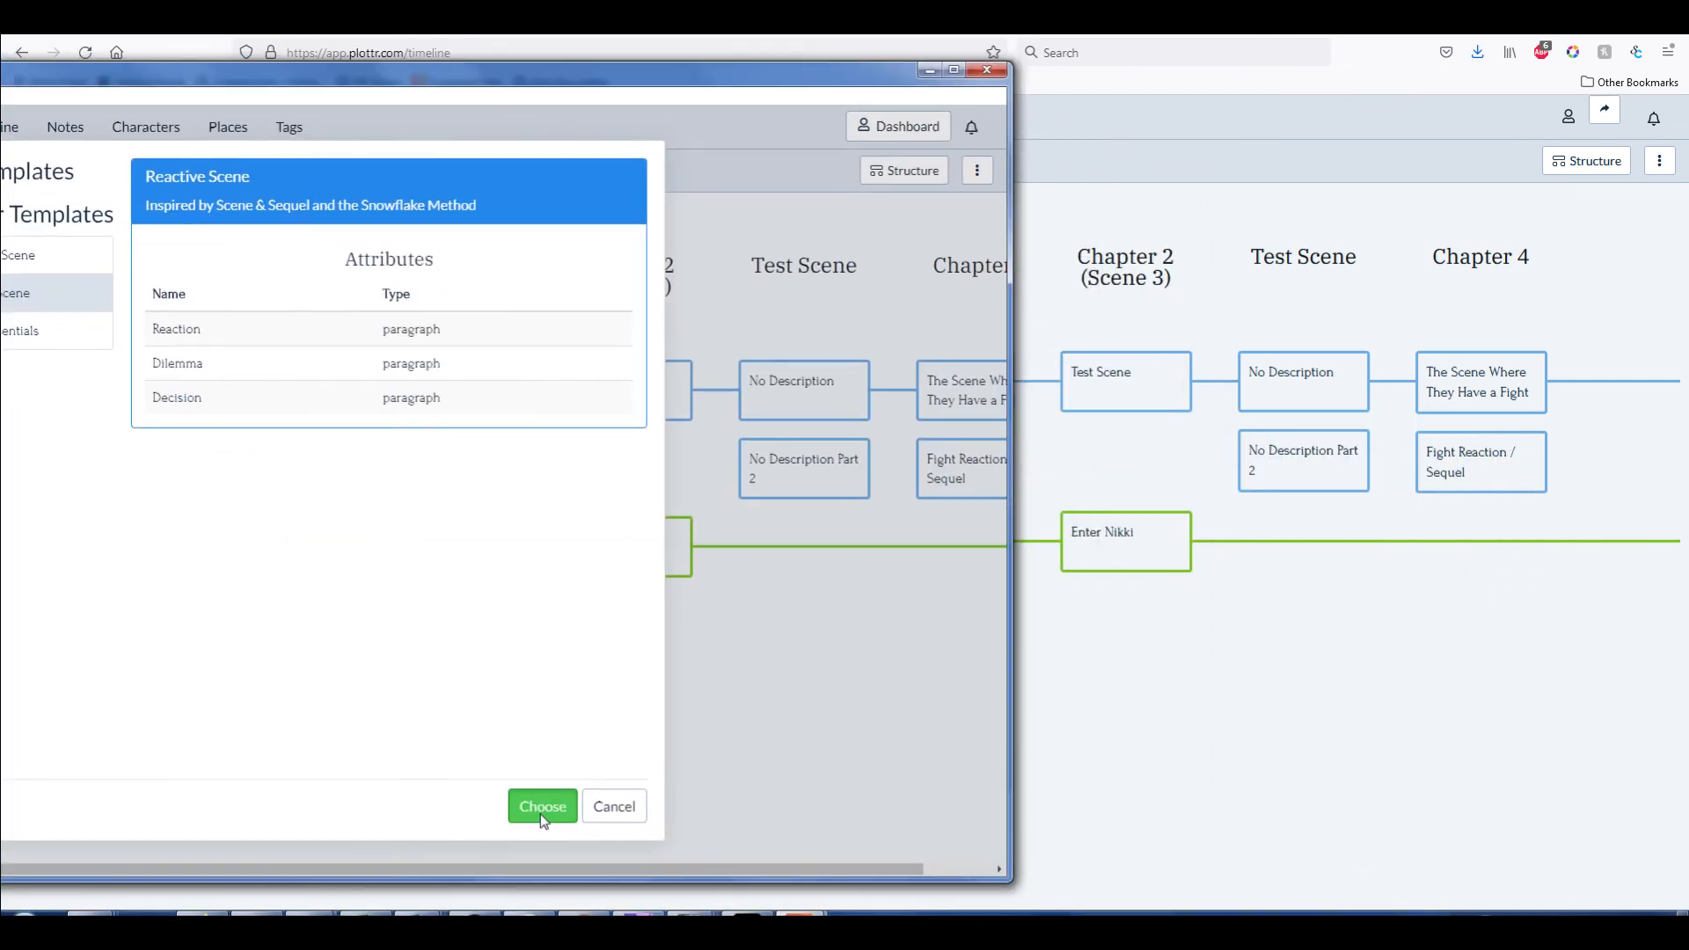
left_click(542, 806)
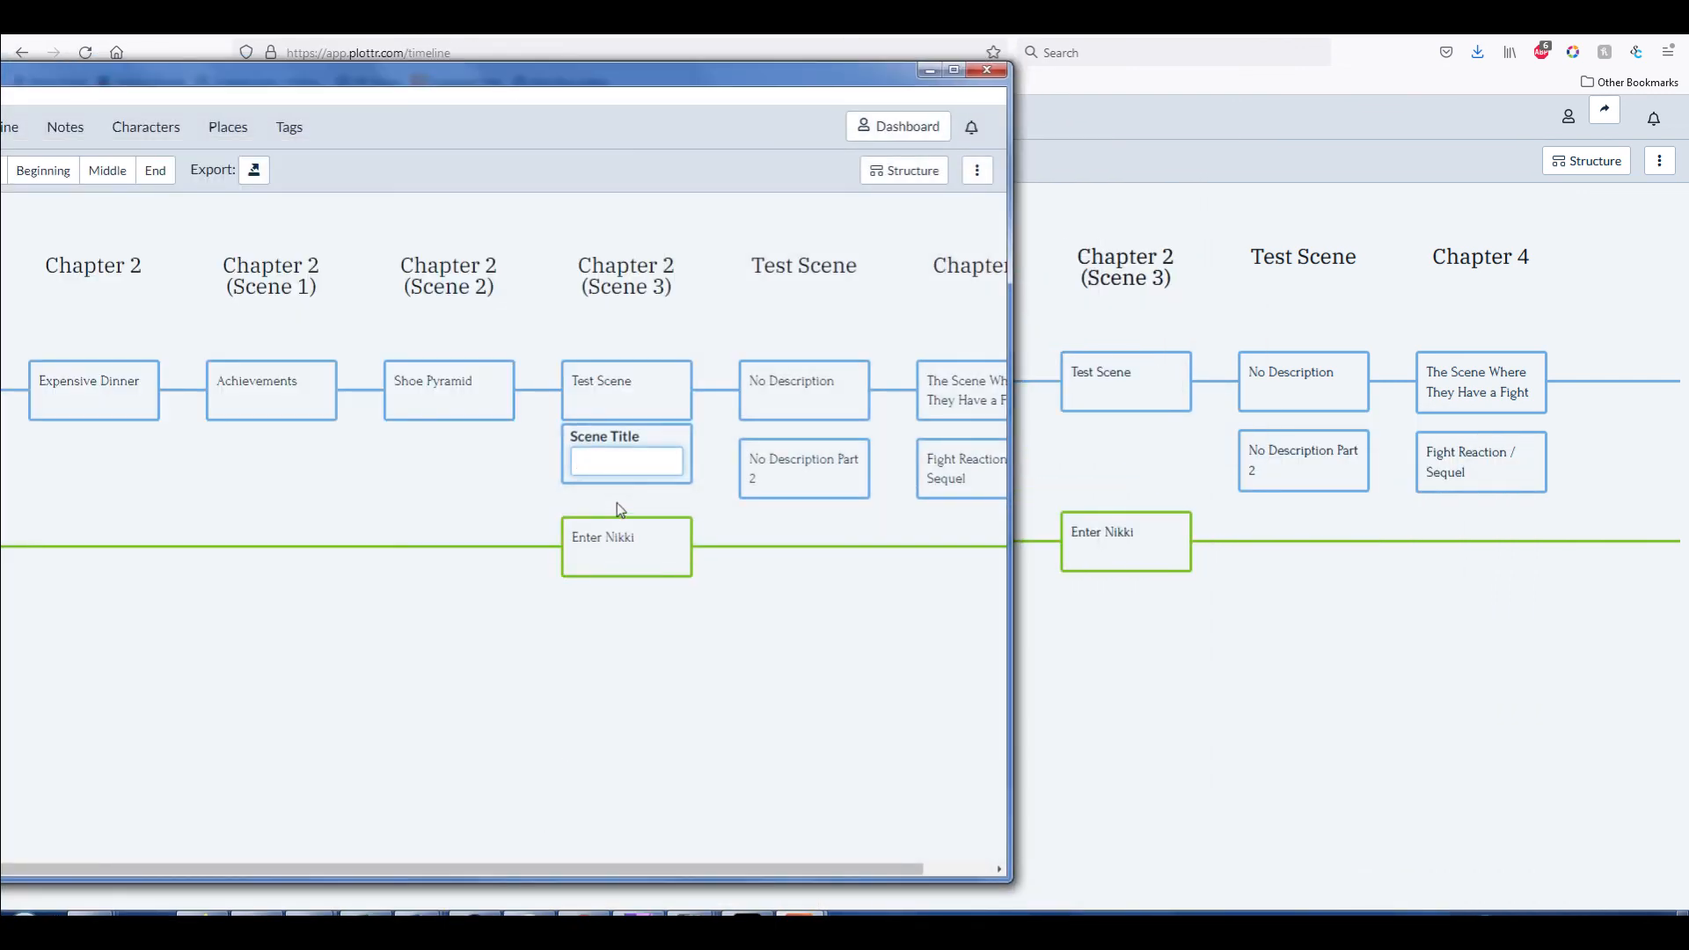
type("Test Scene 2")
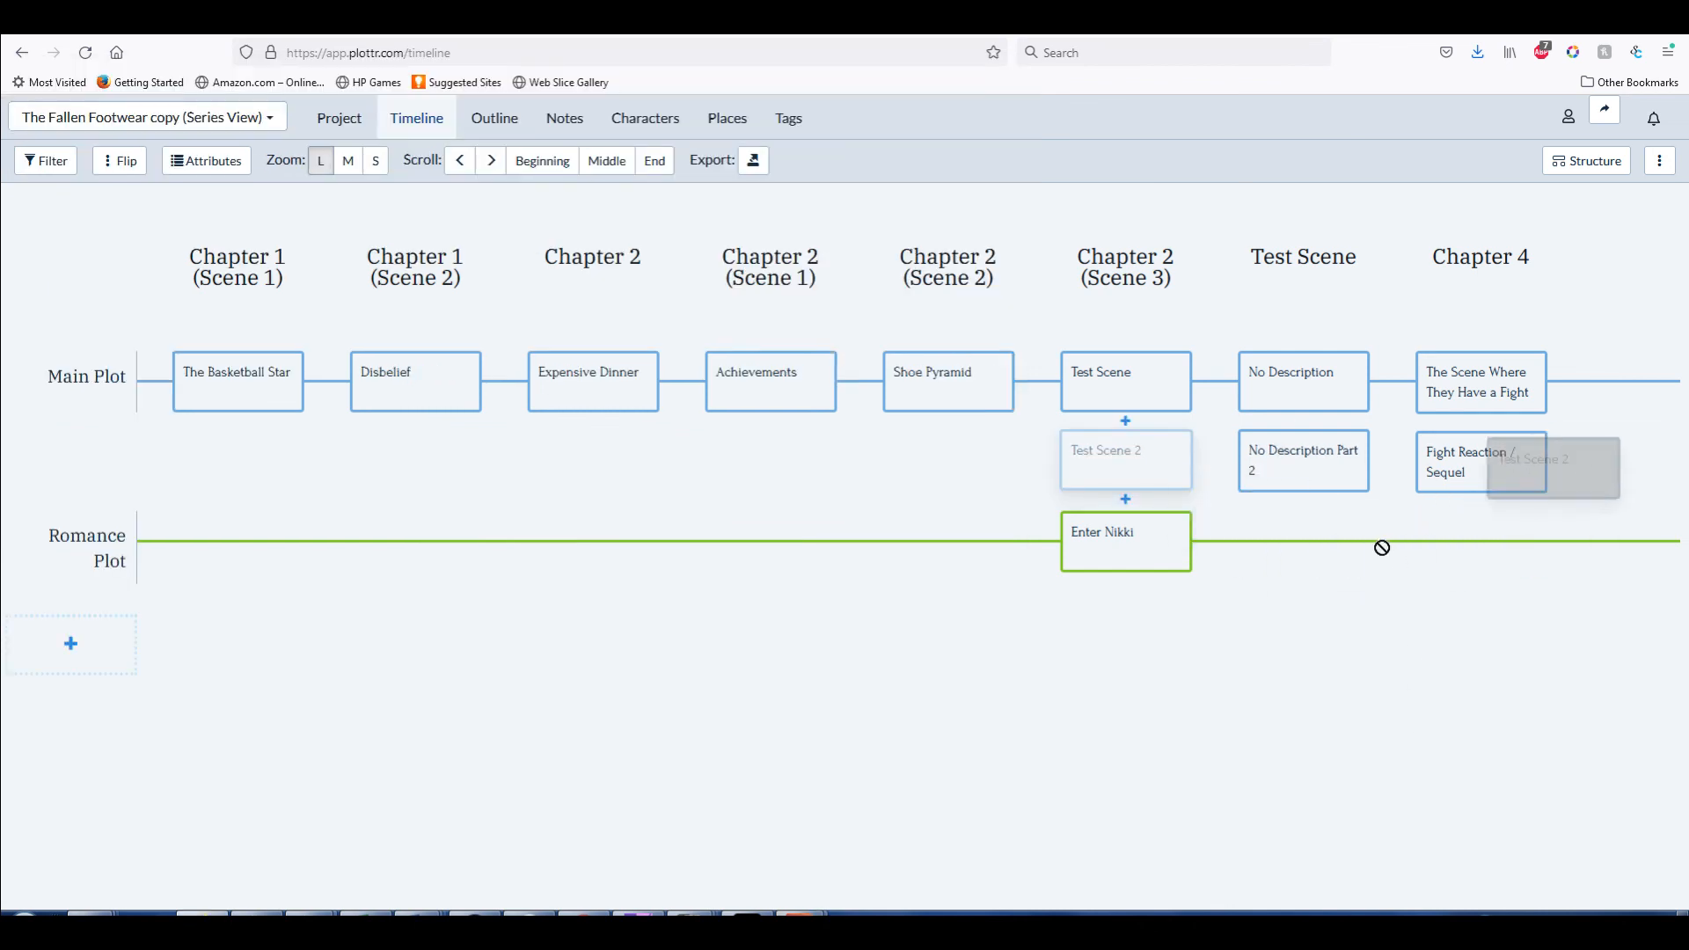
Drag Test Scene 2 down to the Romance Plot row, beside Enter Nikki
left_click_drag(1124, 459, 1302, 542)
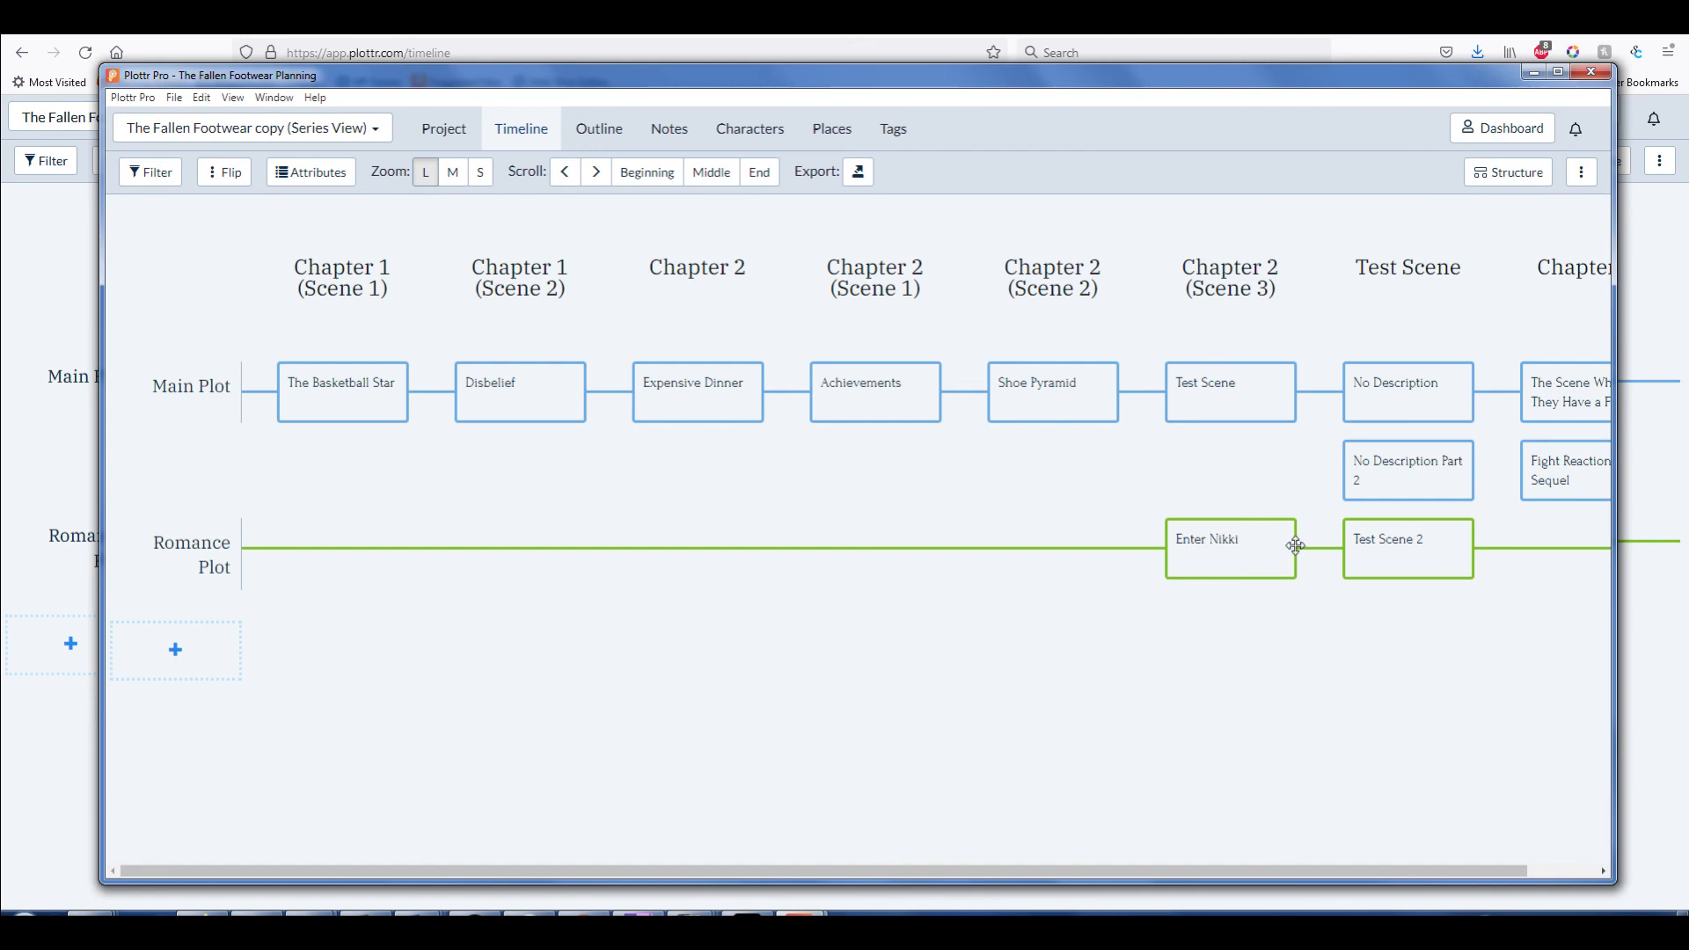
mouse_move(1441, 314)
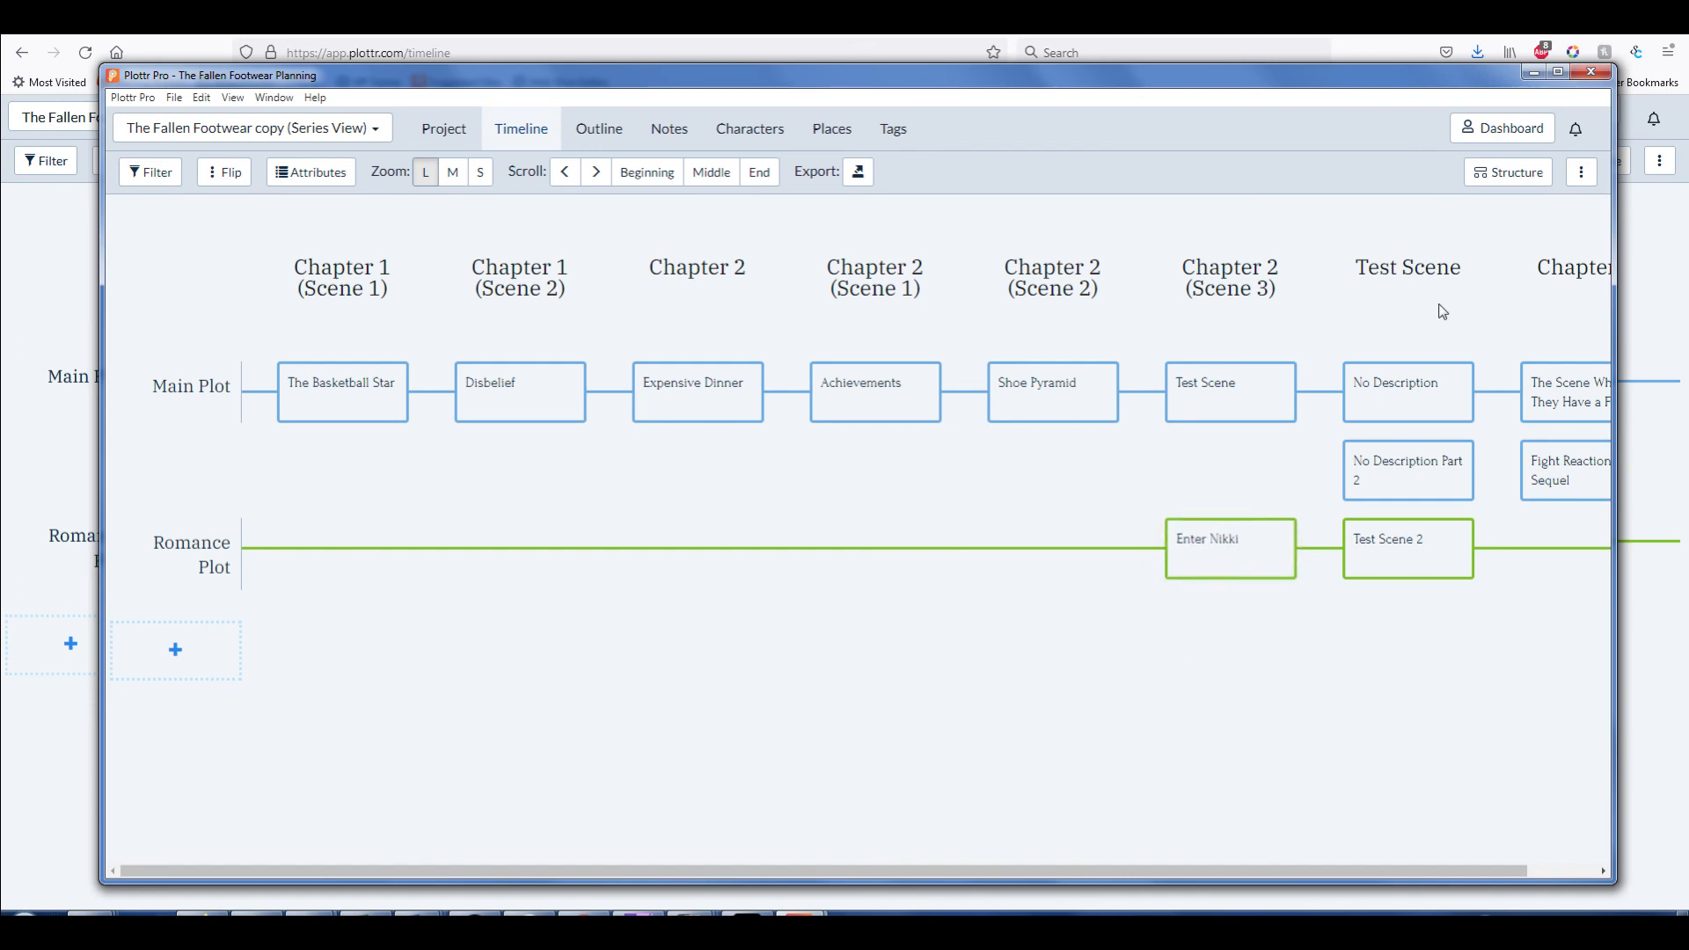